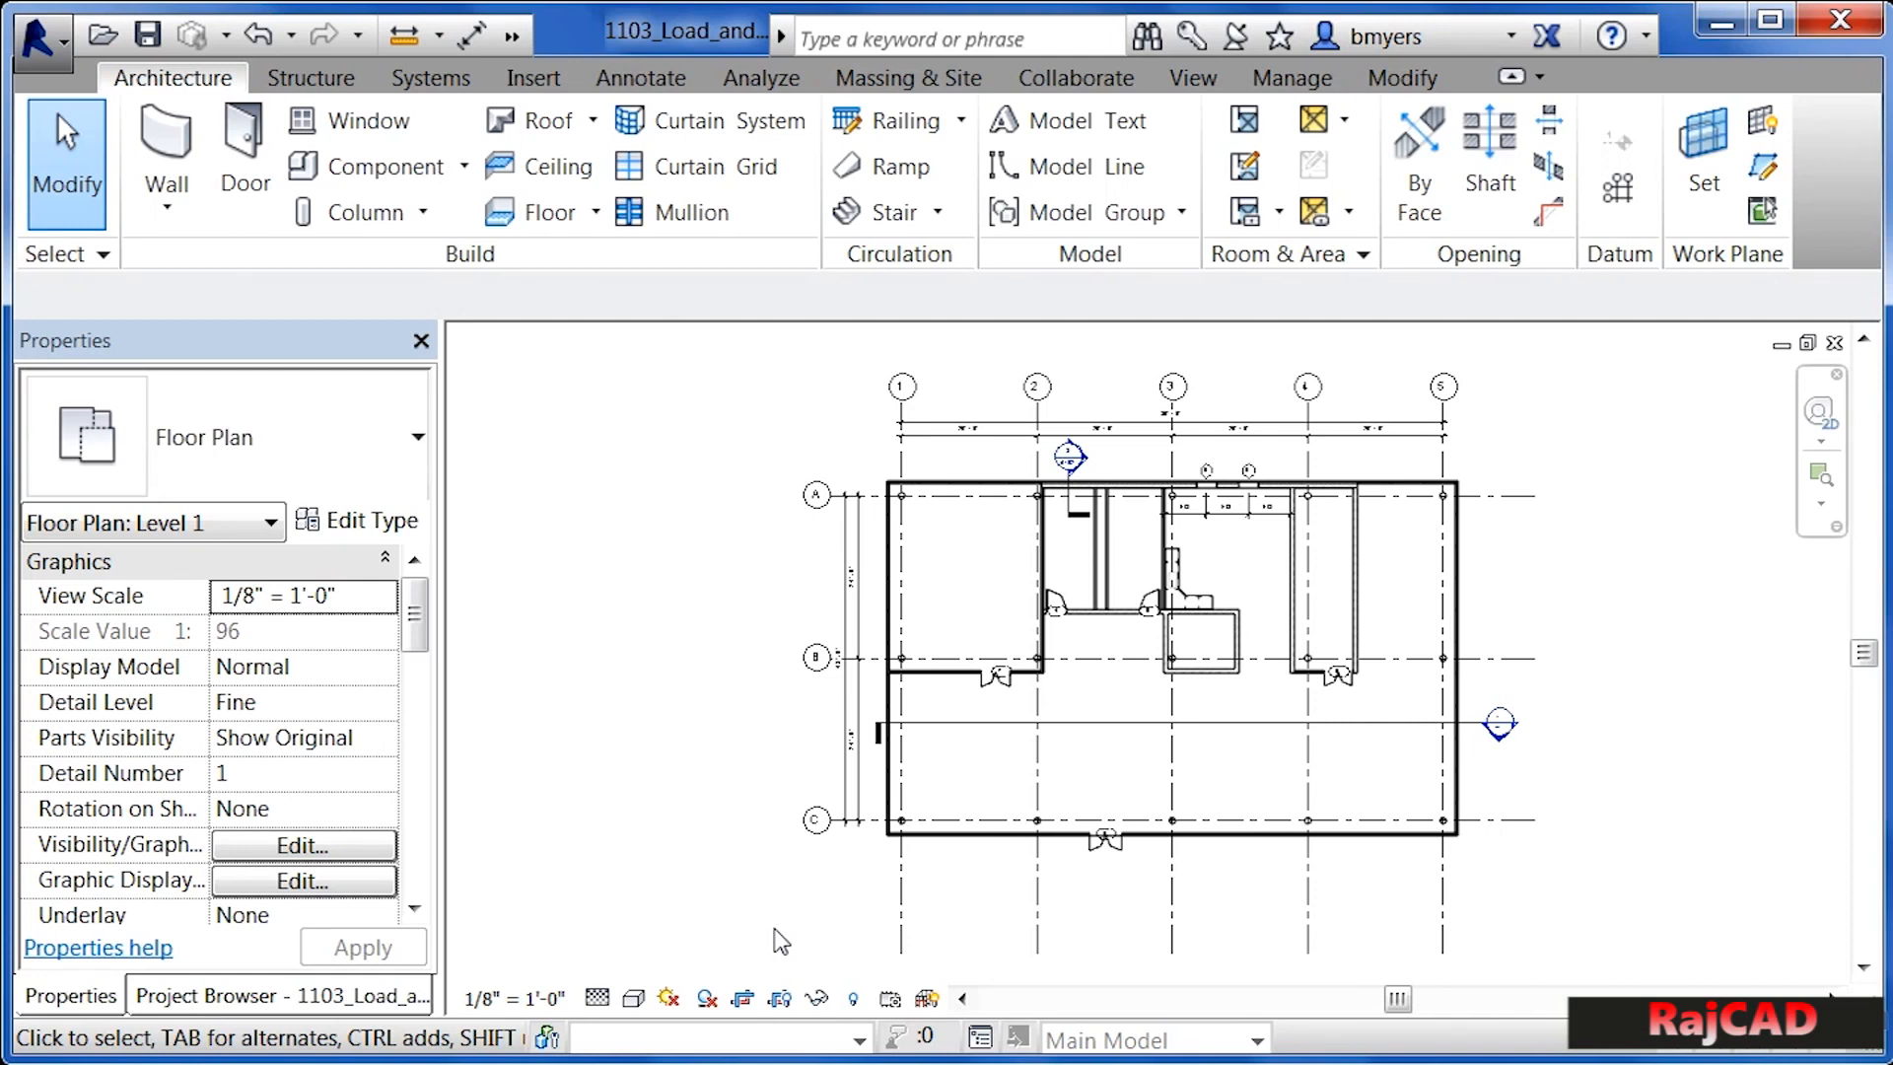
mouse_move(967, 484)
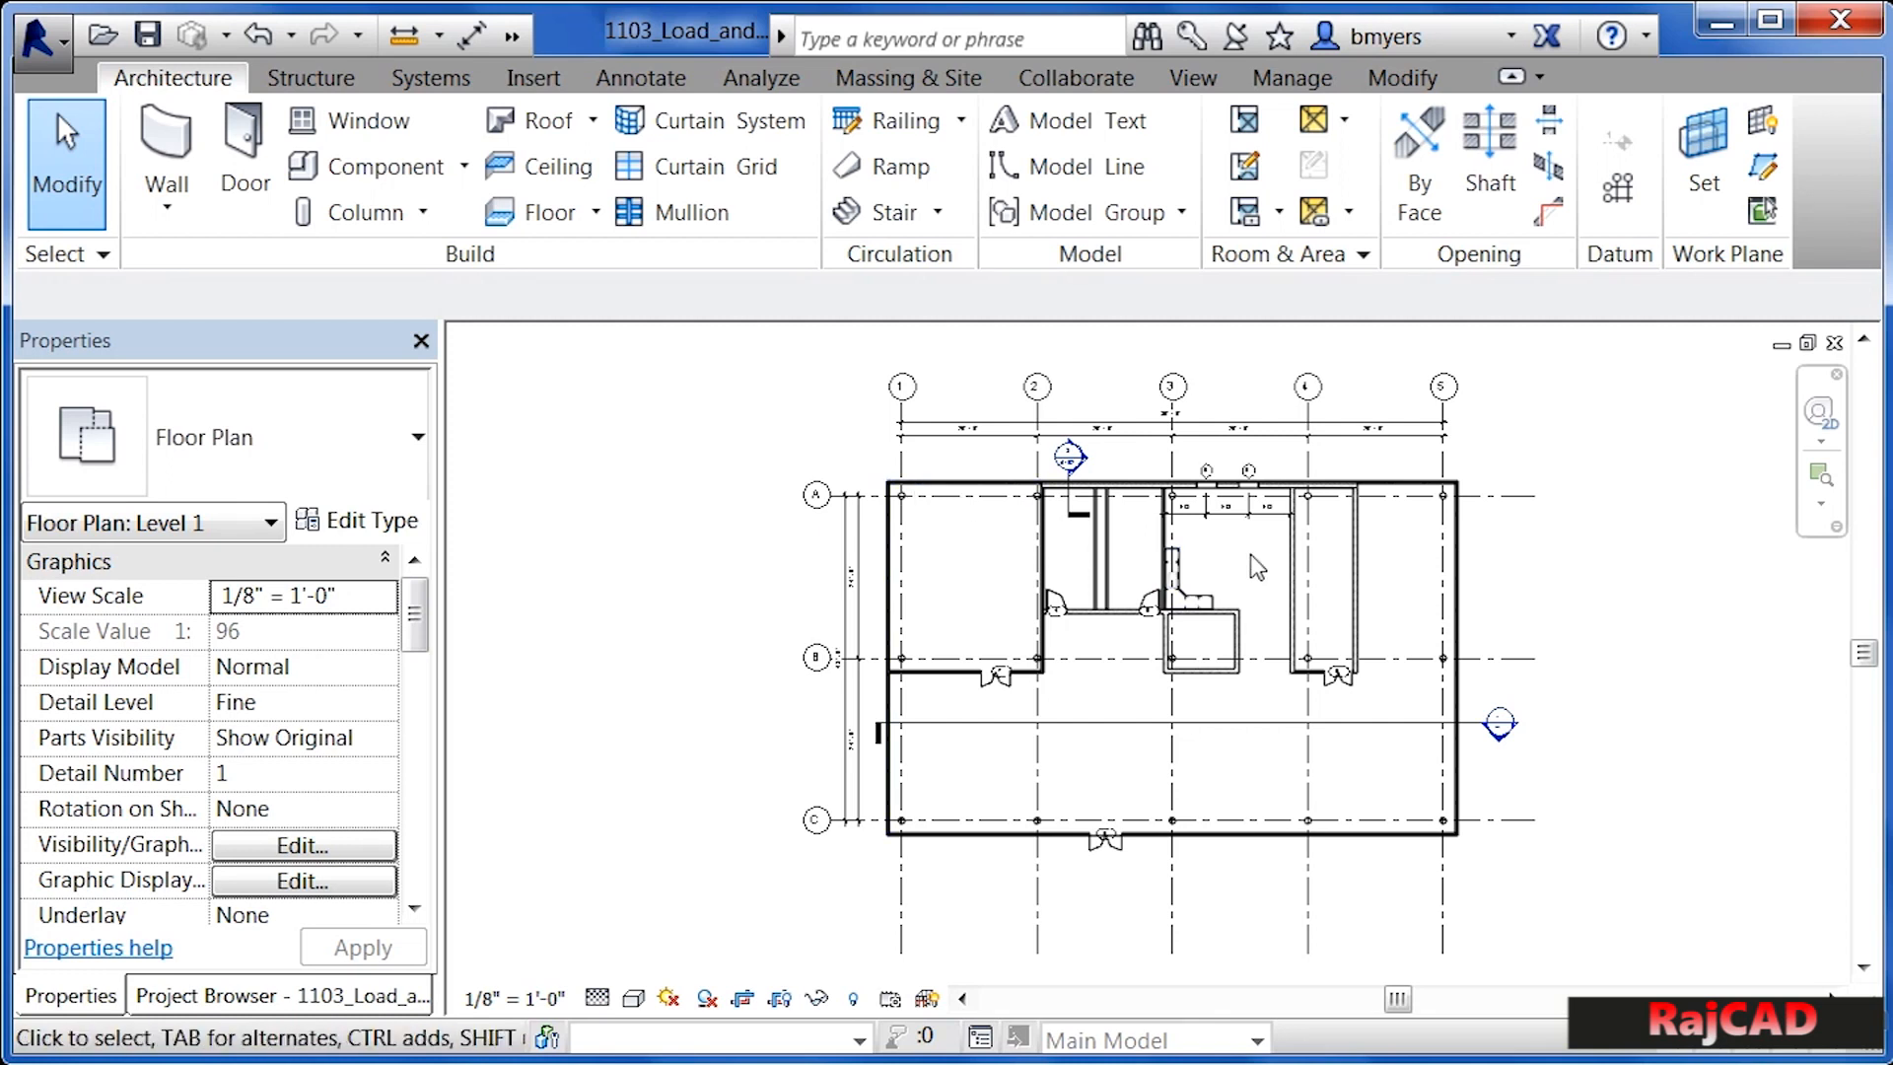
mouse_move(1141, 564)
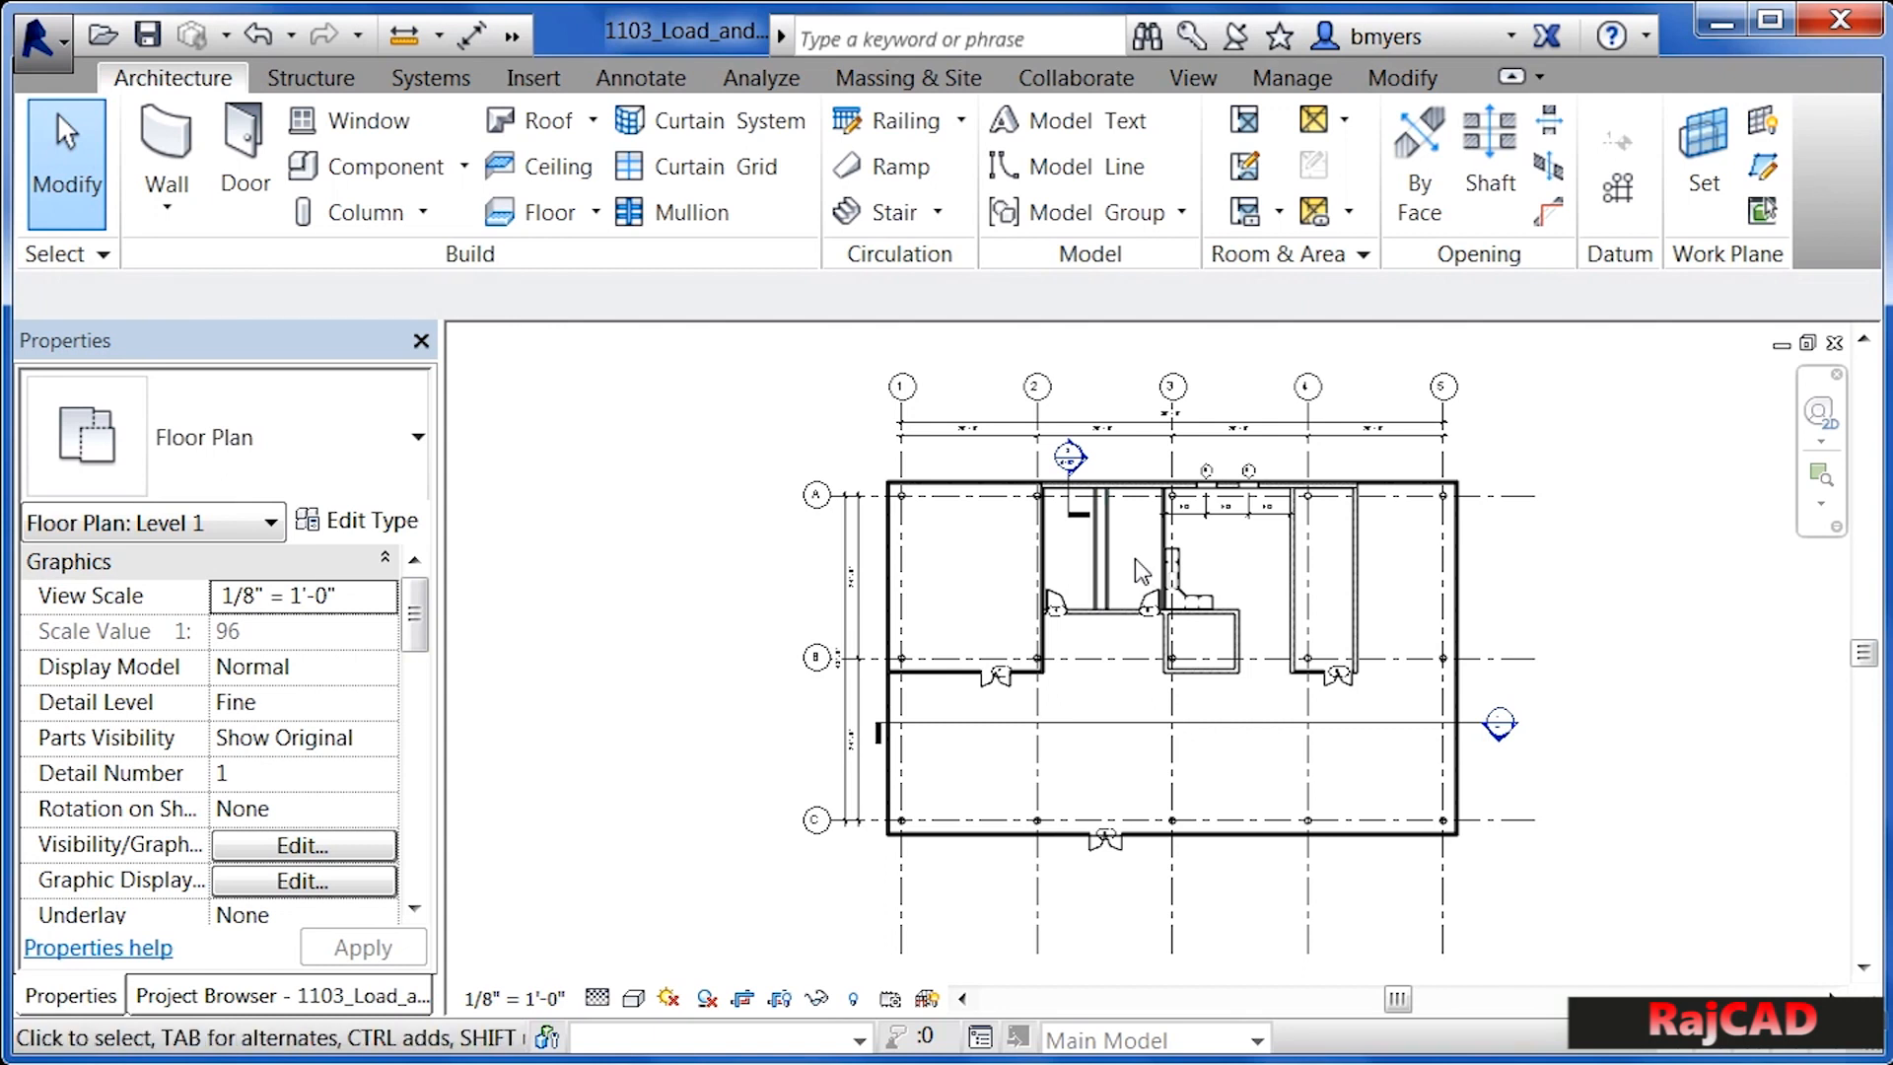
mouse_move(1242, 576)
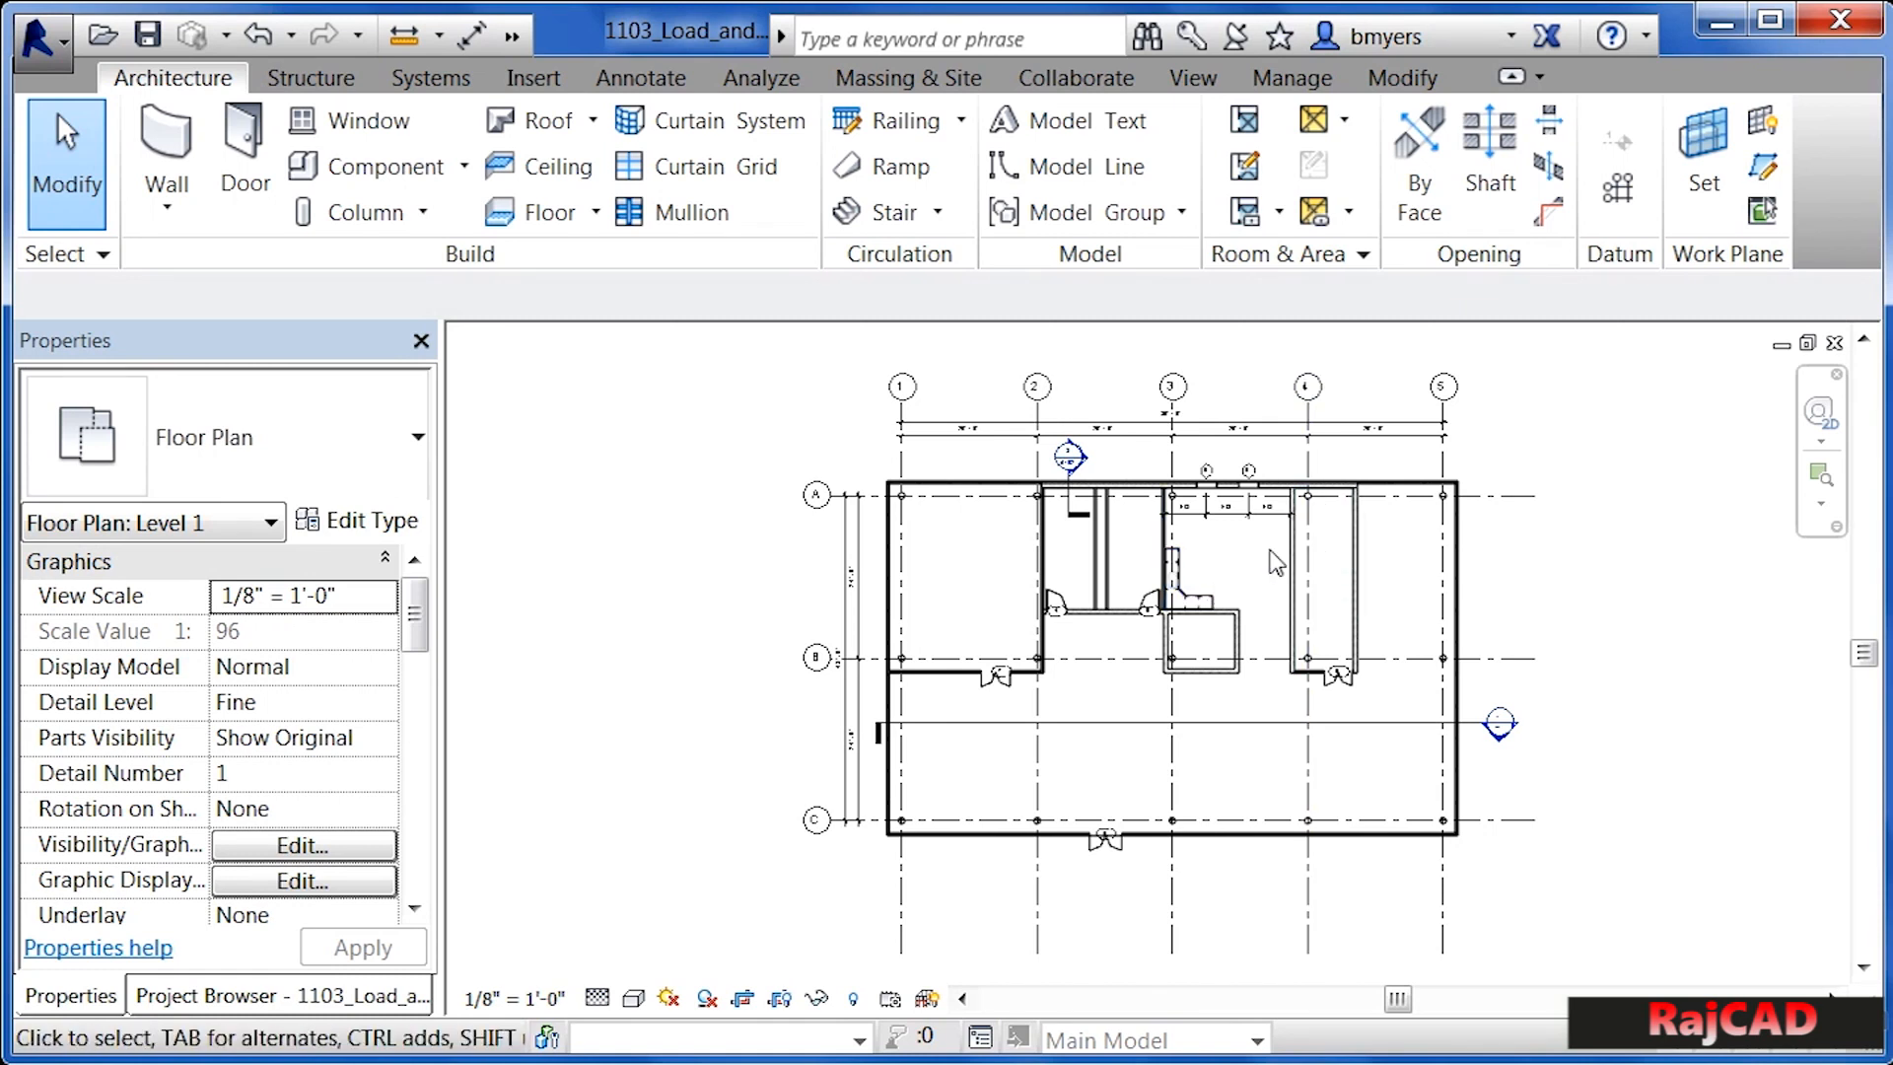
- Zoom in on the L-shaped base cabinets in the Level 1 kitchen
click(1190, 585)
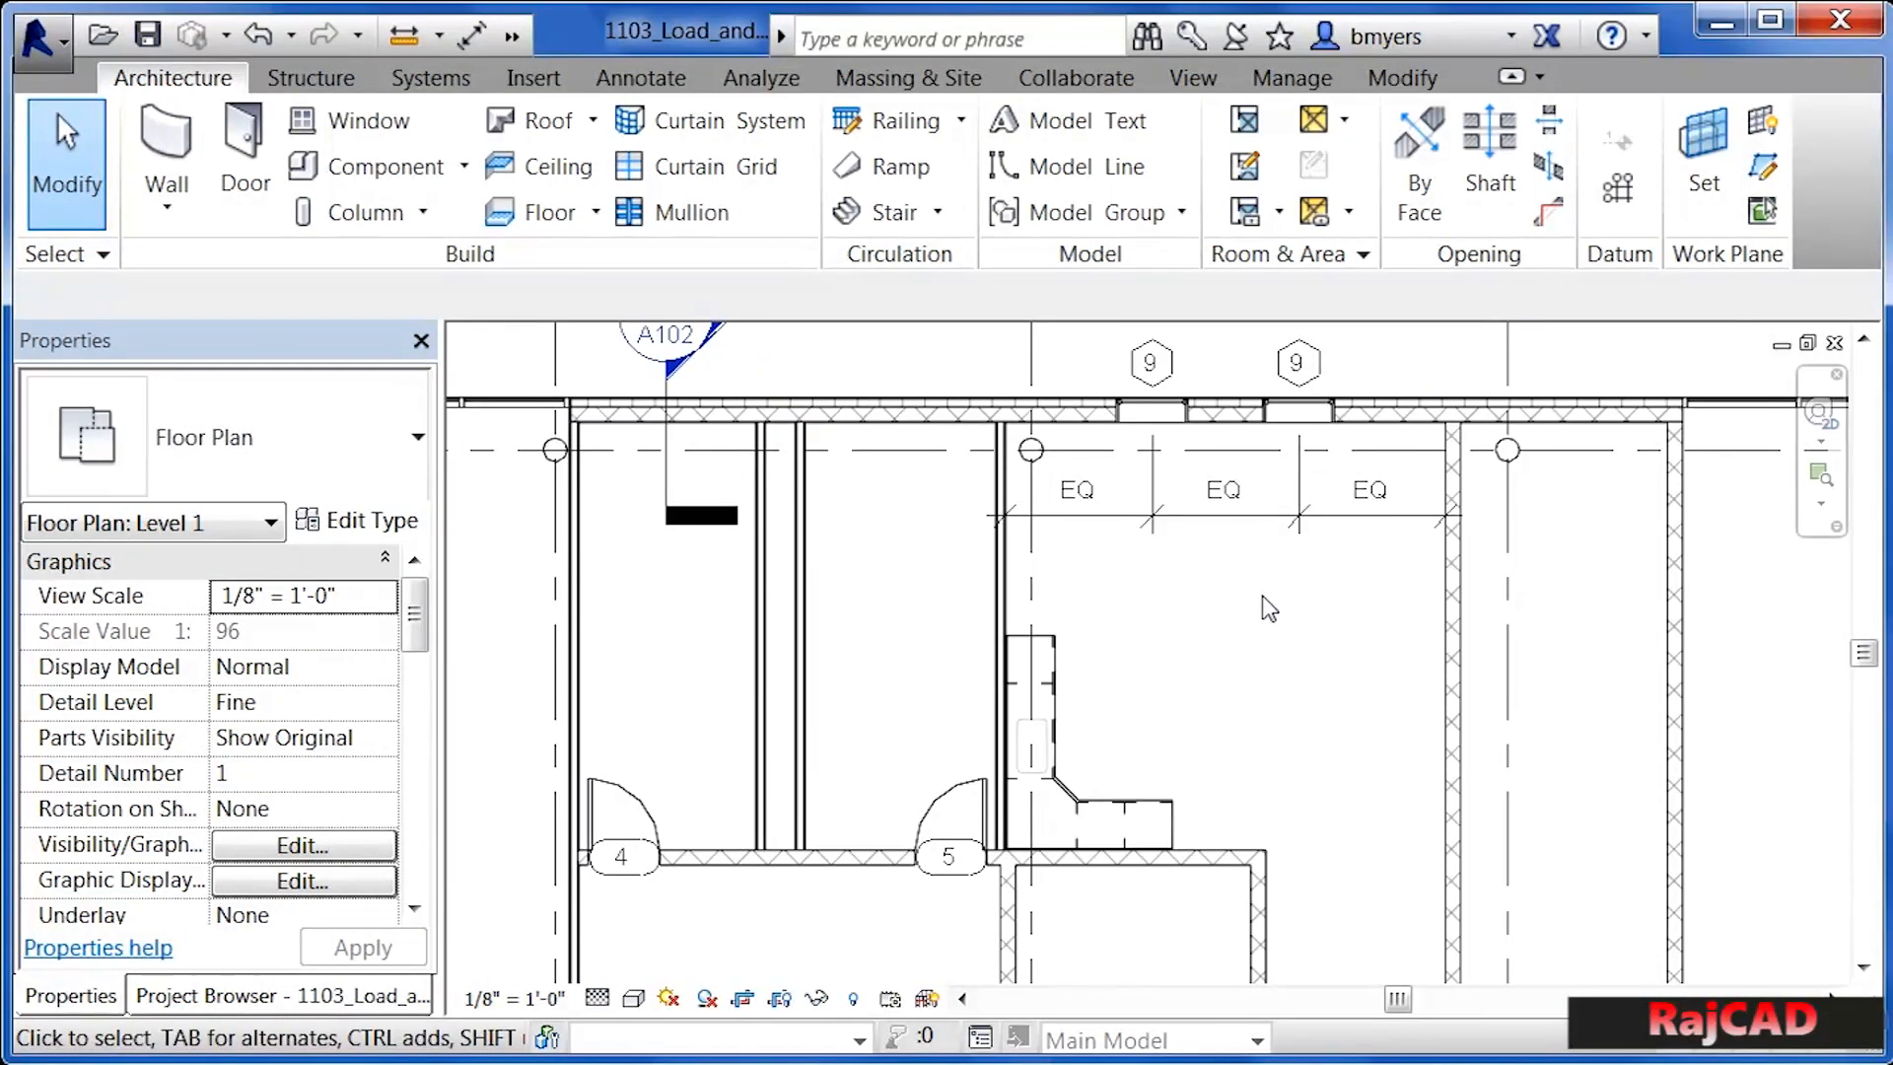
mouse_move(1258, 613)
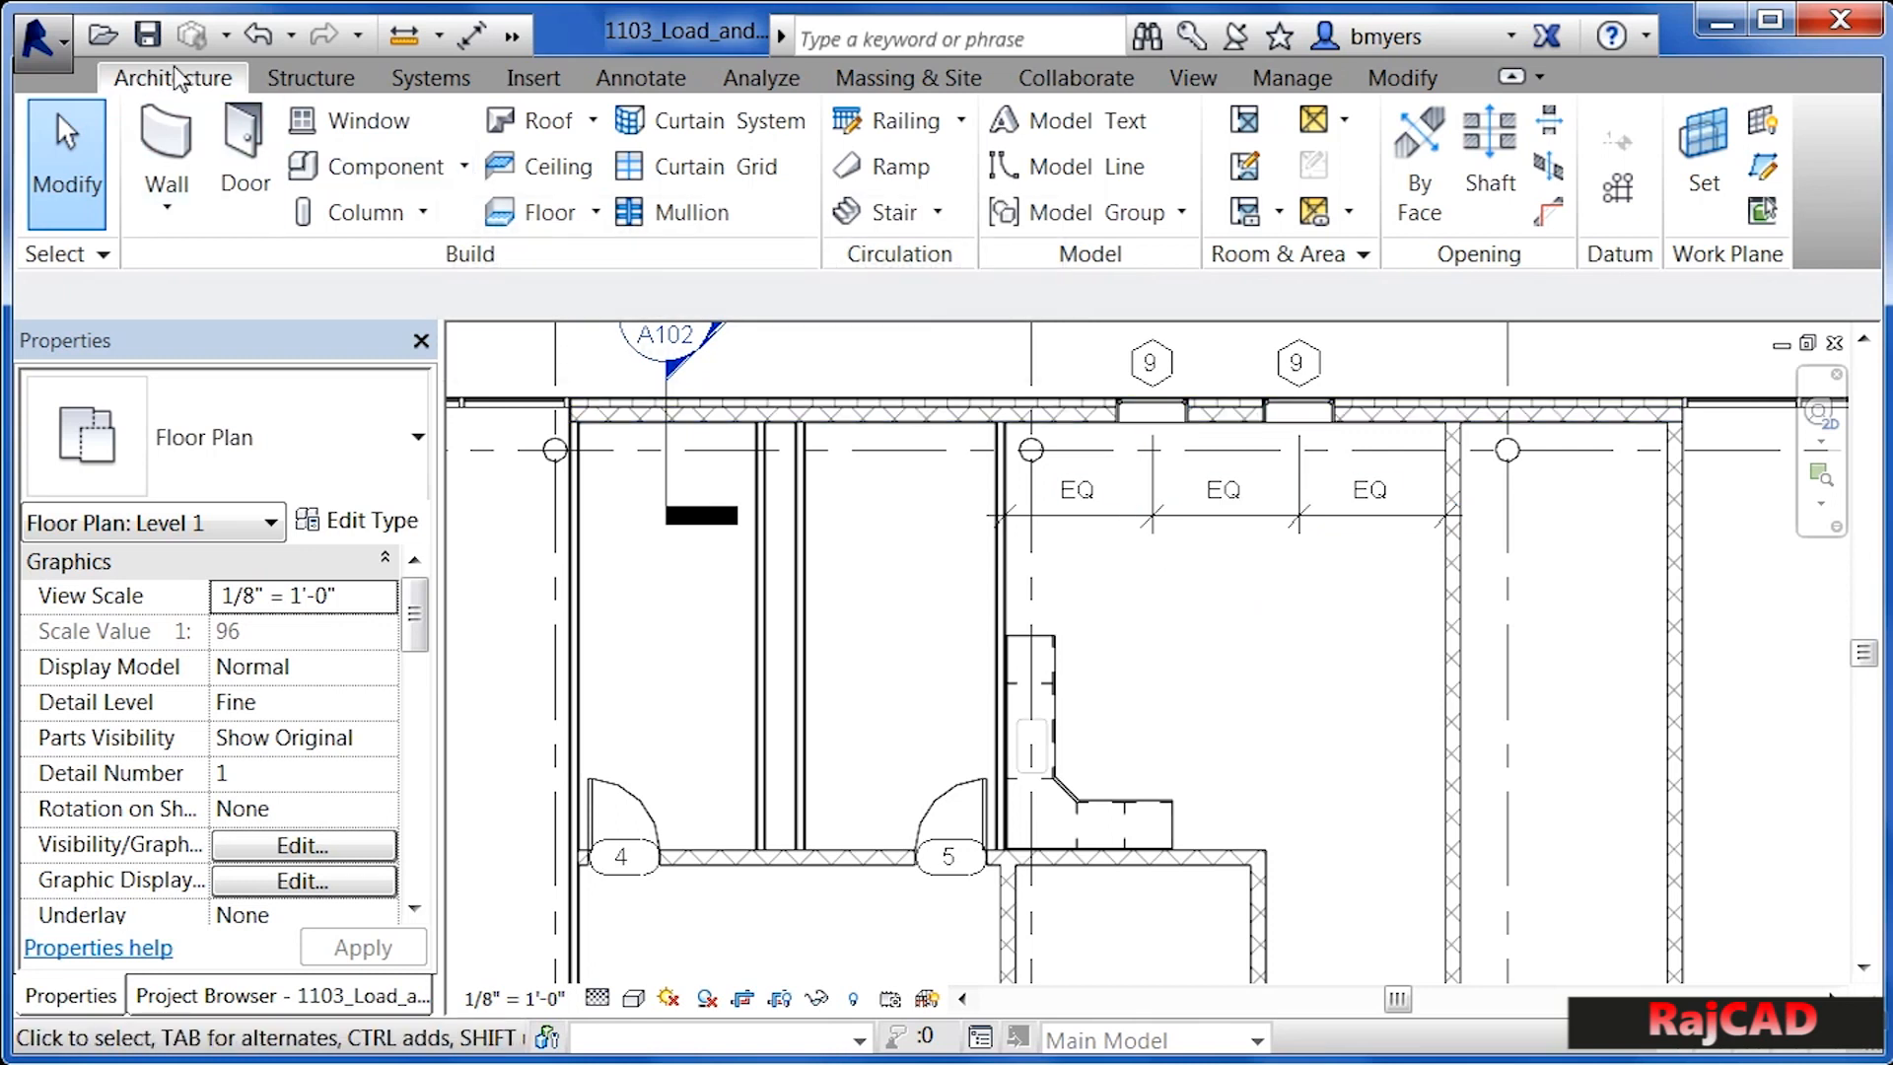
mouse_move(378, 166)
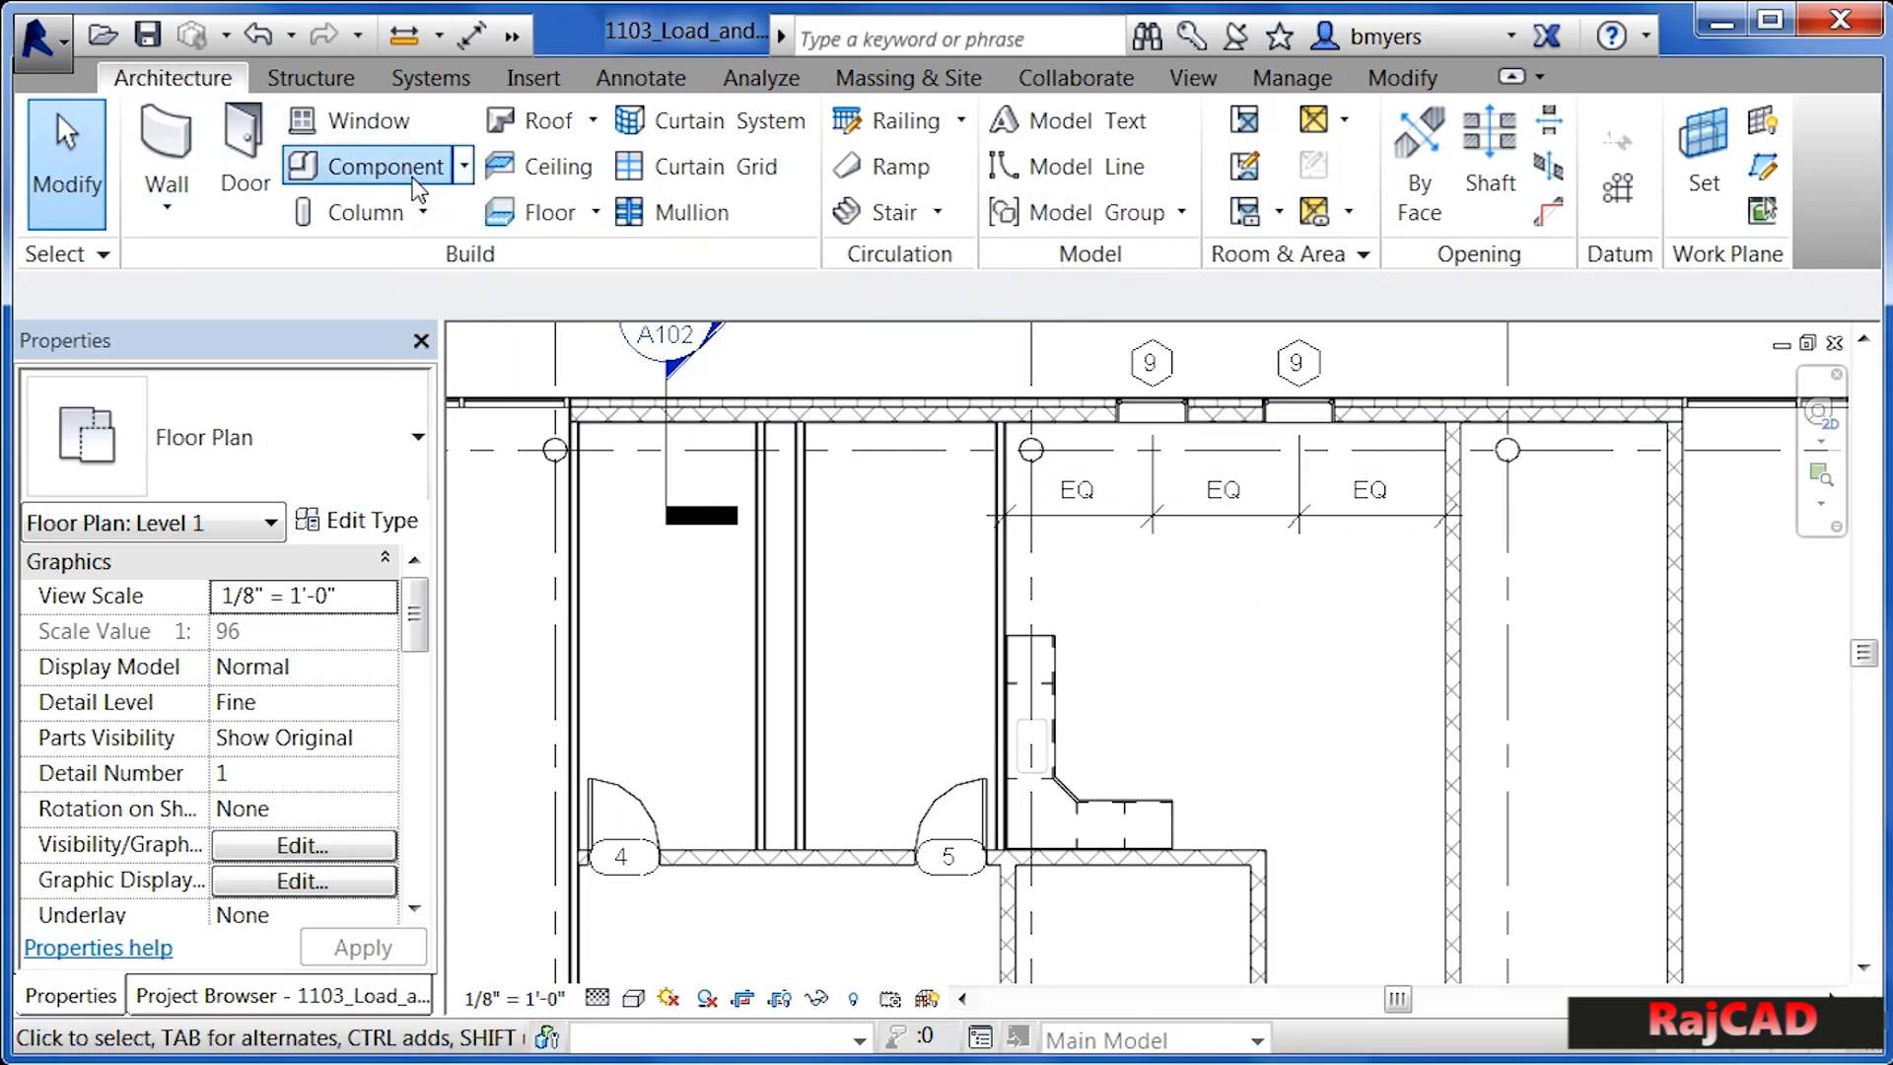
- Open Load Family and browse to Plumbing > Architectural > Fixtures > Sinks
click(384, 166)
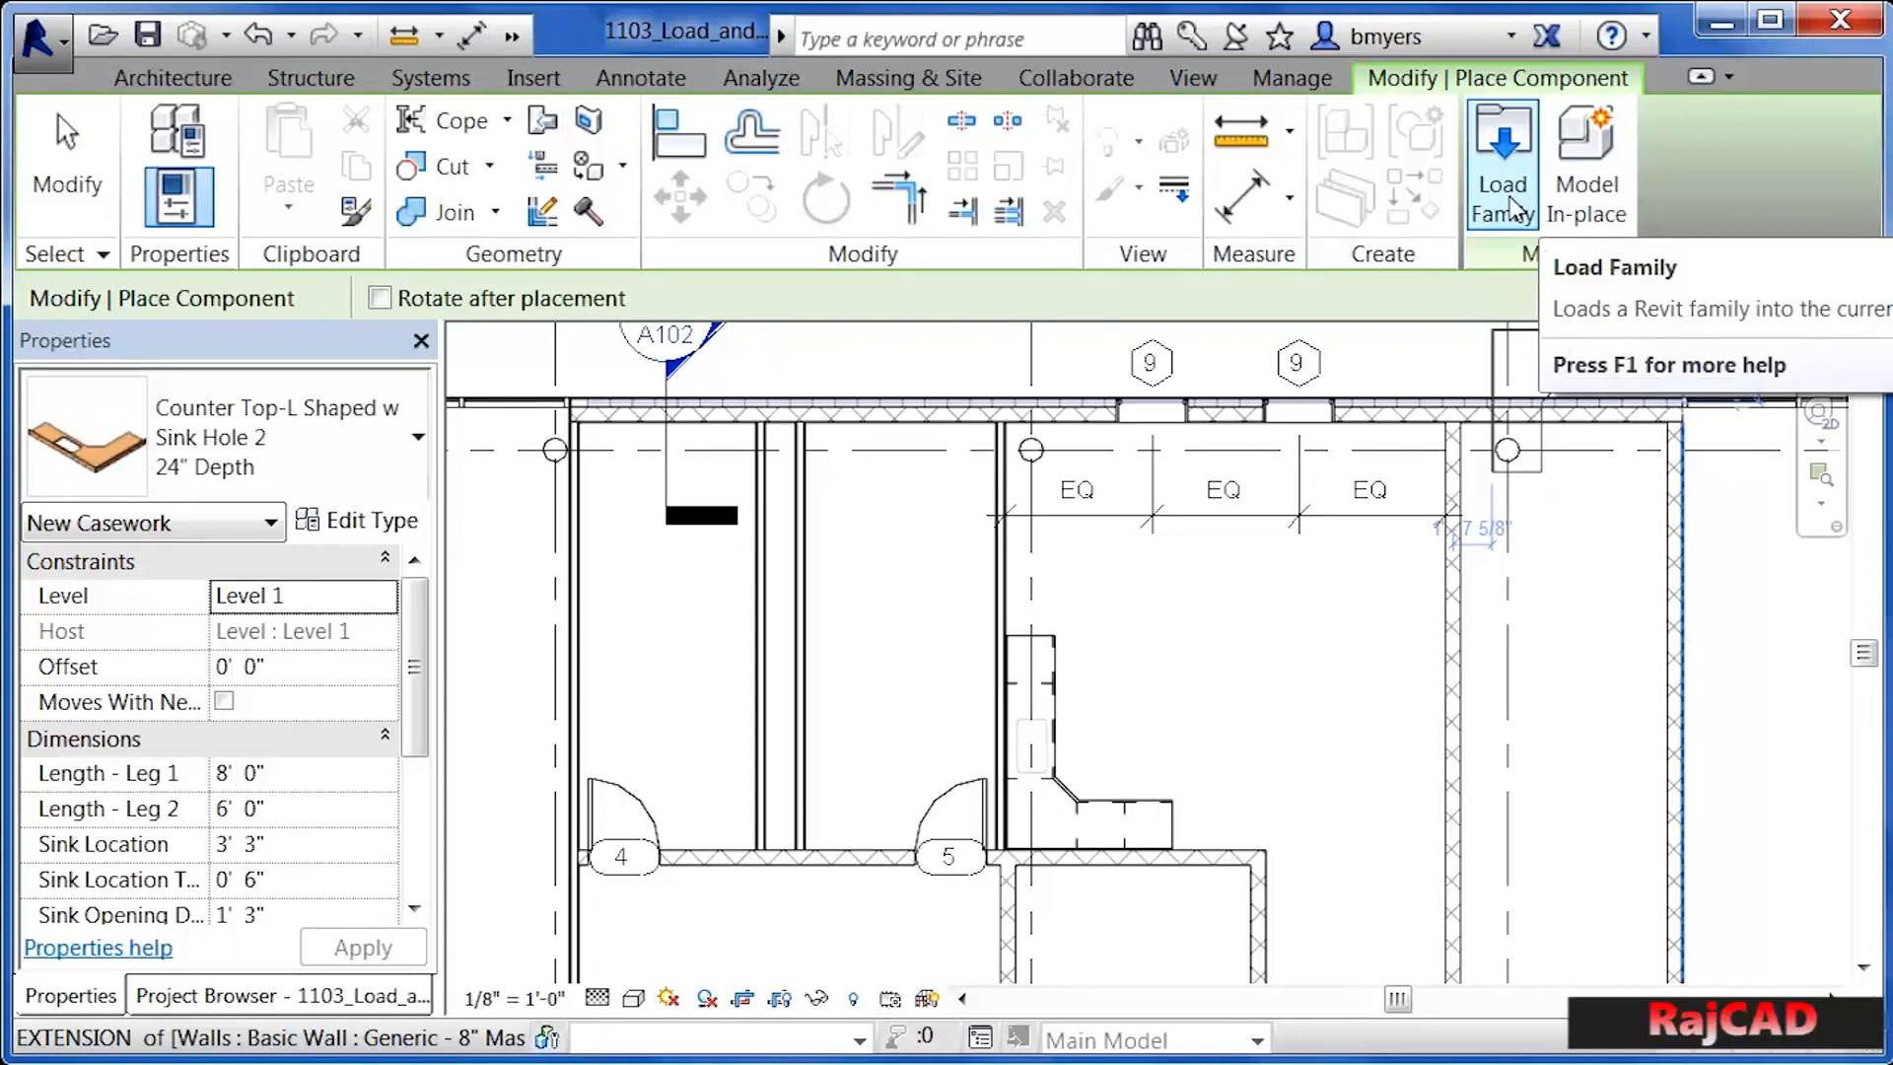
click(1501, 162)
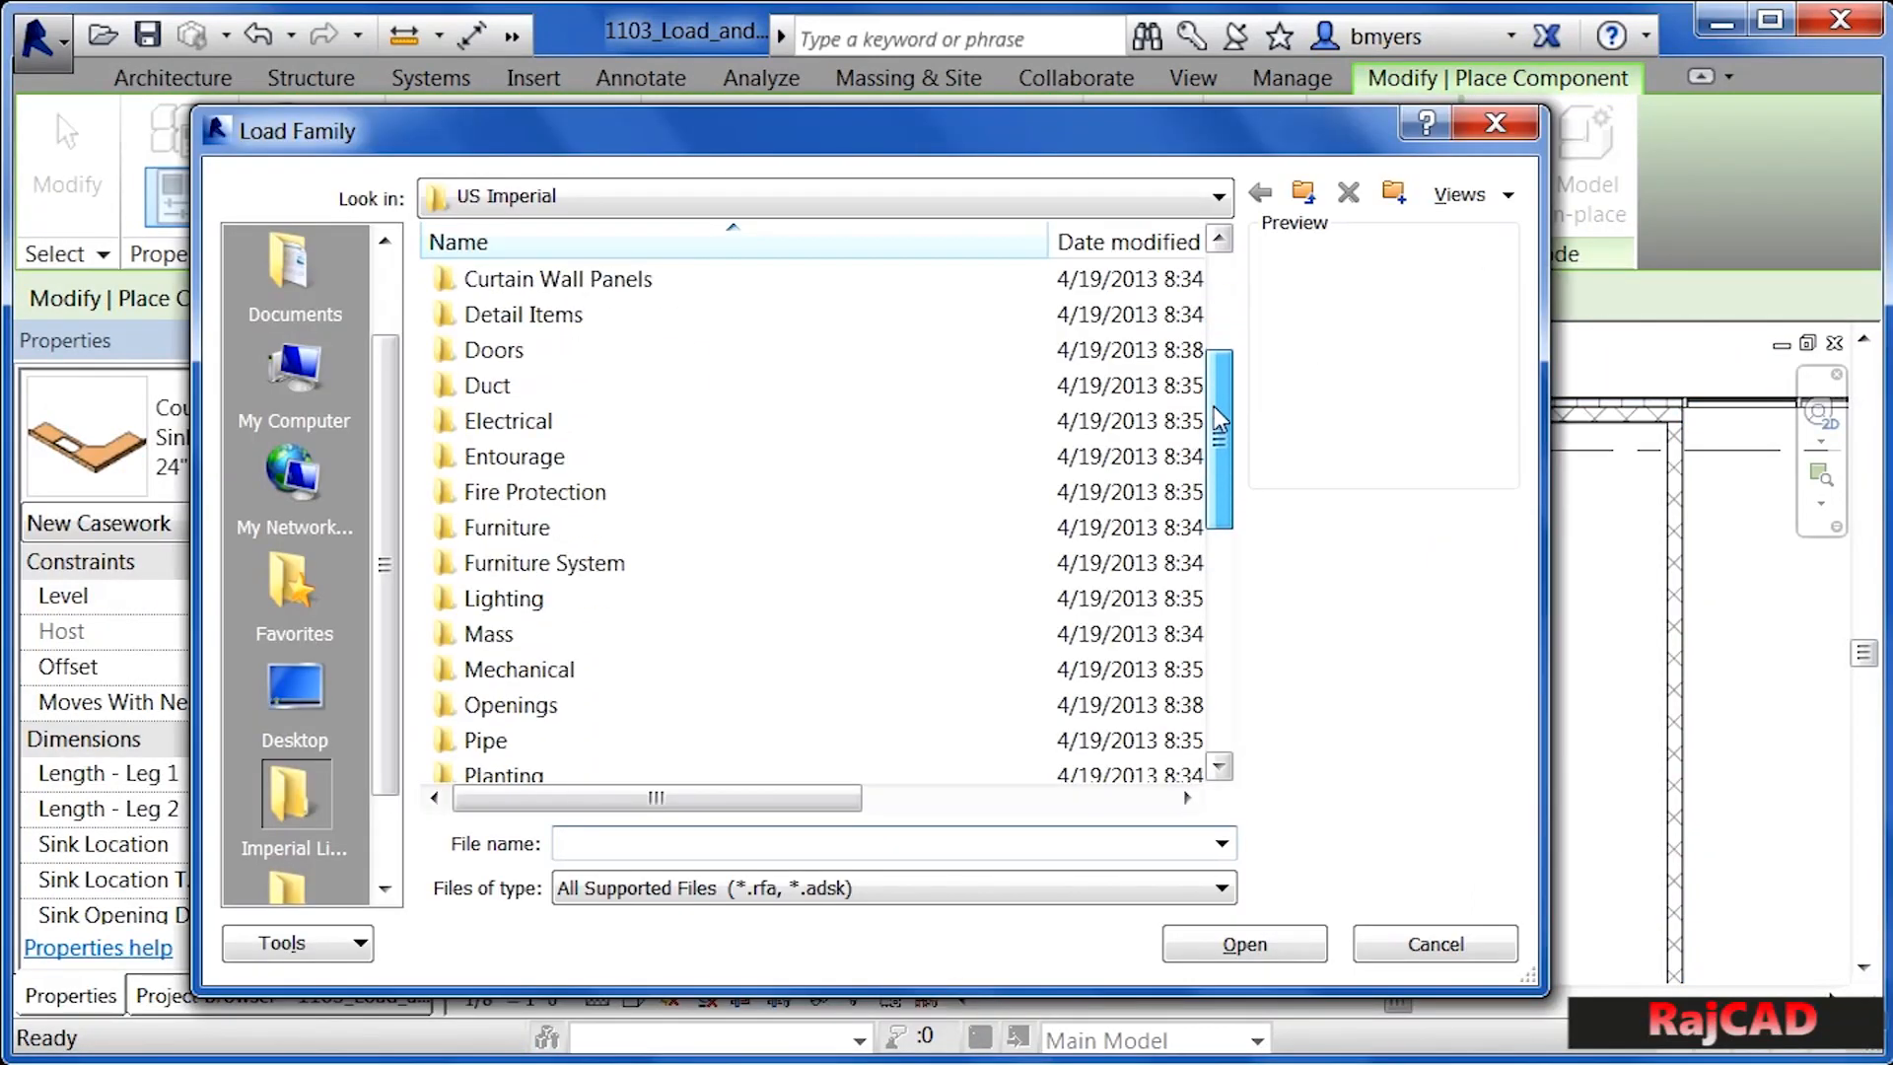
scroll(down, 3)
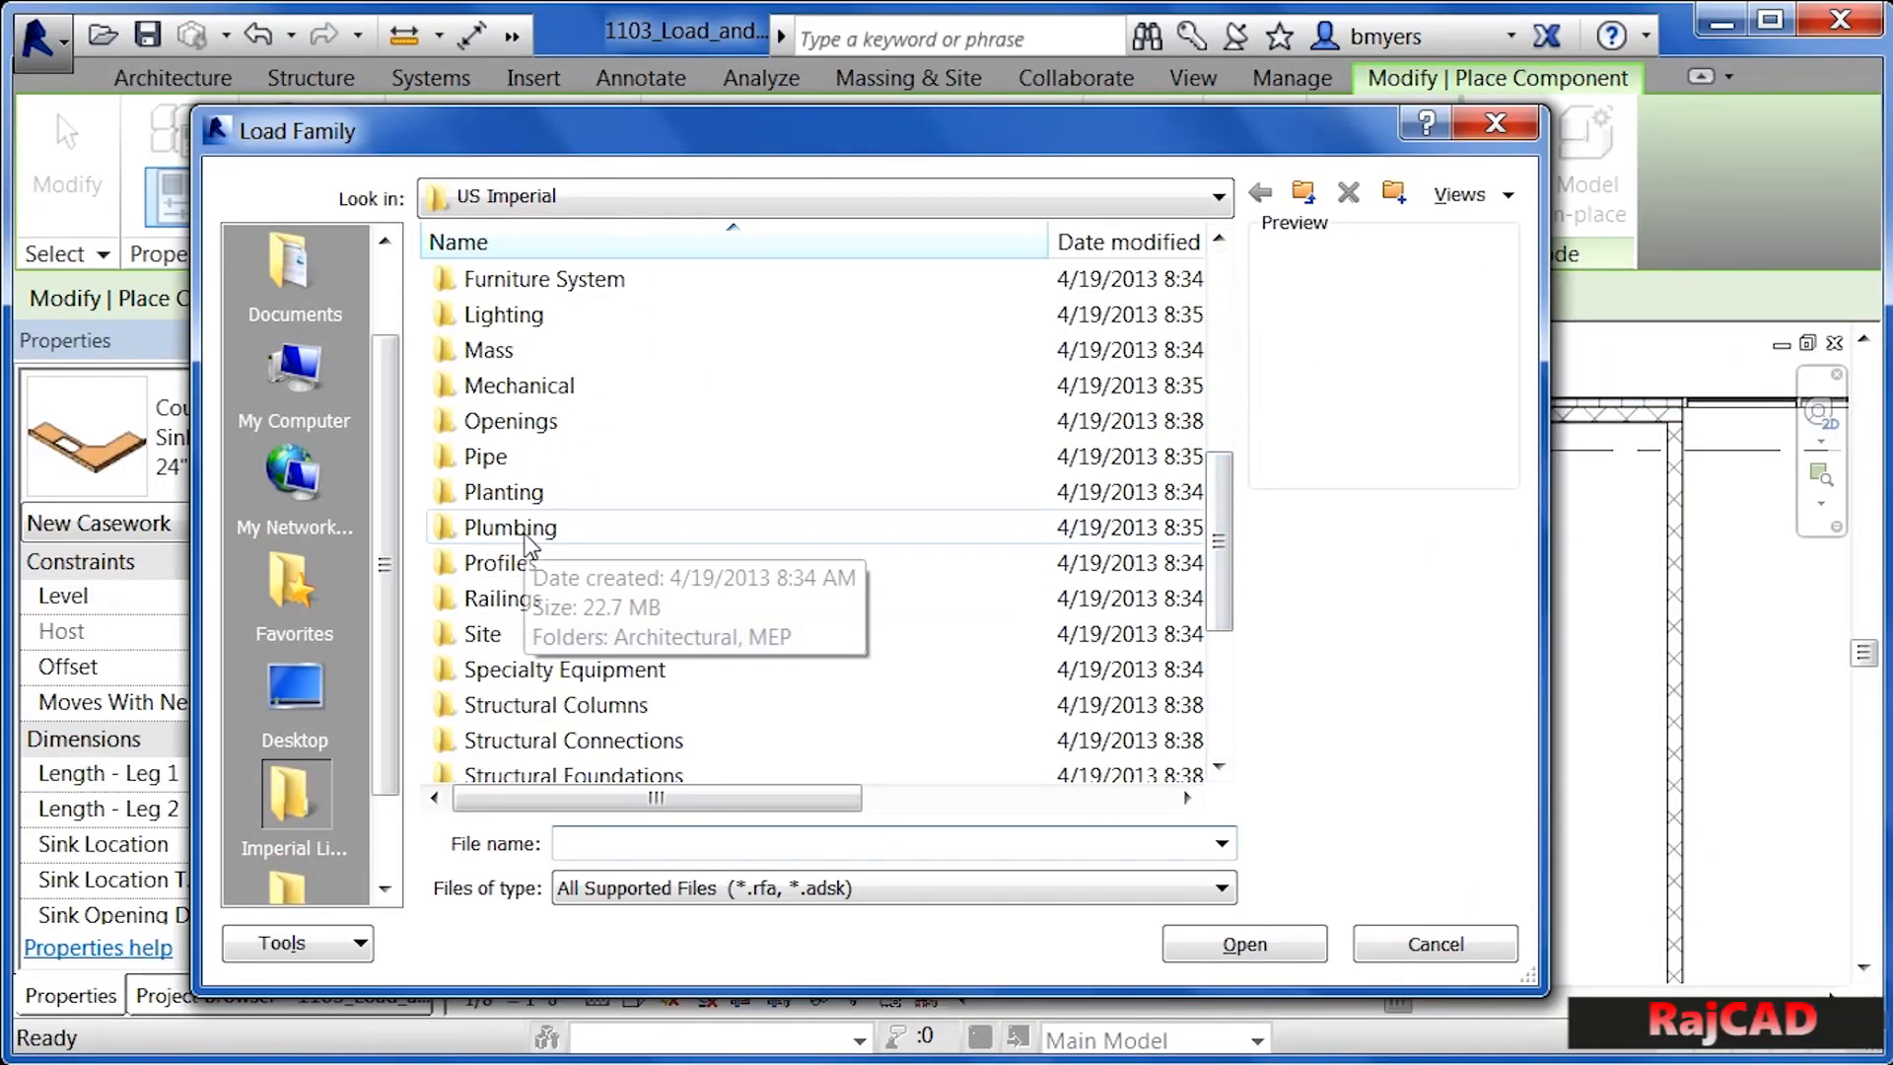
double_click(510, 527)
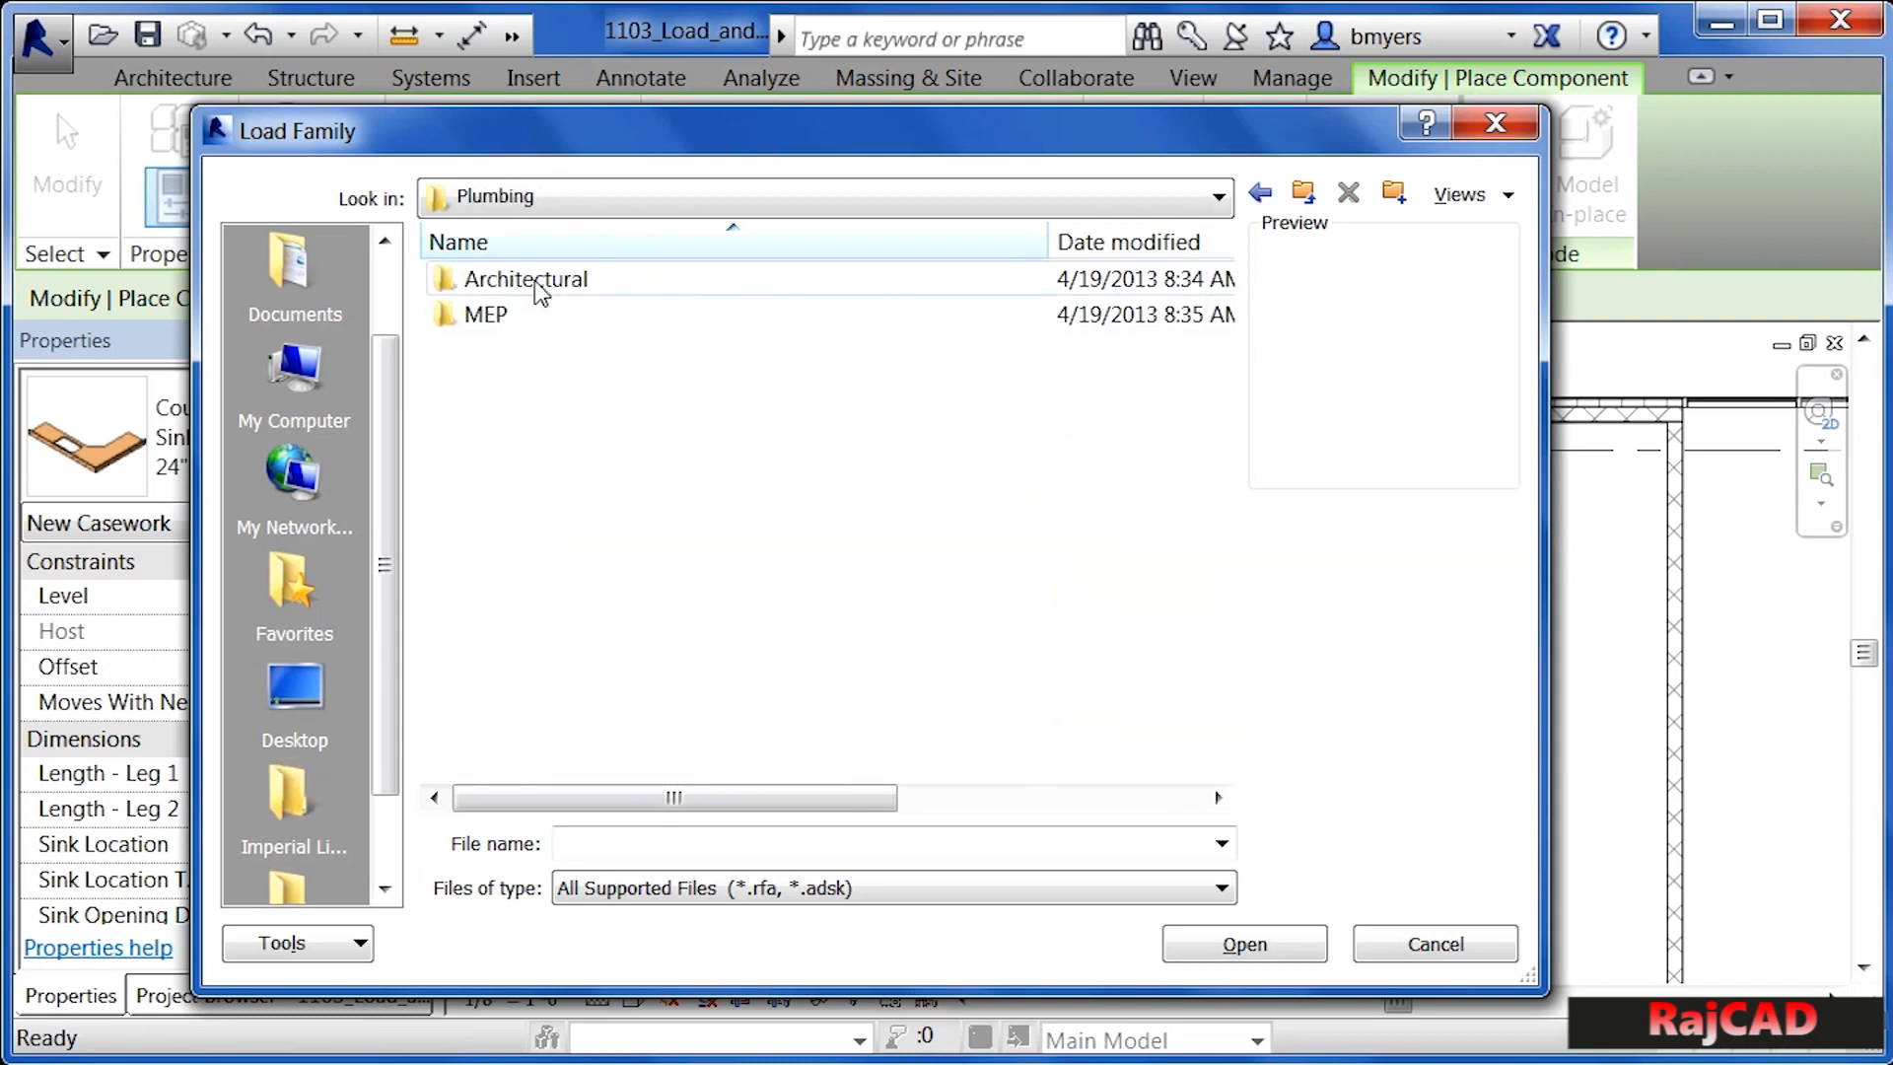
double_click(524, 279)
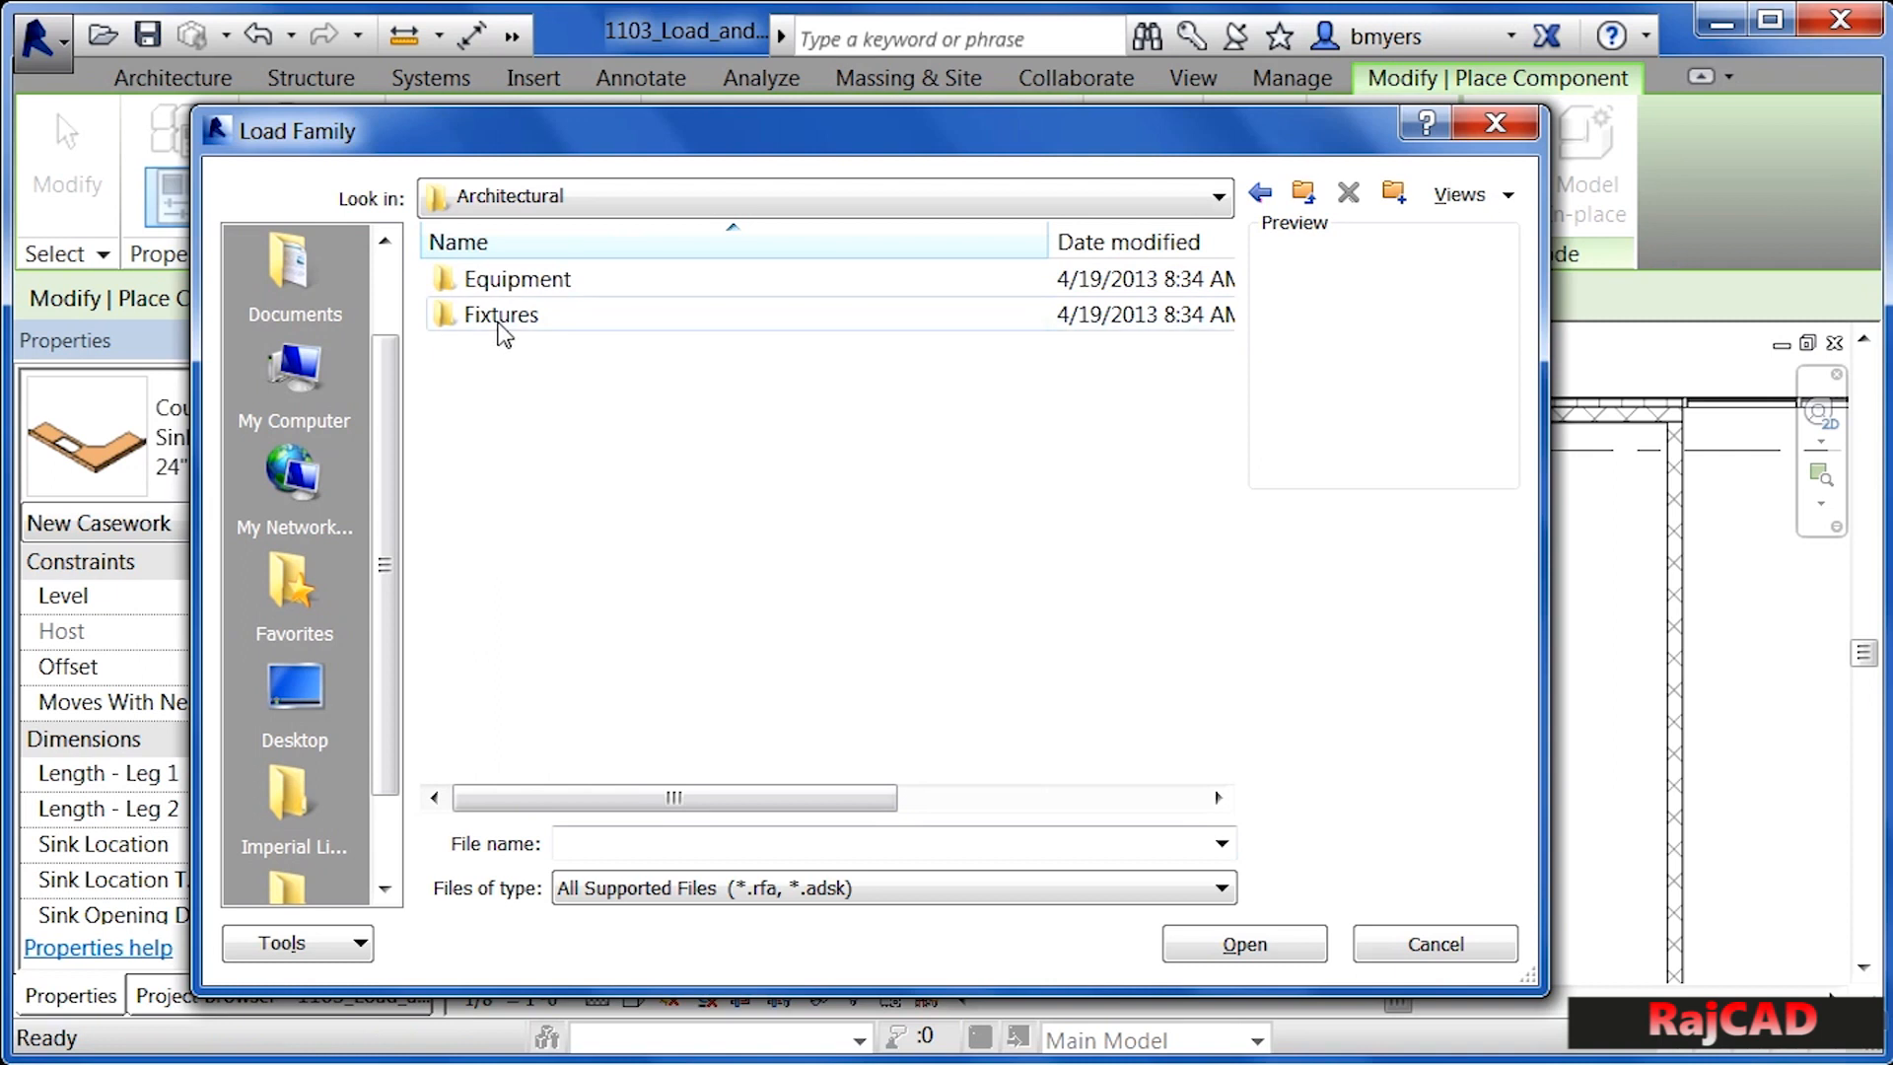
double_click(499, 314)
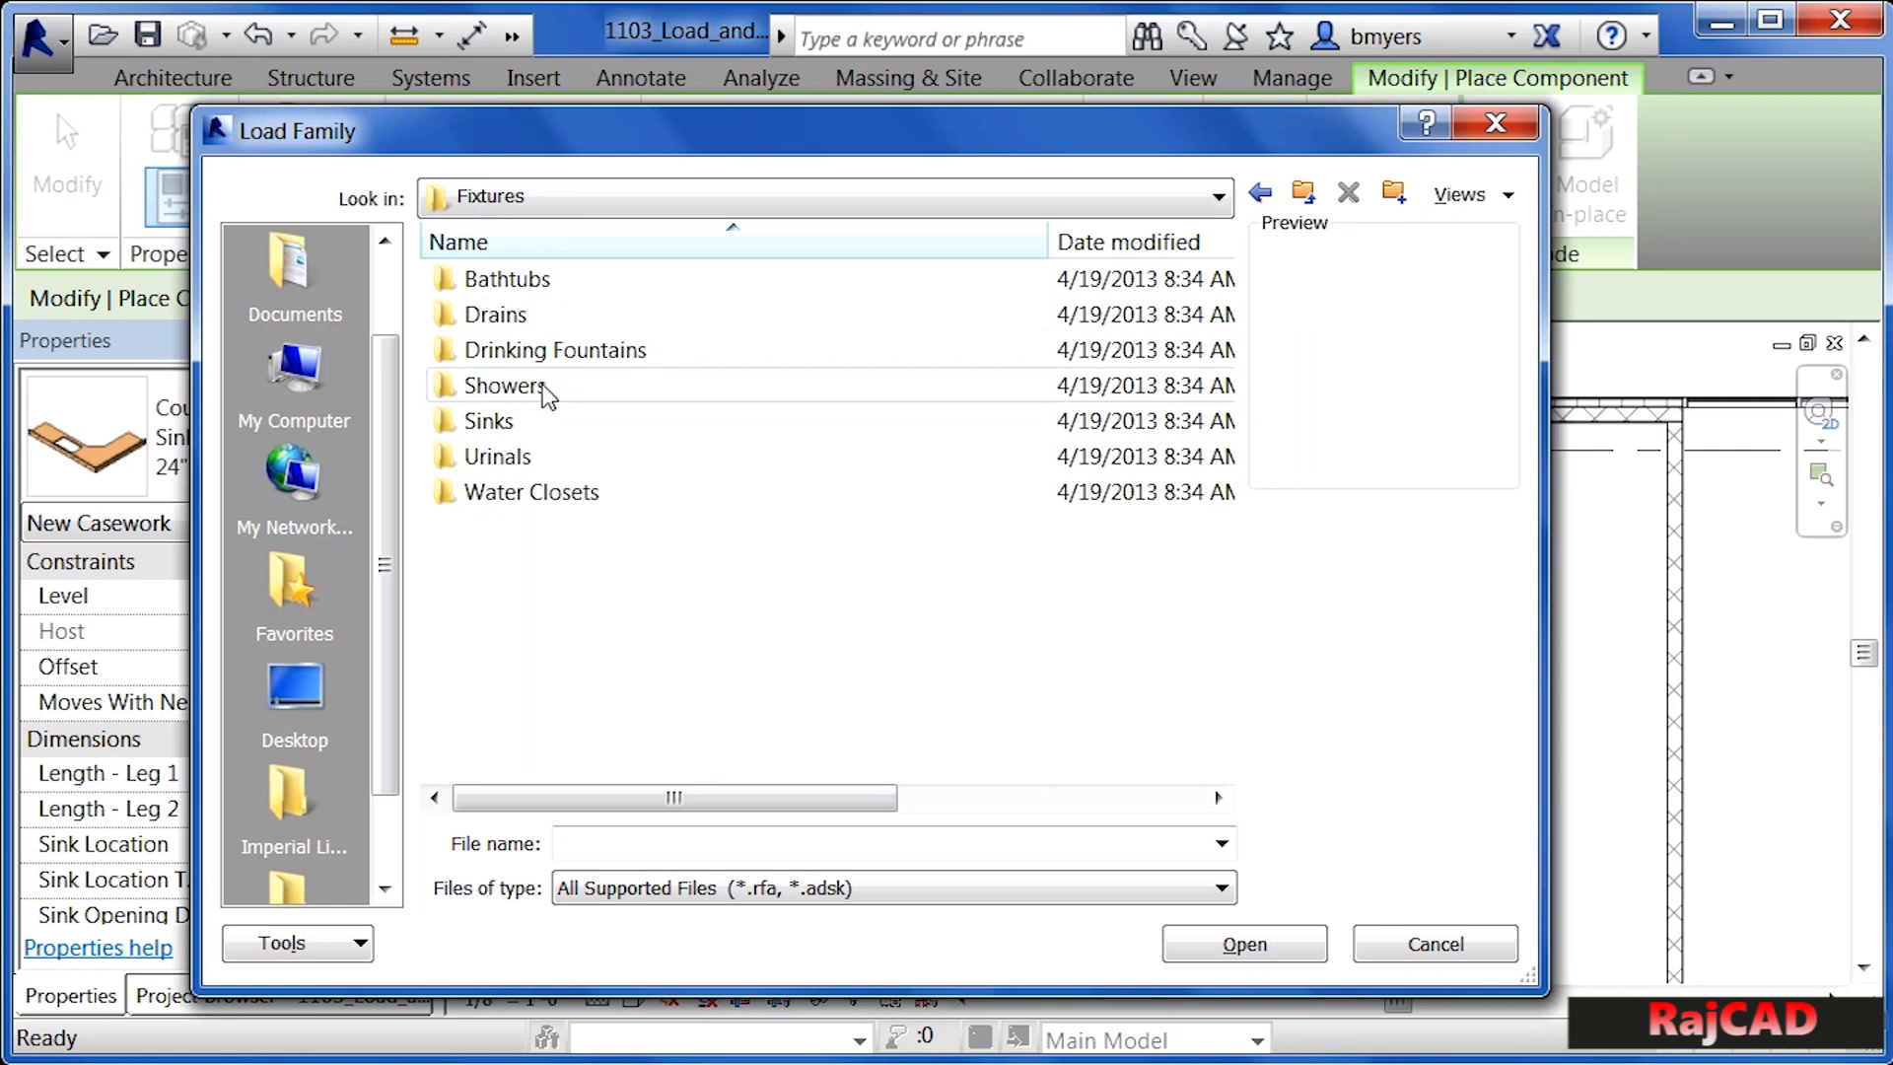
mouse_move(661, 596)
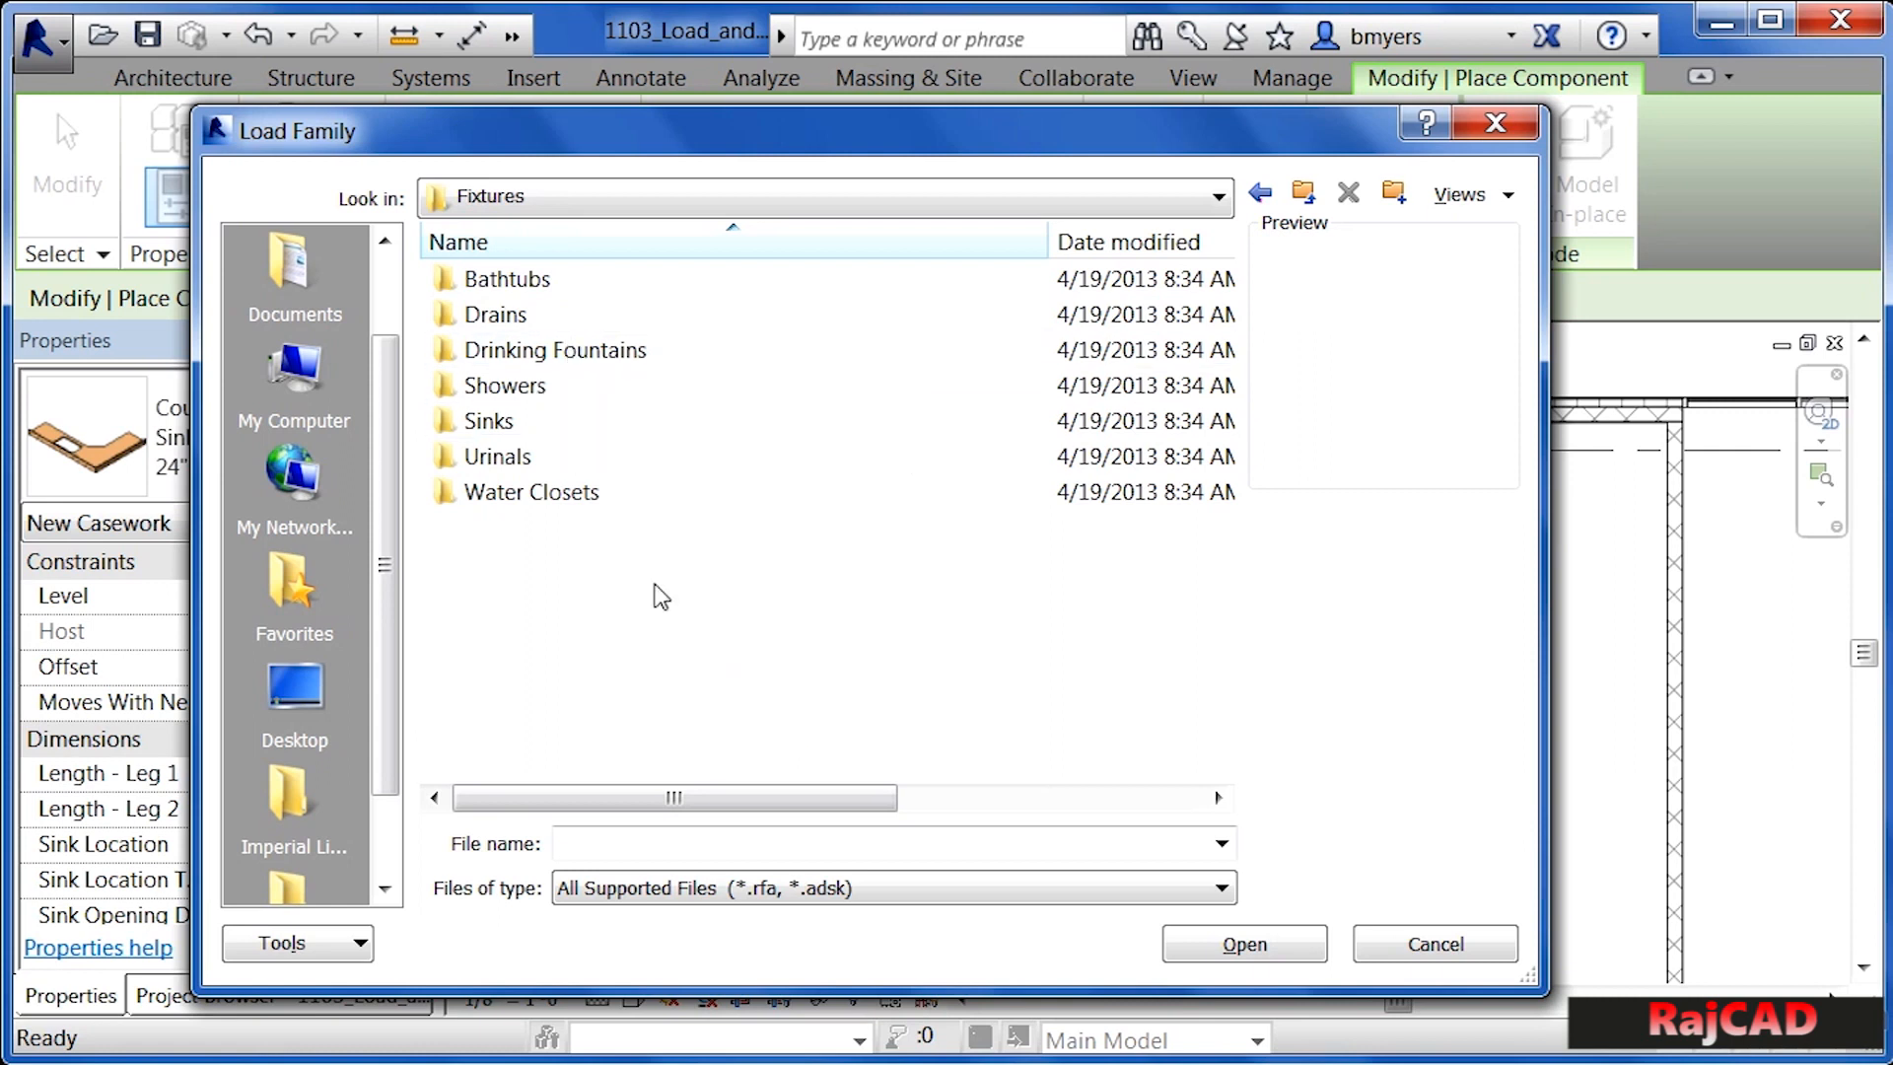
mouse_move(488, 420)
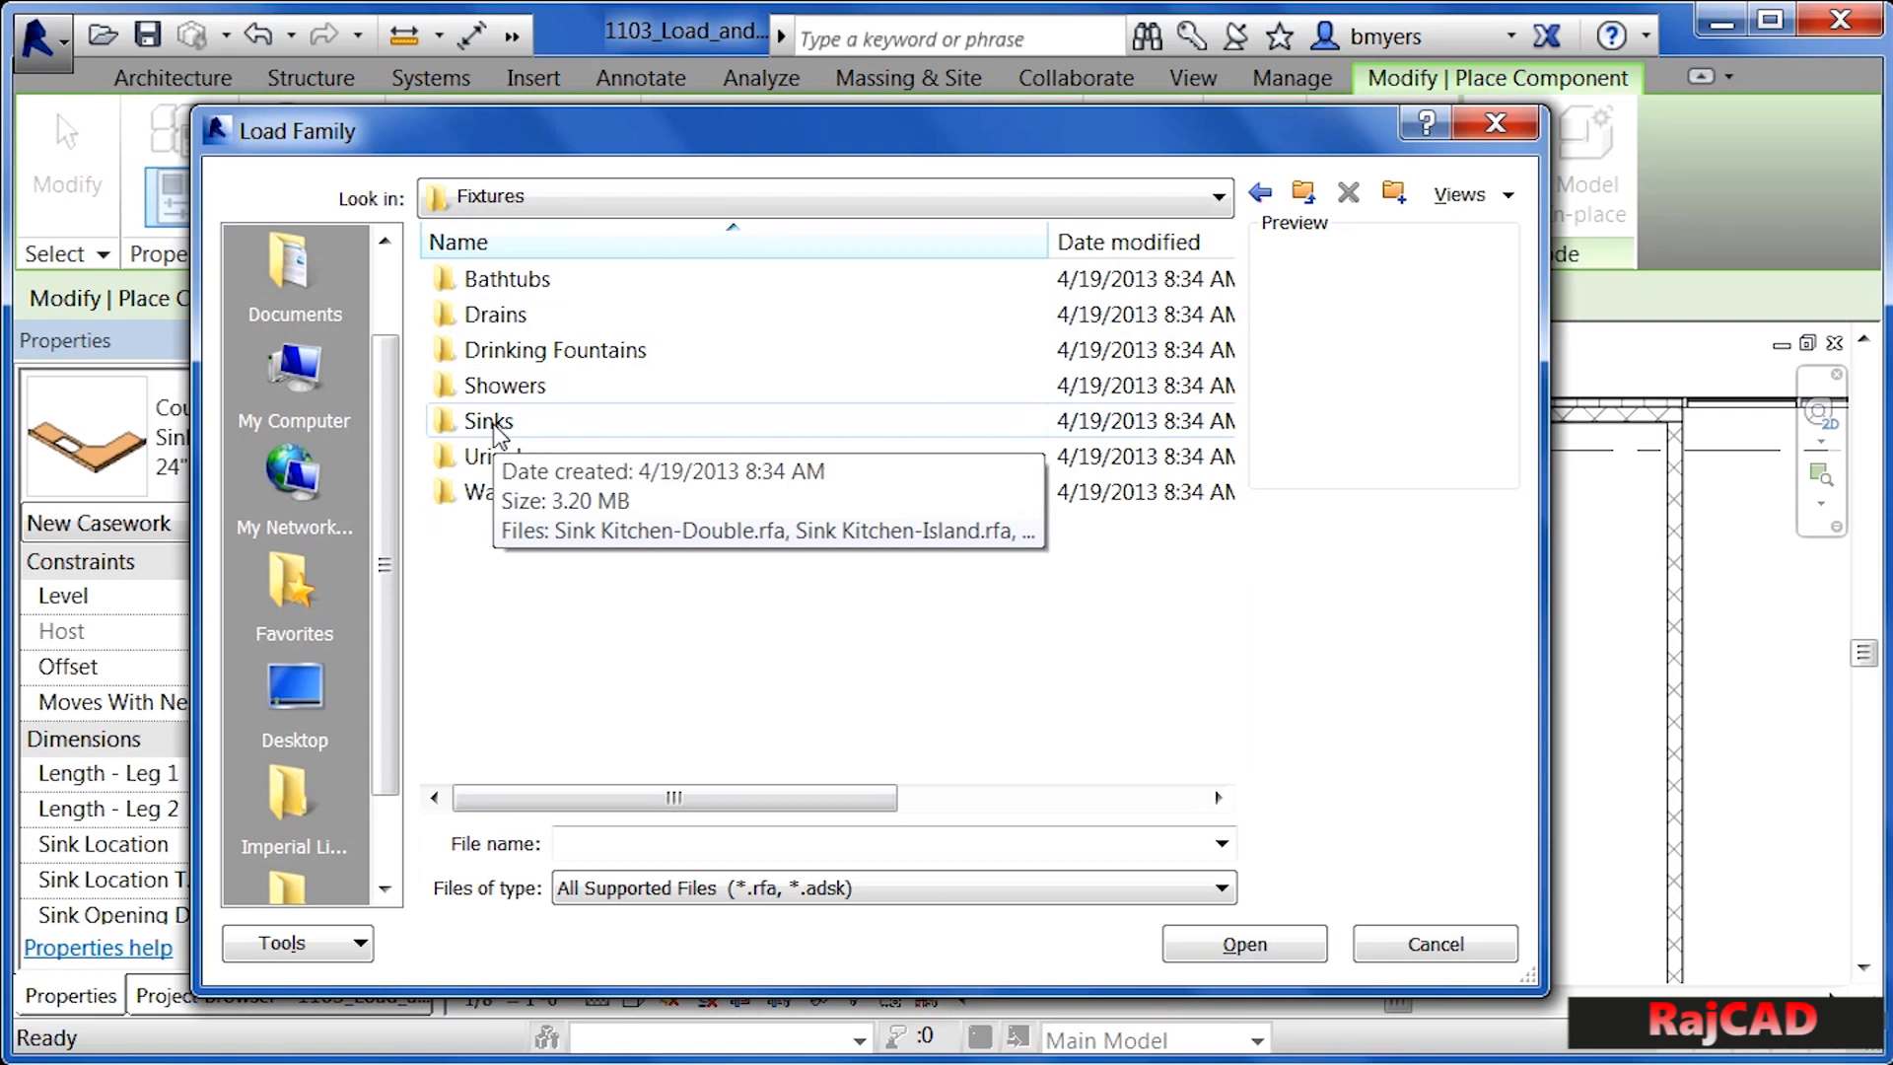
double_click(489, 420)
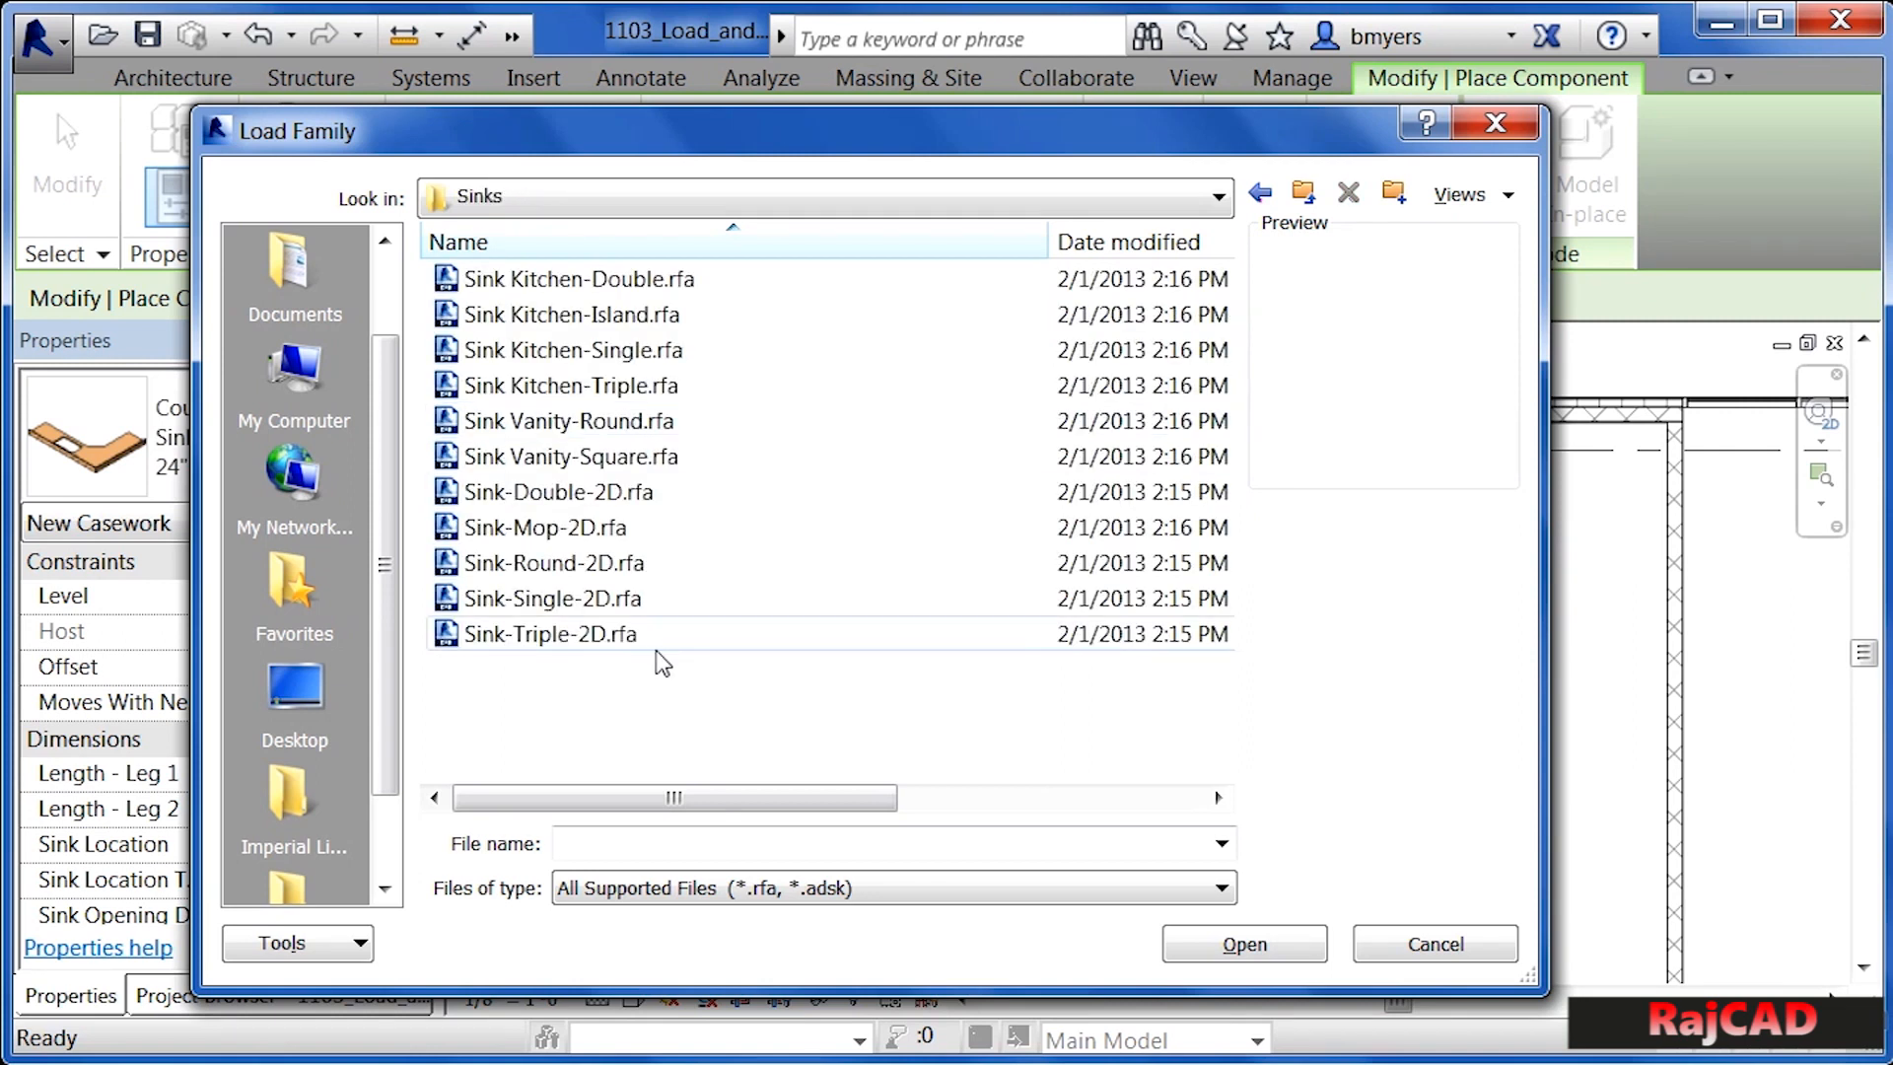
mouse_move(716, 705)
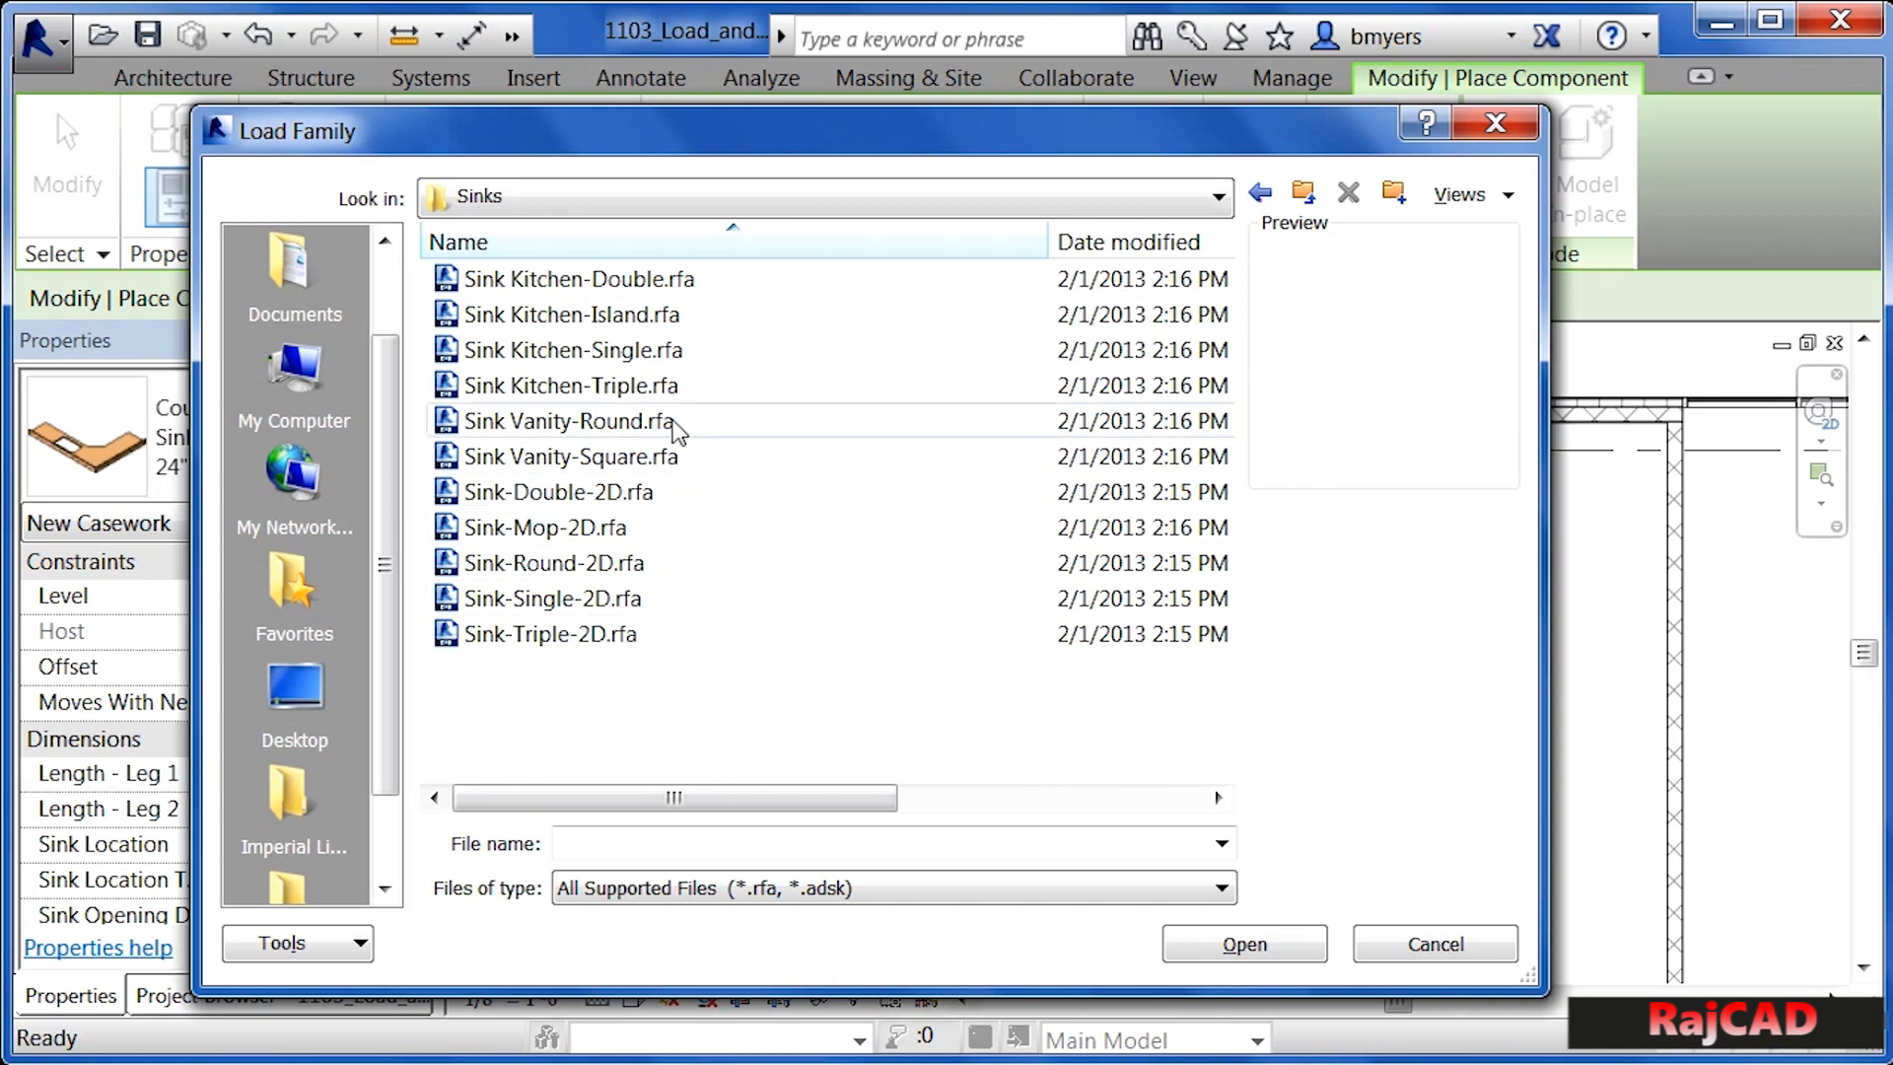
- Select both Sink Kitchen-Double.rfa and Sink-Single-2D.rfa for loading
click(577, 279)
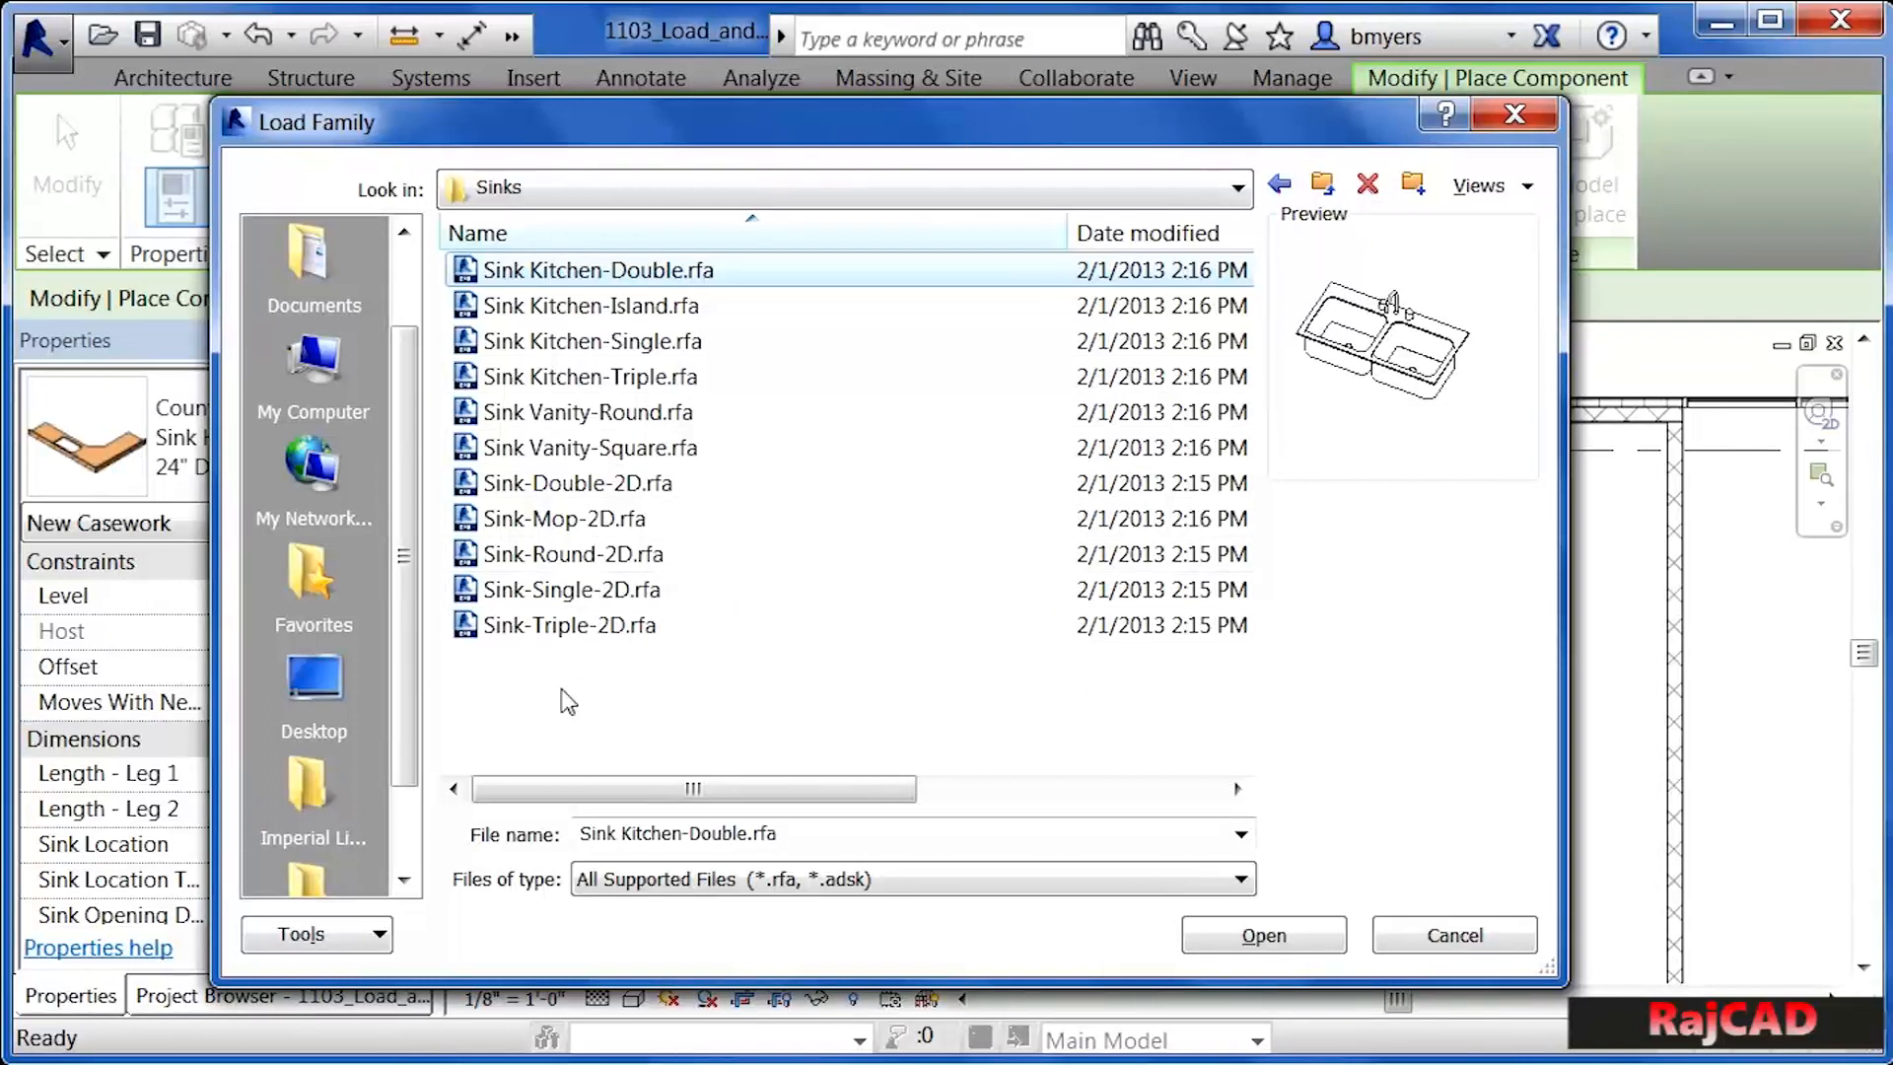
mouse_move(561, 596)
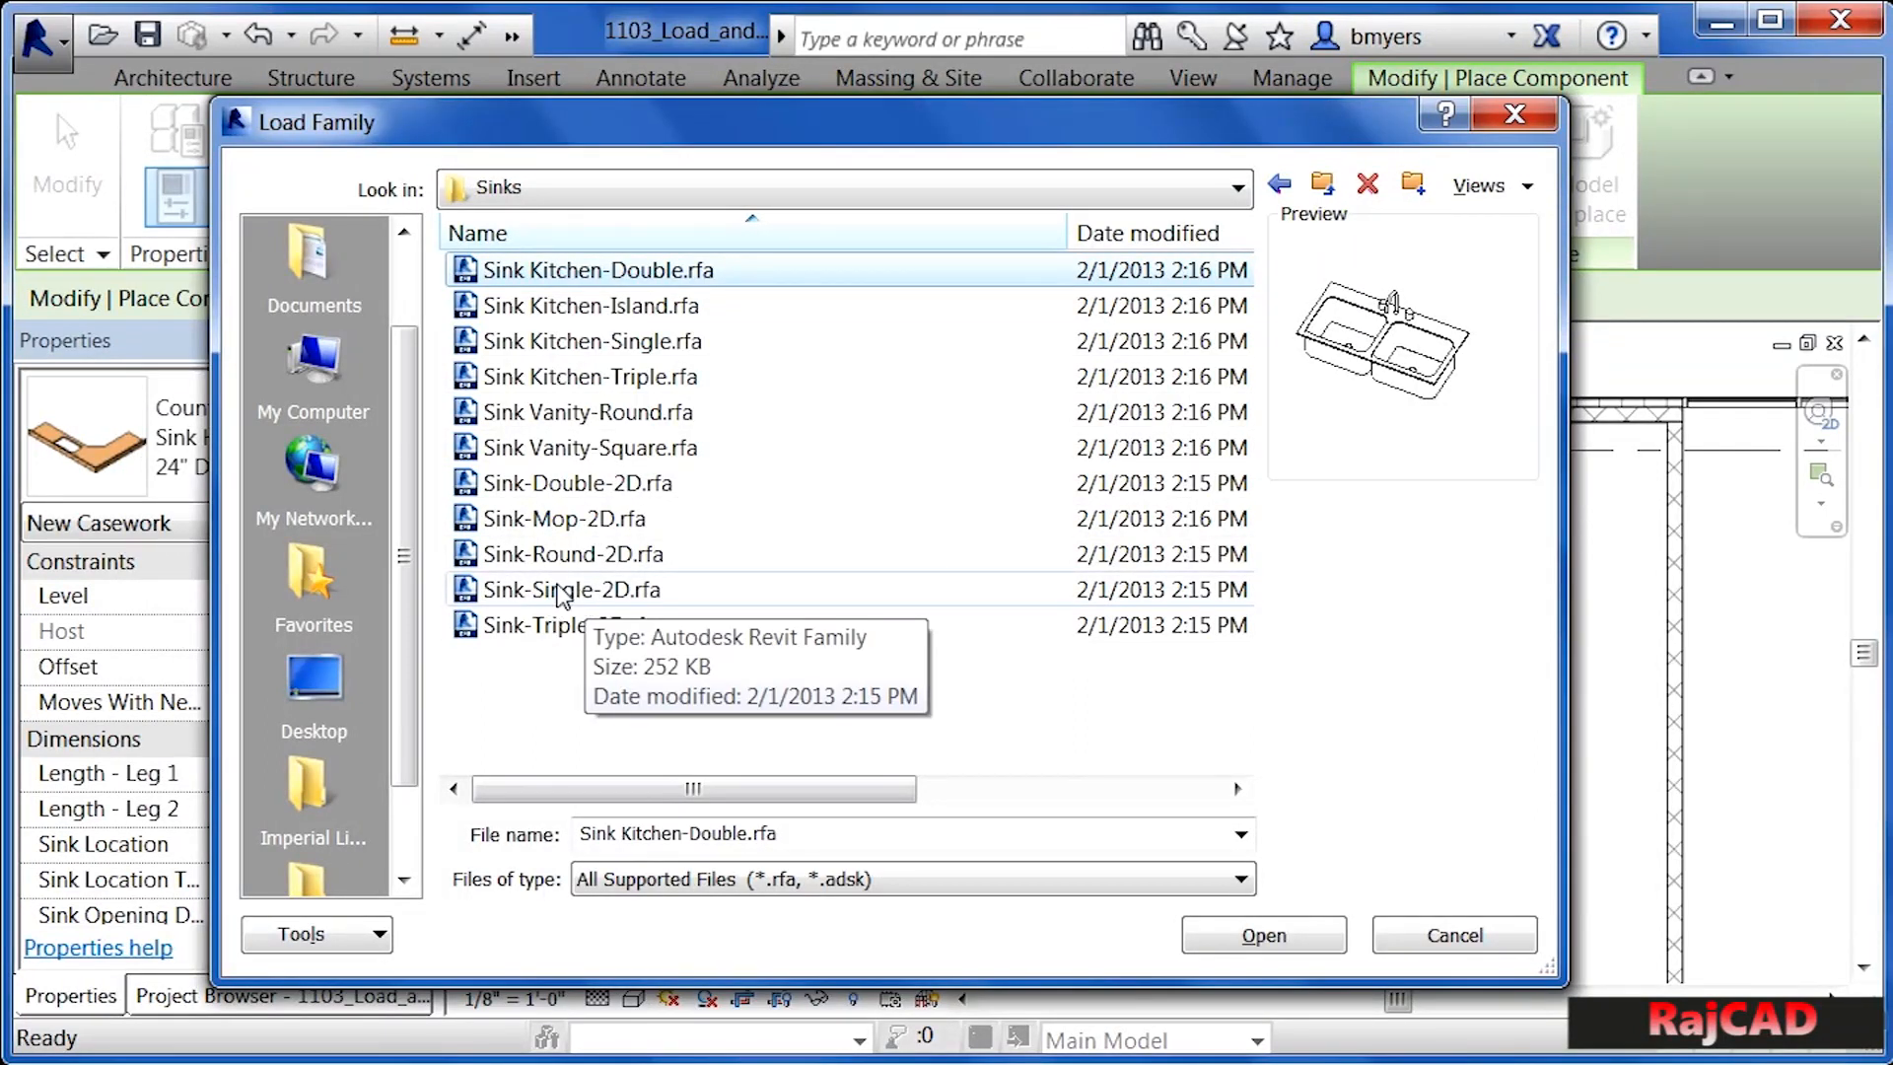
click(570, 590)
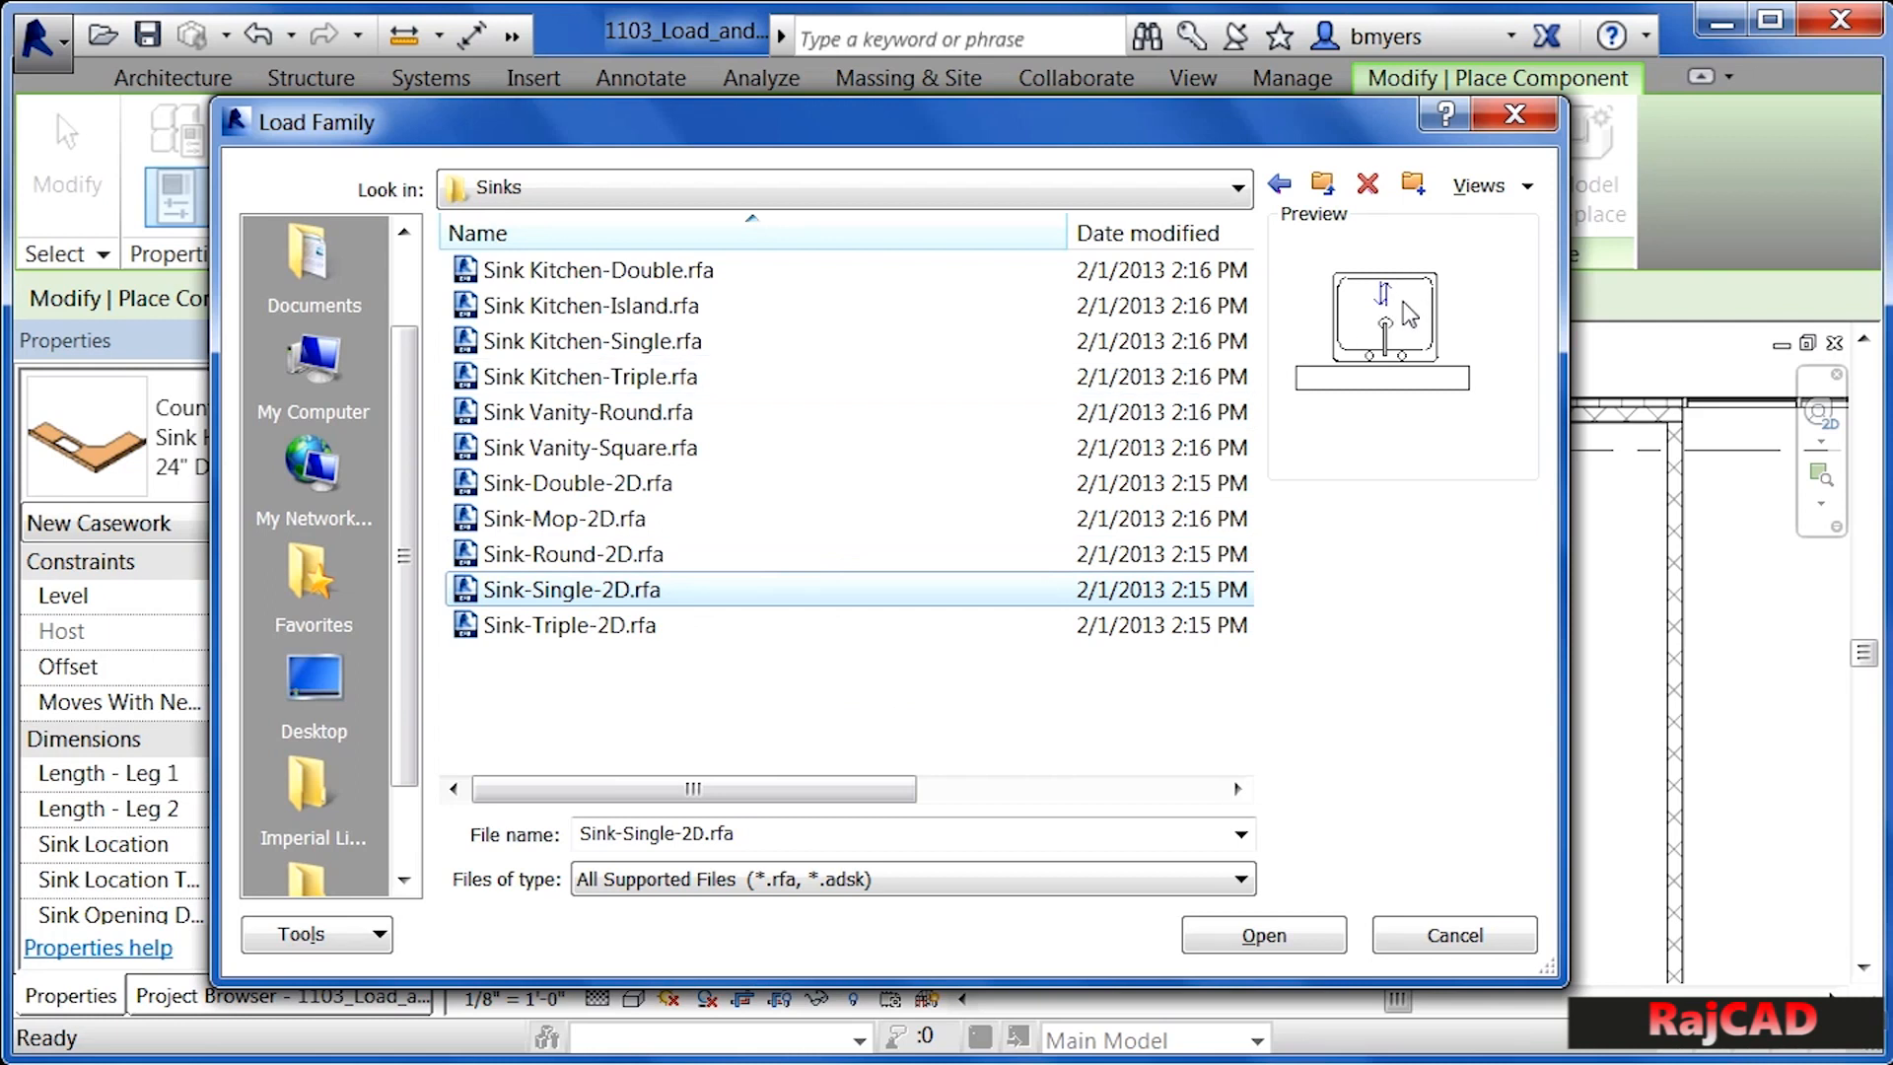
mouse_move(725, 620)
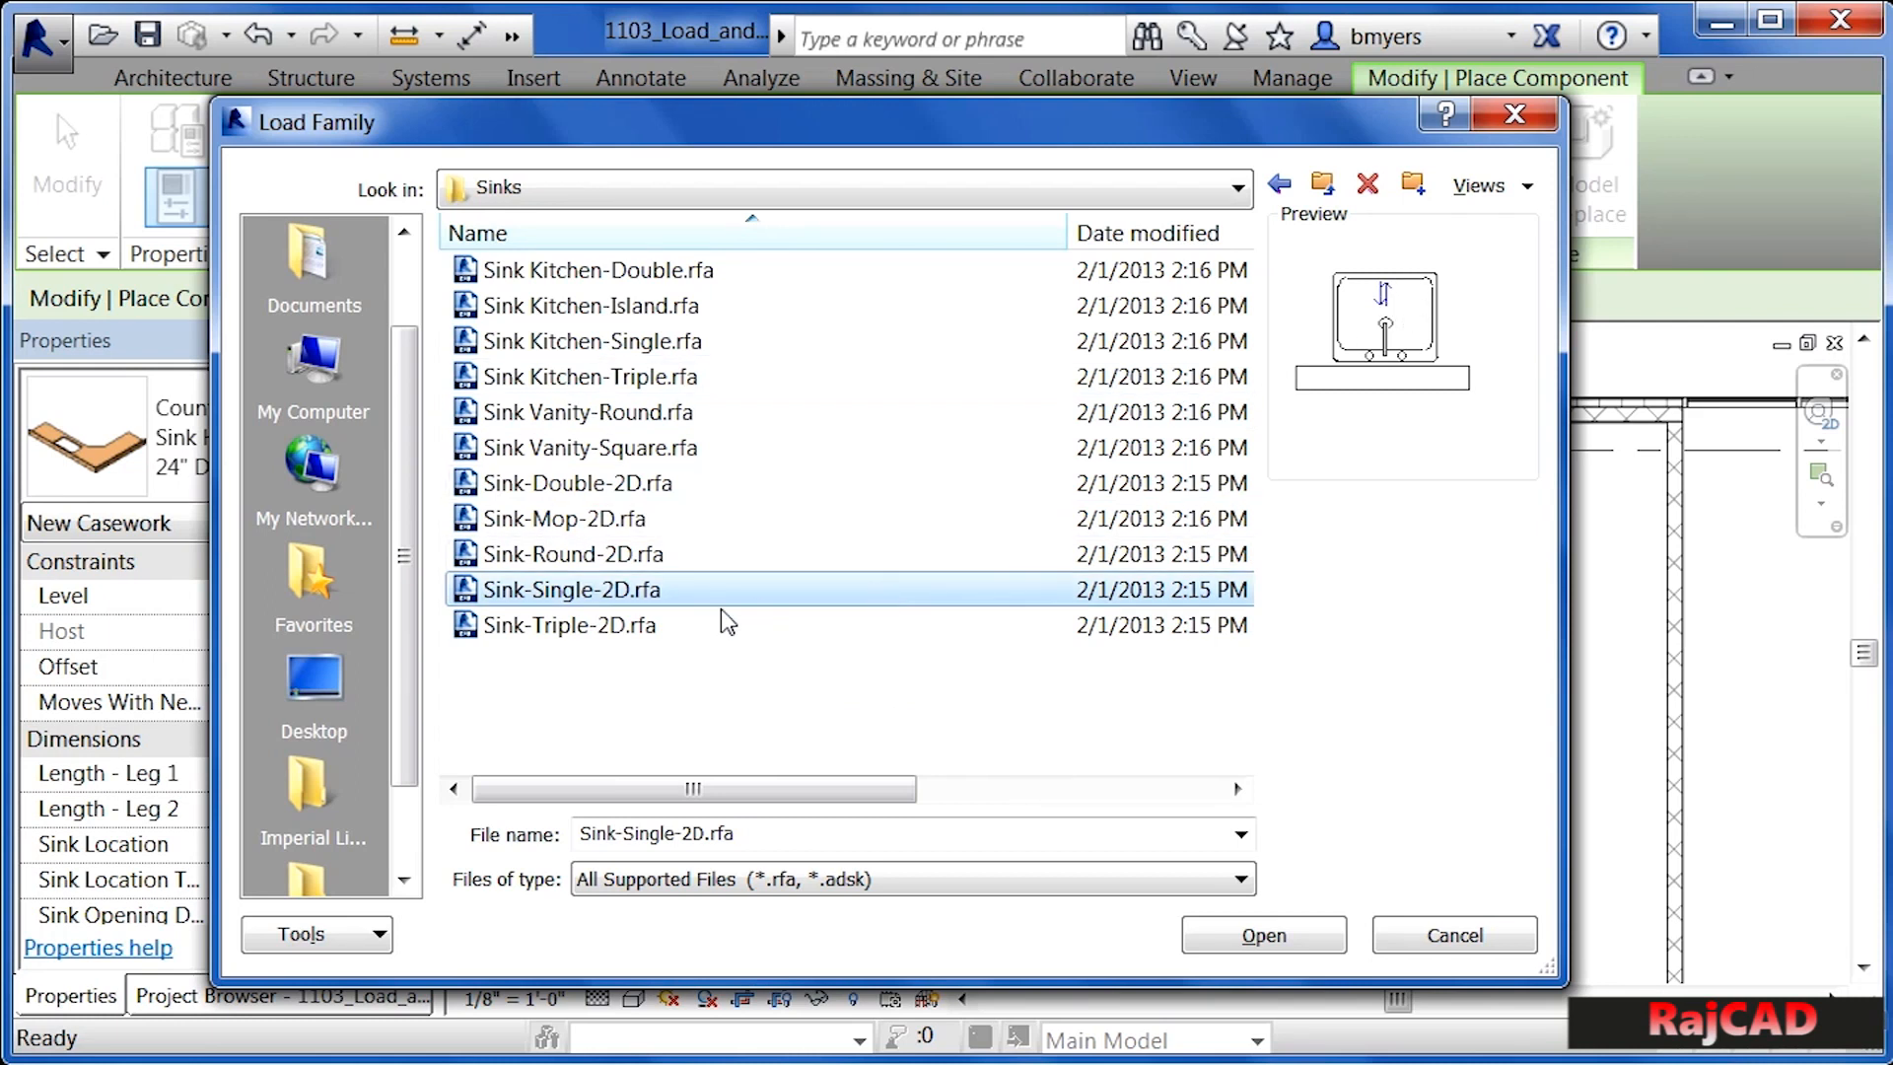
mouse_move(609, 625)
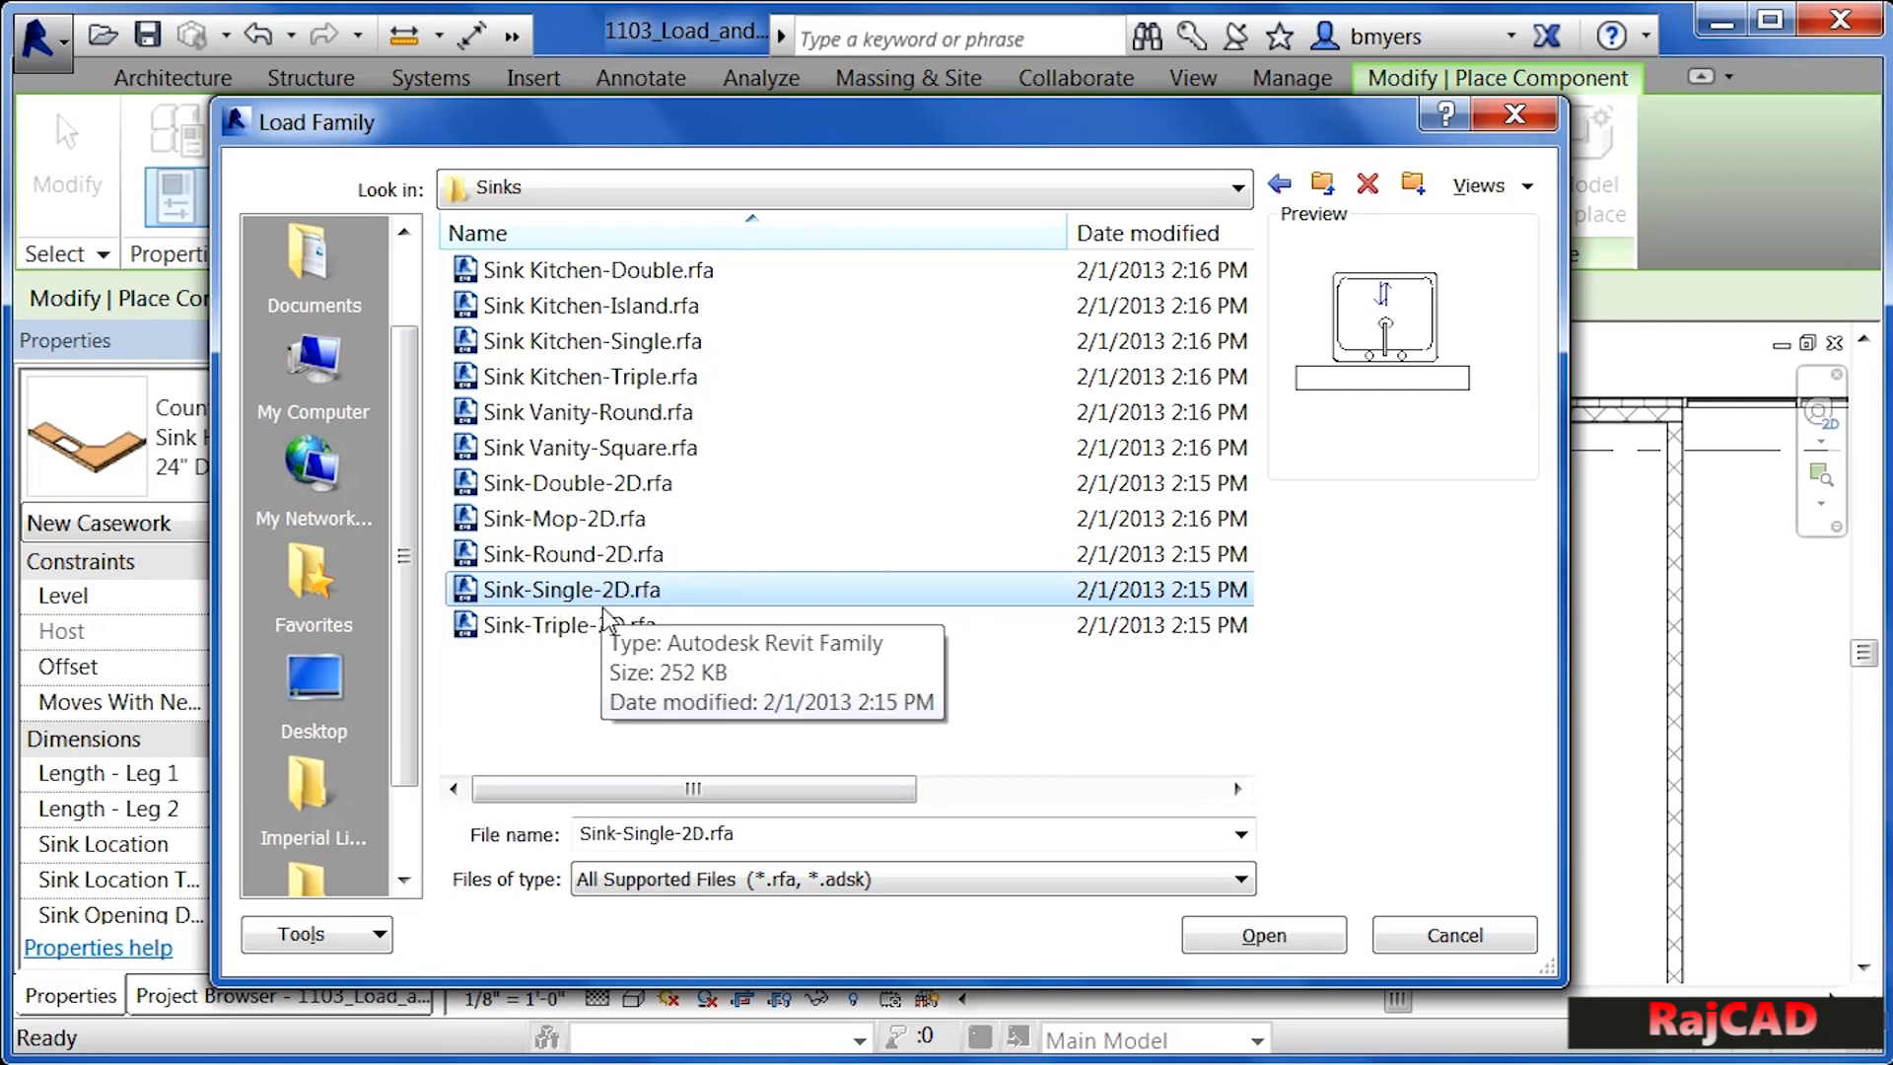
mouse_move(762, 710)
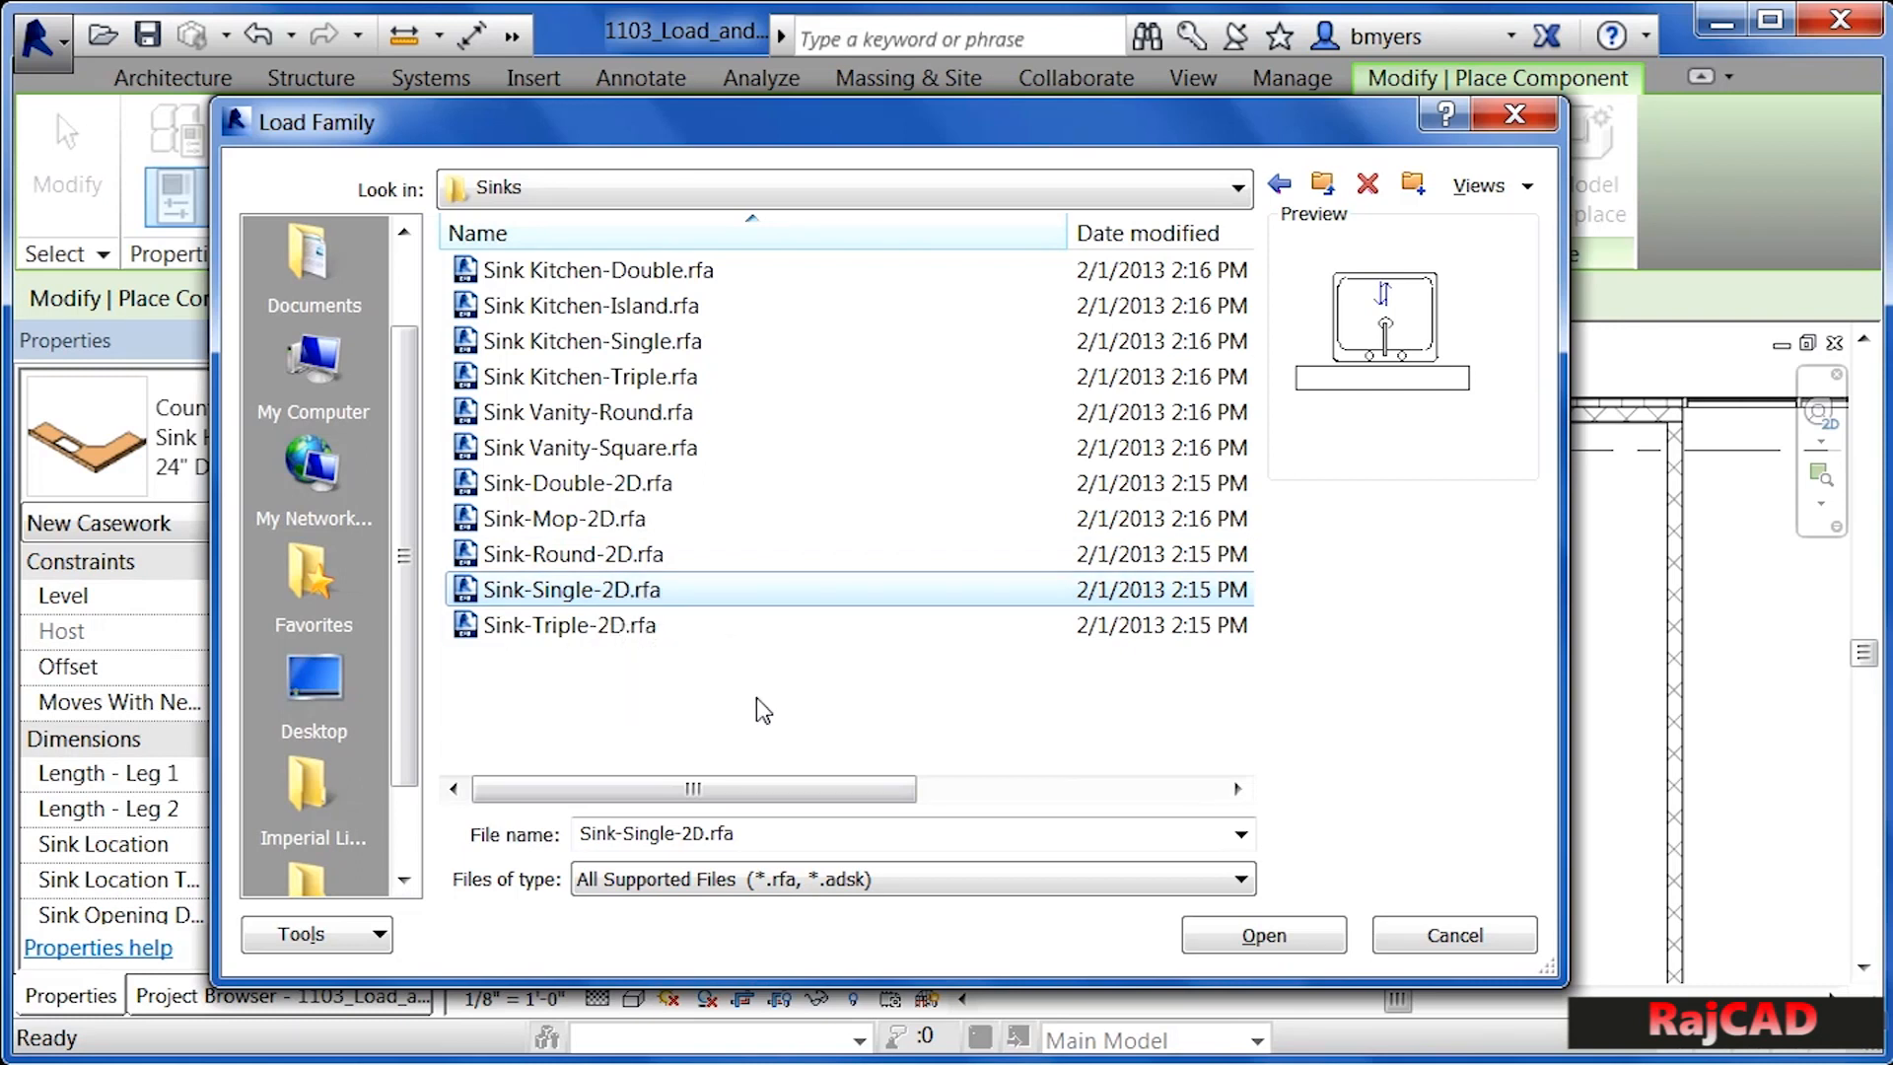
mouse_move(680, 368)
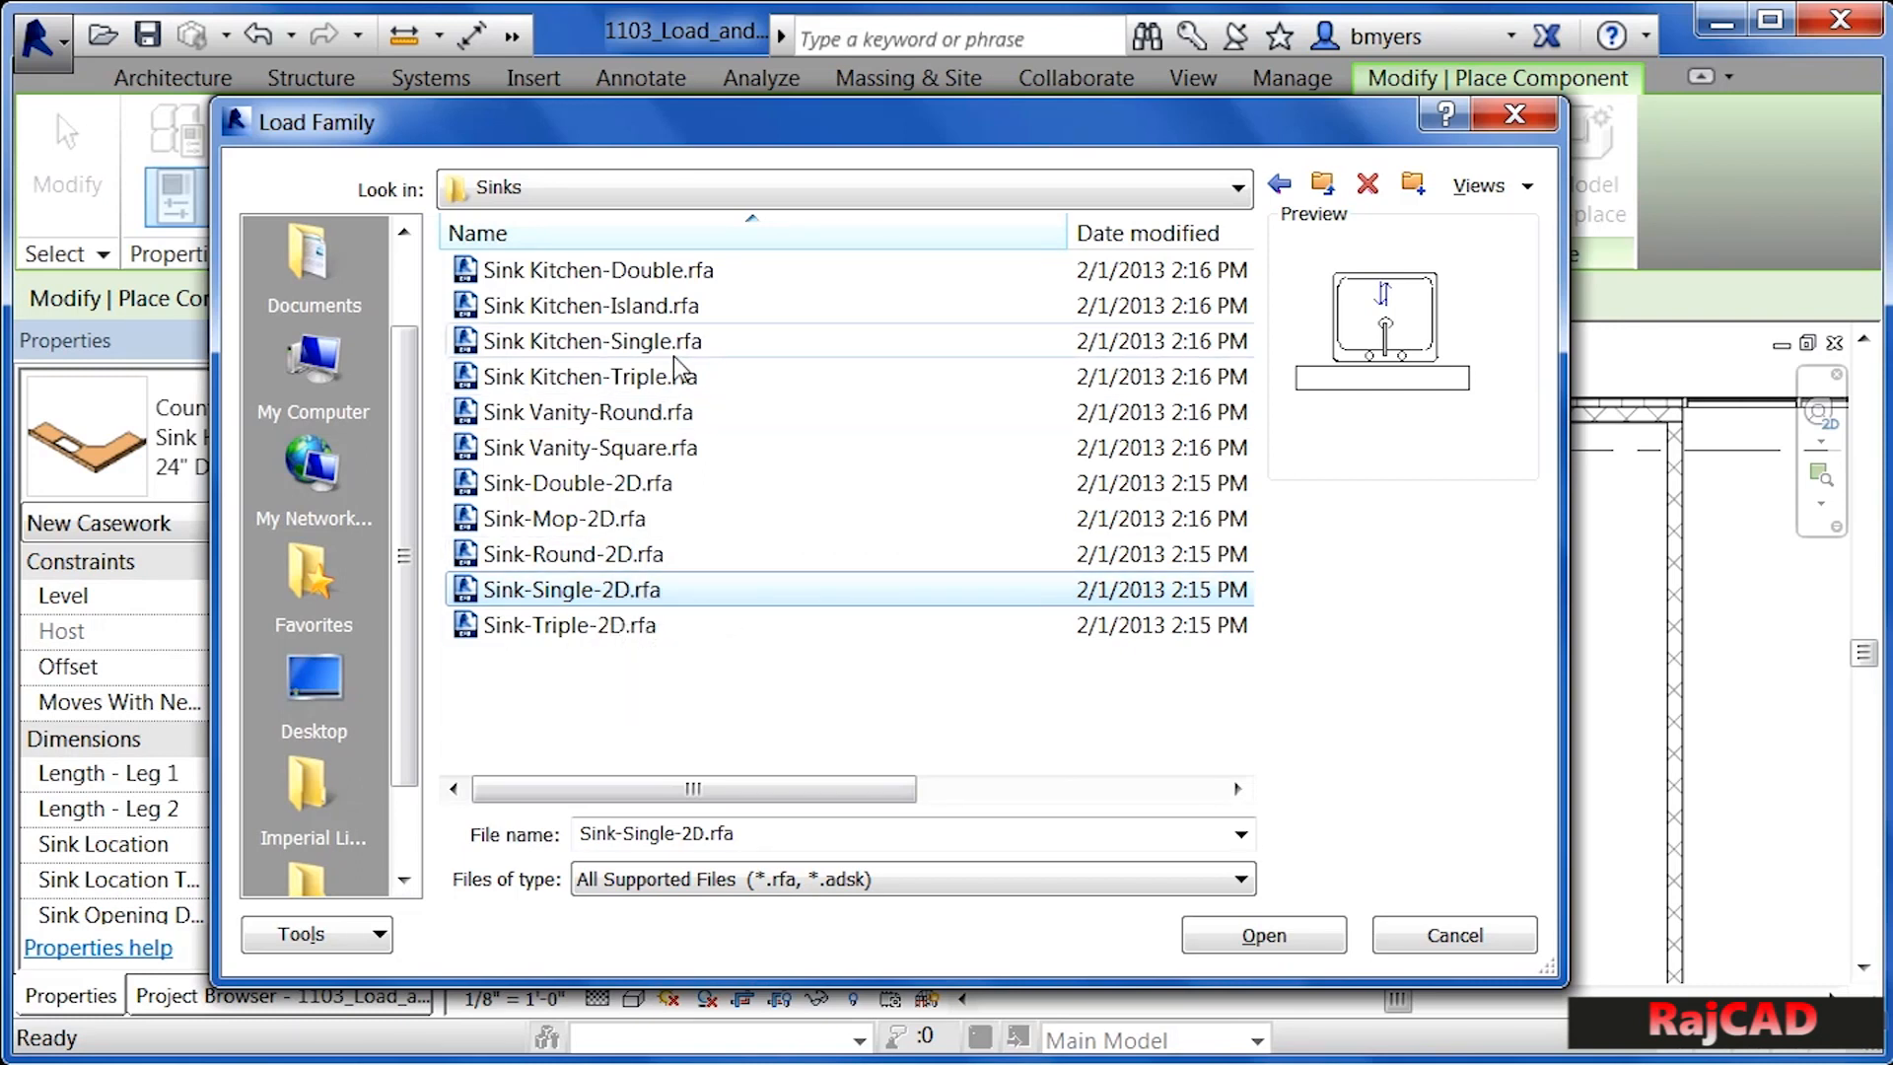
mouse_move(664, 280)
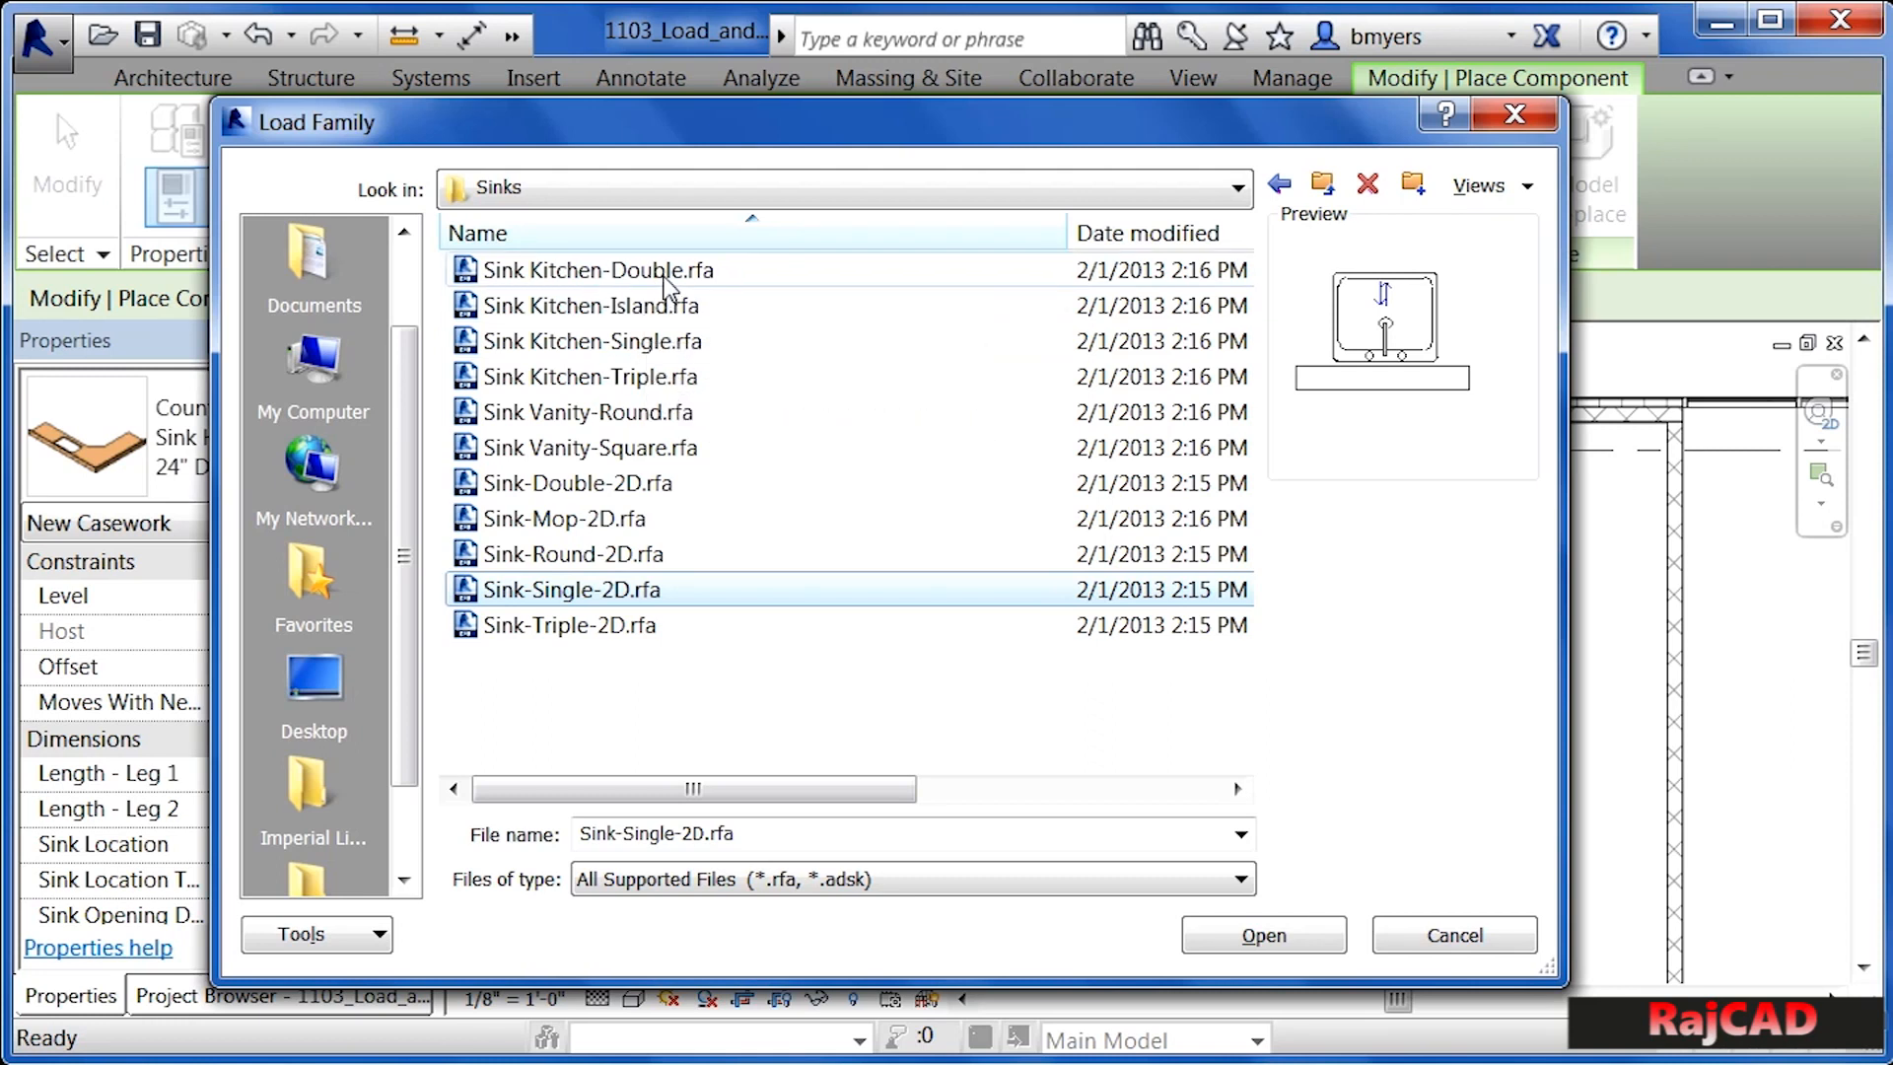
mouse_move(670, 290)
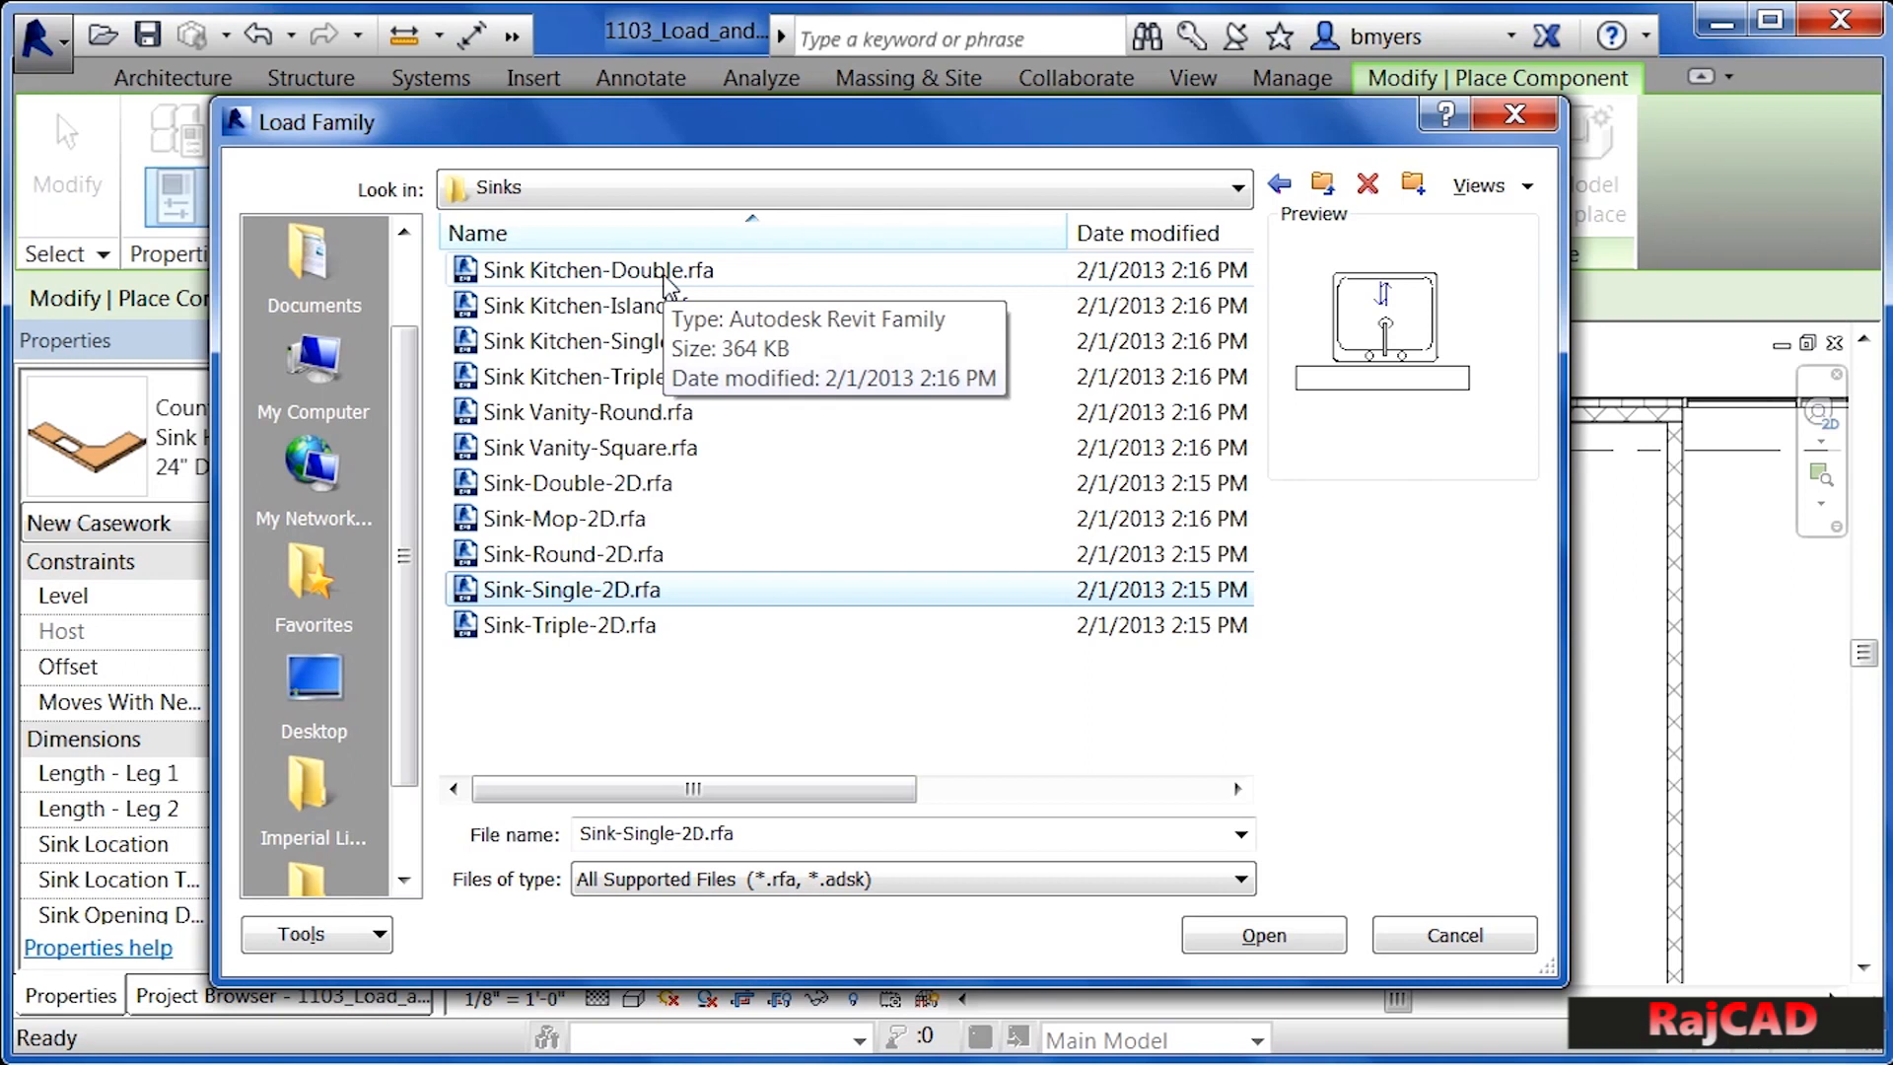
click(593, 269)
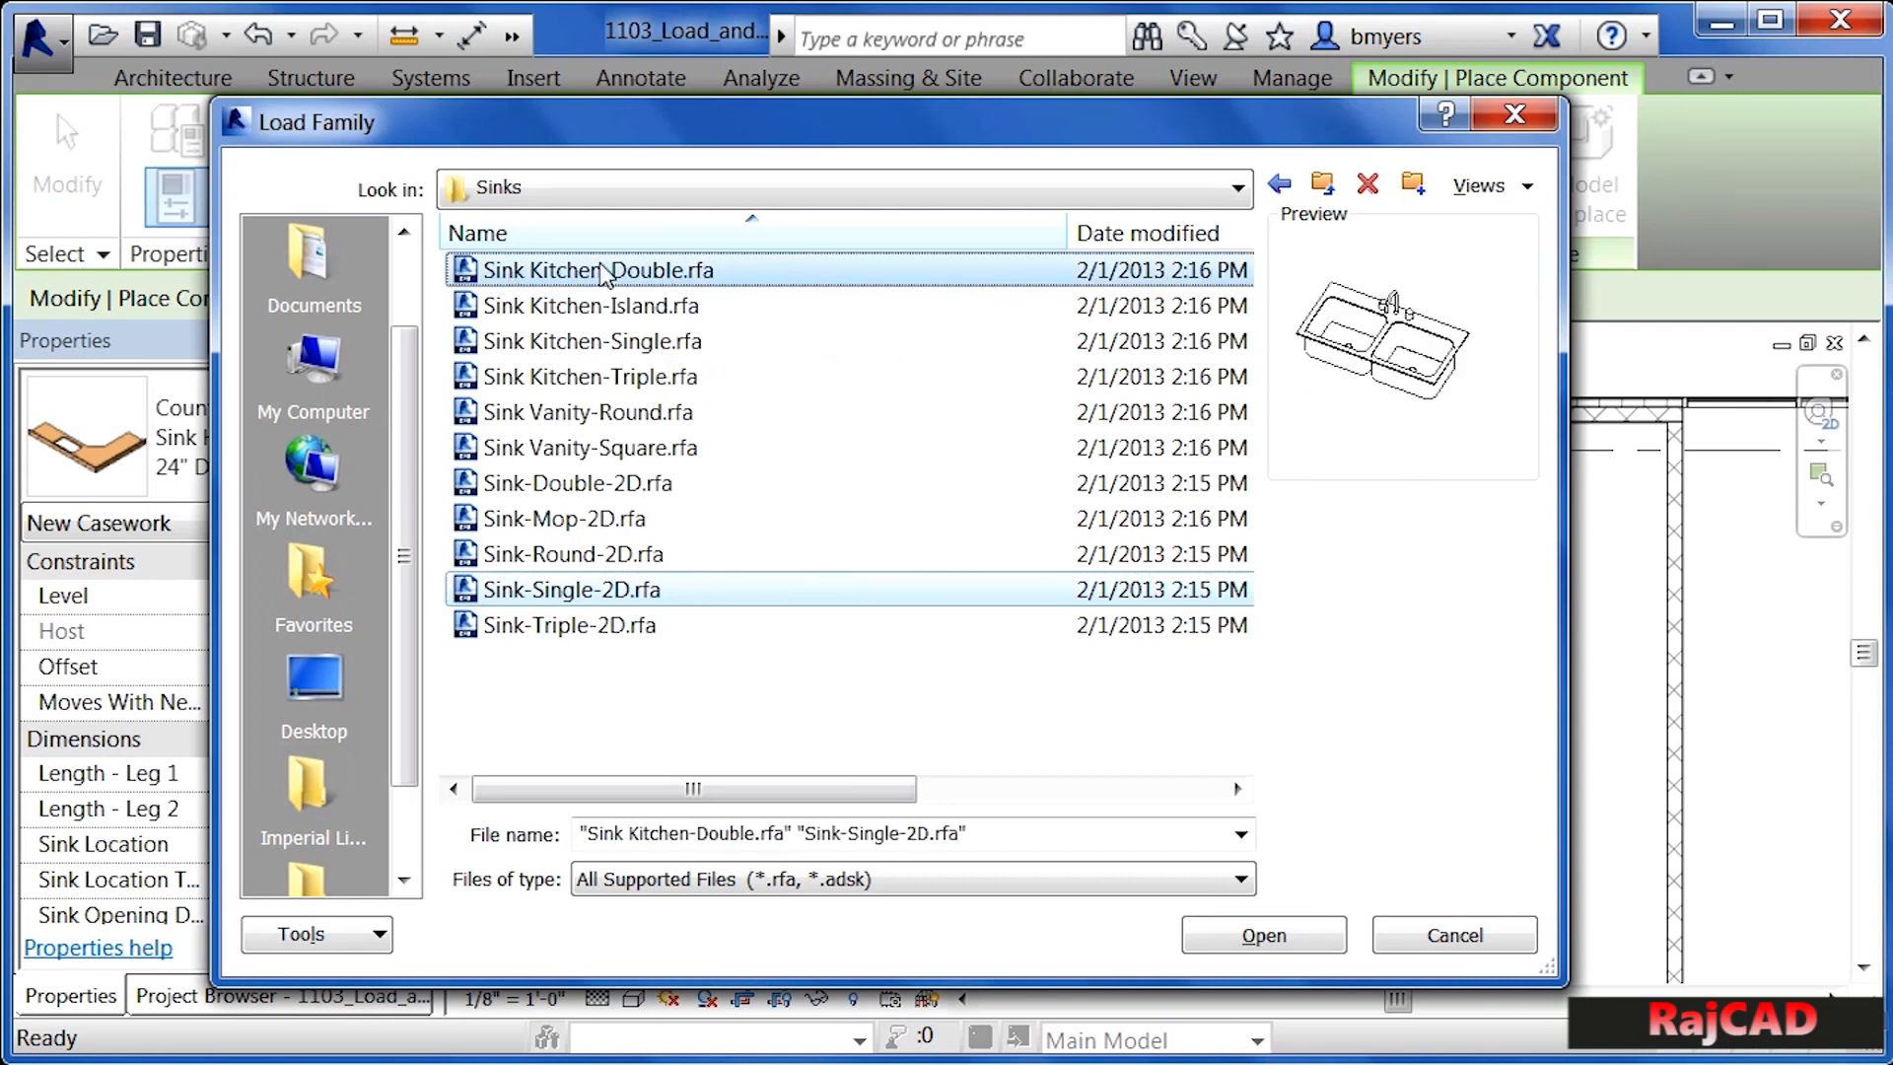
mouse_move(658, 270)
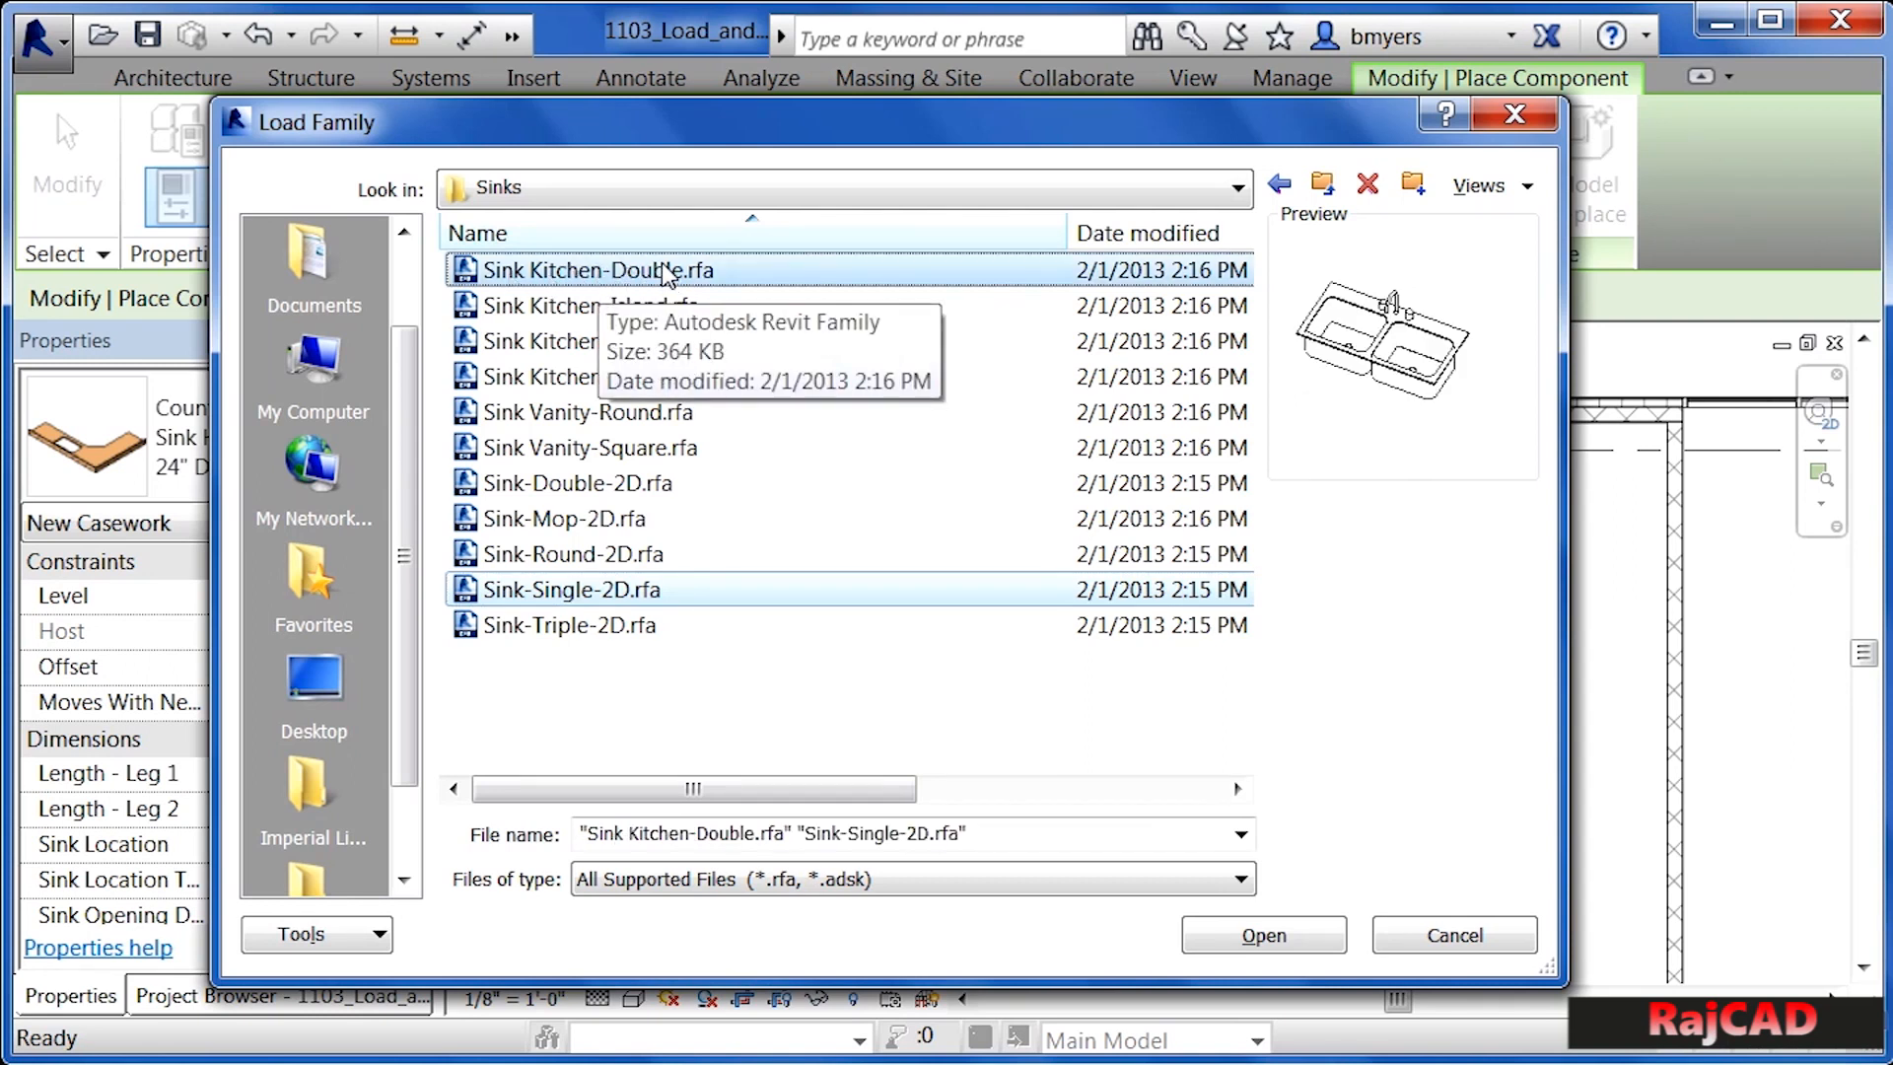
mouse_move(604, 596)
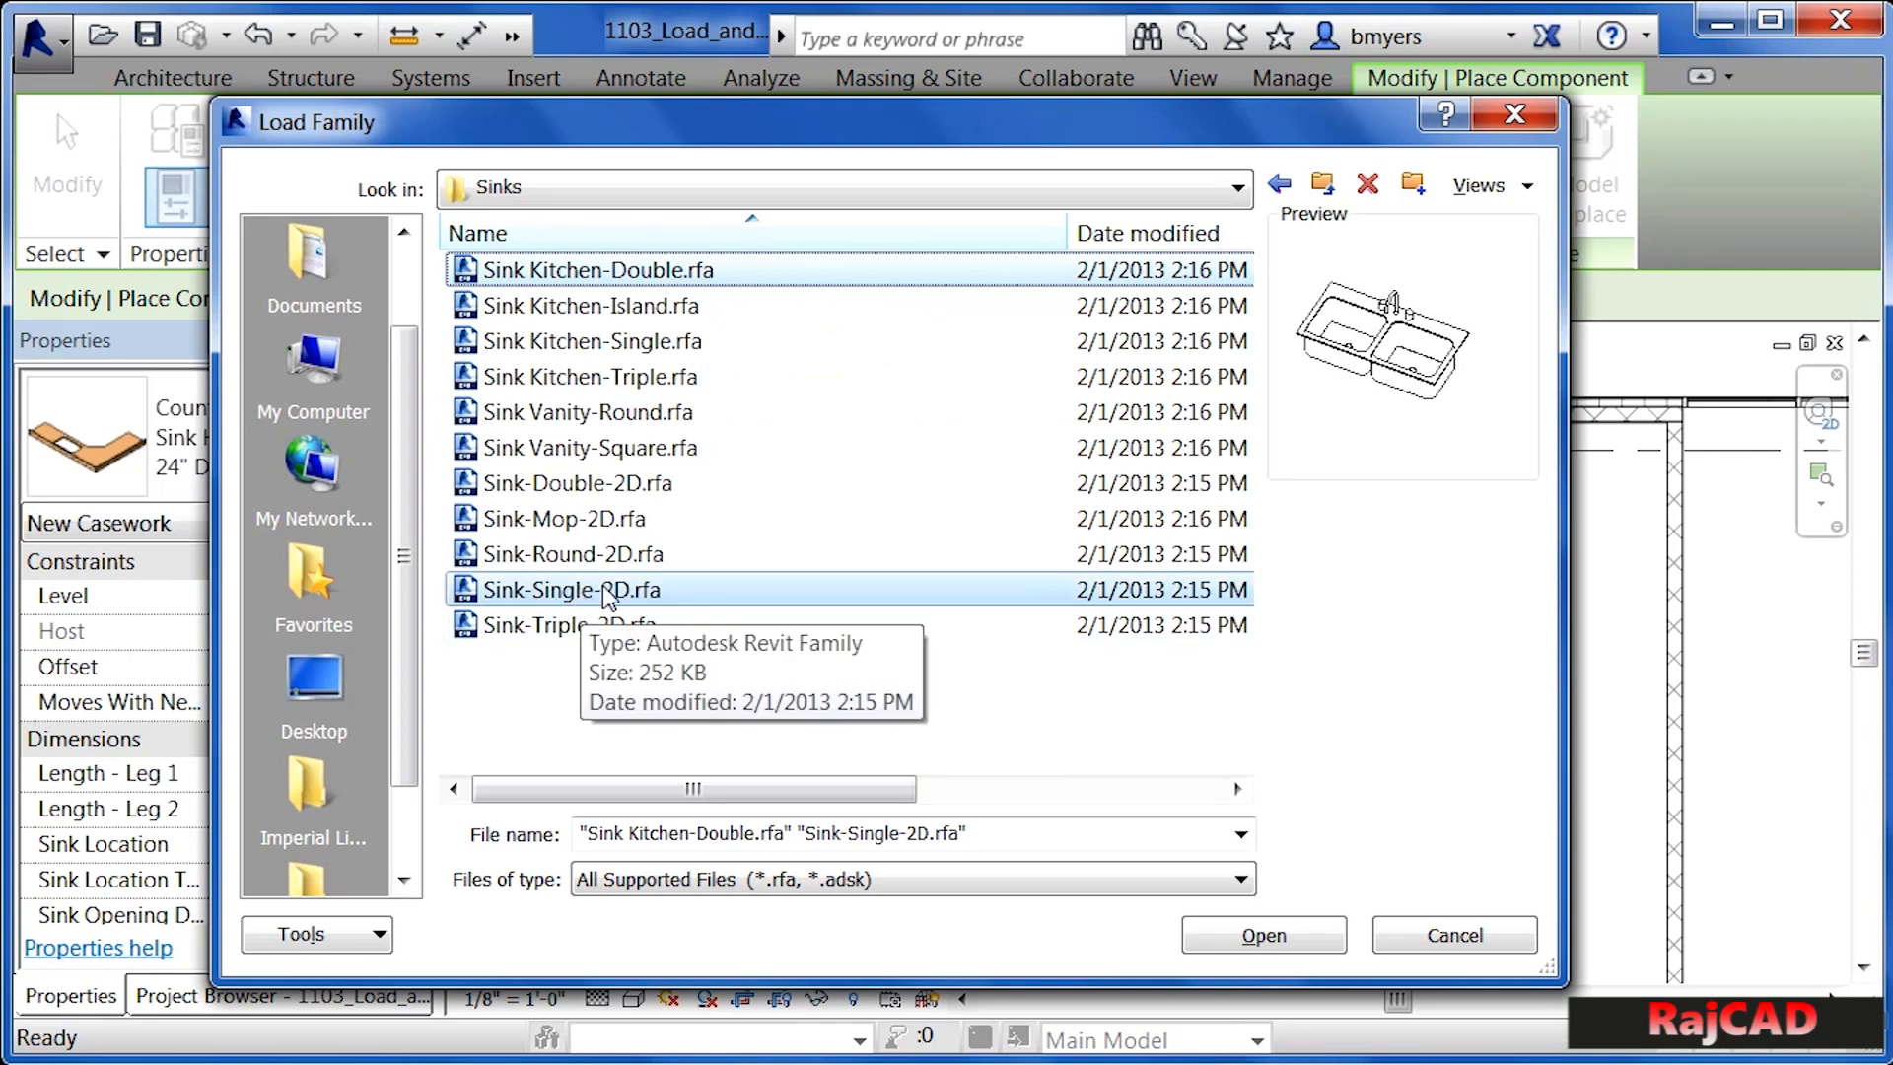
mouse_move(725, 614)
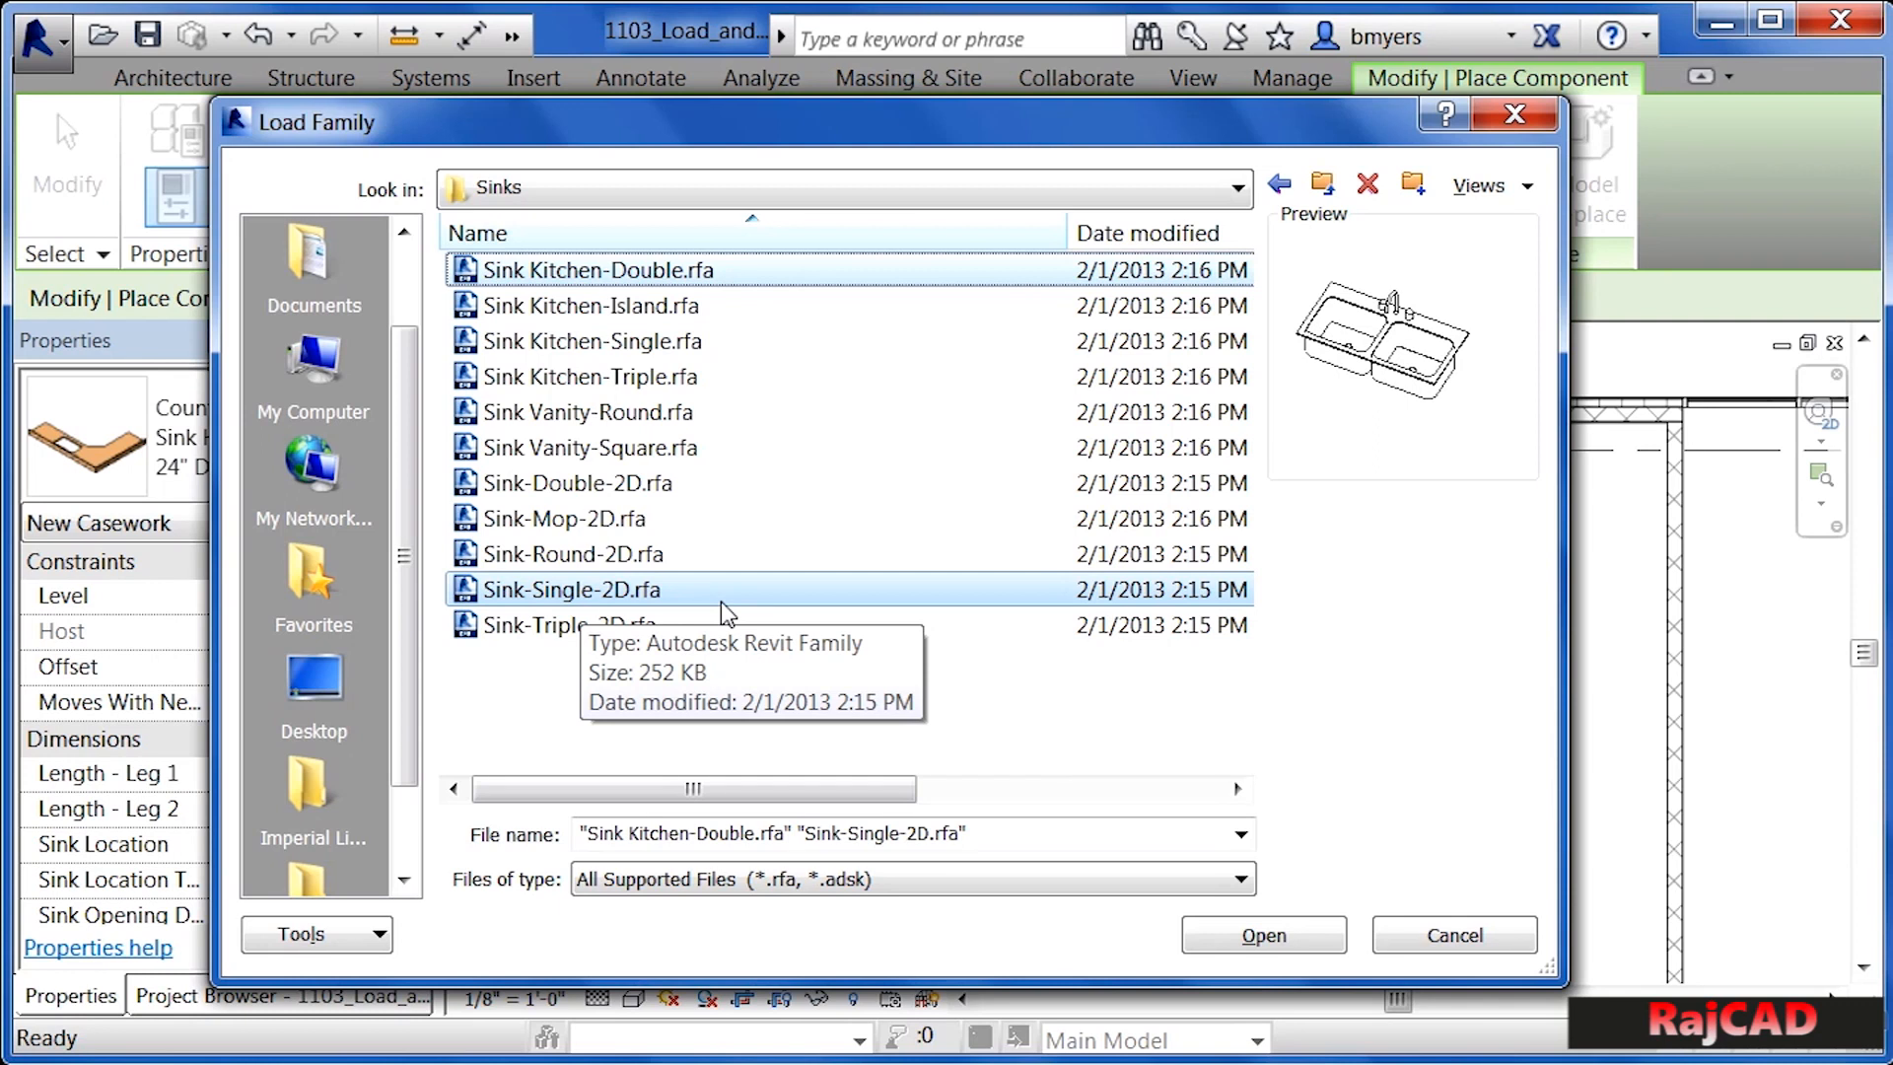
mouse_move(1264, 935)
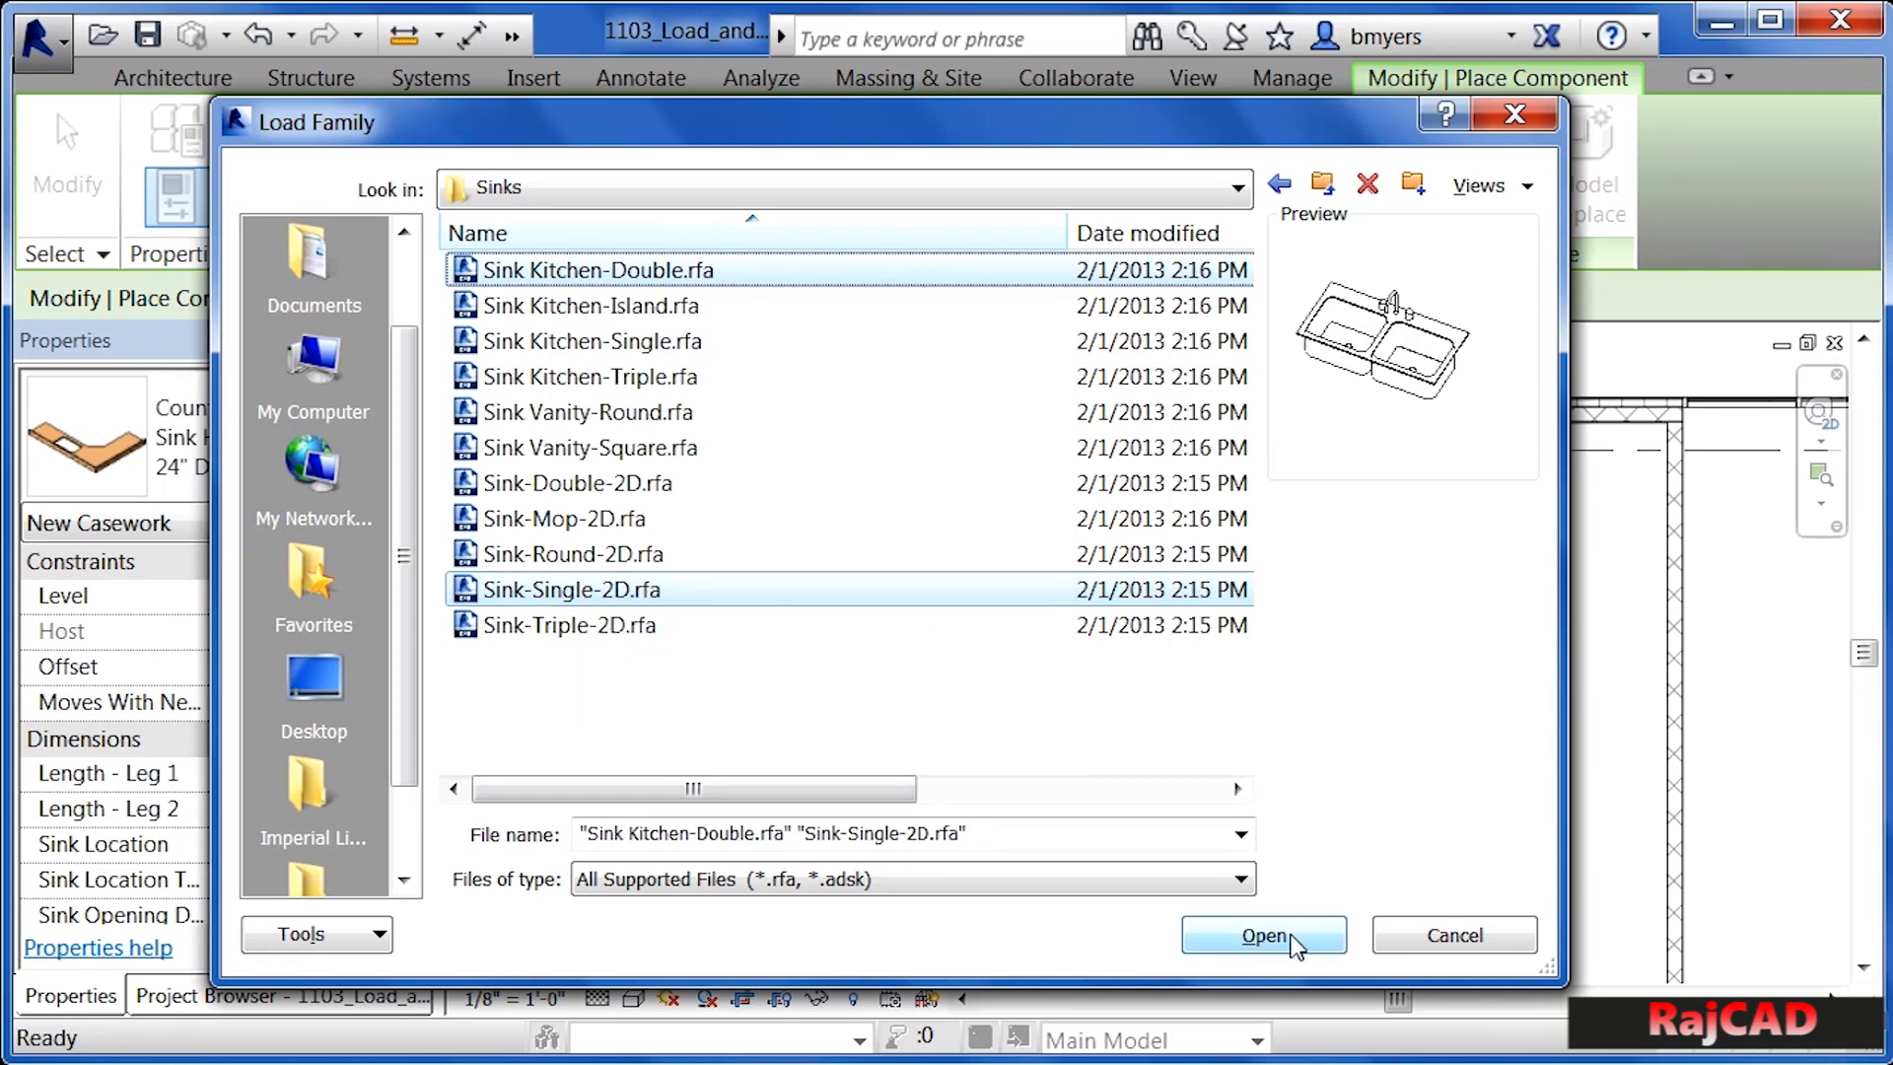
- Load the Sink Kitchen-Double and Sink-Single-2D families into the project
click(1263, 935)
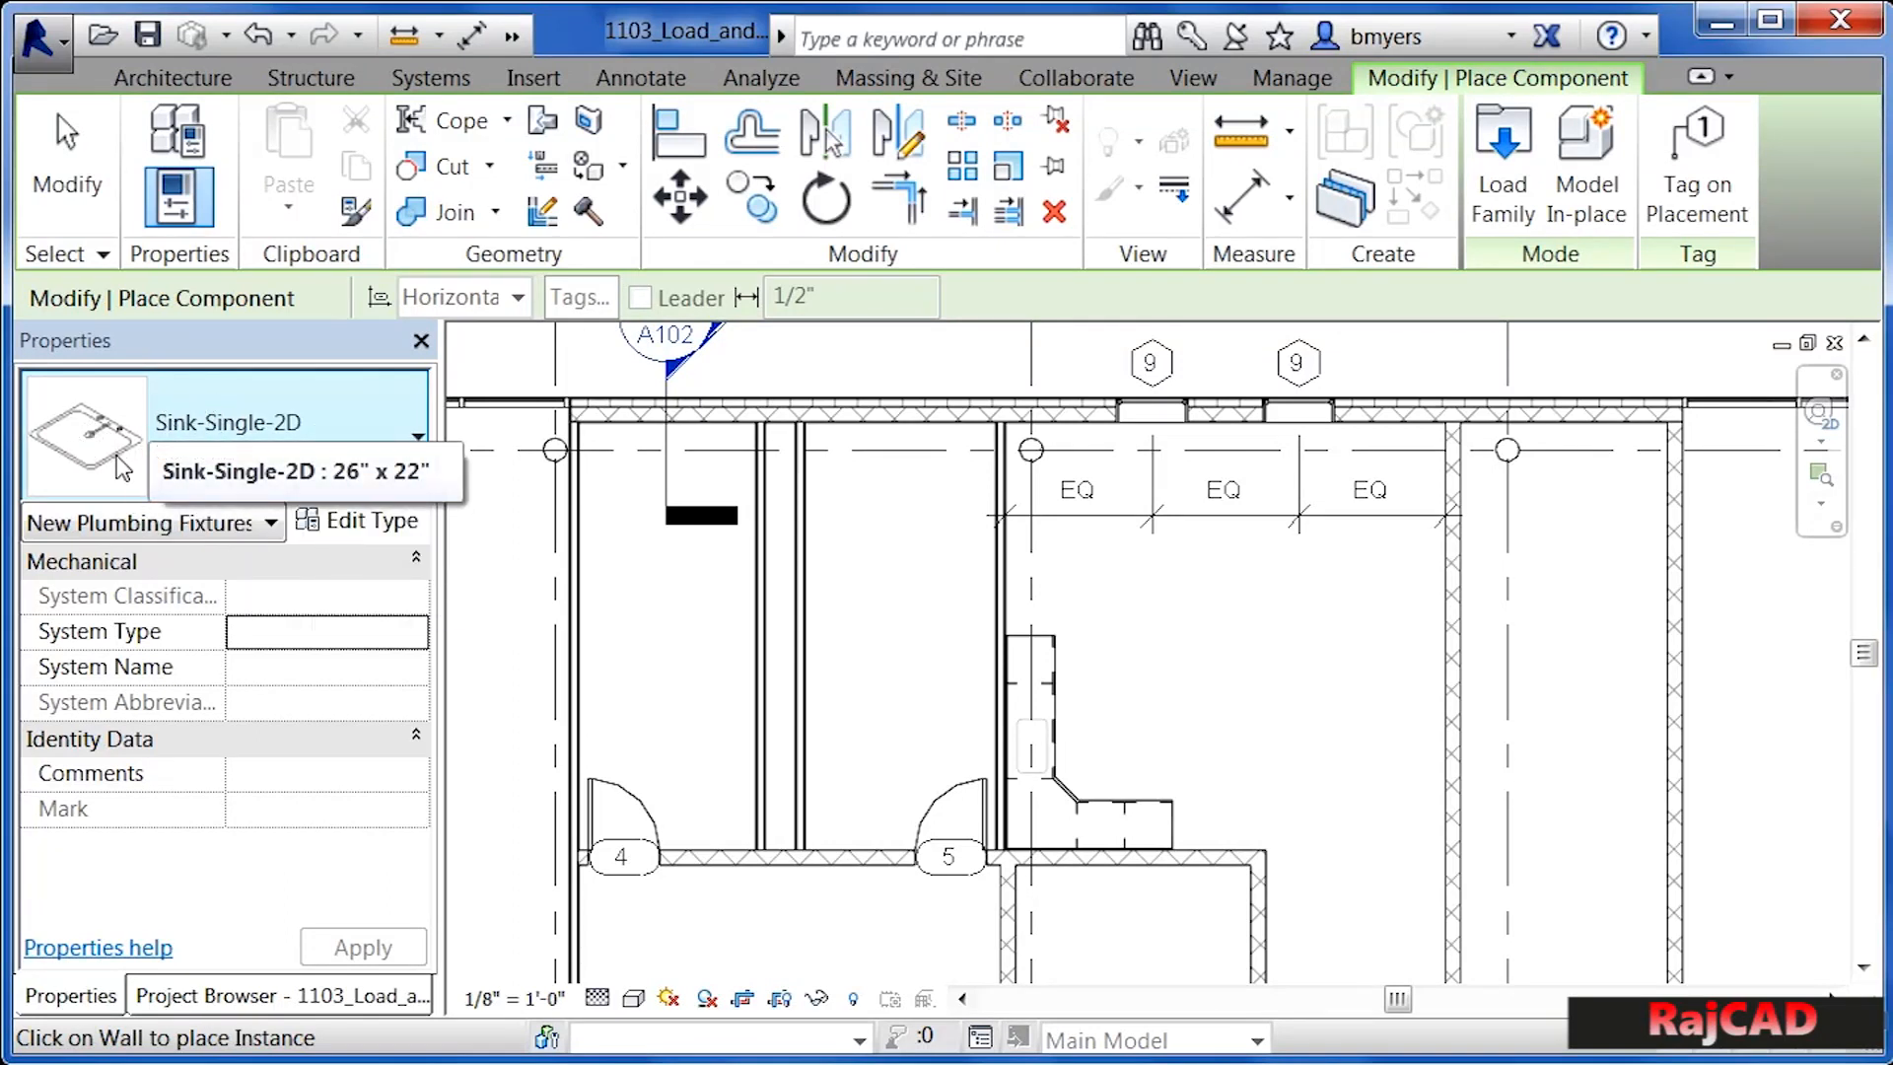
mouse_move(106, 410)
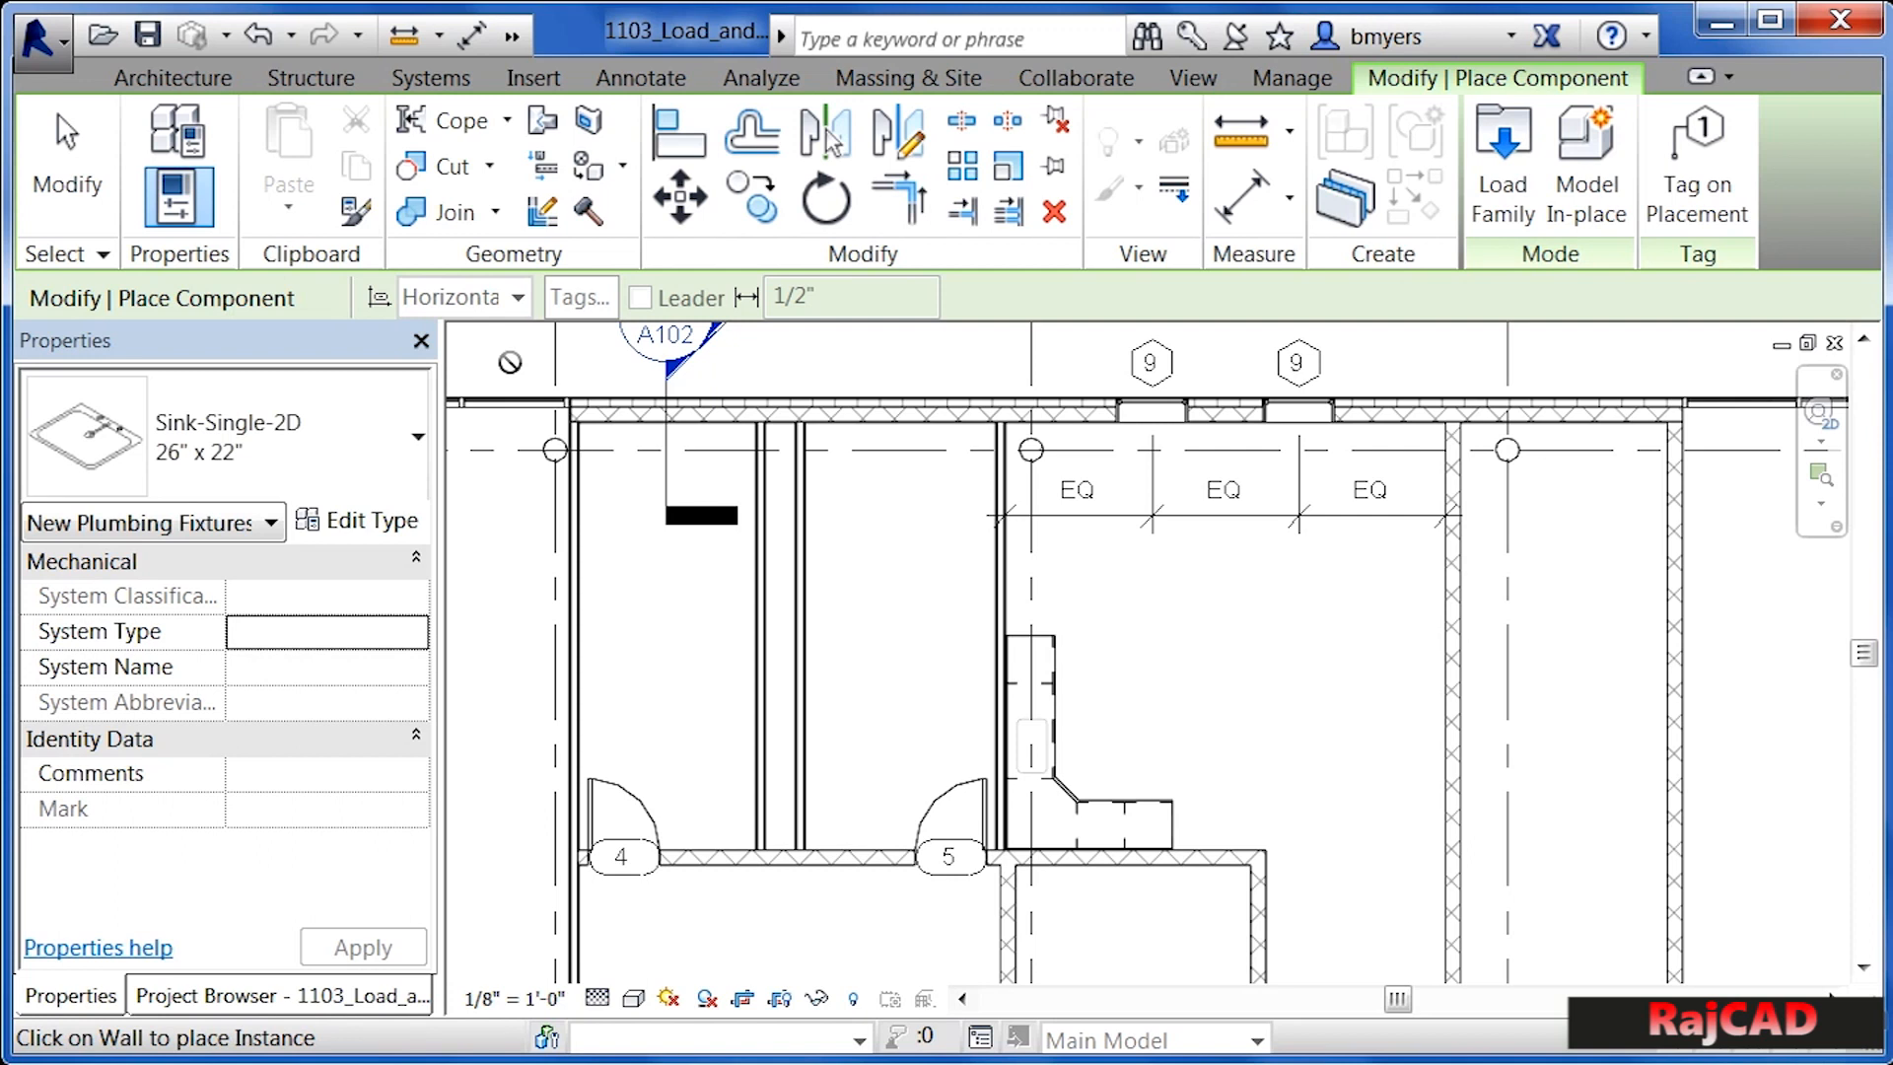
mouse_move(130, 287)
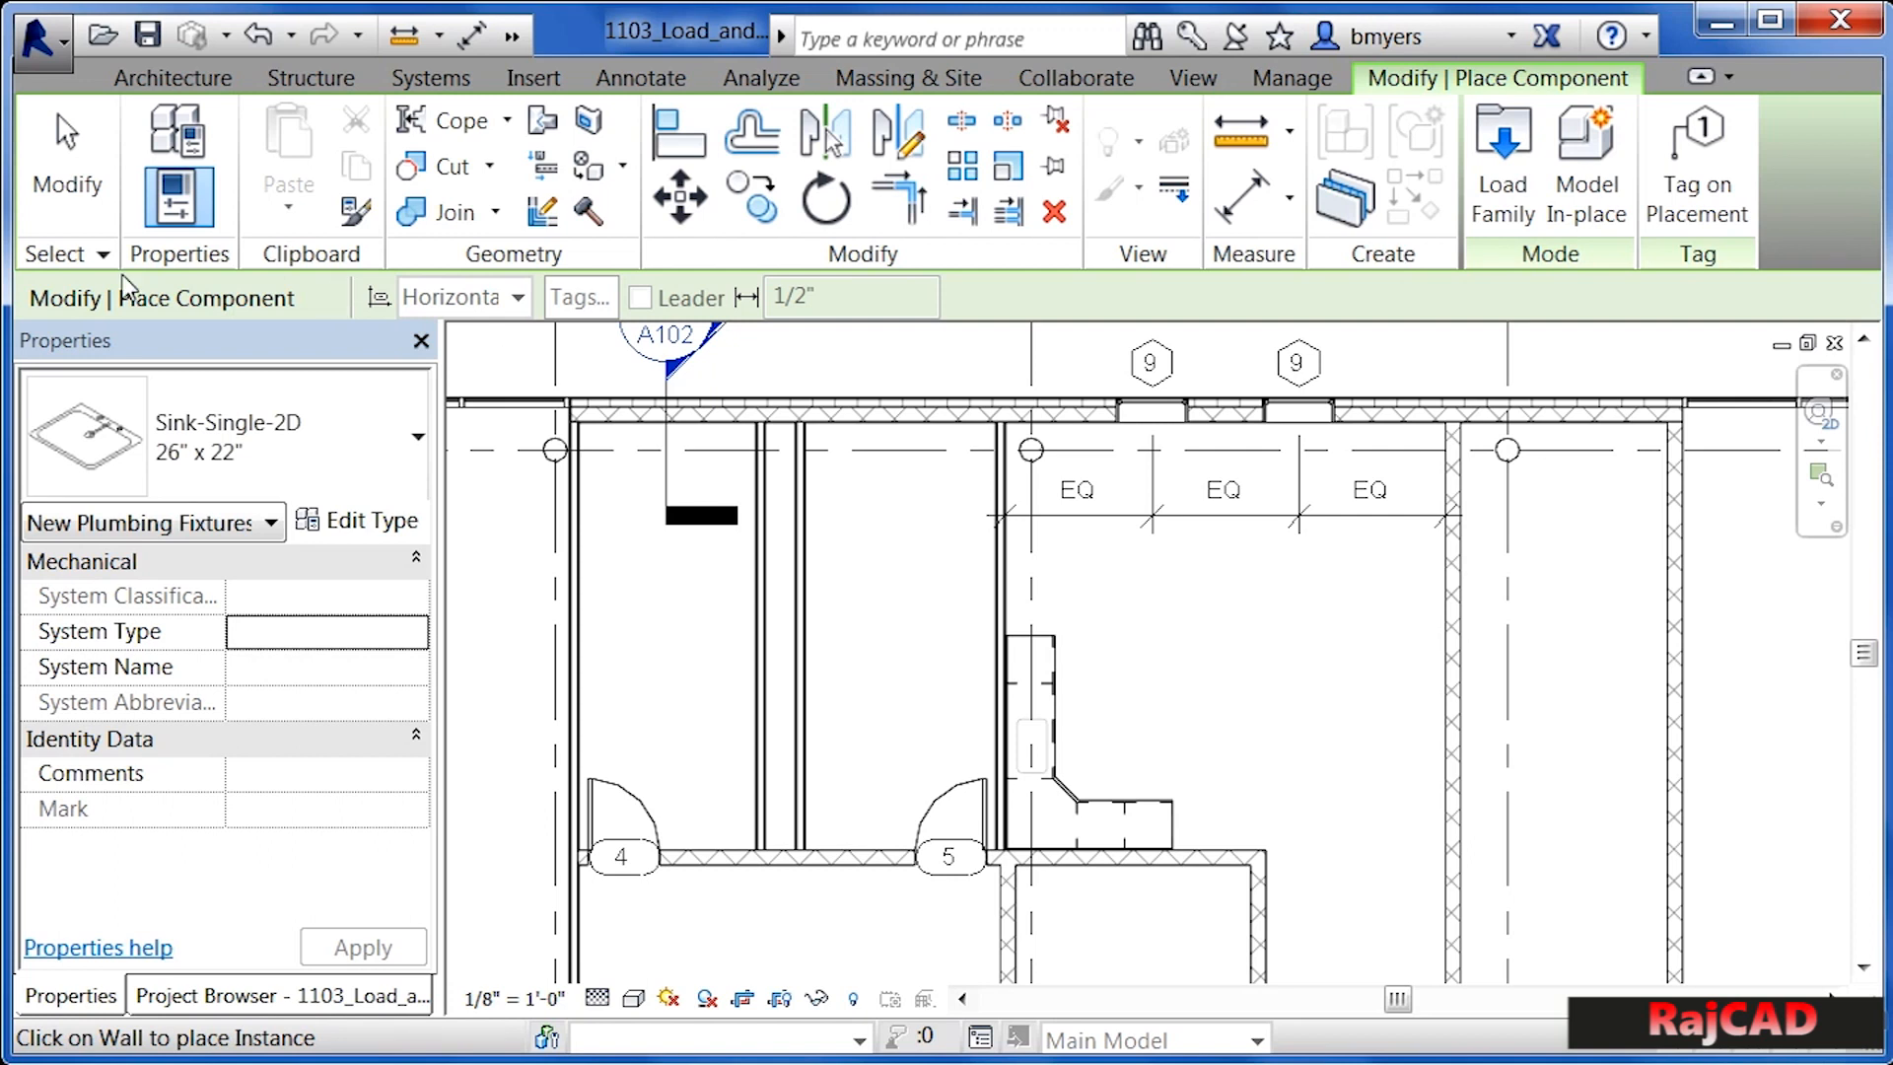
mouse_move(296, 435)
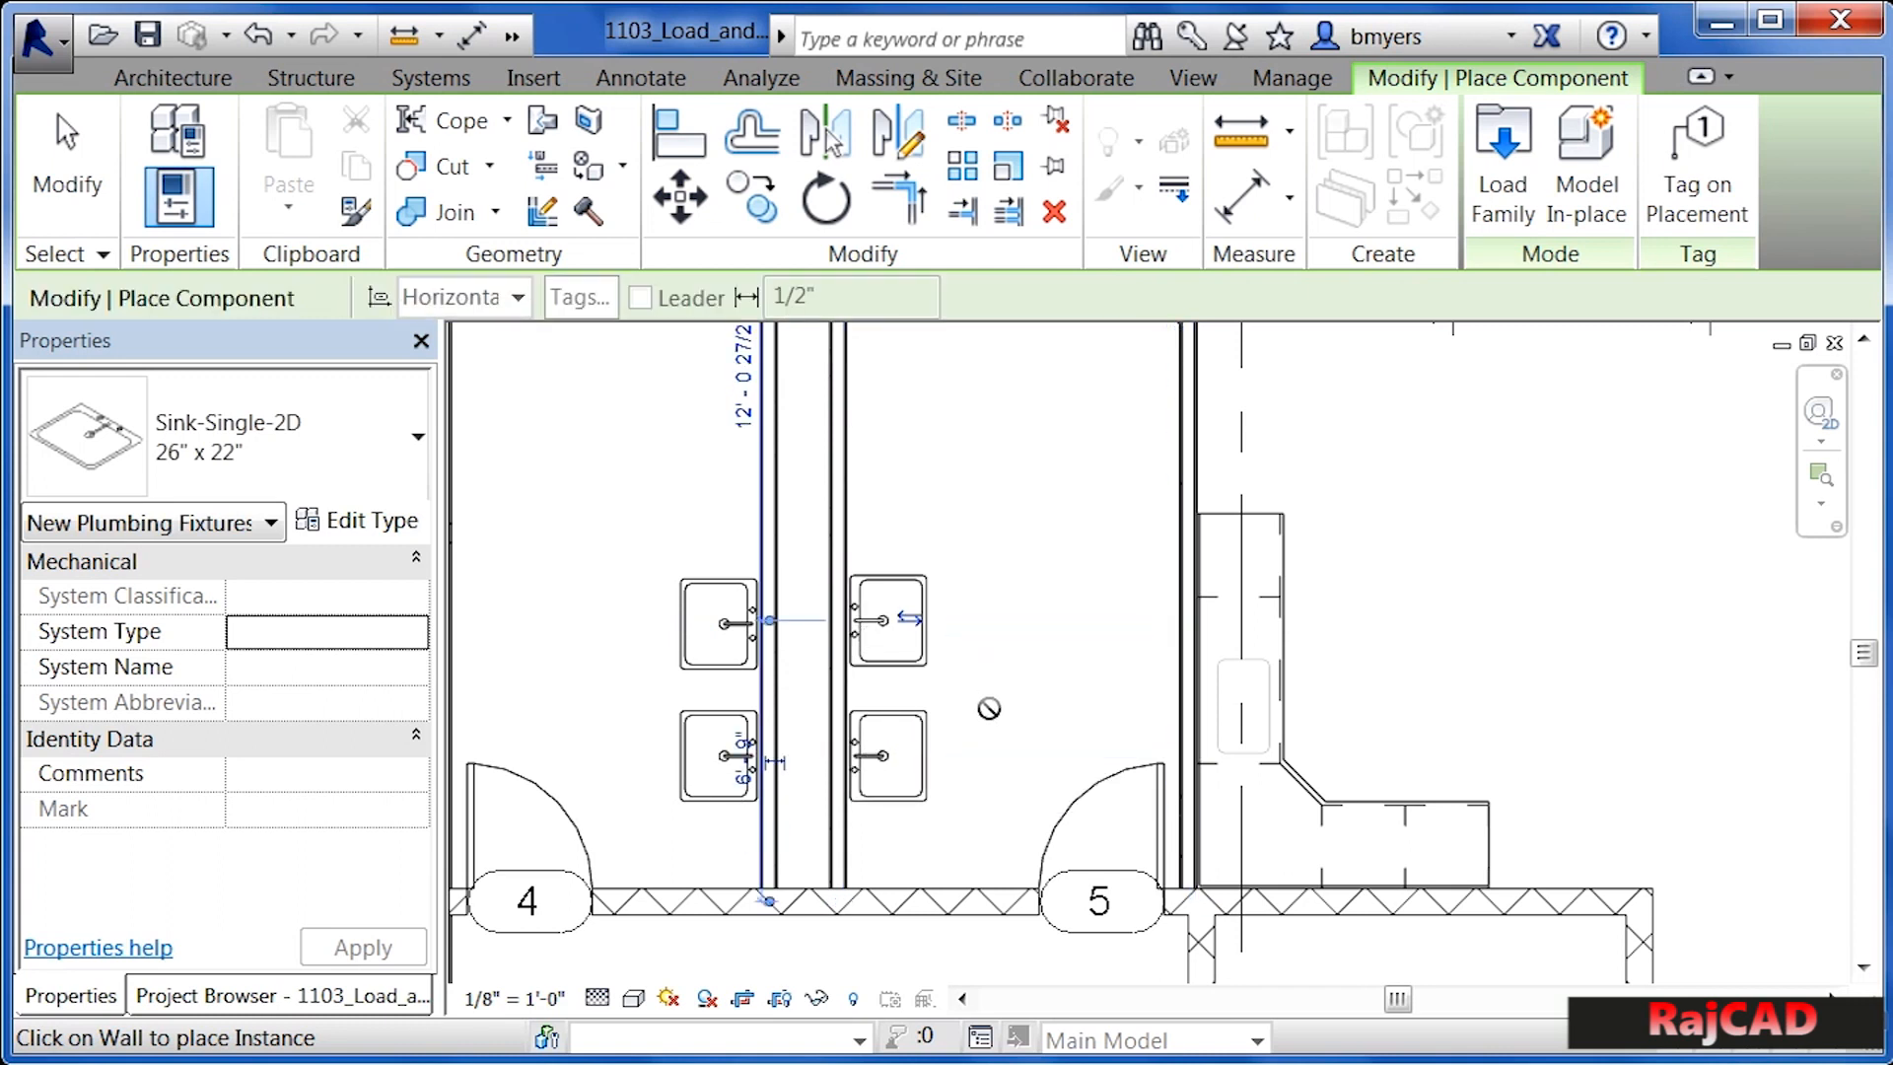
- Exit placement of the single 26" x 22" sink
key(Escape)
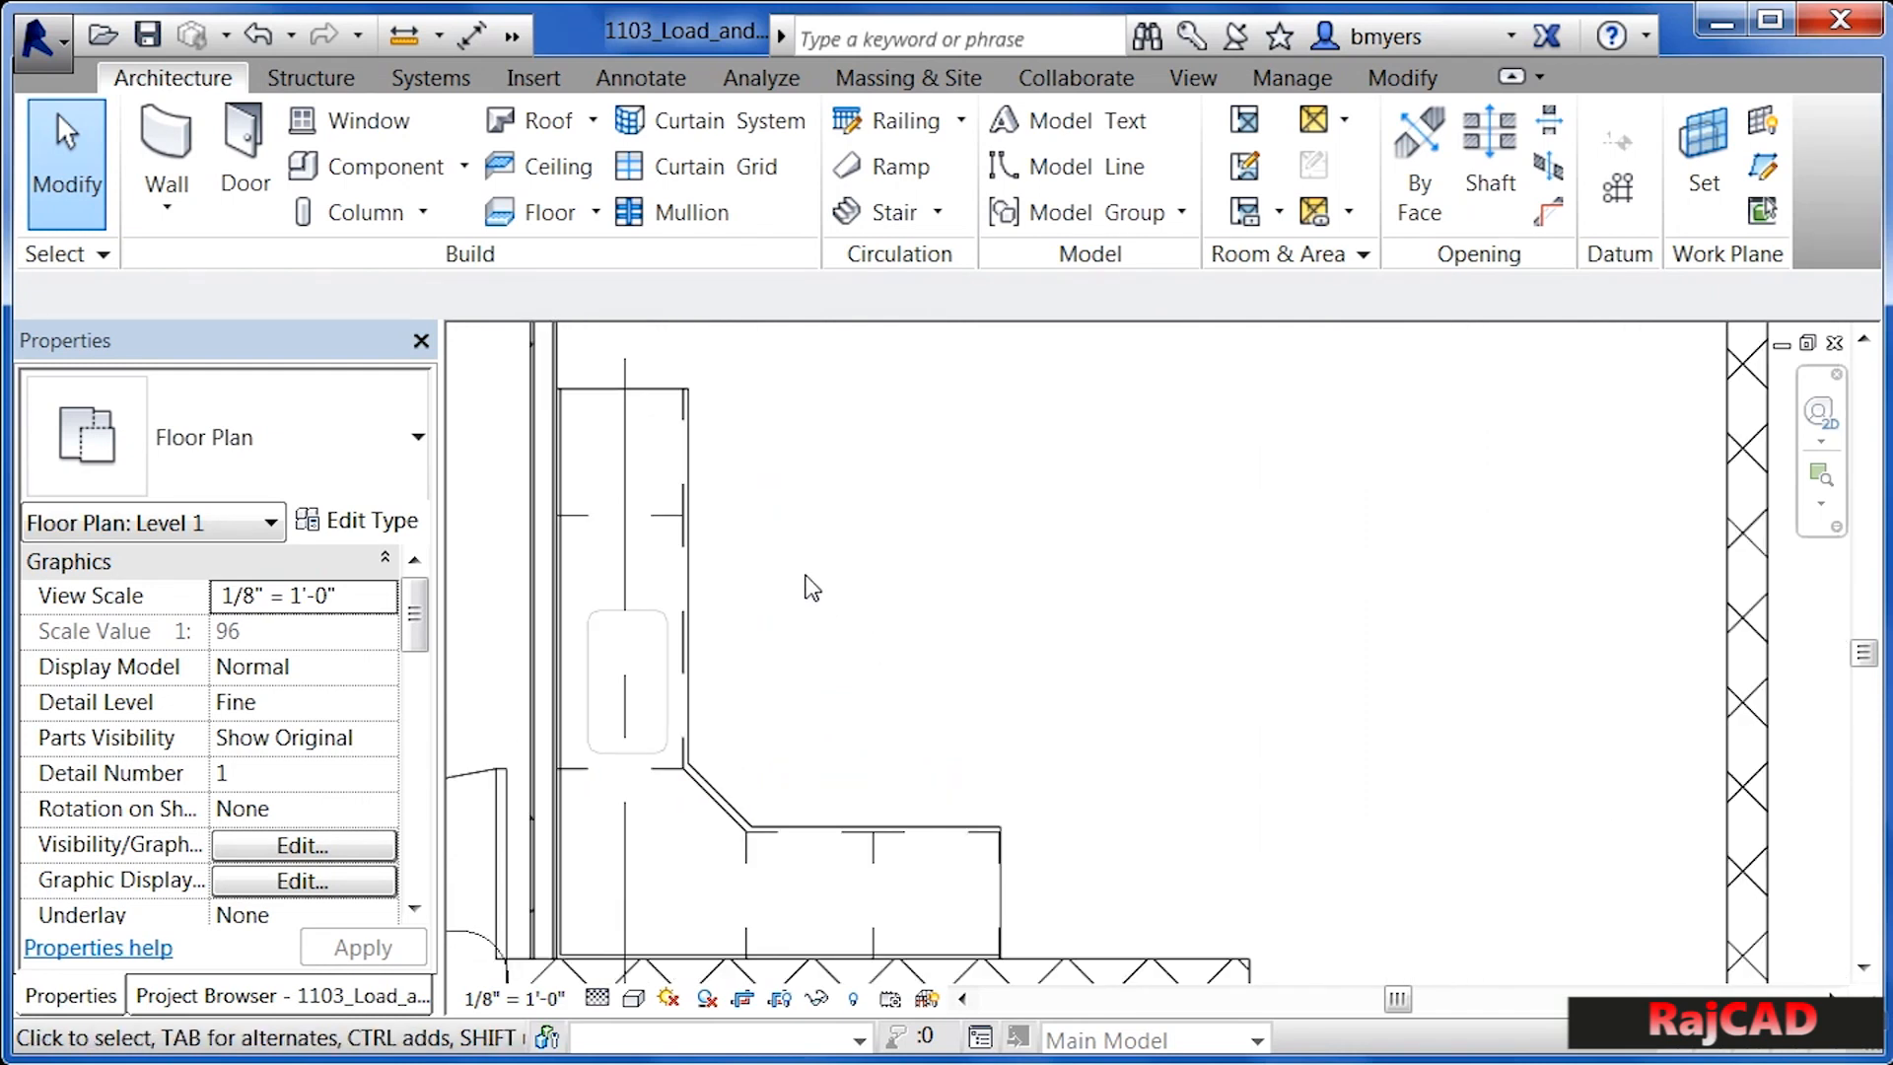
mouse_move(640, 636)
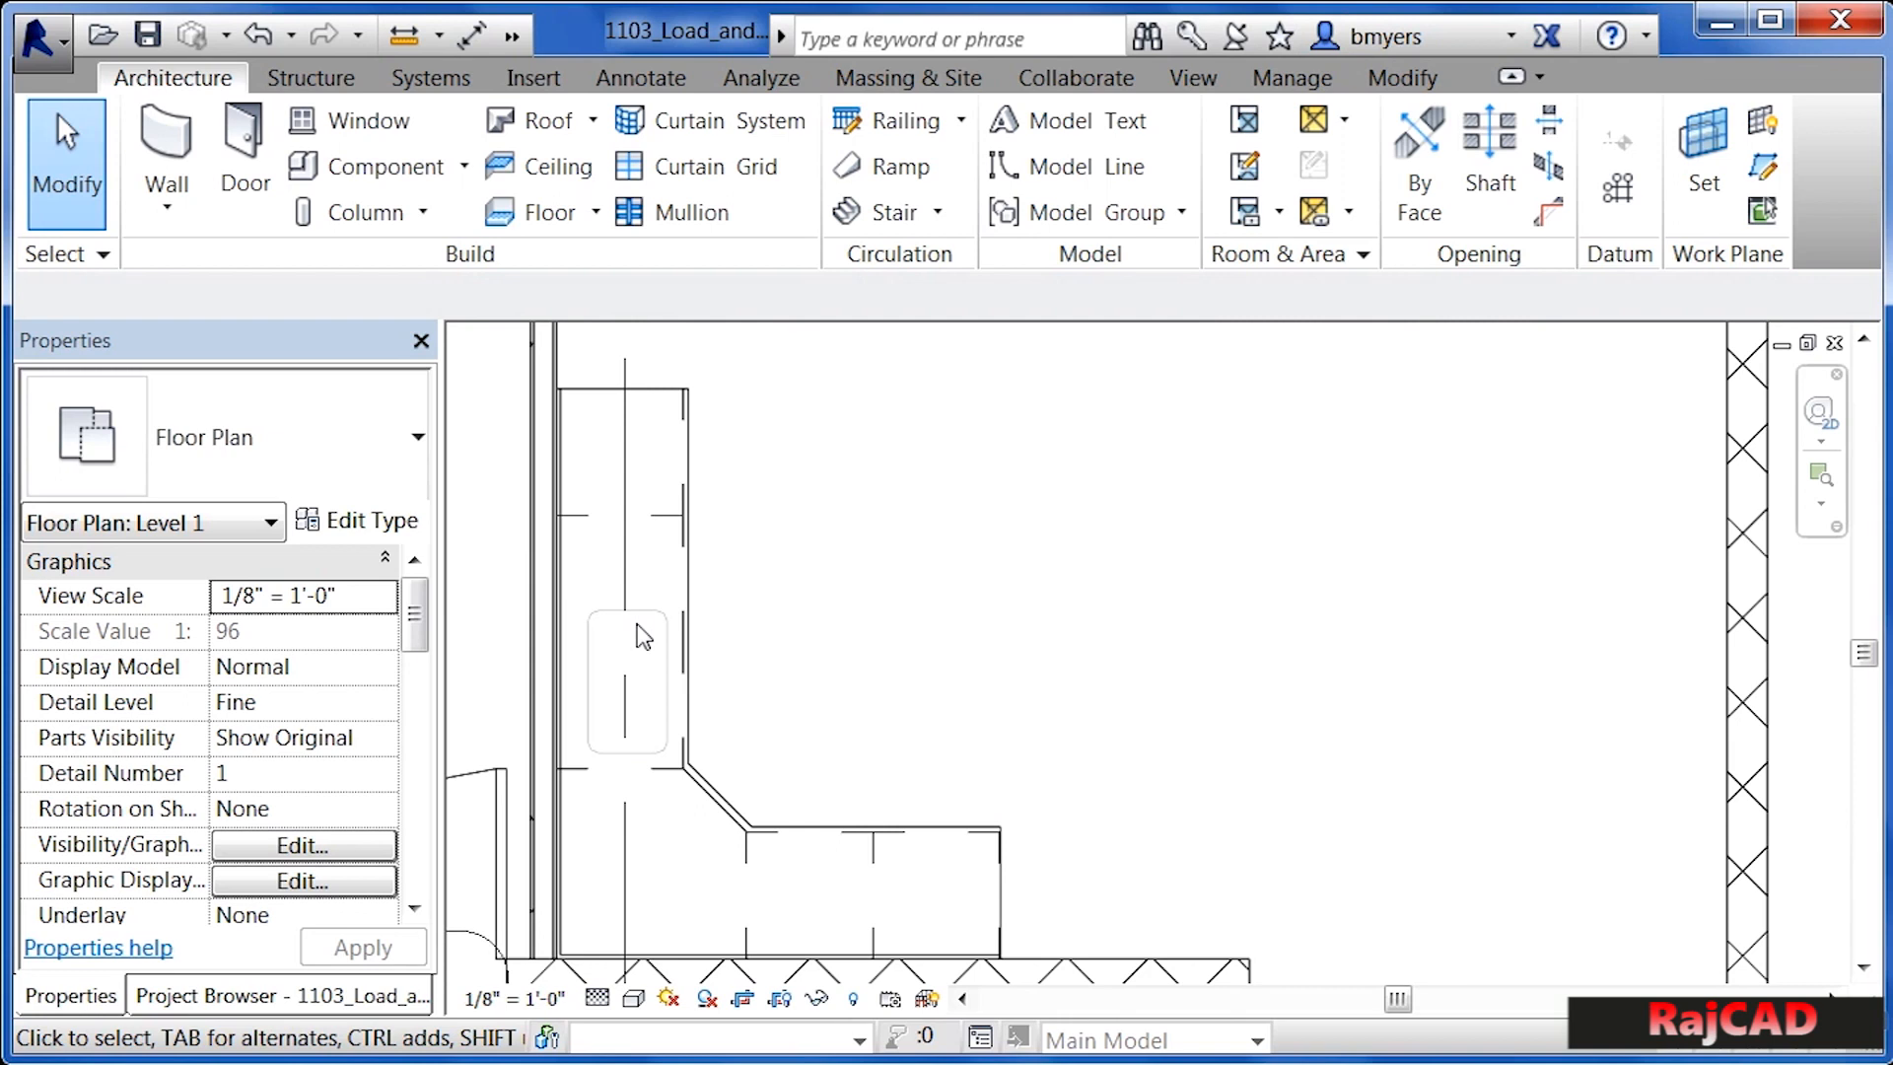
- Select the L-shaped countertop with sink hole (9' and 7' legs)
click(624, 568)
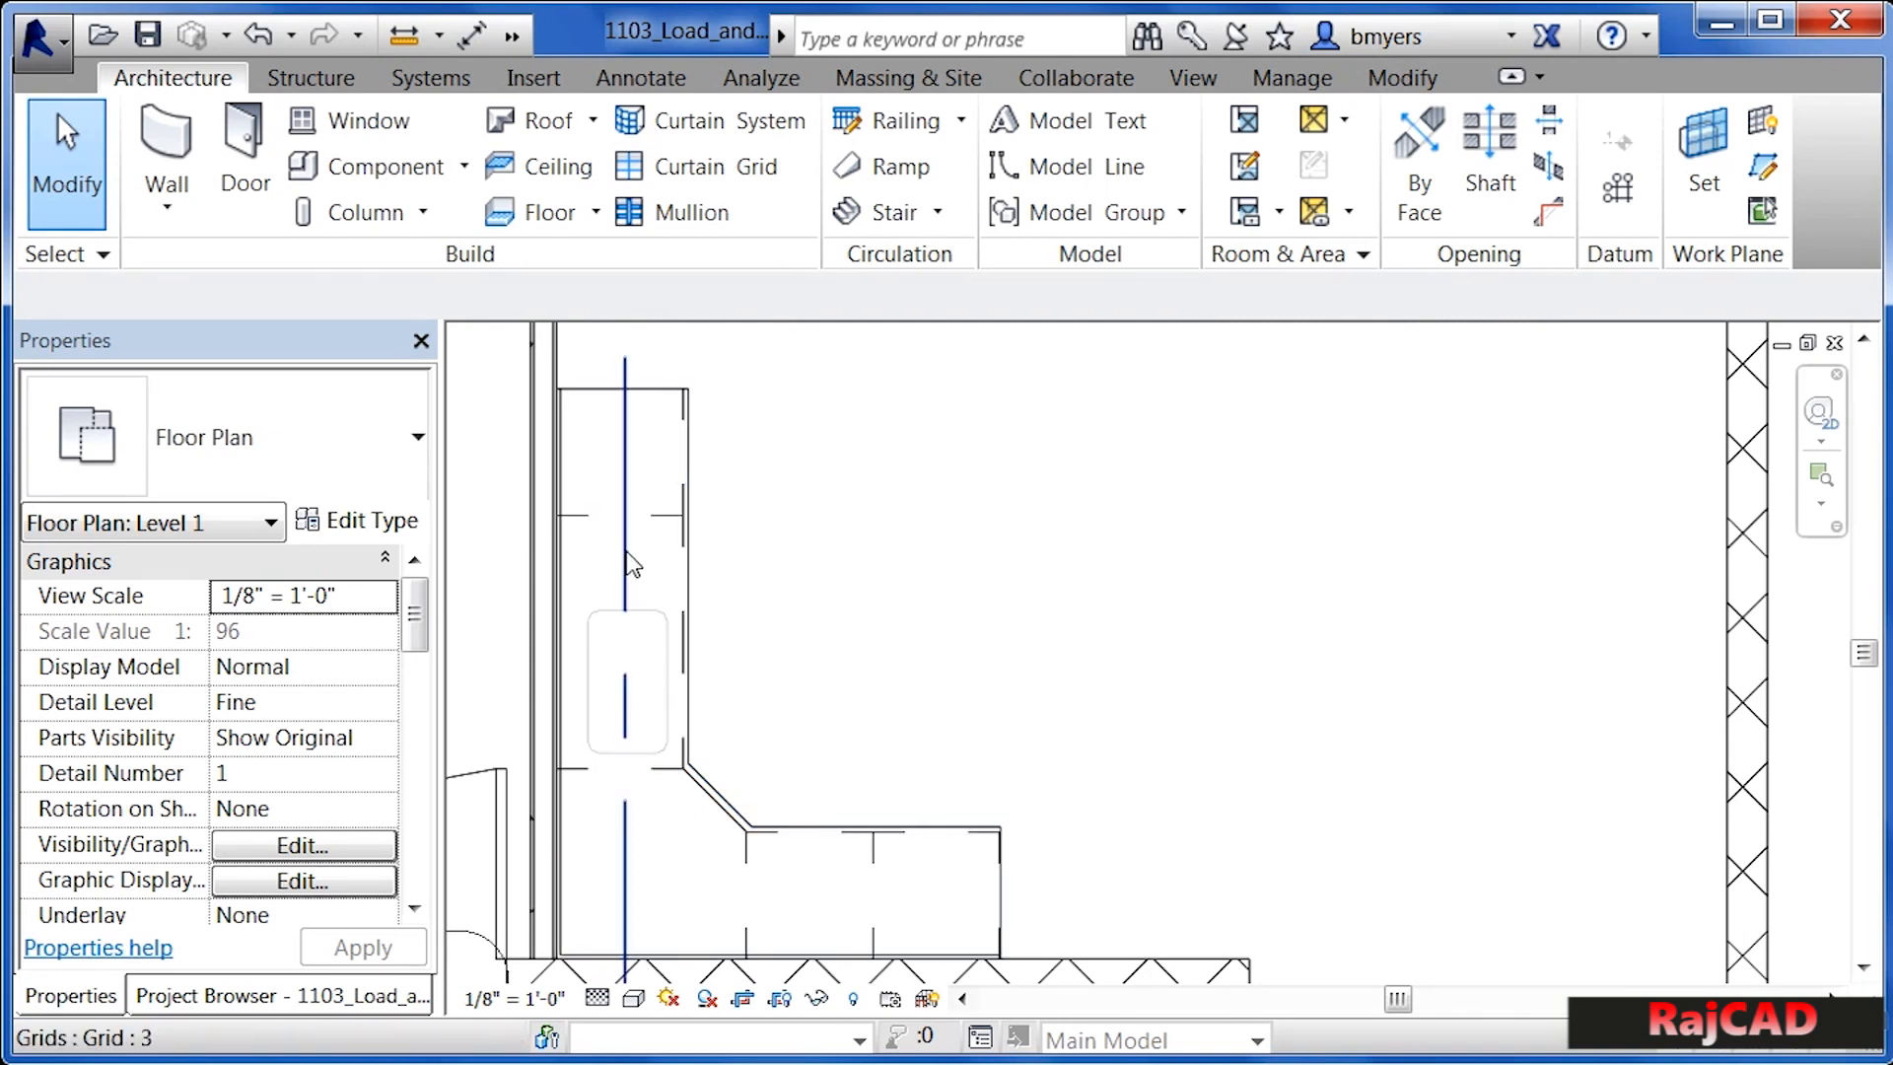
click(710, 660)
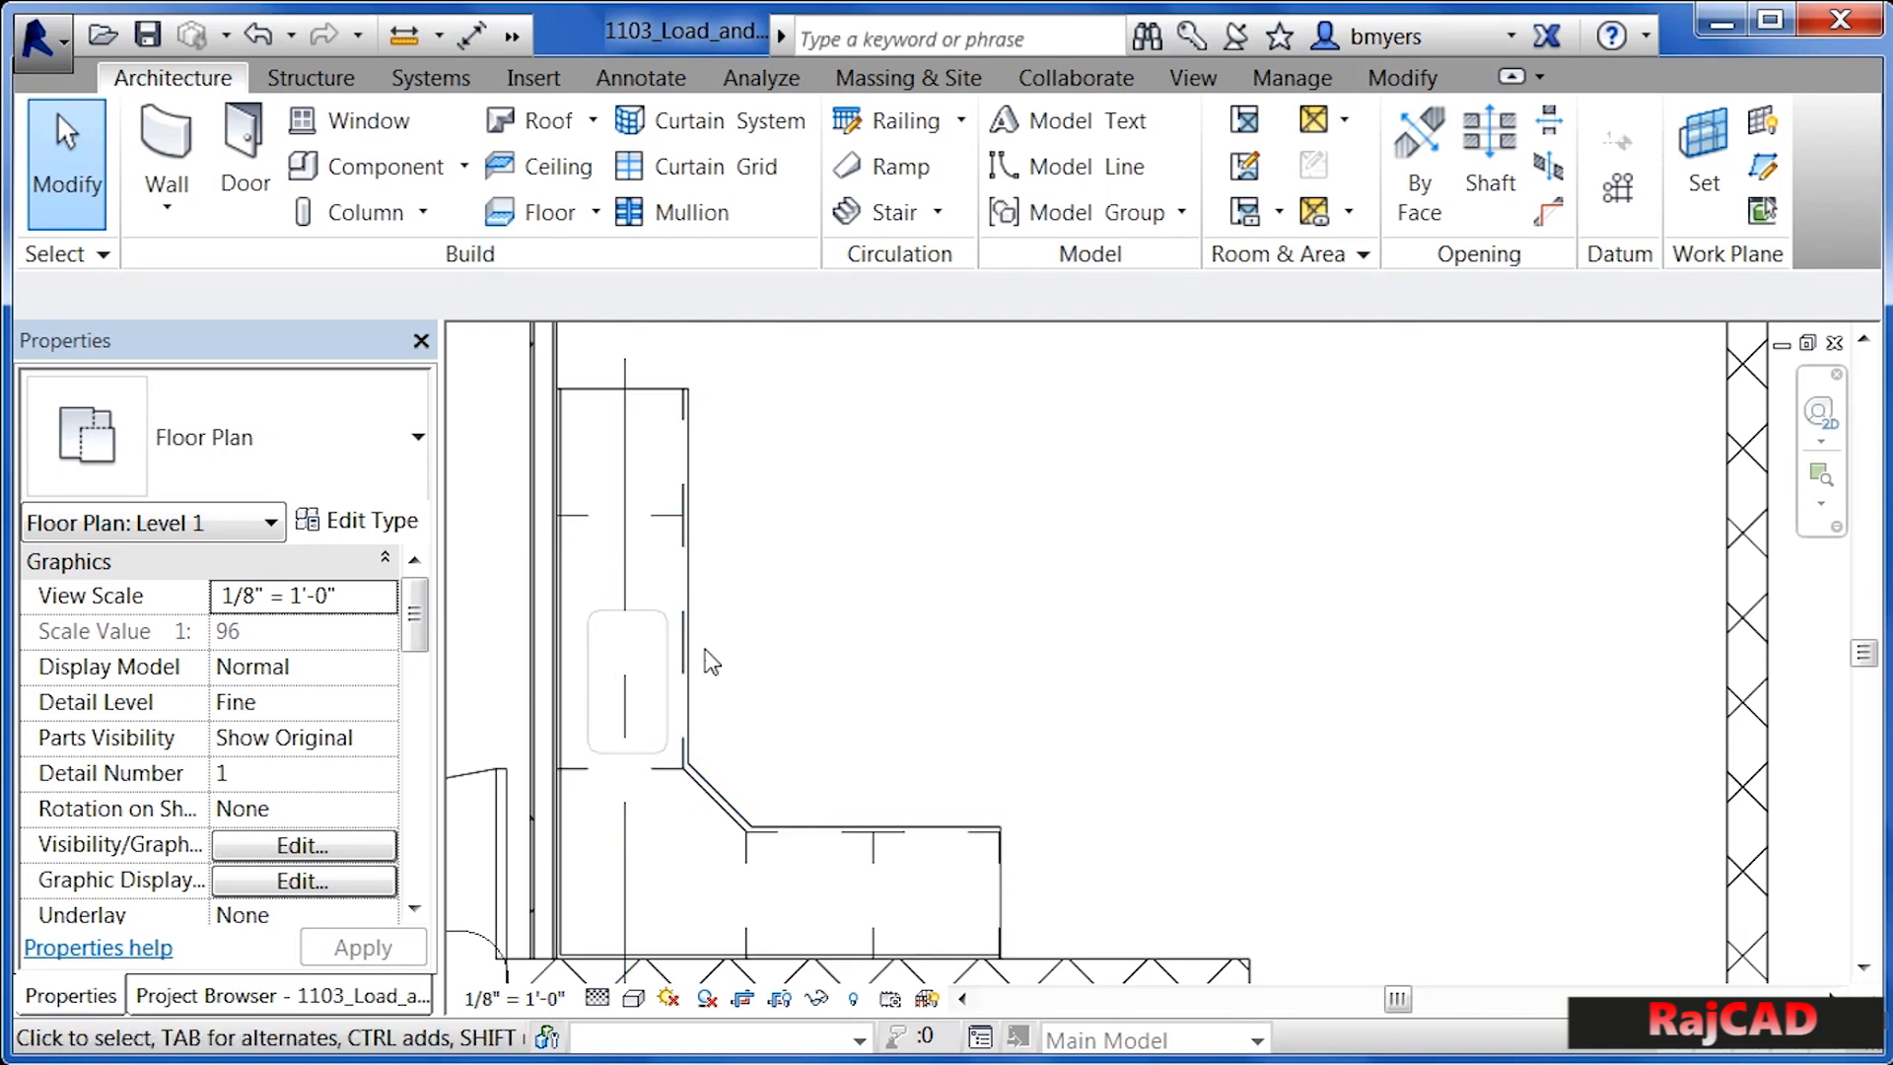
click(628, 676)
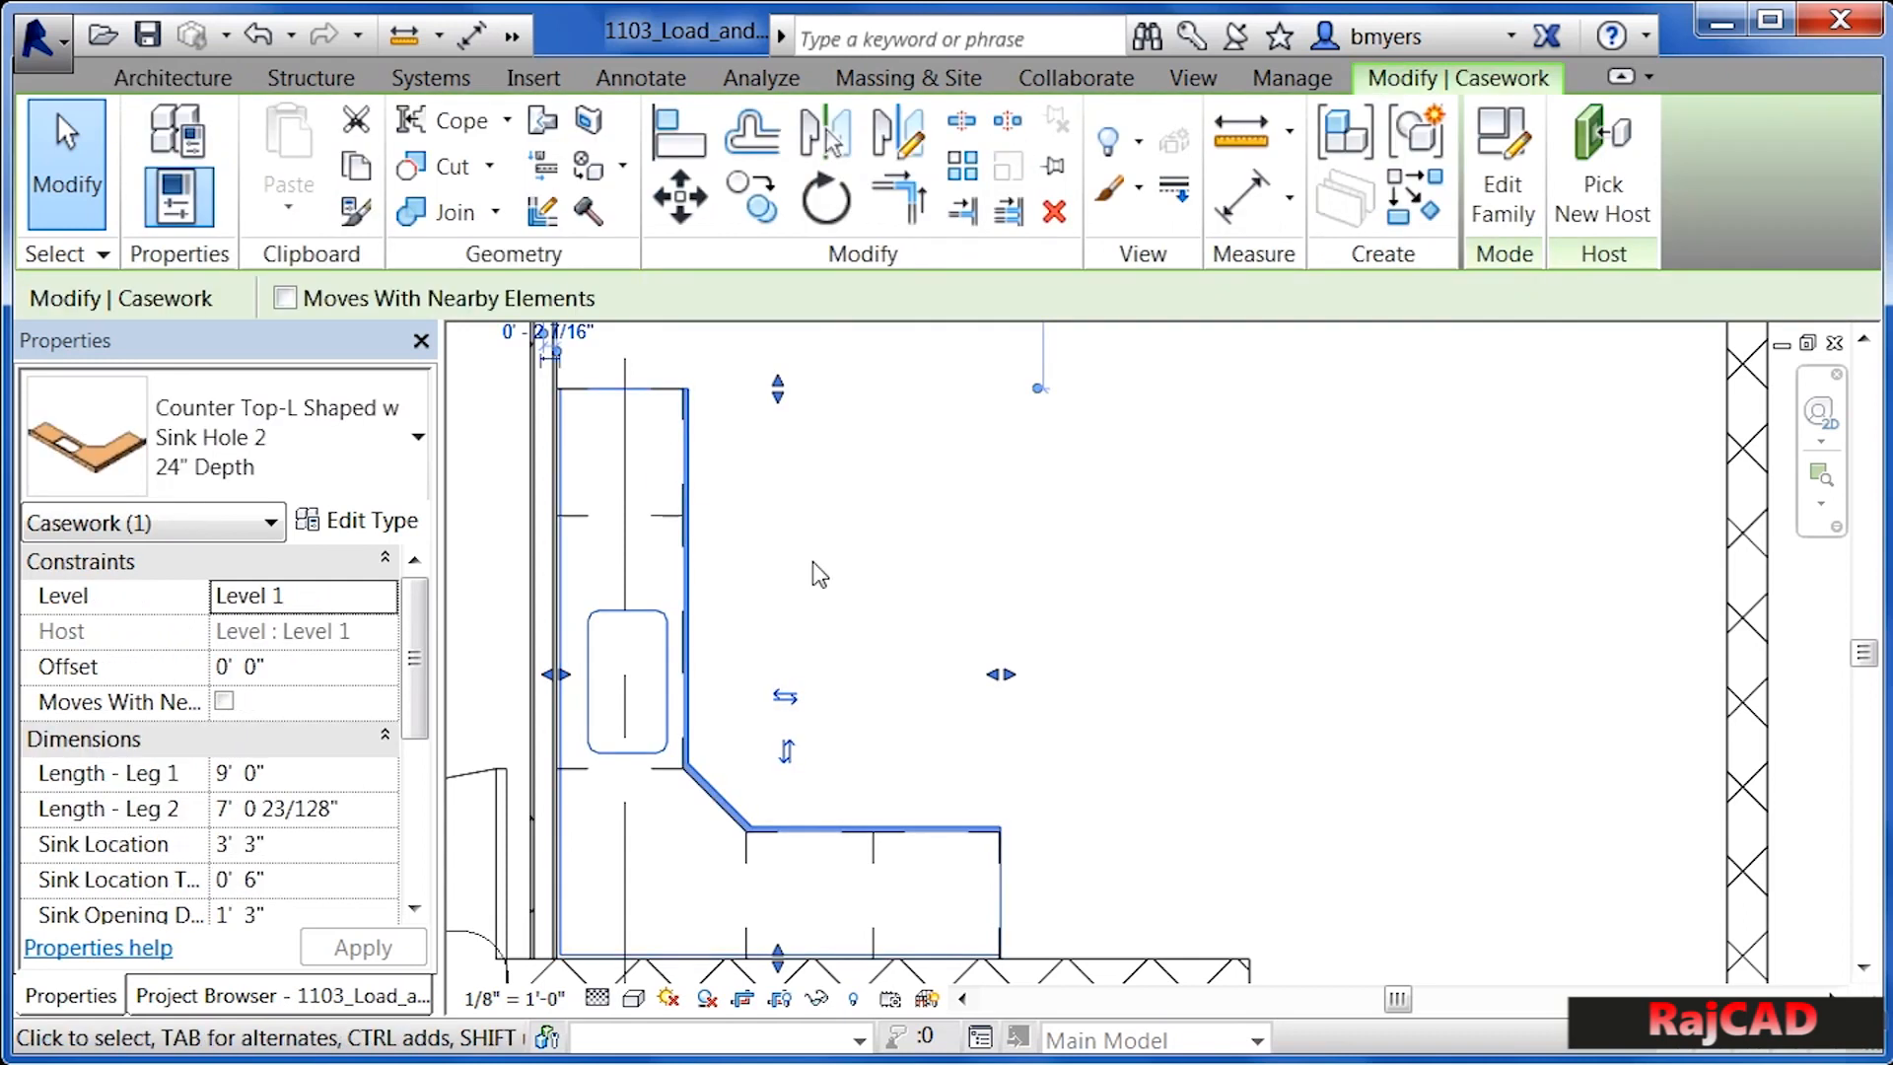
mouse_move(640, 519)
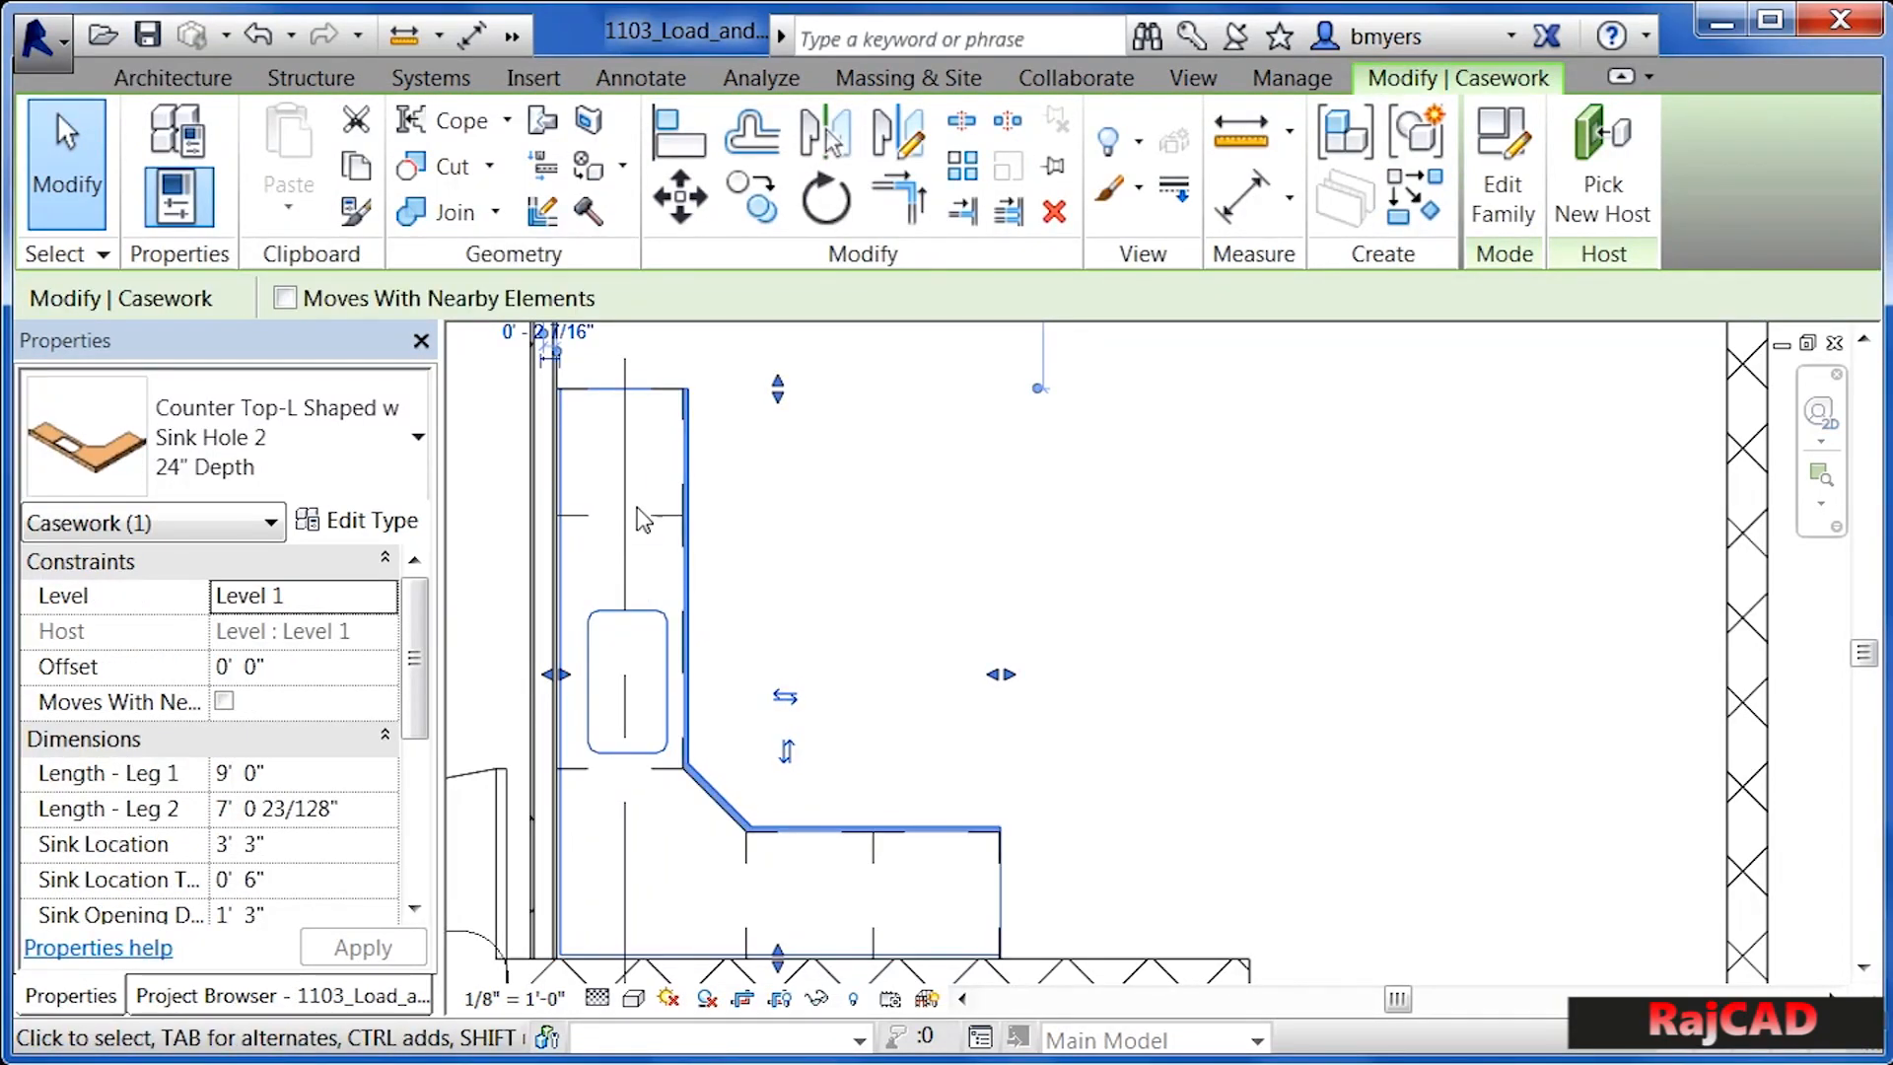
mouse_move(641, 583)
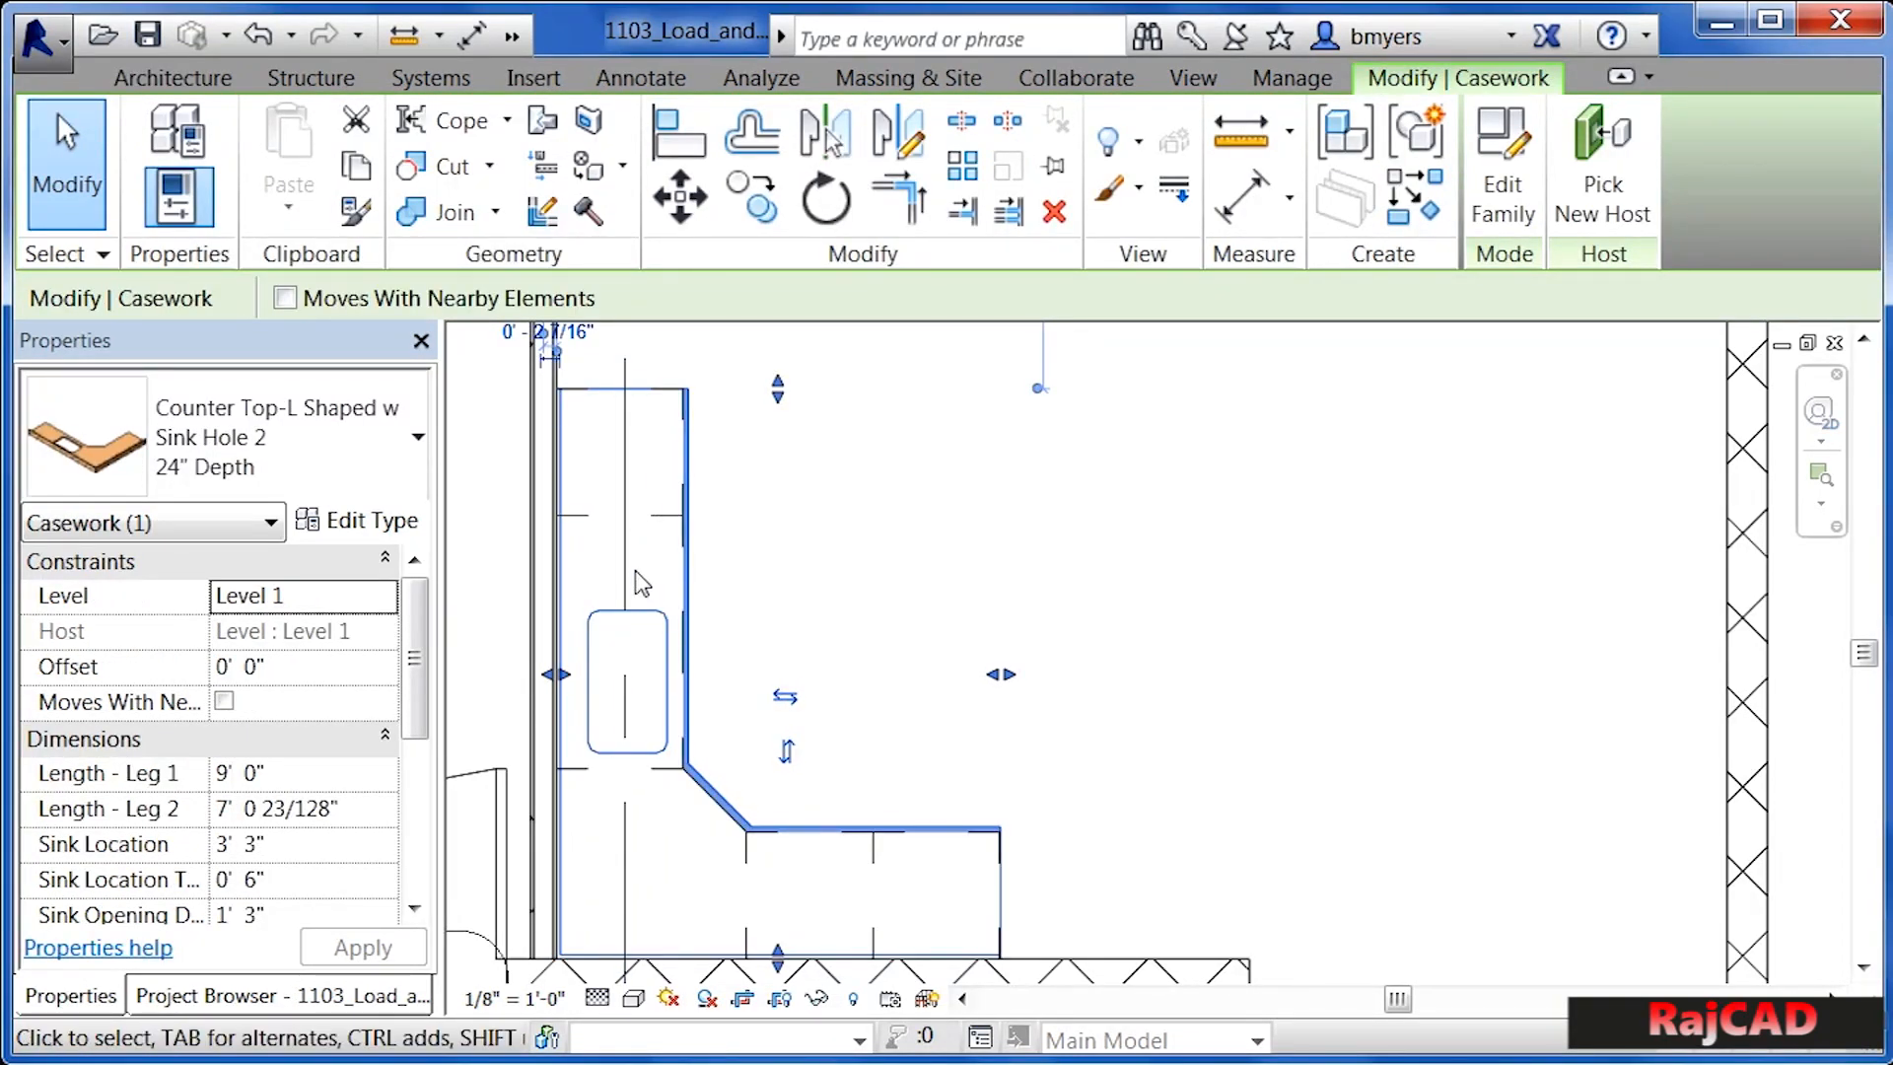
mouse_move(592, 628)
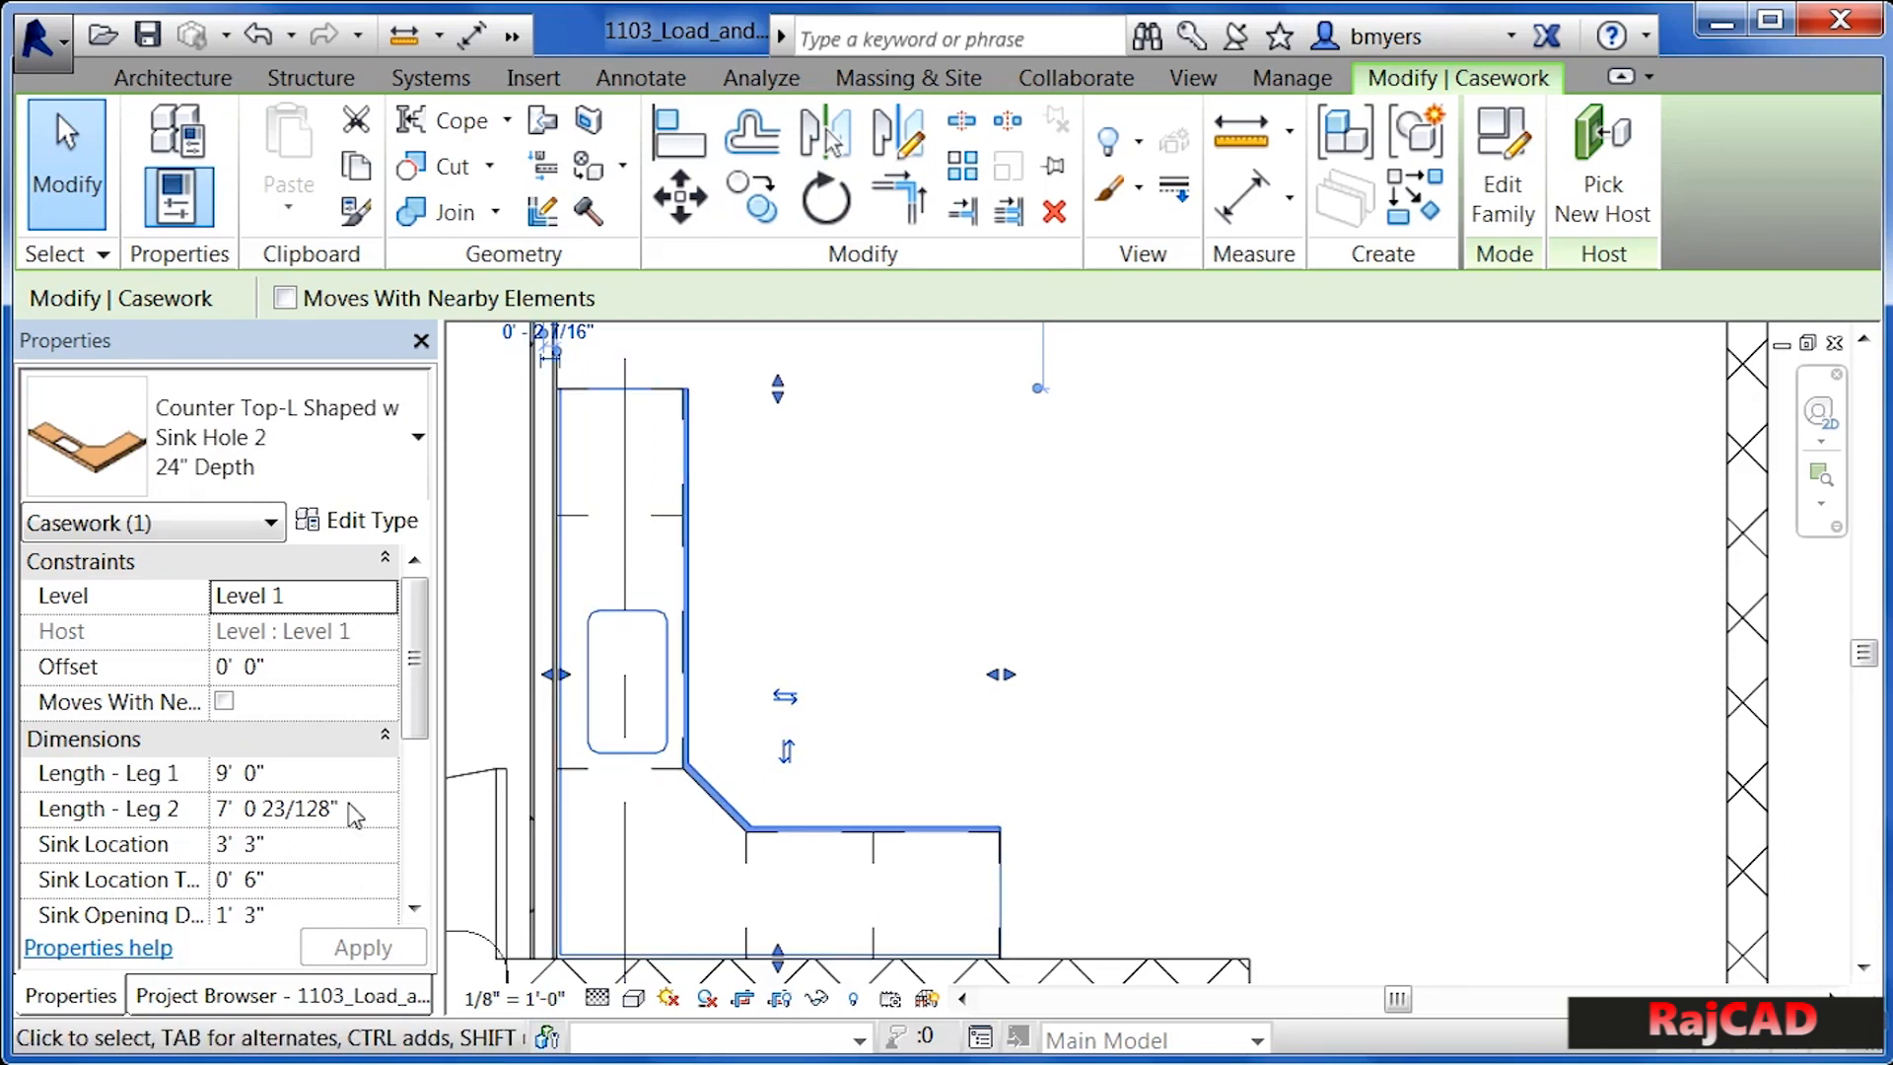
mouse_move(199, 767)
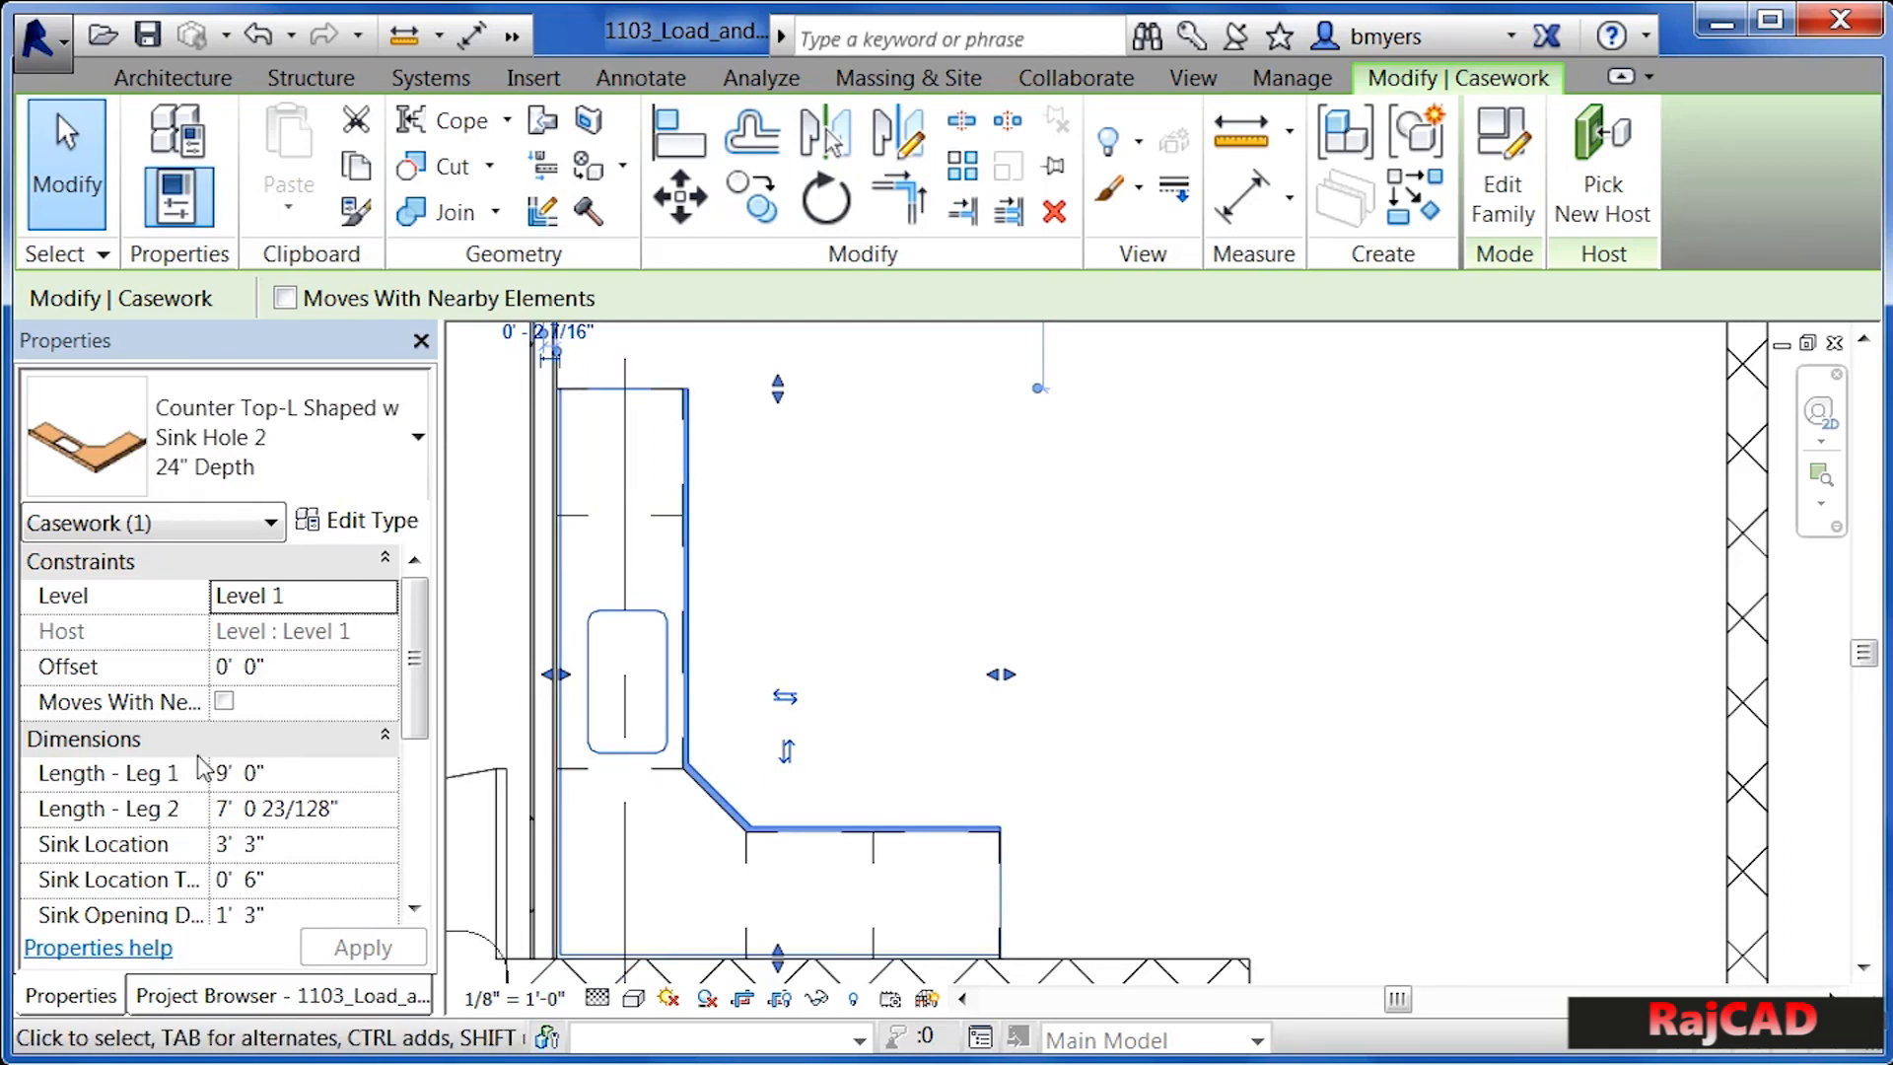
mouse_move(314, 781)
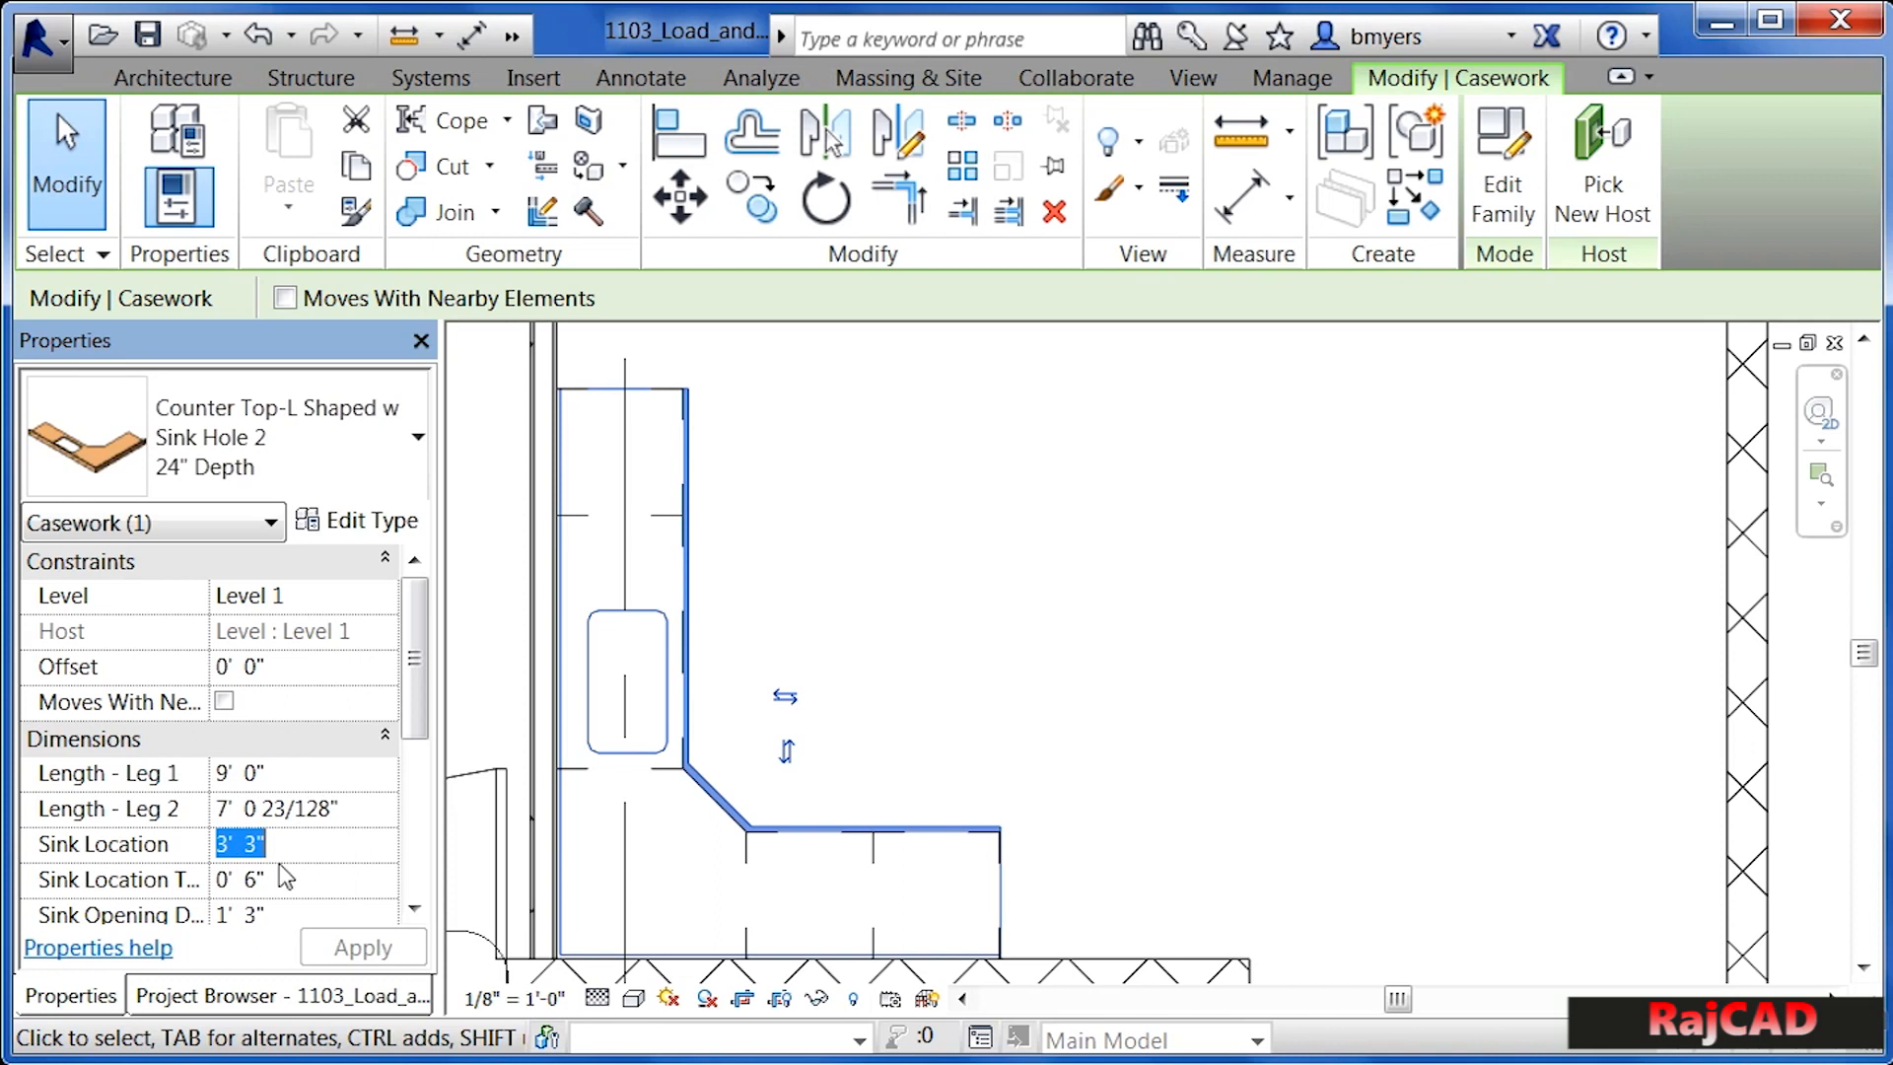
- Enter 5' as the countertop's Sink Location
text(5')
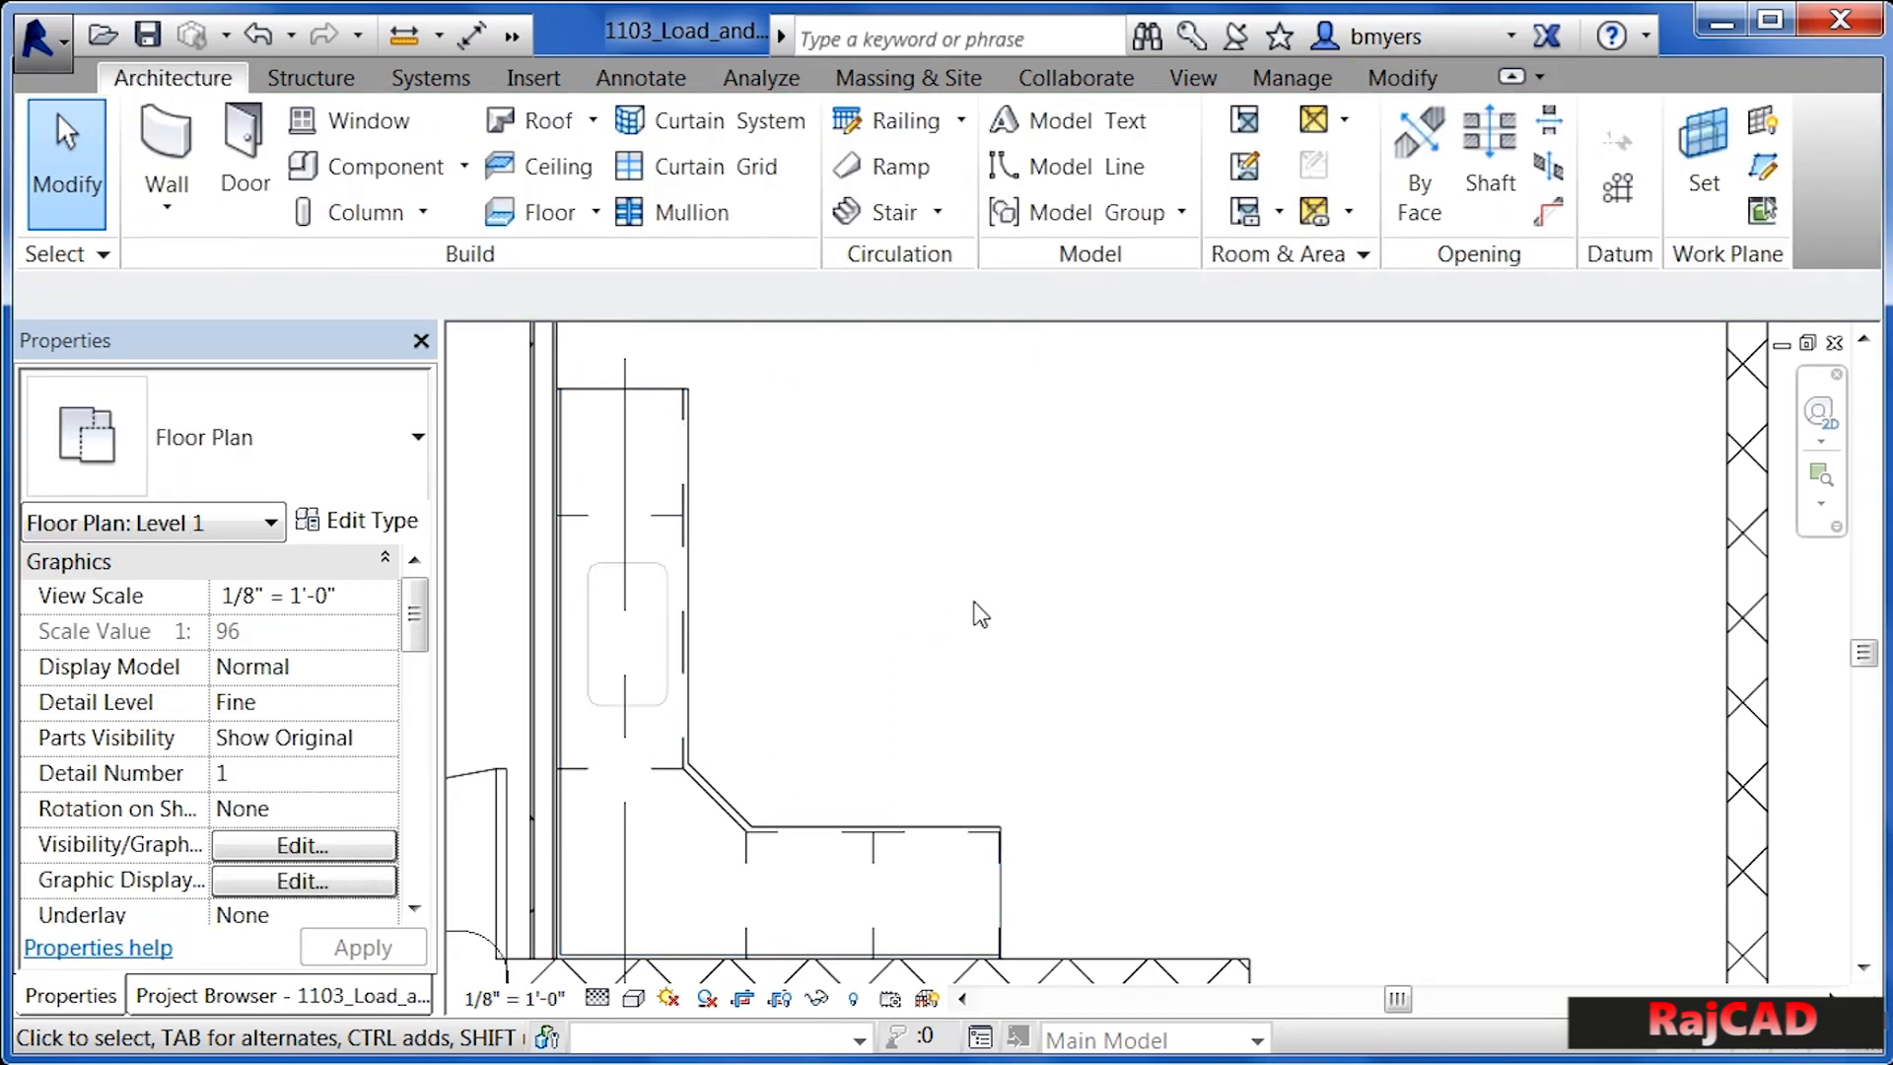
mouse_move(435, 195)
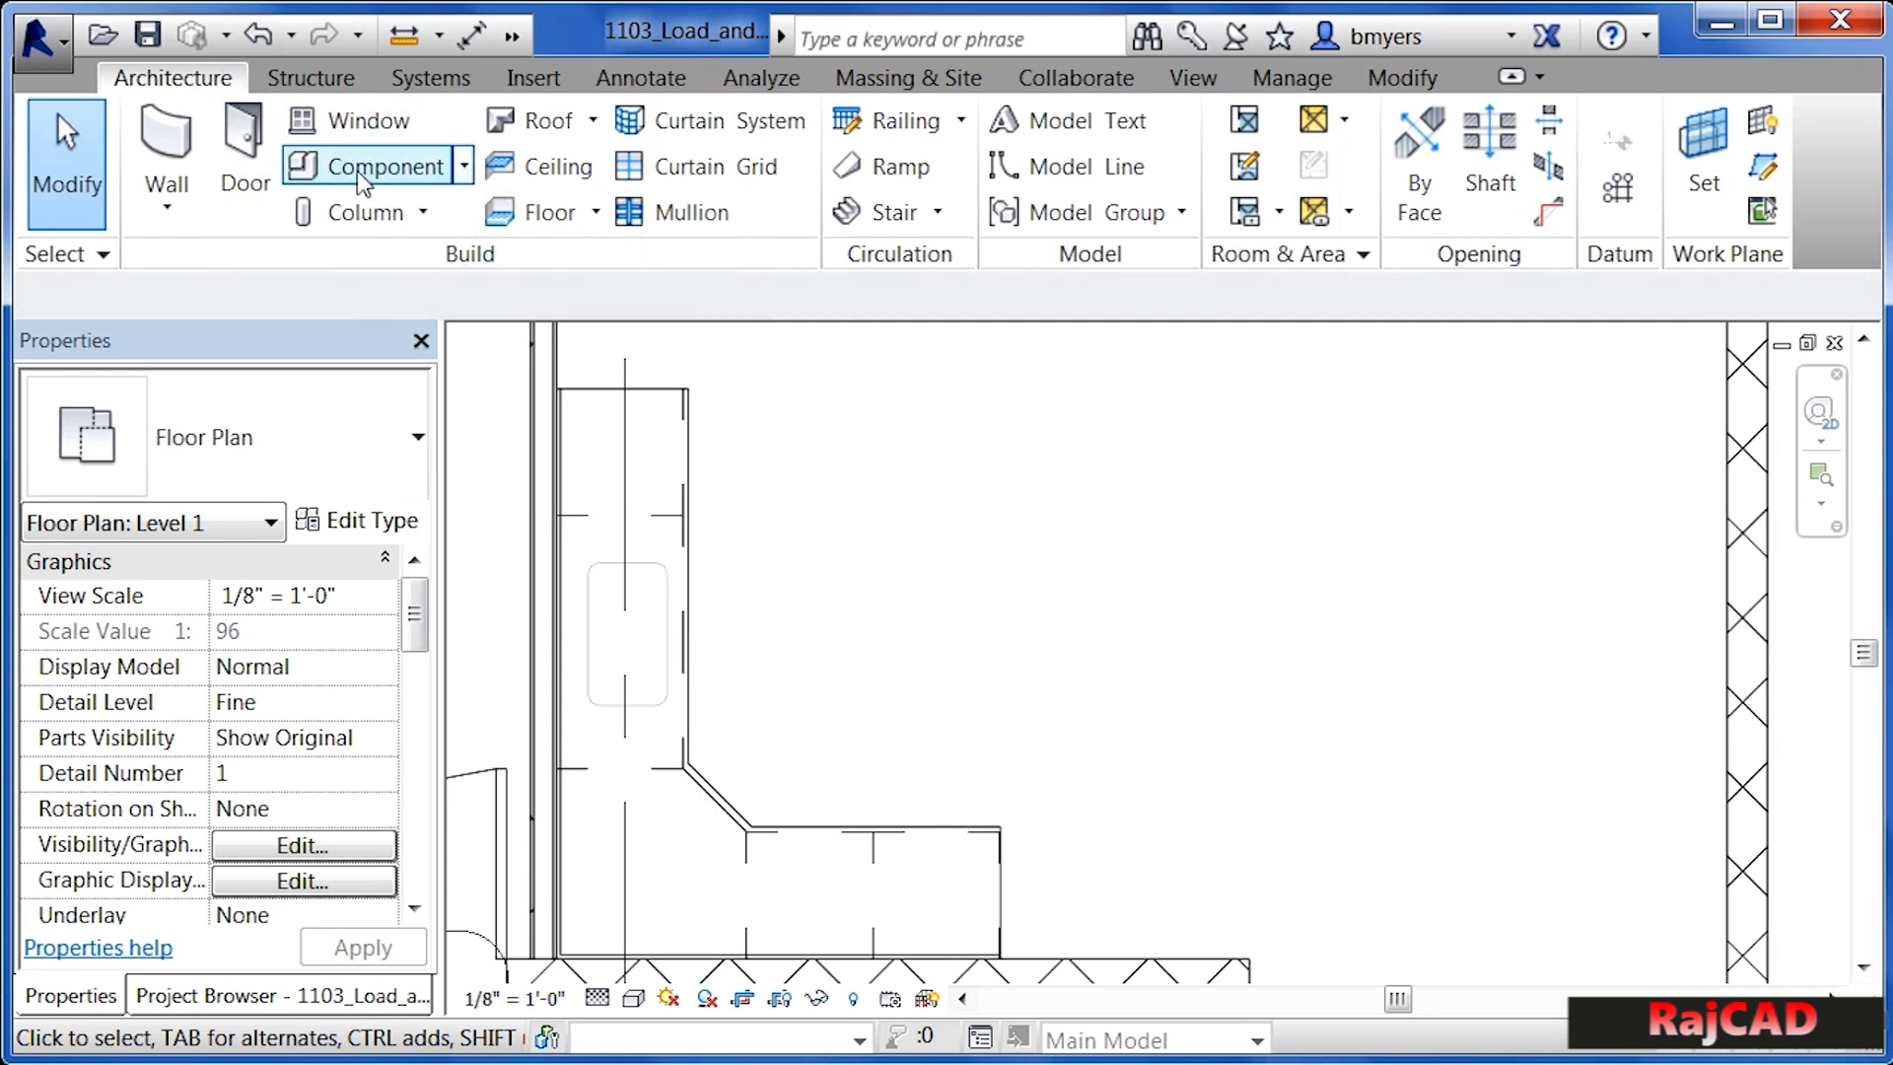
- Start placing the Sink Kitchen-Double 42" x 21" component
click(377, 166)
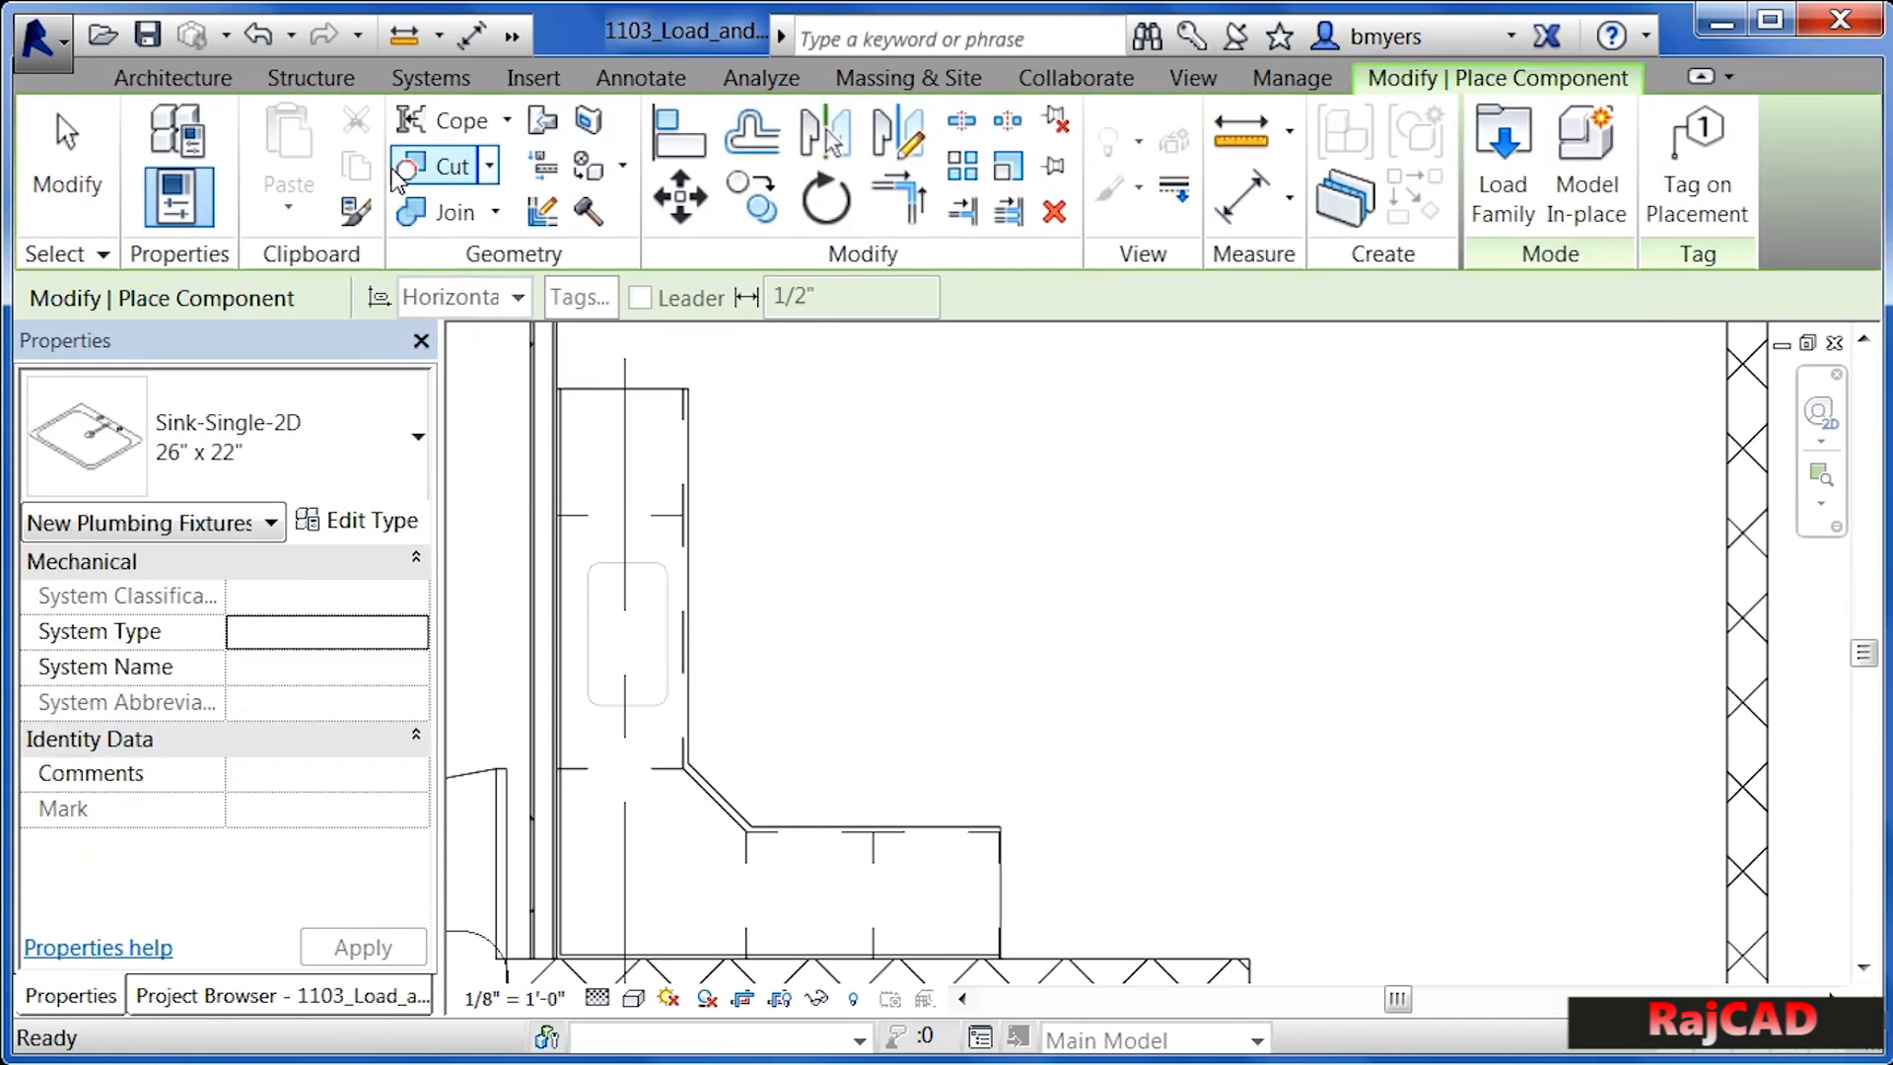
click(416, 437)
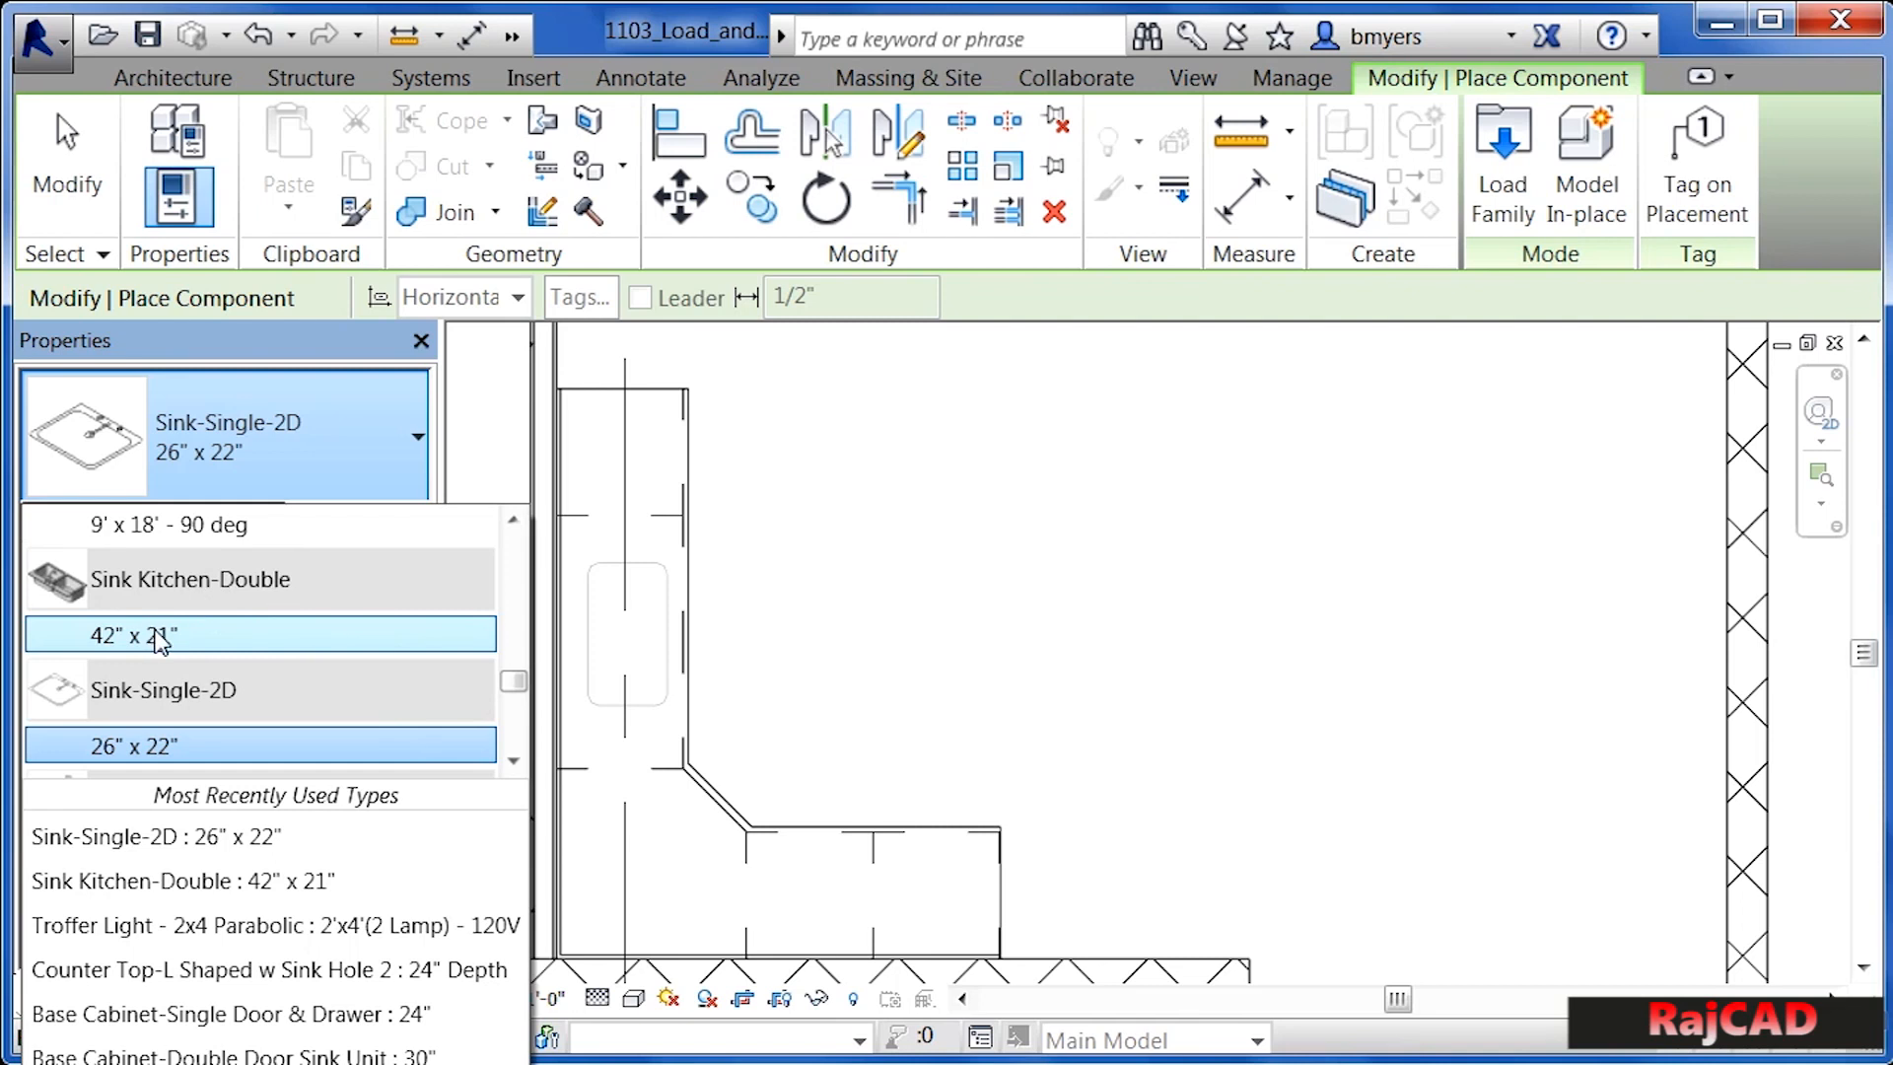
click(258, 634)
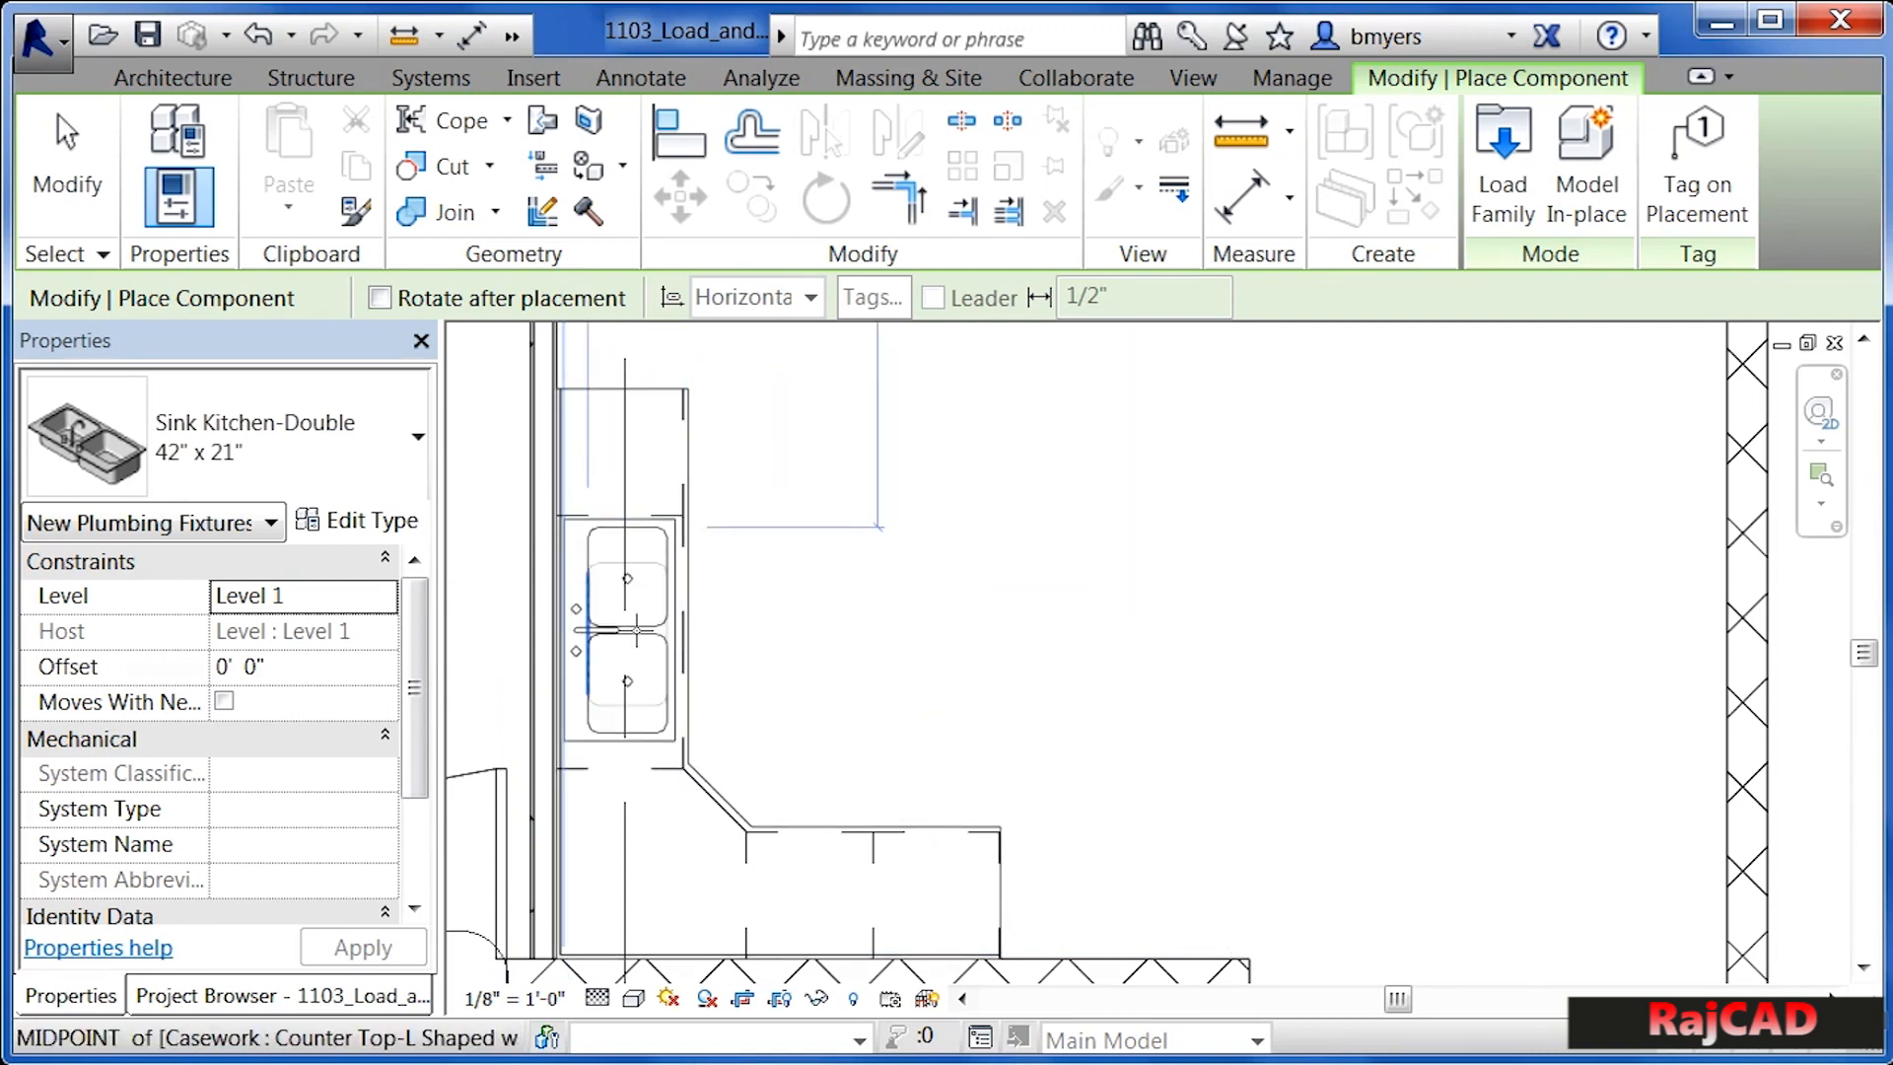
mouse_move(634, 640)
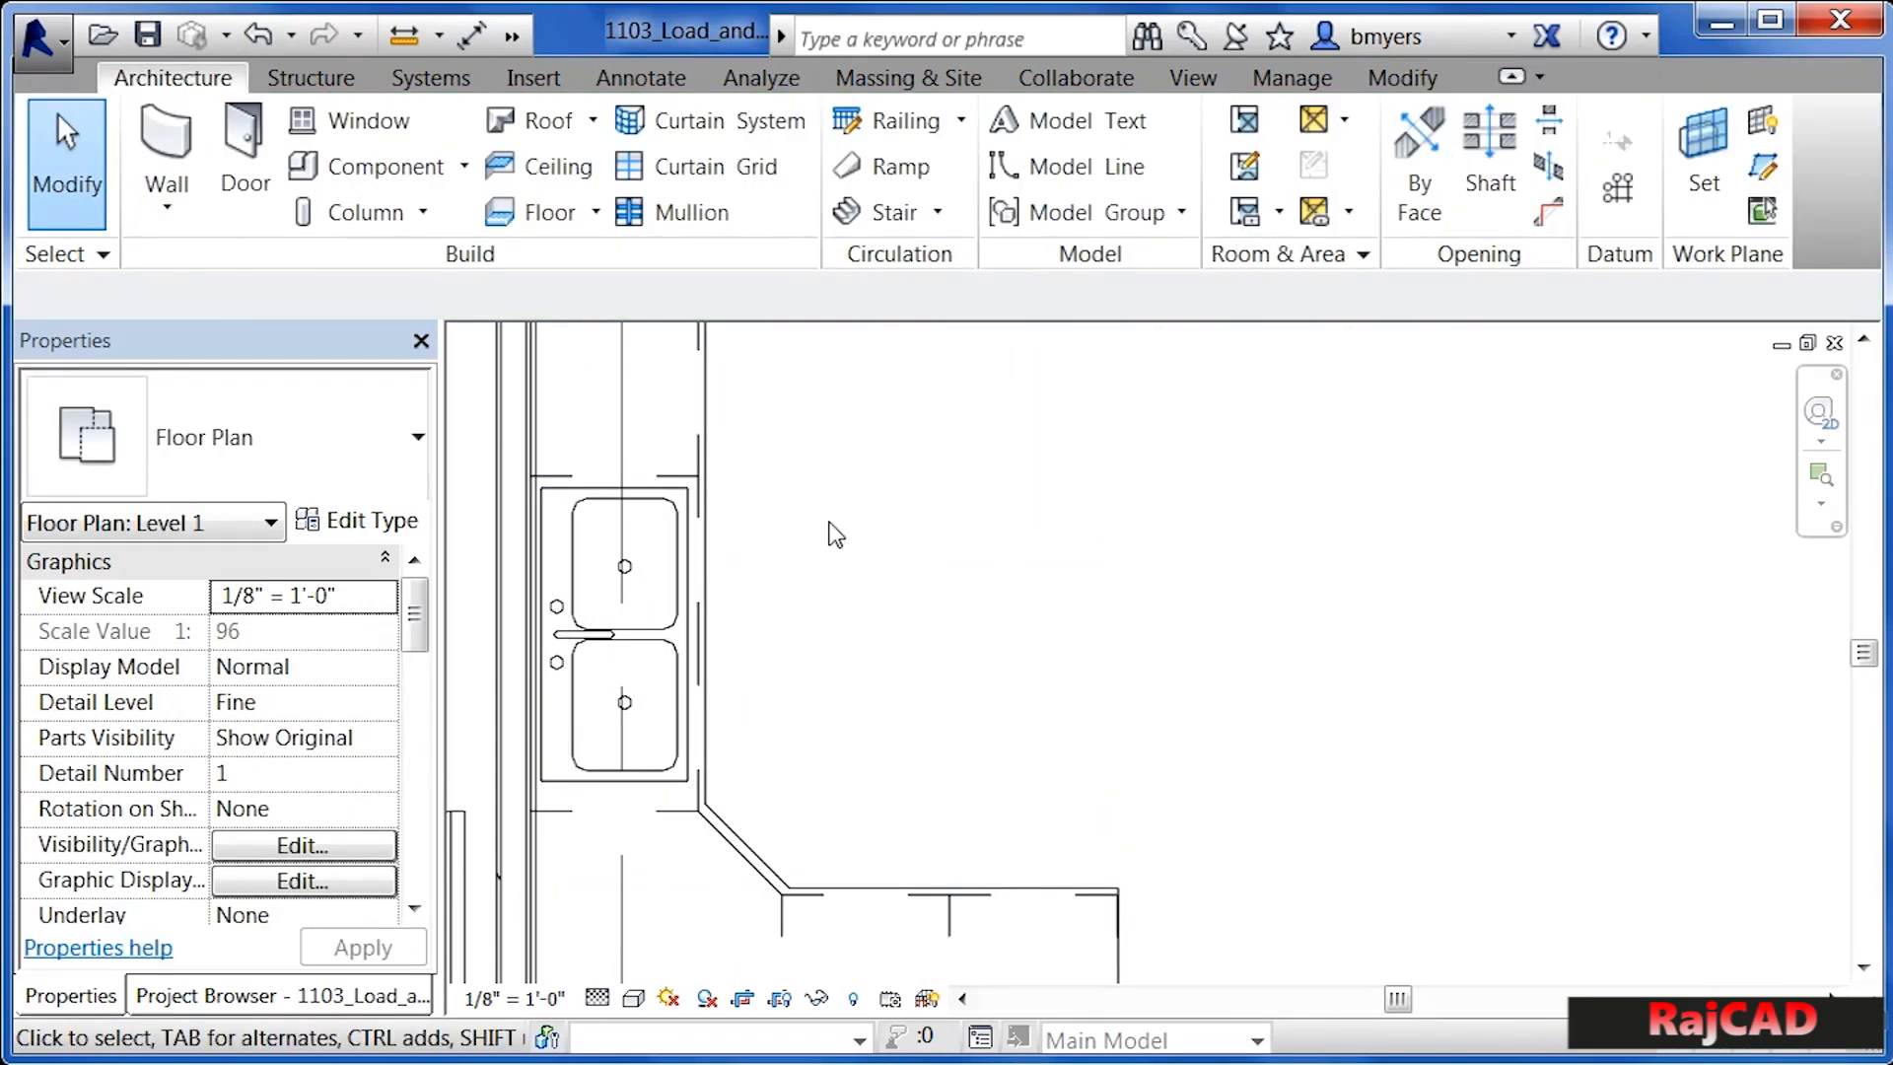
mouse_move(819, 531)
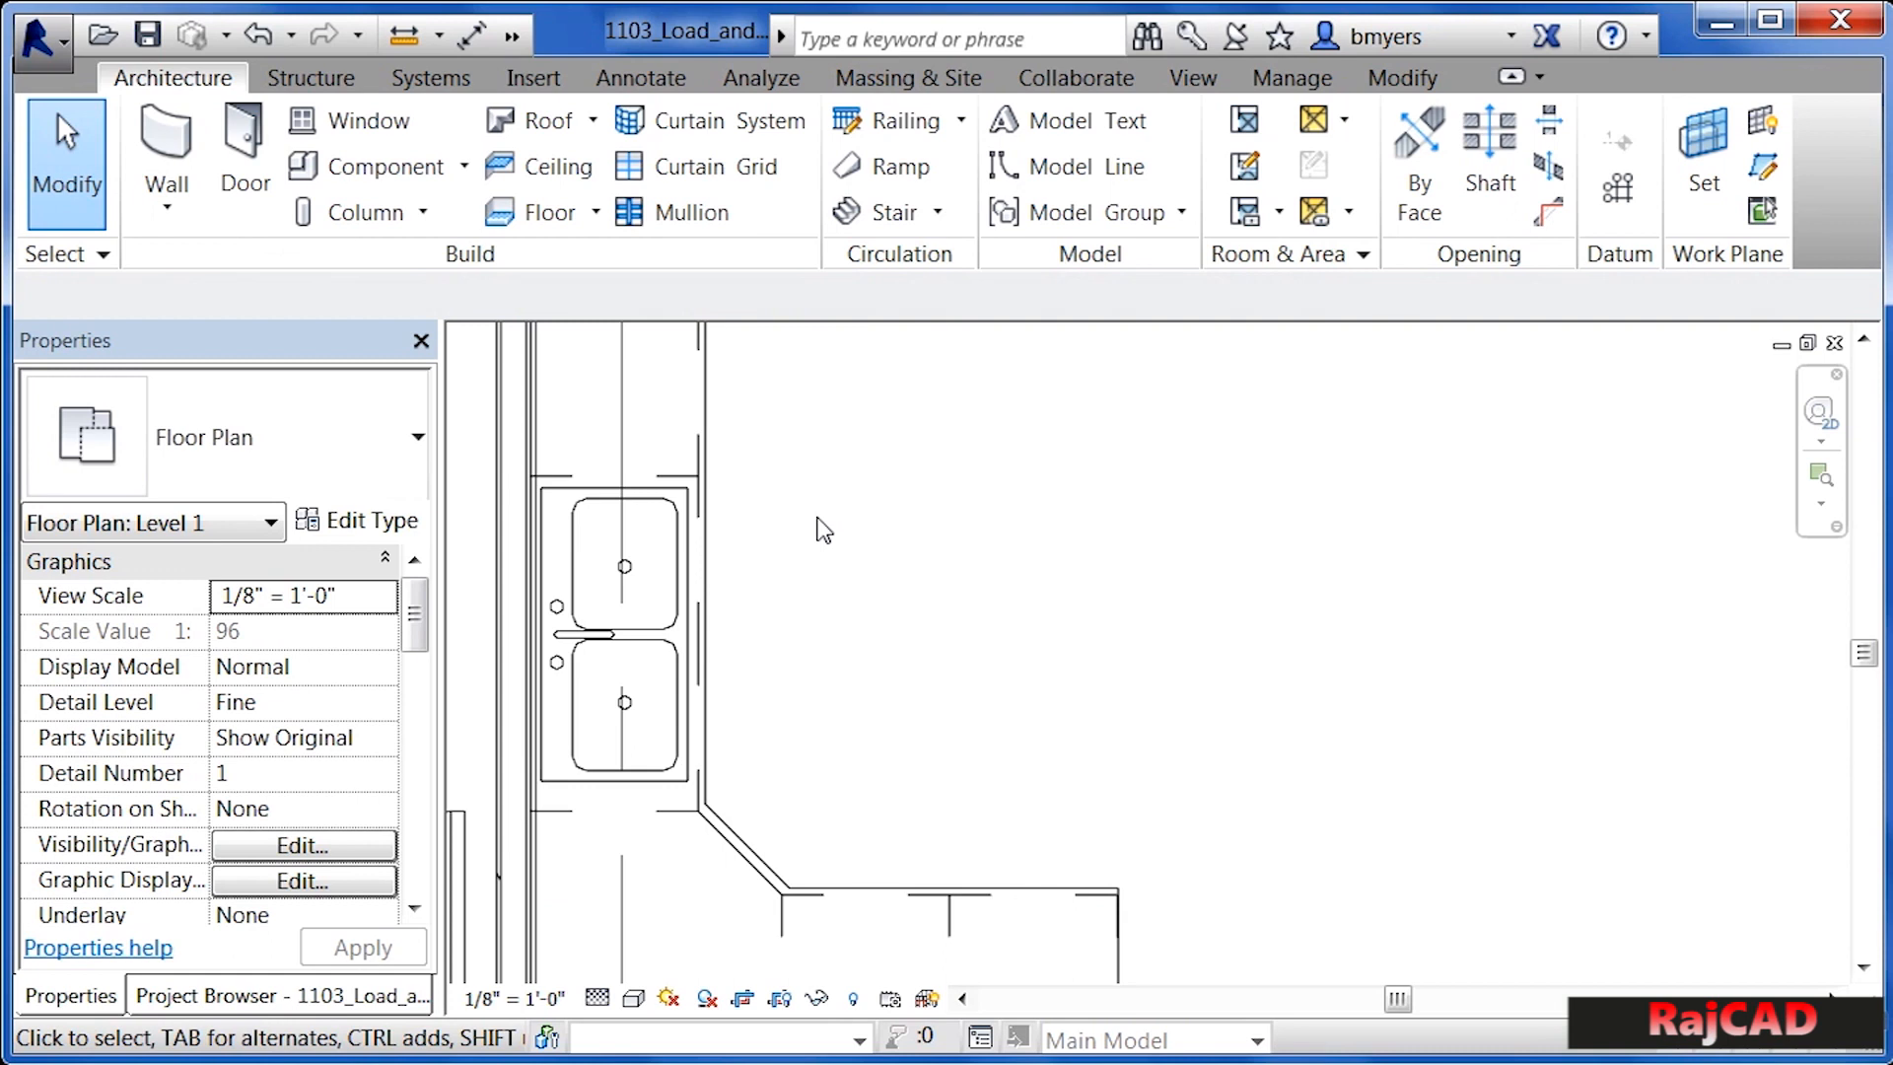
mouse_move(807, 534)
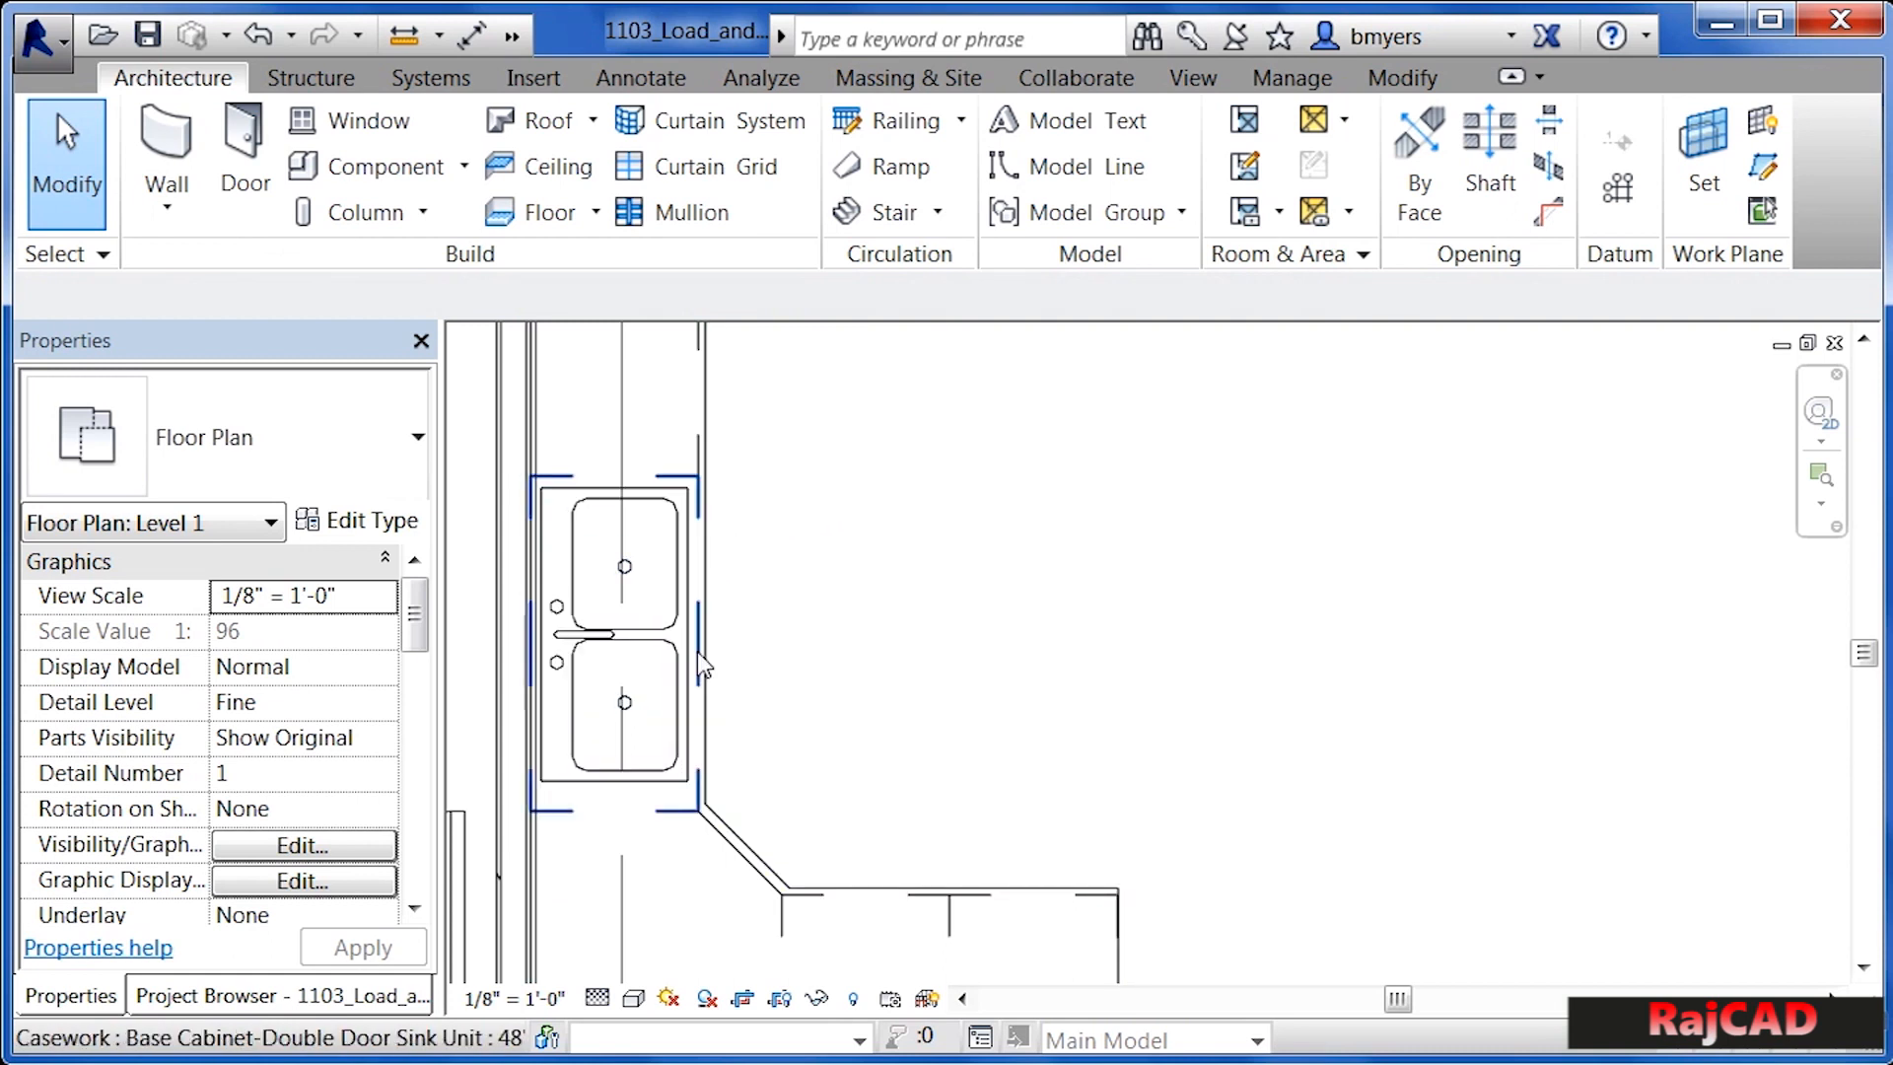
mouse_move(700, 618)
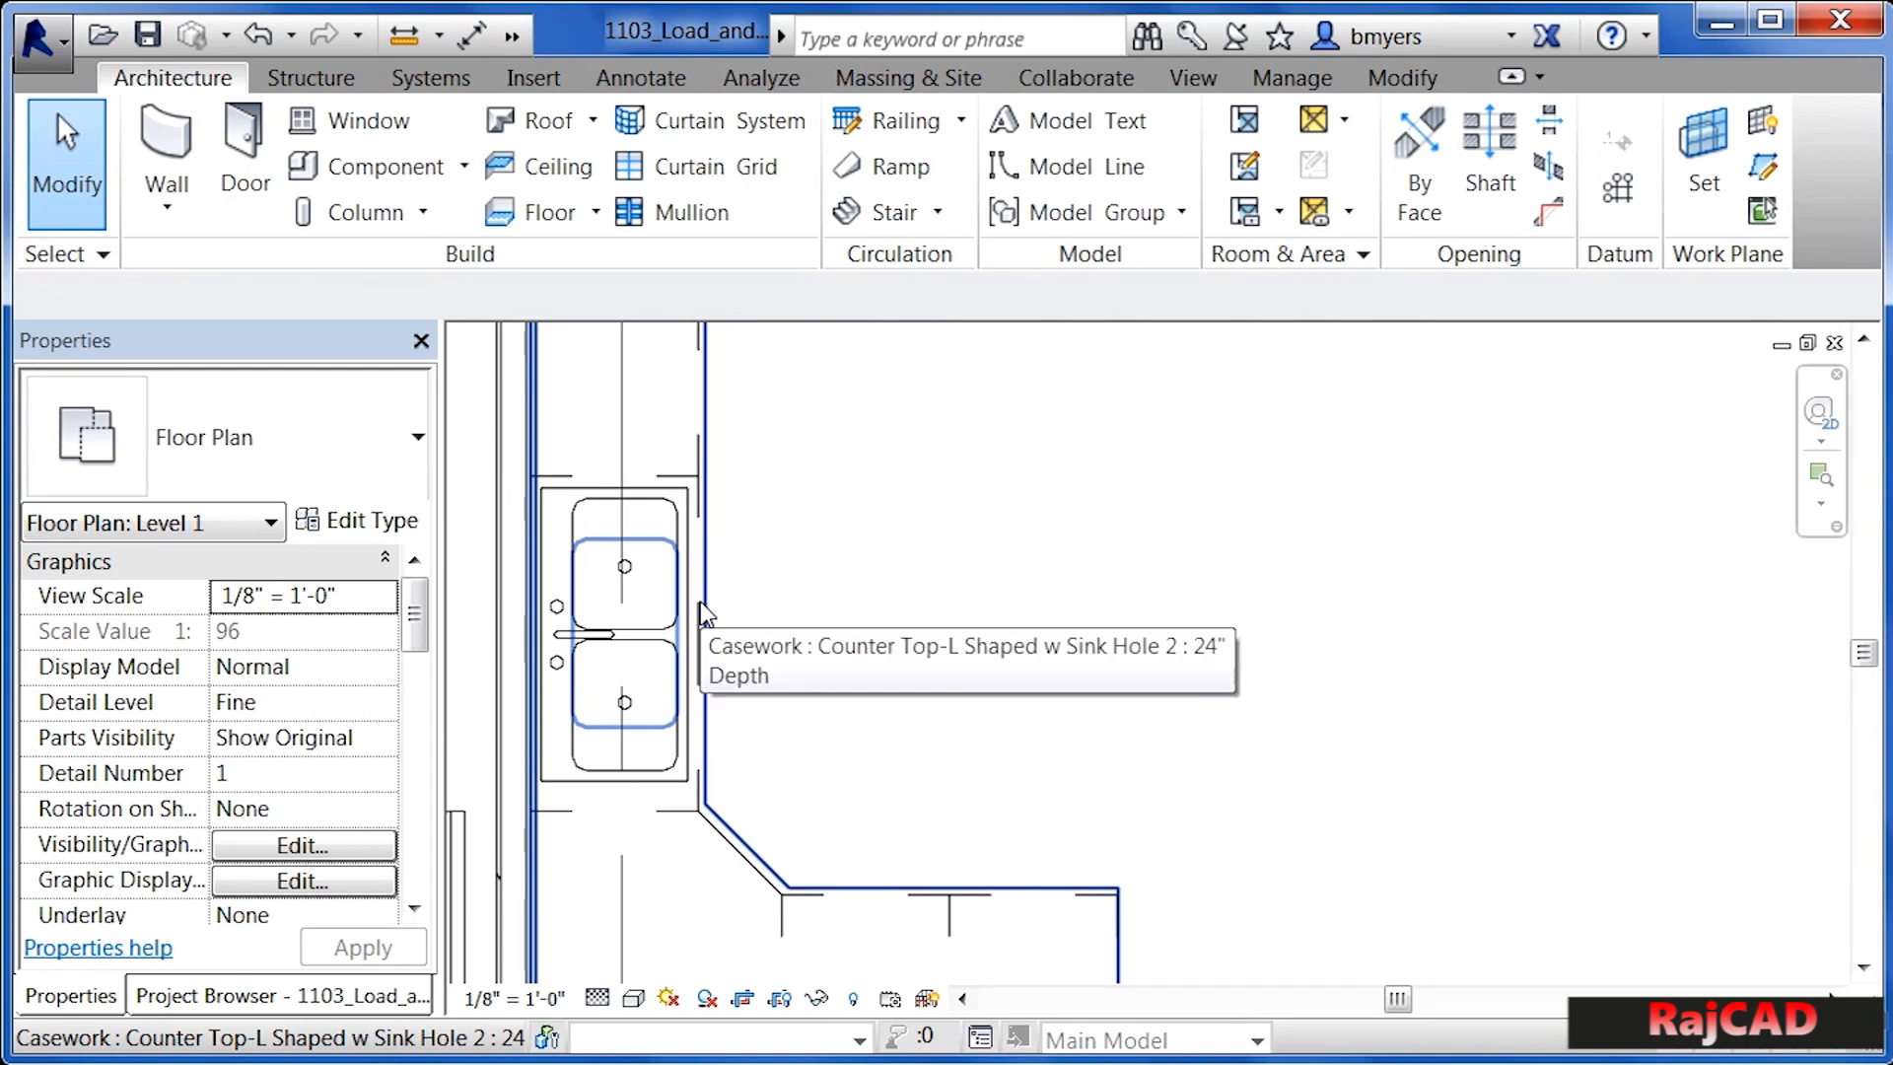
mouse_move(710, 619)
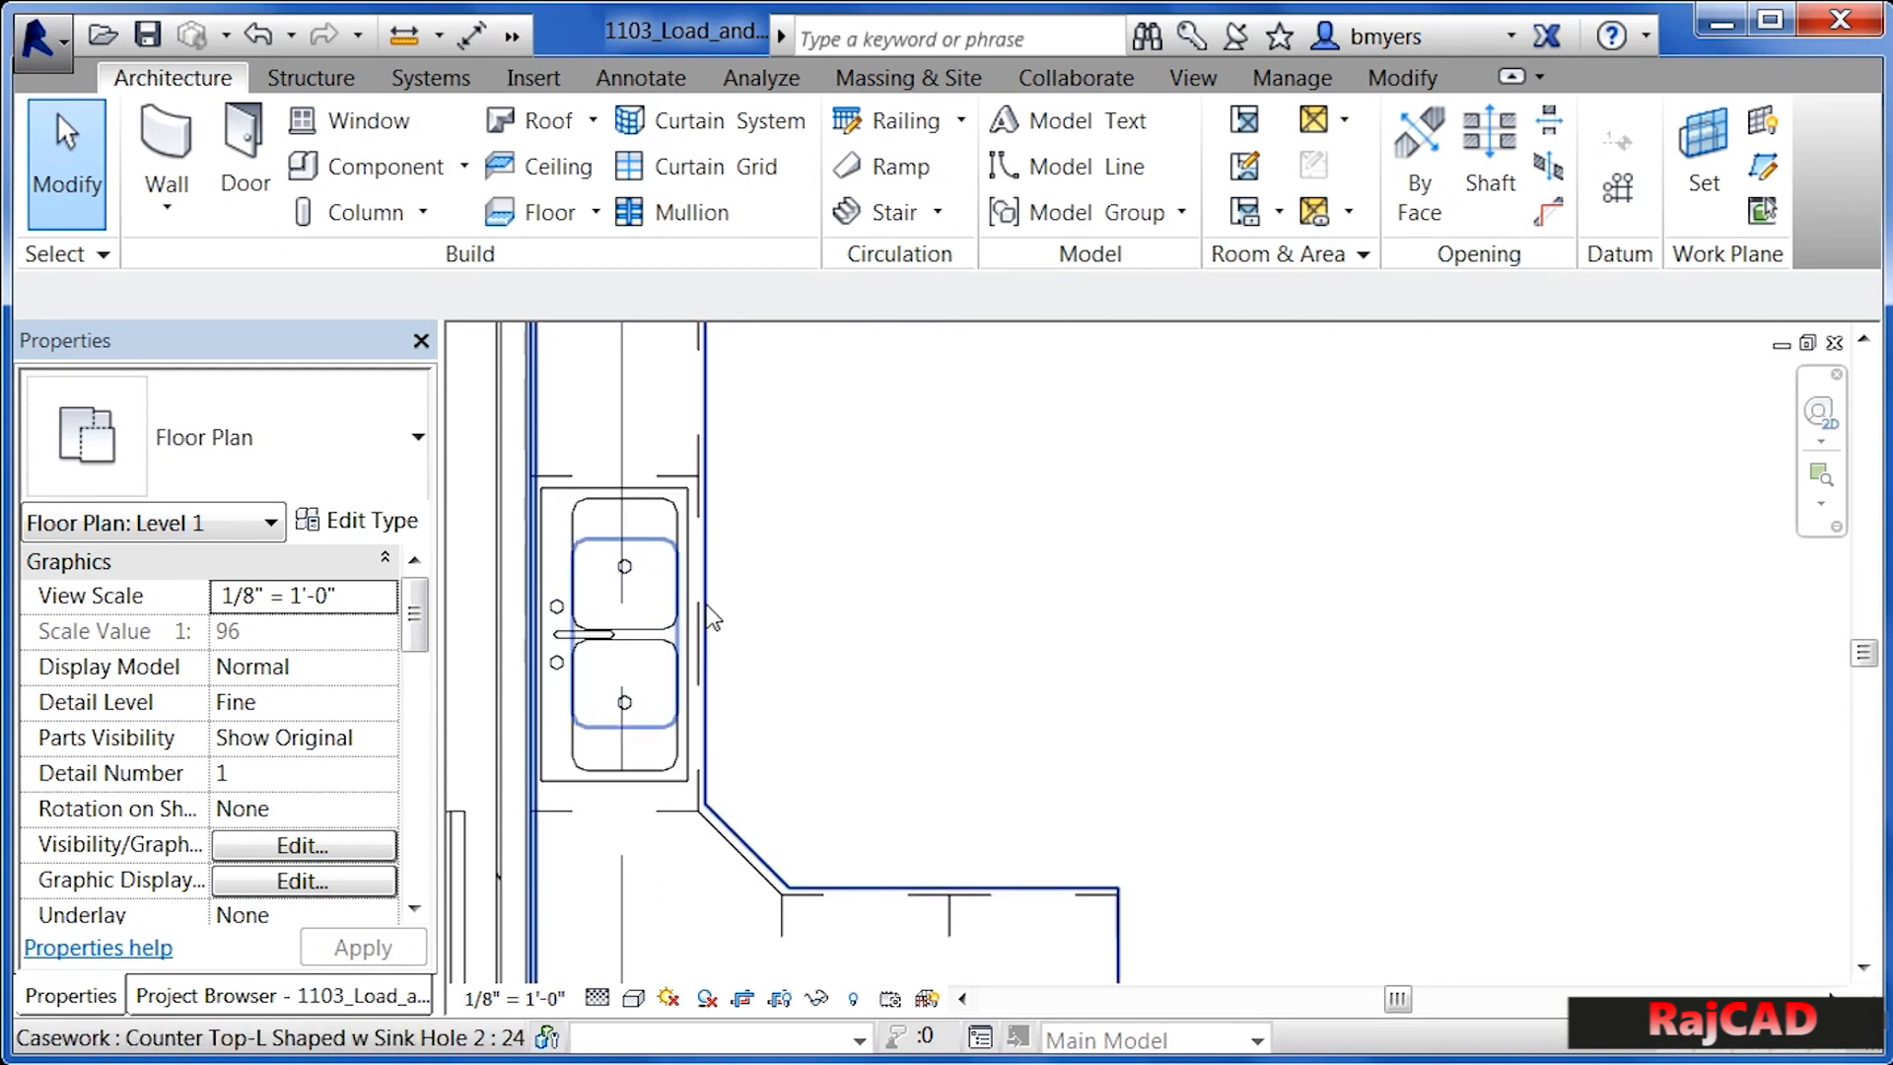
mouse_move(710, 615)
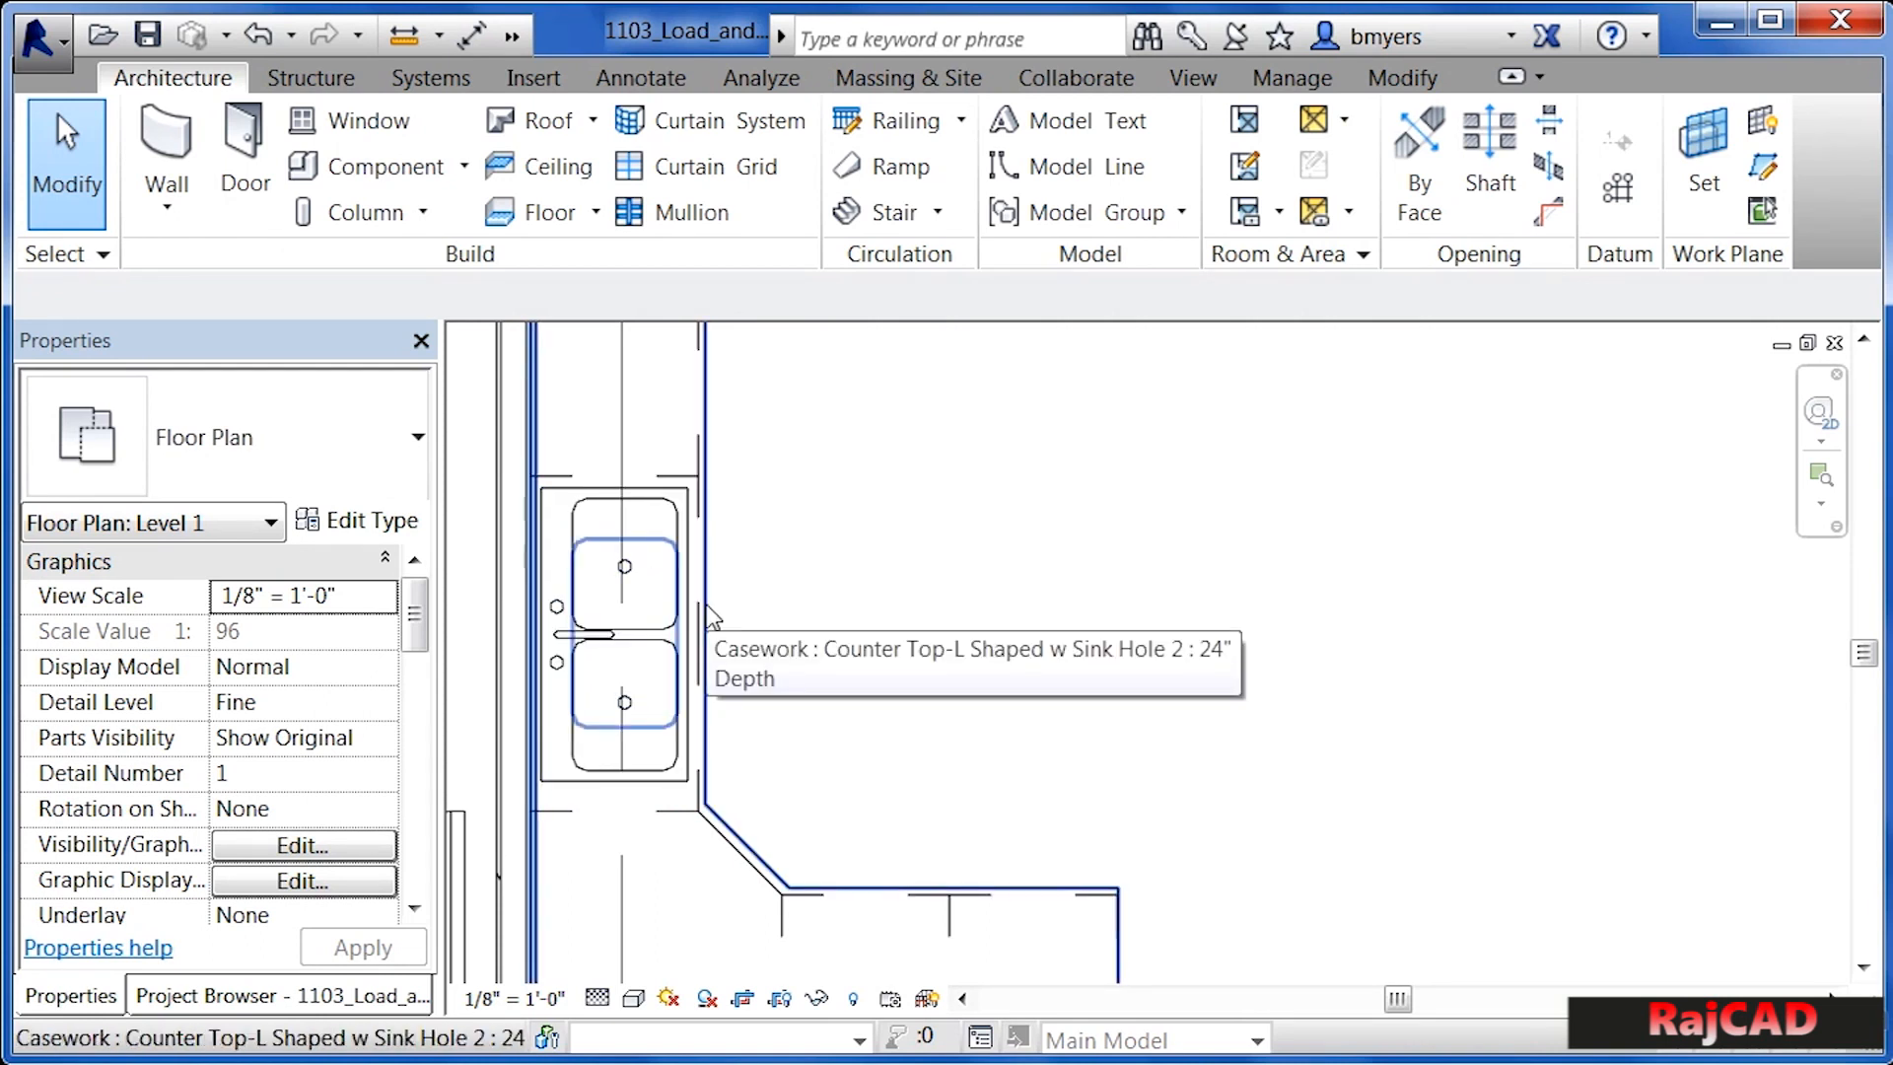
- Select the L-shaped countertop and apply a 3' 0" sink opening width
click(619, 634)
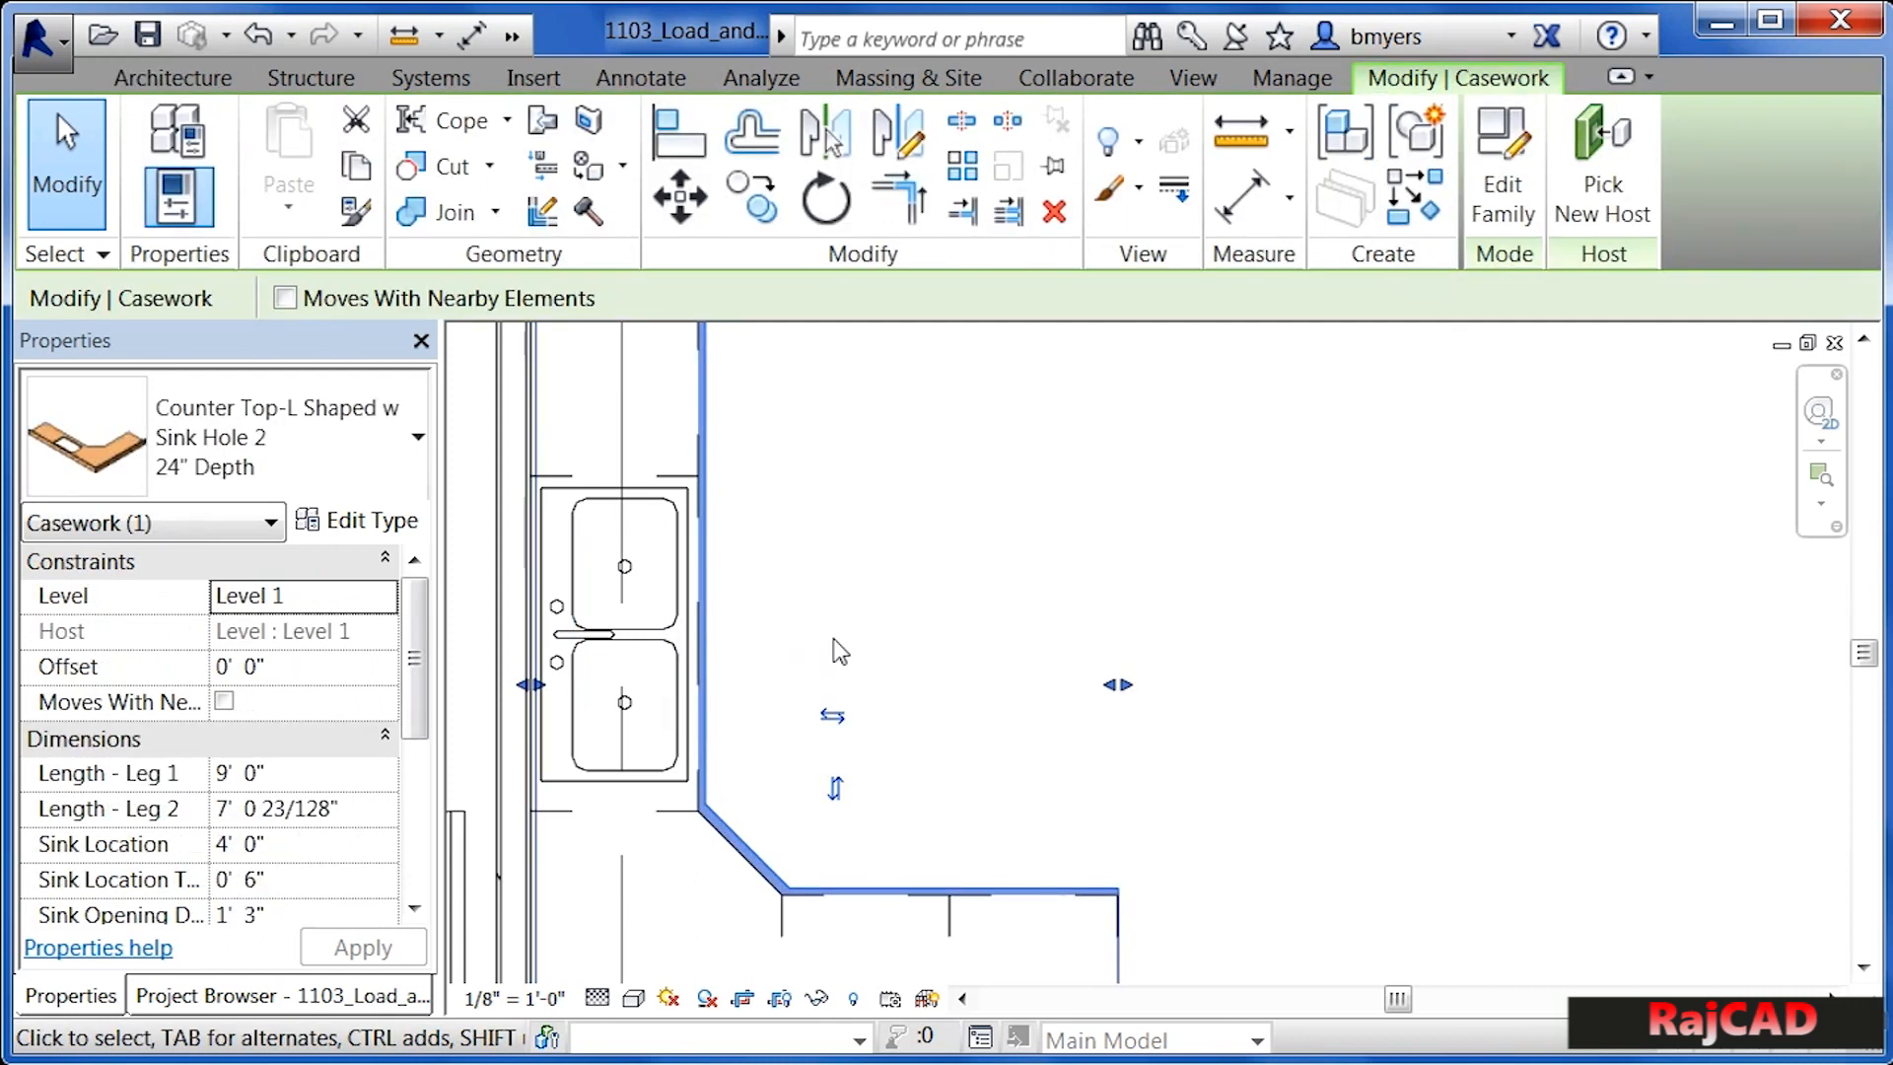
mouse_move(725, 485)
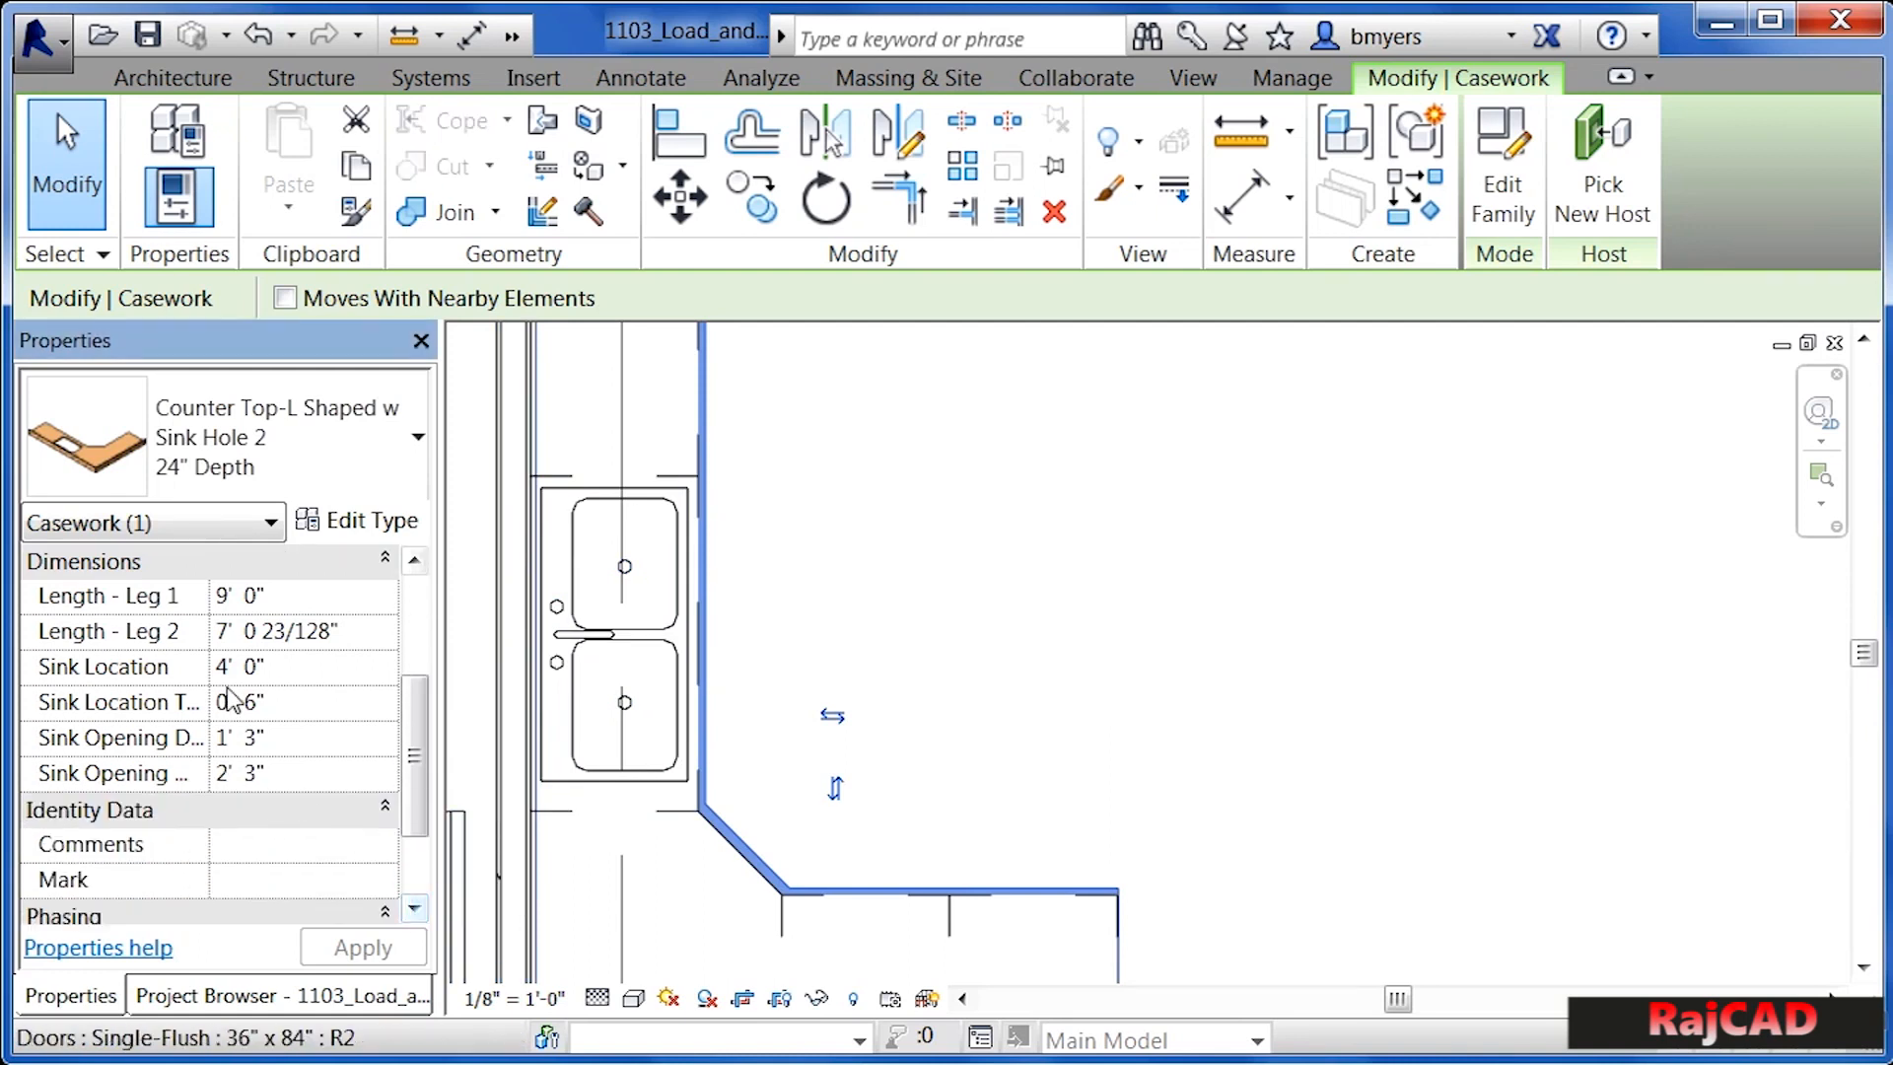
mouse_move(263, 596)
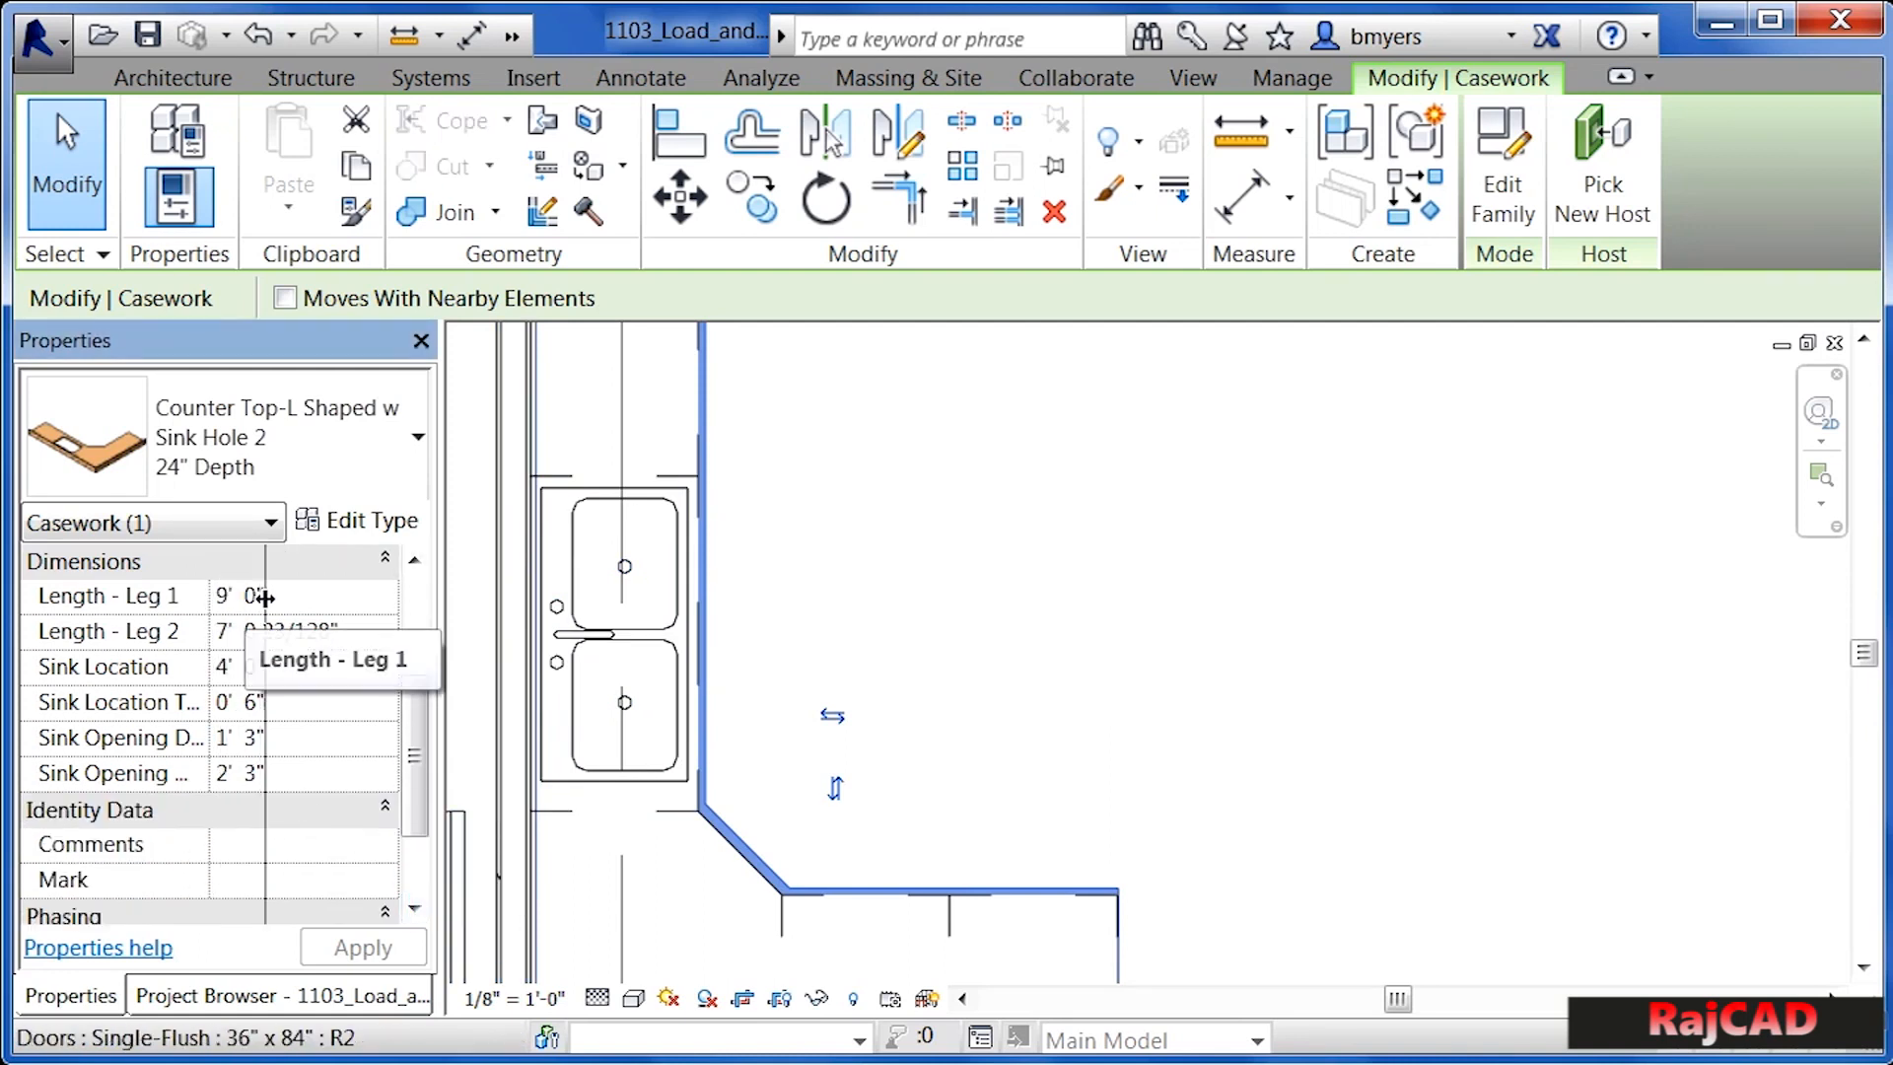
mouse_move(205, 743)
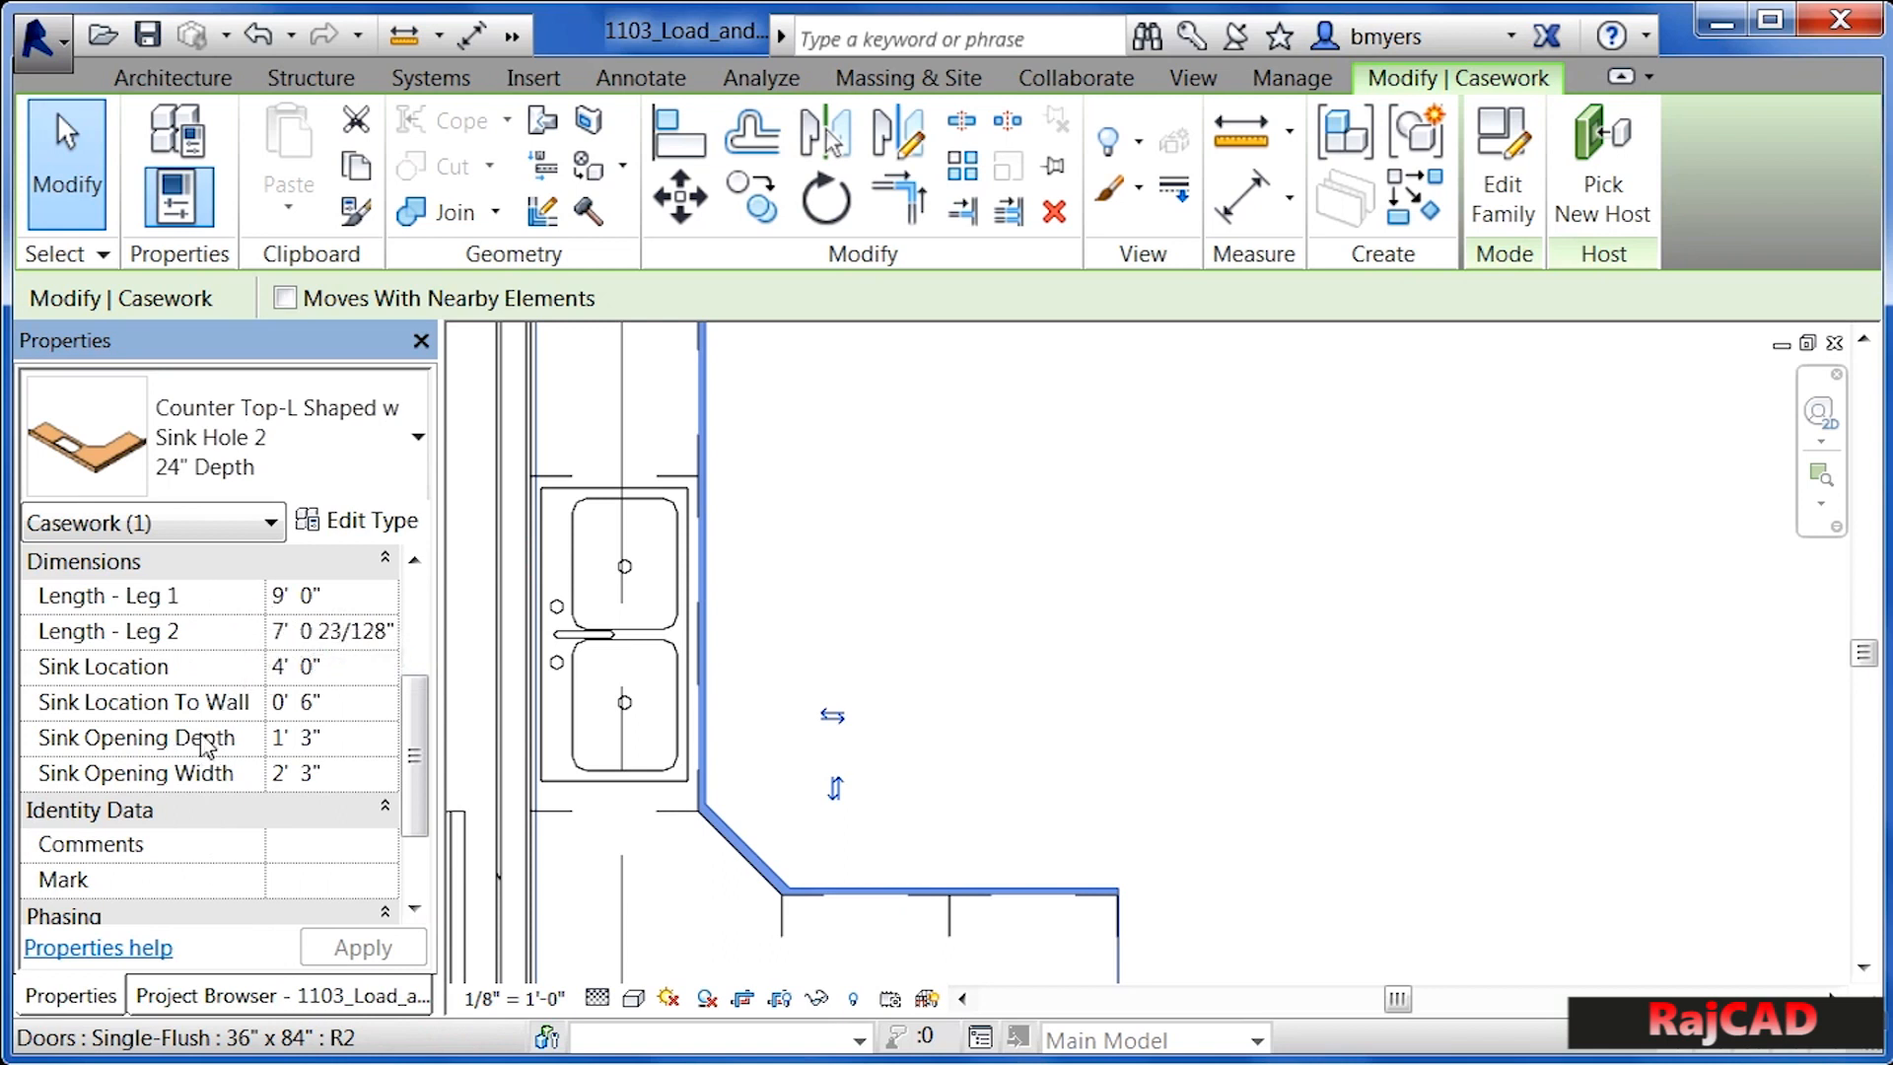
mouse_move(344, 747)
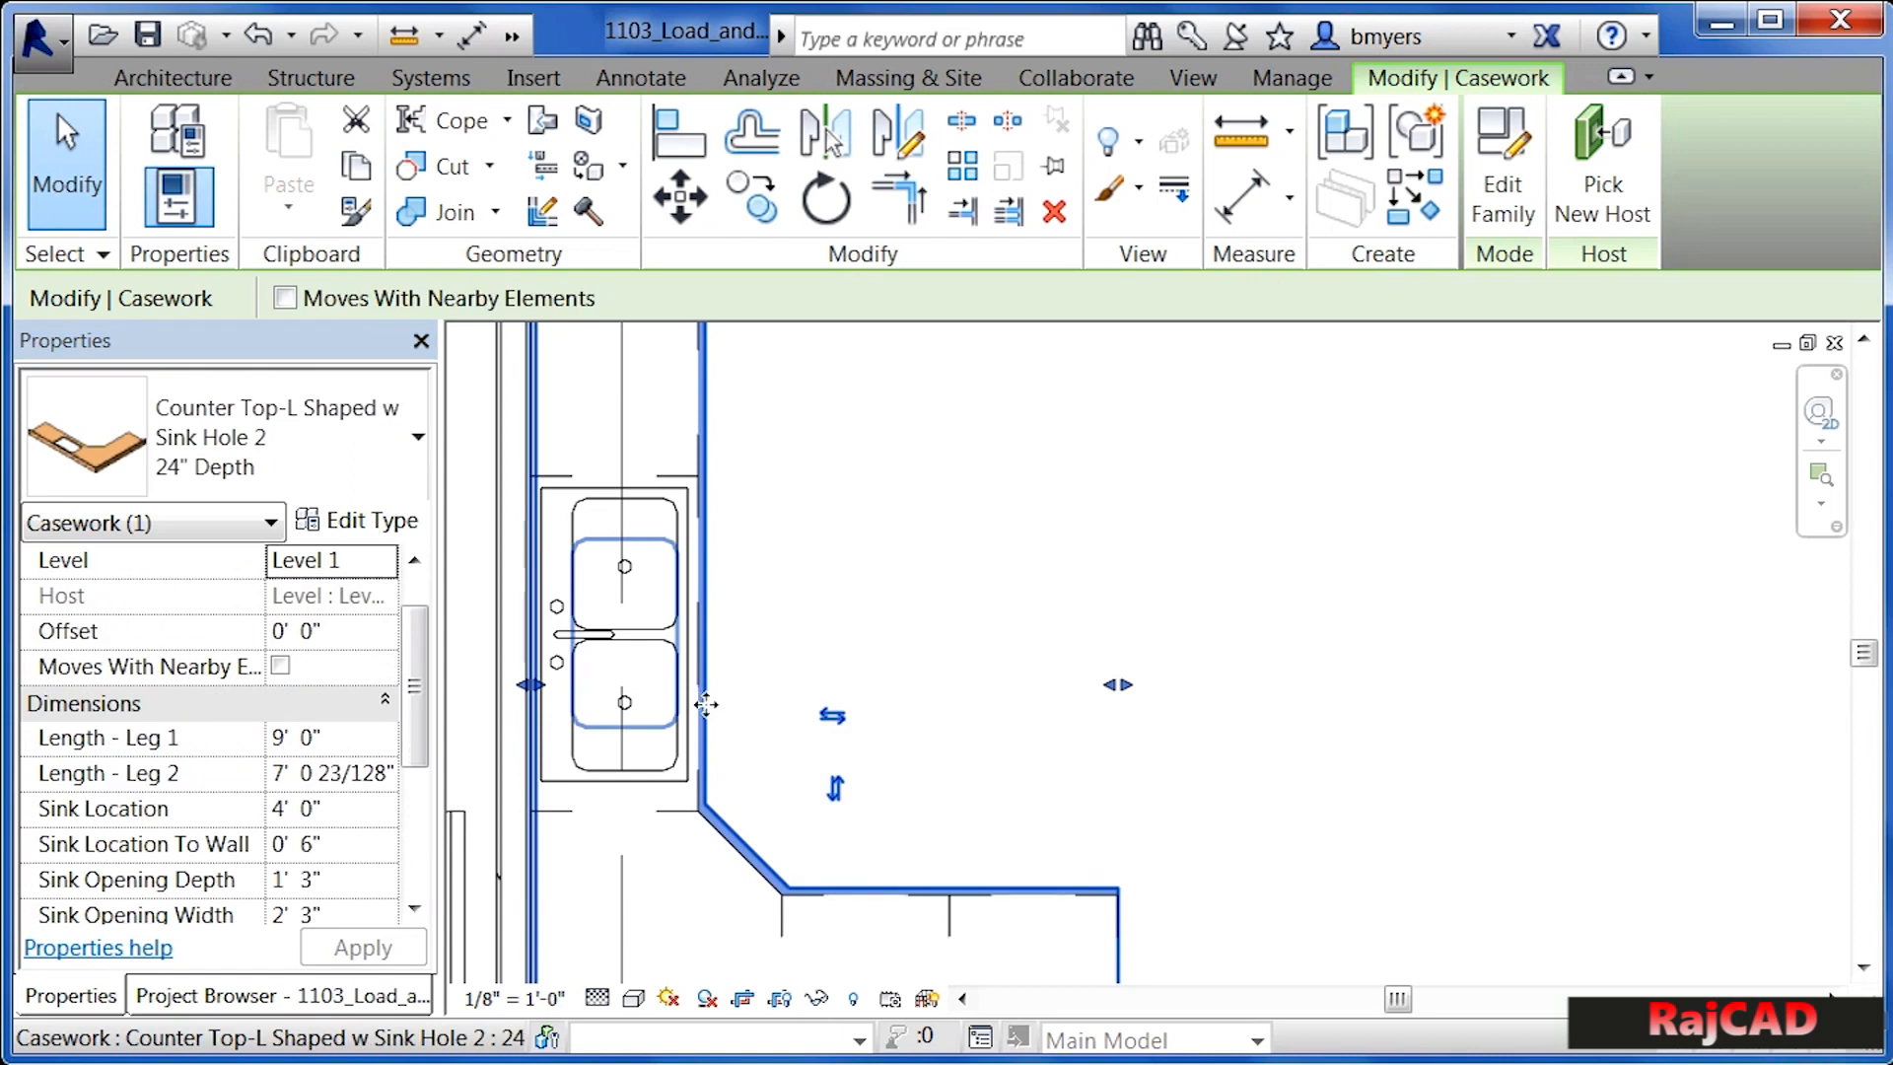
mouse_move(706, 704)
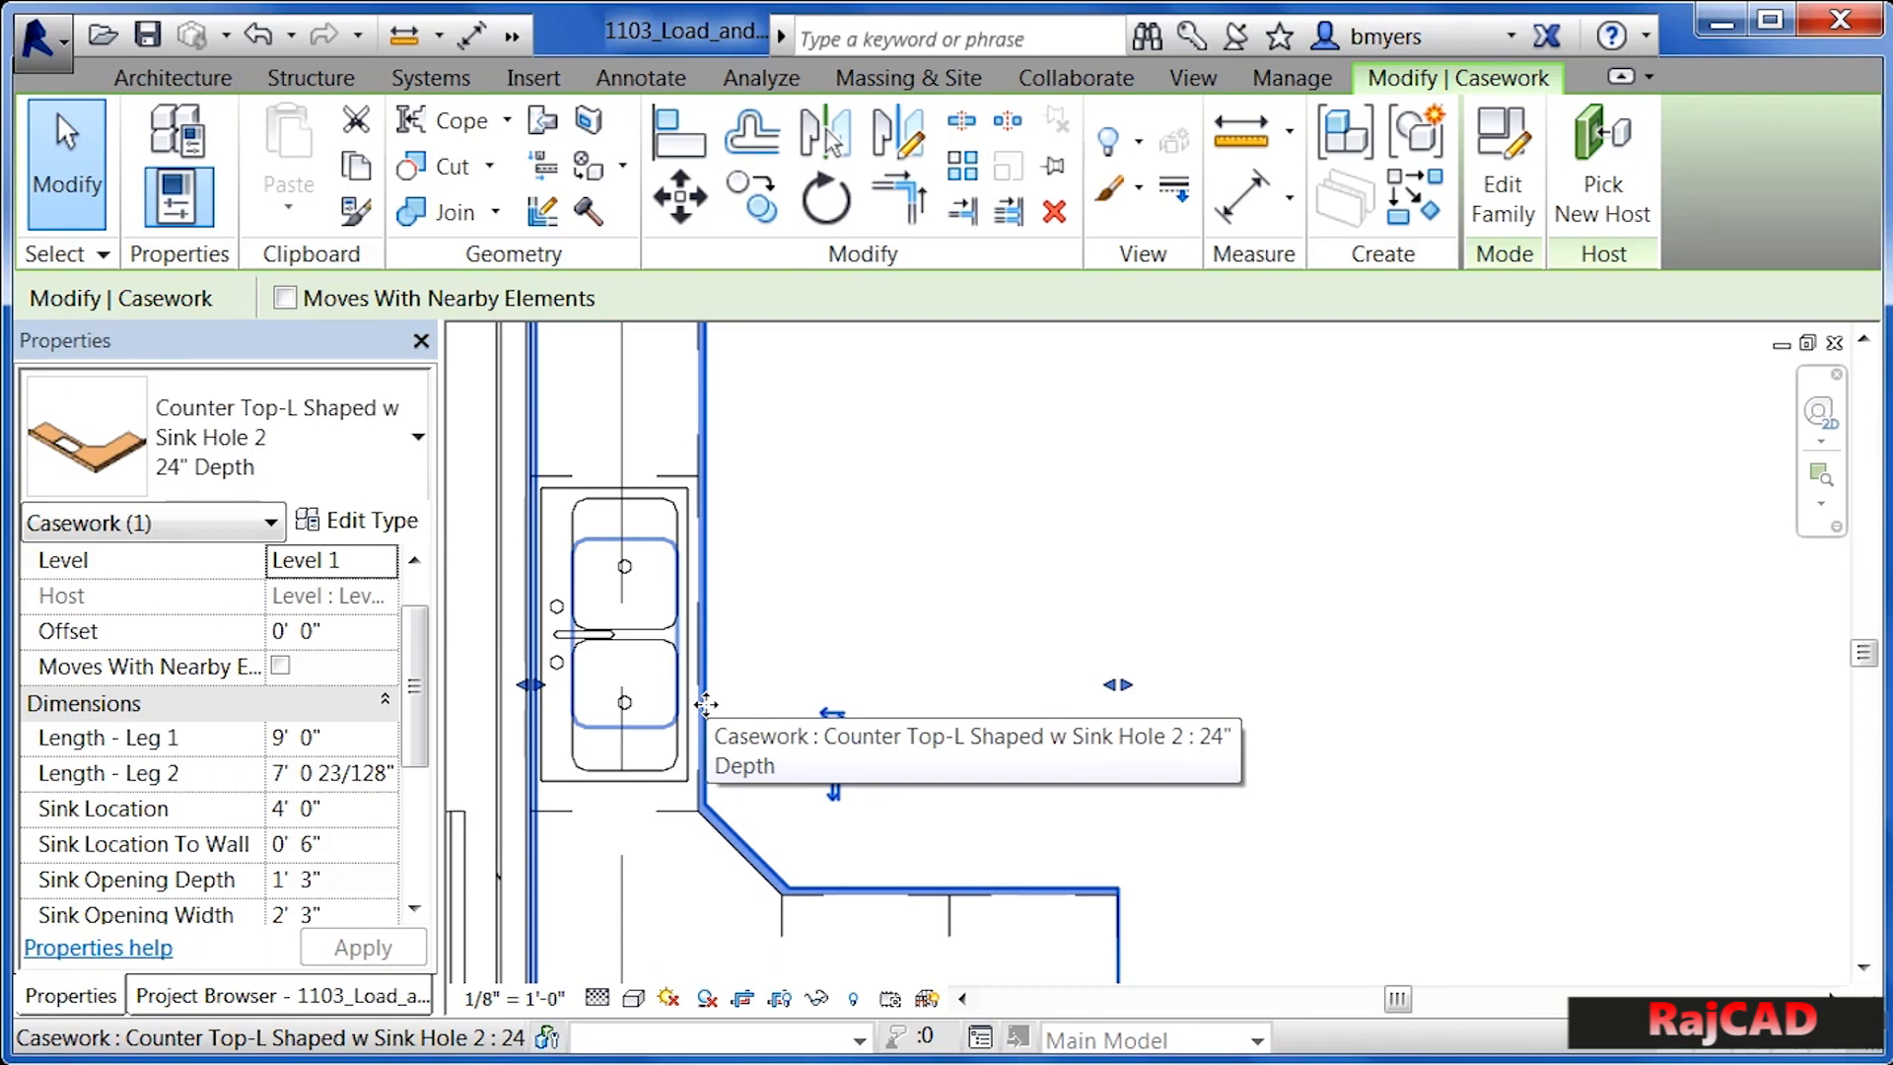
mouse_move(710, 698)
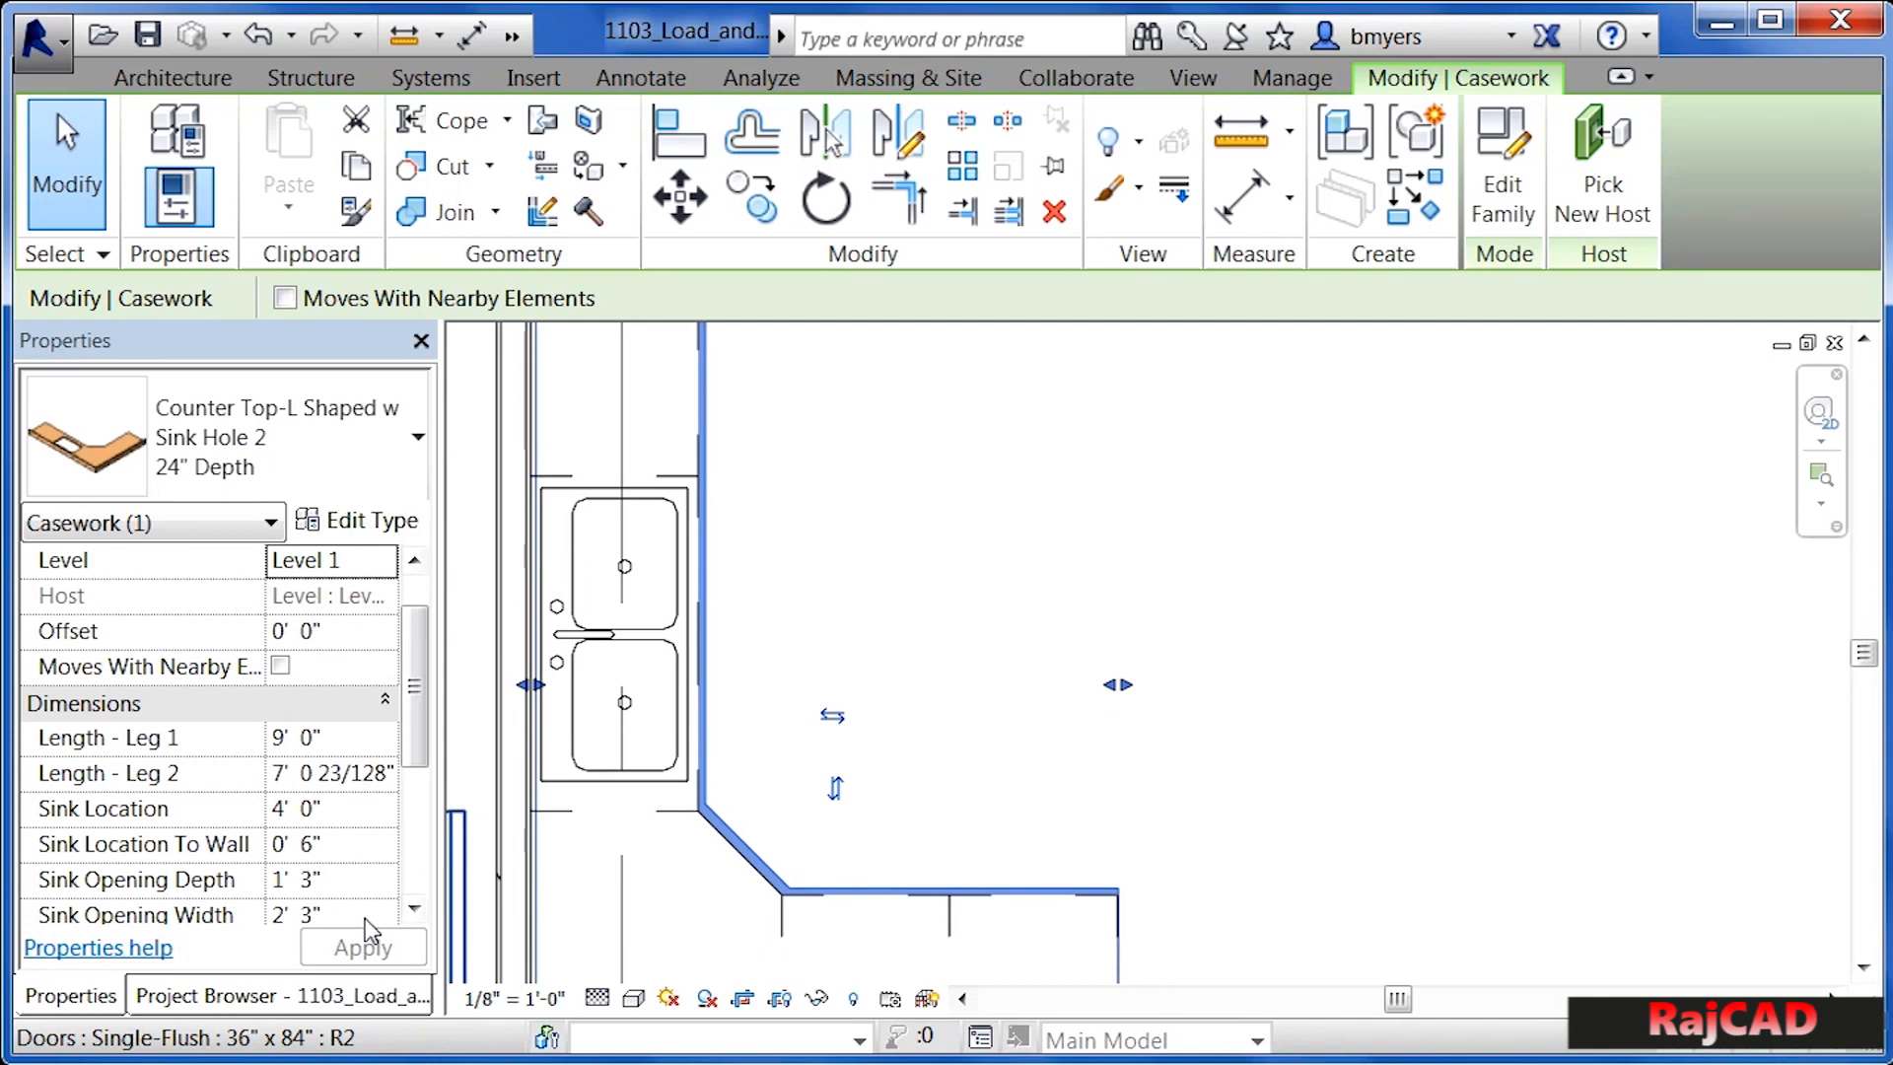
click(296, 878)
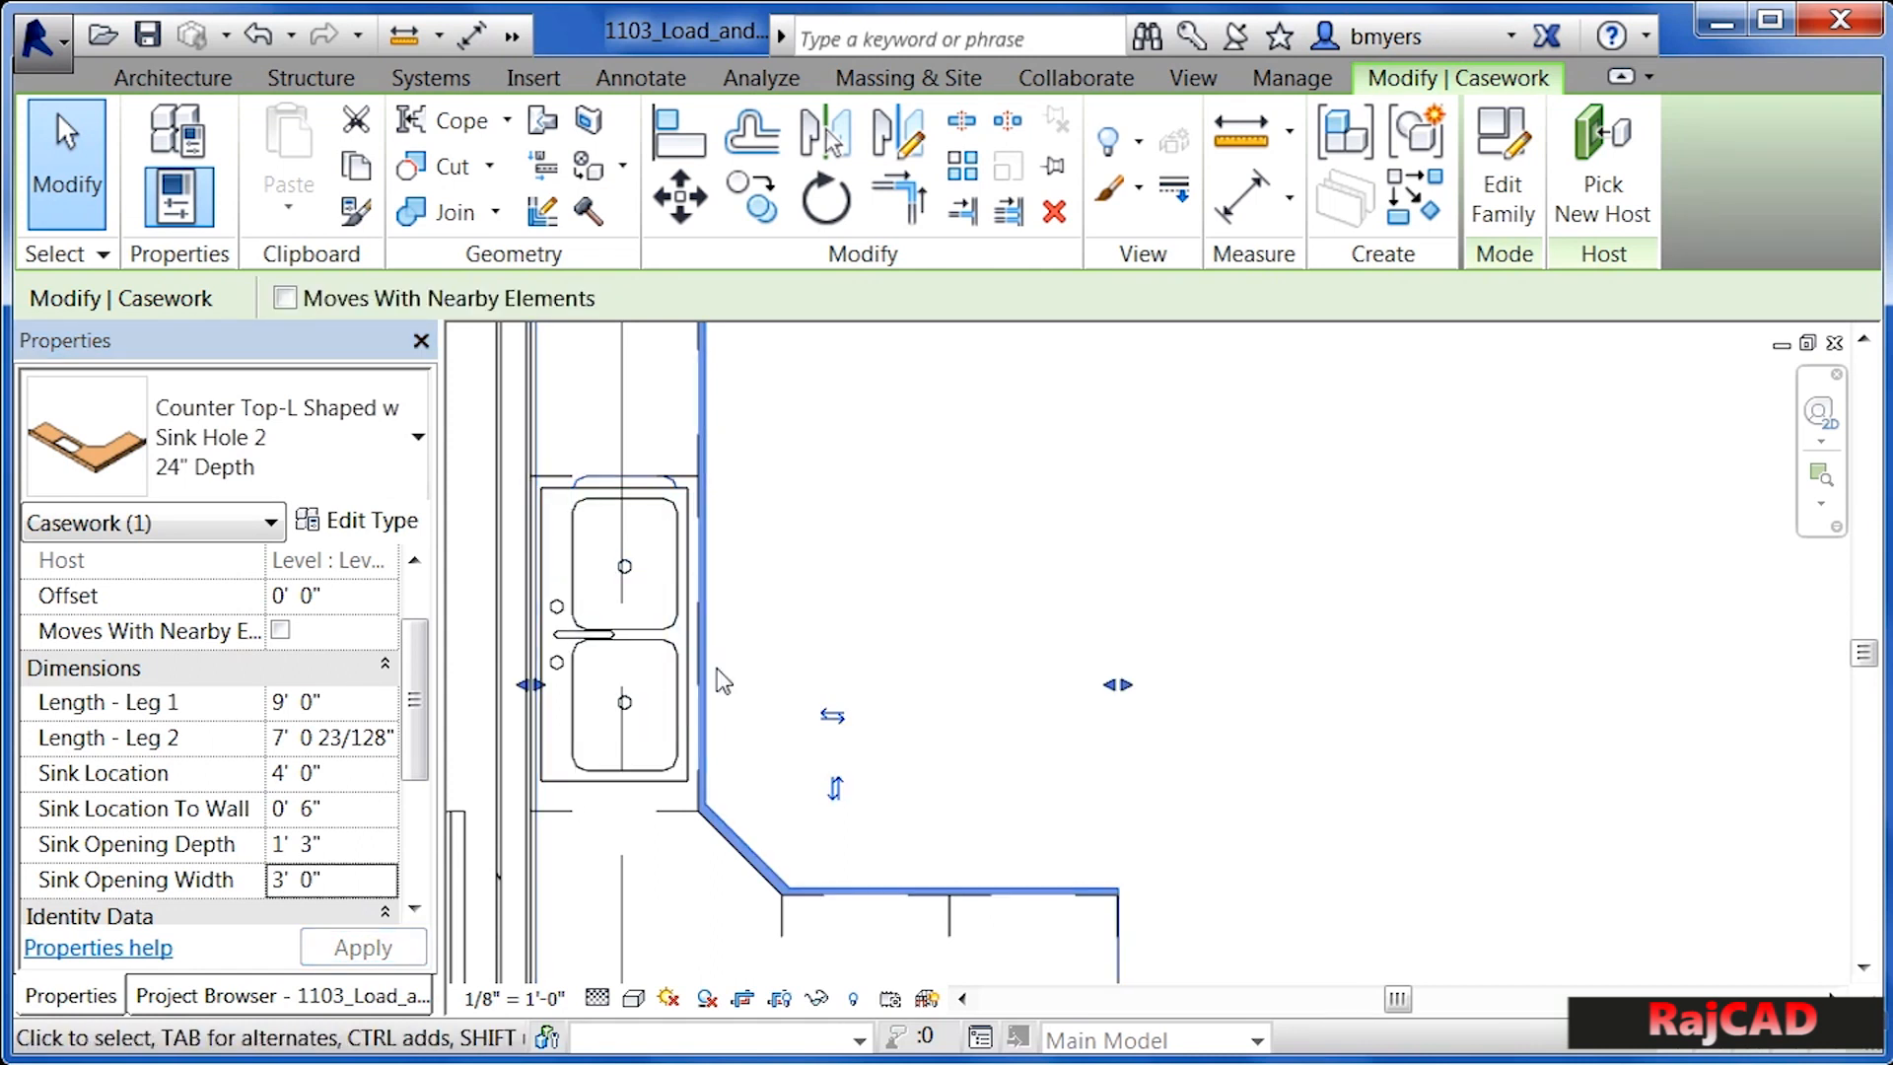
mouse_move(706, 662)
text(3)
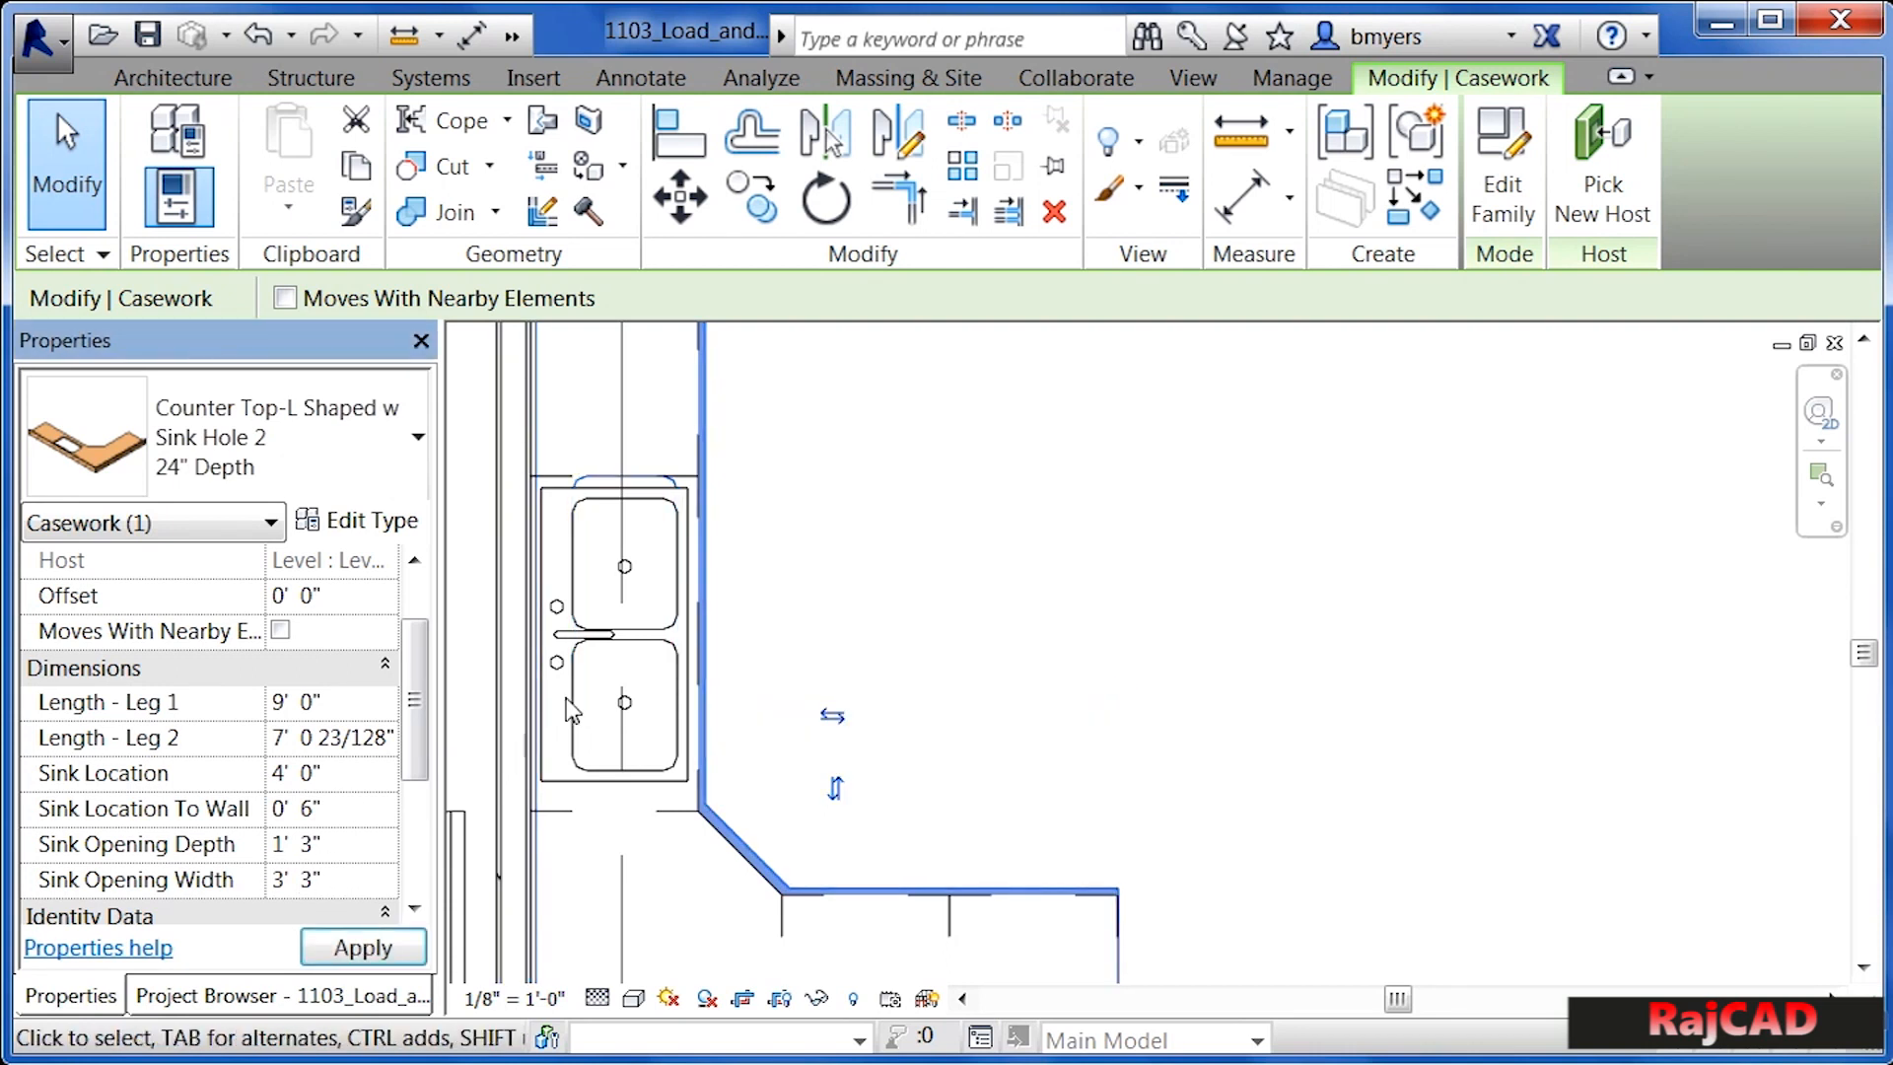
mouse_move(706, 662)
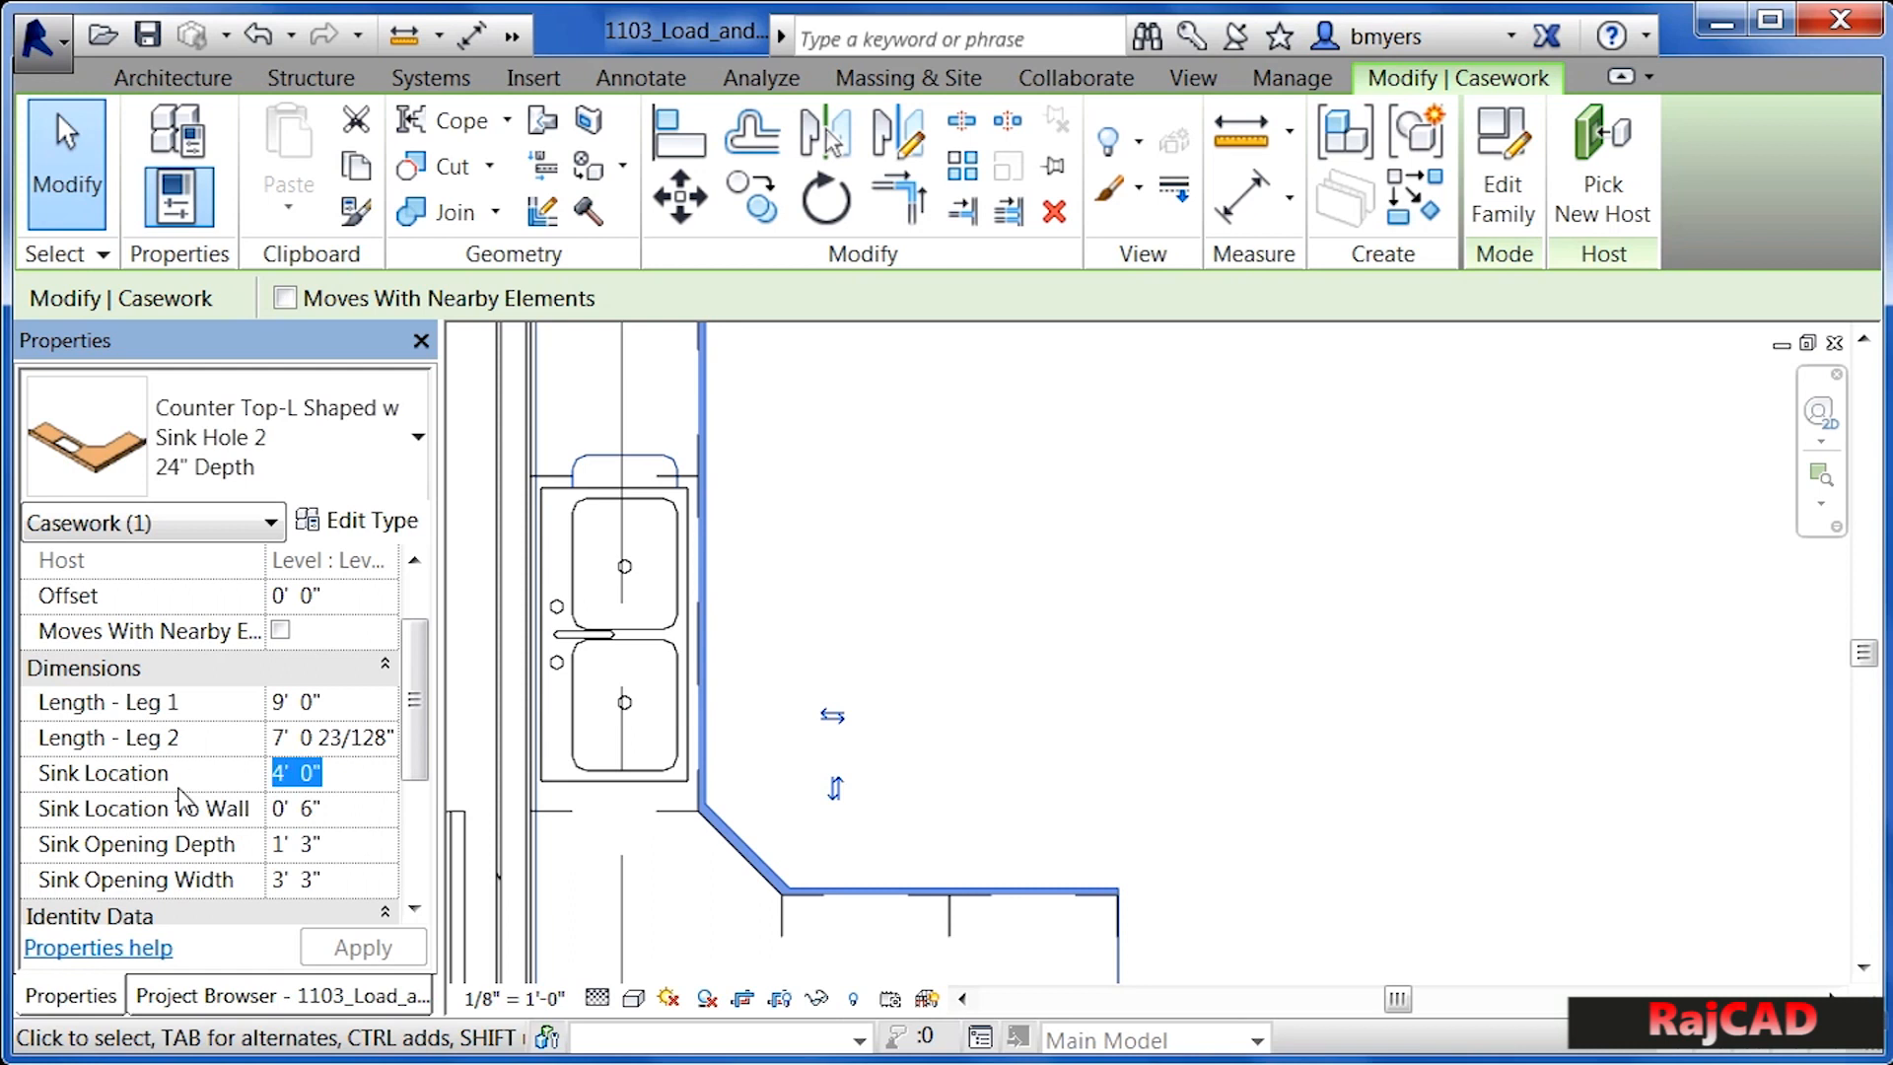
- Set the countertop's Sink Location to 3' 6" and apply it
text(3'6)
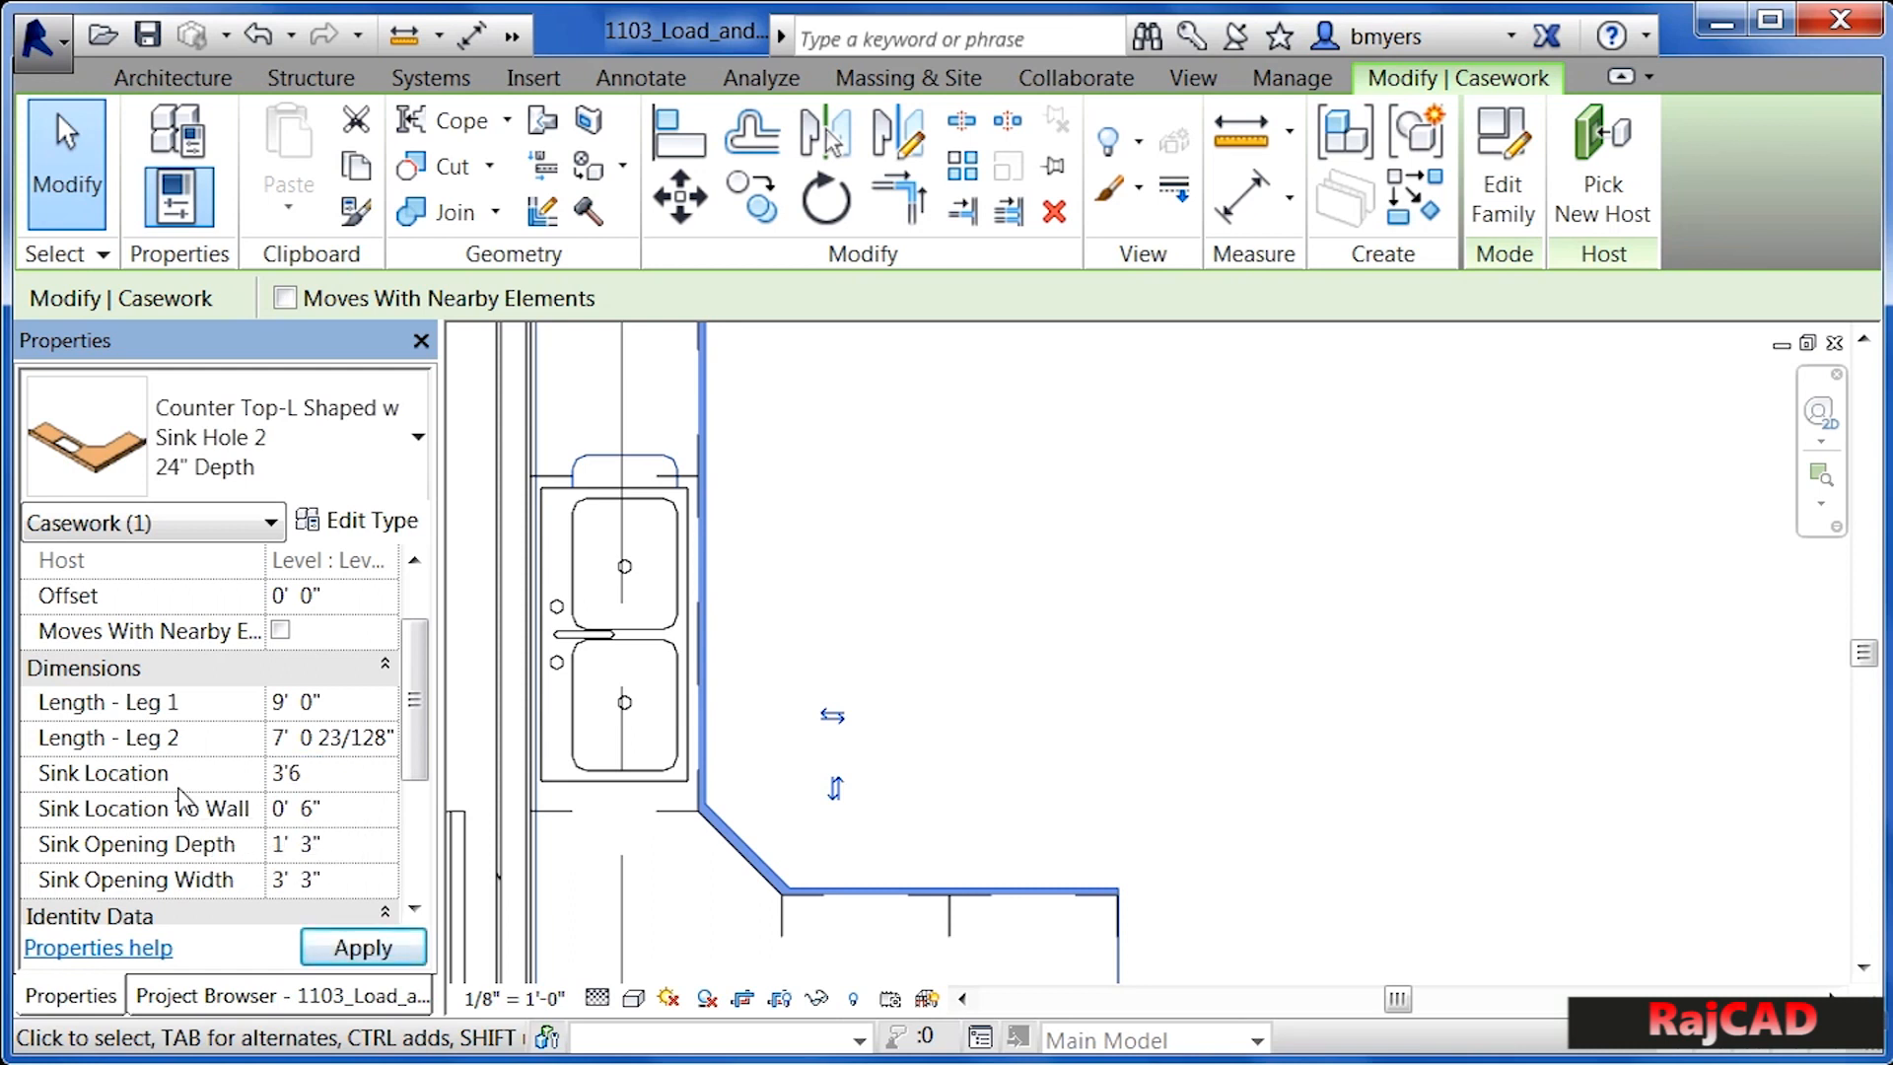
click(332, 773)
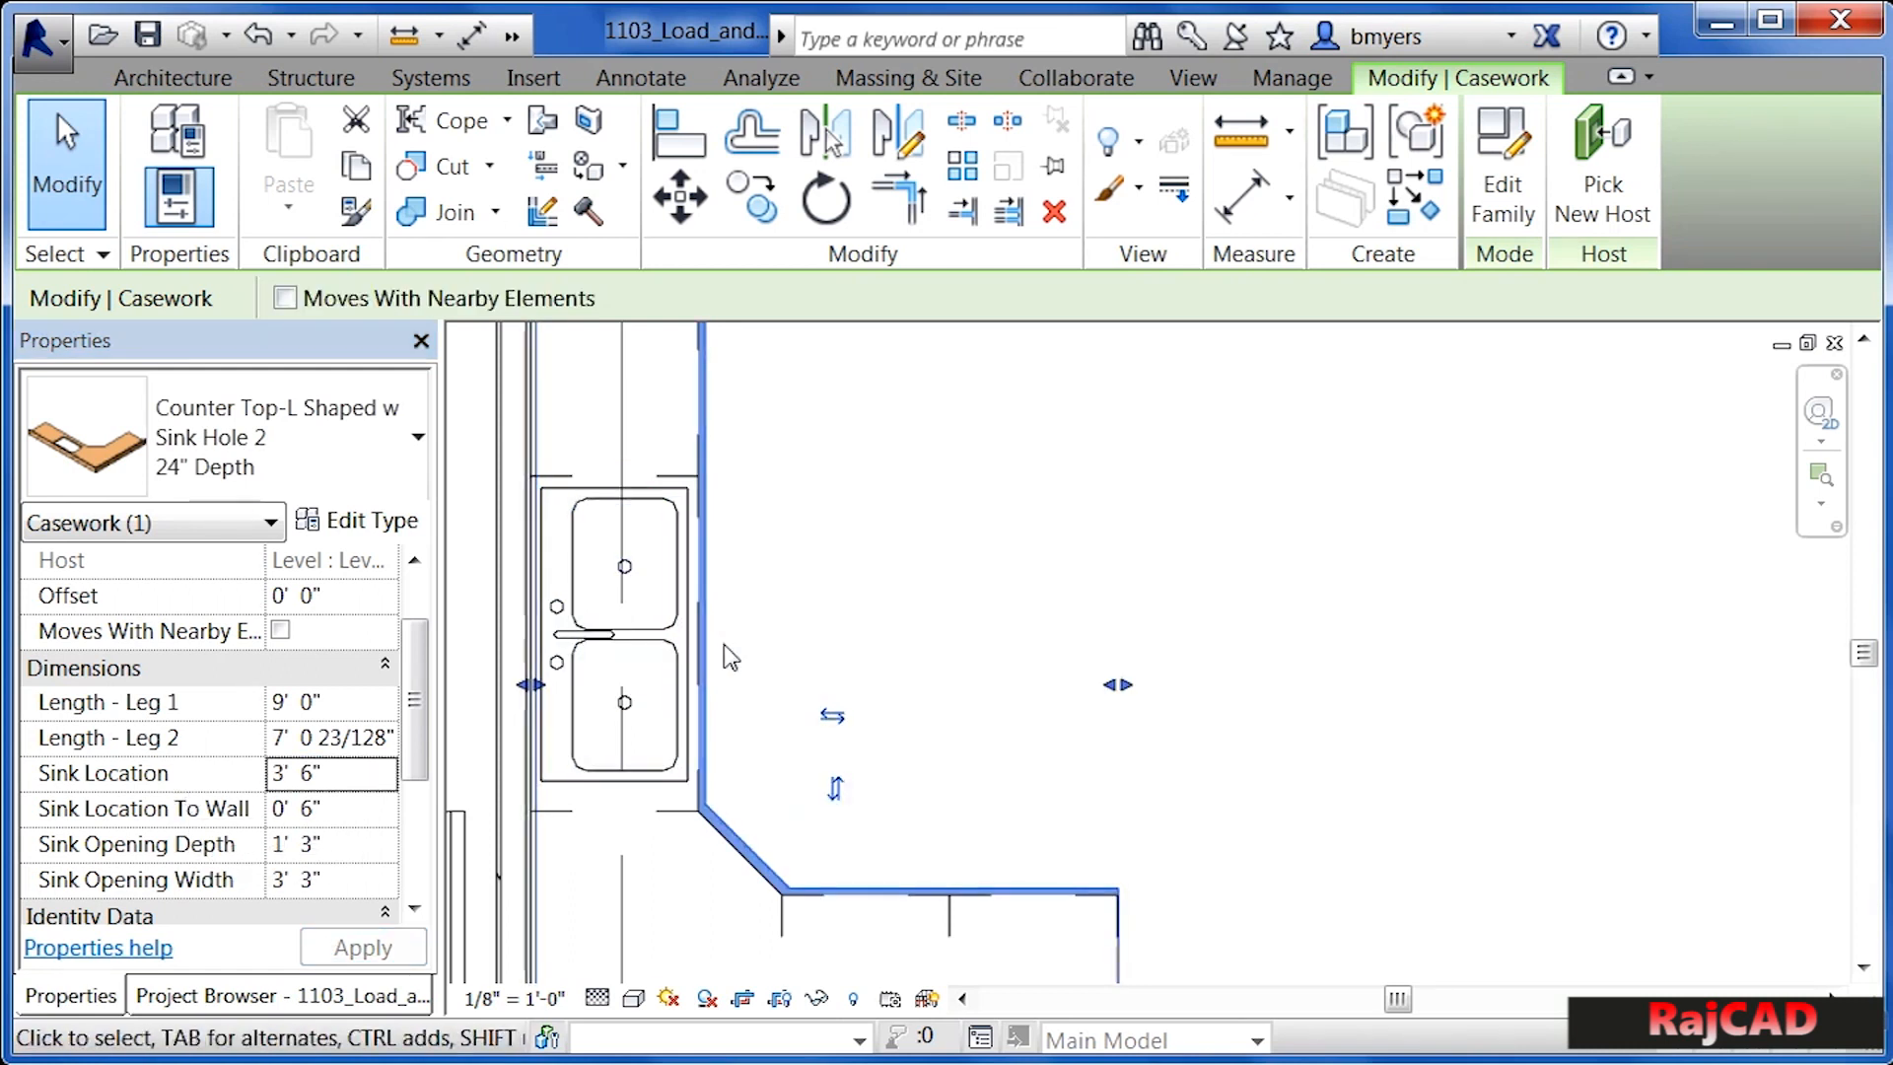
mouse_move(710, 642)
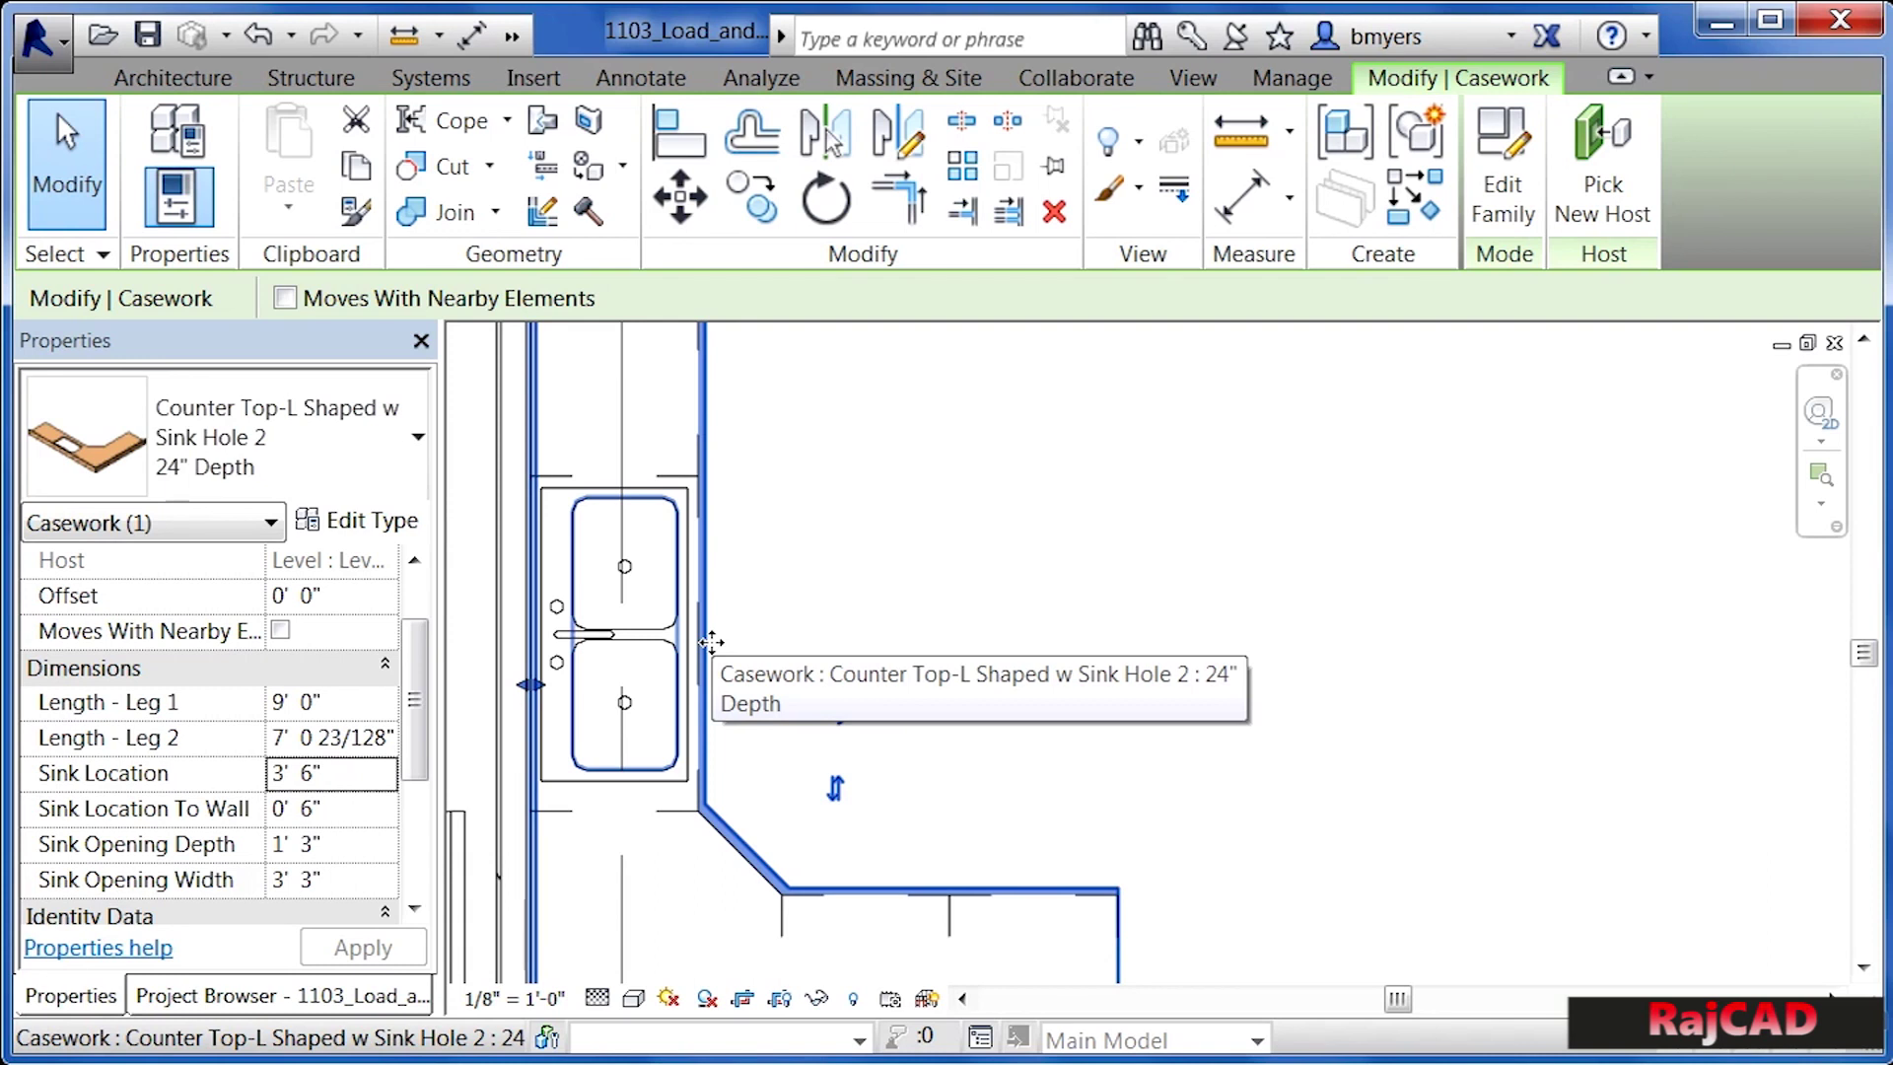
mouse_move(779, 638)
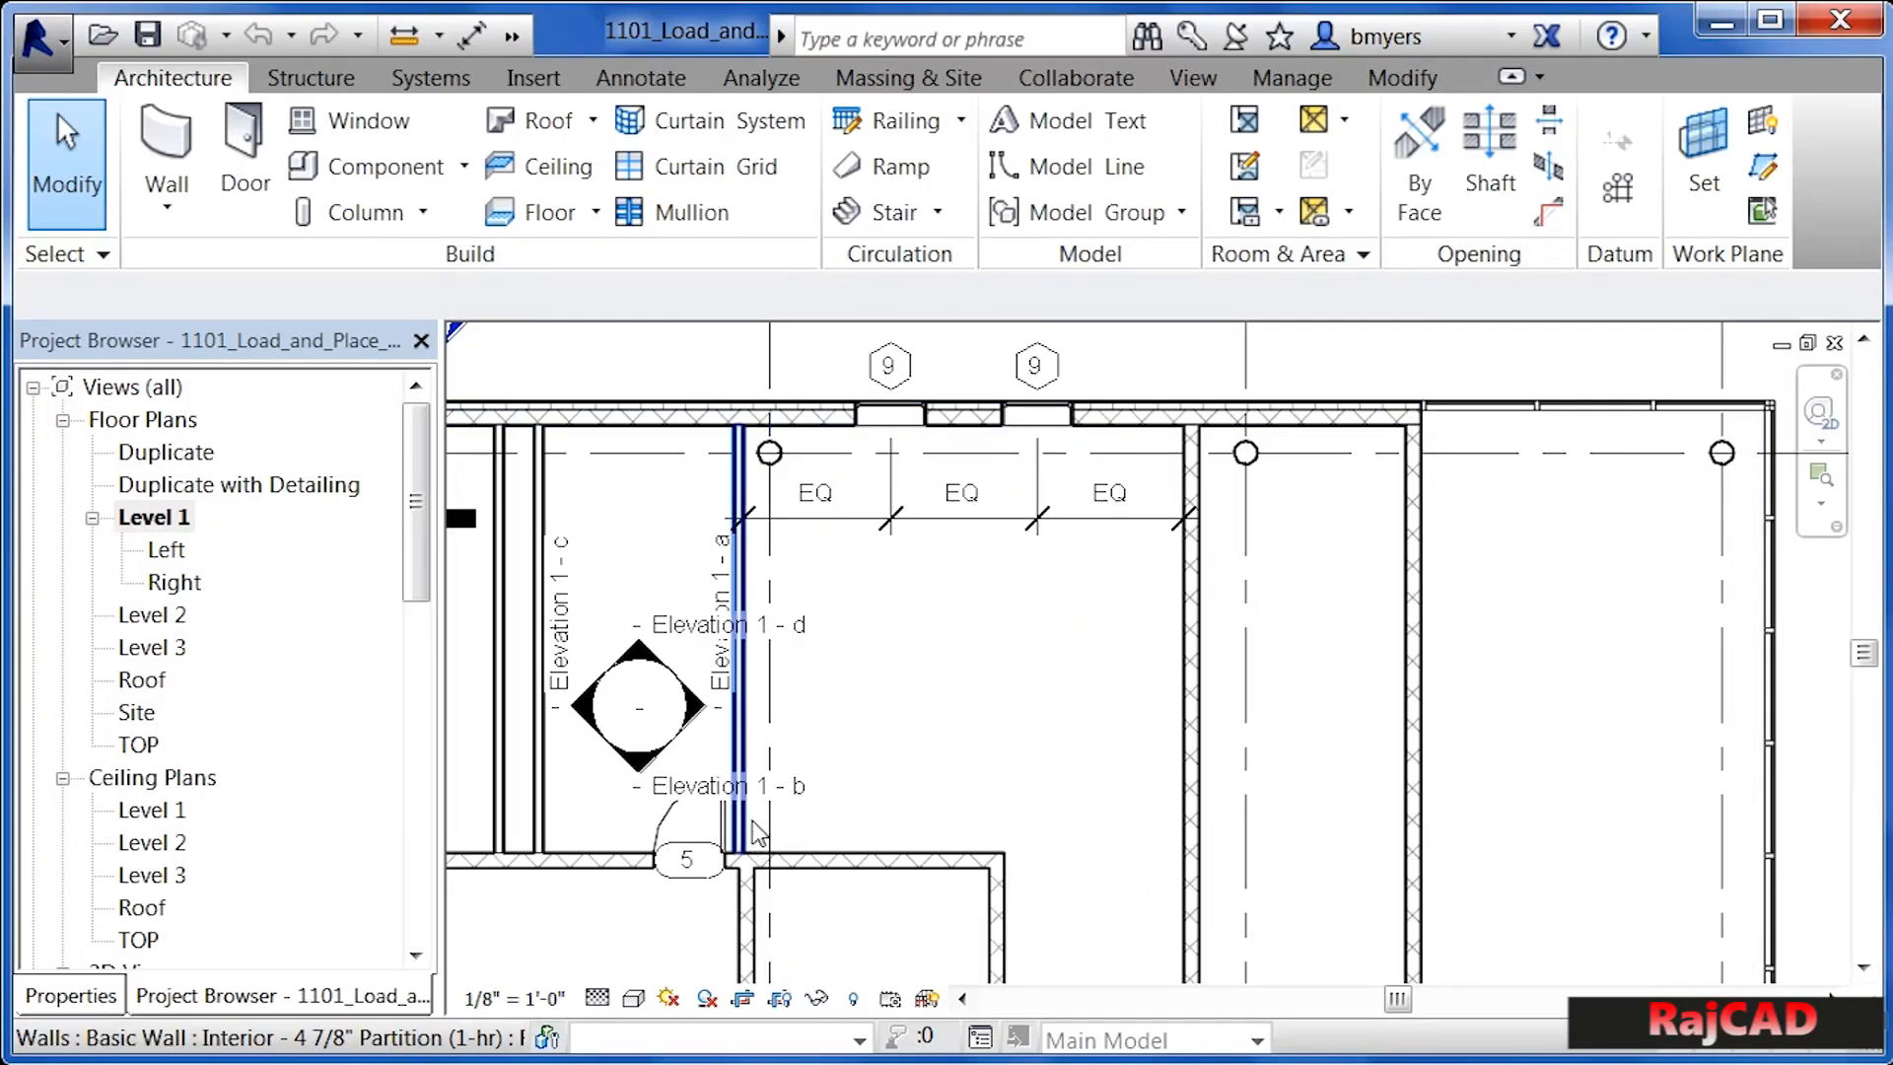
- Open the Level 1 floor plan of the 1101_Load_and_Place project
click(727, 625)
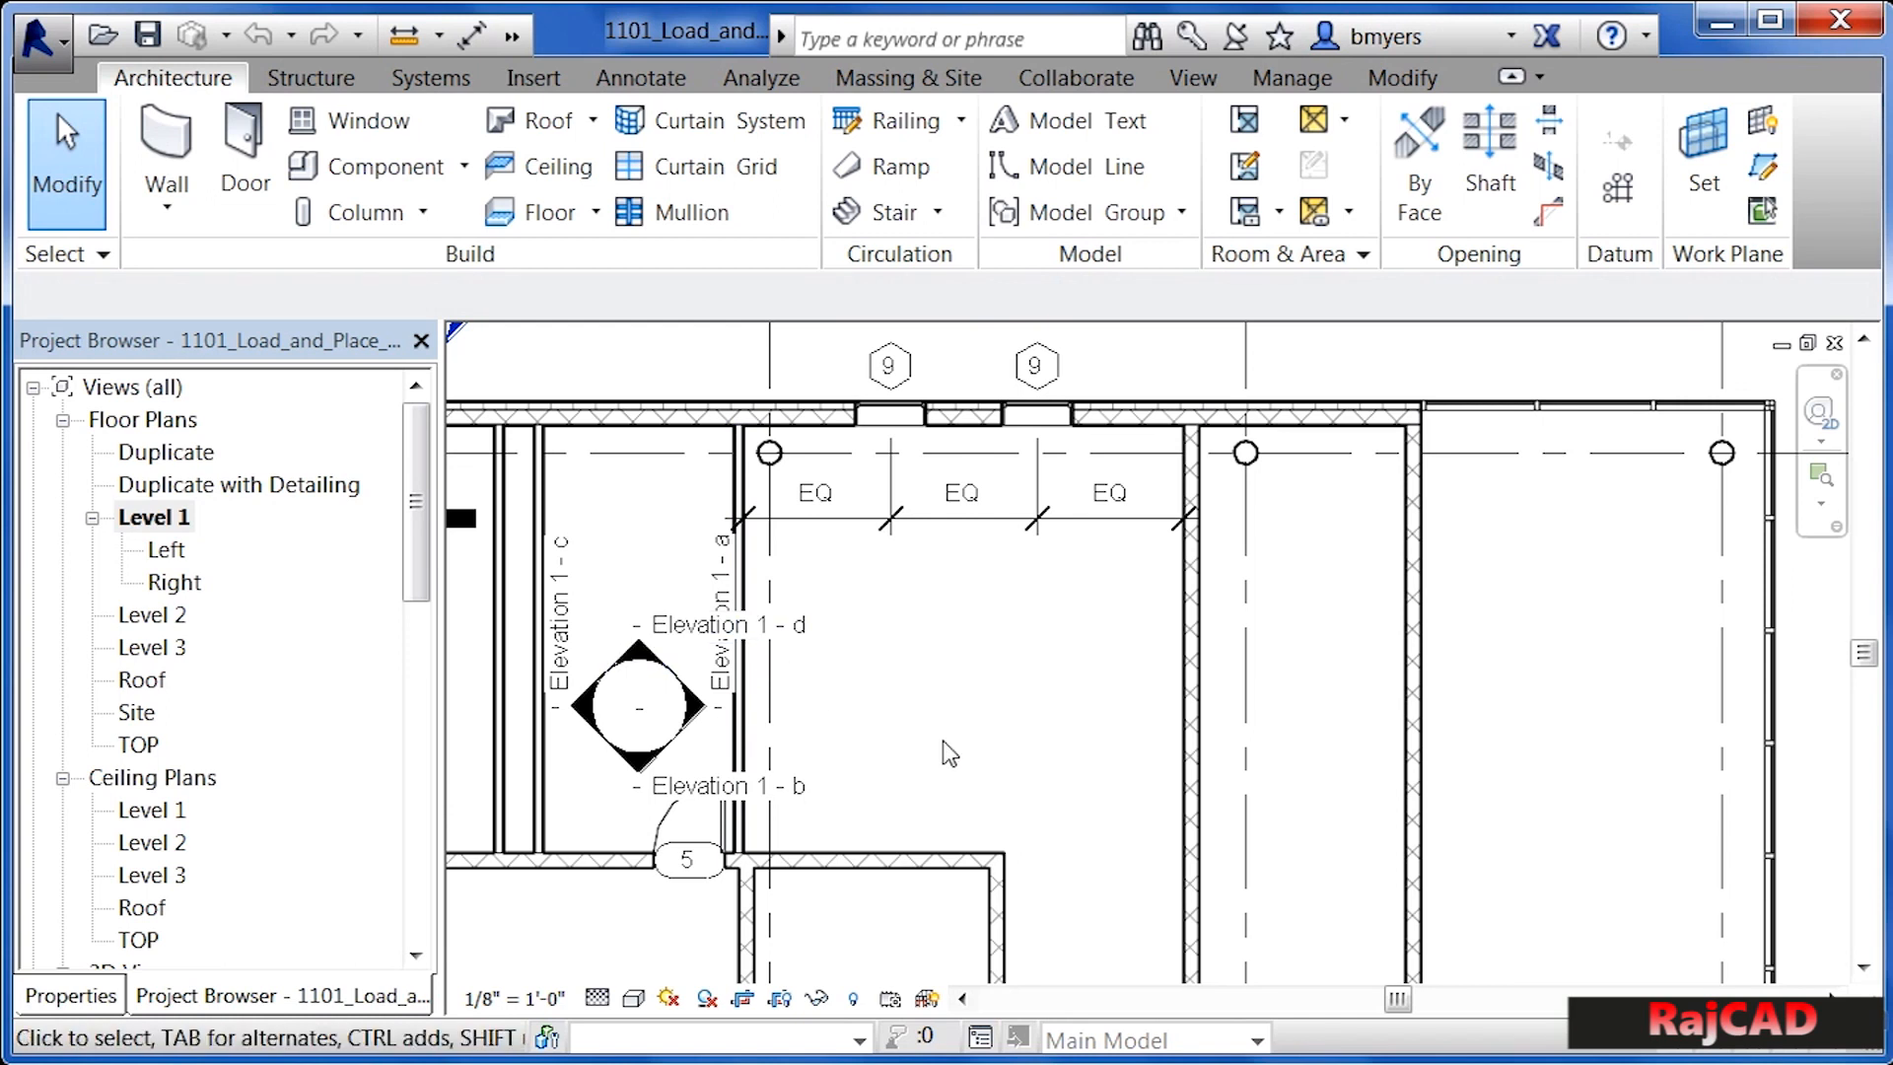
mouse_move(845, 652)
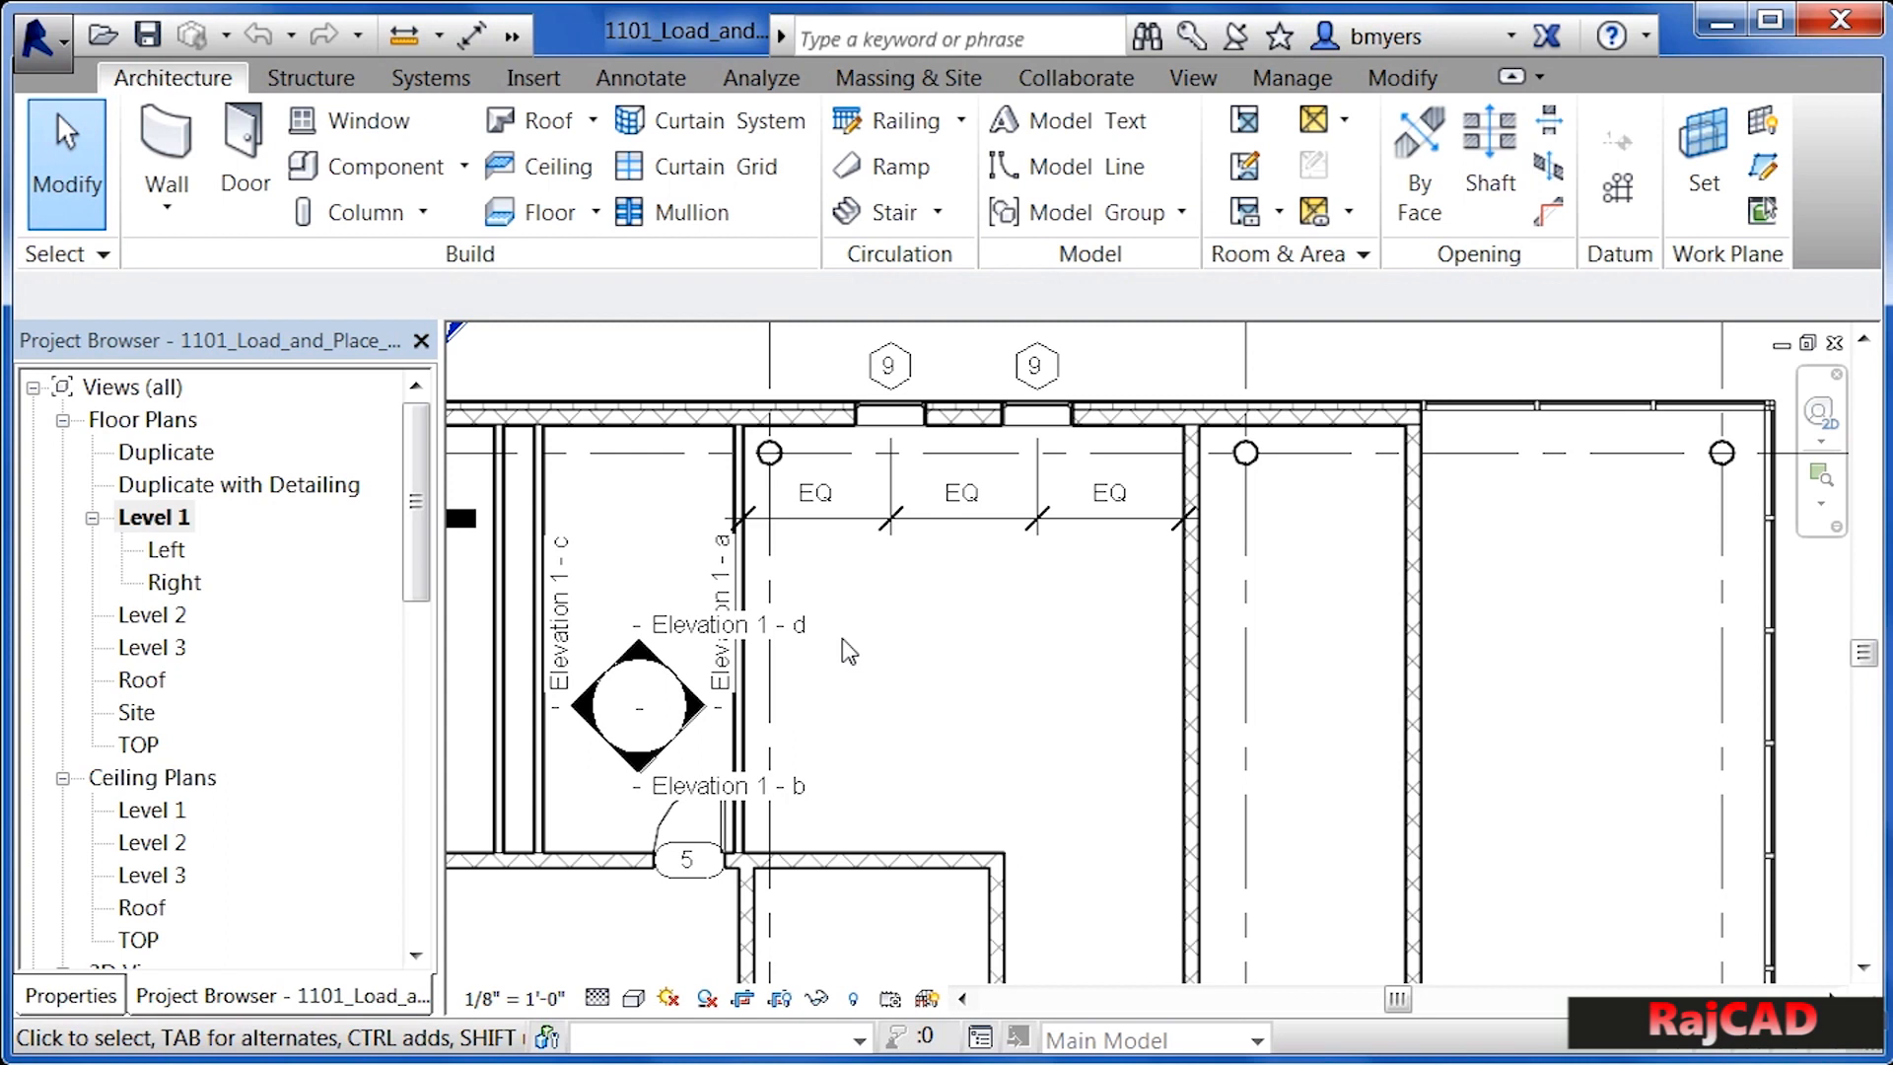
click(638, 670)
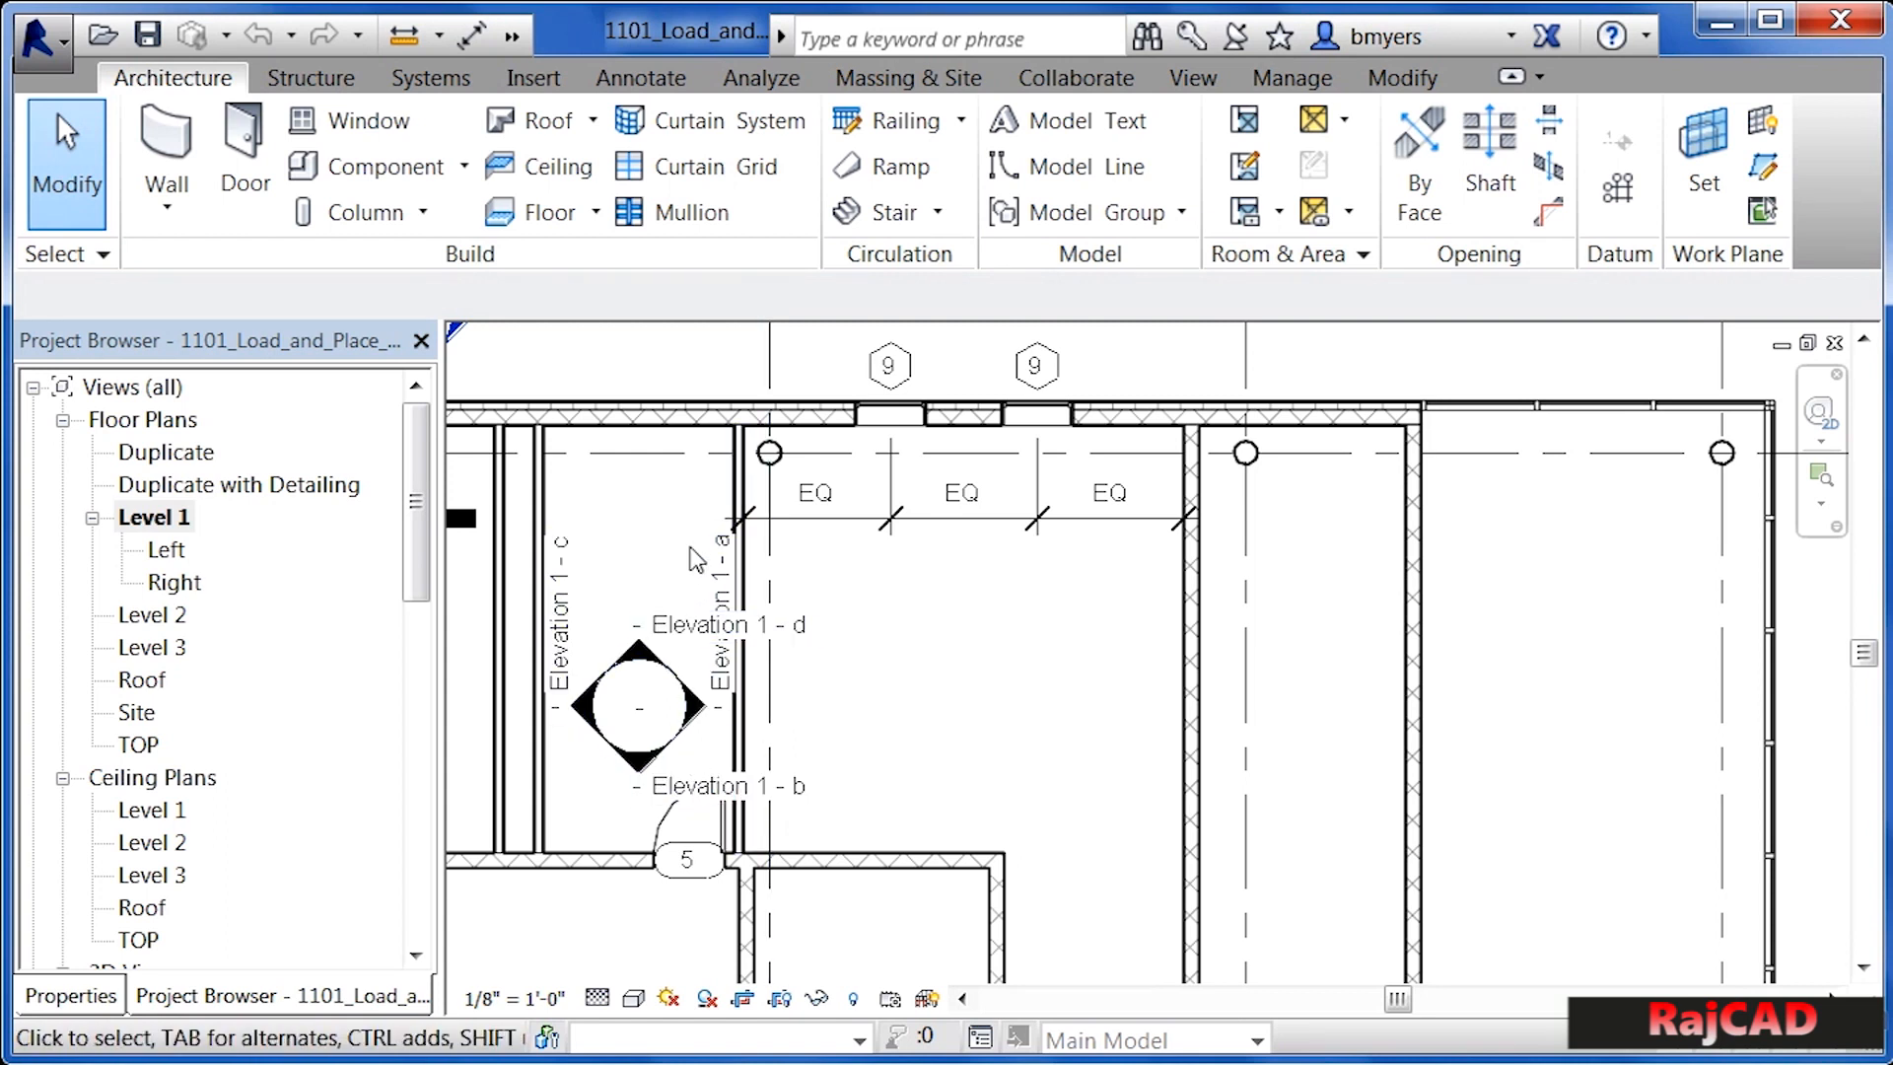
mouse_move(700, 577)
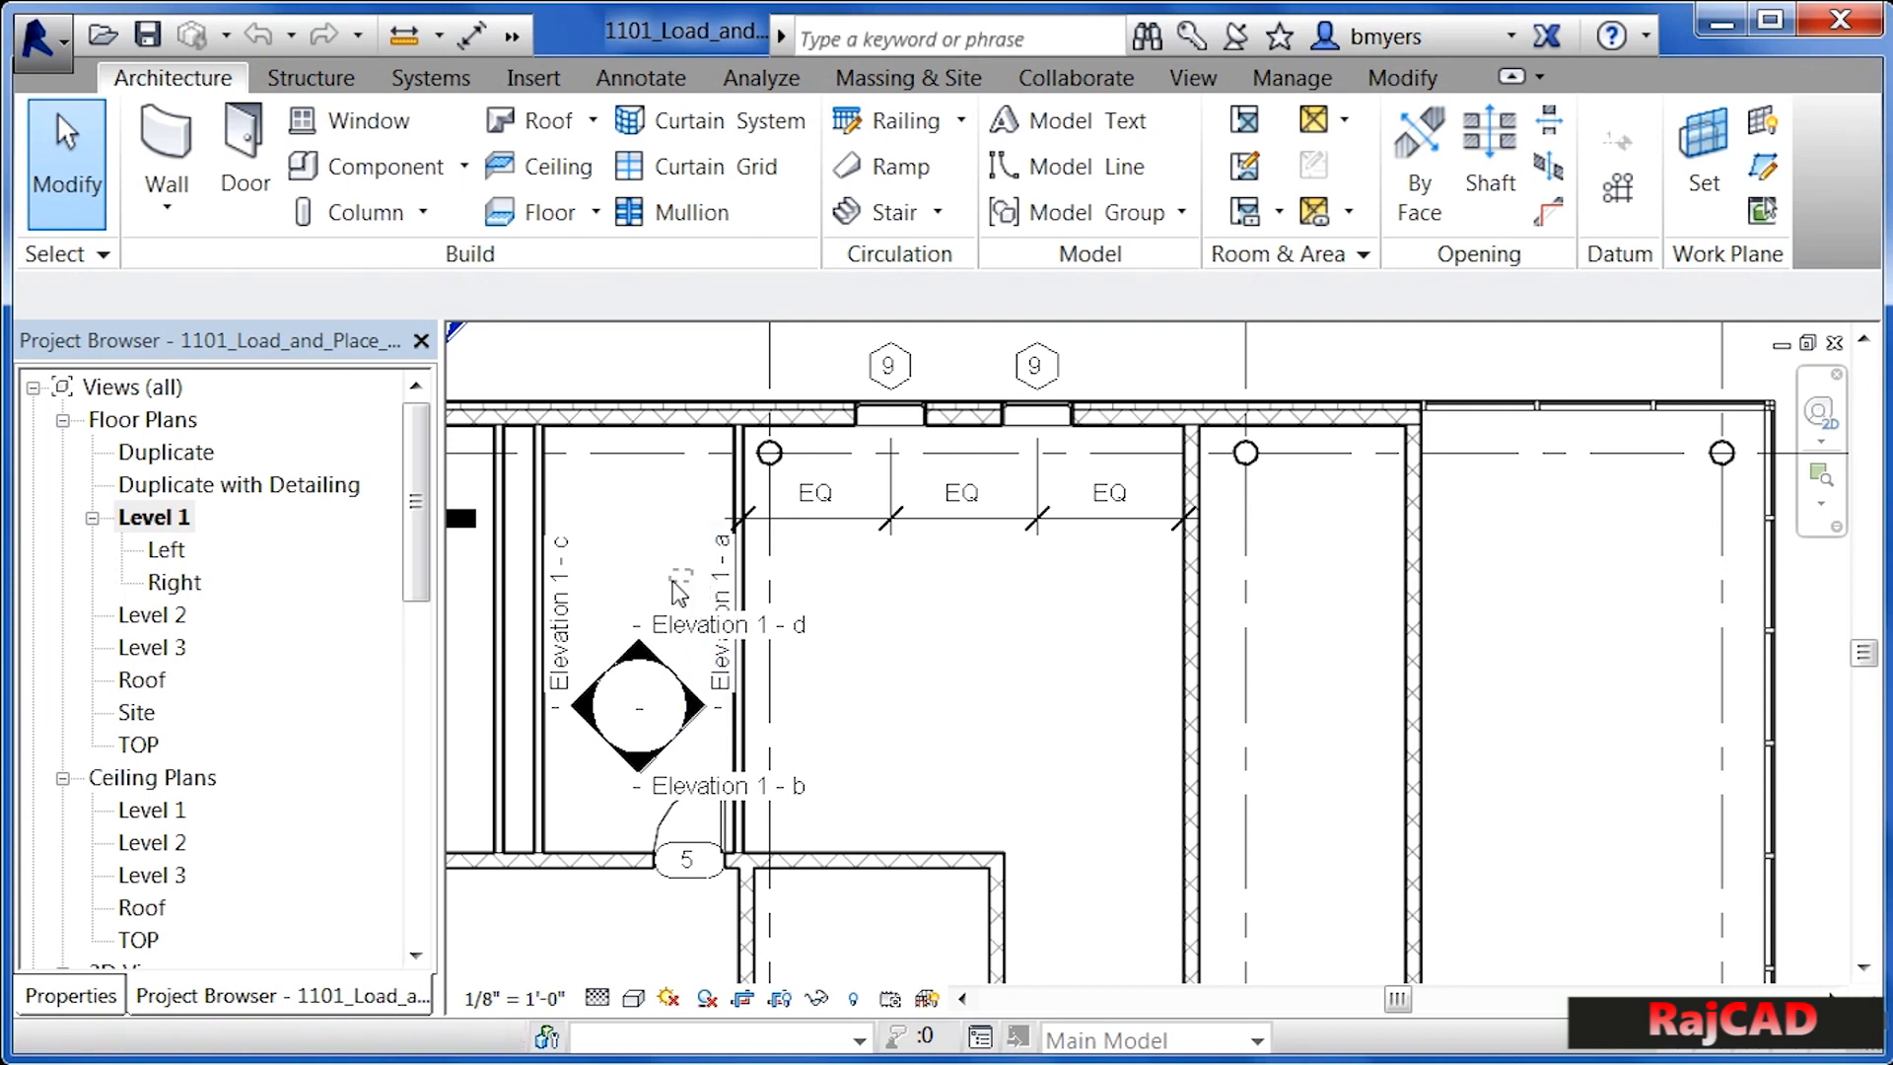
mouse_move(700, 583)
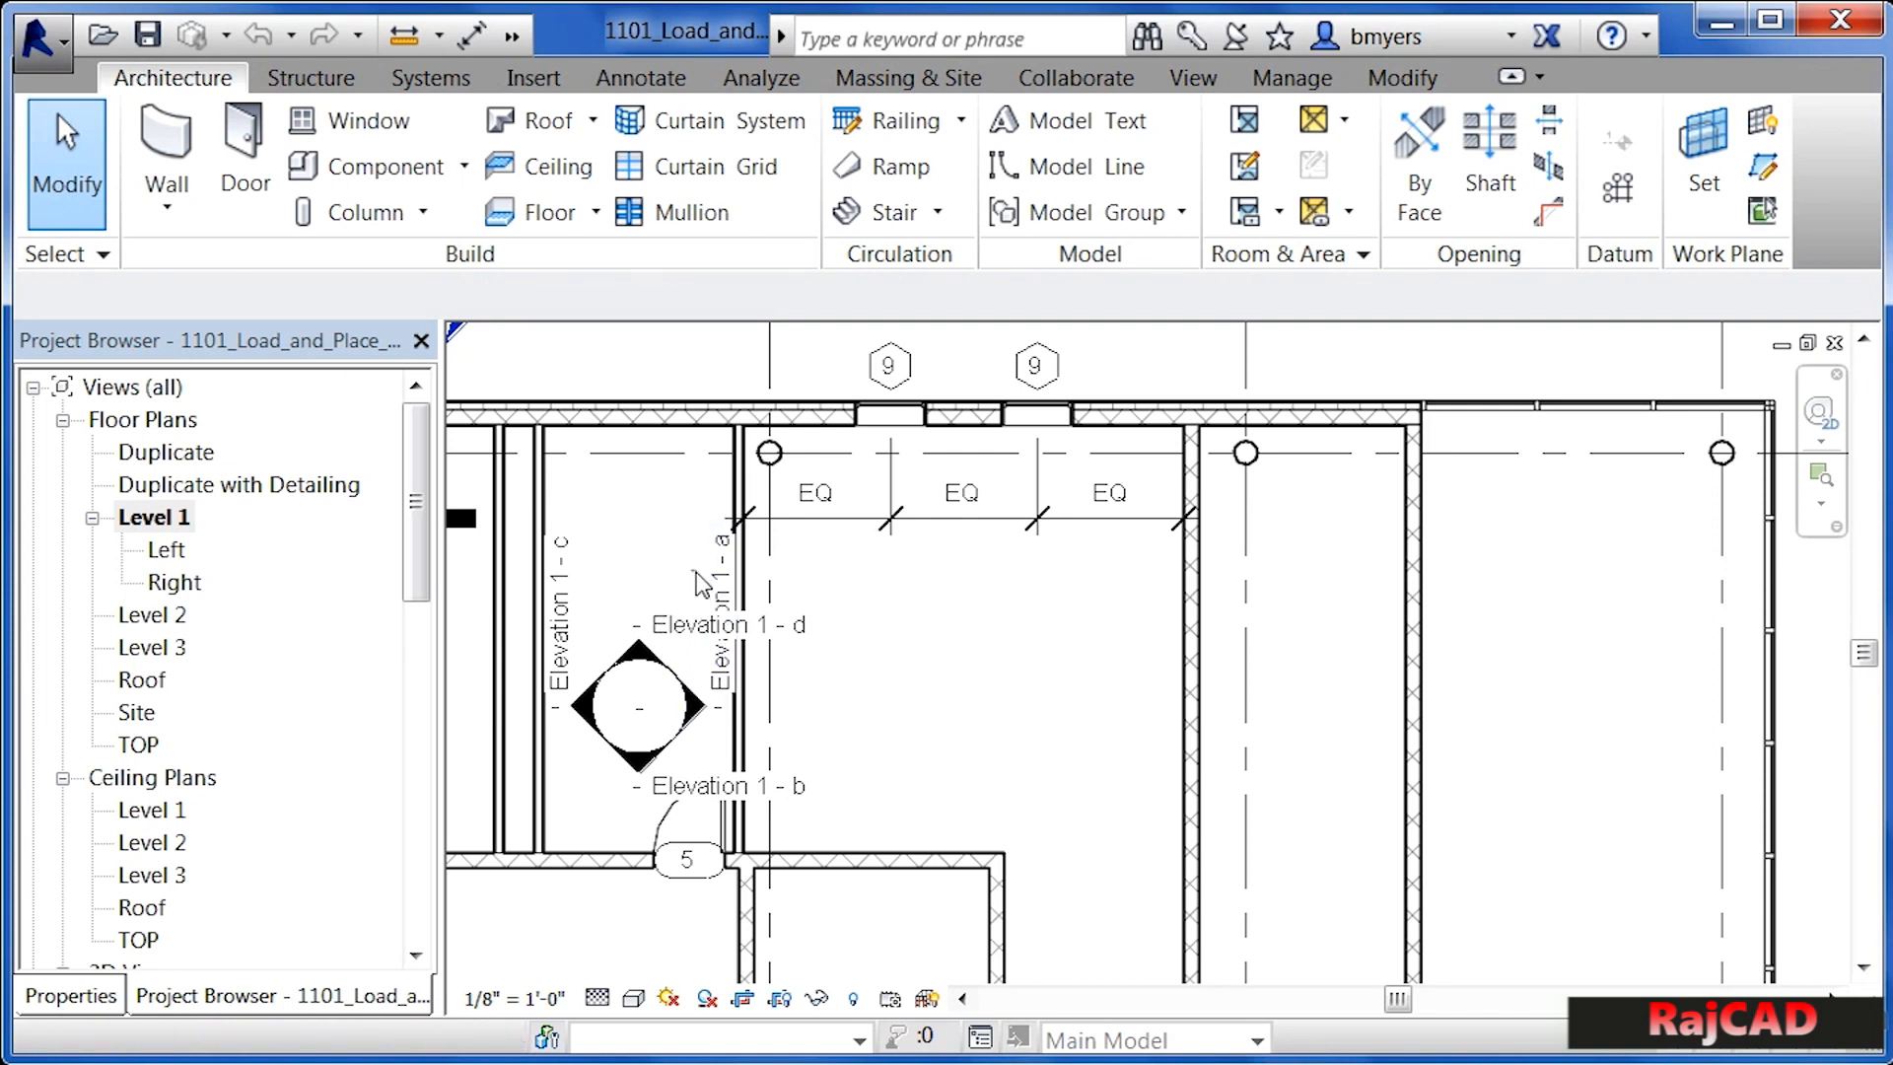
- Window-select the elevation marker and its labels, then hide them with Temporary Hide/Isolate > Hide Element
click(640, 706)
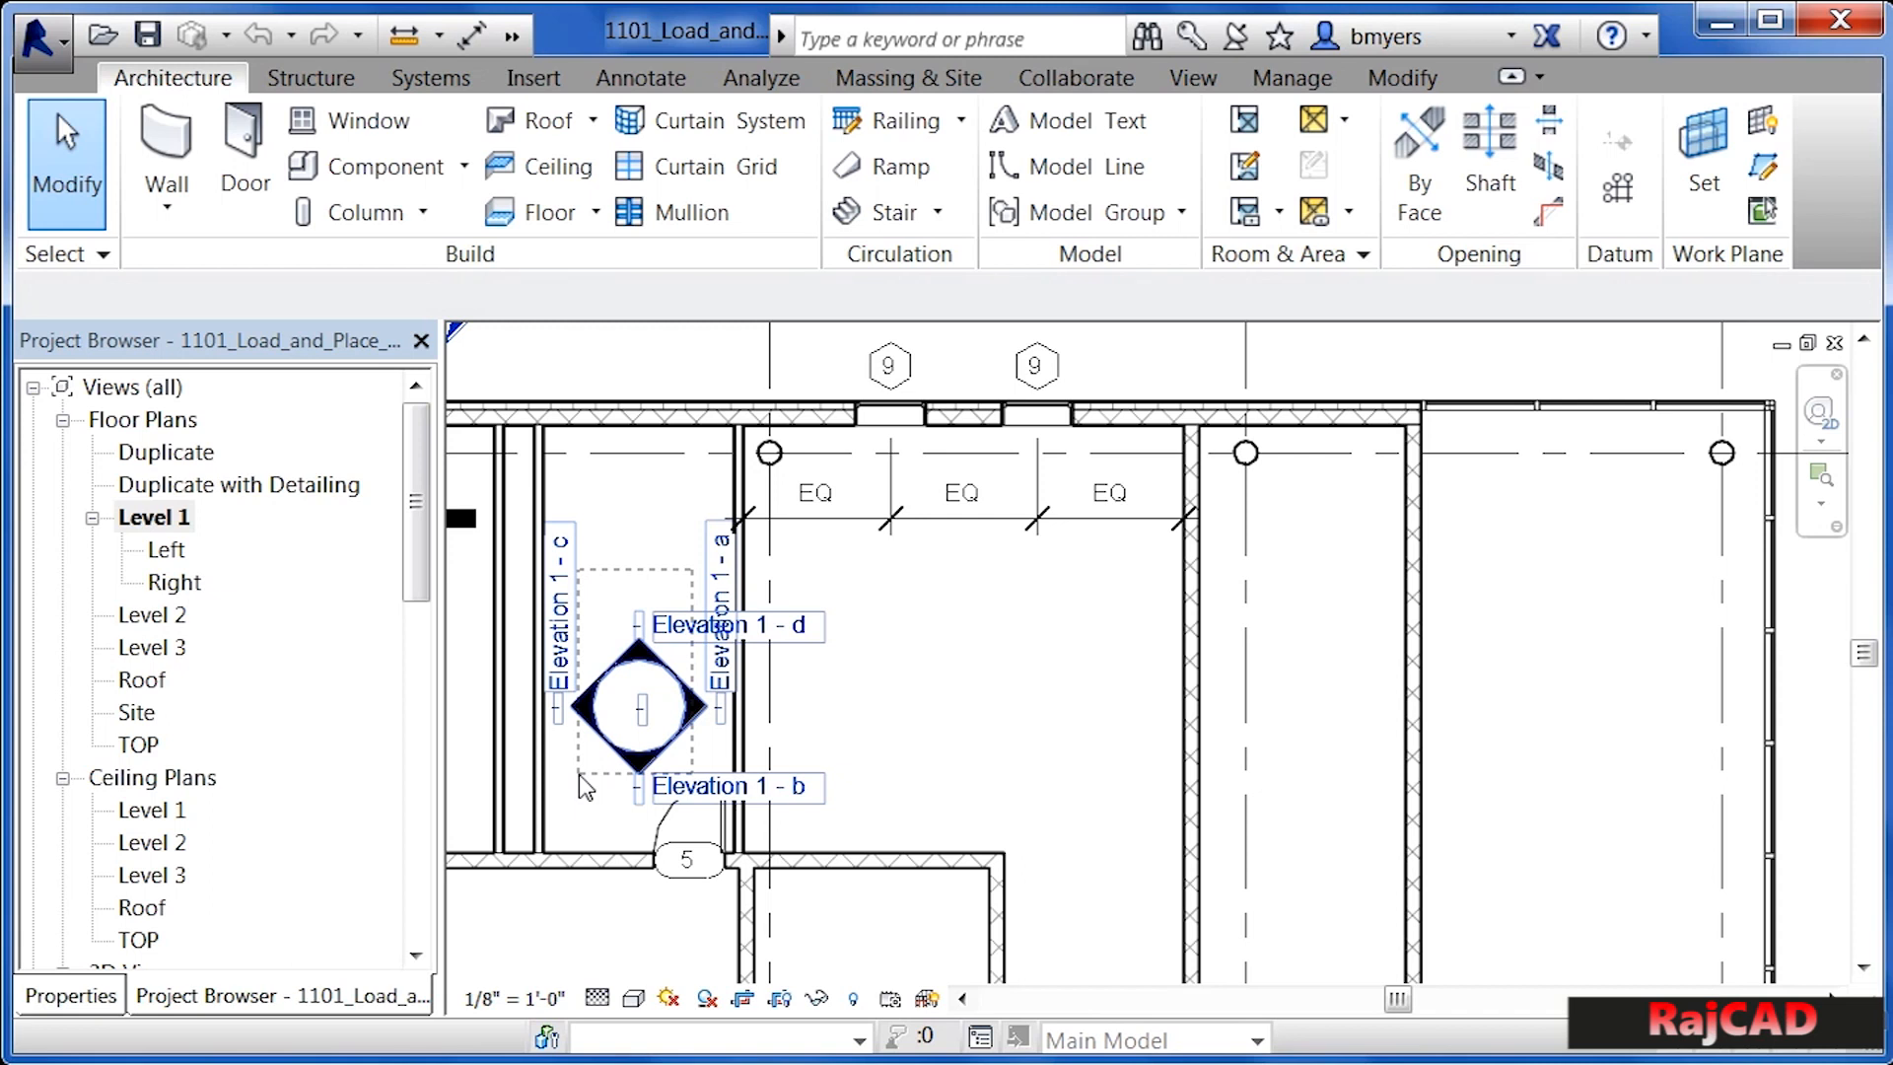
click(688, 859)
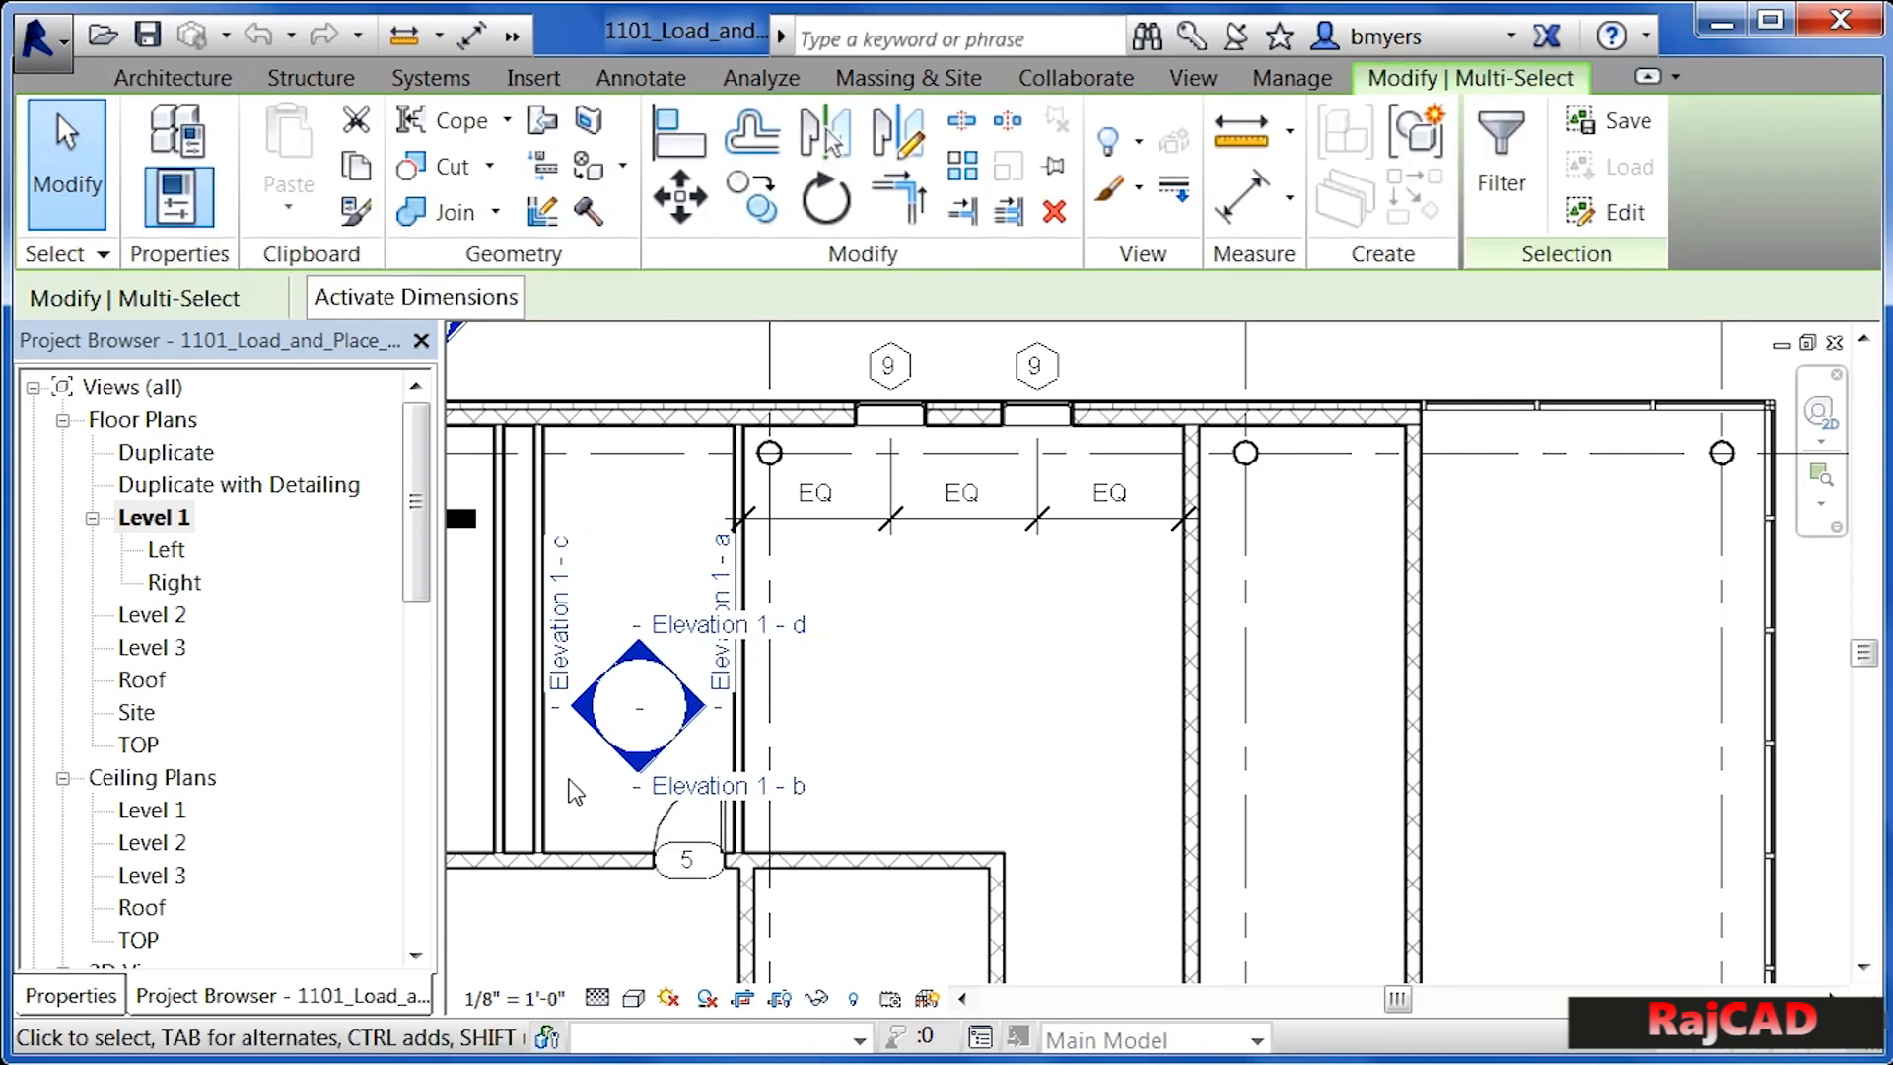
mouse_move(818, 999)
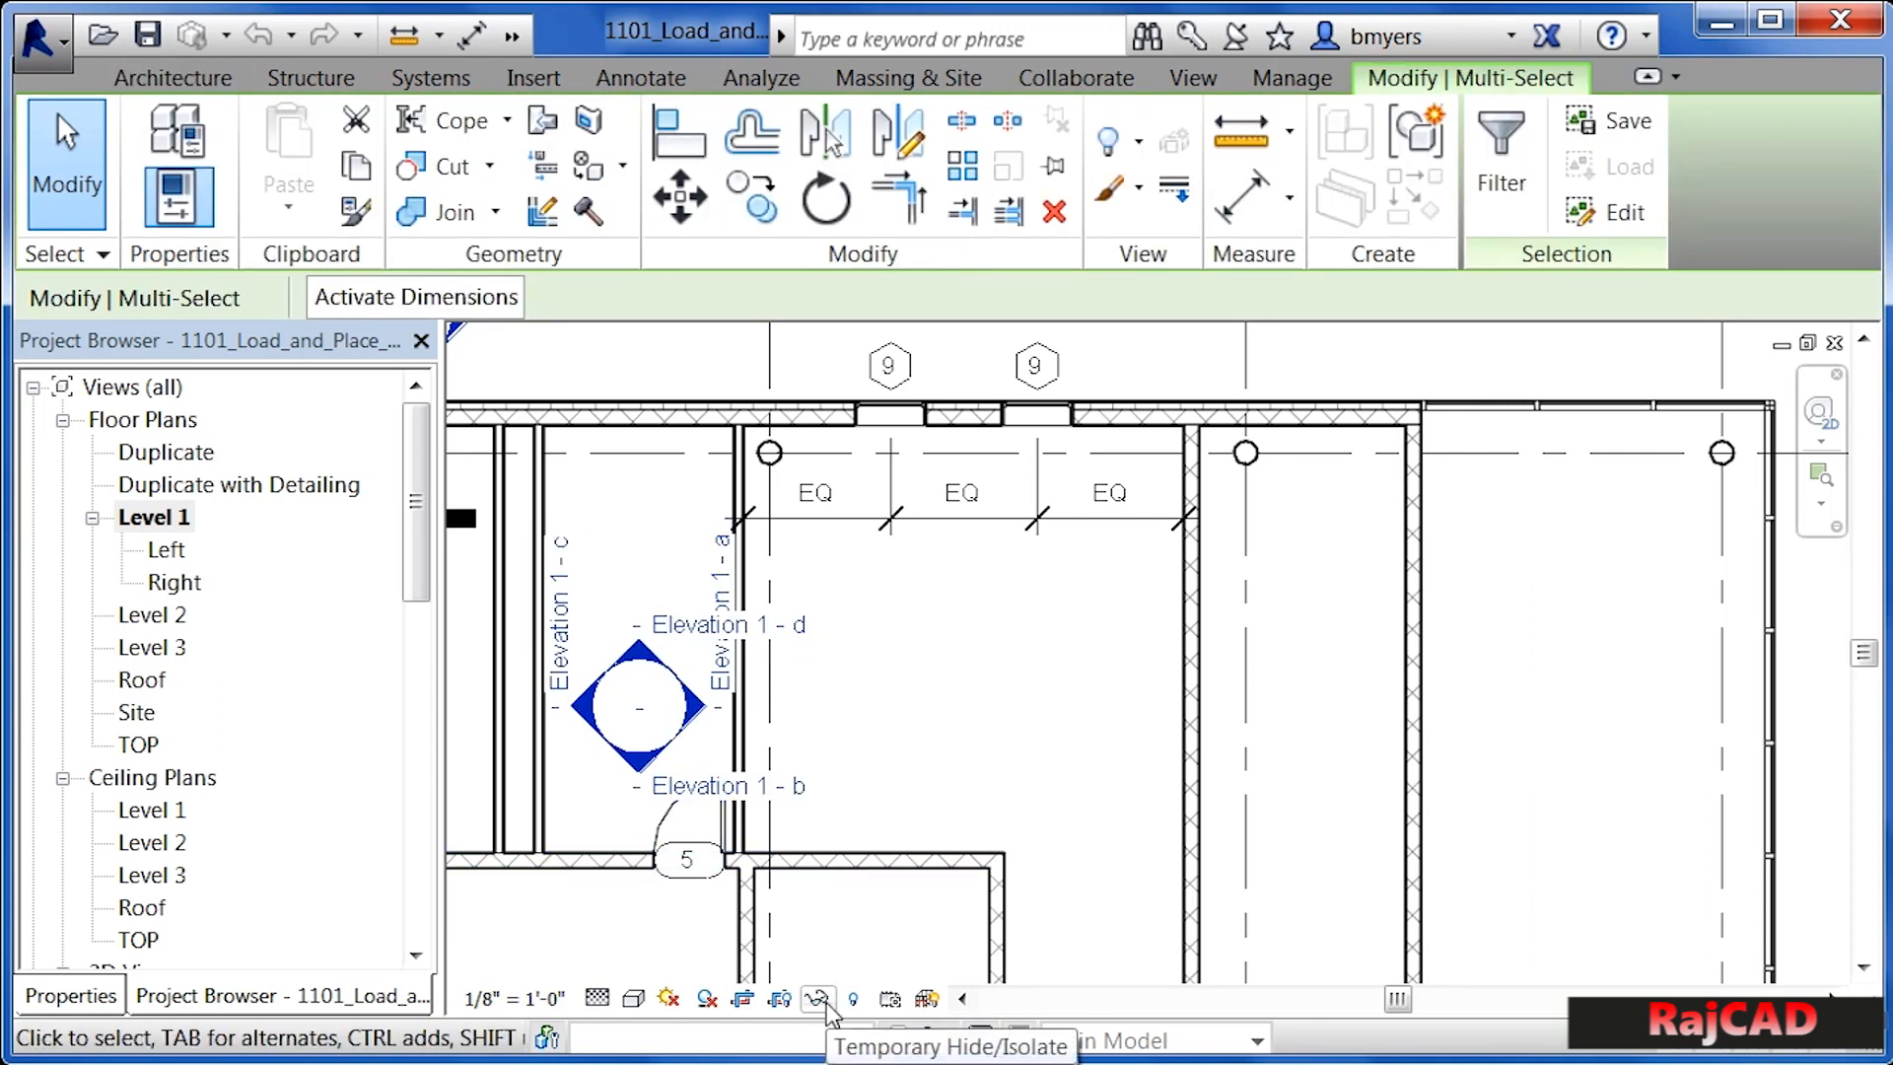
click(819, 999)
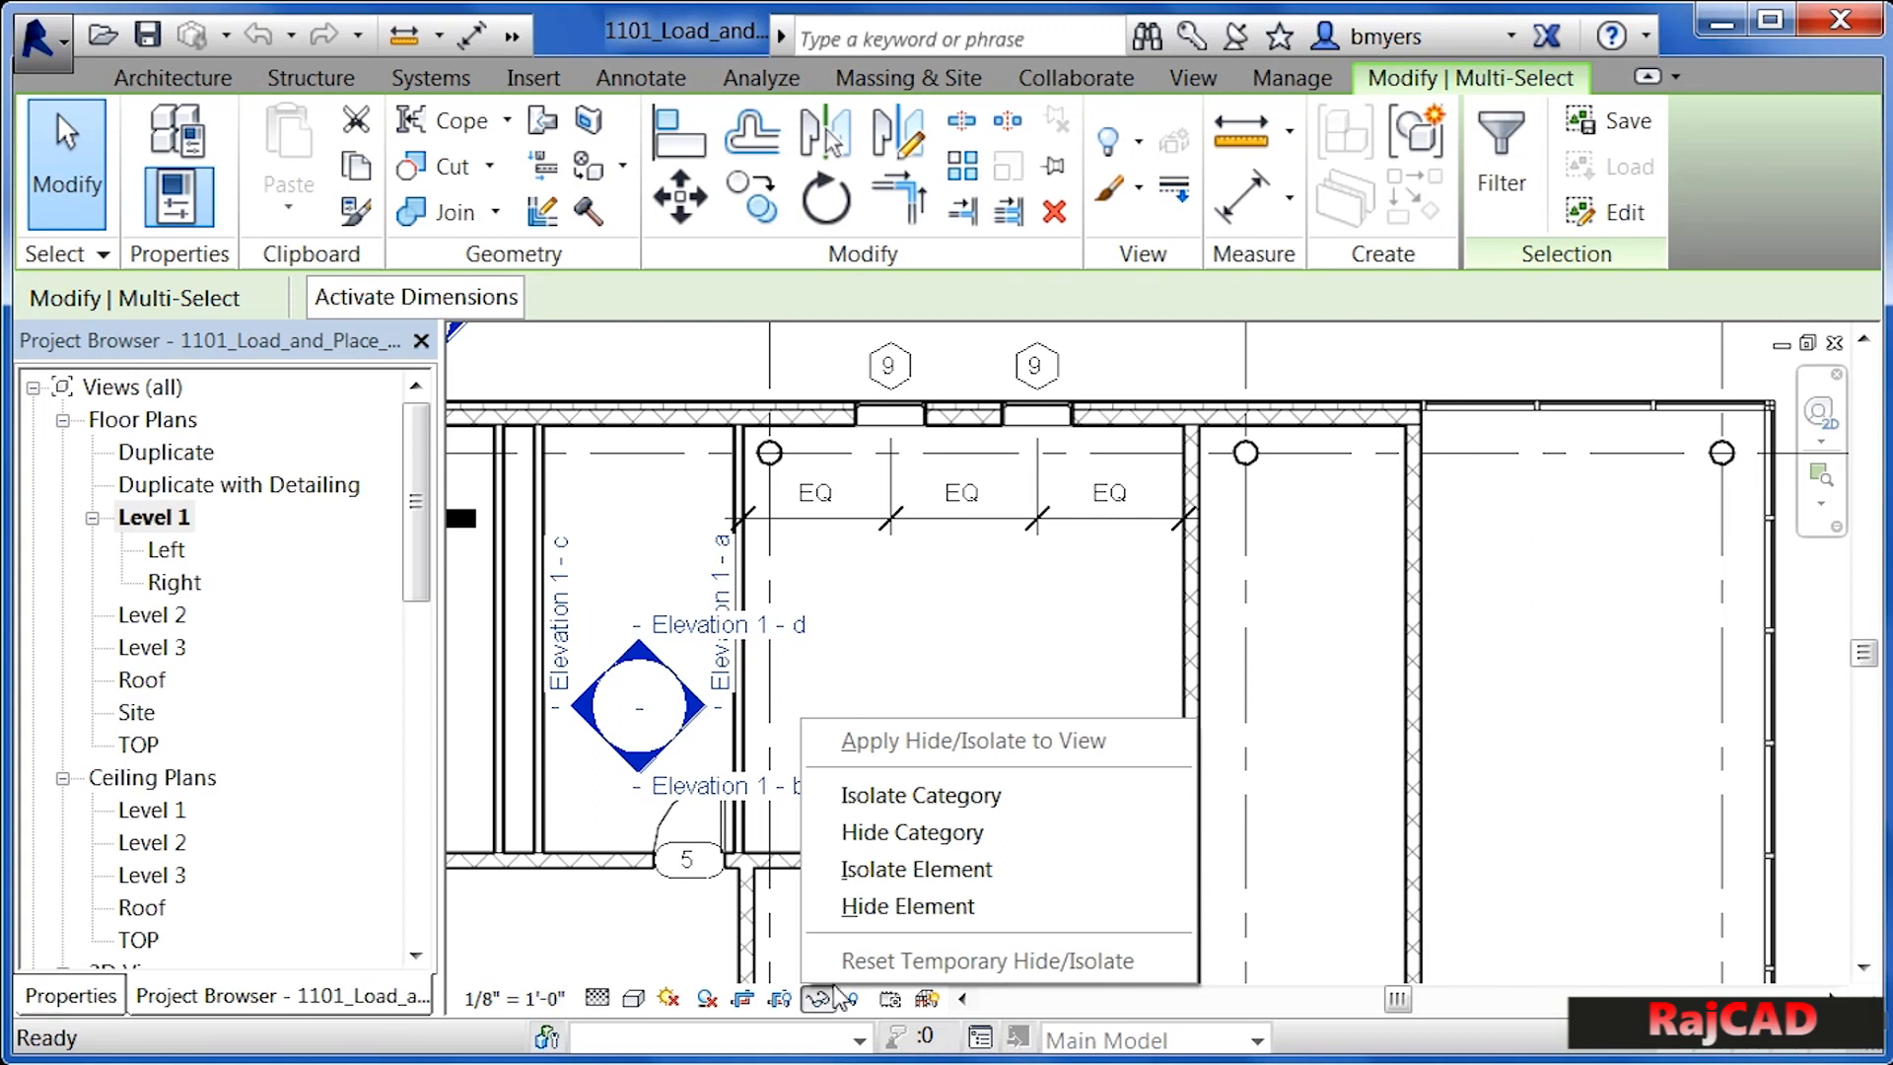
mouse_move(907, 906)
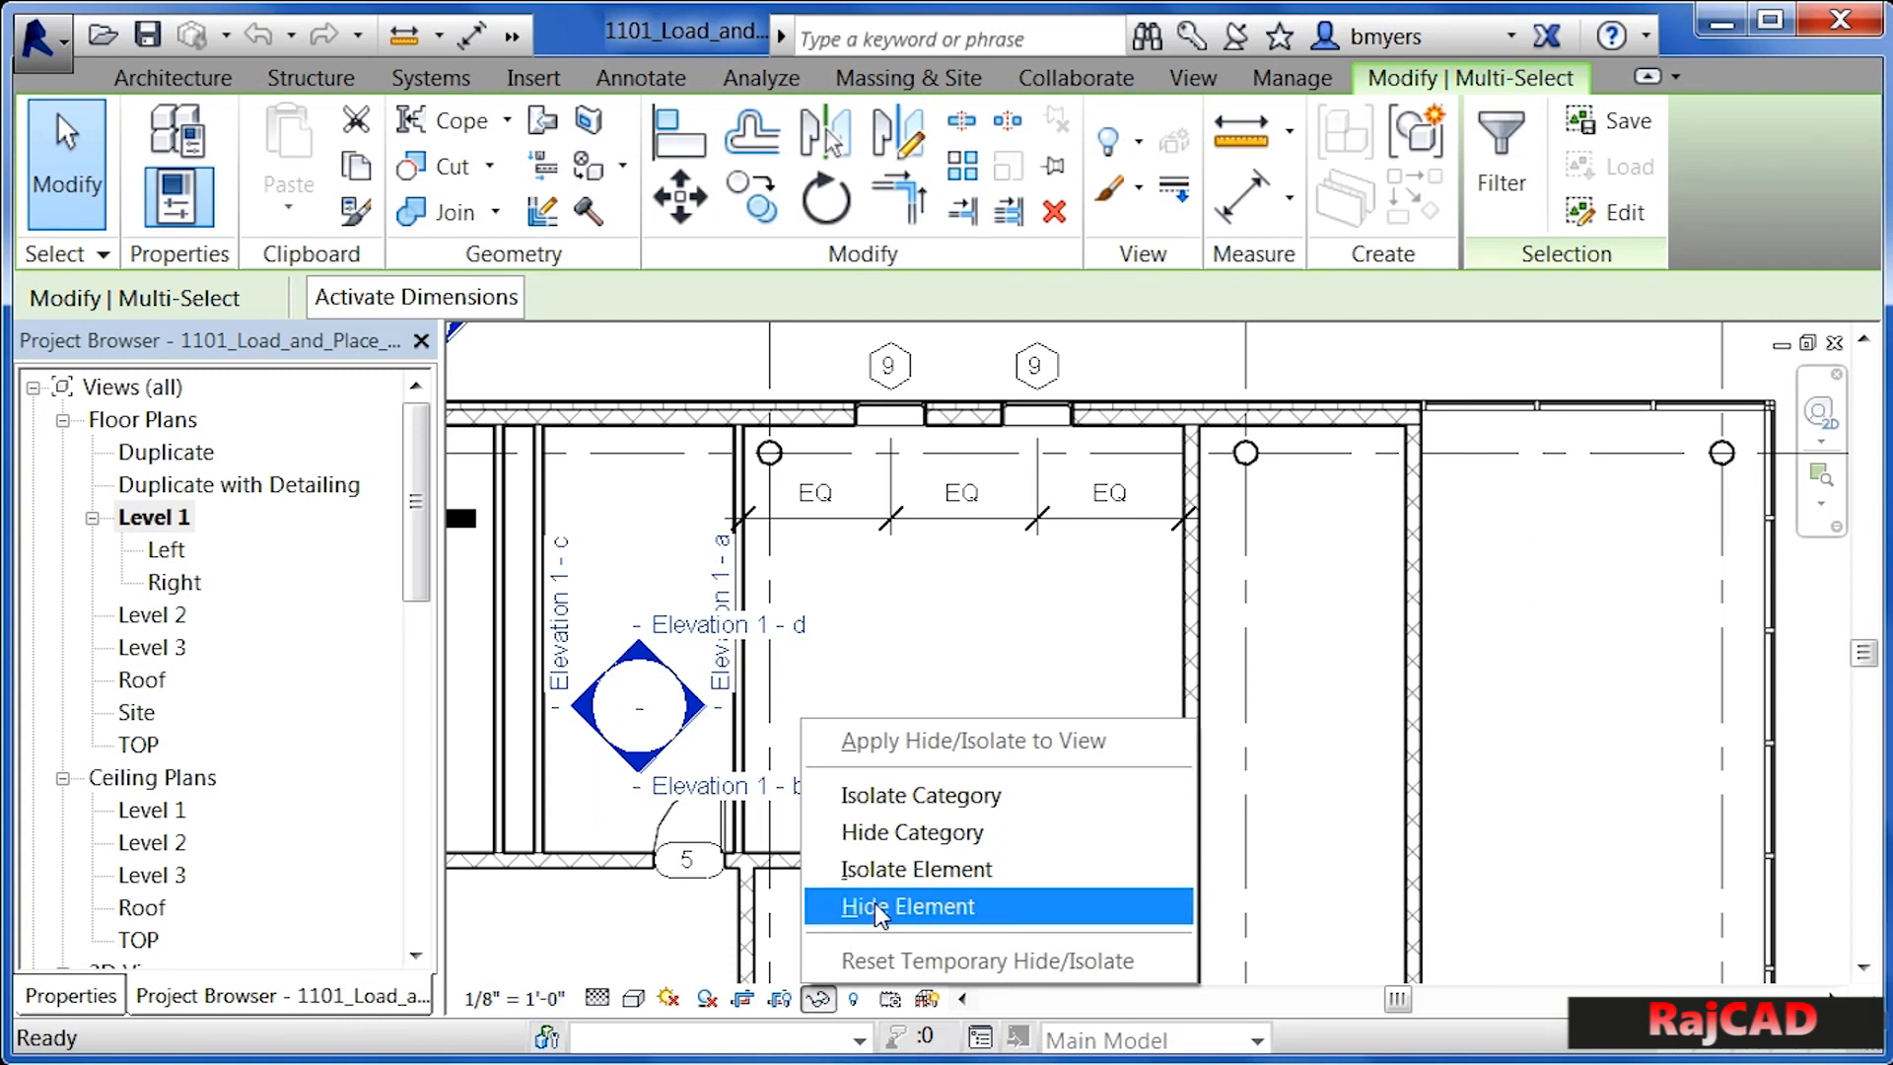
click(904, 905)
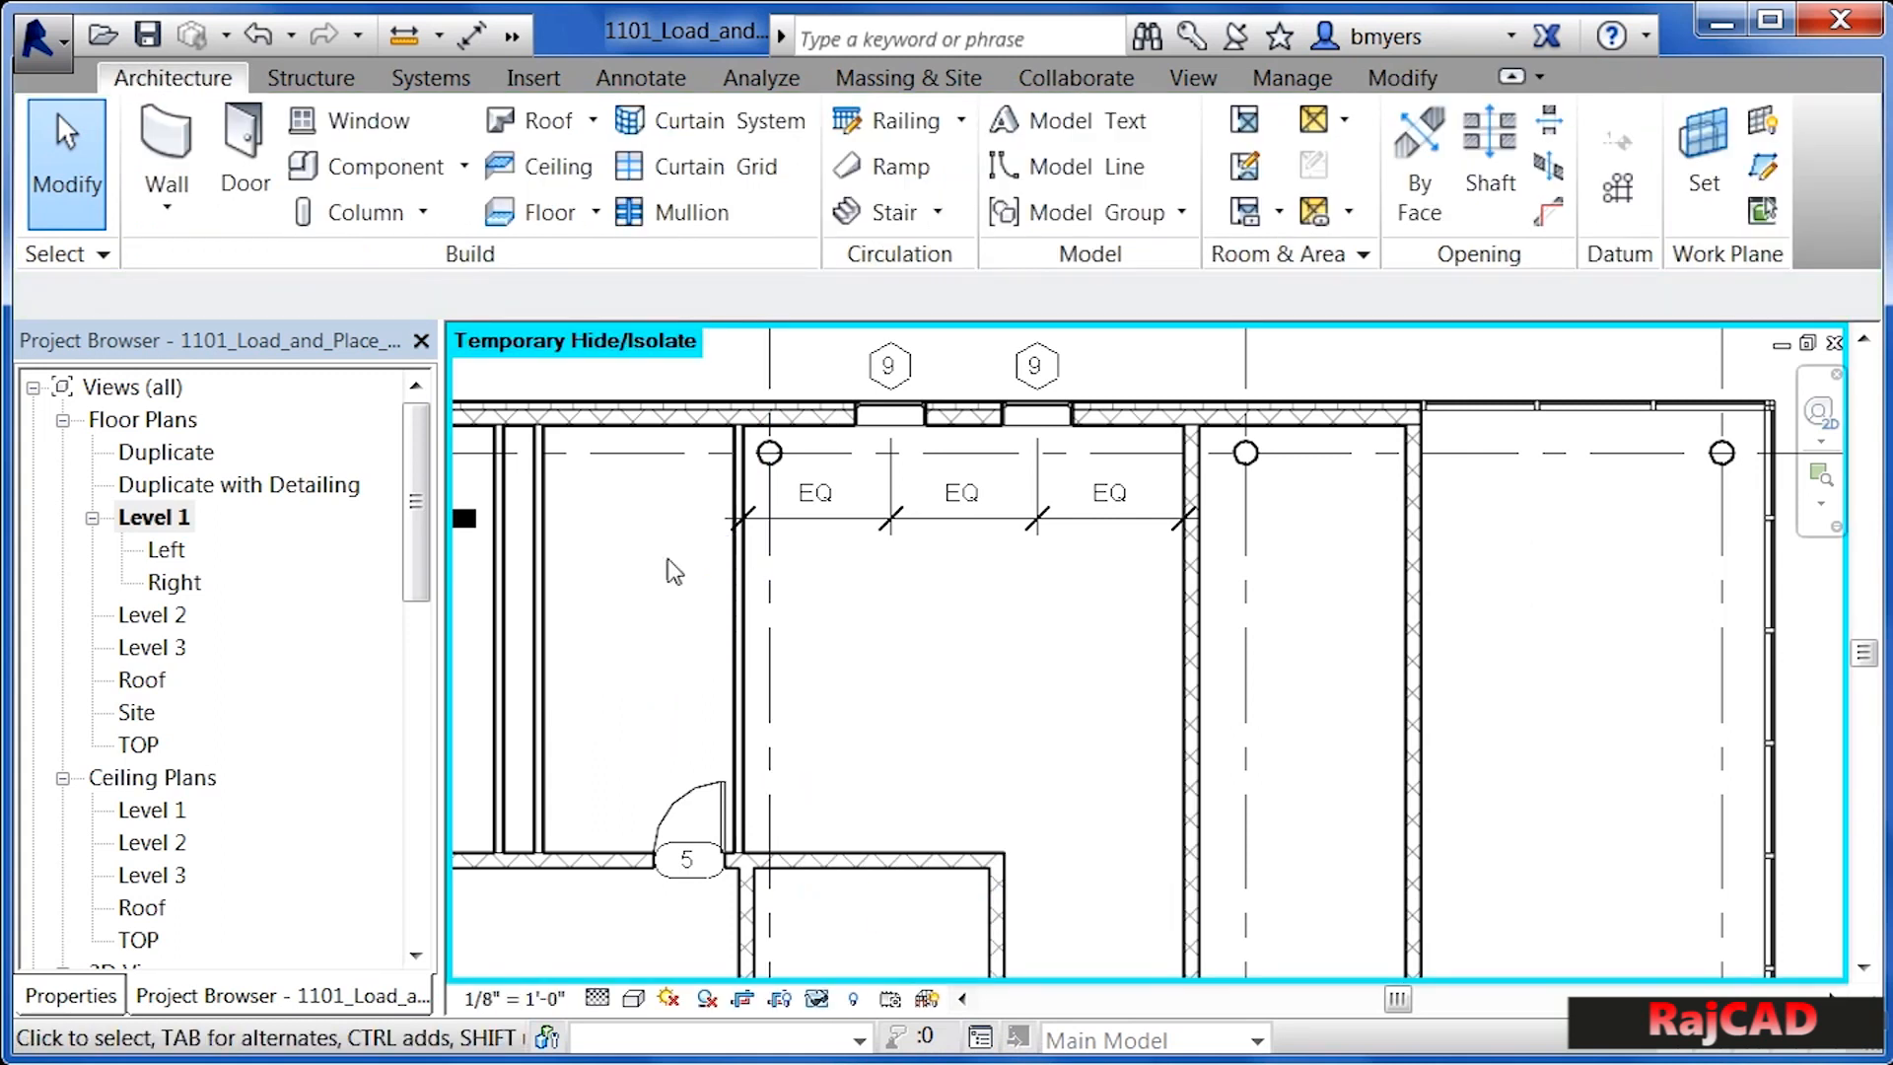
mouse_move(941, 742)
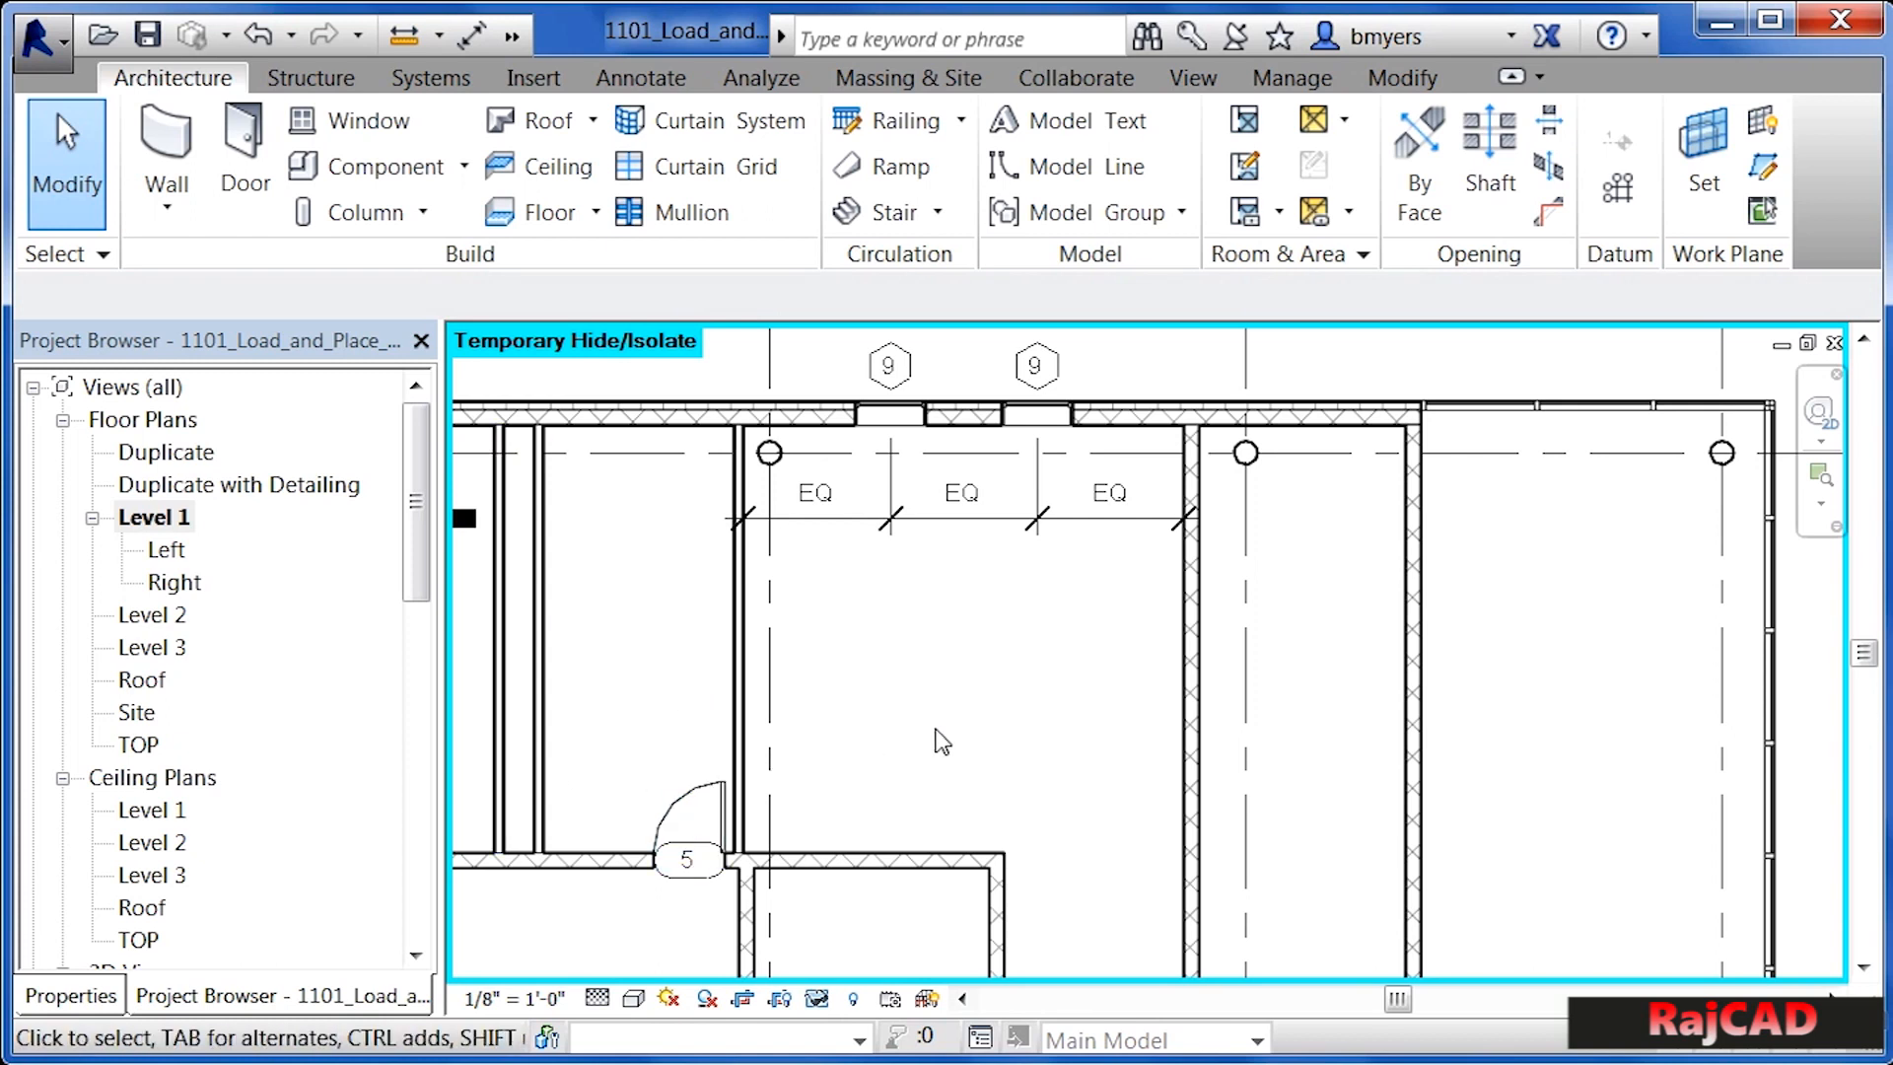
mouse_move(870, 753)
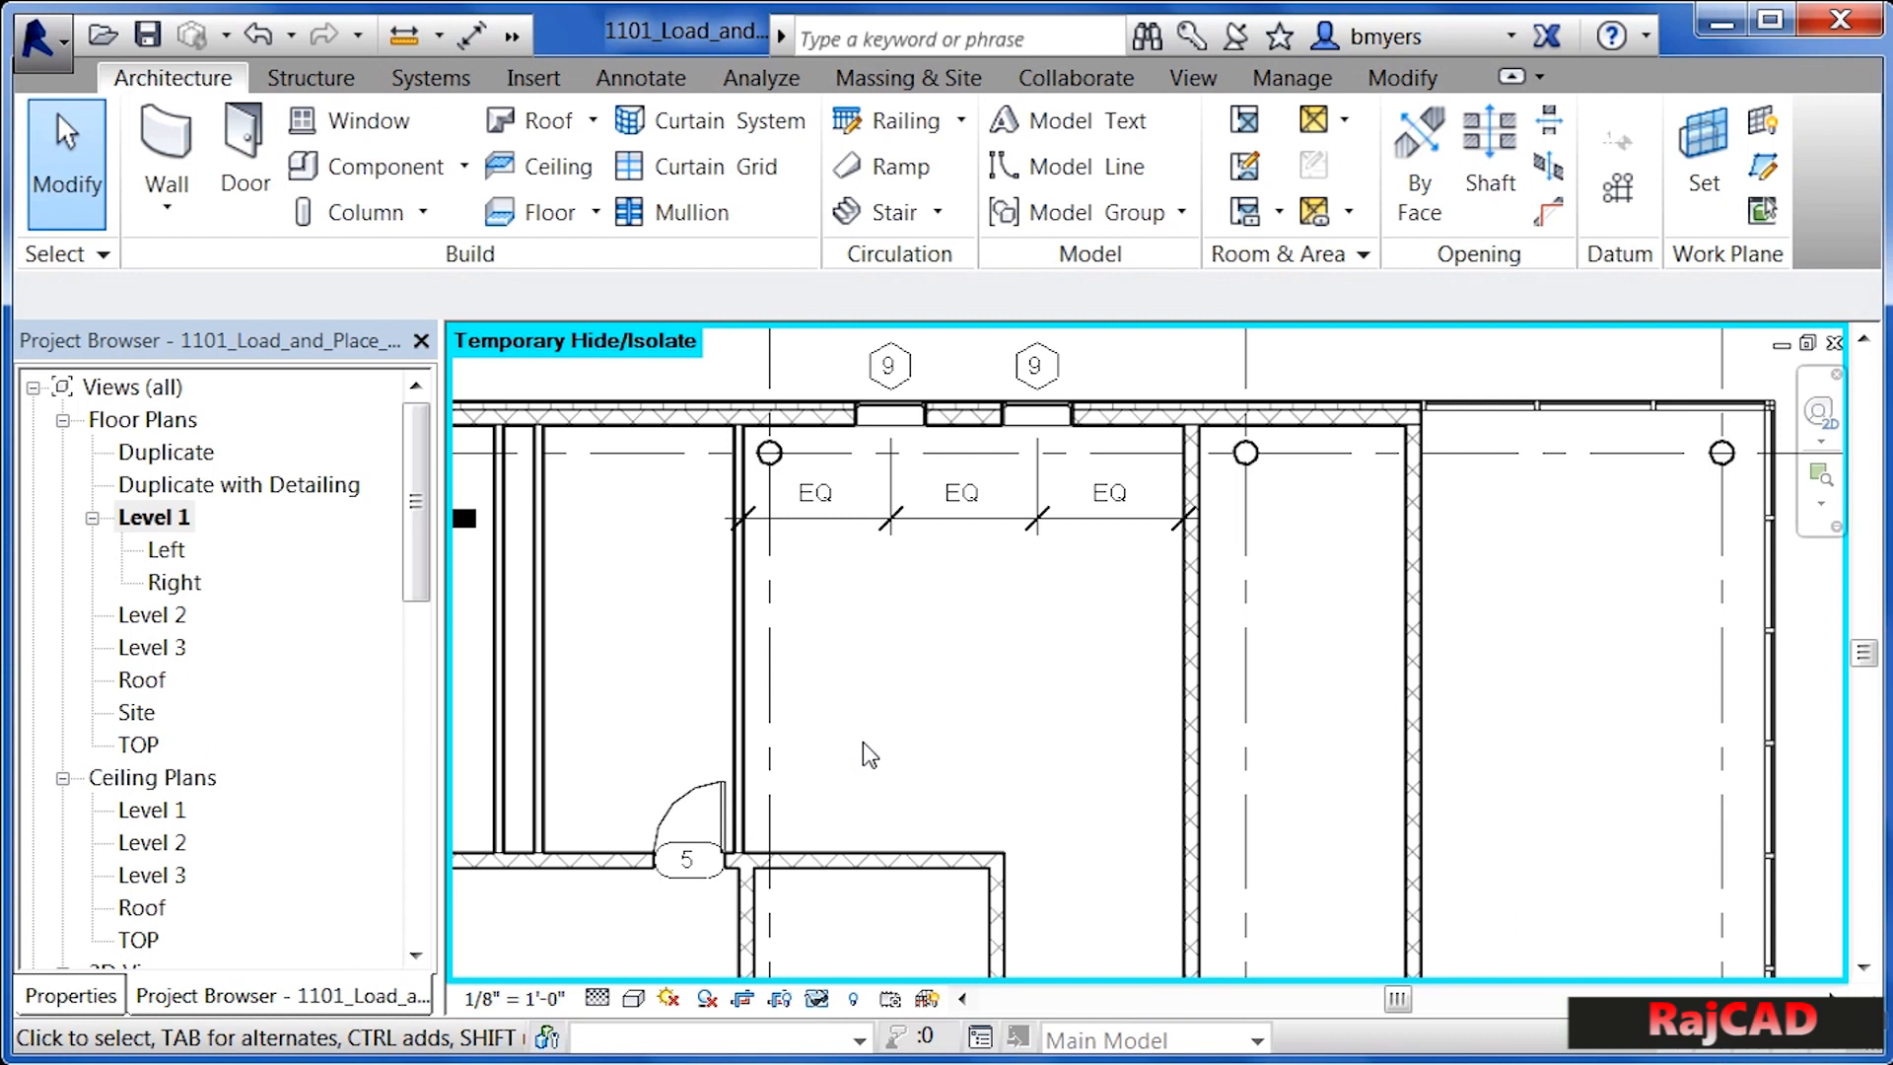
- Enter Place Component mode from the Architecture tab in the Level 1 plan
click(767, 842)
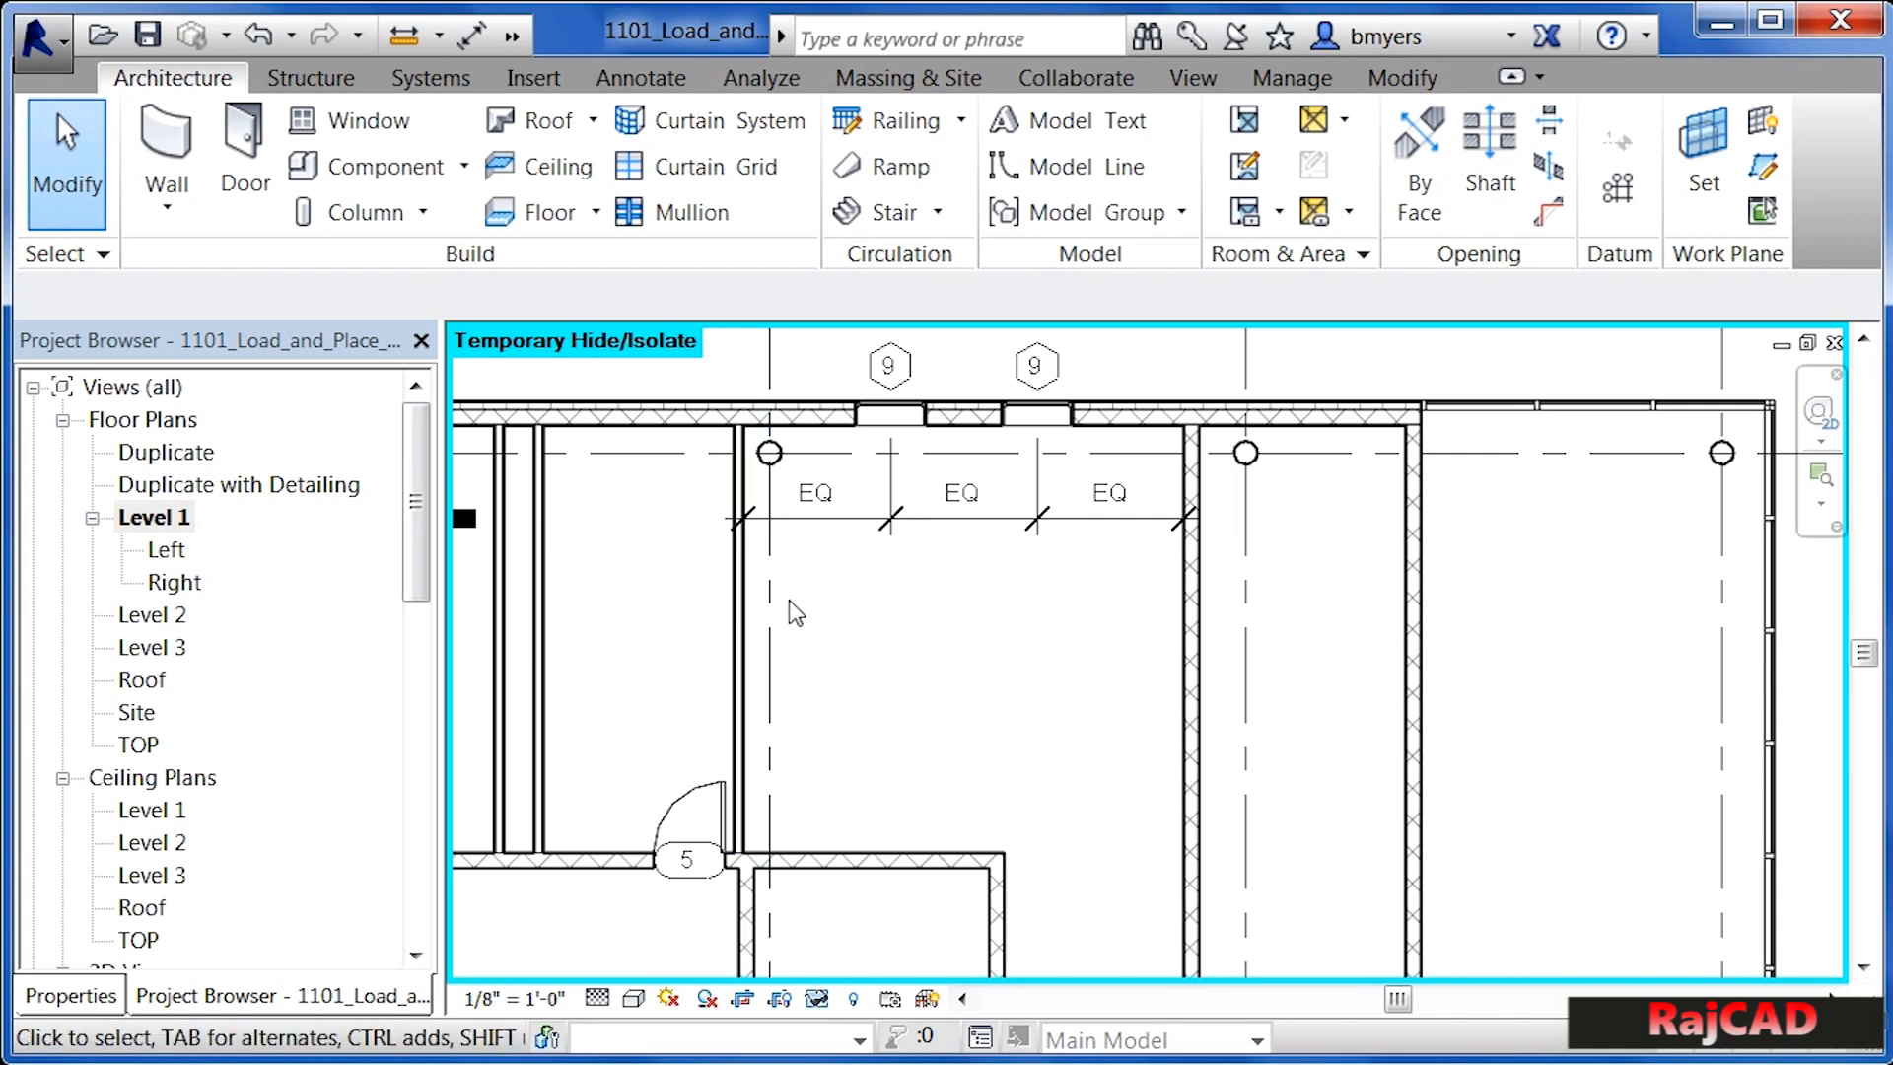
mouse_move(616, 305)
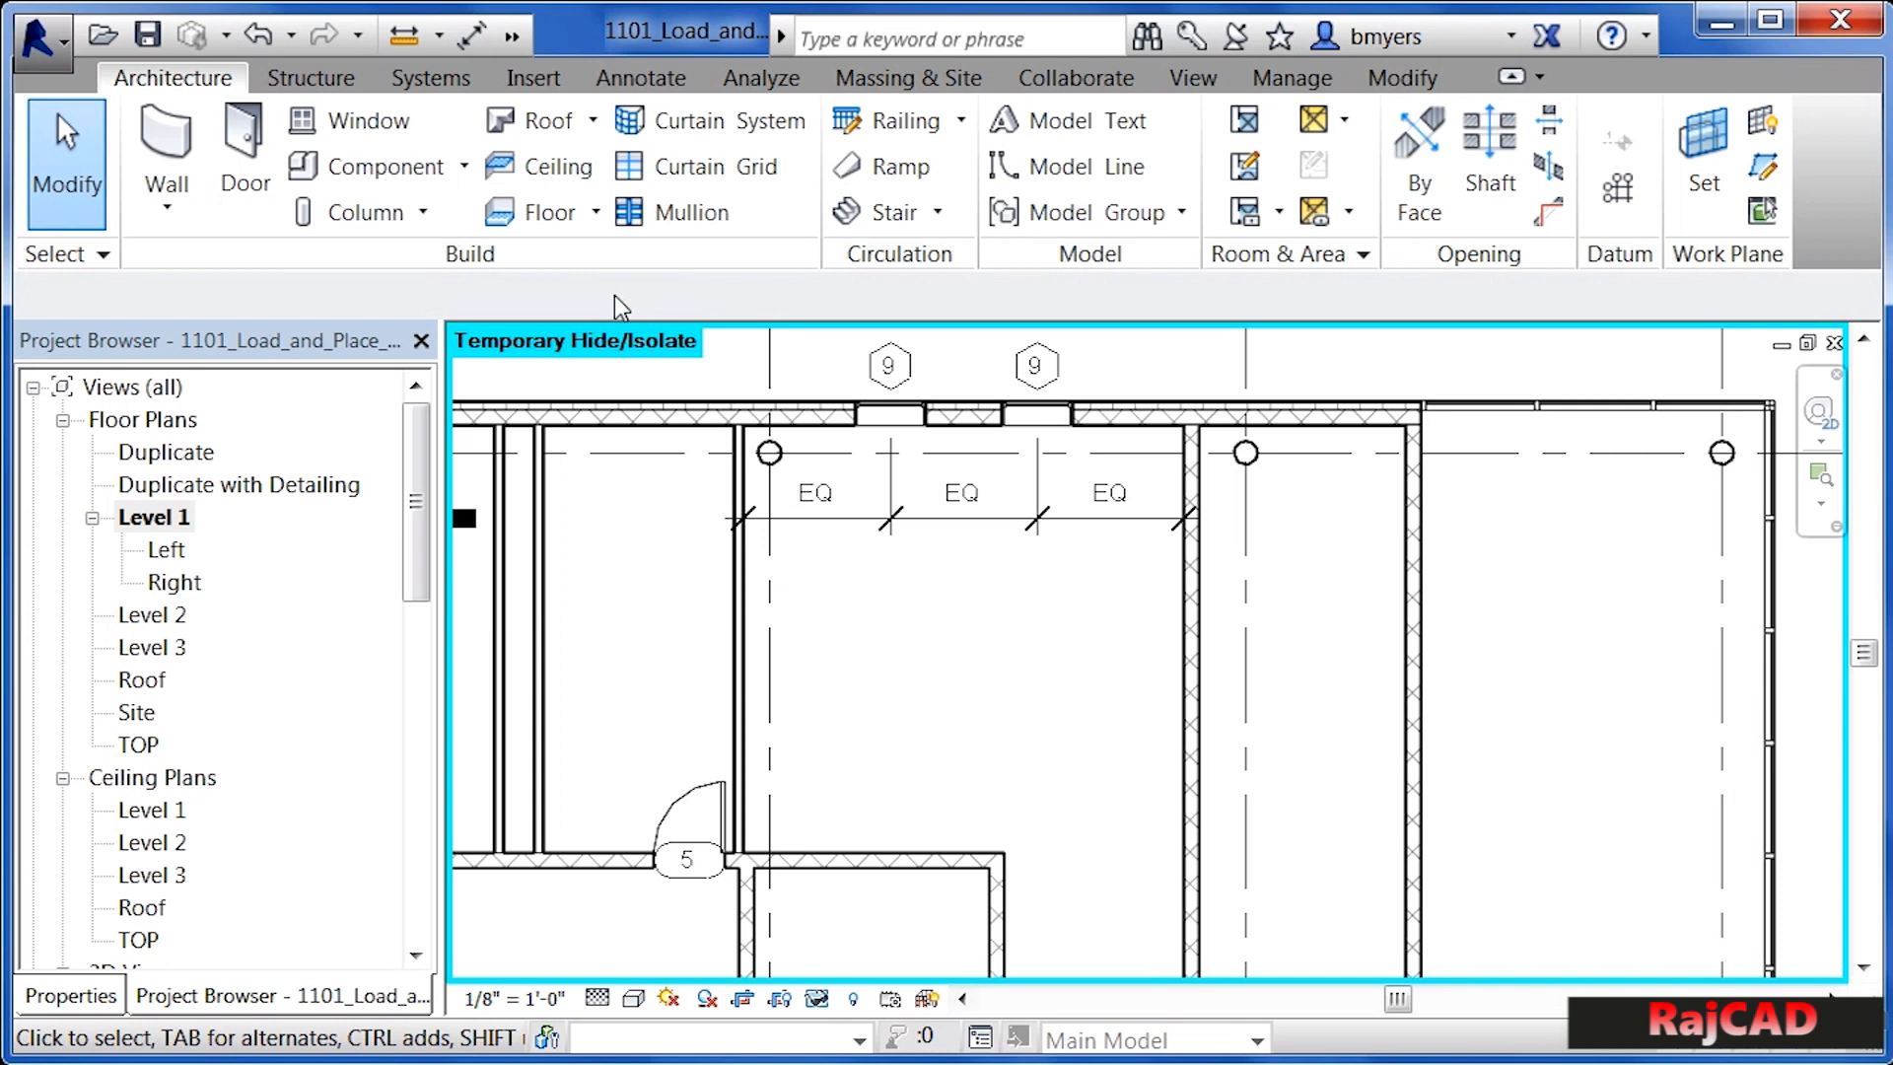
mouse_move(219, 107)
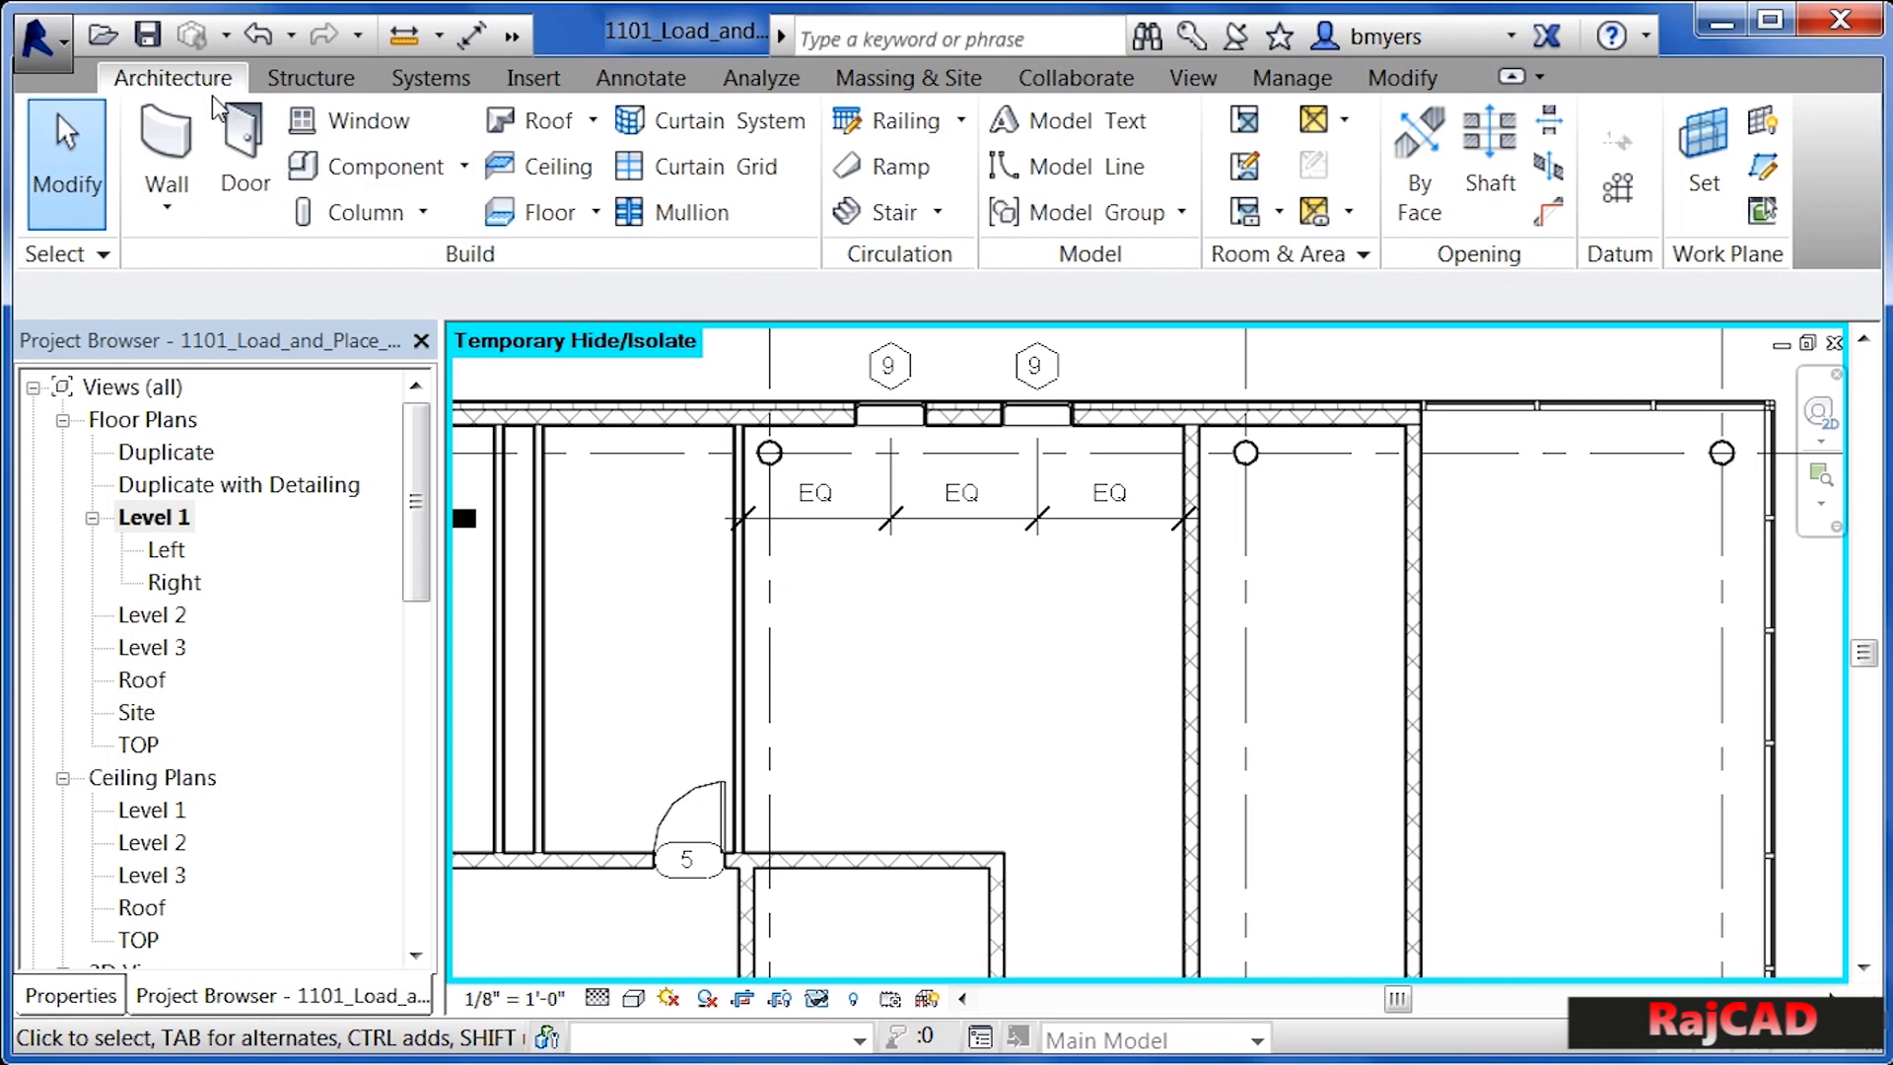
mouse_move(377, 165)
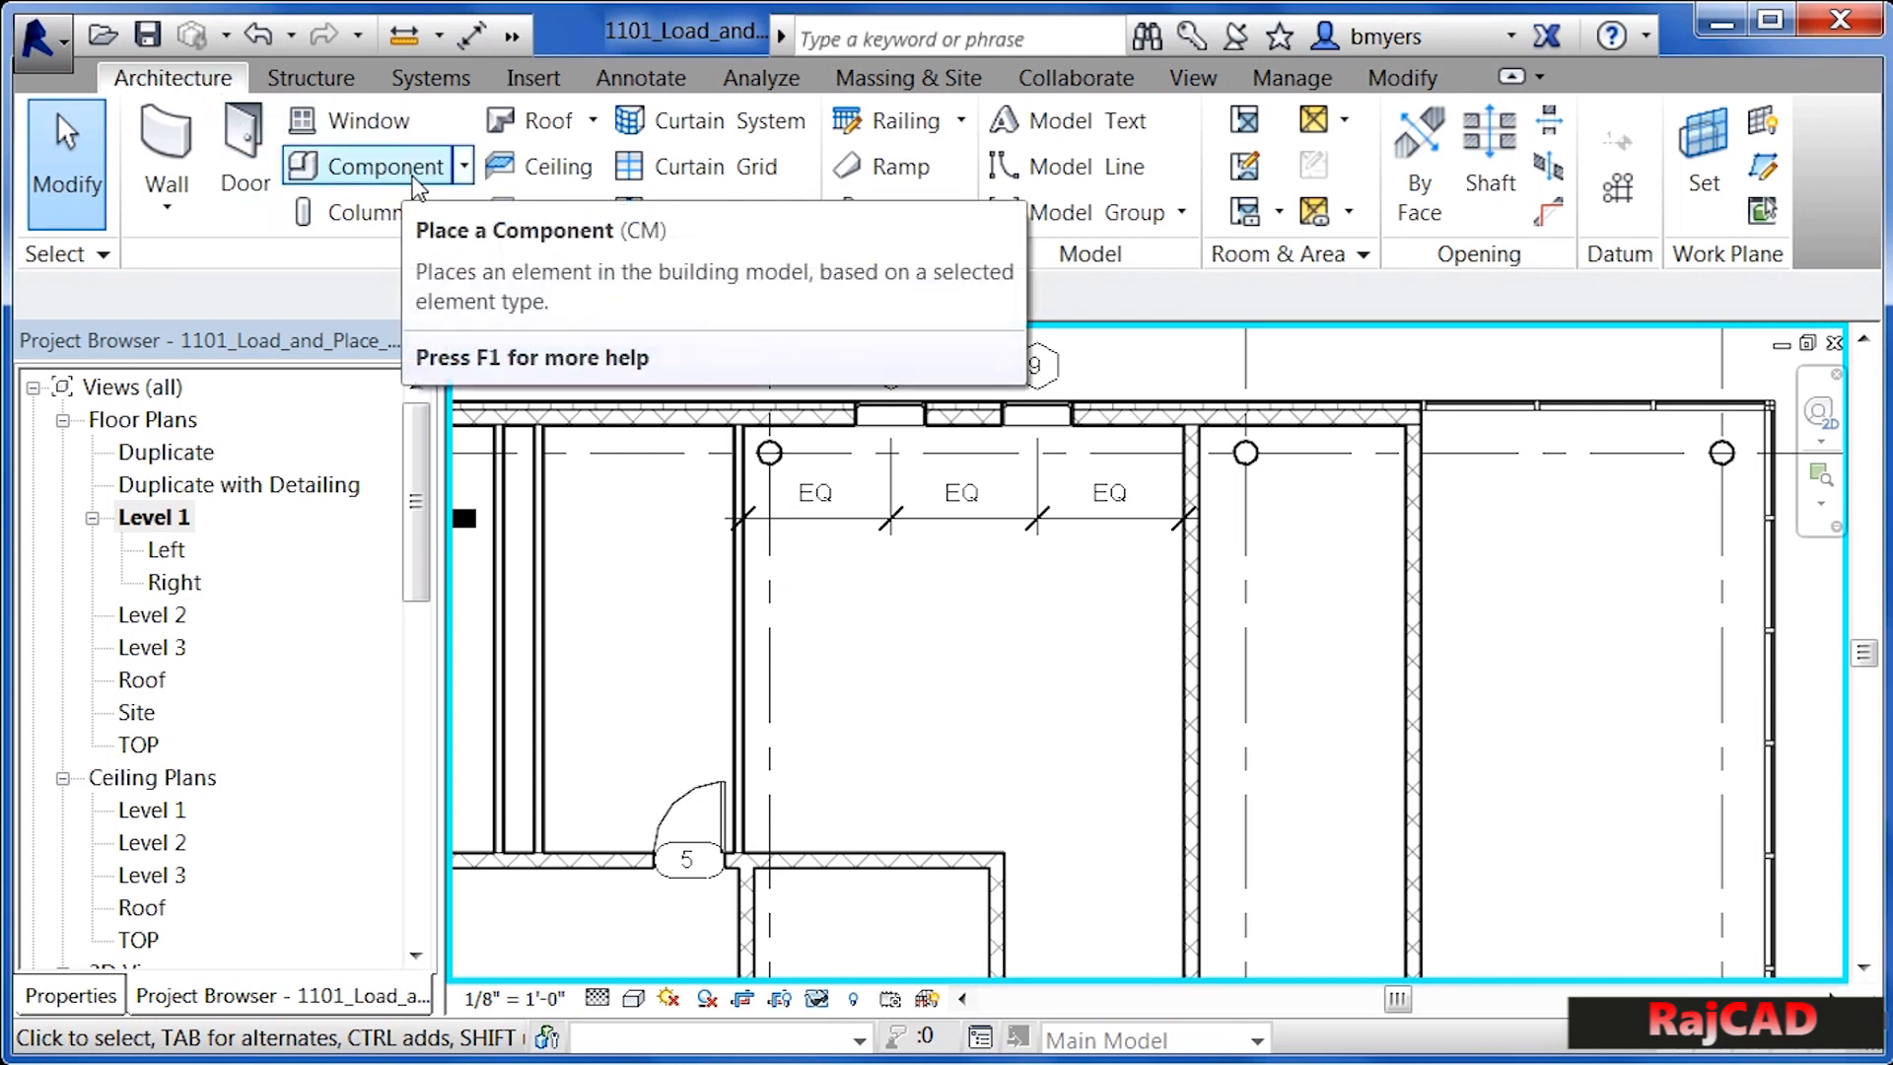
click(386, 166)
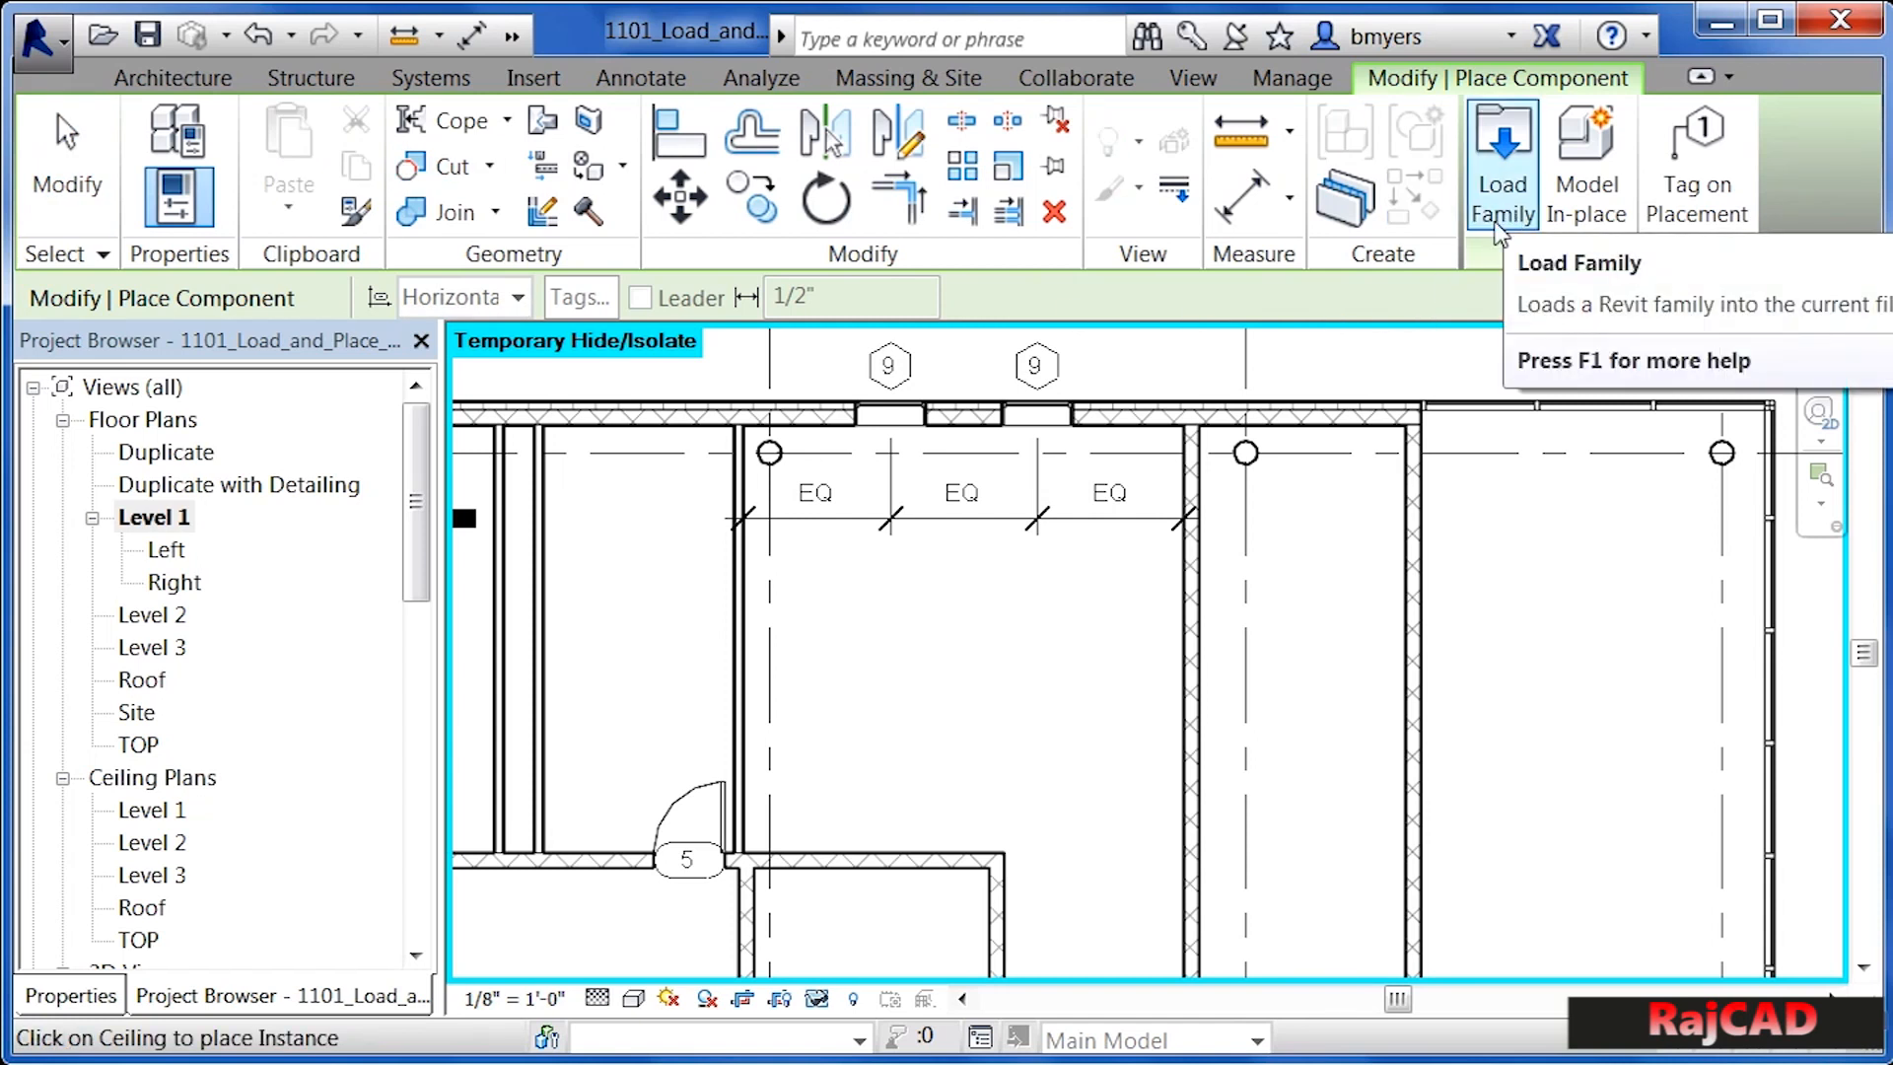
- Load Corner Unit-Angled, Double Door Sink, Single Door & Drawer and 4-Drawer families from Casework > Base Cabinets
click(1501, 163)
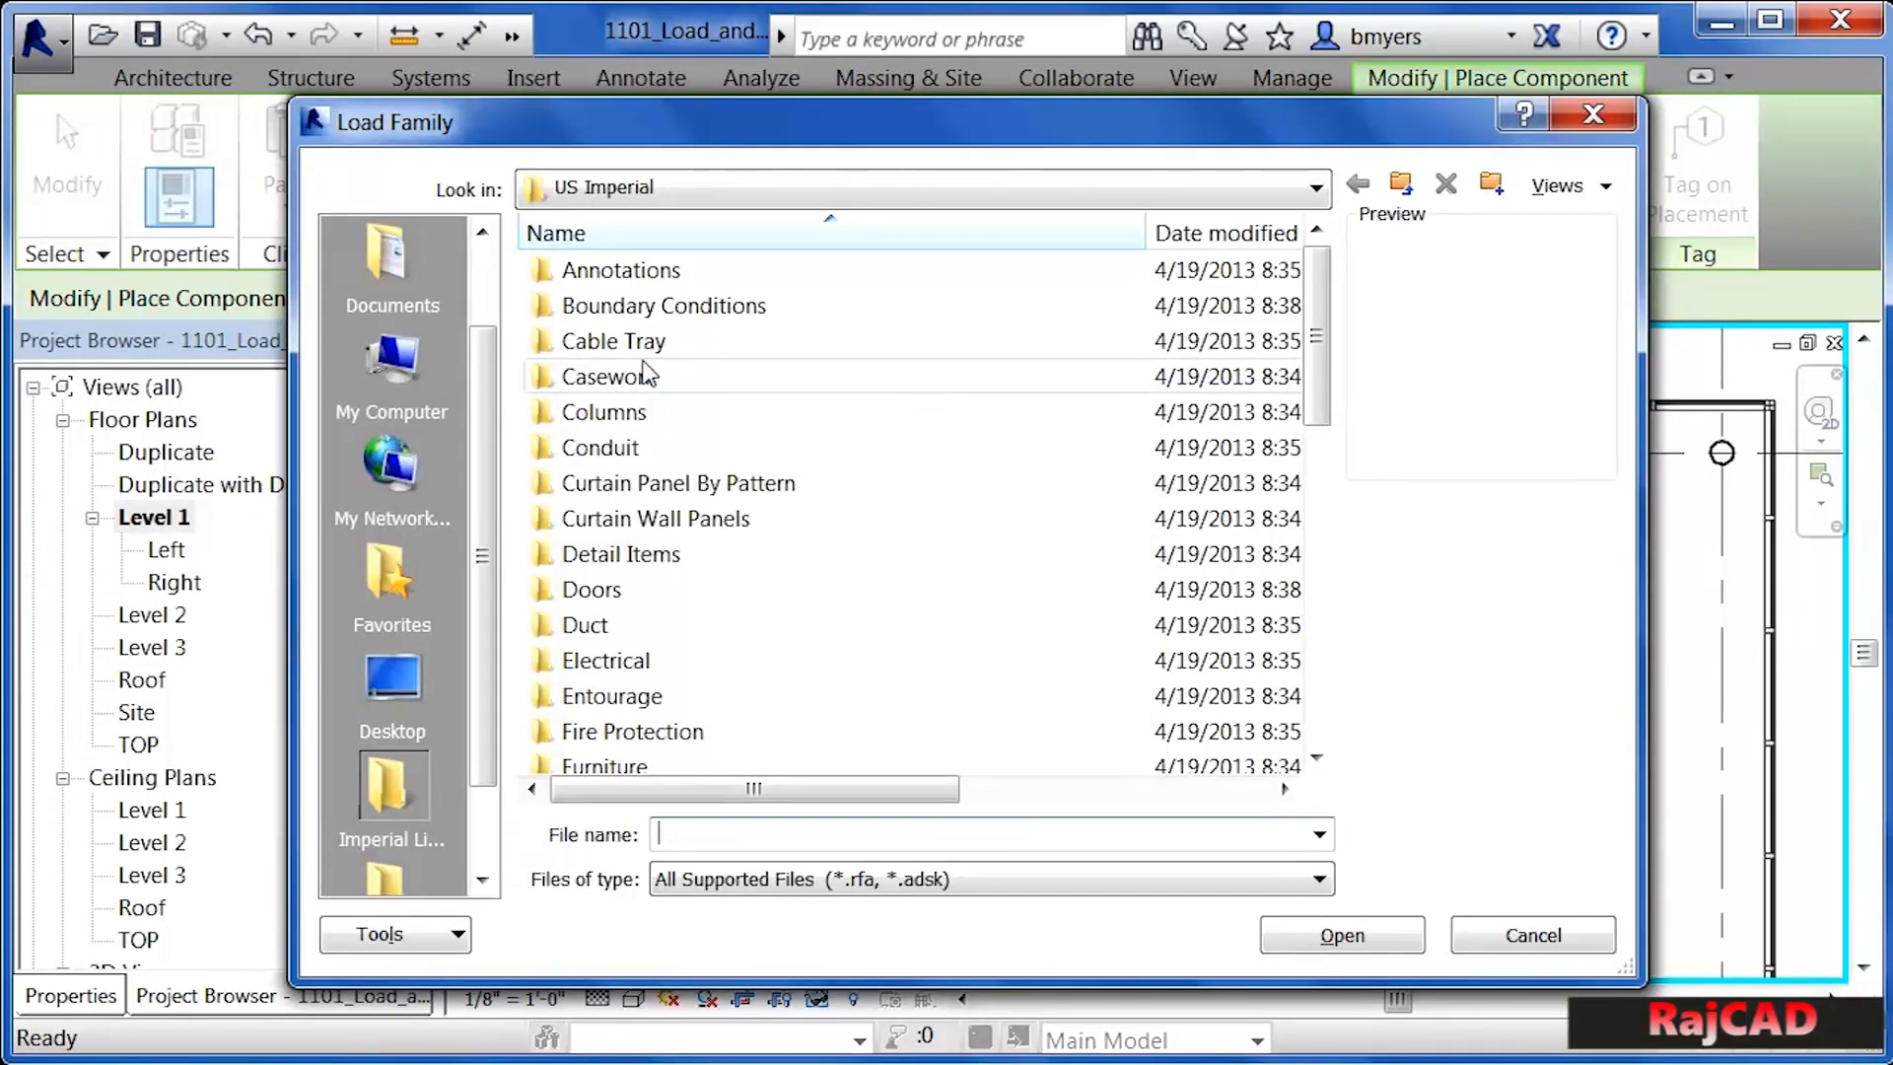
mouse_move(638, 440)
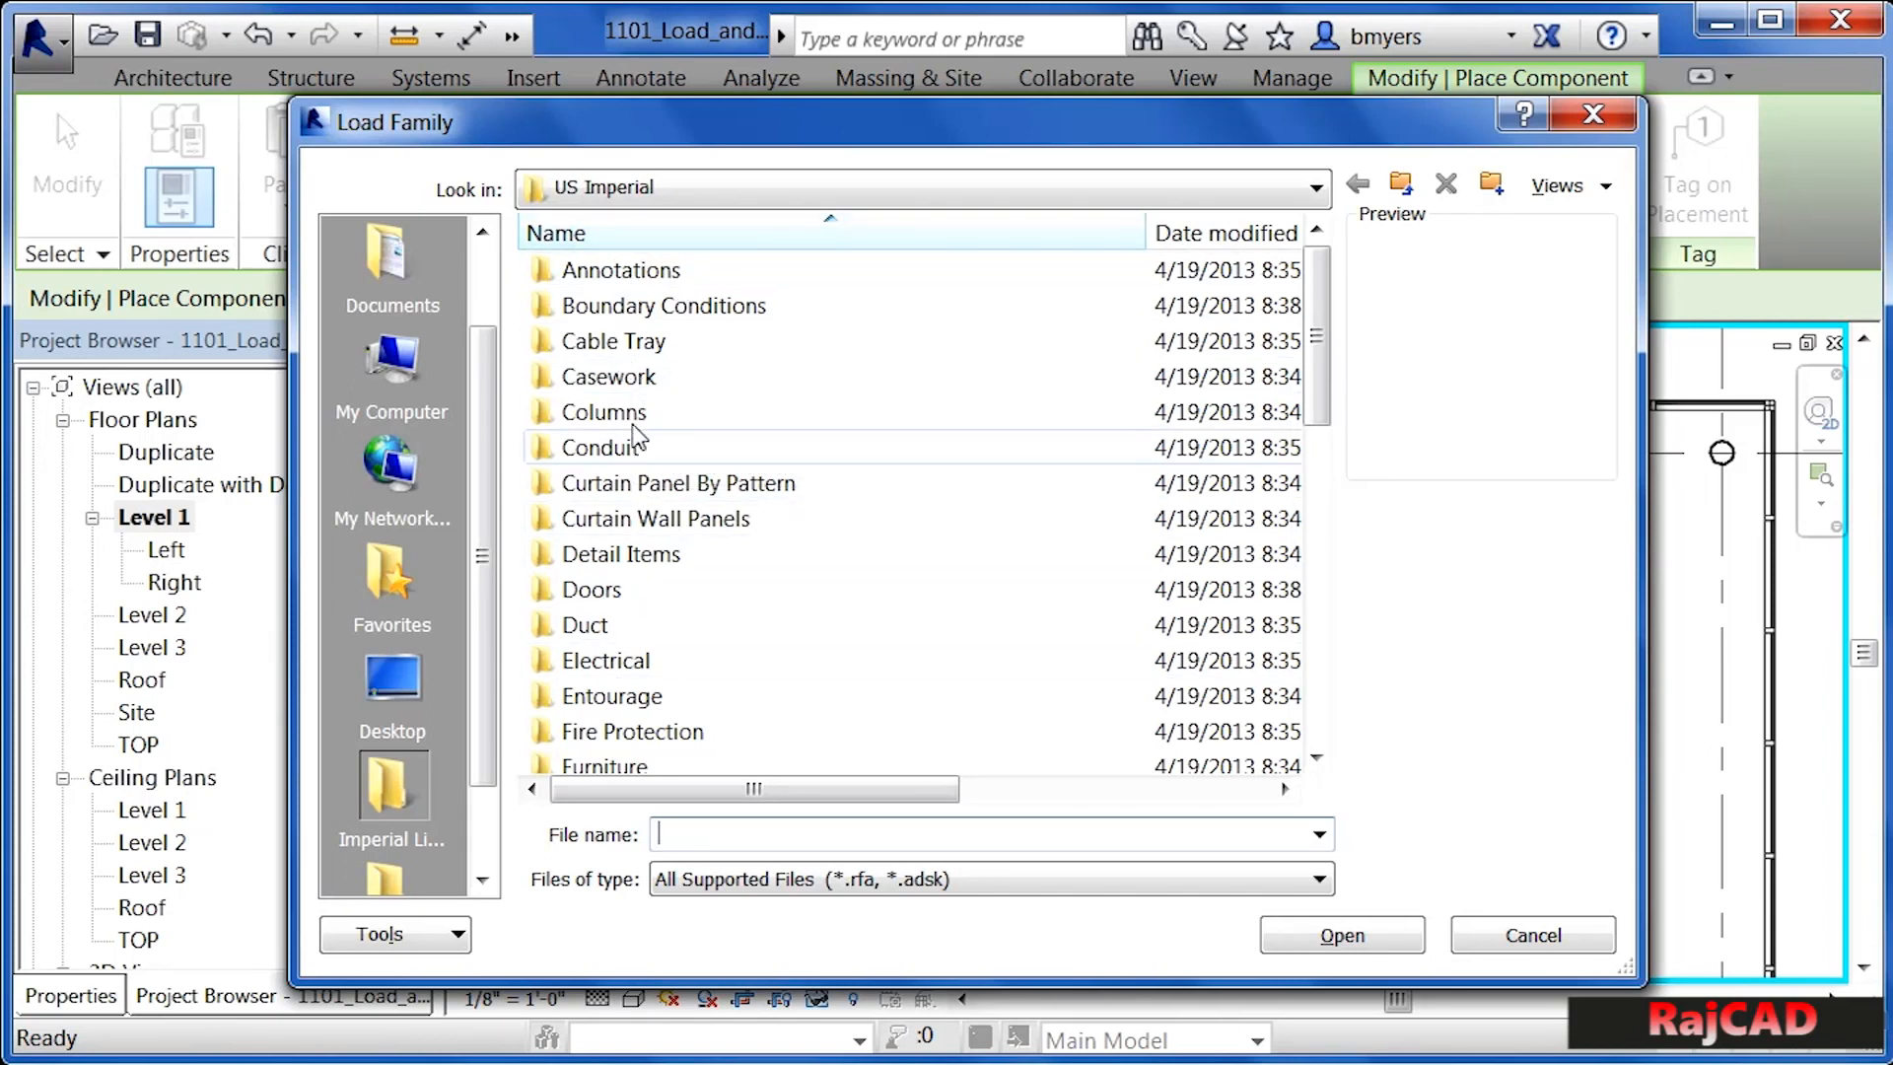
mouse_move(606, 376)
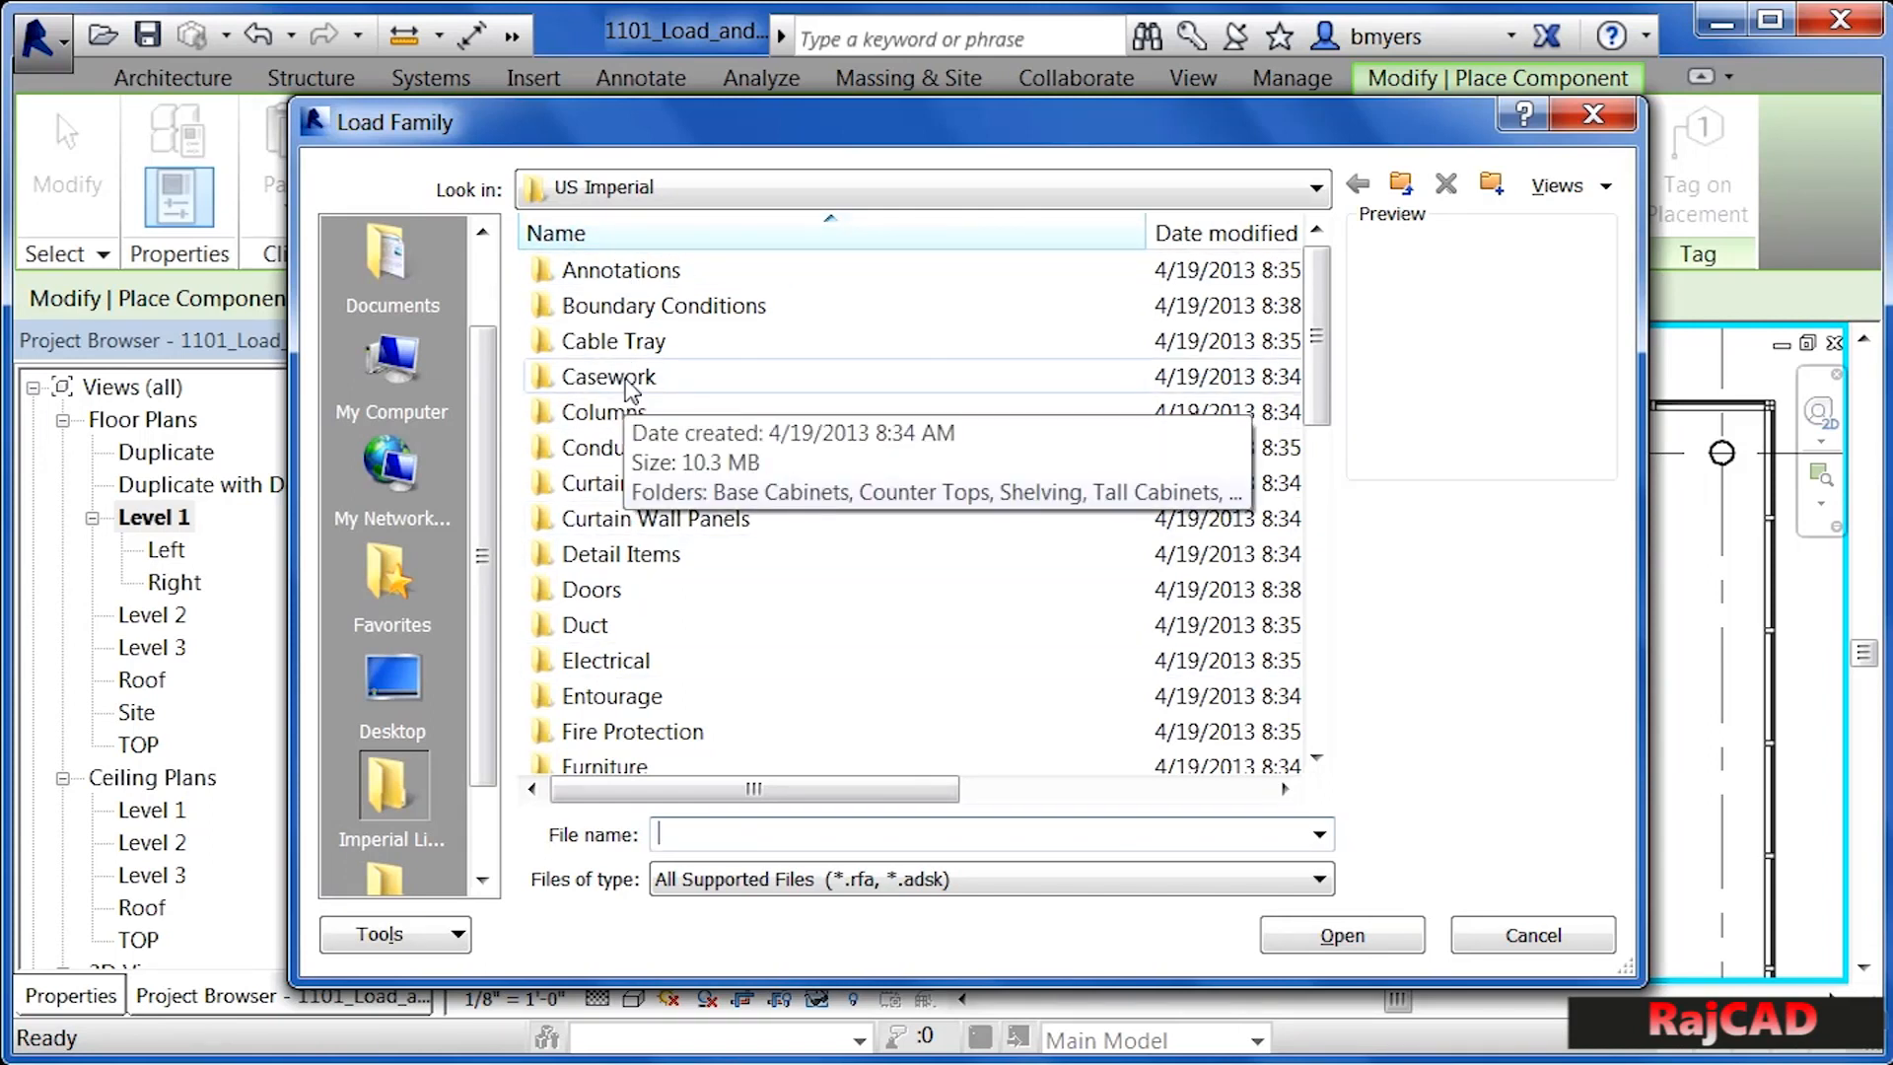
double_click(608, 376)
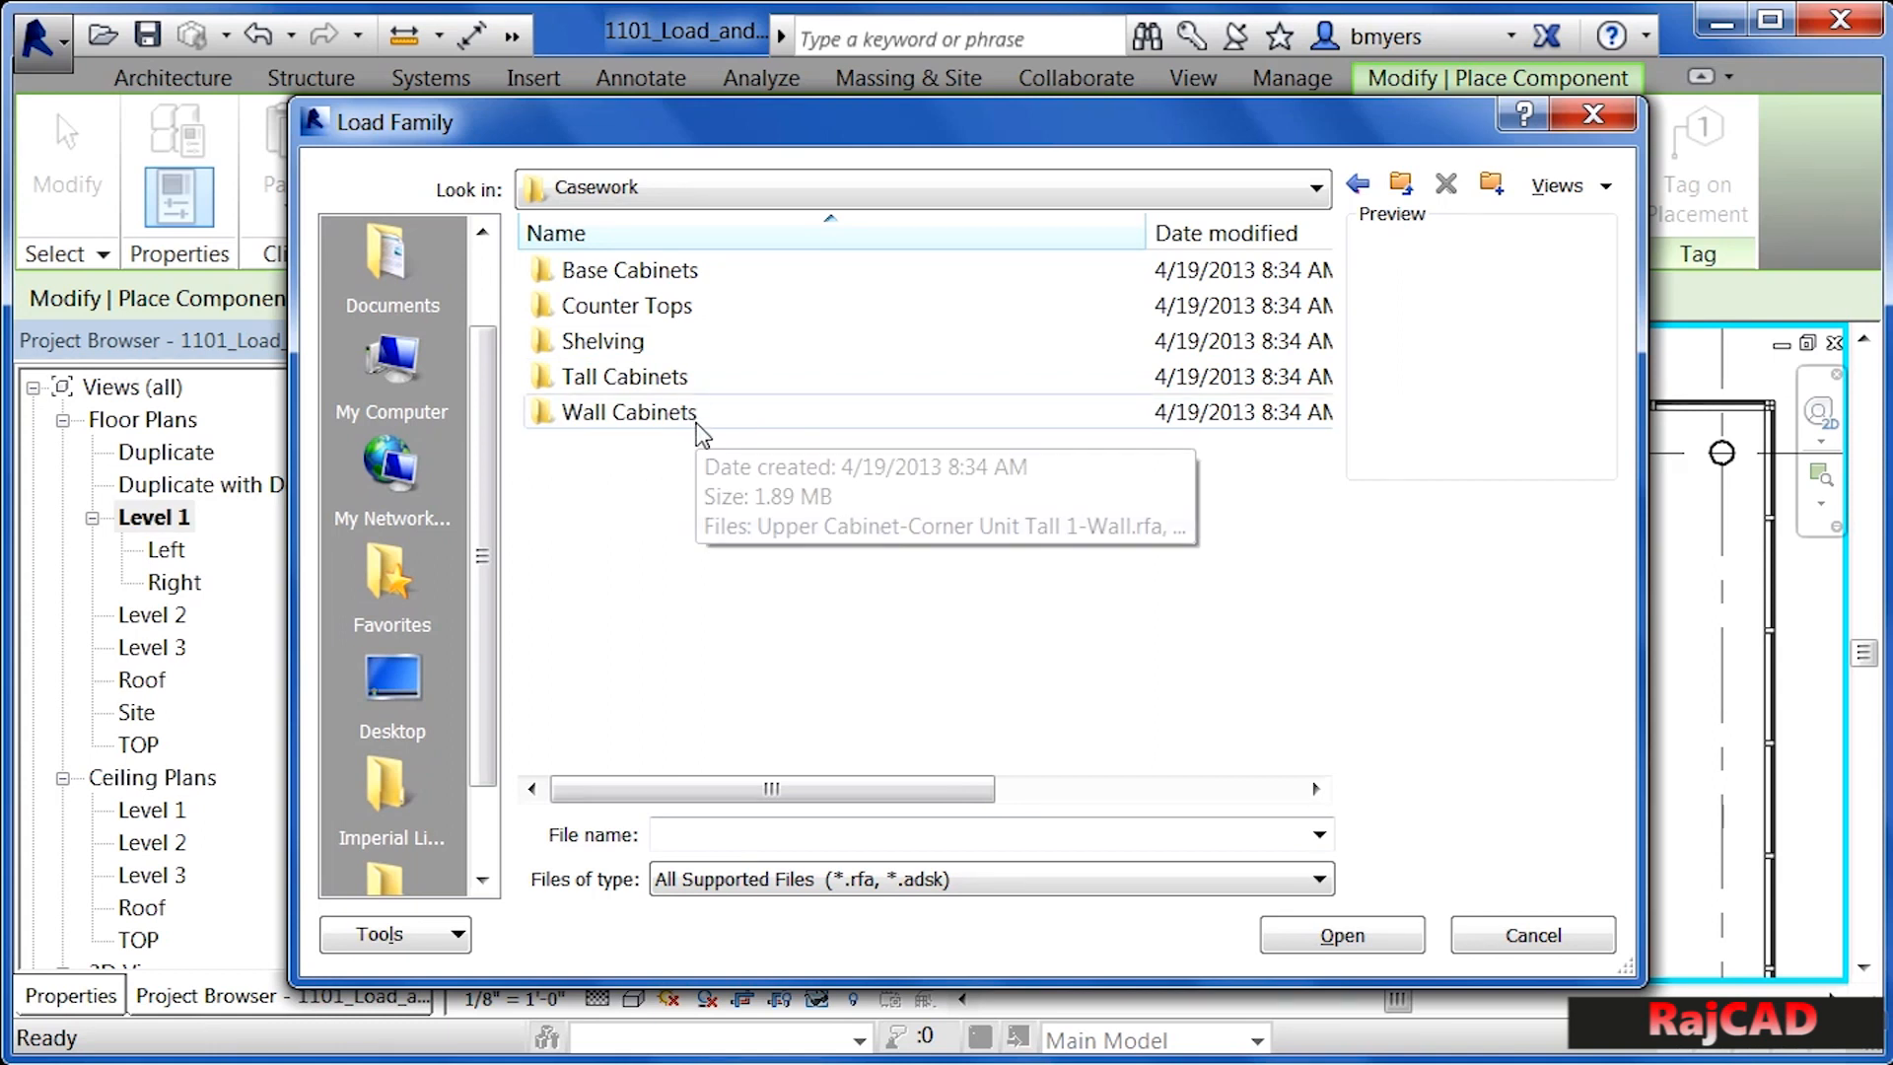
mouse_move(706, 377)
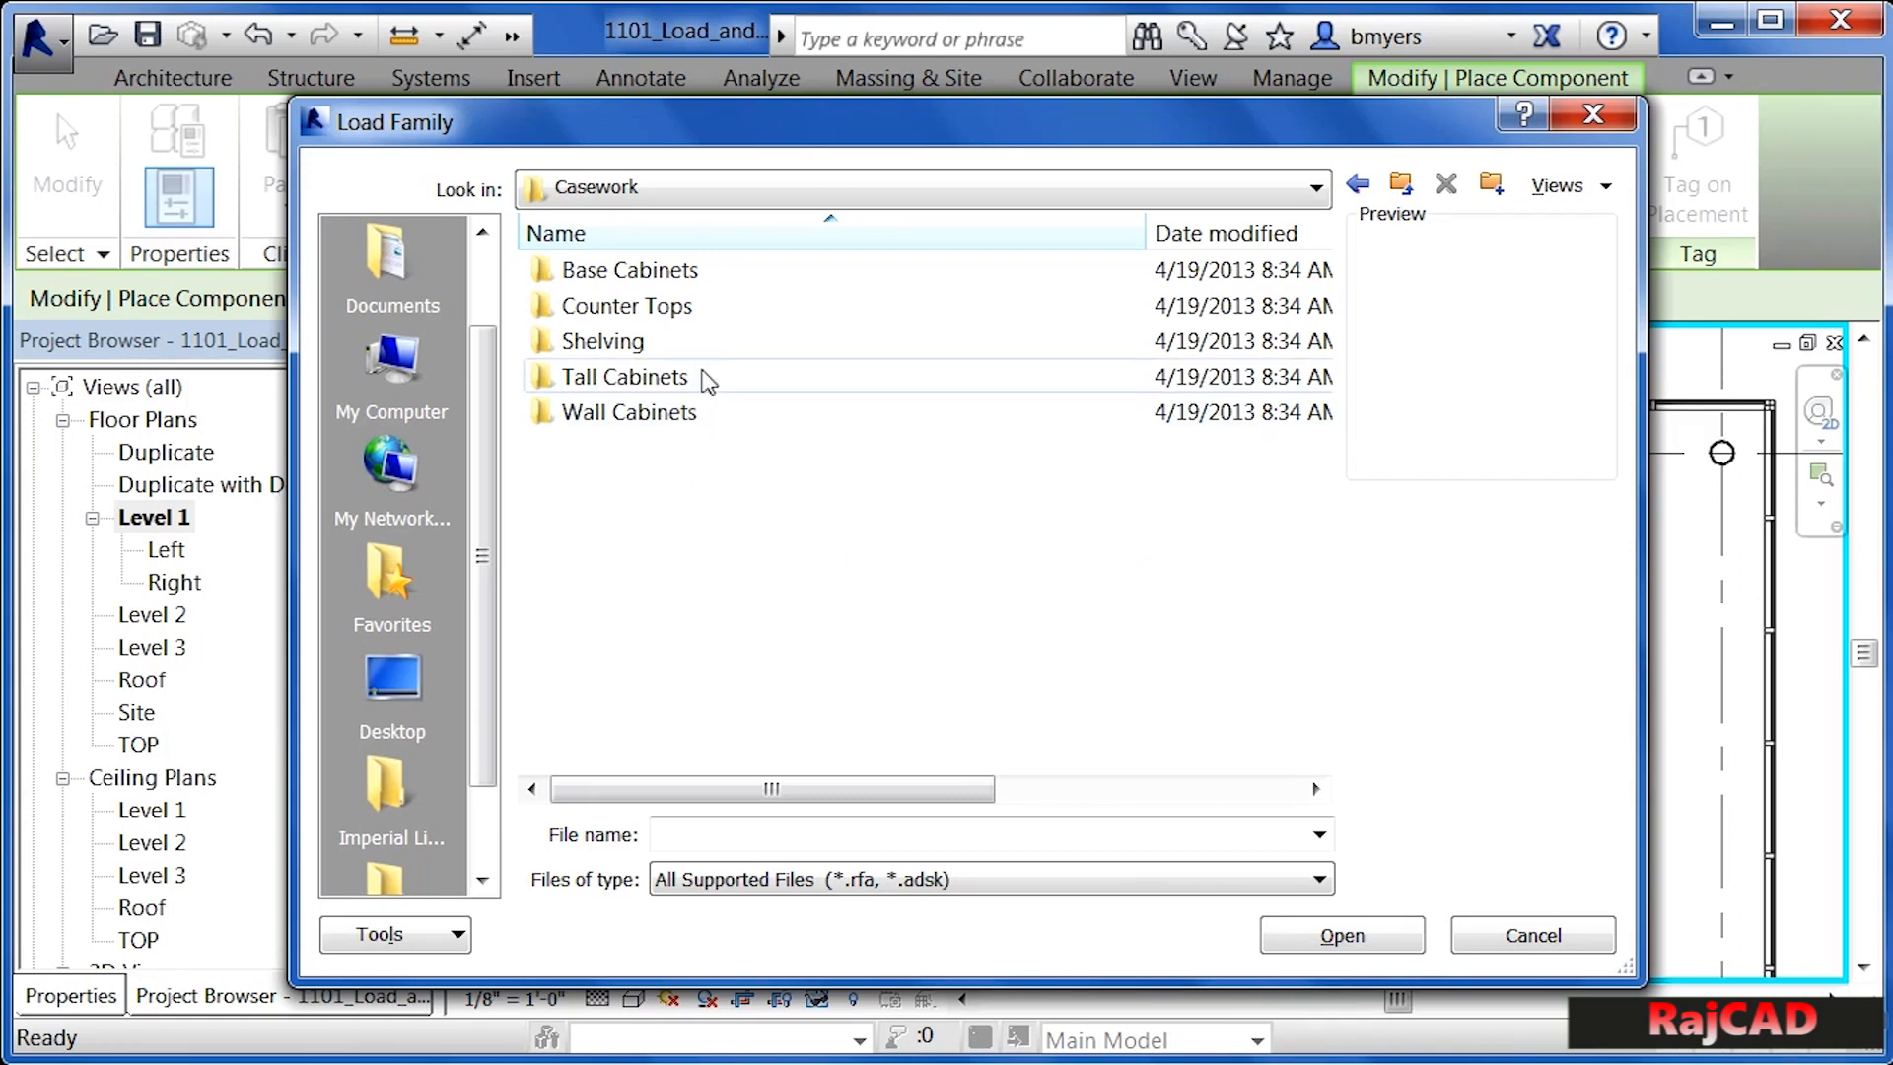
mouse_move(703, 278)
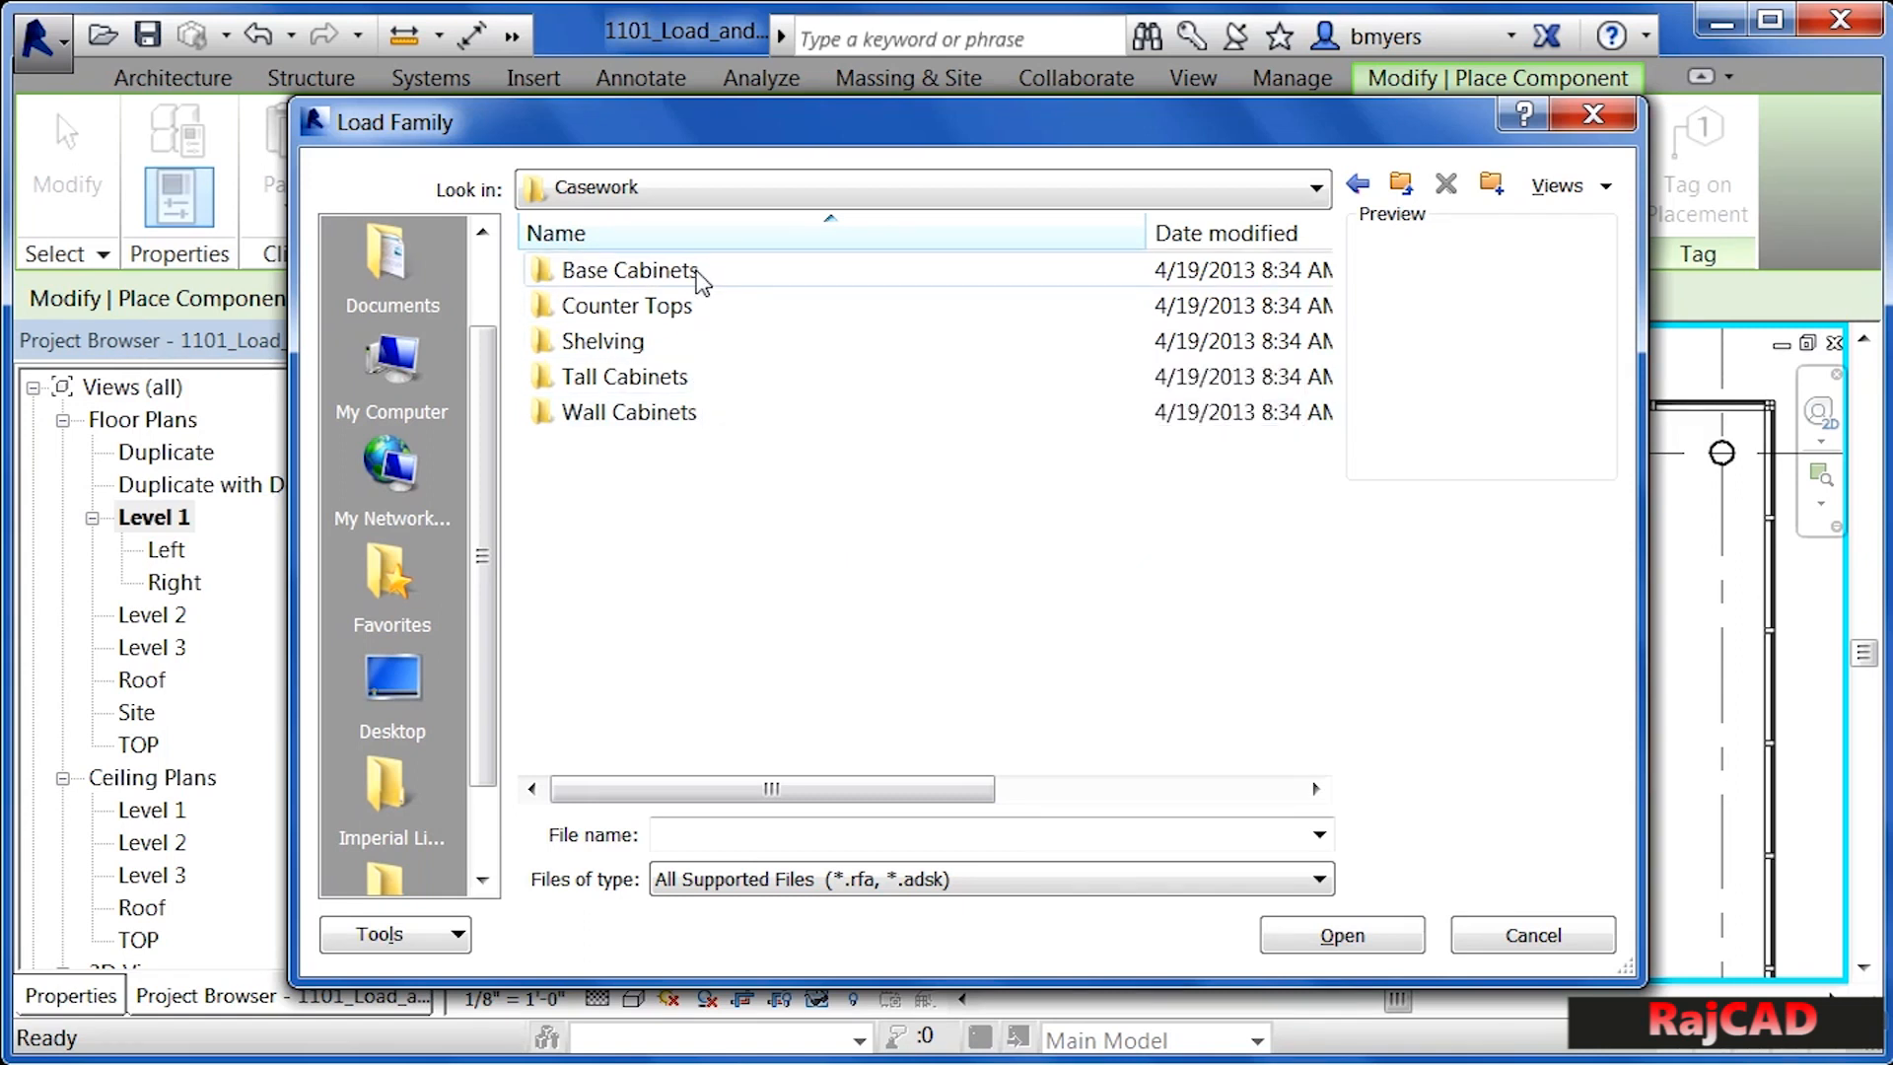
mouse_move(629, 269)
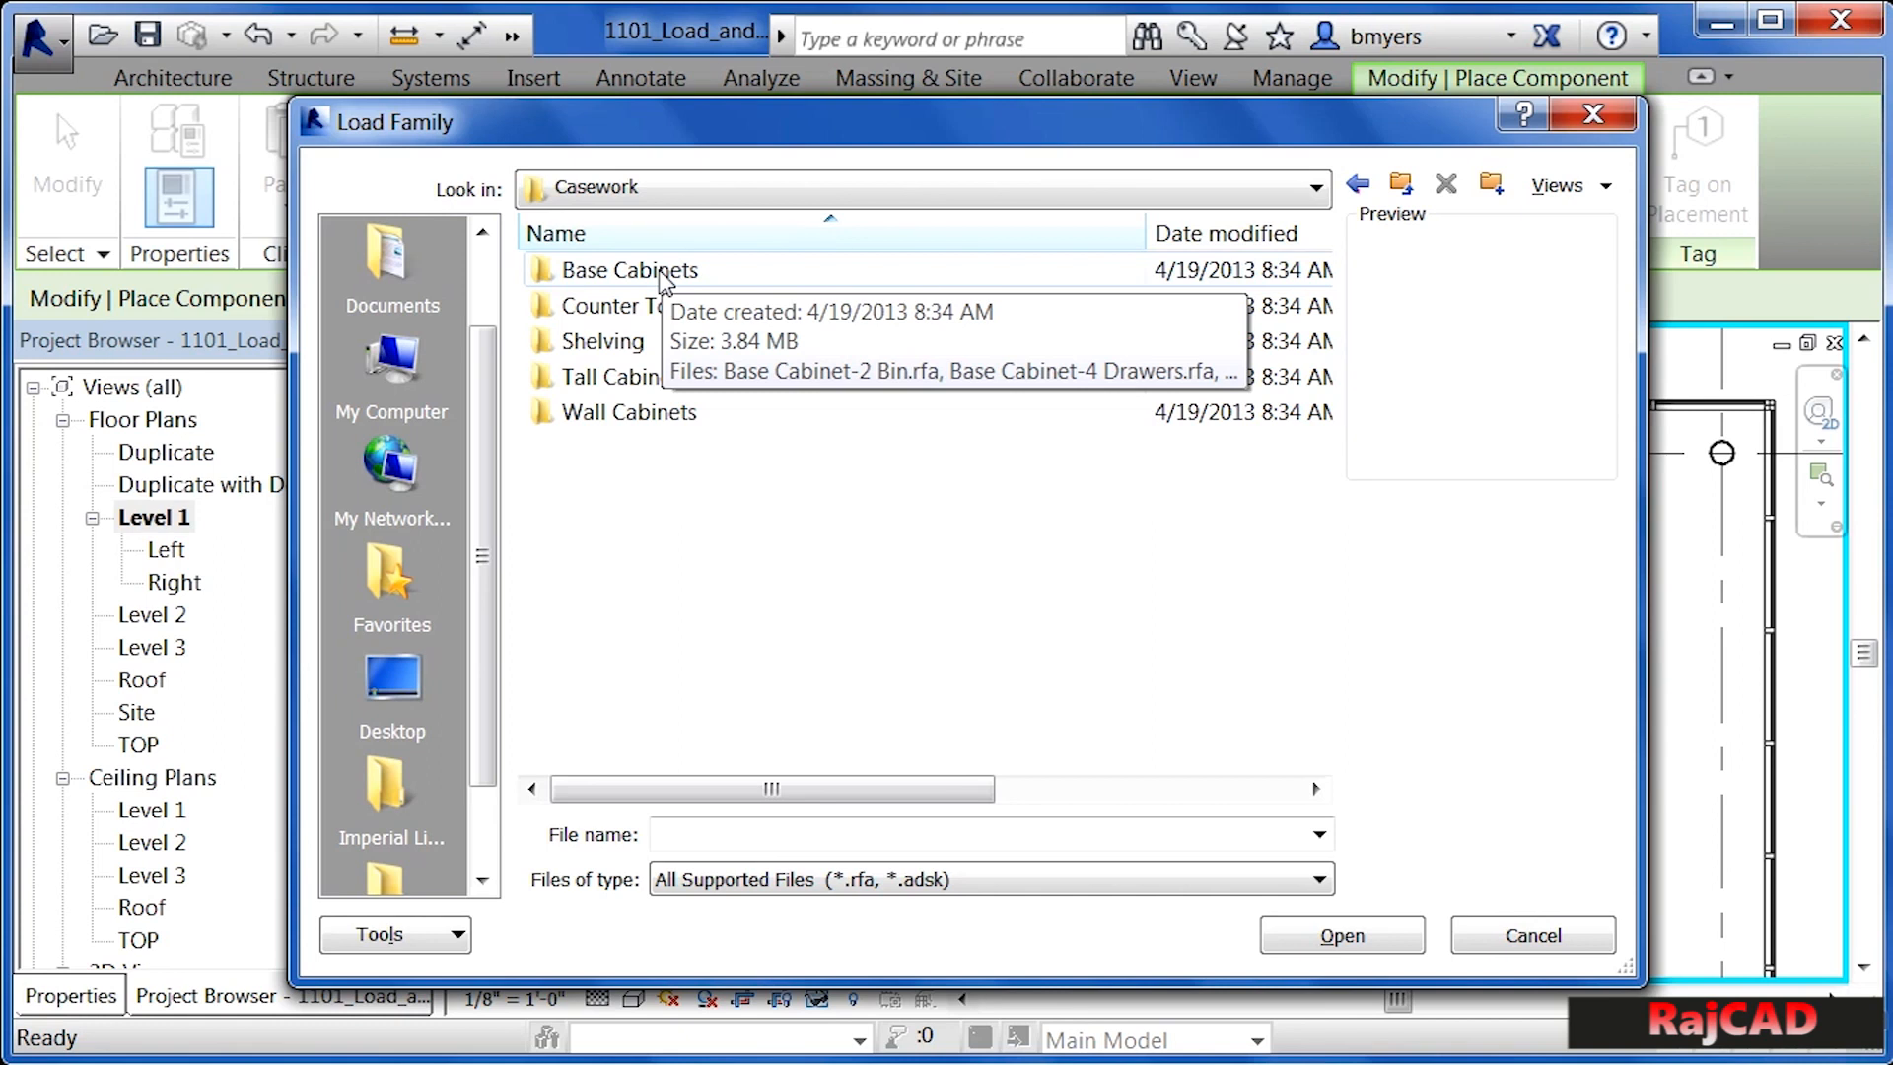
double_click(629, 270)
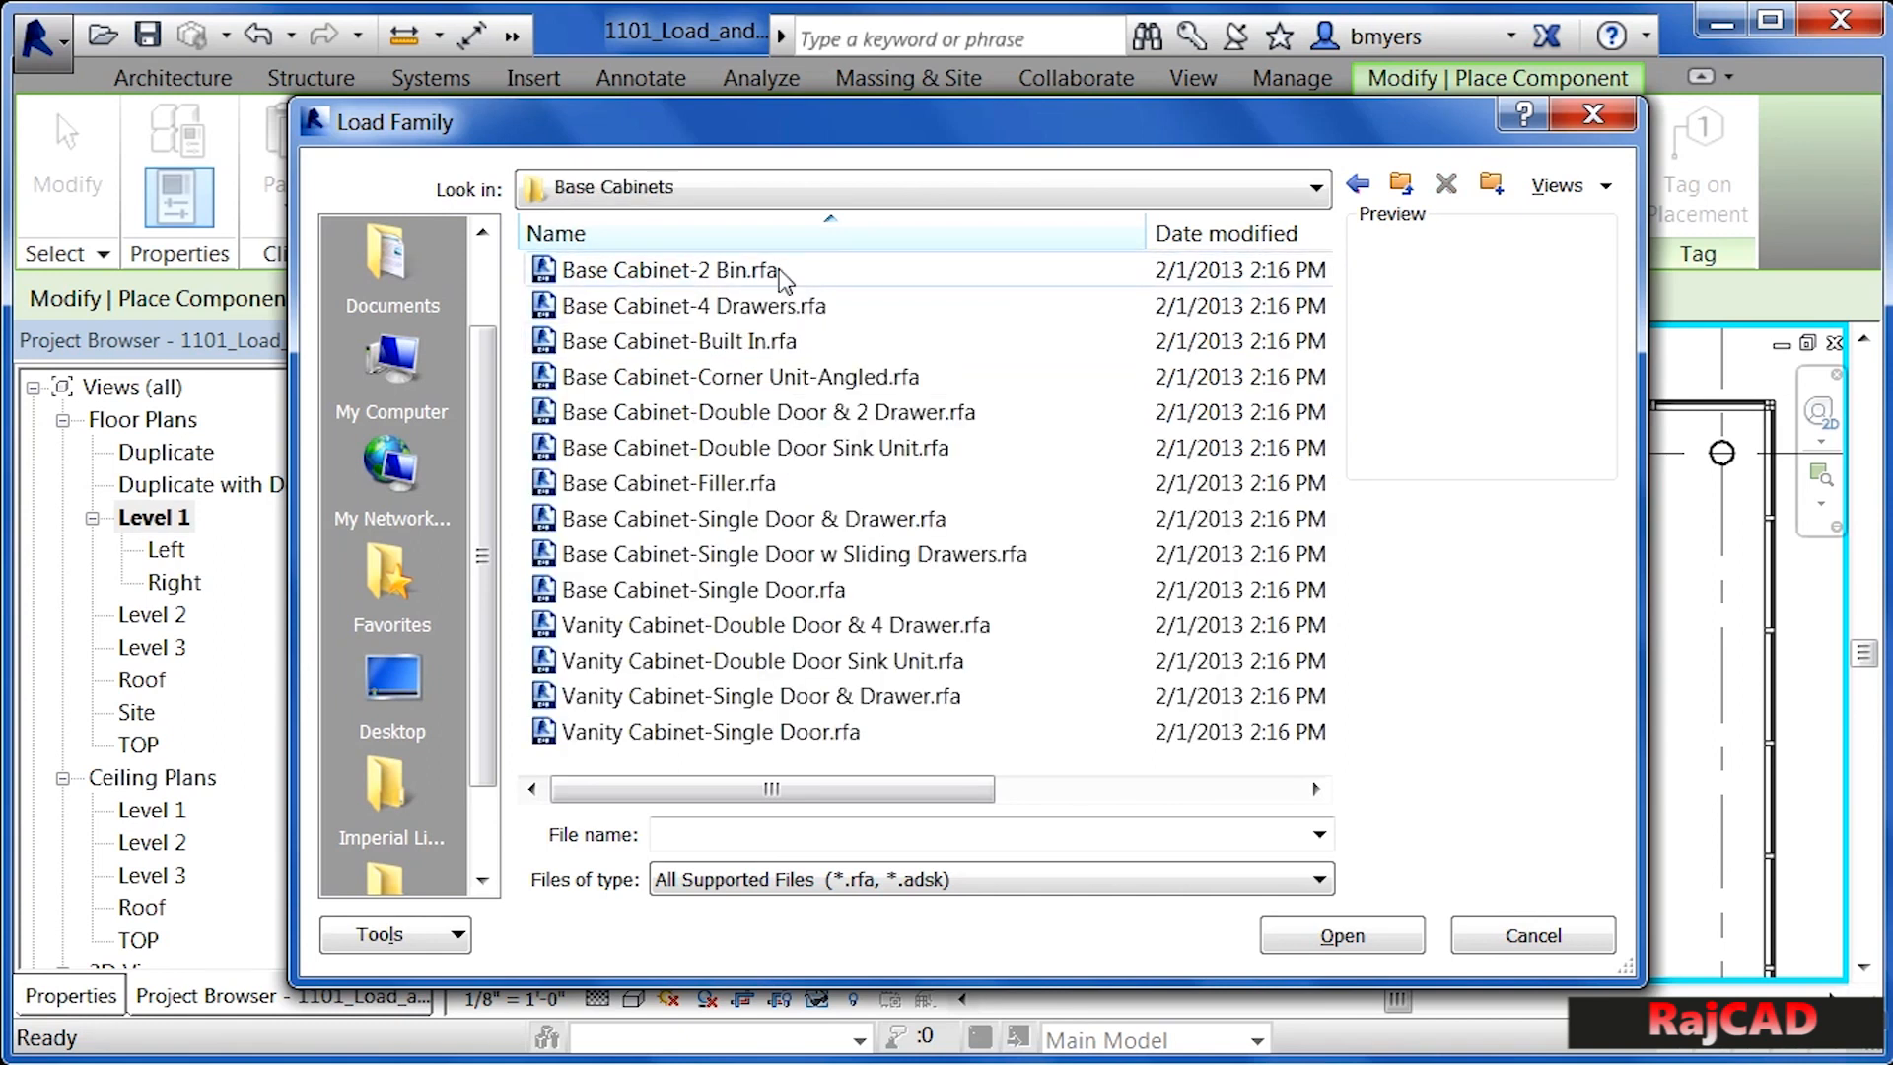
mouse_move(765, 346)
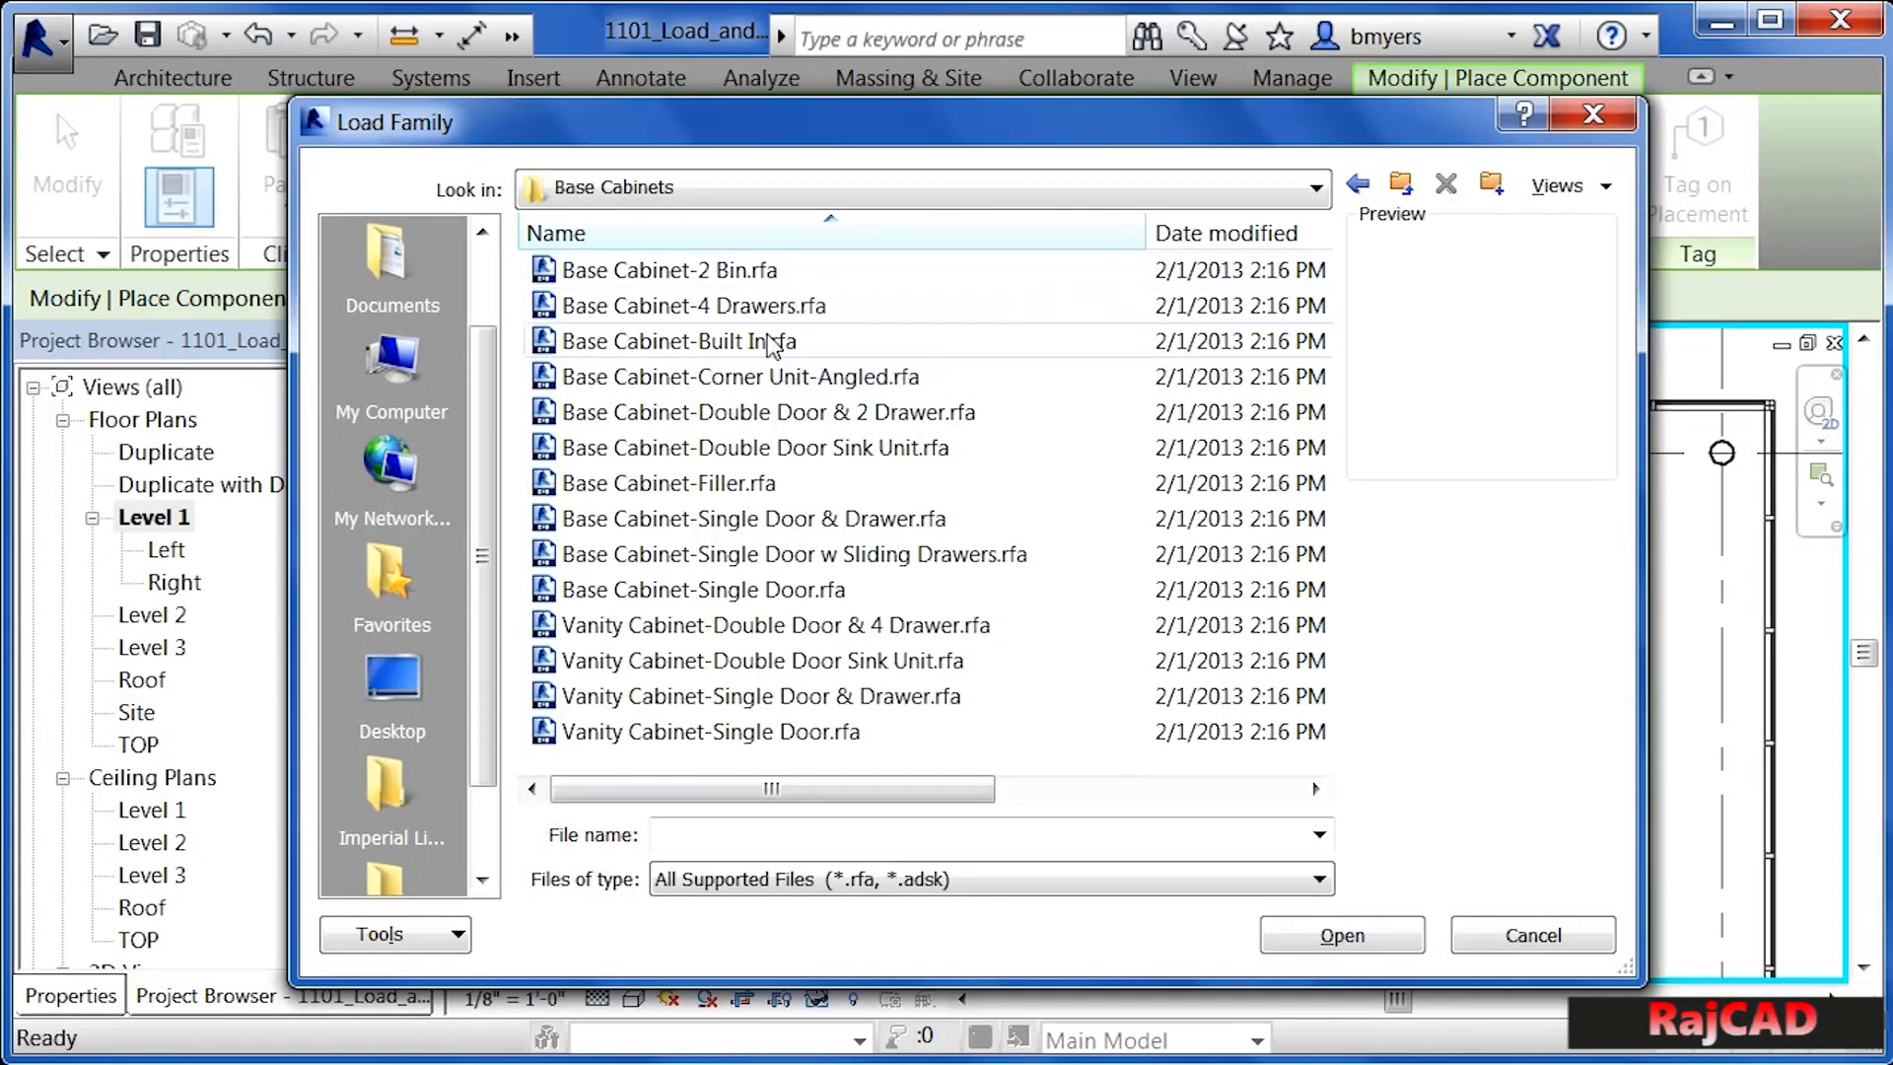
mouse_move(762, 695)
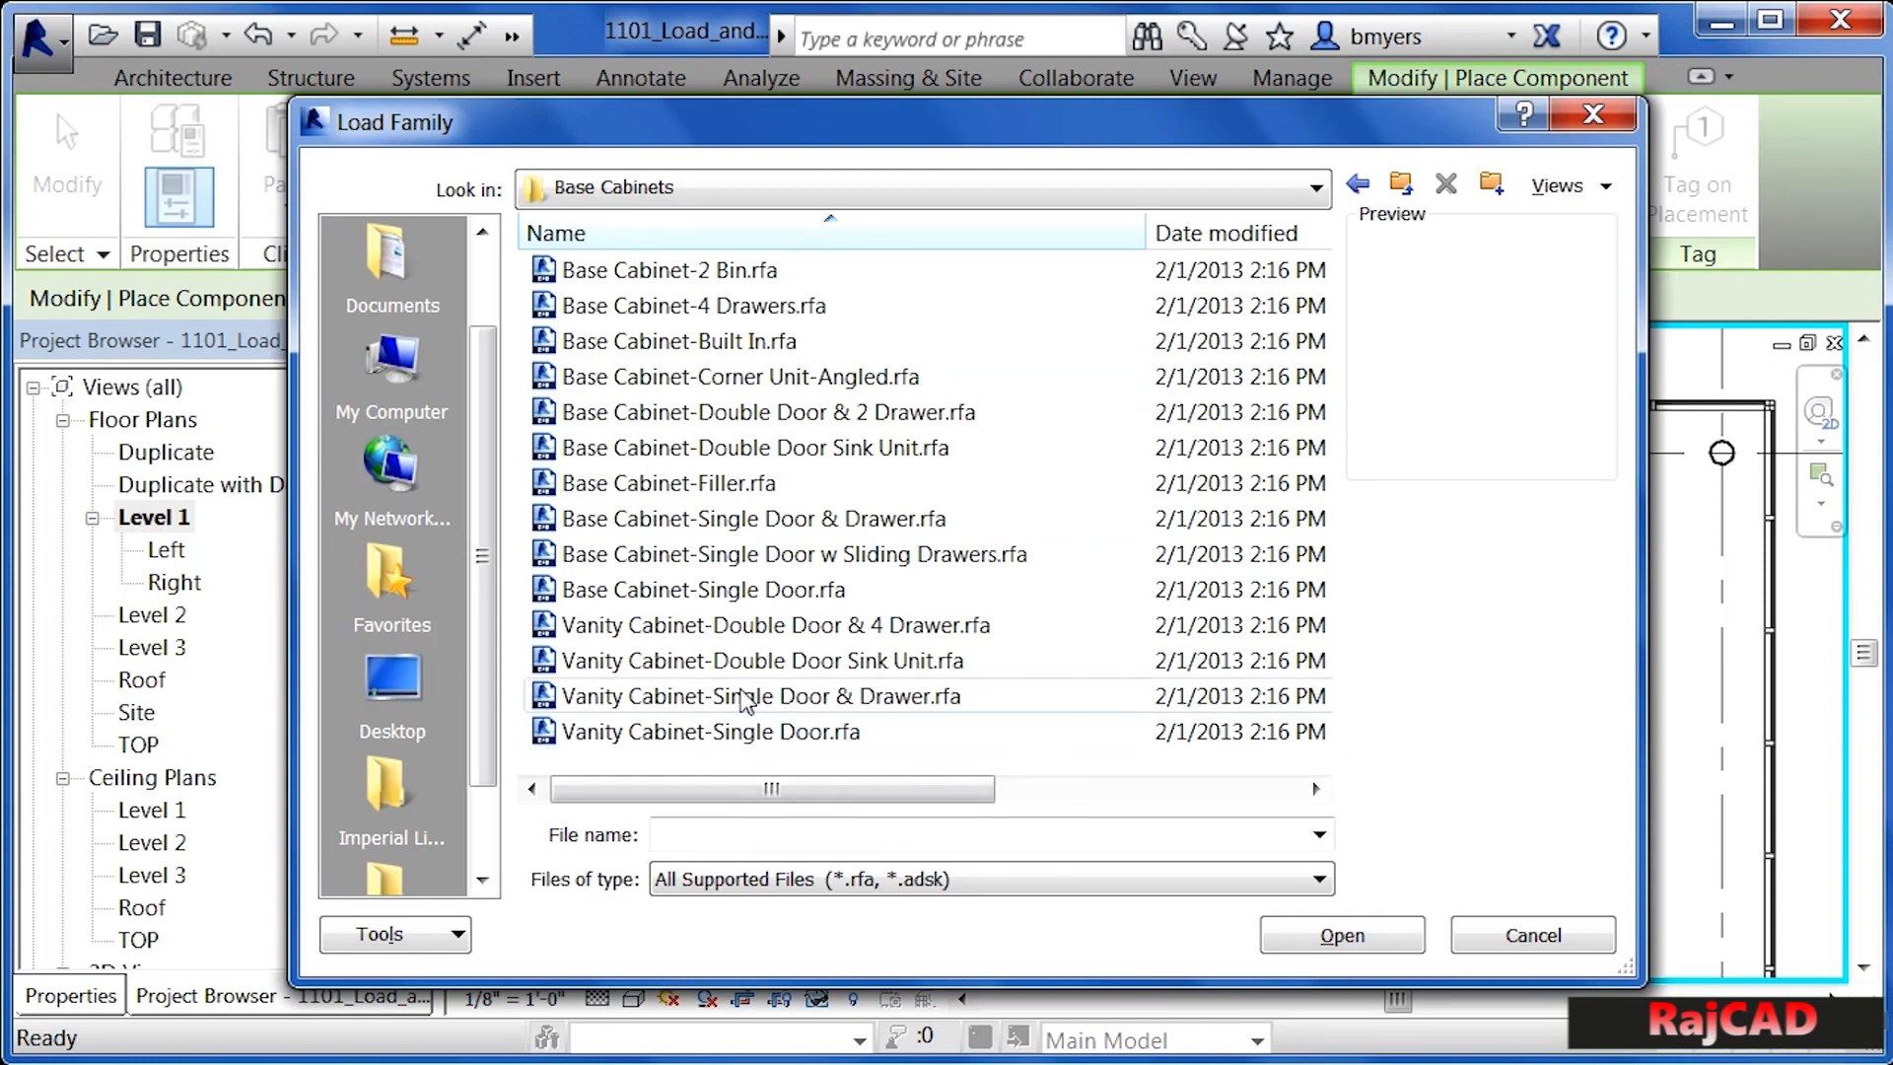
mouse_move(712, 657)
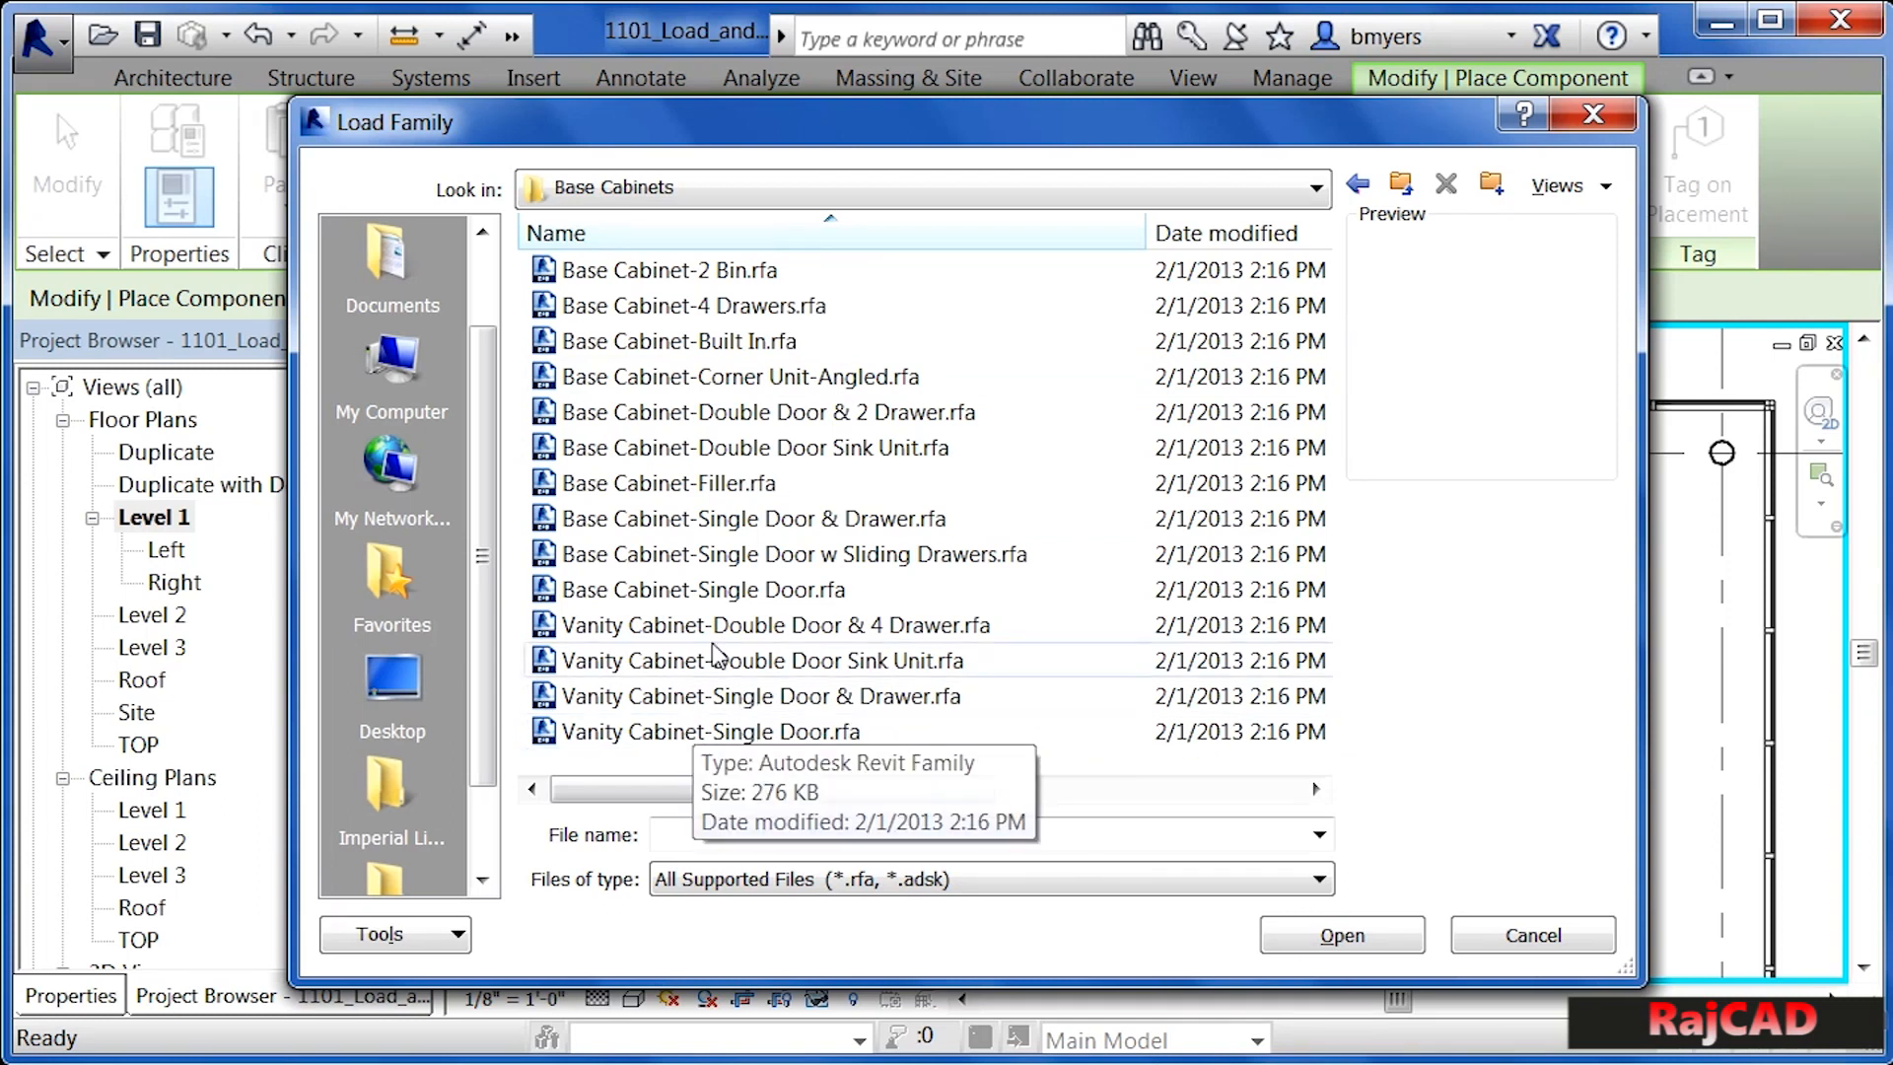
mouse_move(1043, 553)
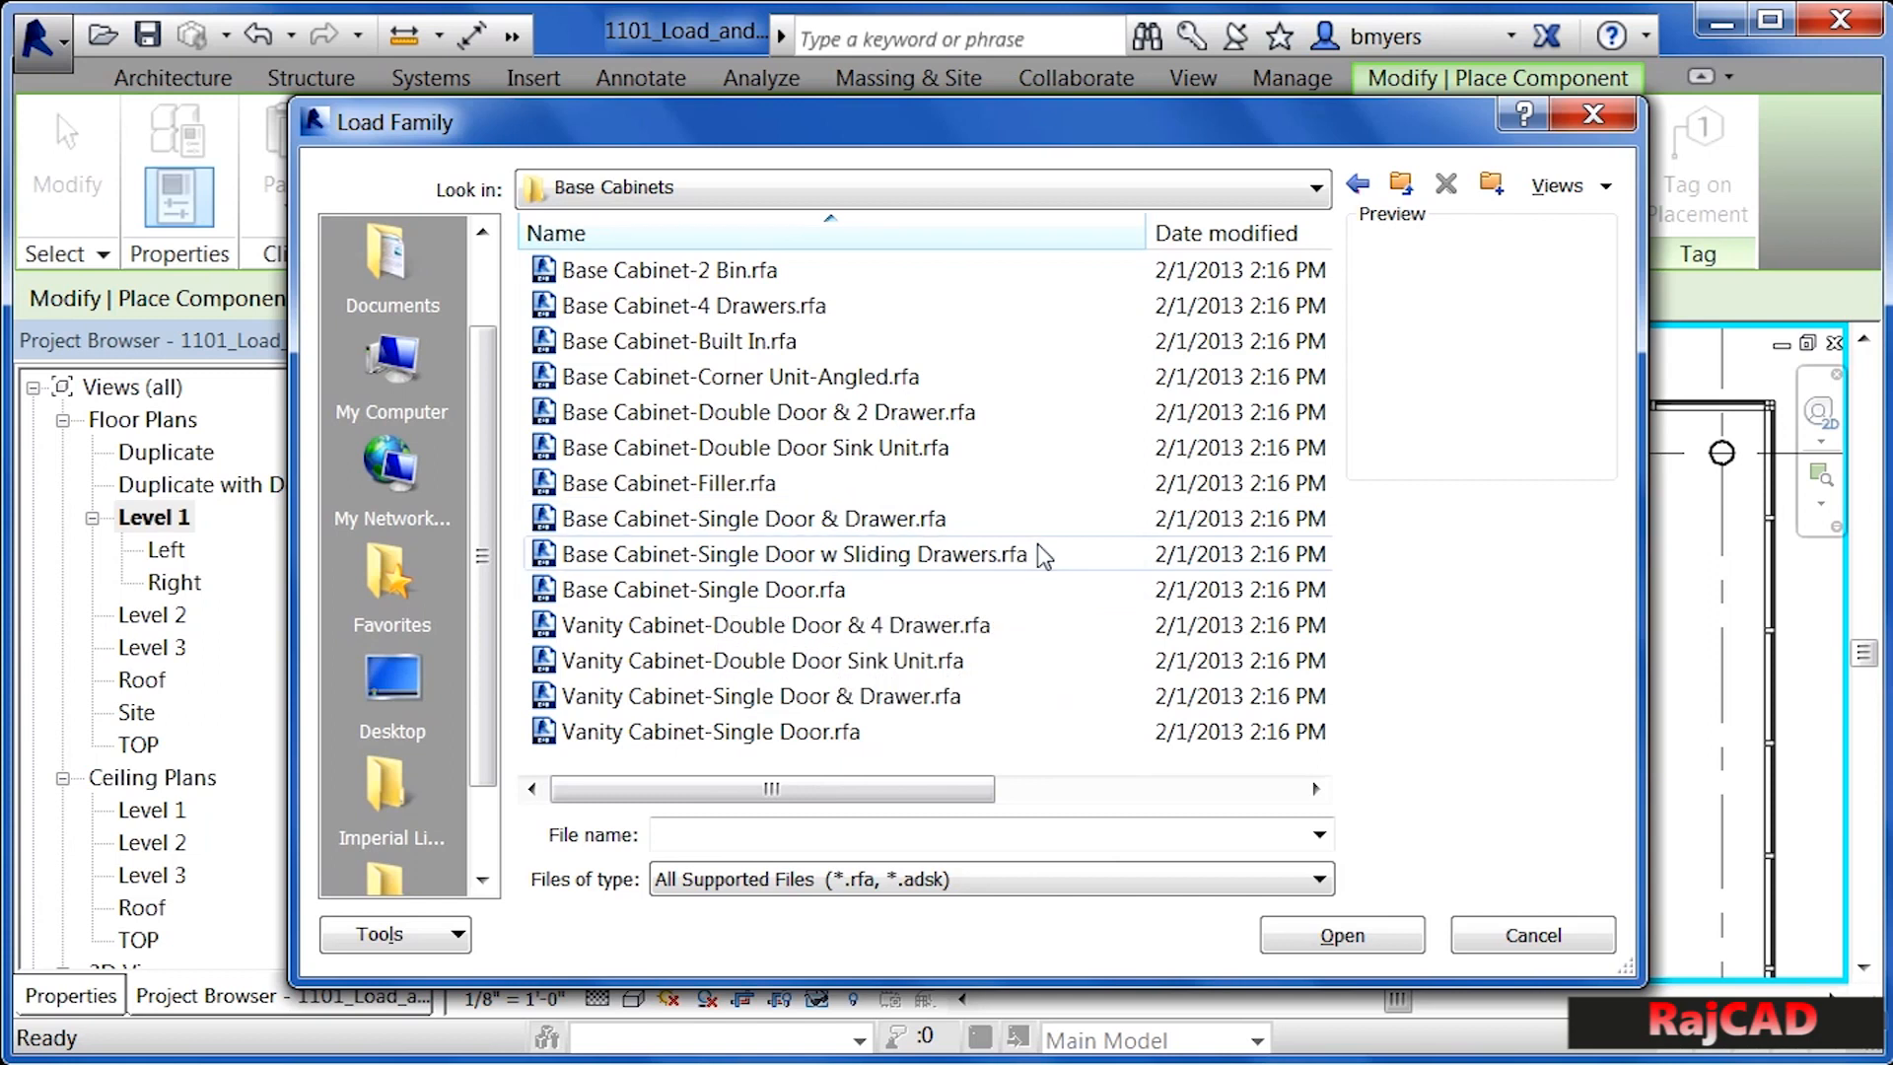
mouse_move(1133, 570)
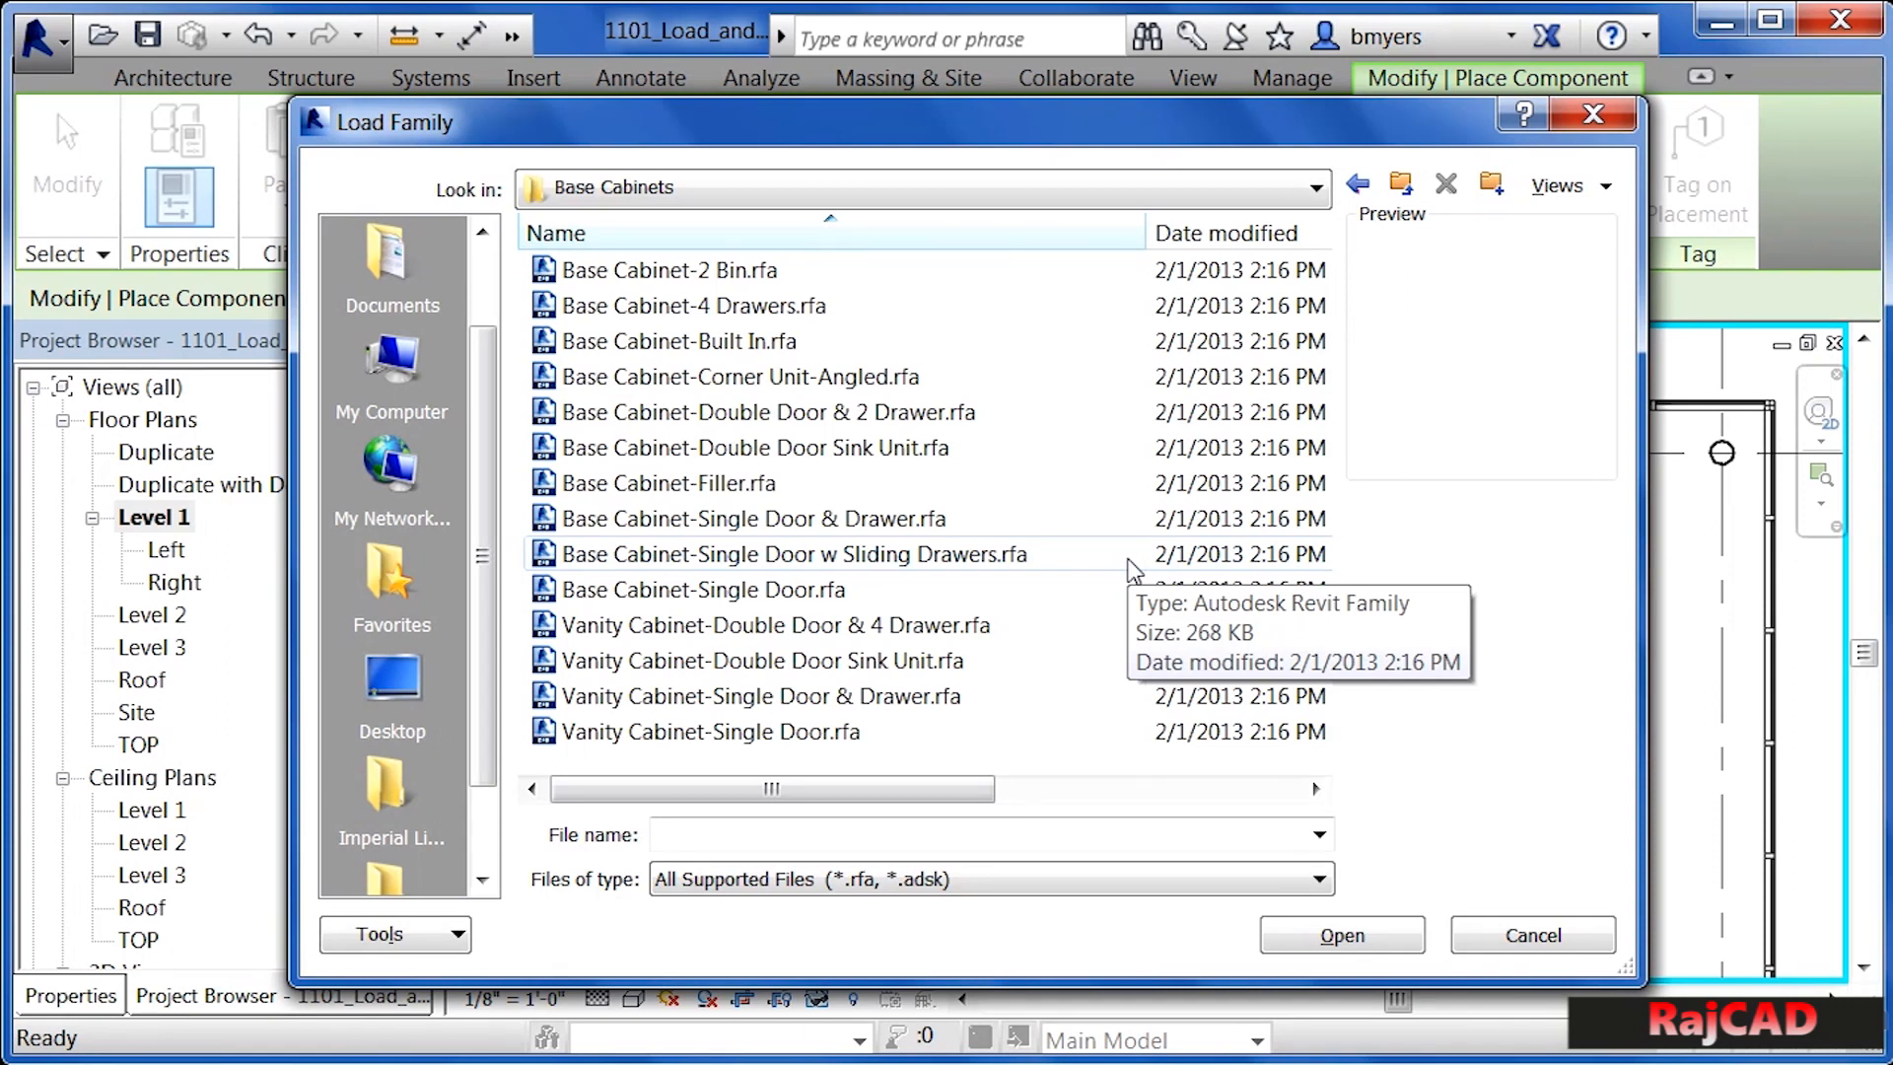
click(738, 377)
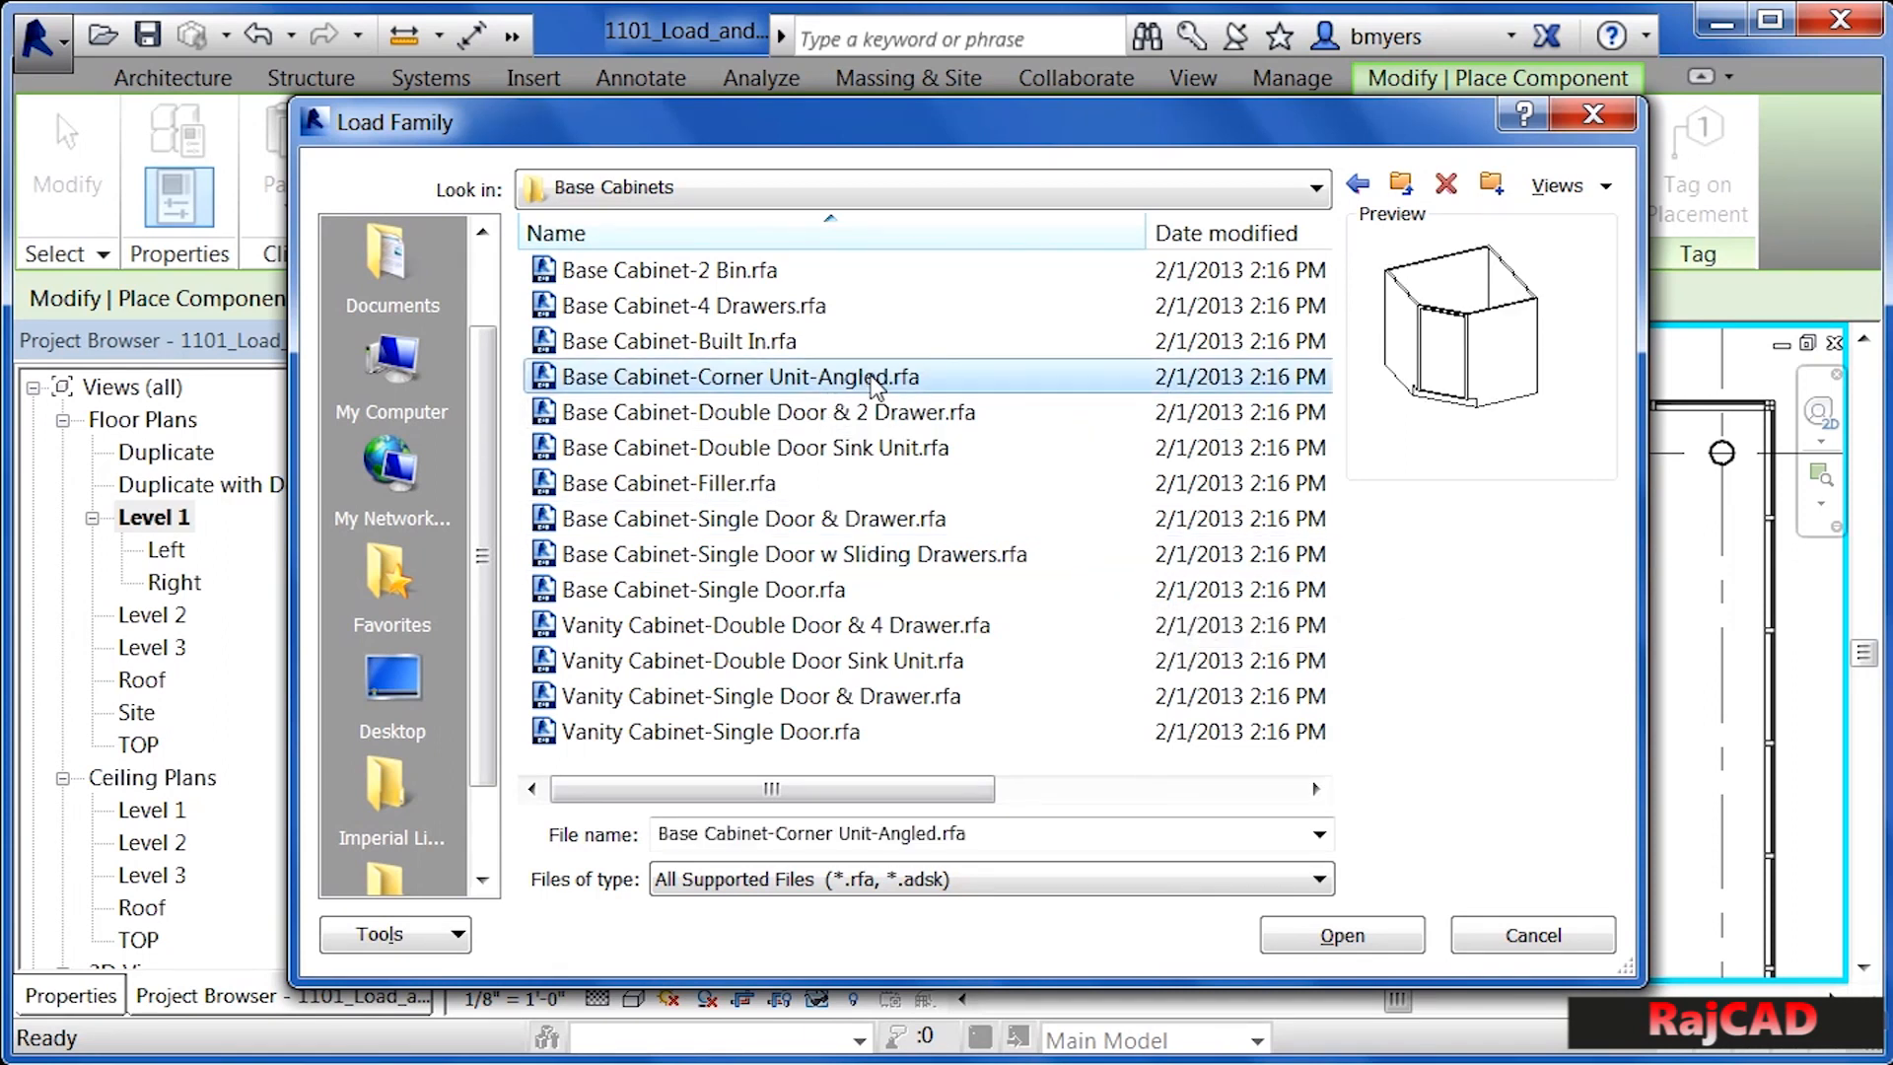
mouse_move(905, 389)
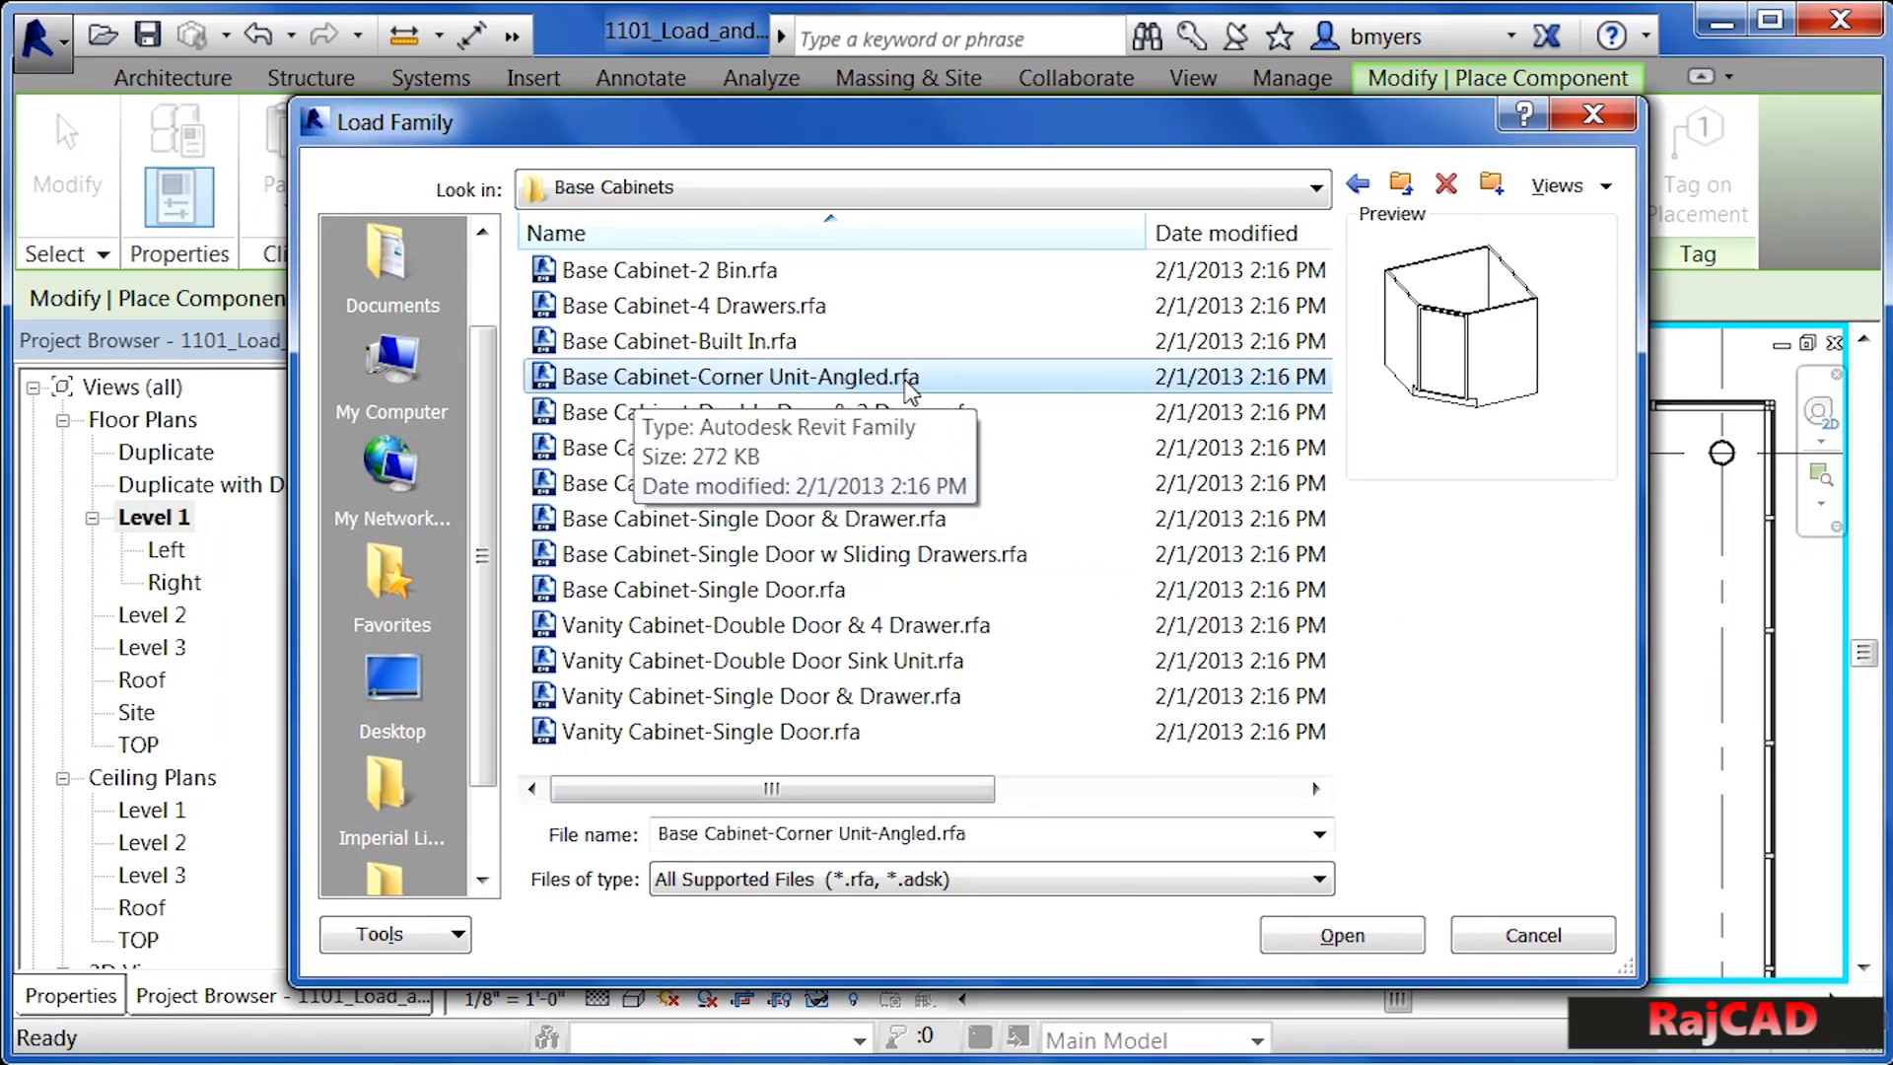
mouse_move(984, 480)
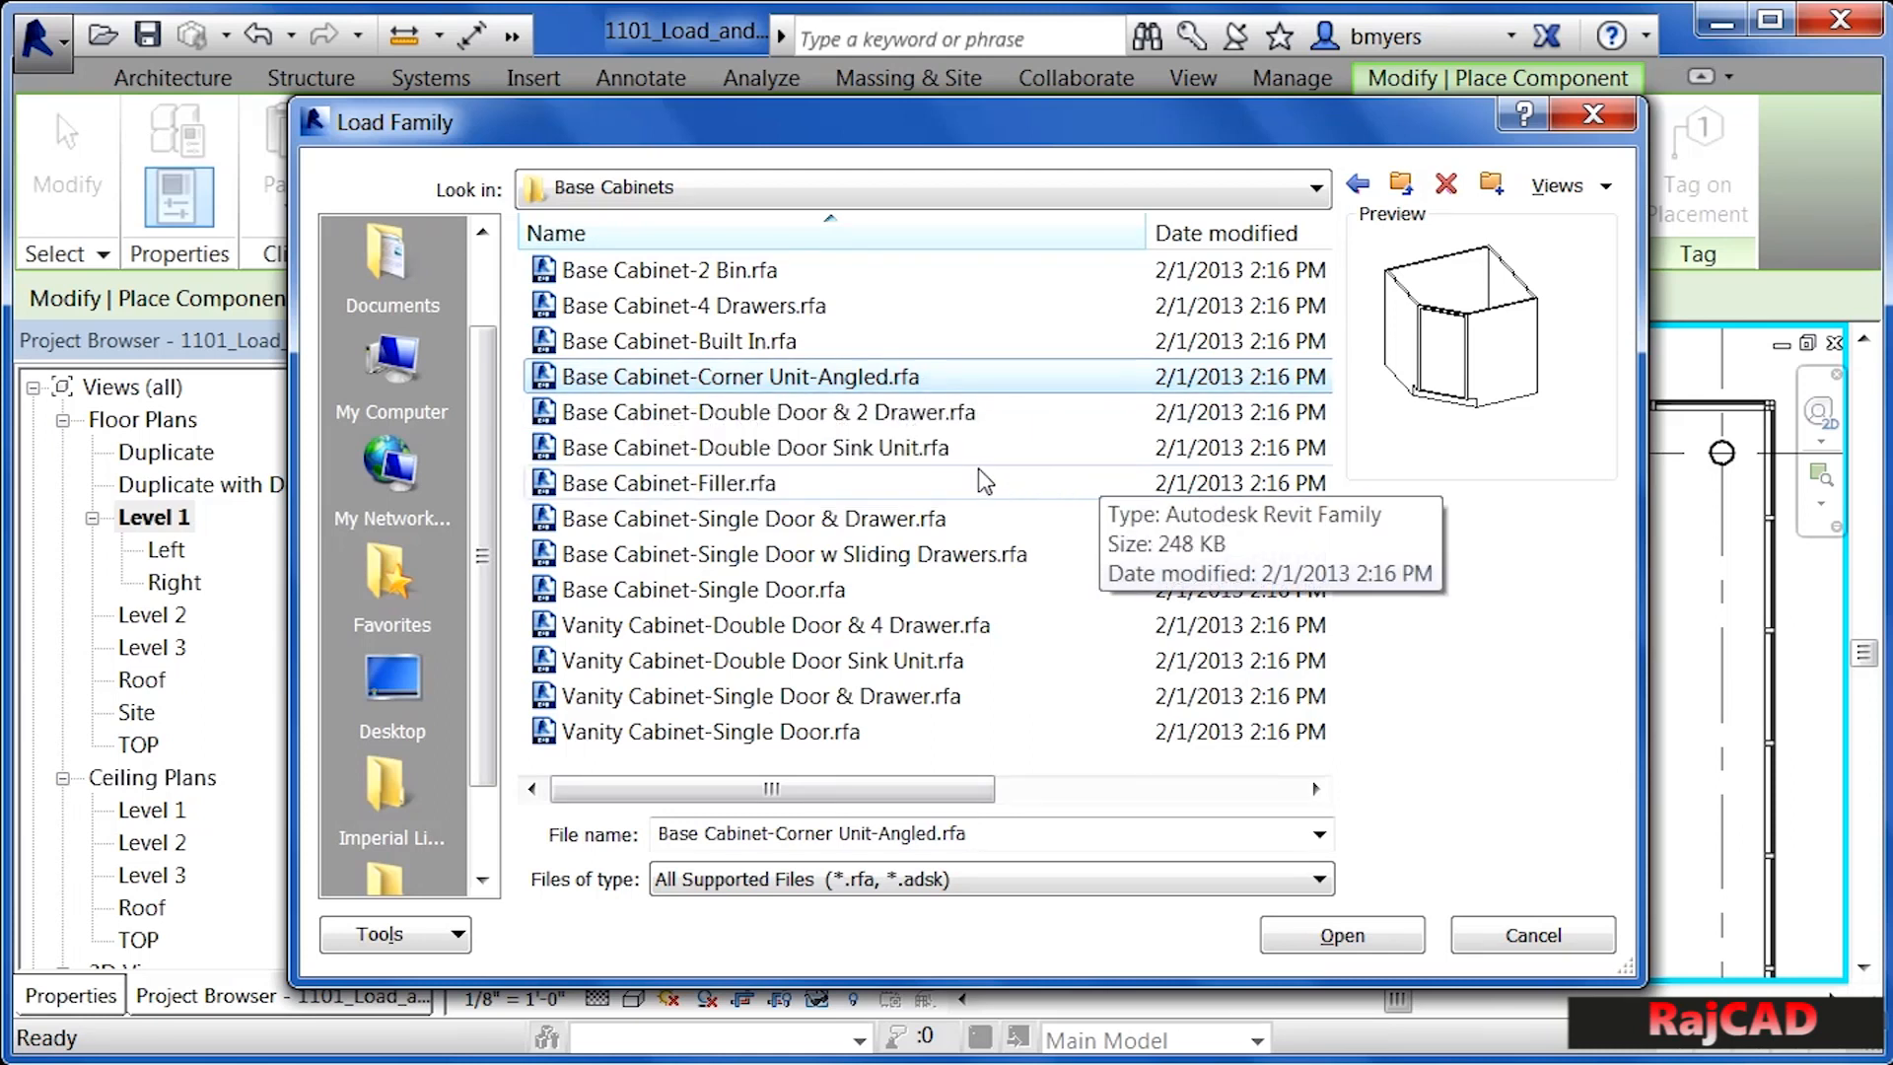
mouse_move(899, 465)
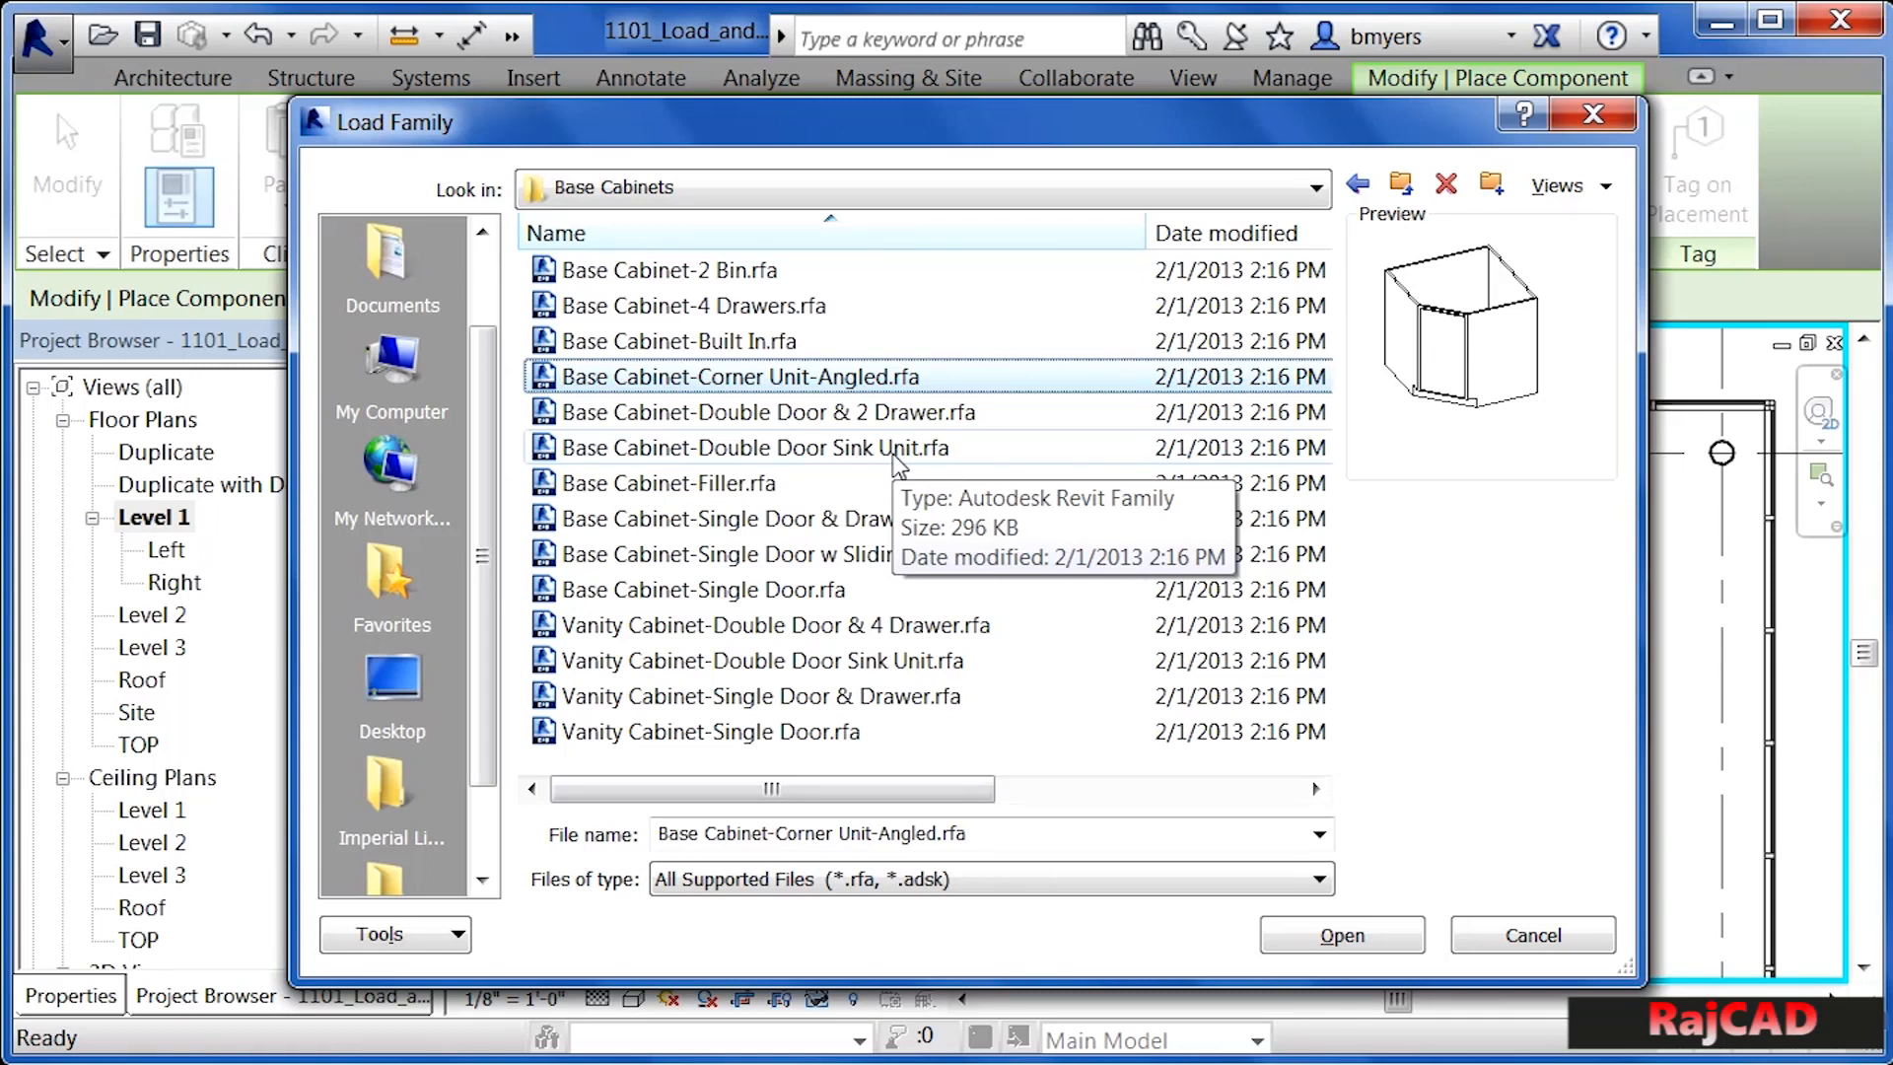
mouse_move(842, 472)
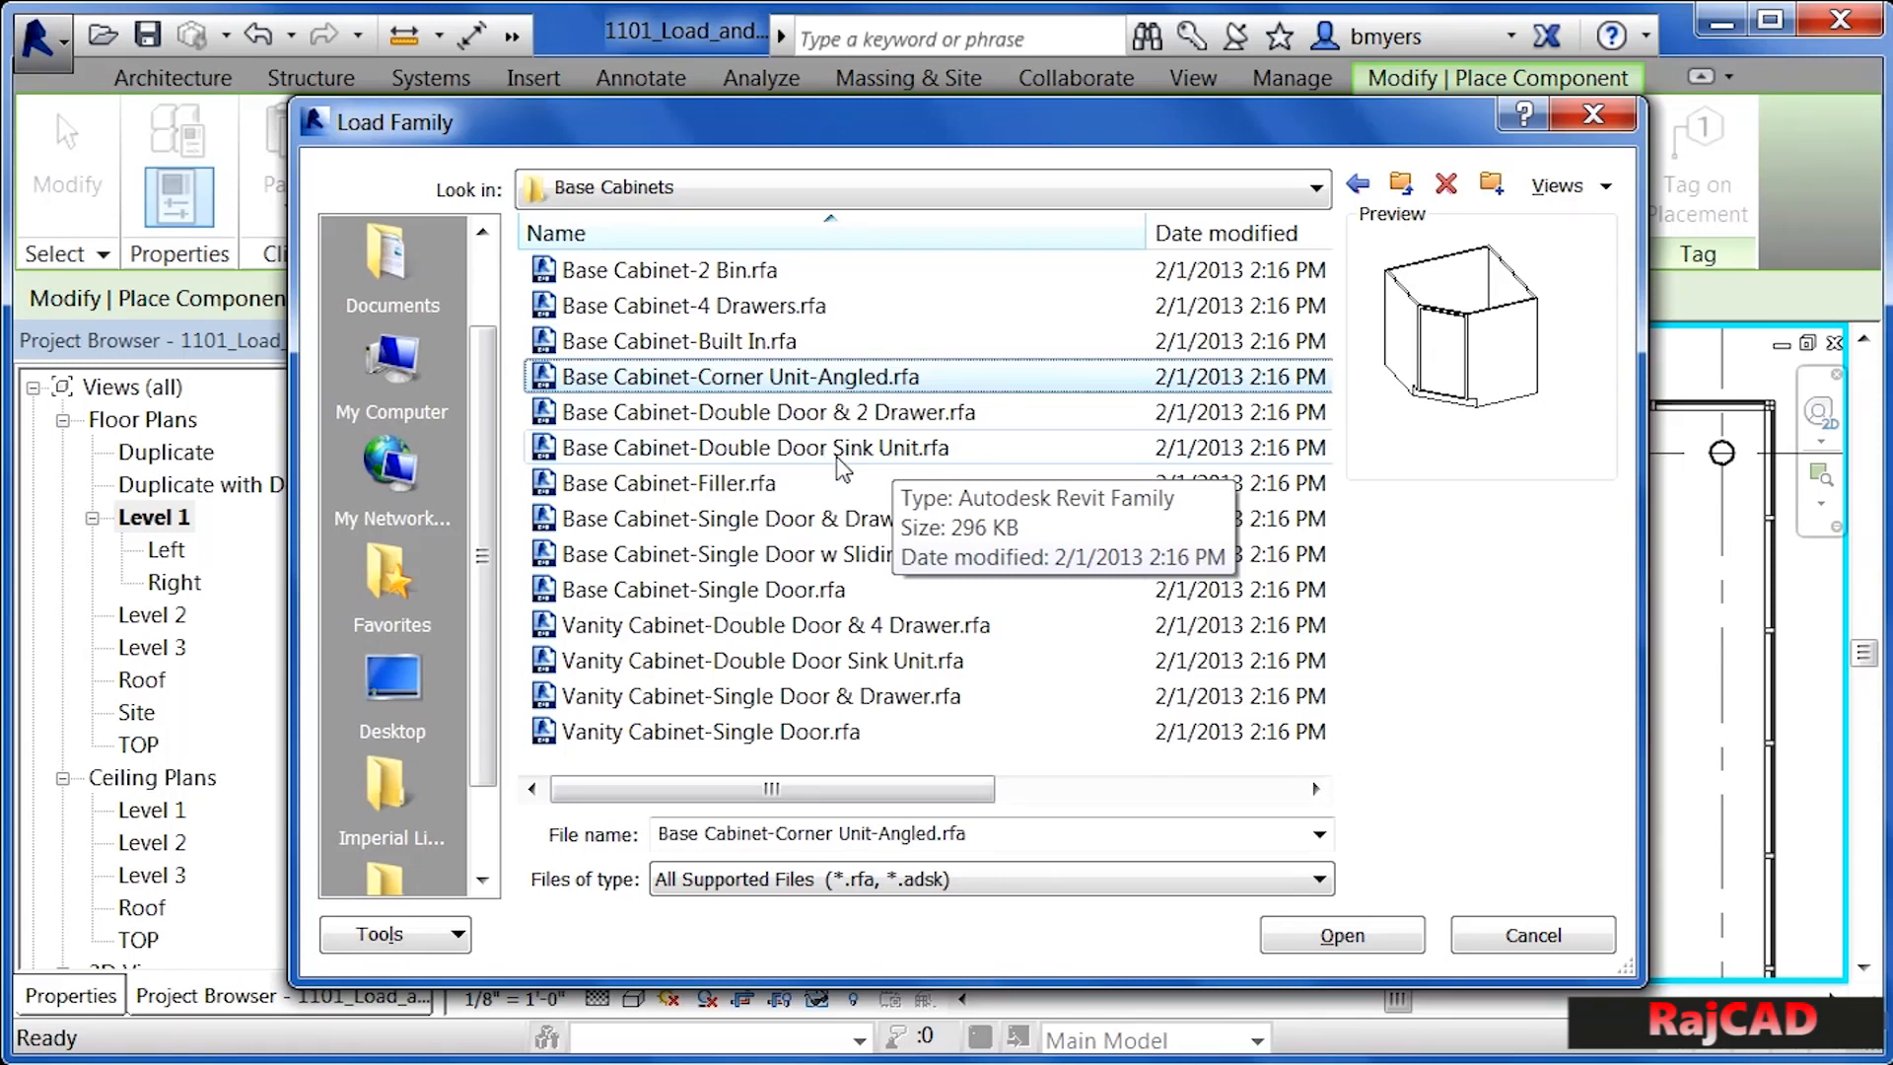
click(796, 448)
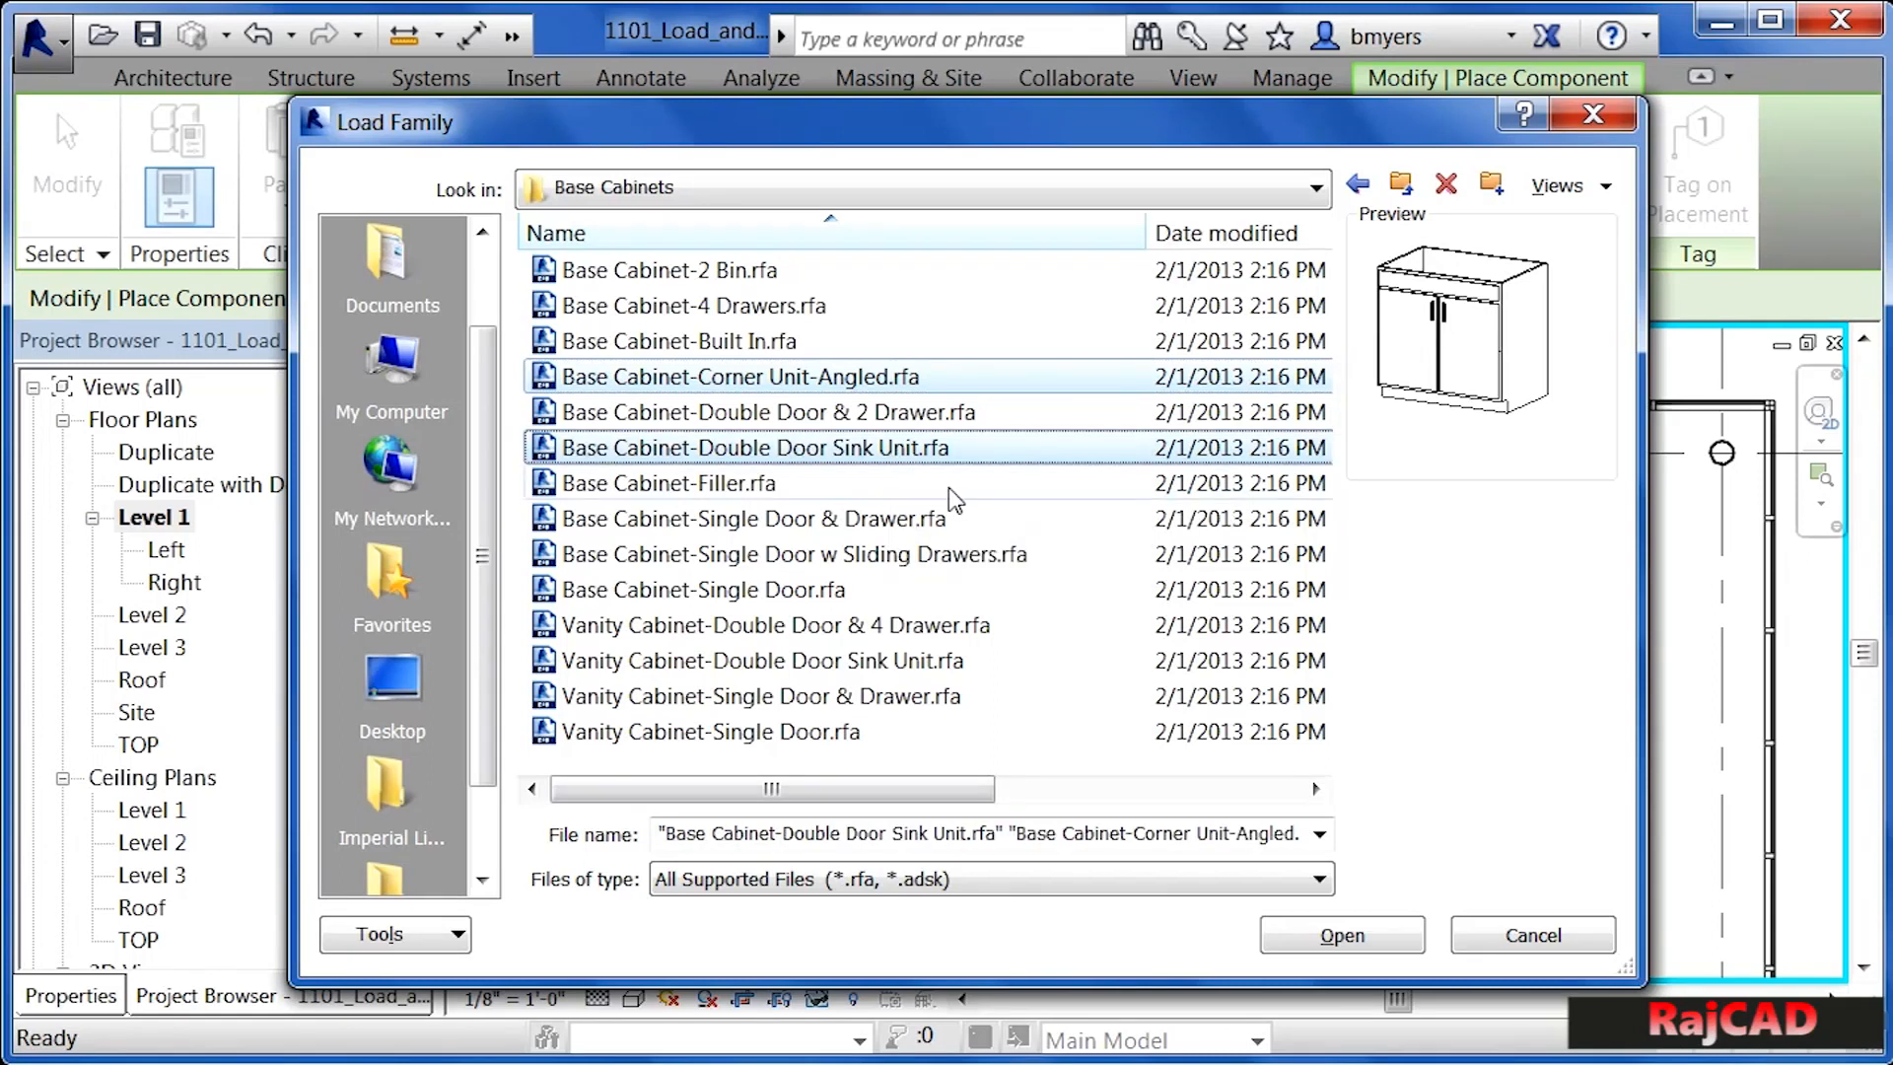
mouse_move(1141, 483)
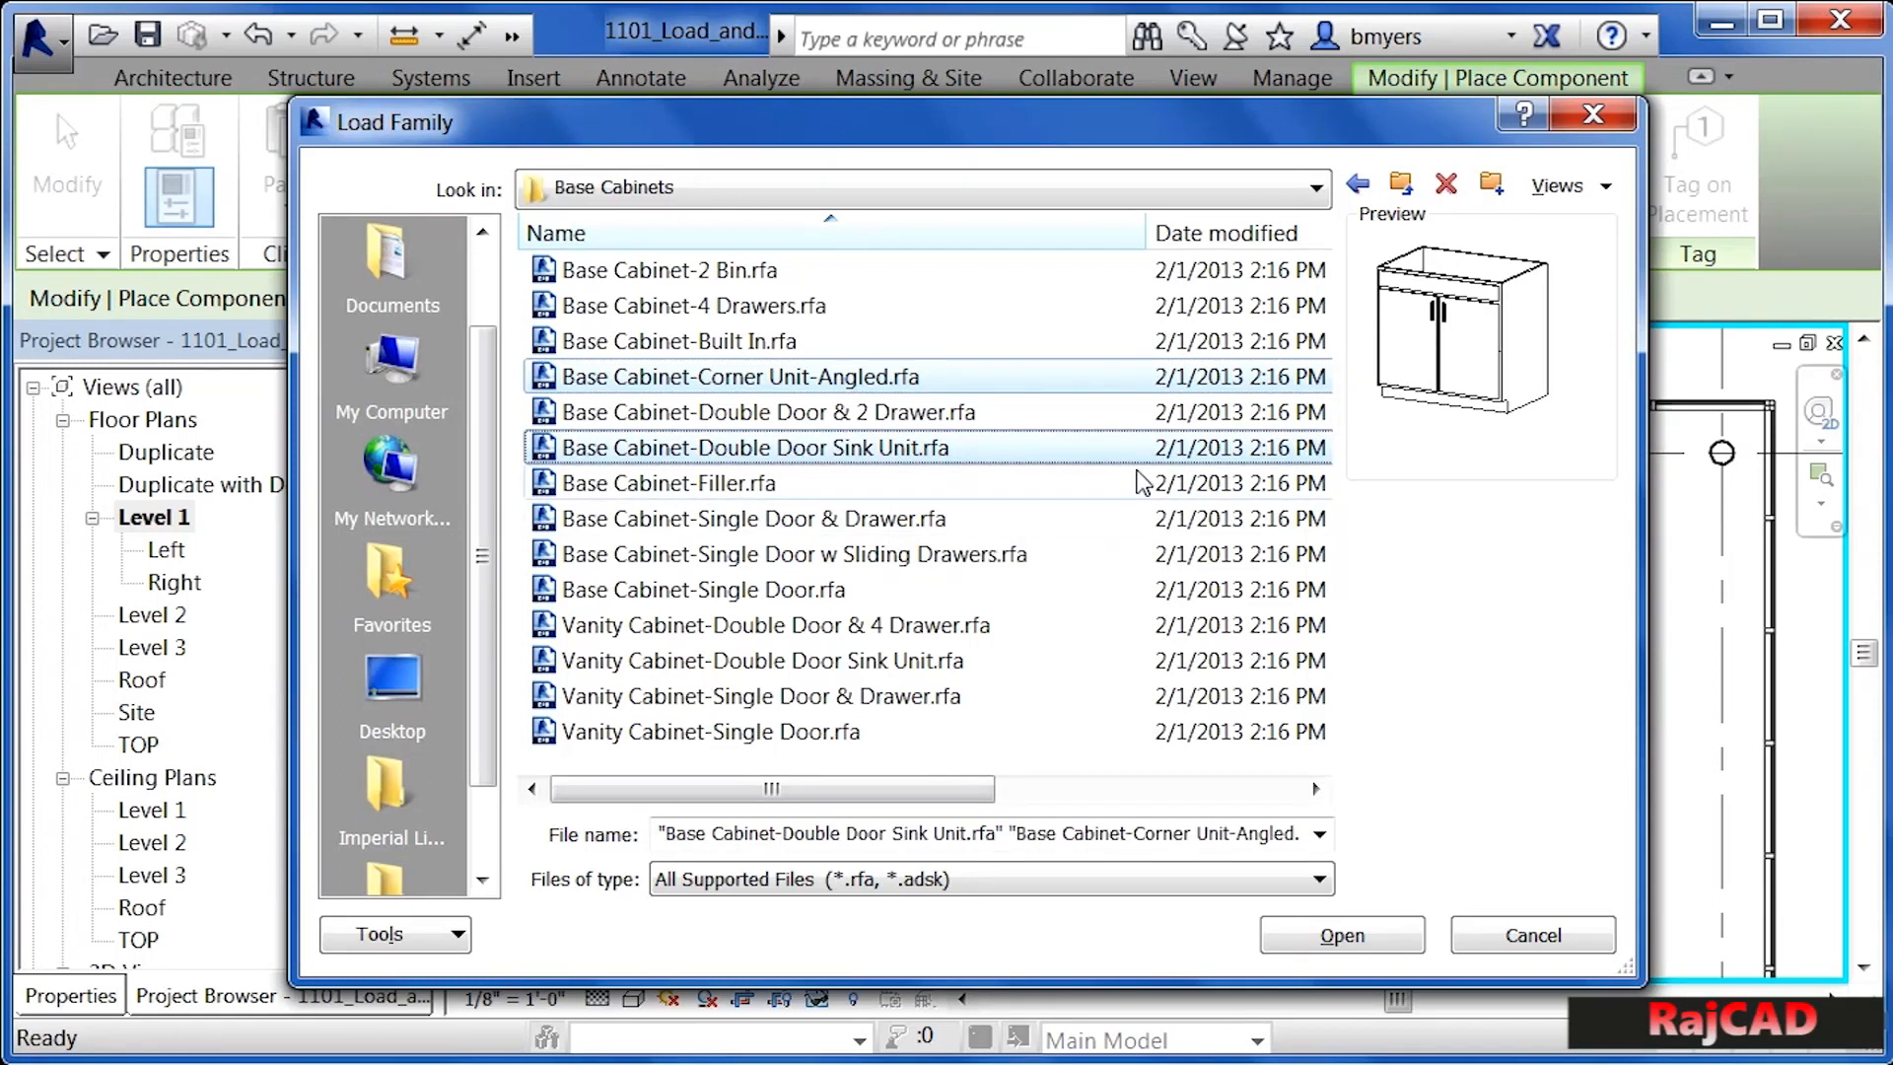
mouse_move(742, 519)
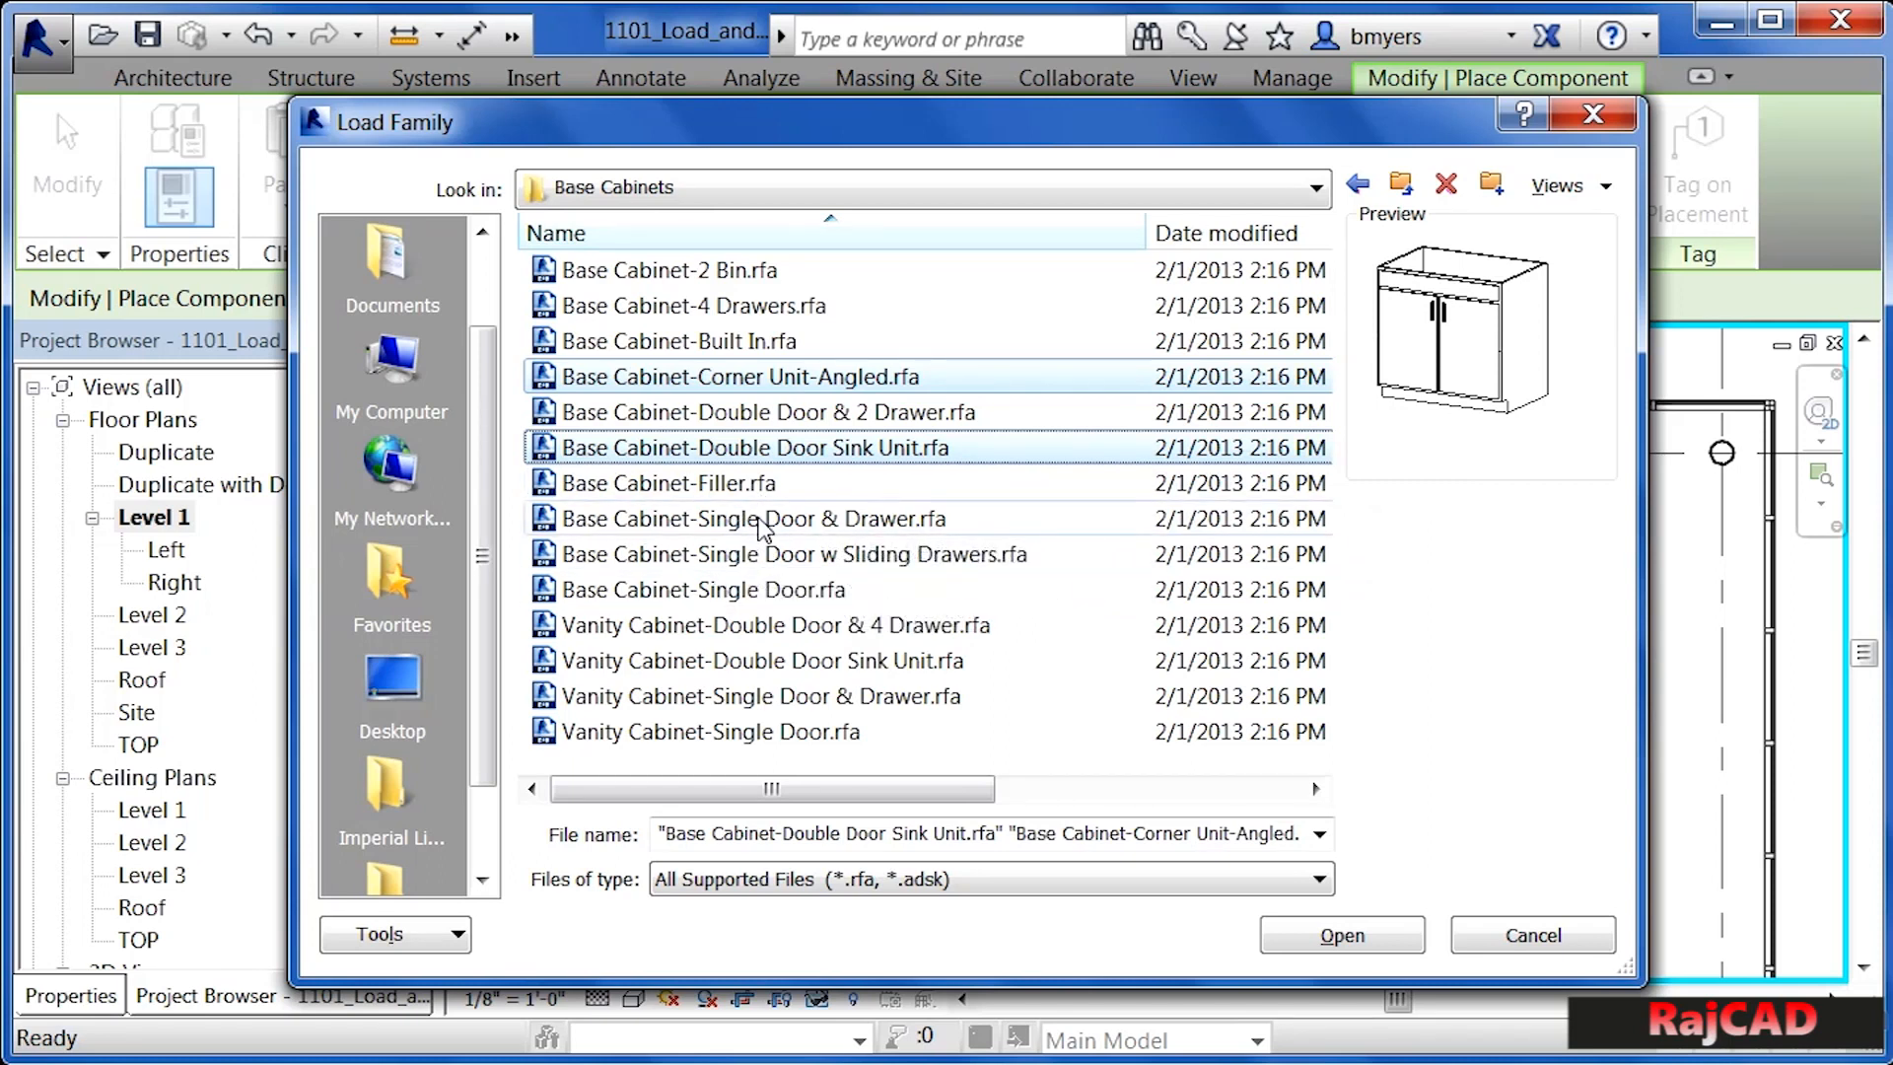
click(752, 518)
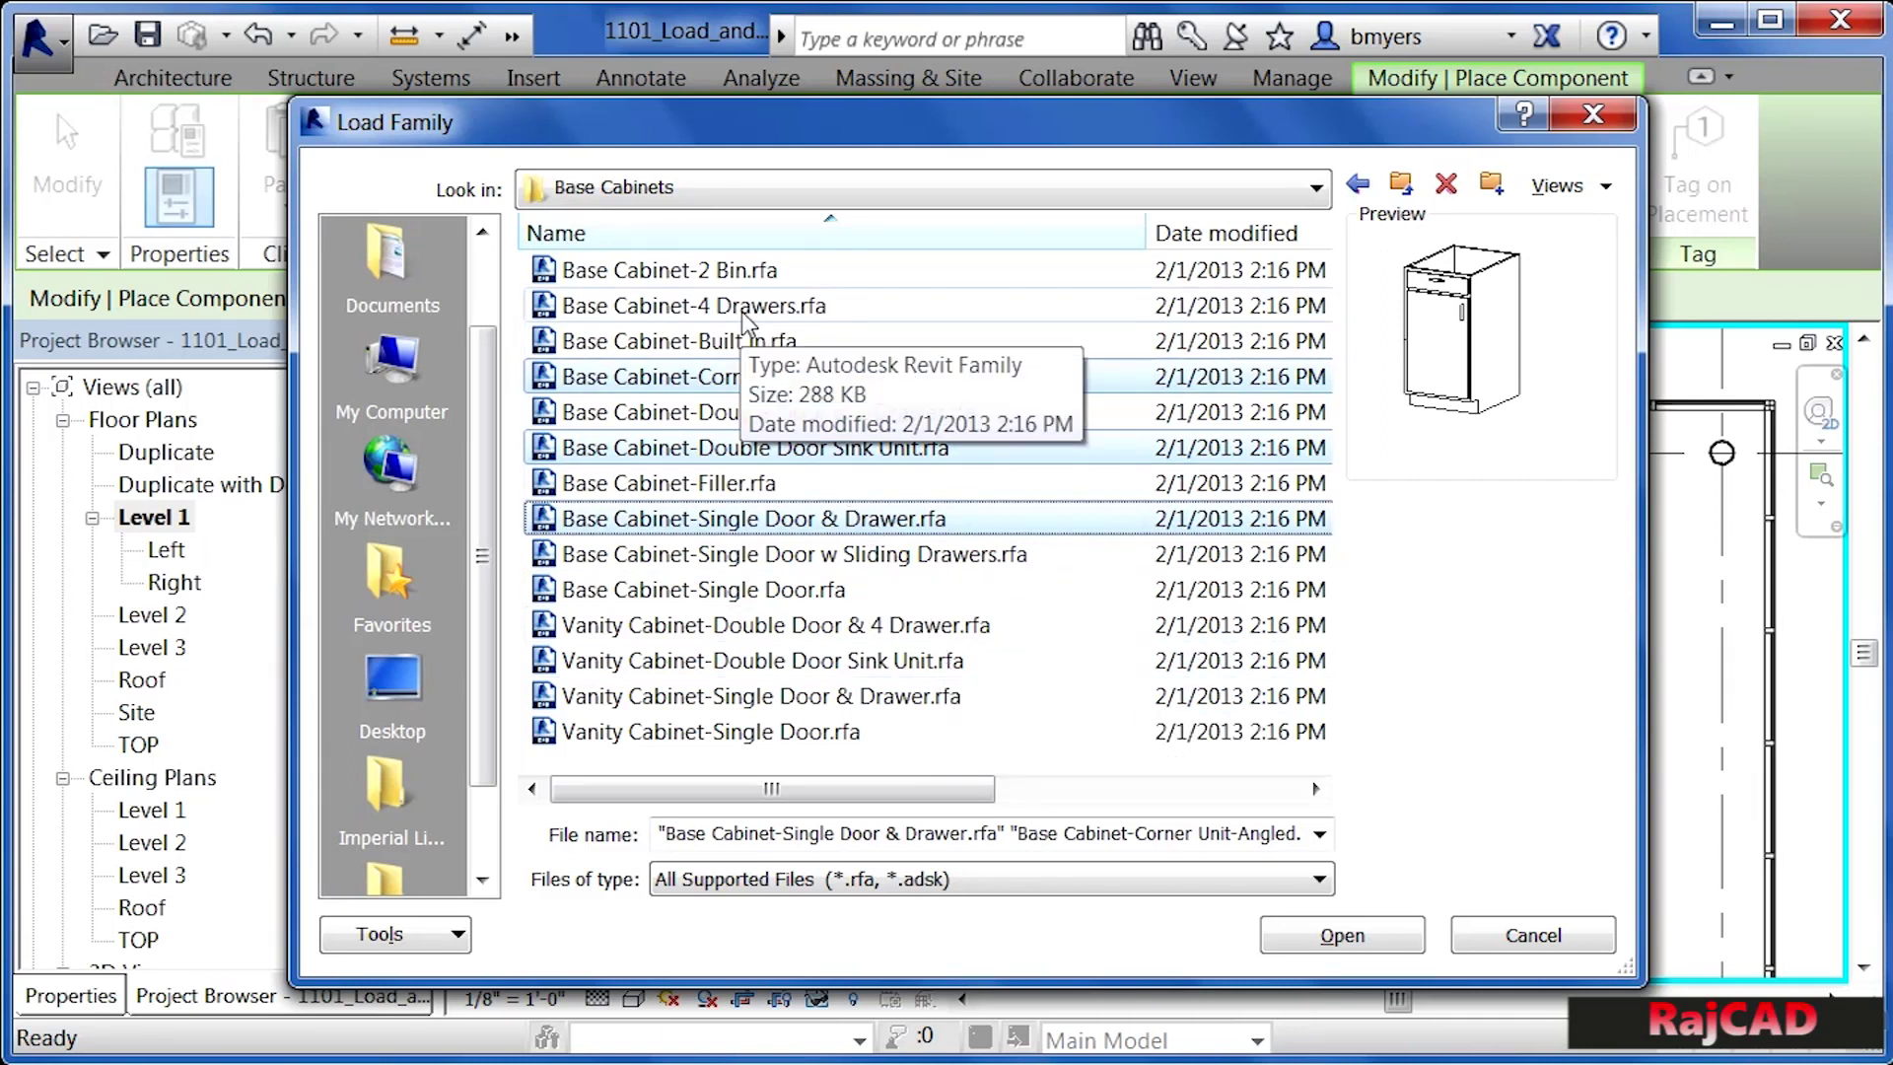
click(693, 305)
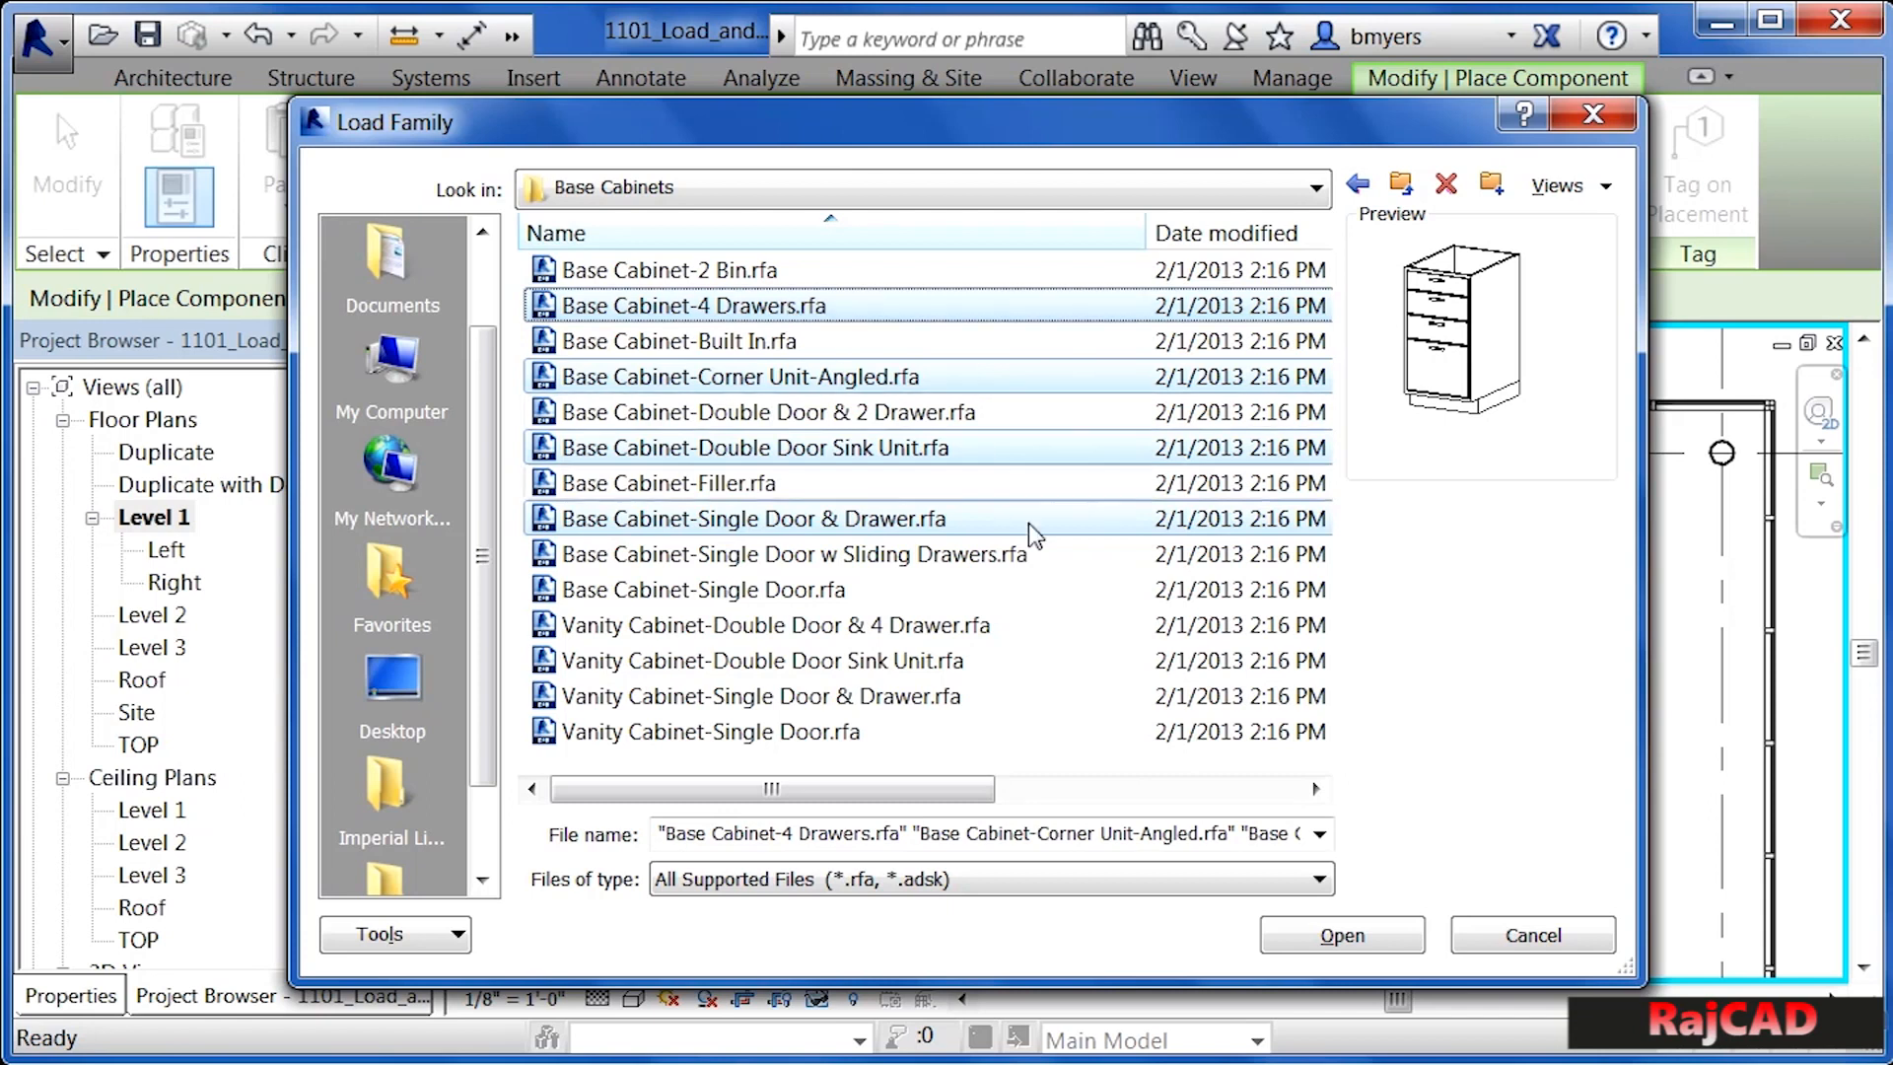
mouse_move(1072, 730)
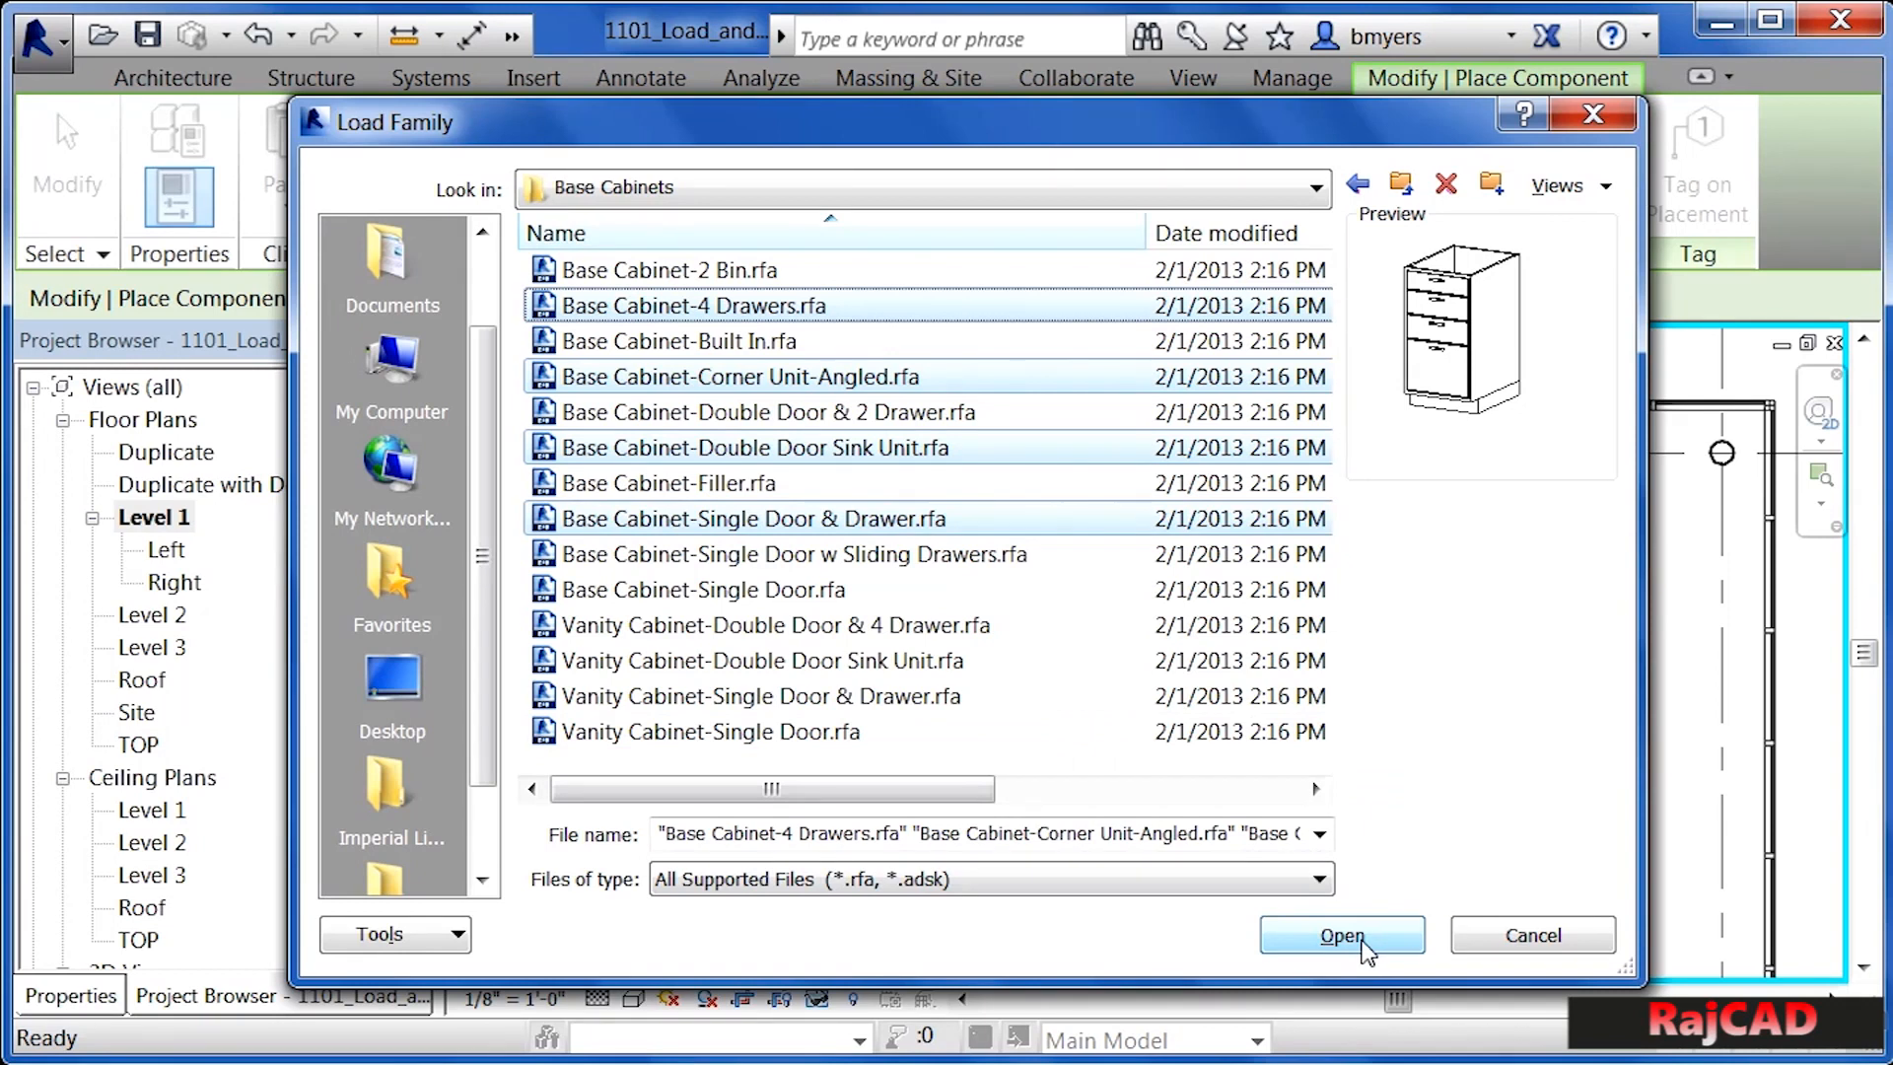
click(1341, 936)
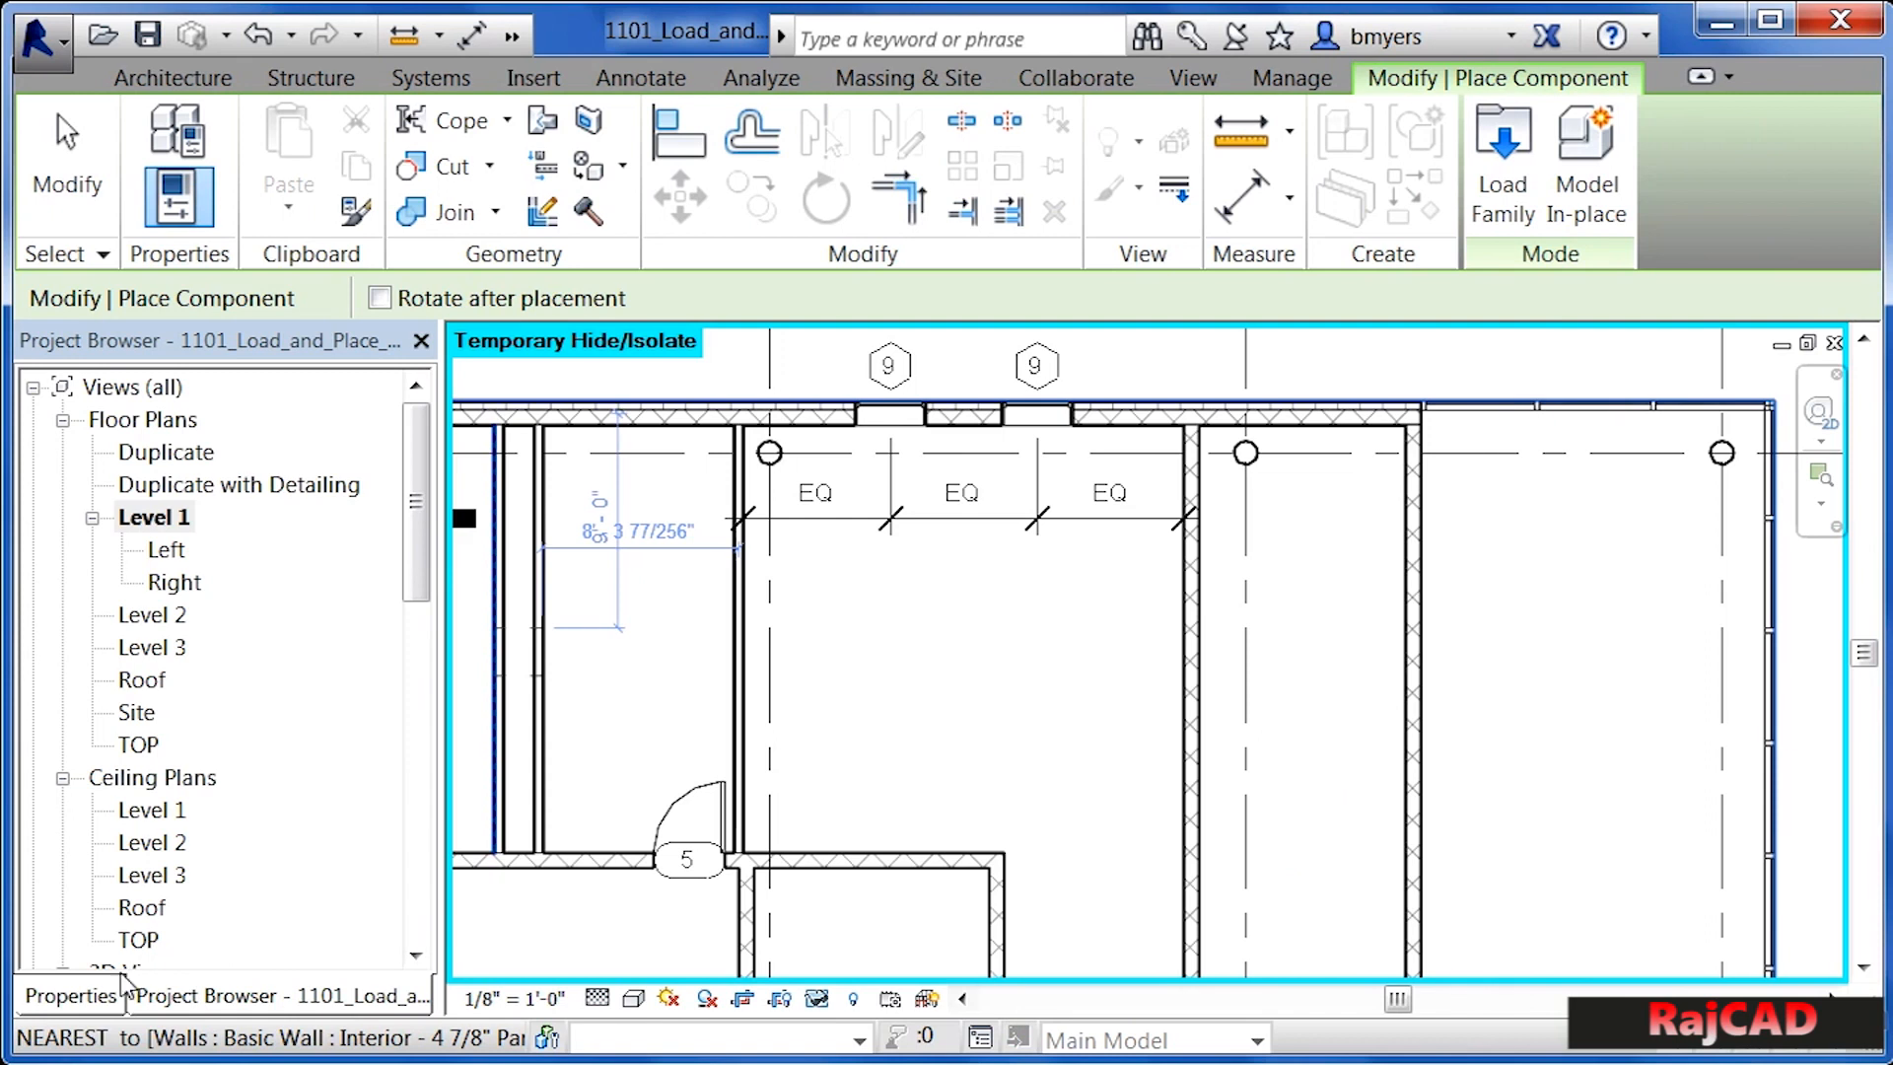
- Show Properties and scroll through the Type Selector's loaded base cabinet types and sizes
click(69, 995)
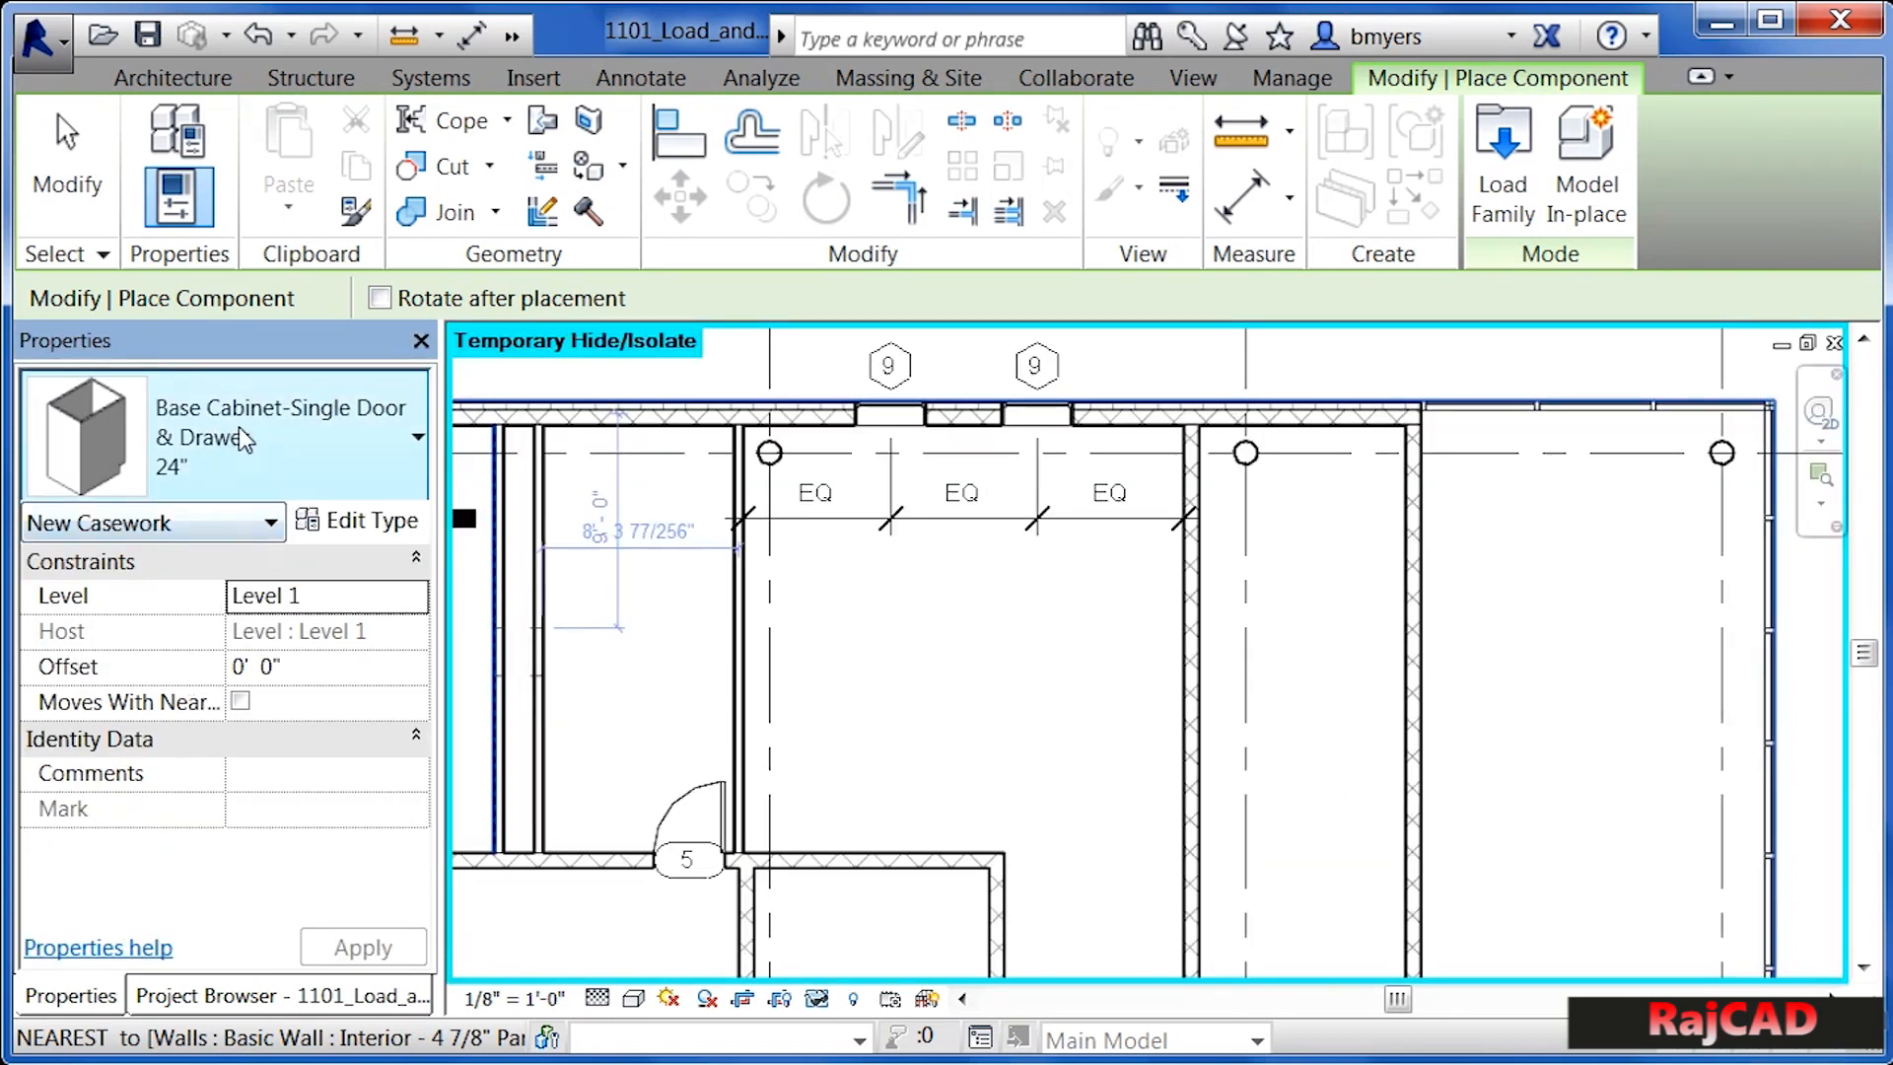
mouse_move(362, 423)
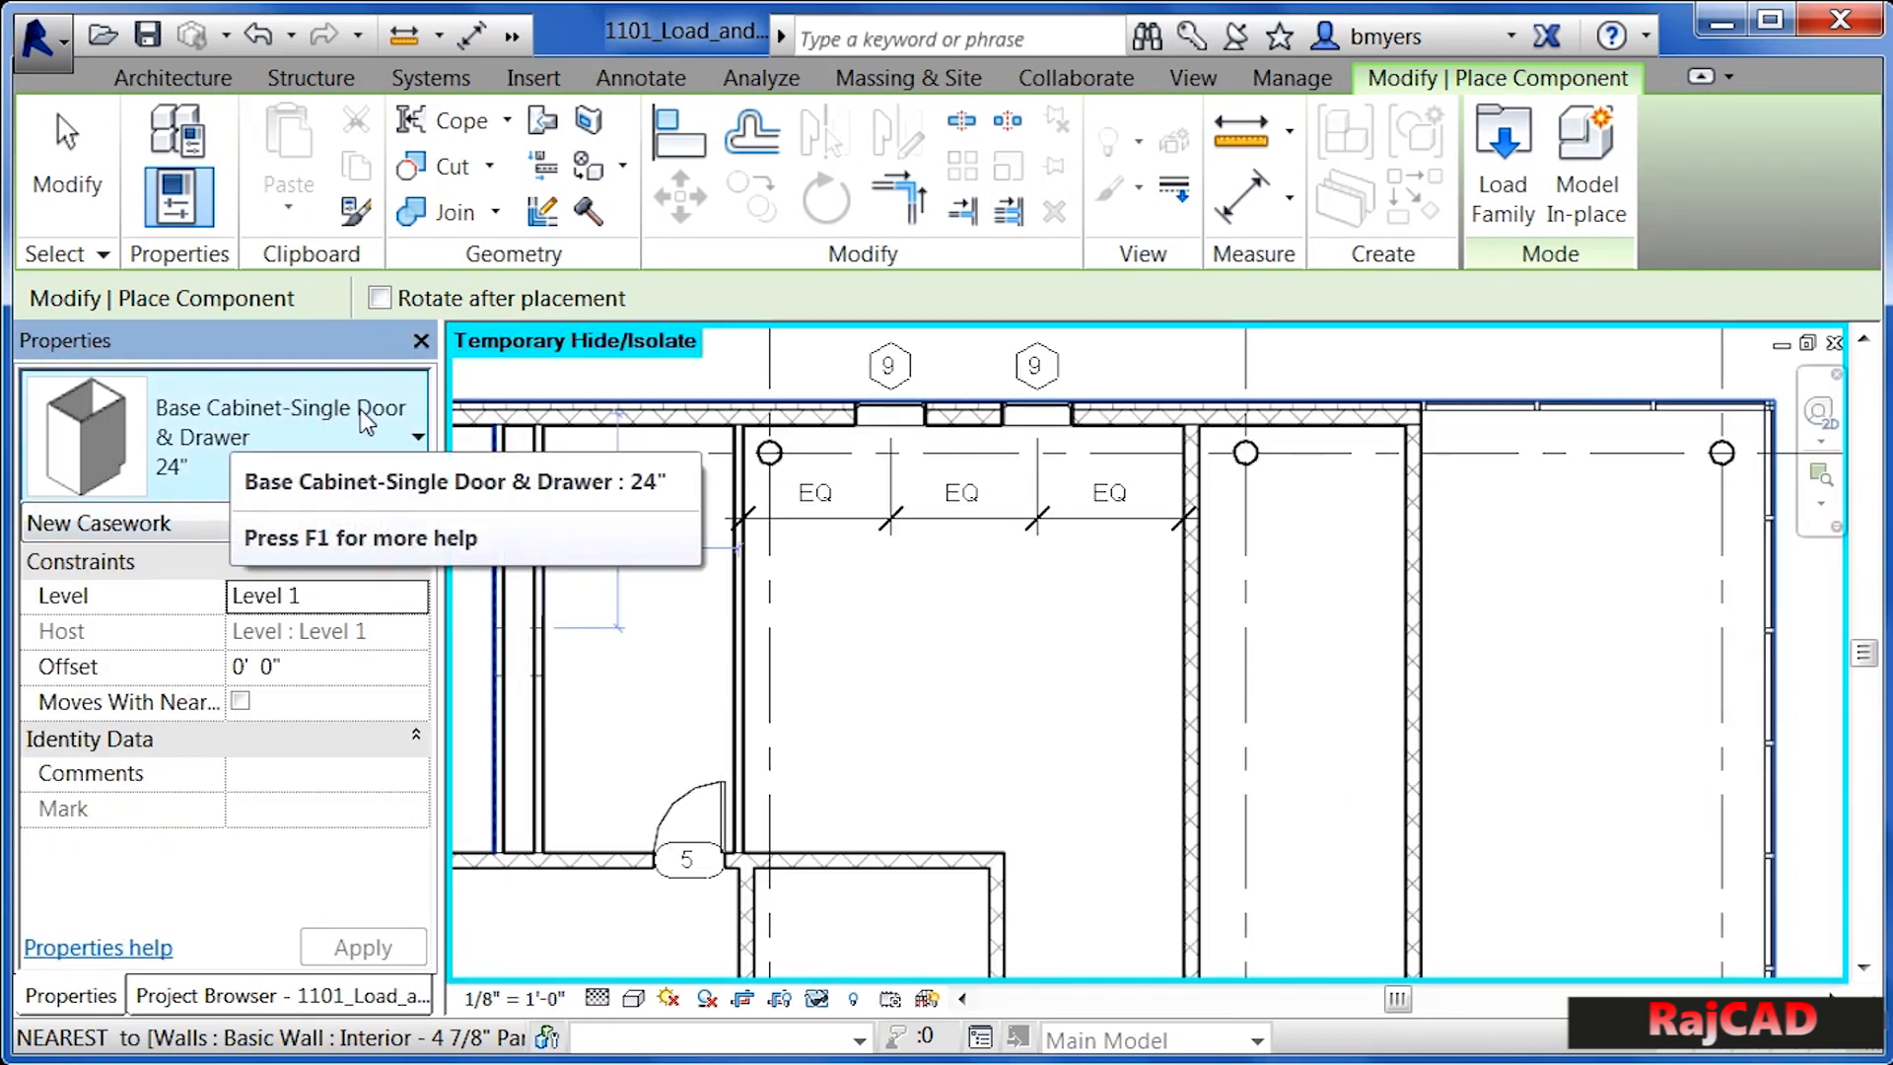
click(416, 437)
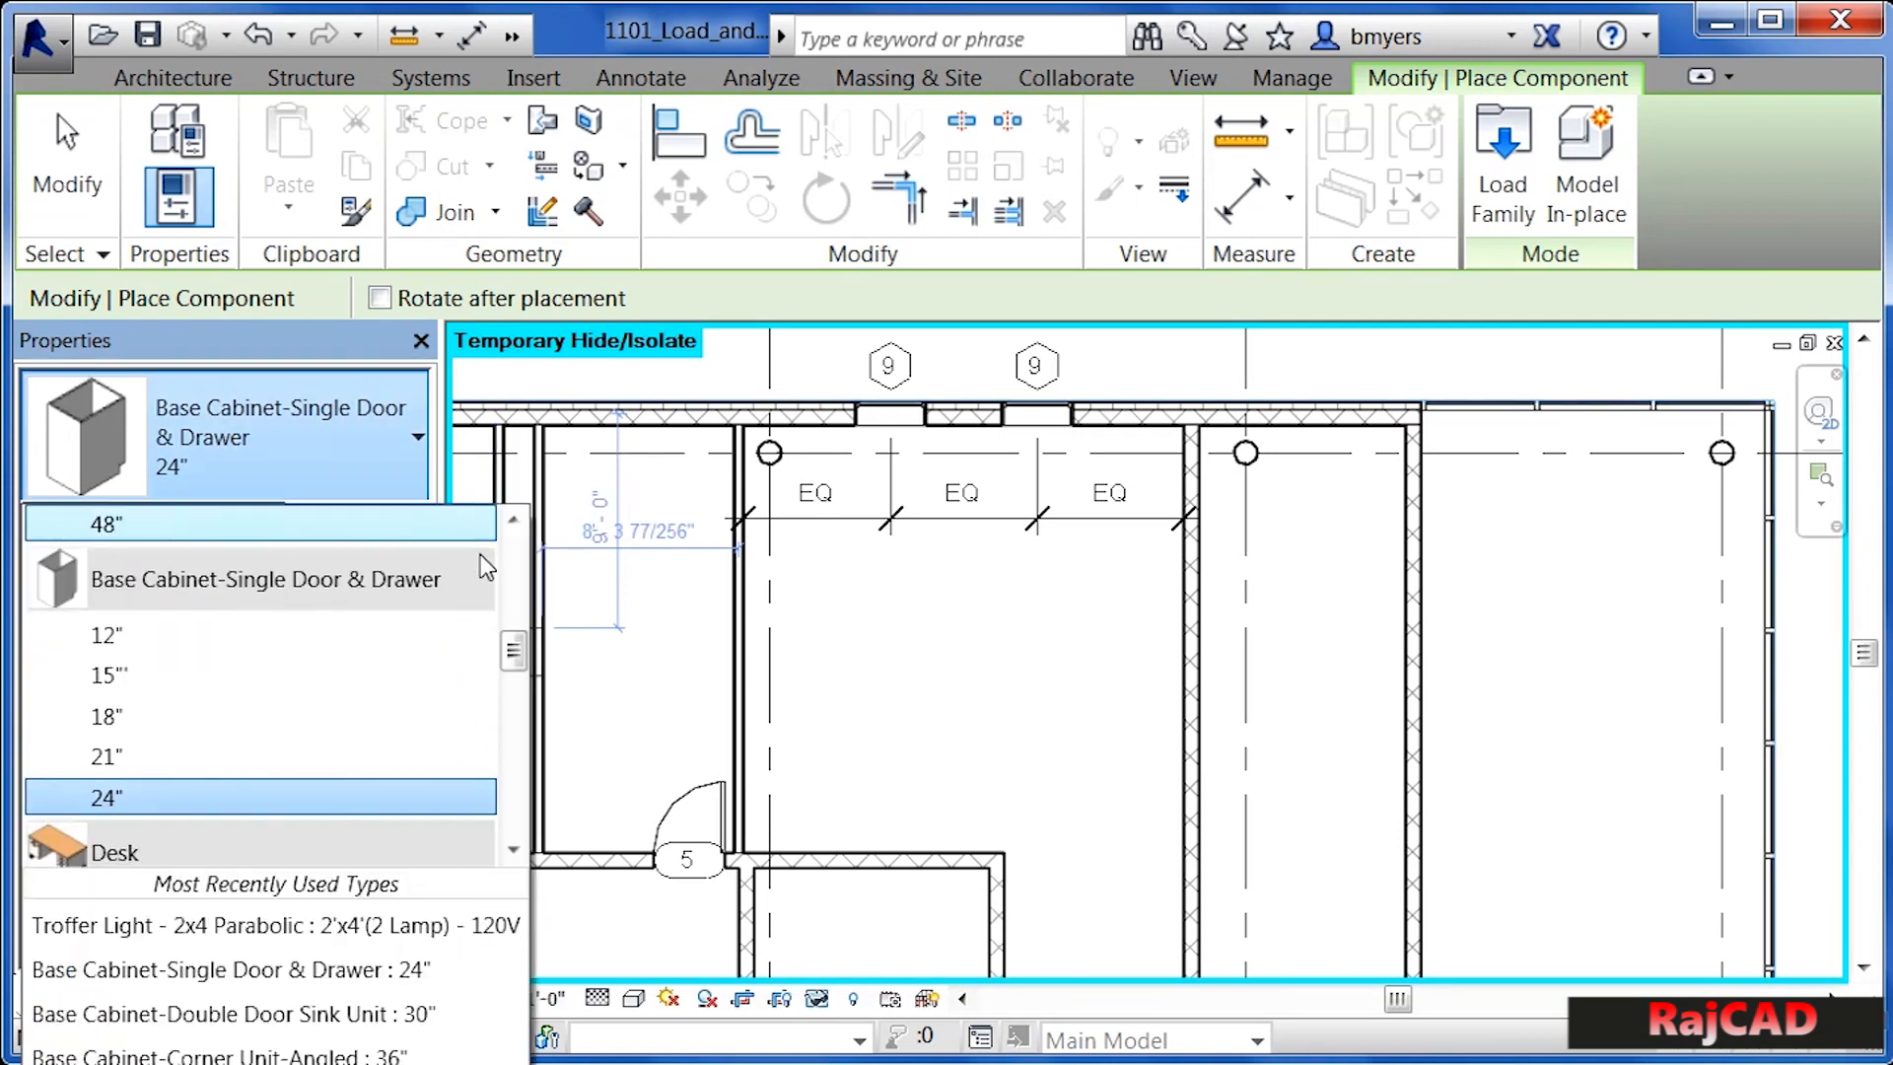
scroll(down, 3)
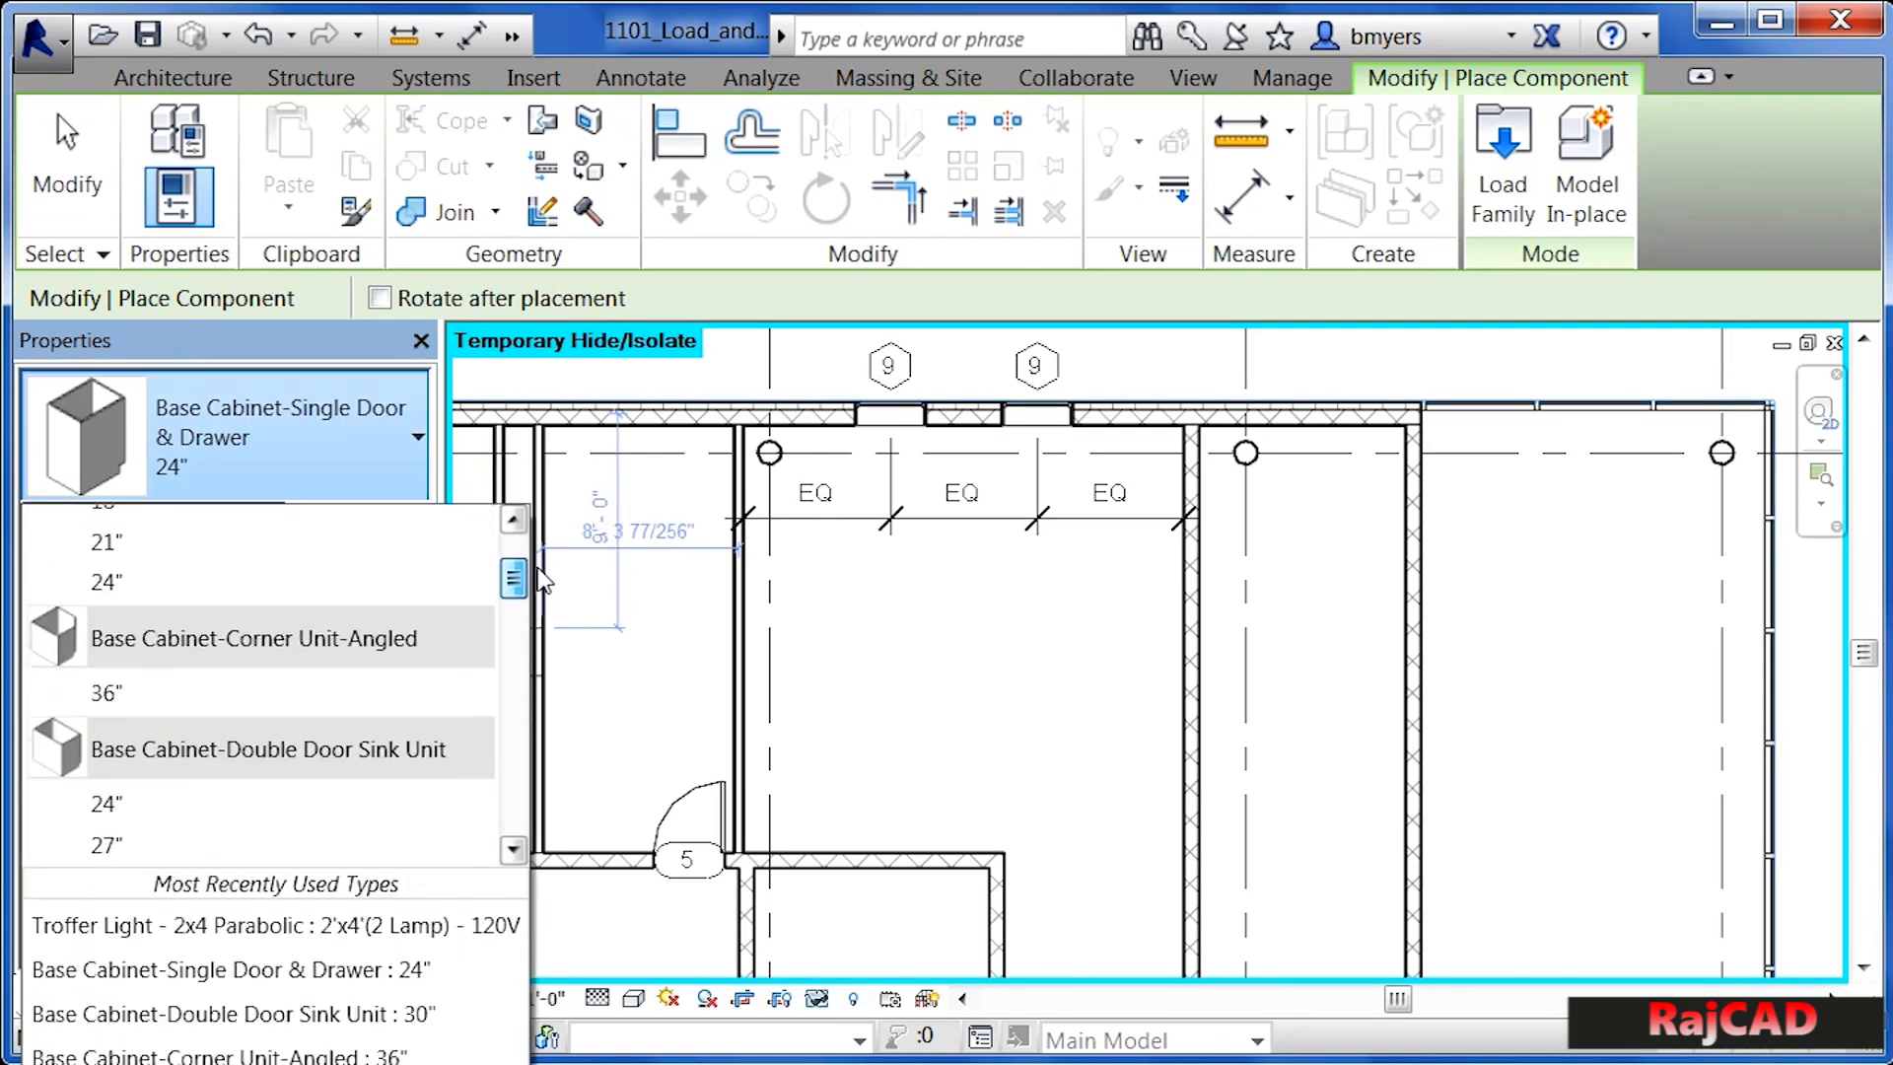
scroll(down, 3)
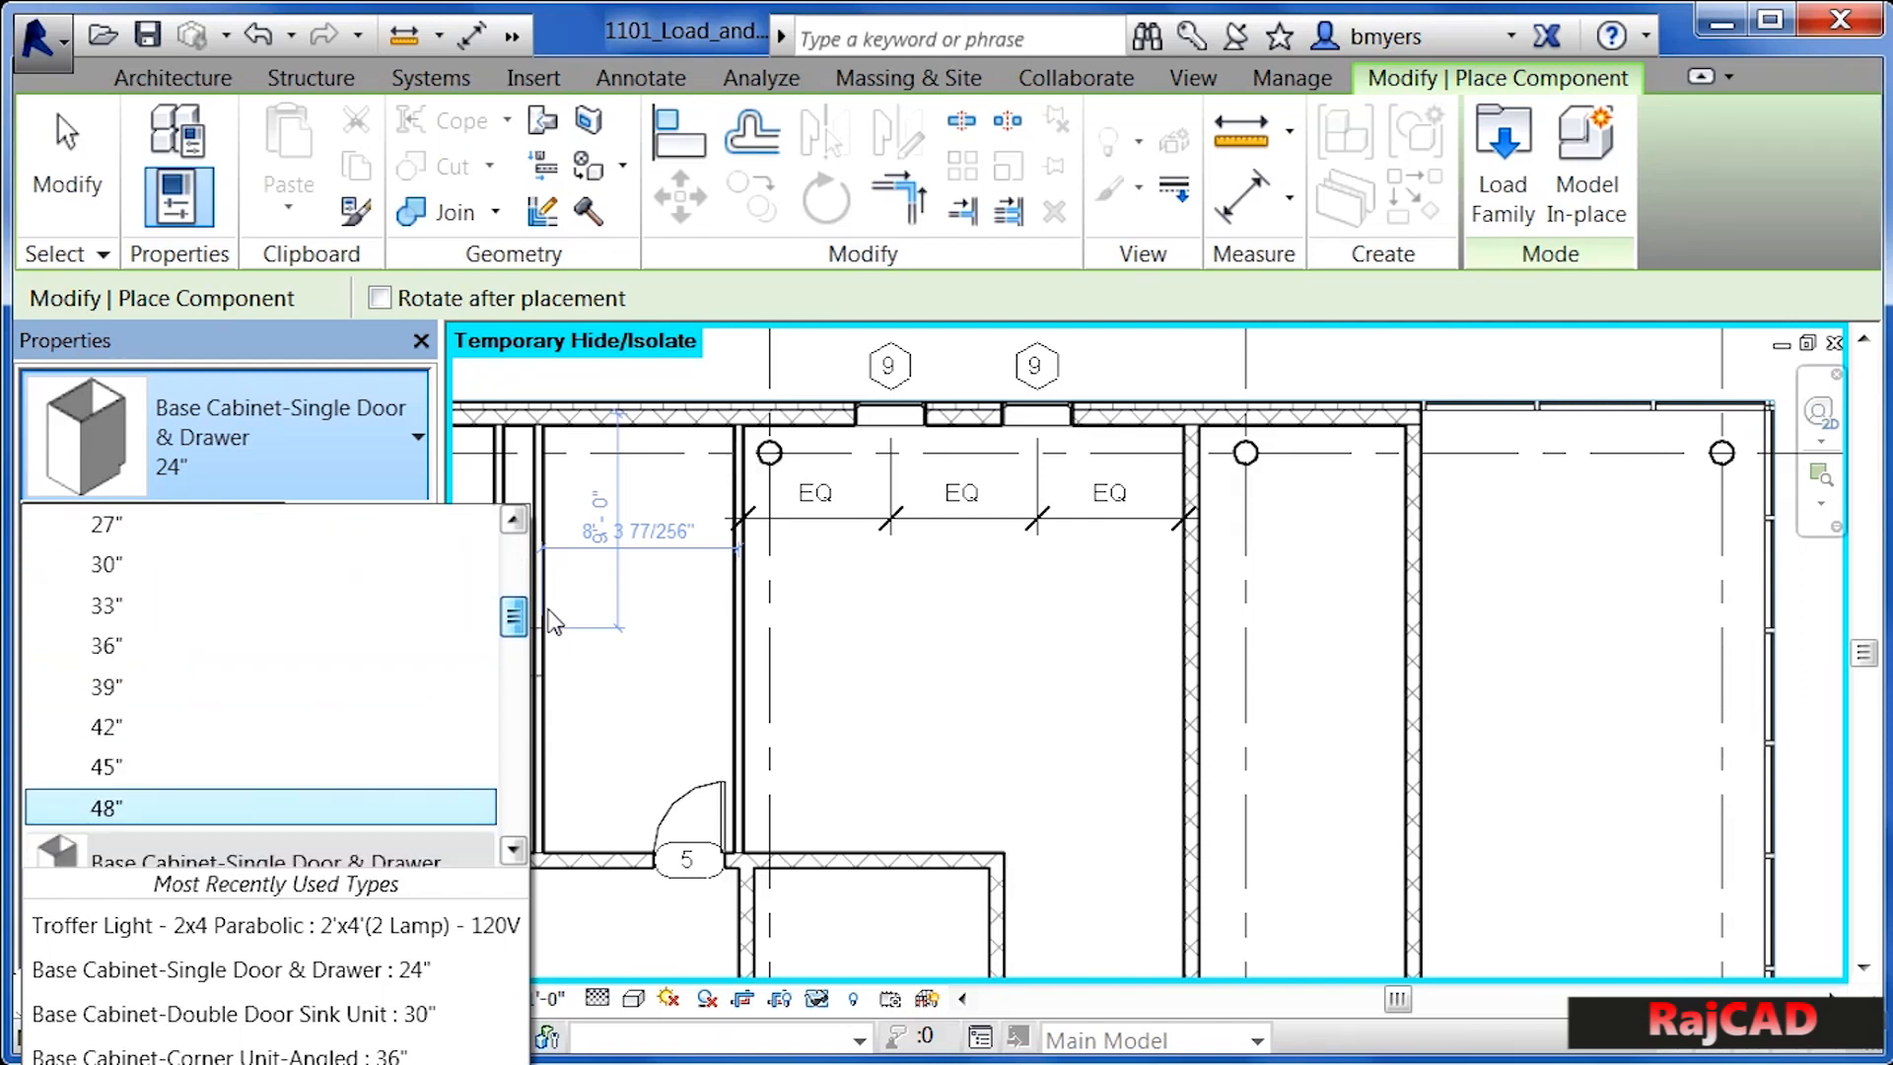
scroll(up, 3)
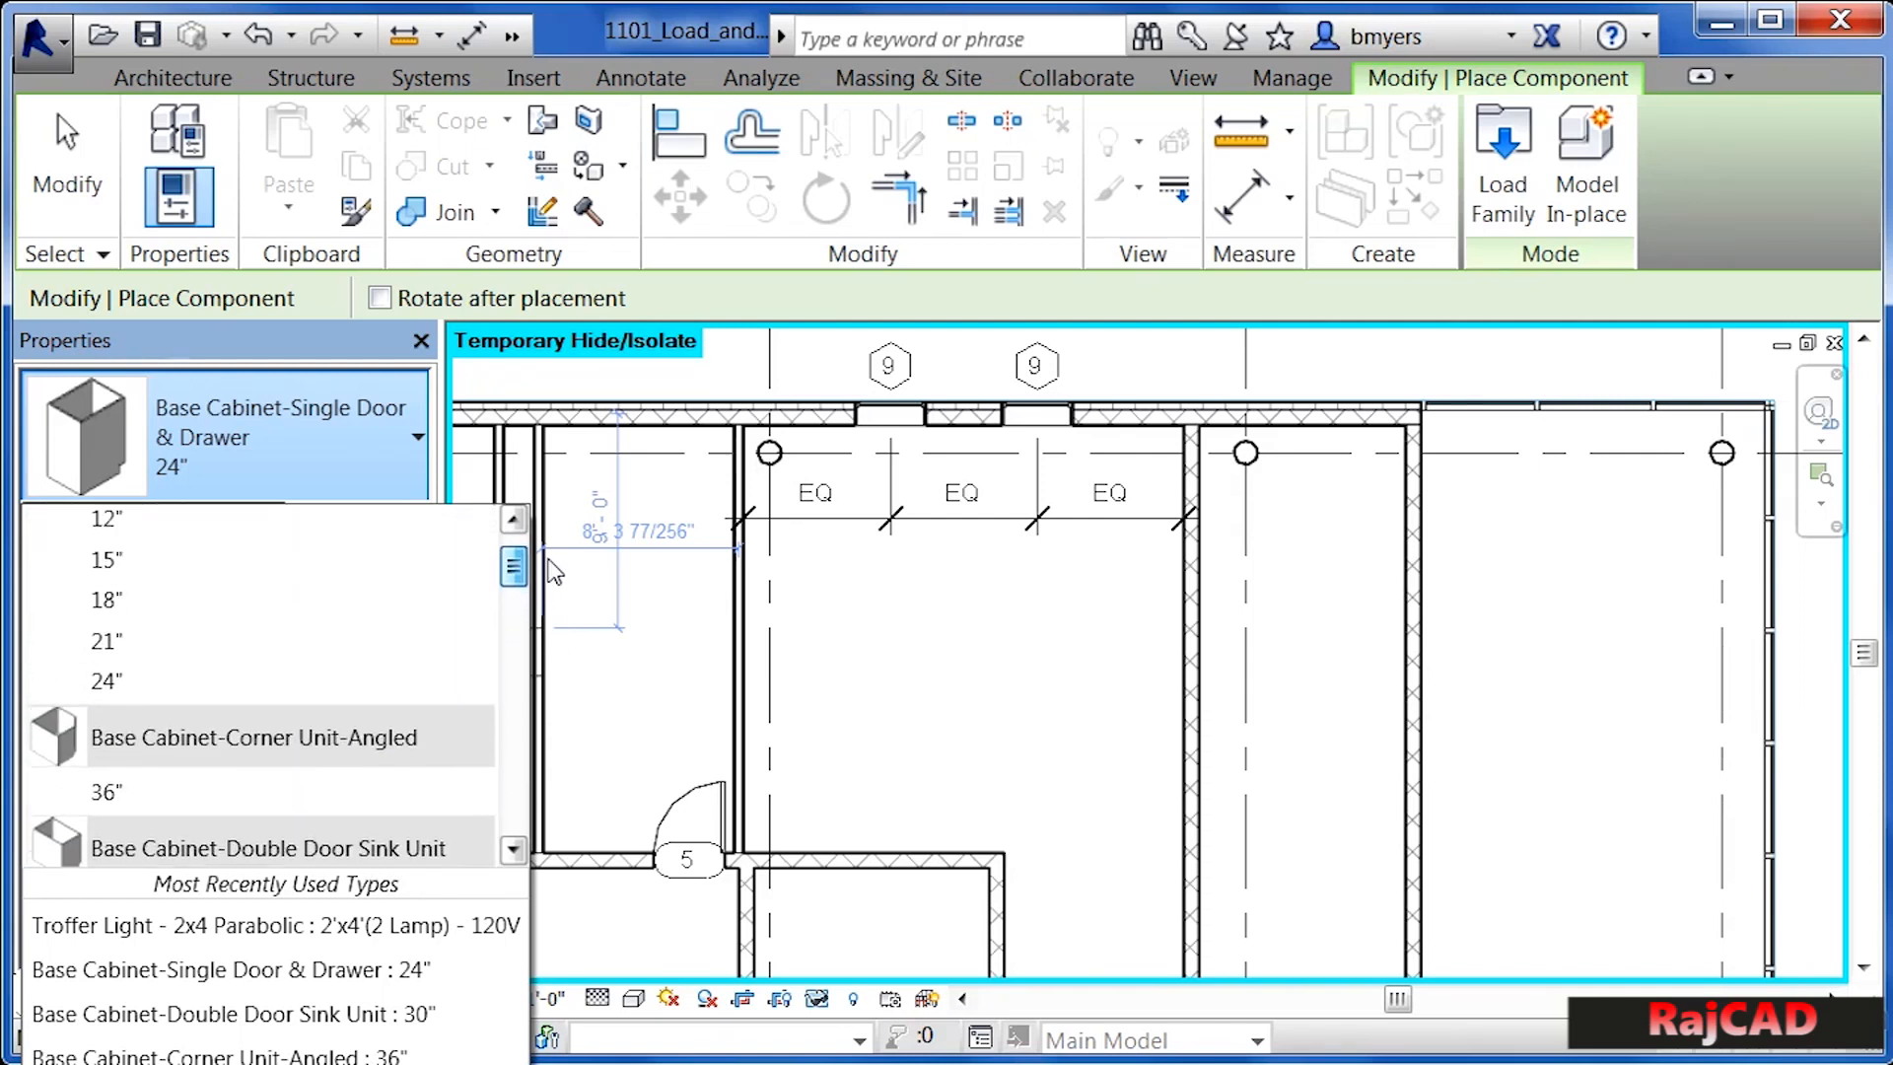
scroll(up, 3)
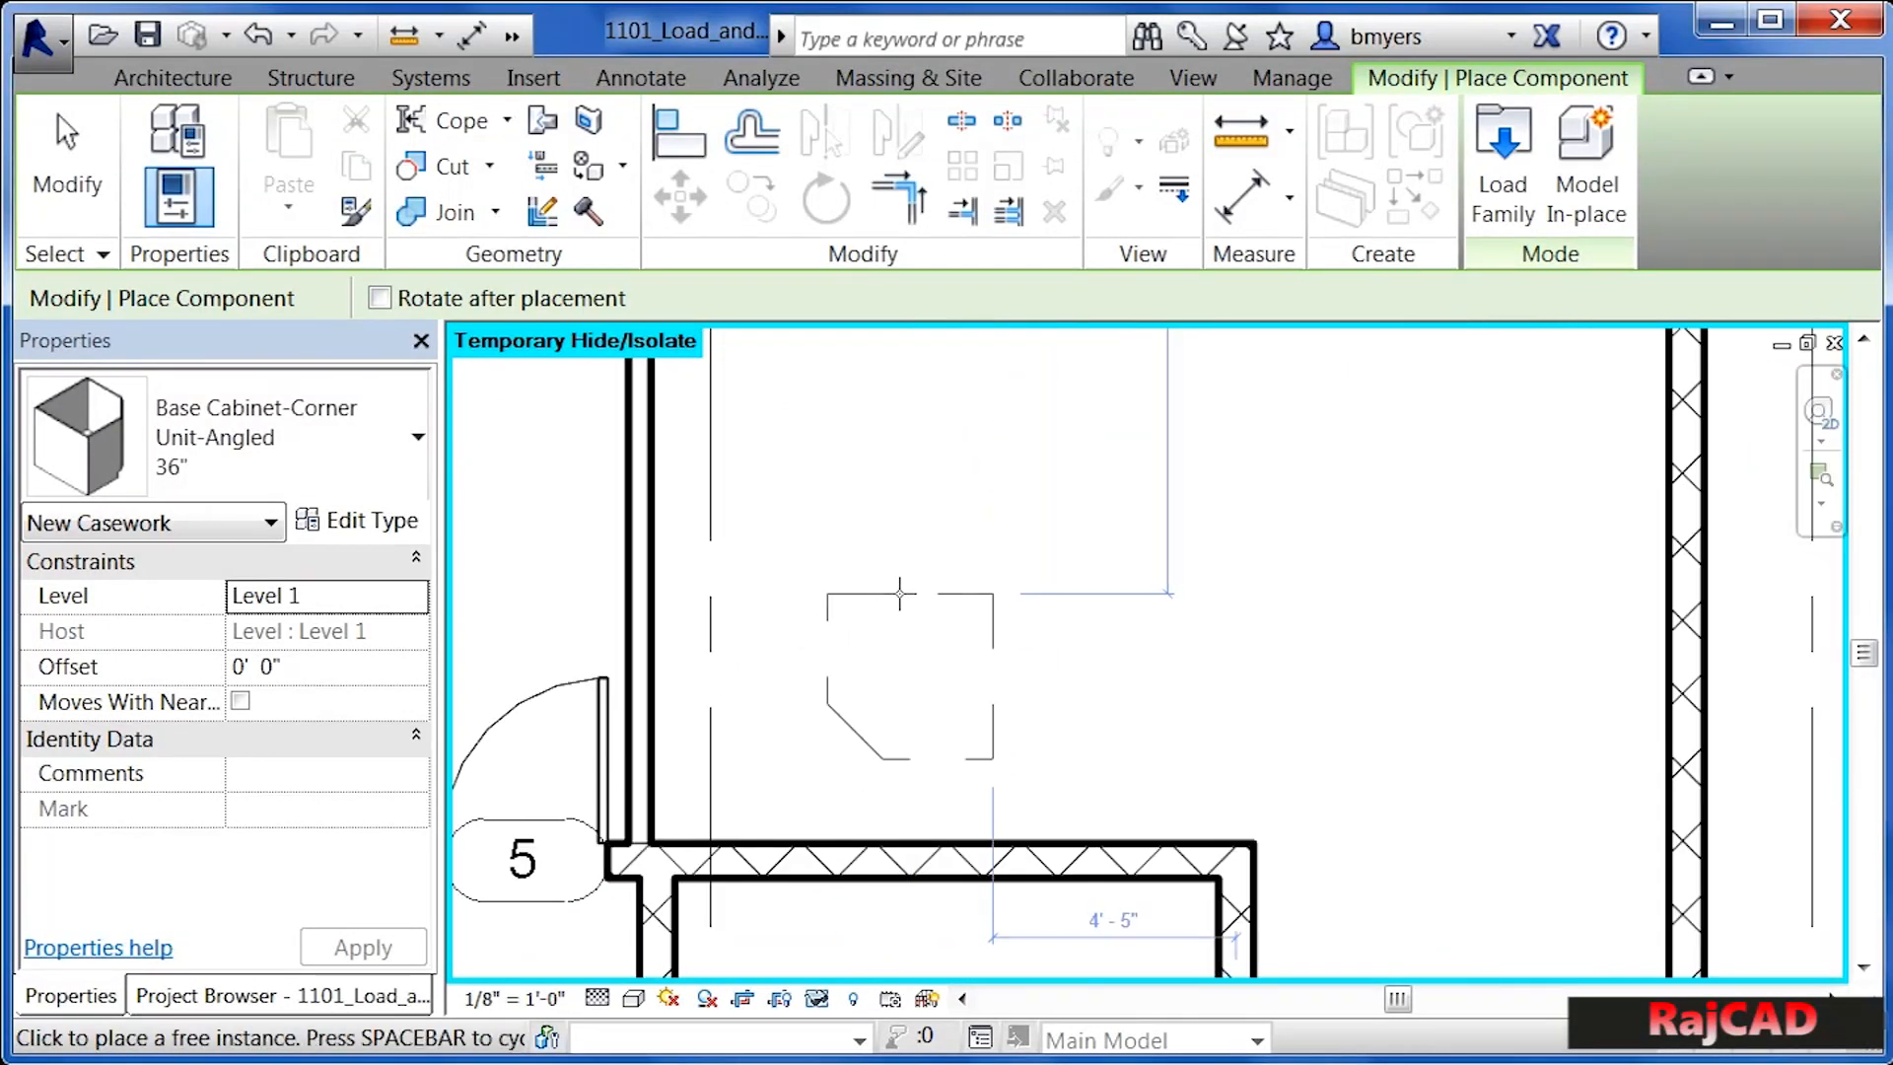
mouse_move(809, 652)
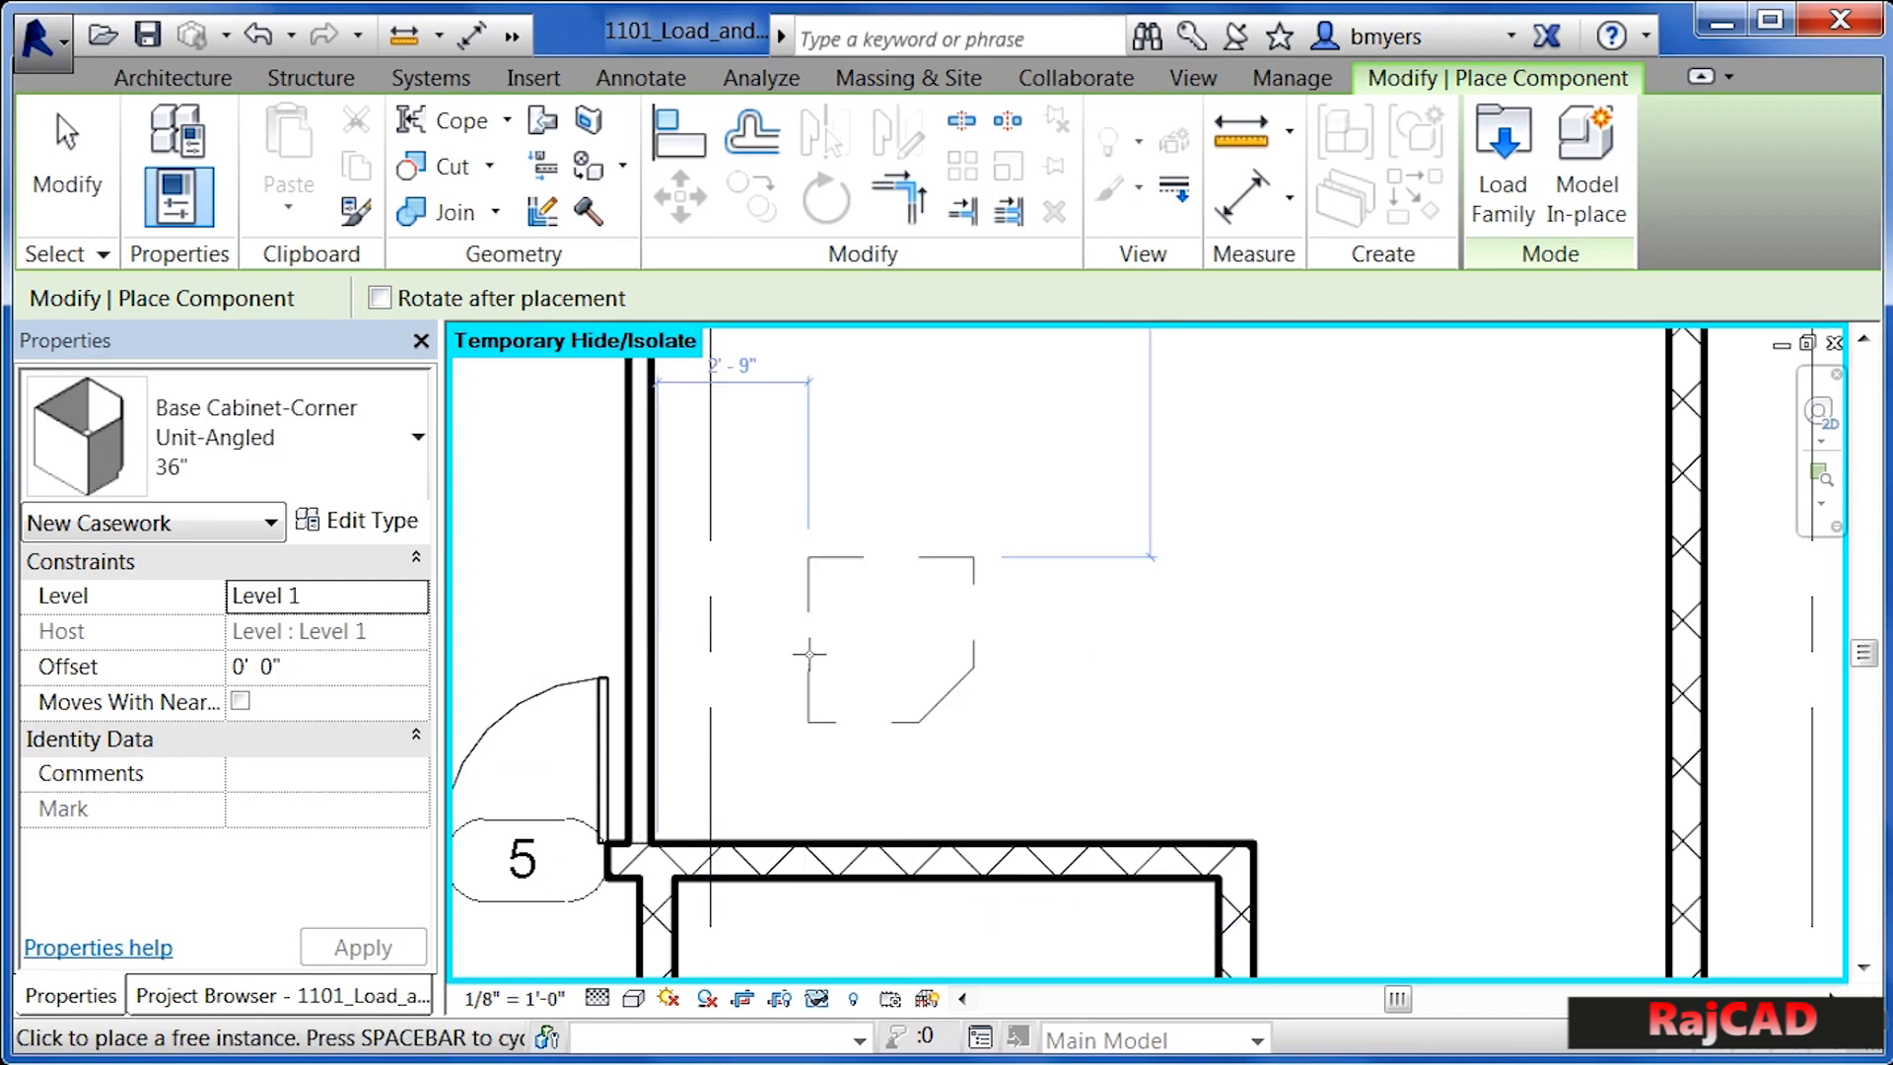
mouse_move(803, 652)
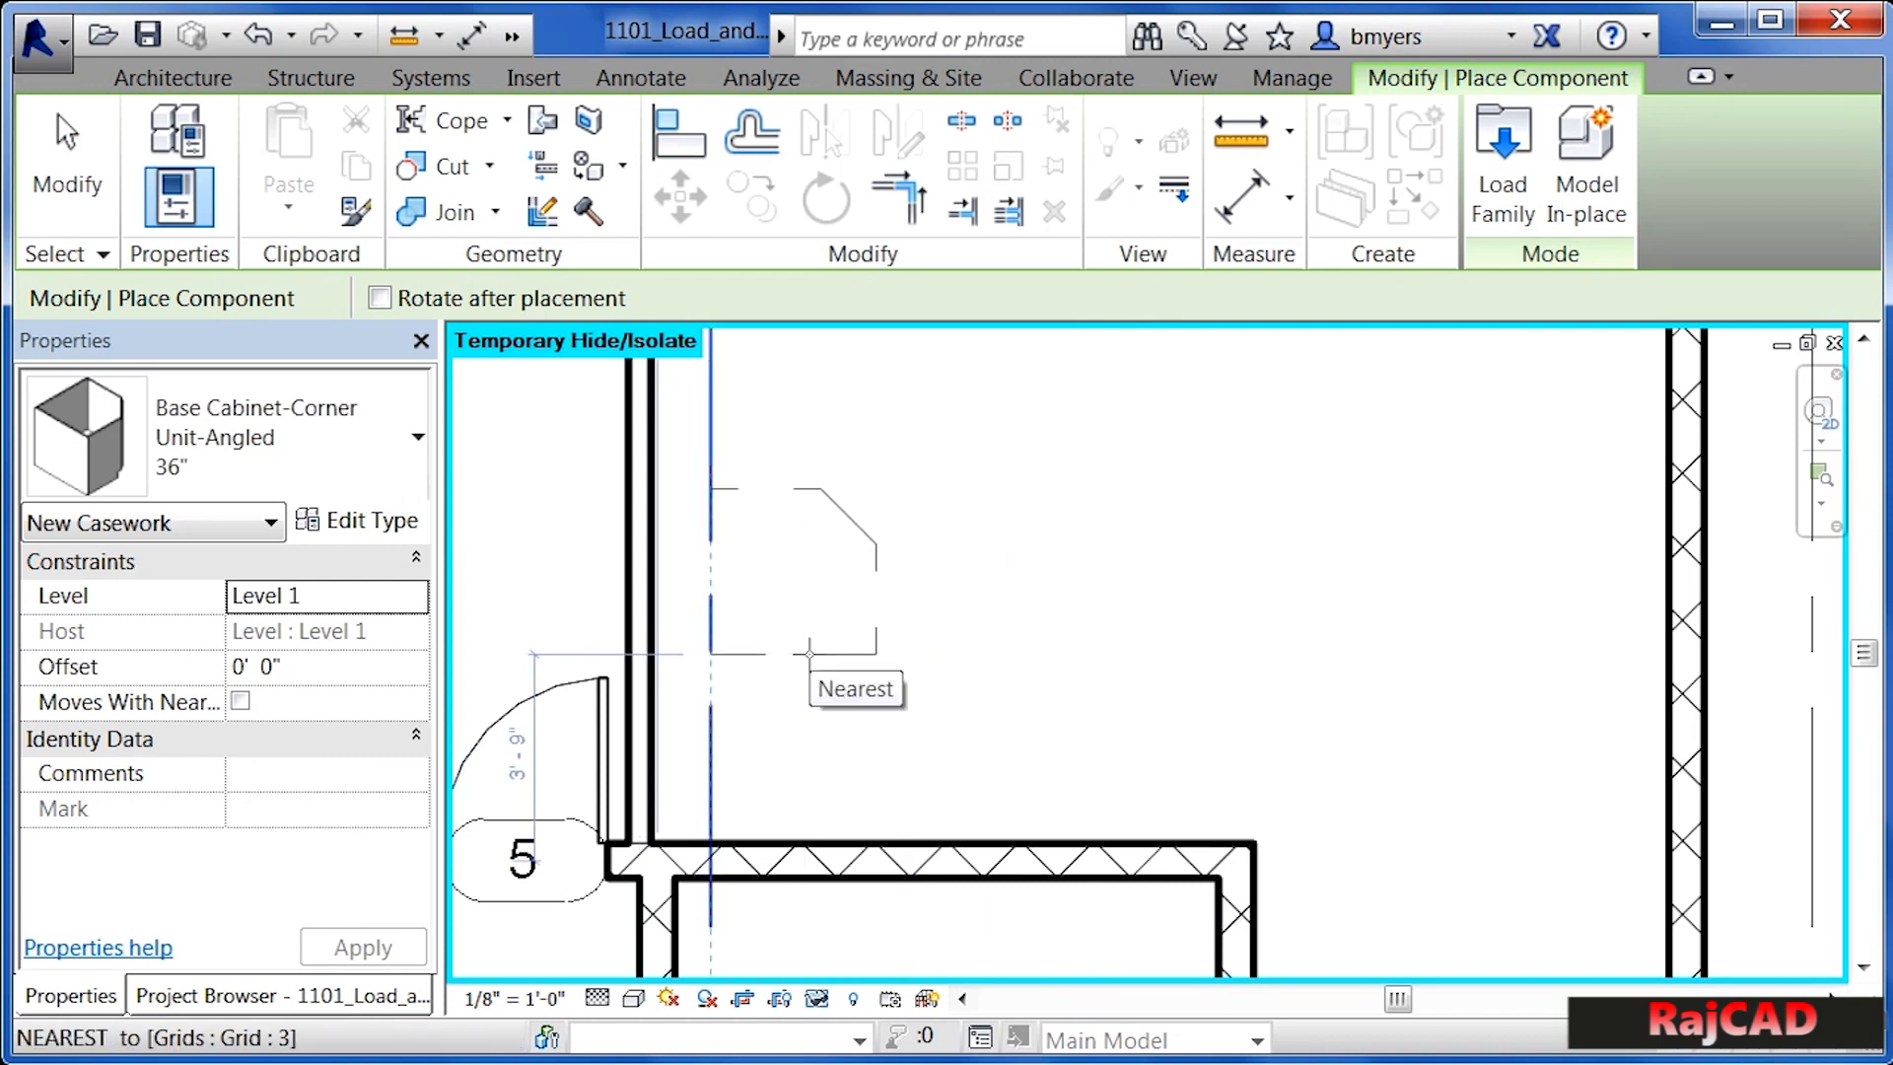
mouse_move(824, 696)
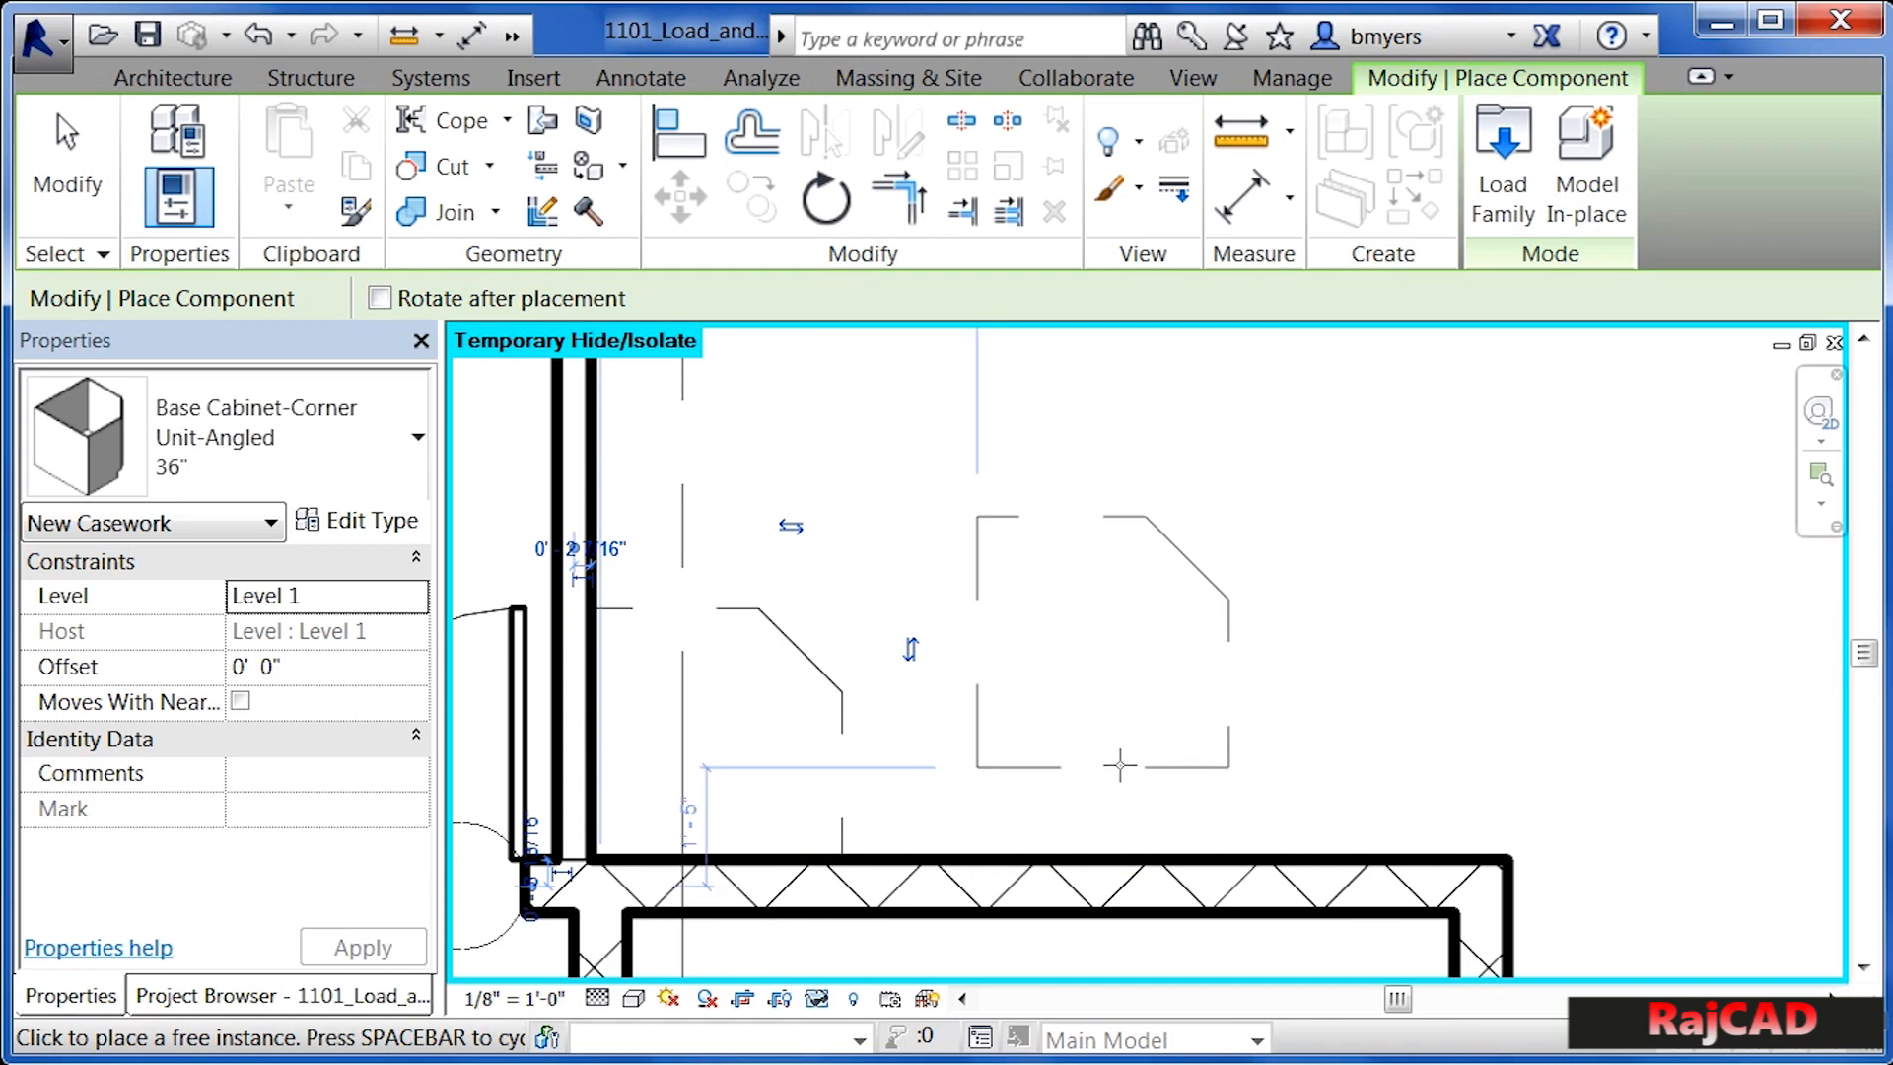
mouse_move(832, 737)
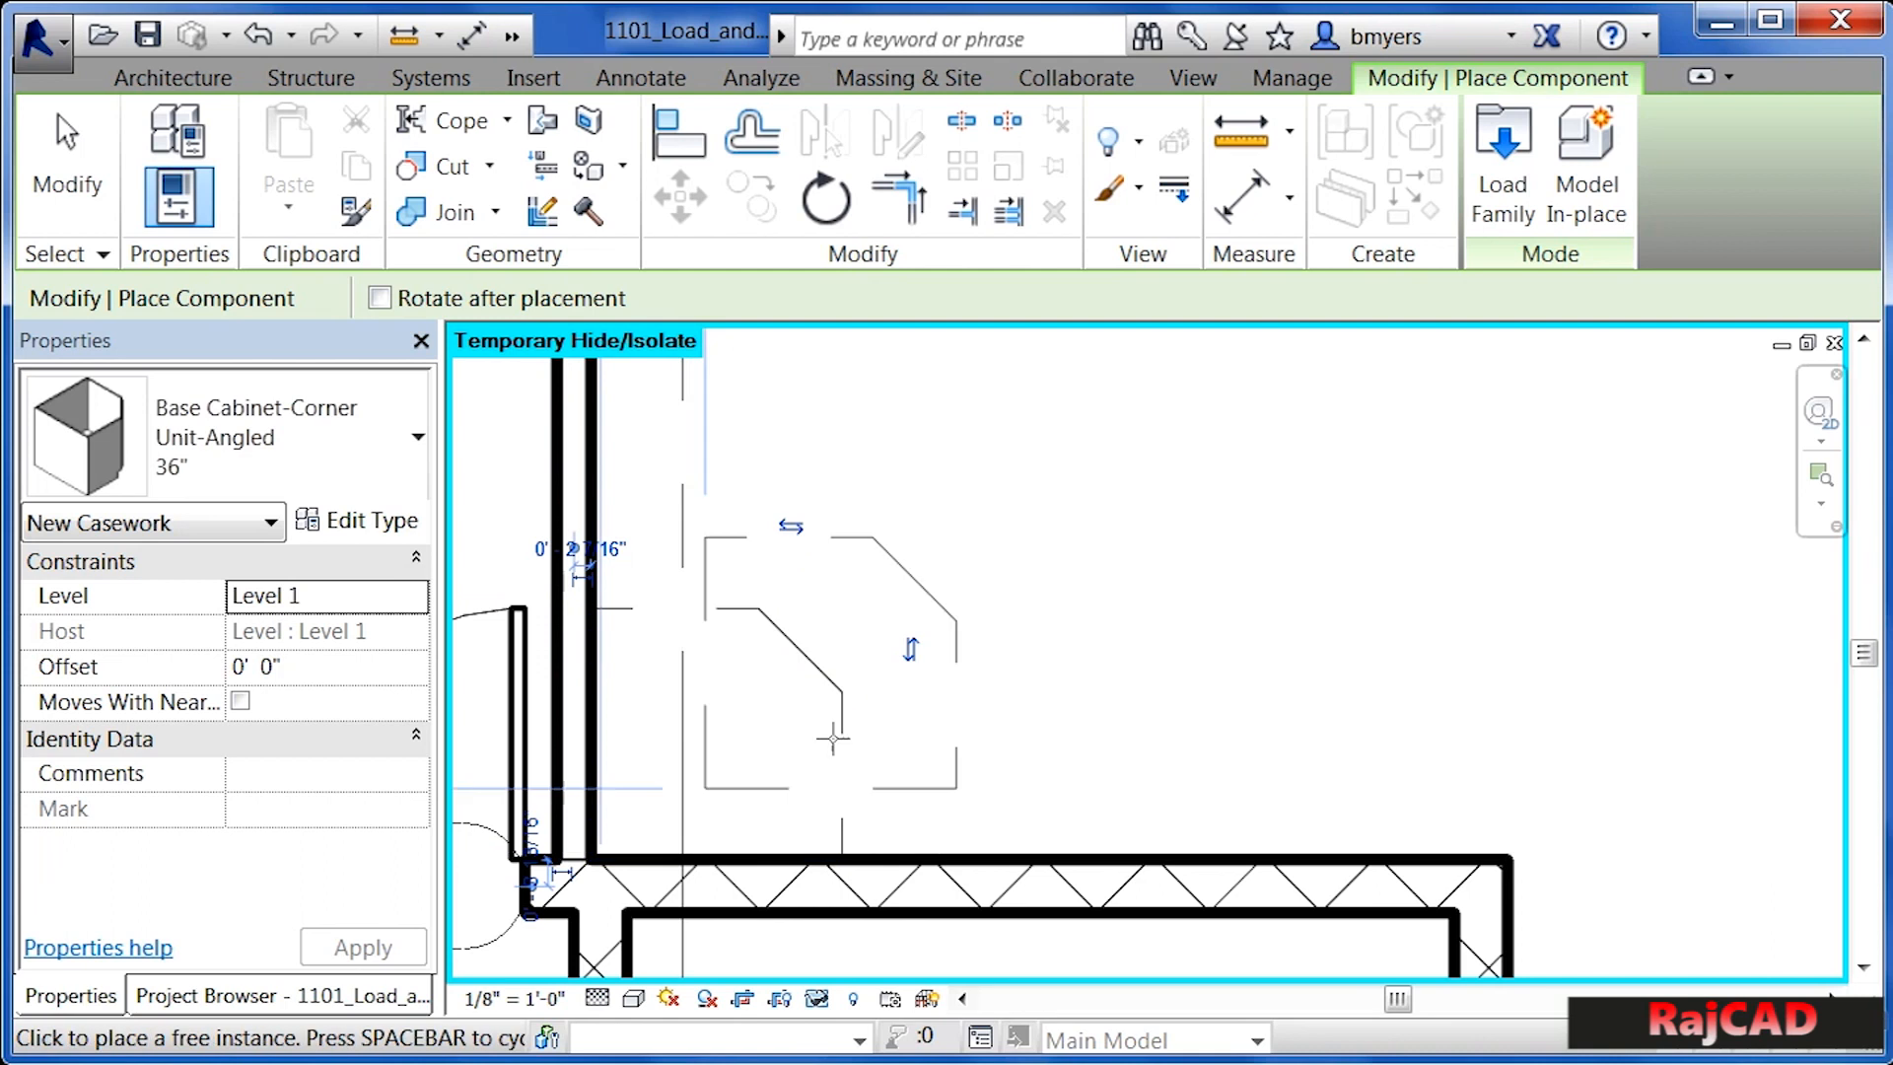
mouse_move(1087, 773)
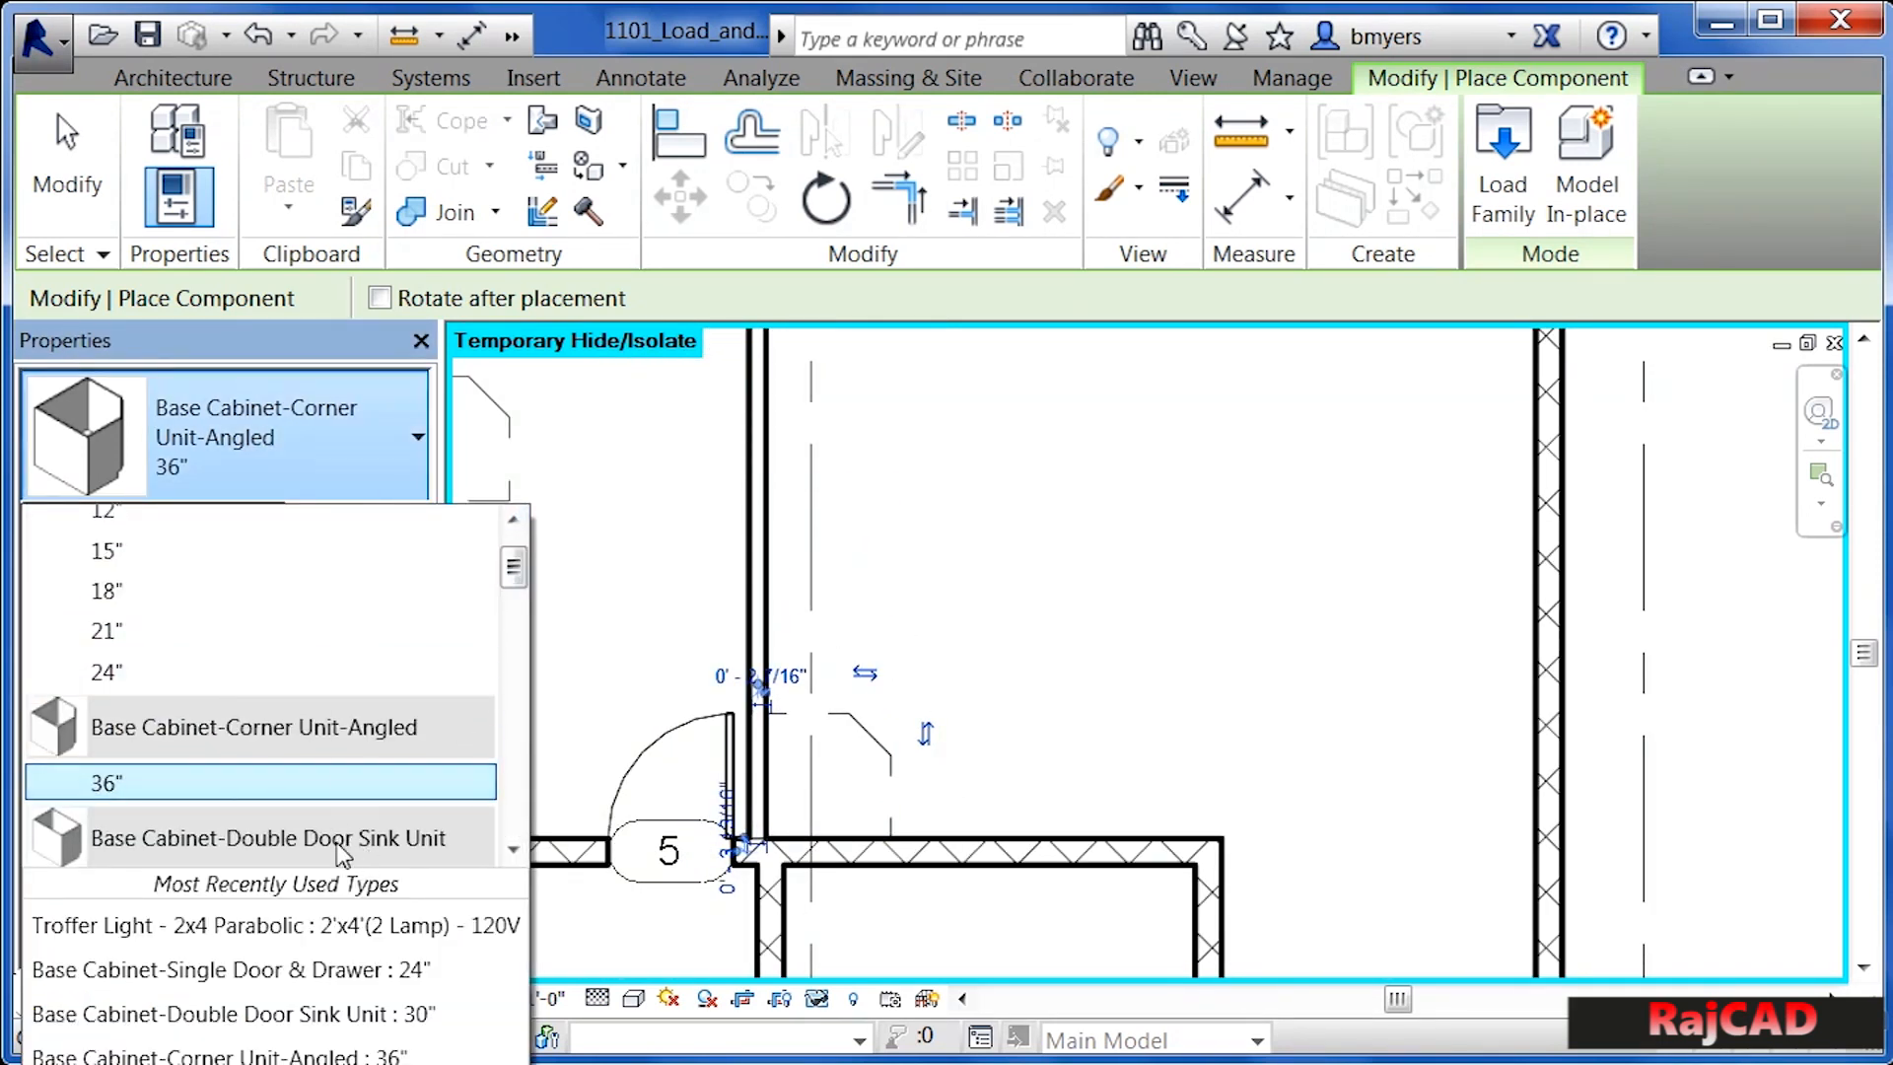
- Choose the 48" Double Door Sink Unit type and place it along the interior kitchen wall
click(512, 850)
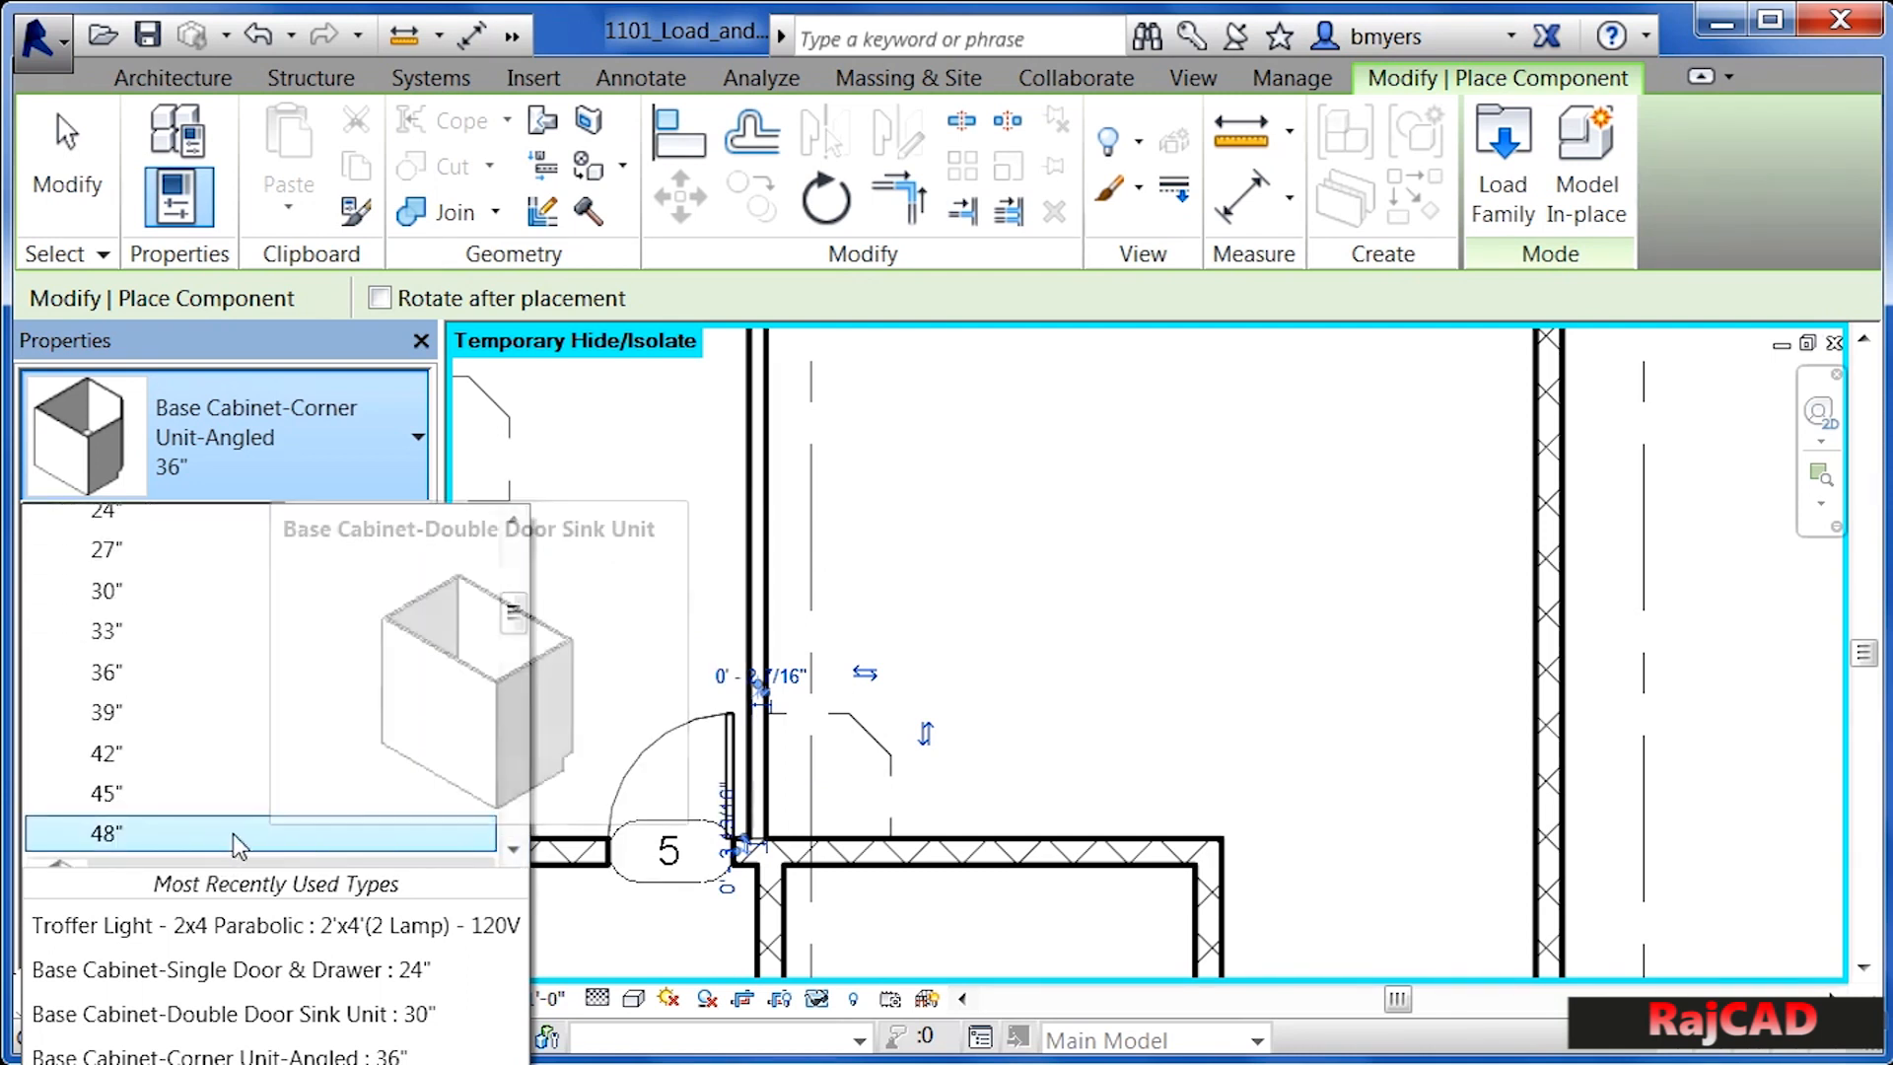
mouse_move(133, 839)
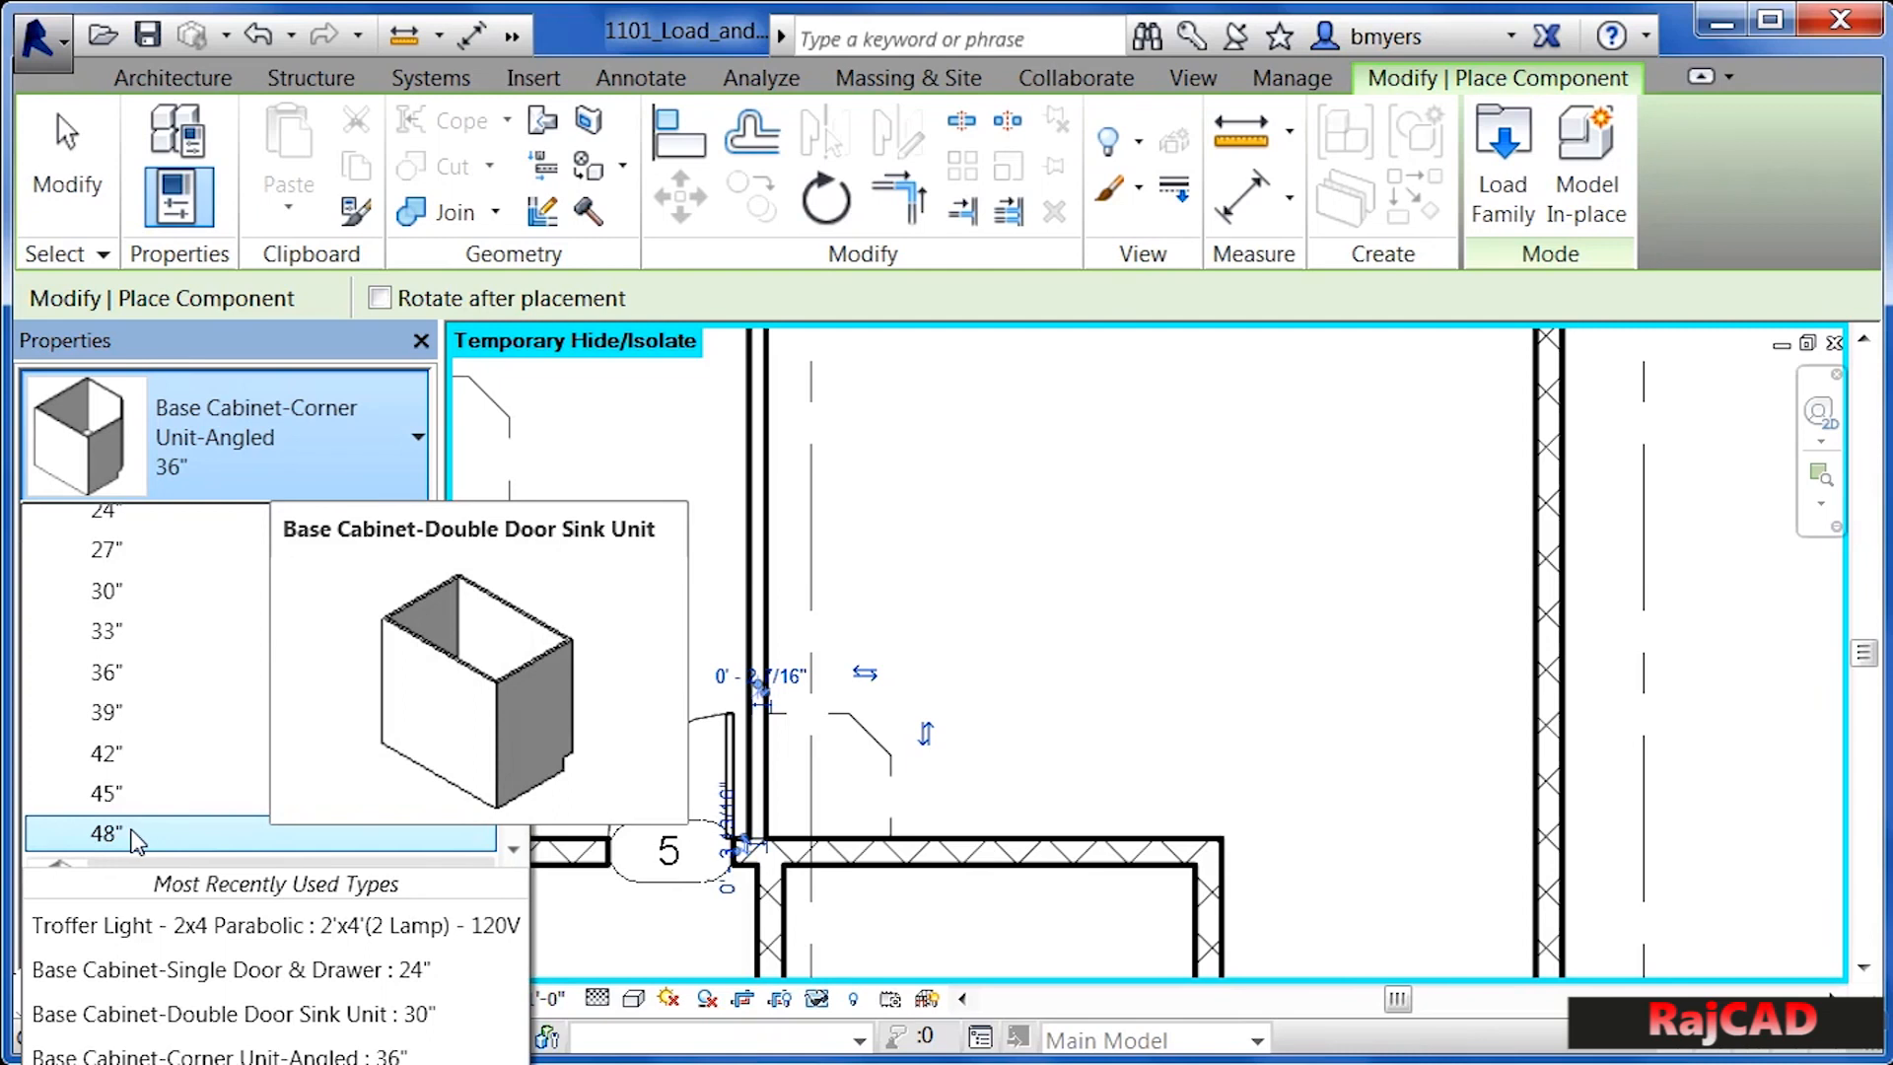
click(106, 833)
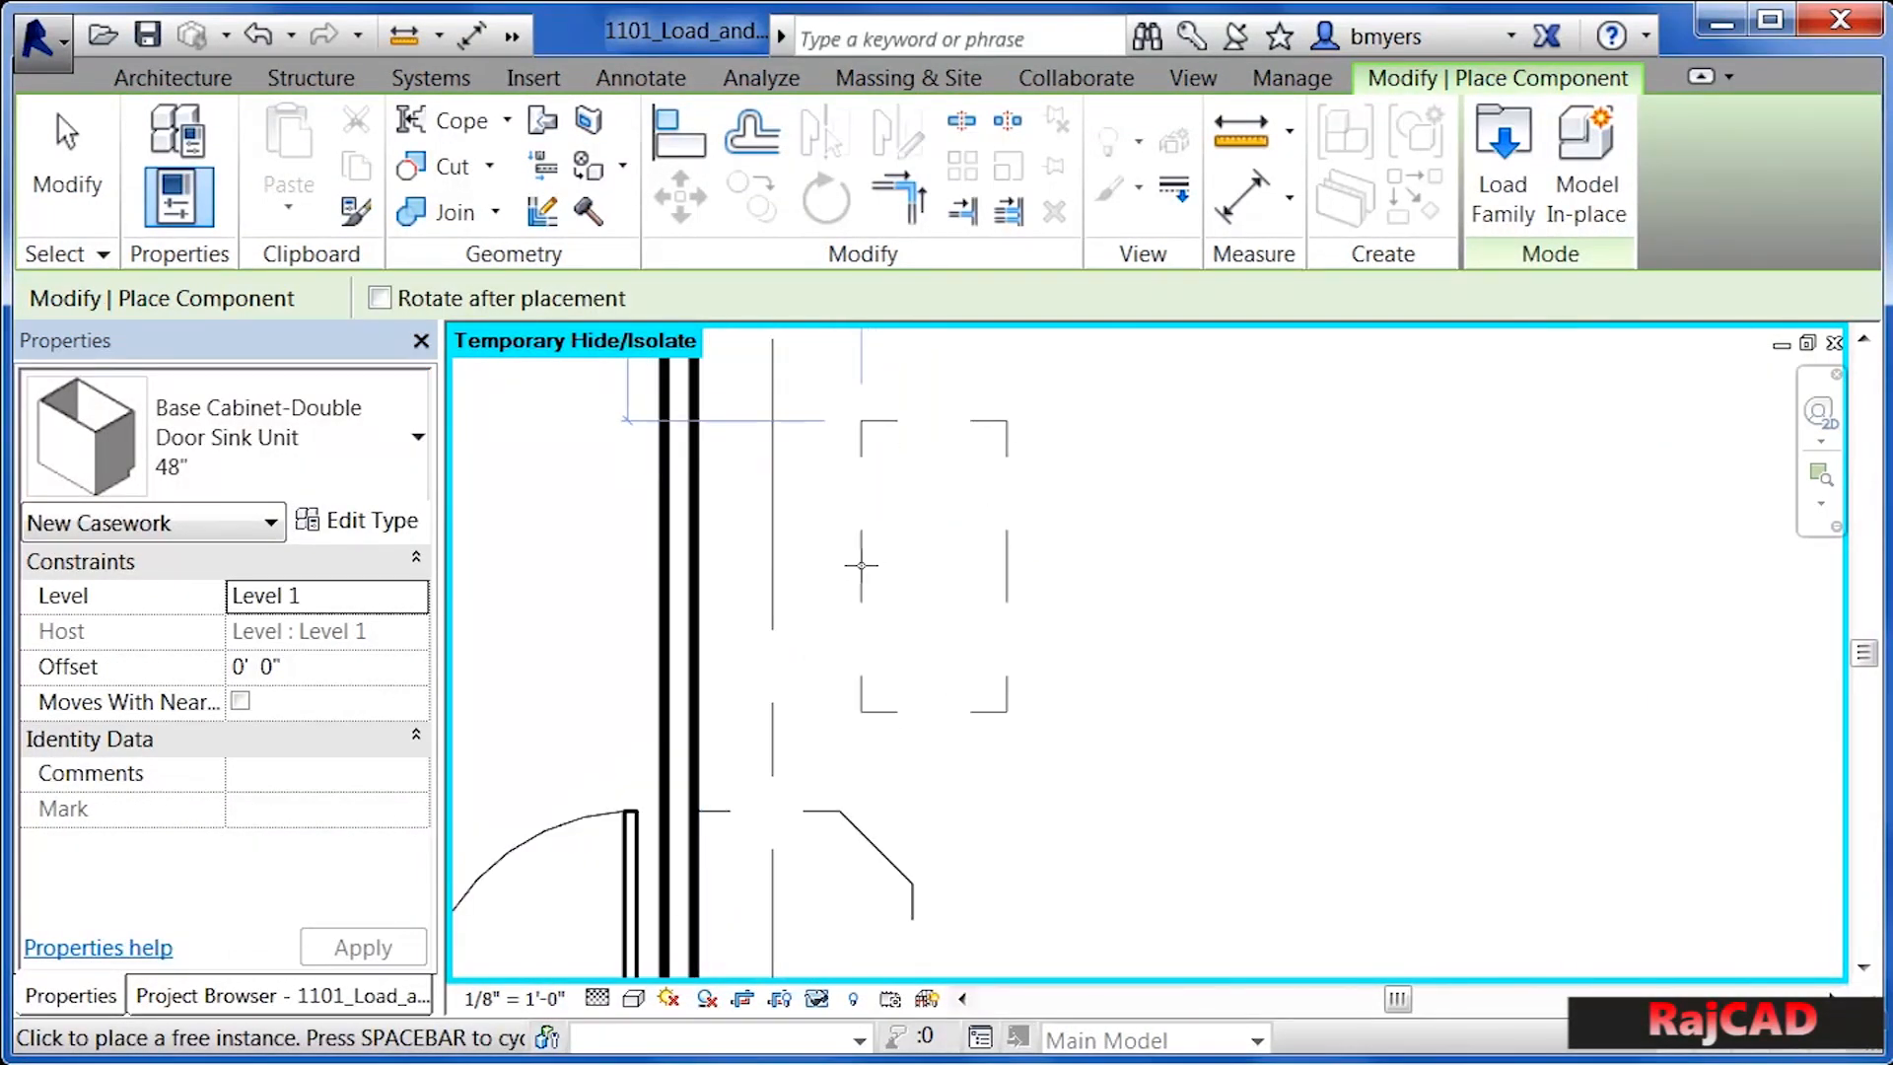
mouse_move(706, 644)
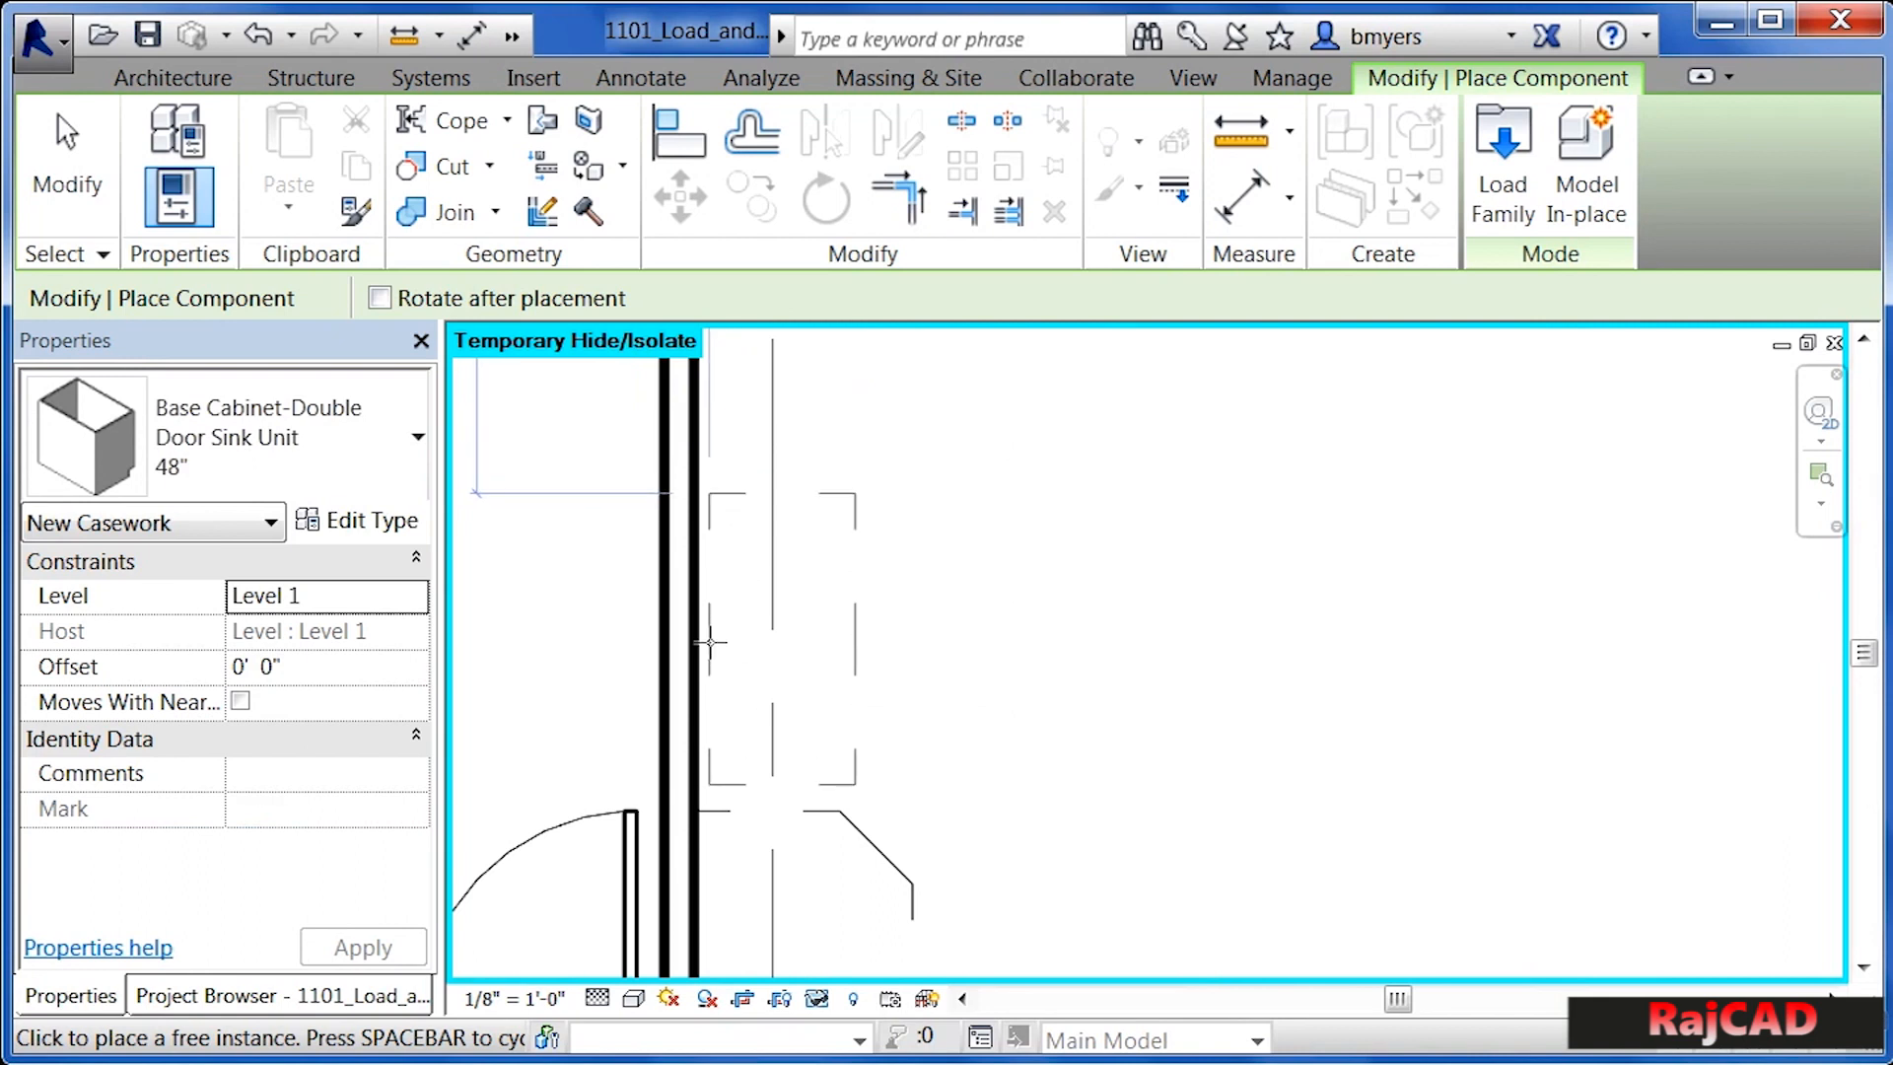
mouse_move(698, 656)
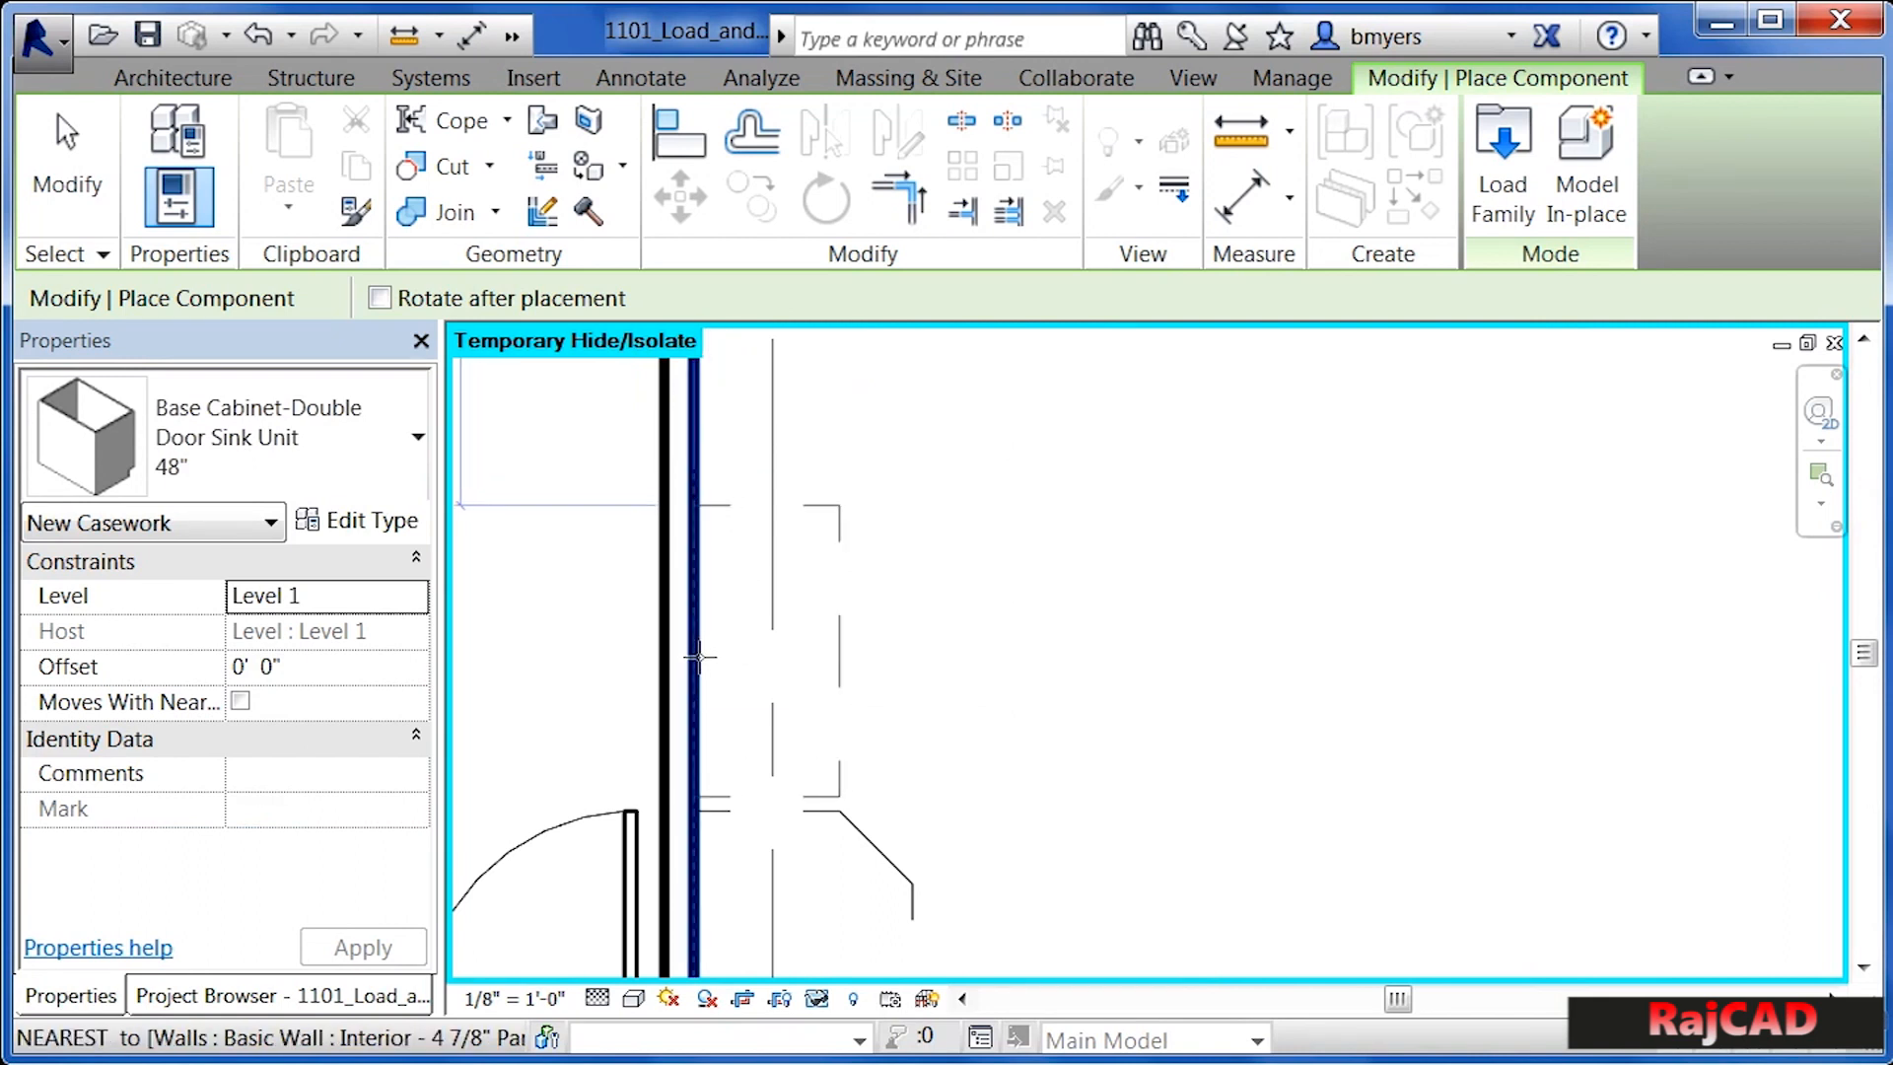
mouse_move(694, 662)
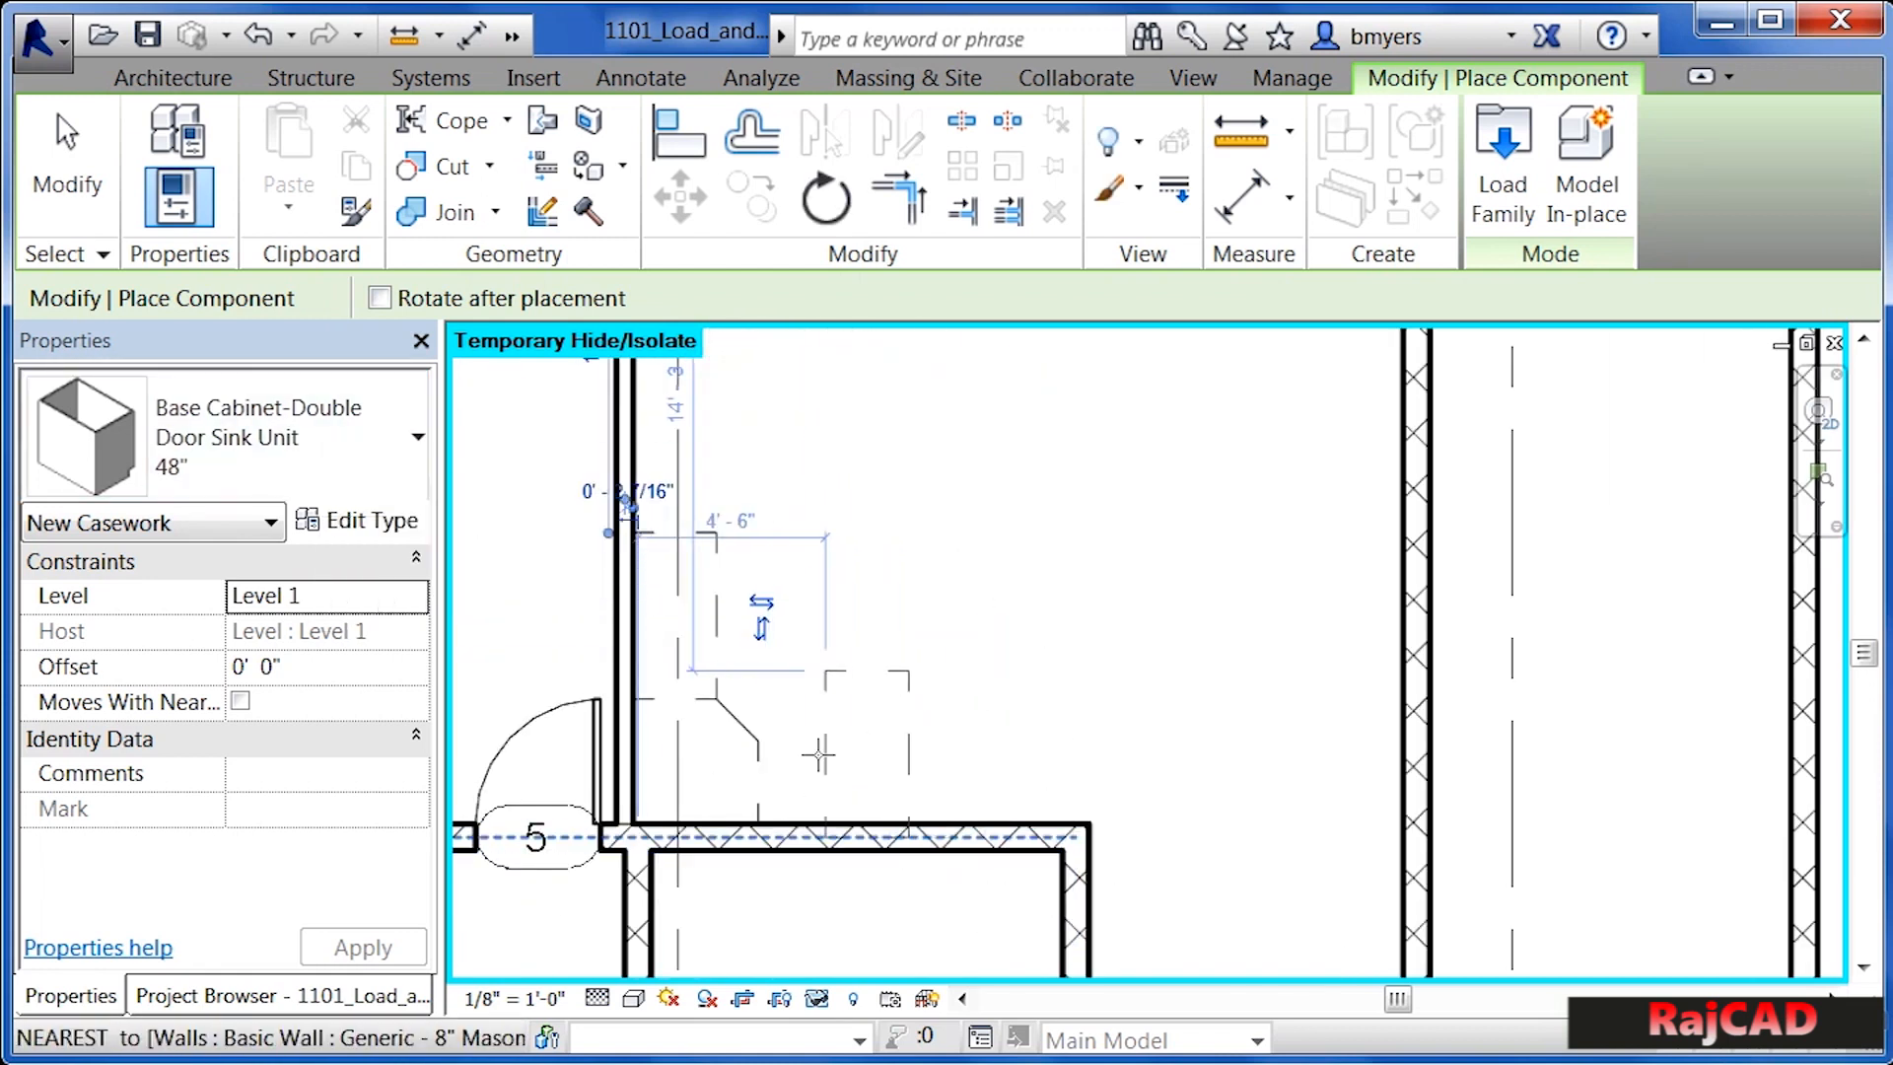
mouse_move(822, 754)
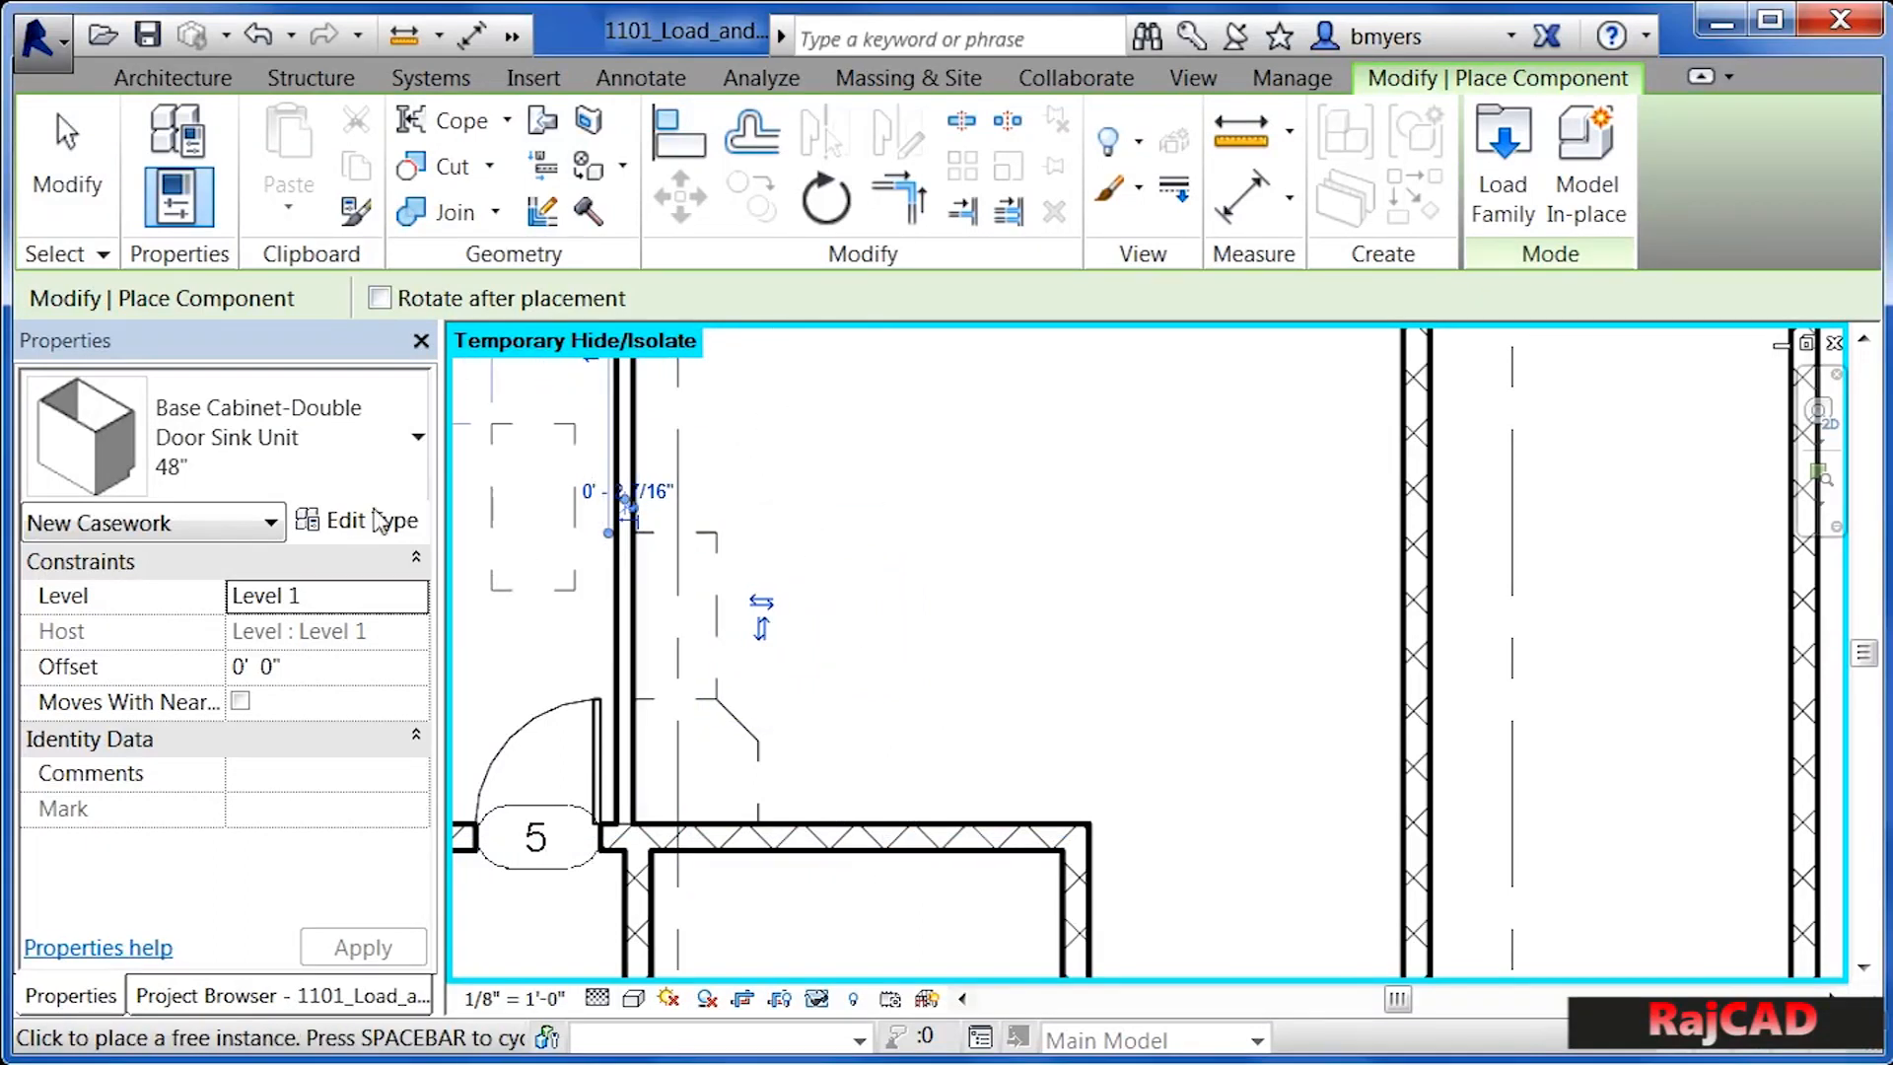
click(418, 436)
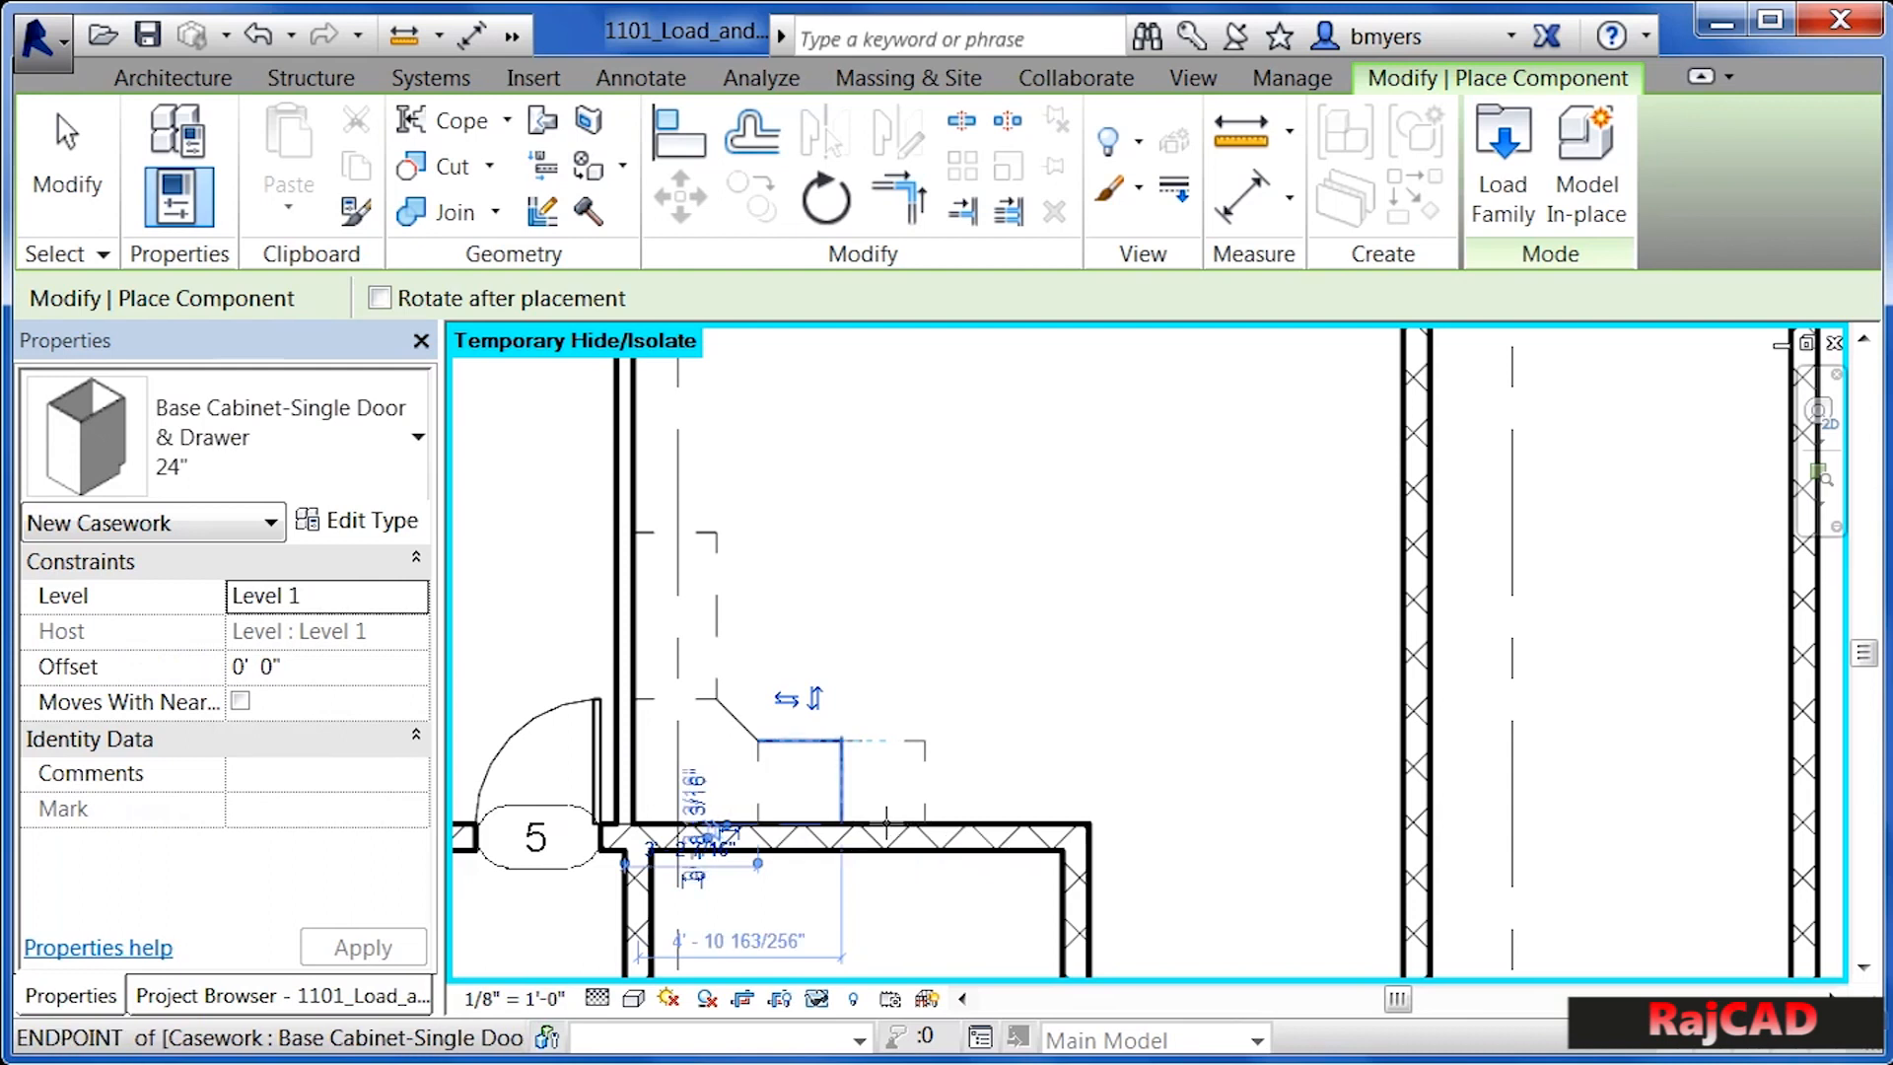
- Place the 24" Single Door & Drawer base cabinet beside door 5
click(418, 437)
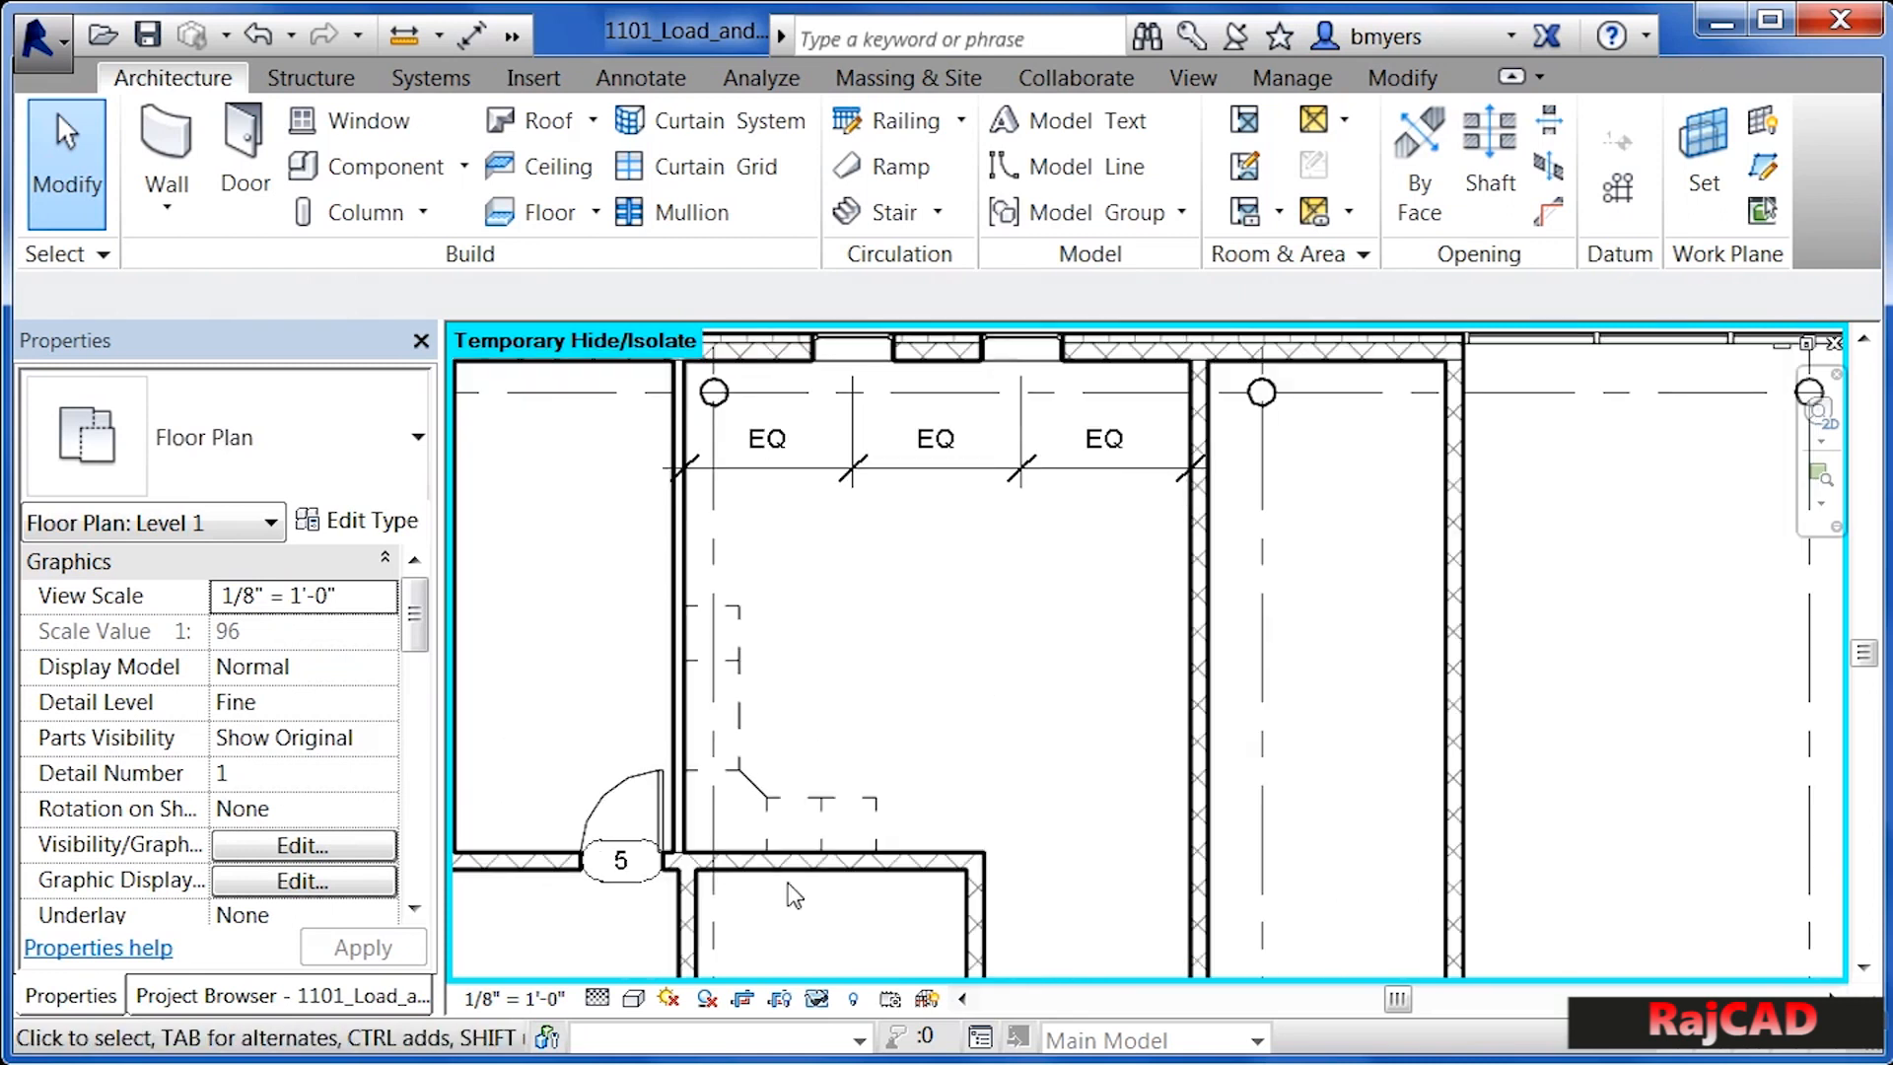
mouse_move(1045, 695)
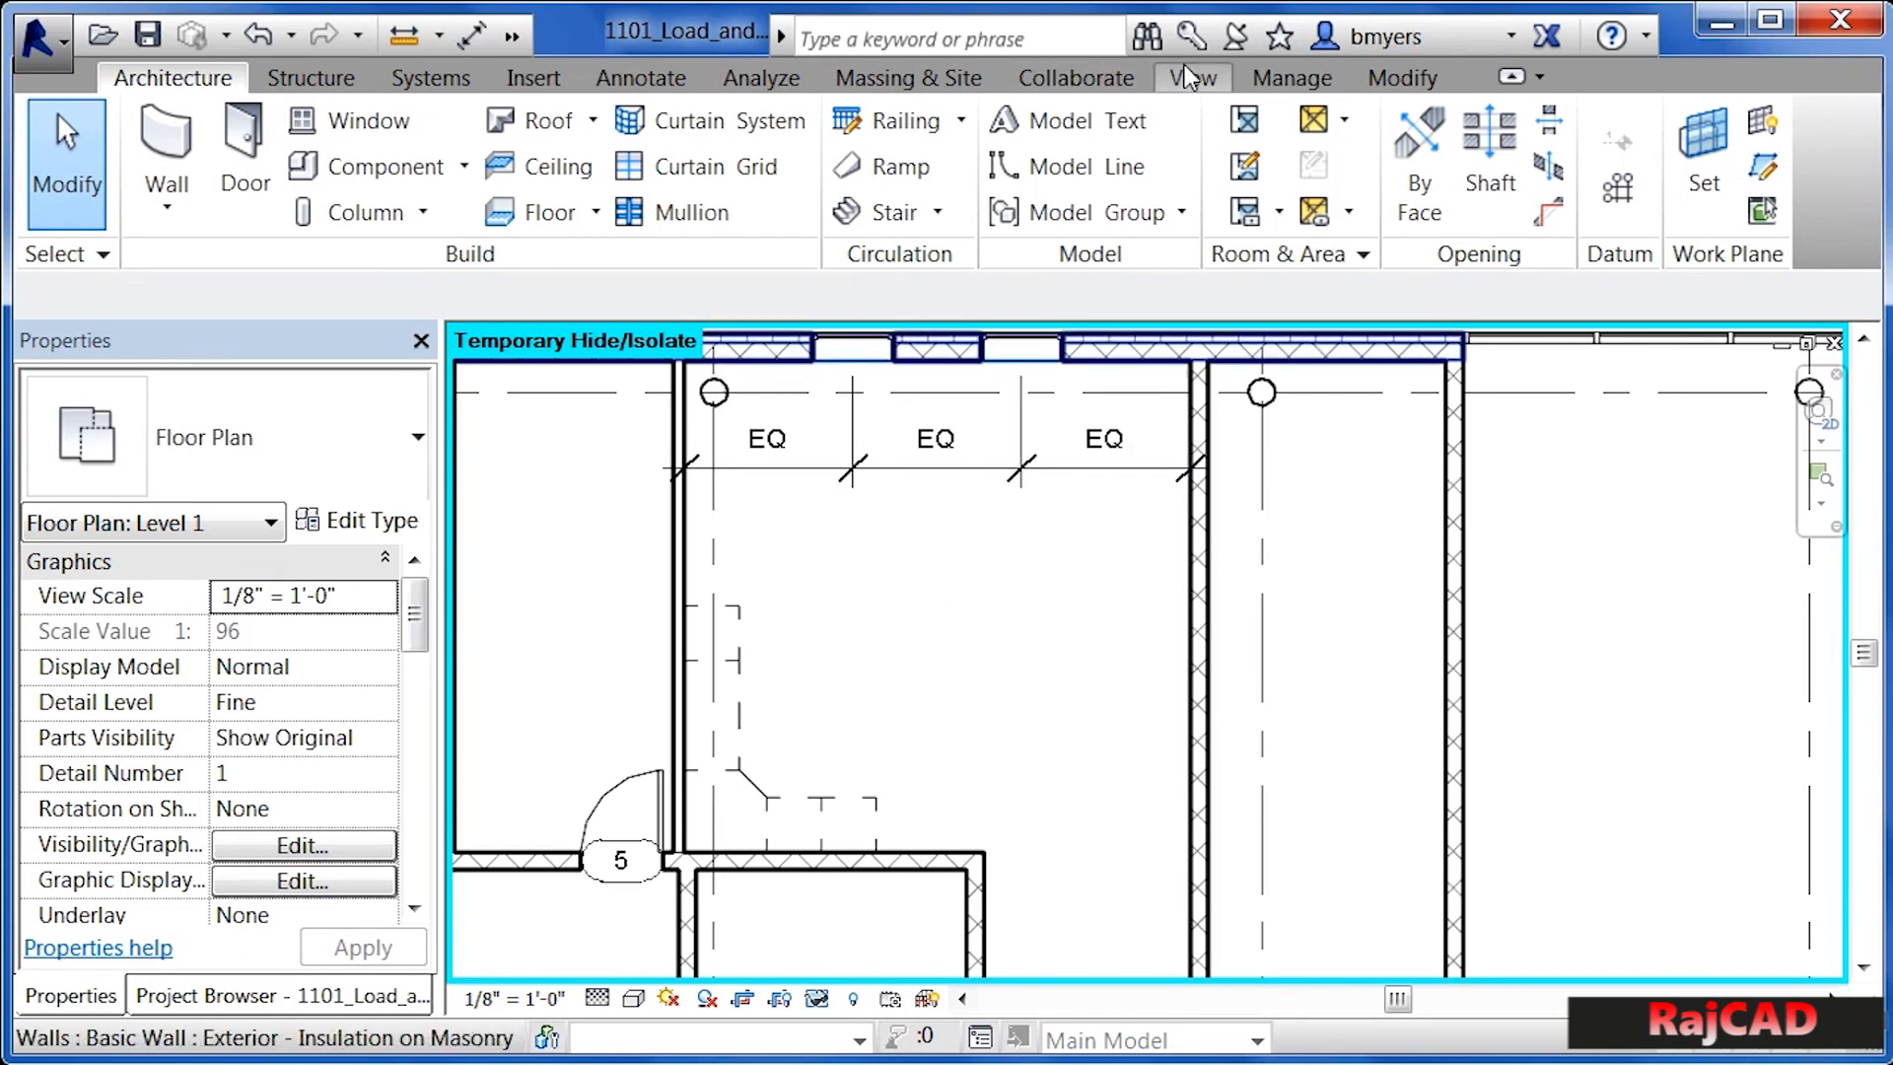
- Start a Camera from the View tab's 3D View drop-down, setting the eye near the north wall
click(1190, 77)
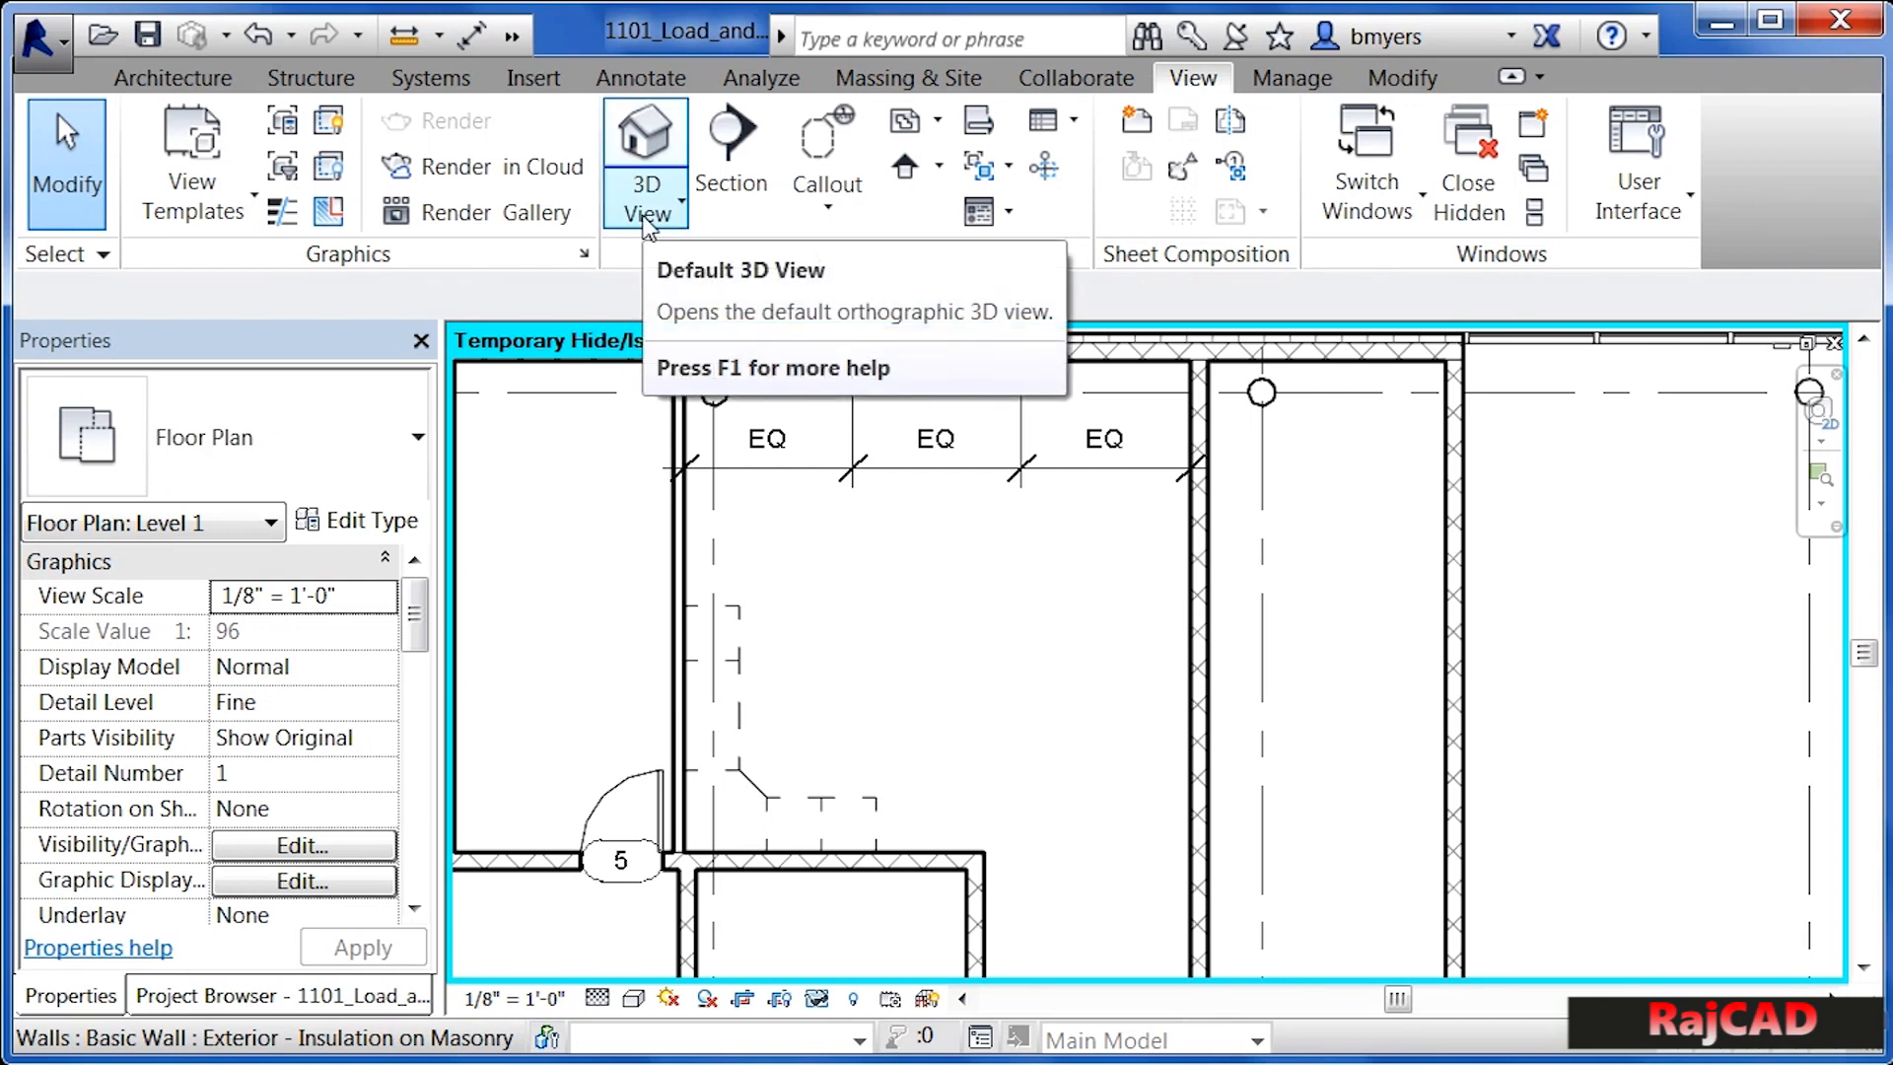
click(645, 215)
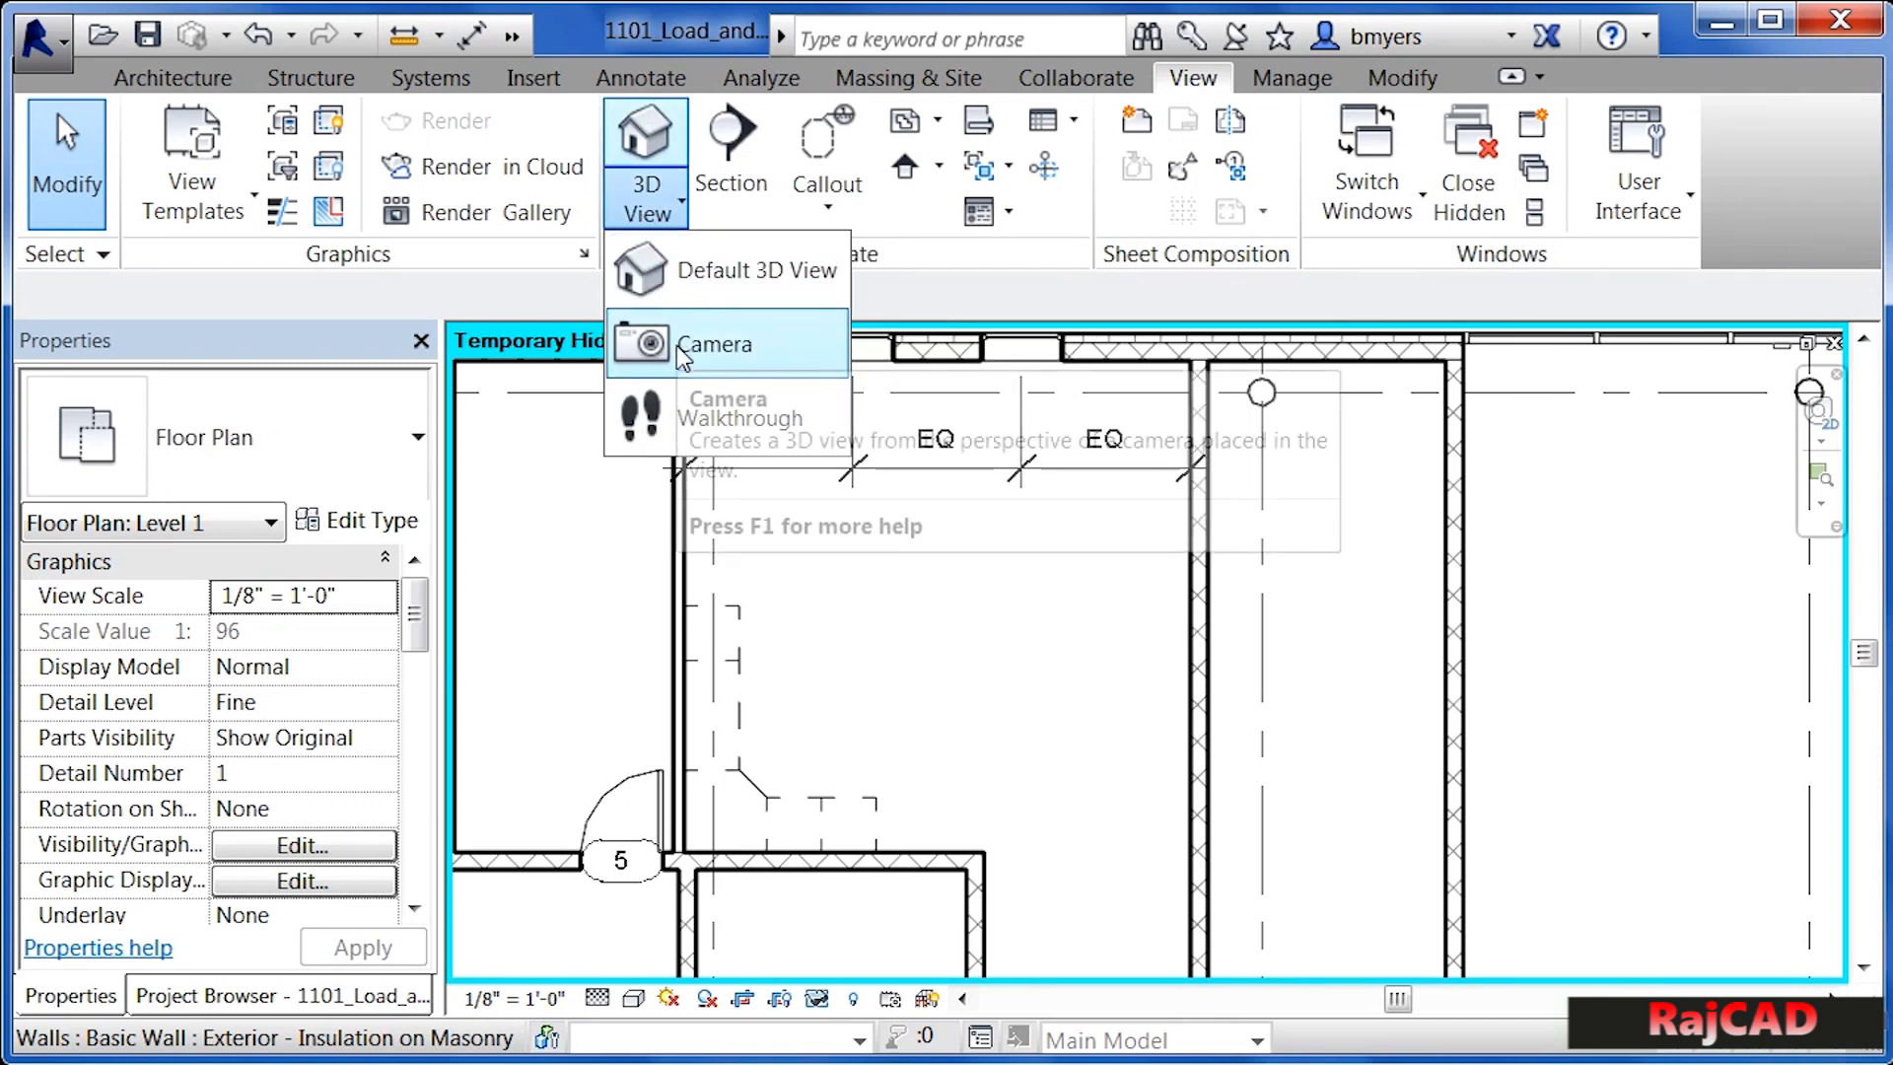
click(714, 344)
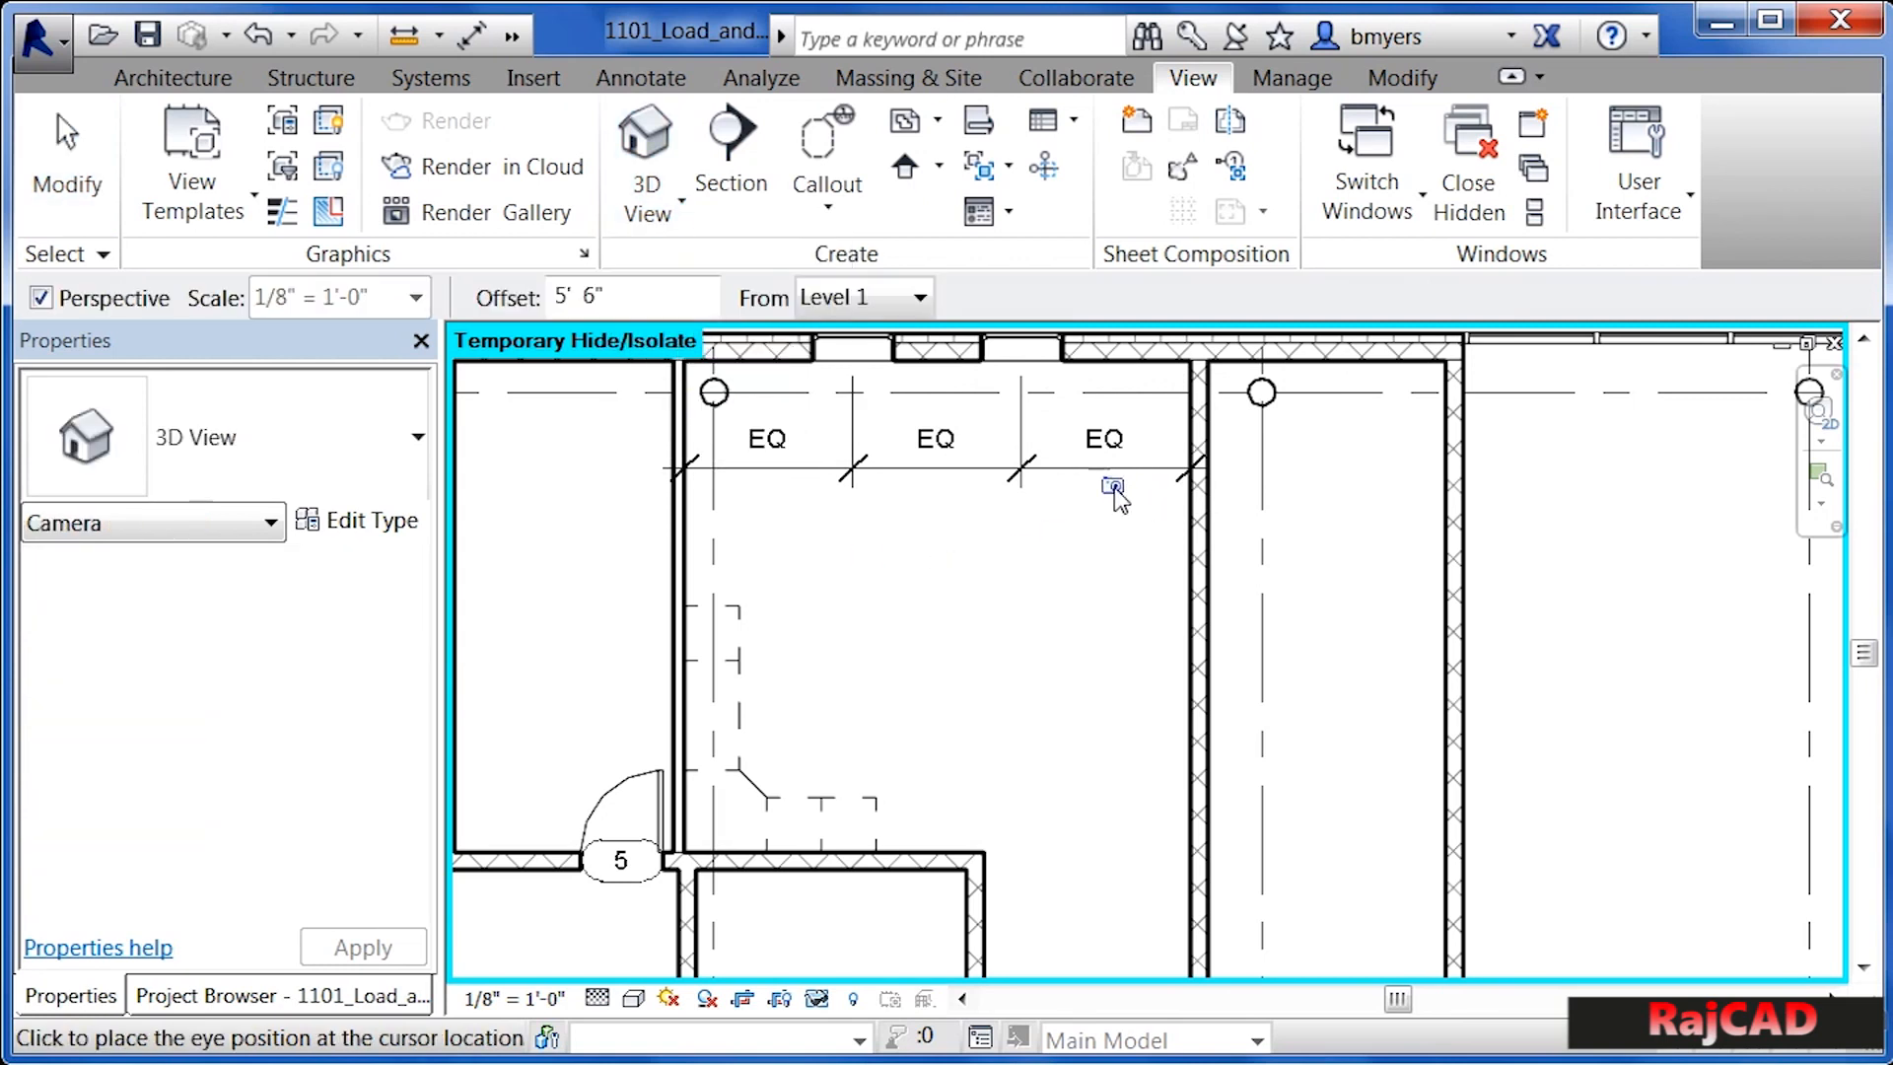
click(1112, 484)
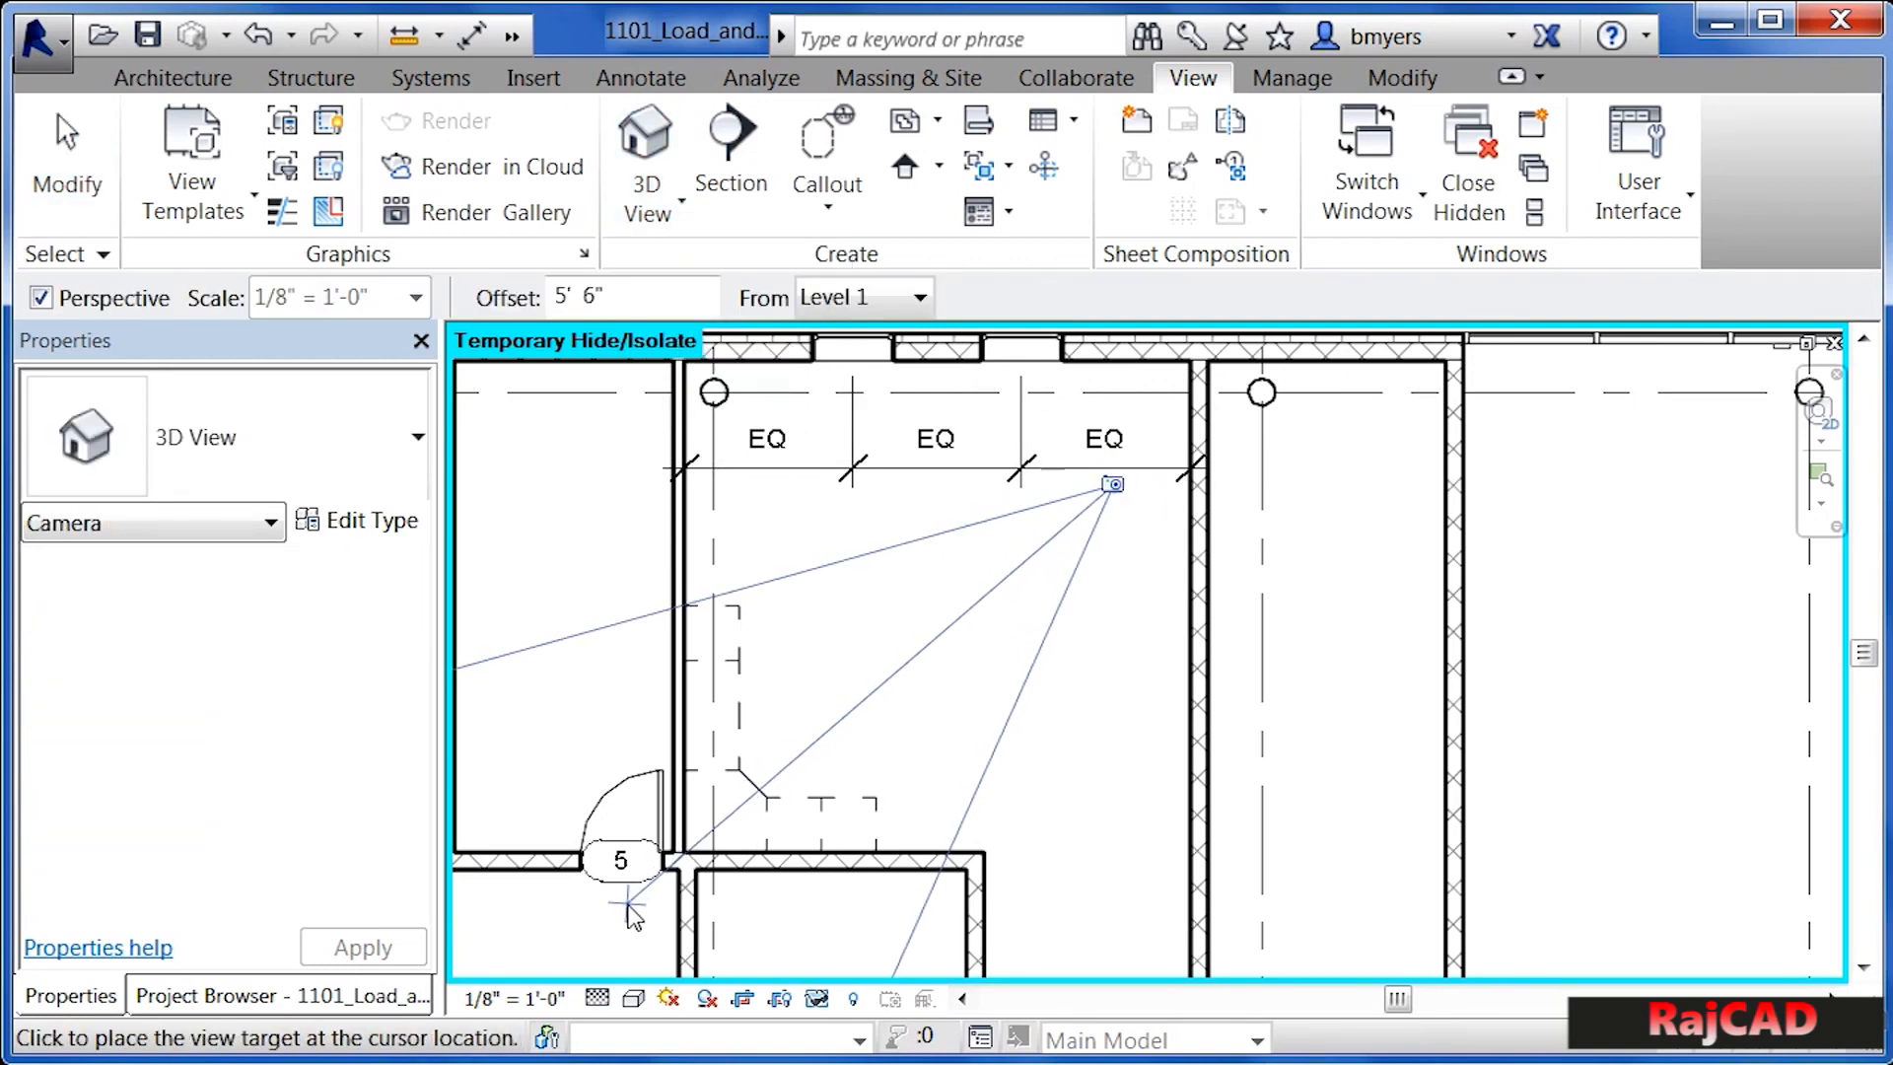
mouse_move(592, 941)
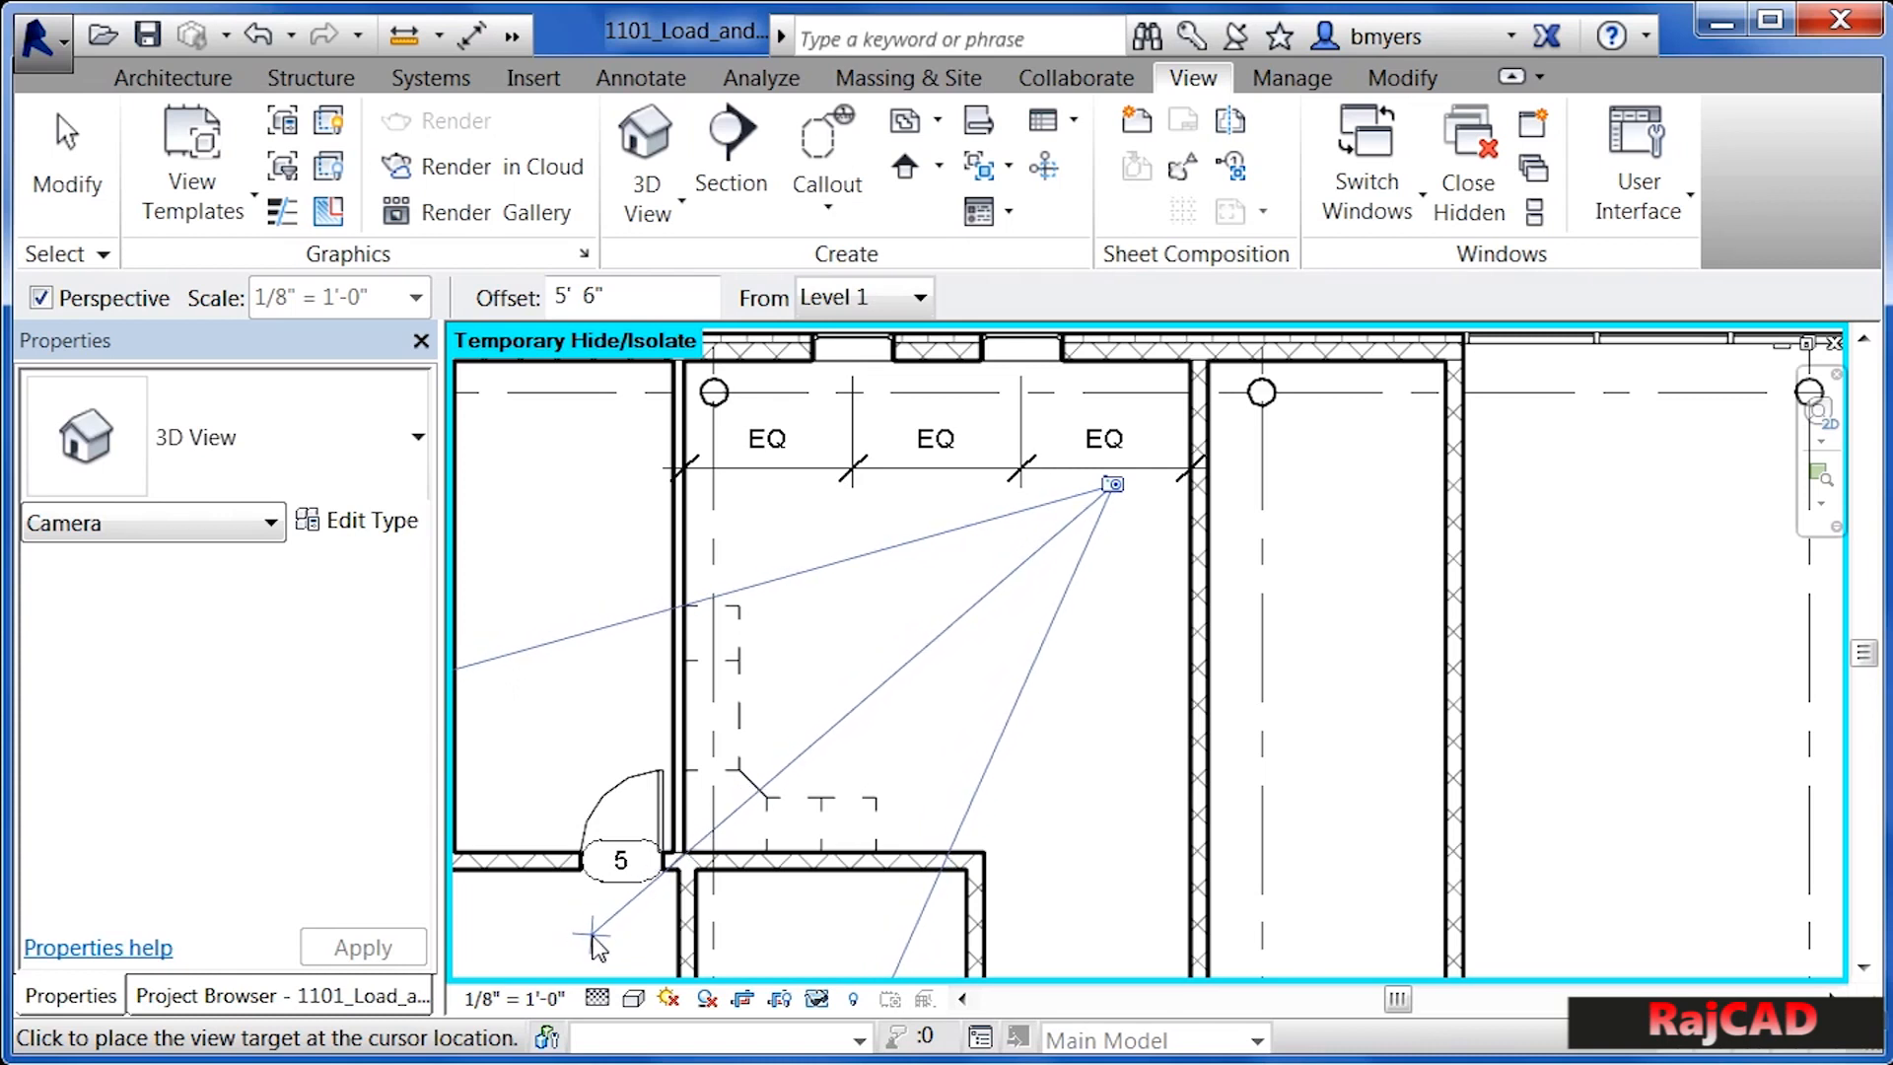
mouse_move(576, 924)
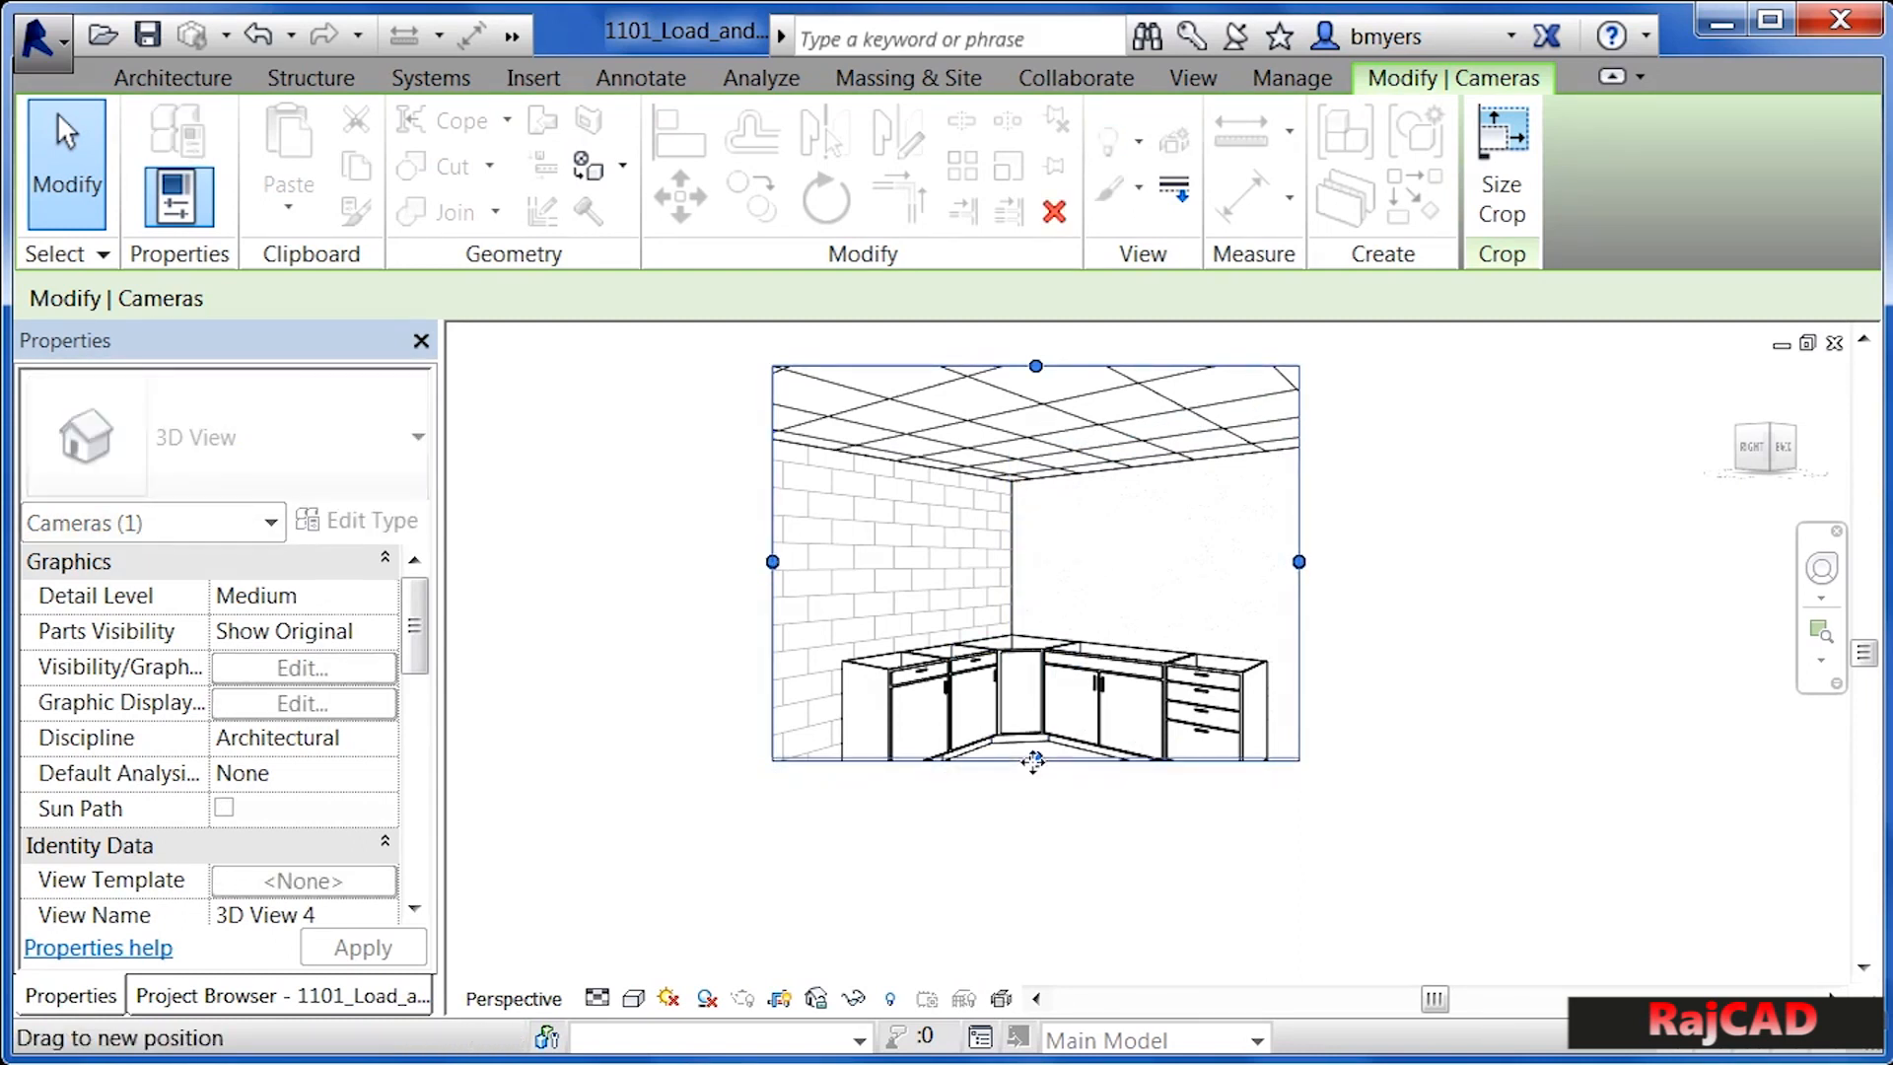
mouse_move(1034, 758)
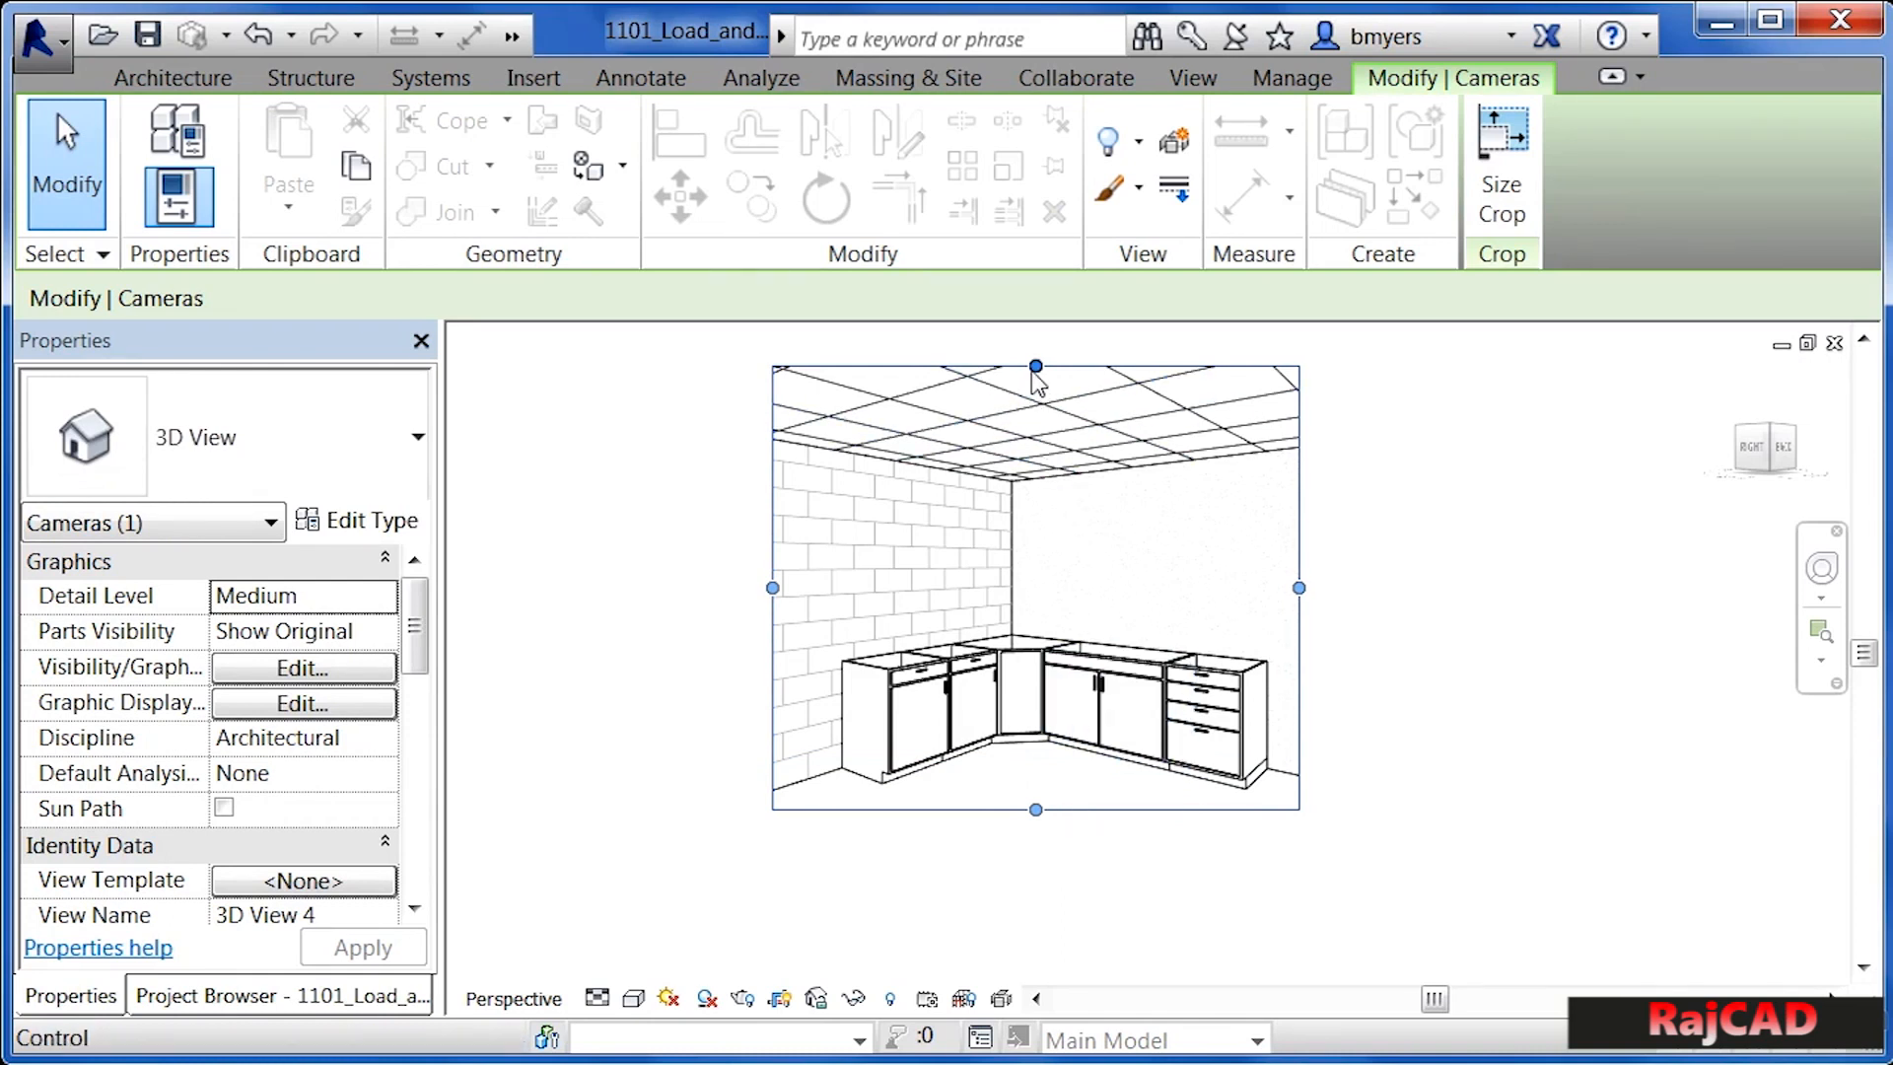
mouse_move(1035, 366)
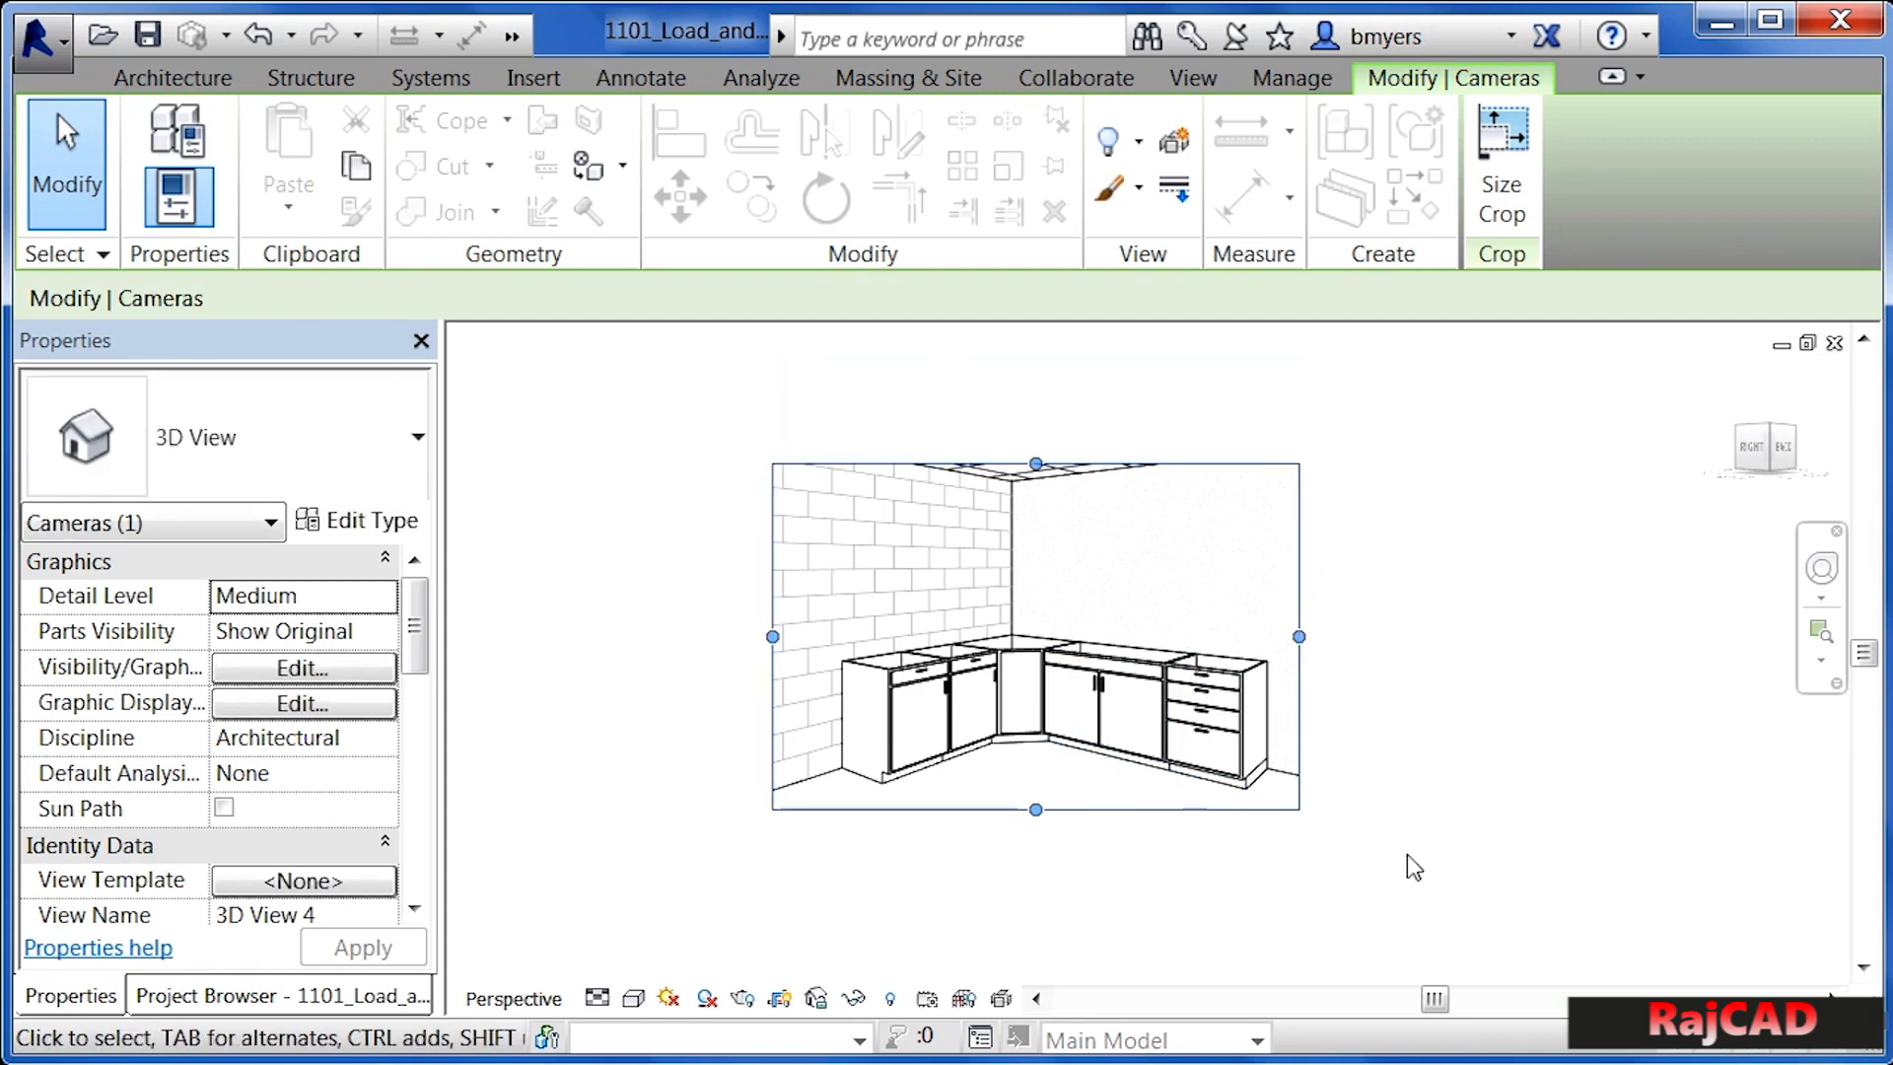
mouse_move(1457, 867)
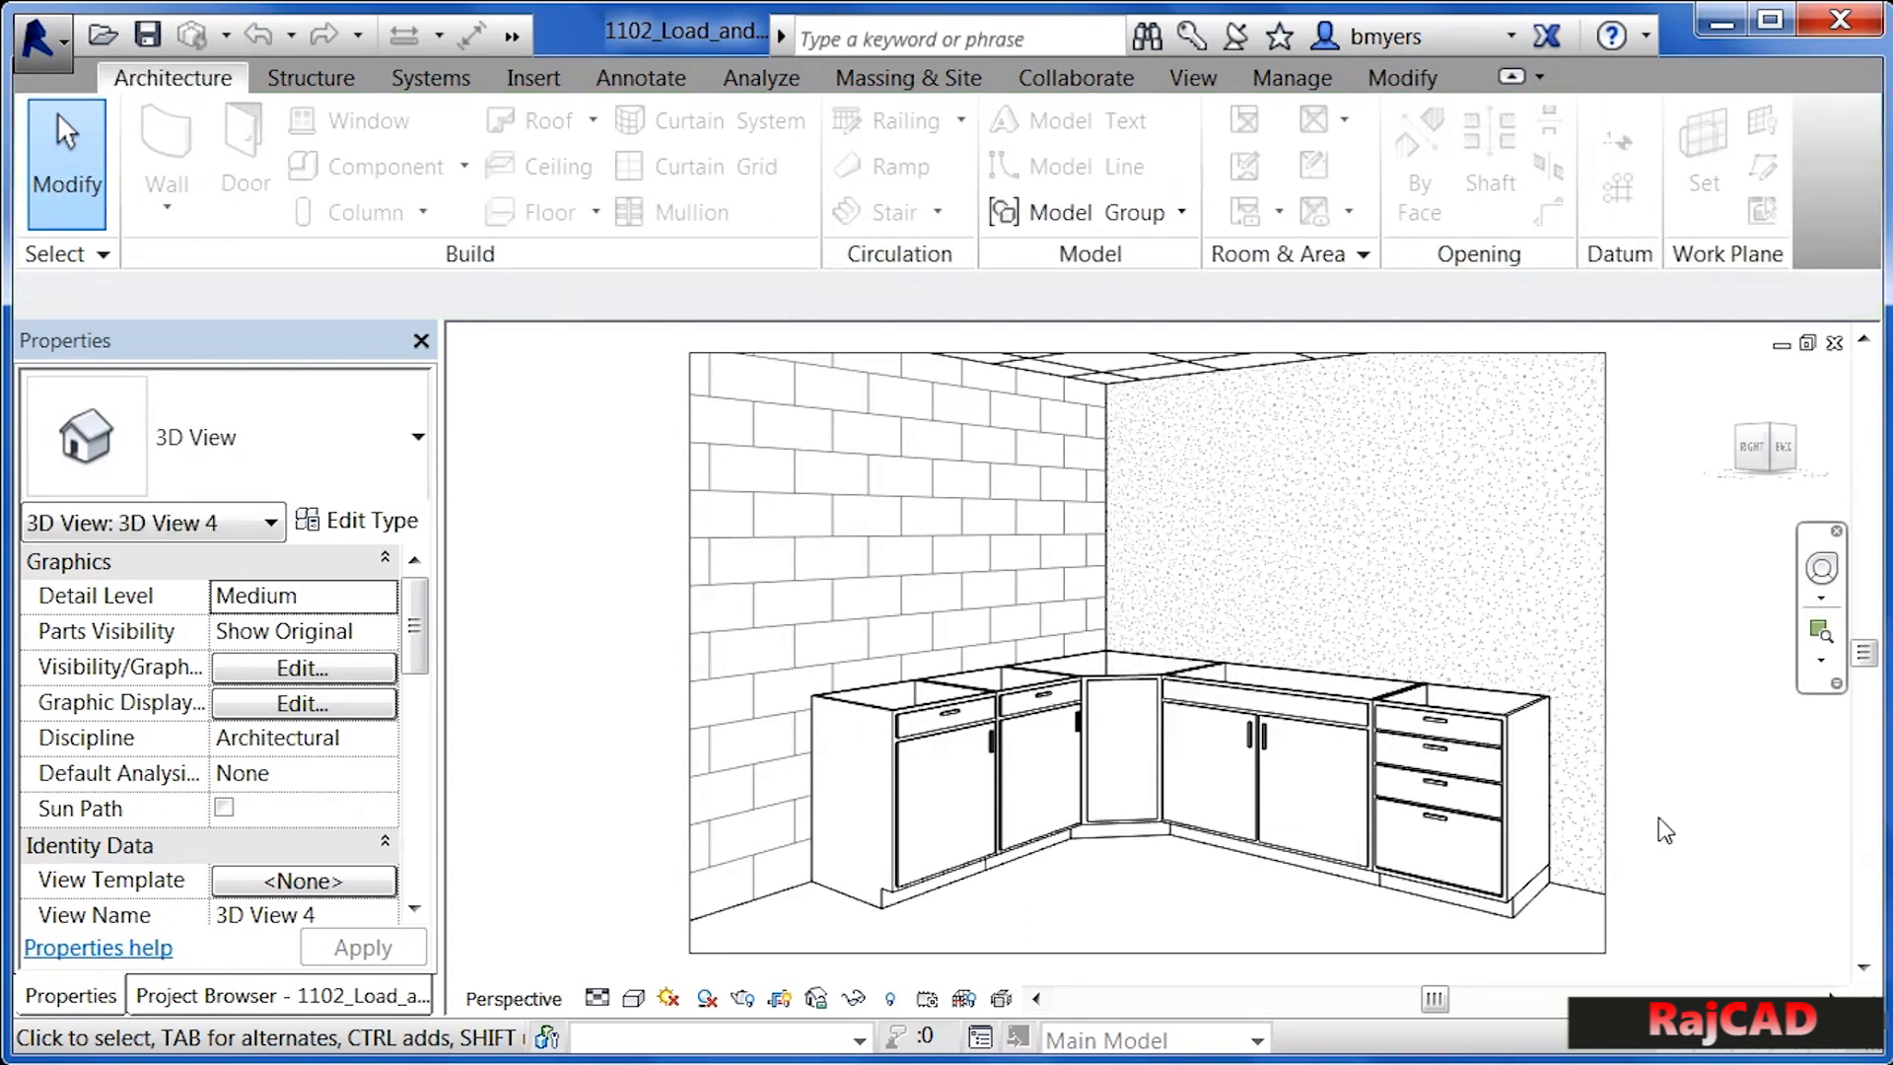
- Deselect the adjusted crop region in 3D View 4 to finish framing the cabinets
click(1443, 785)
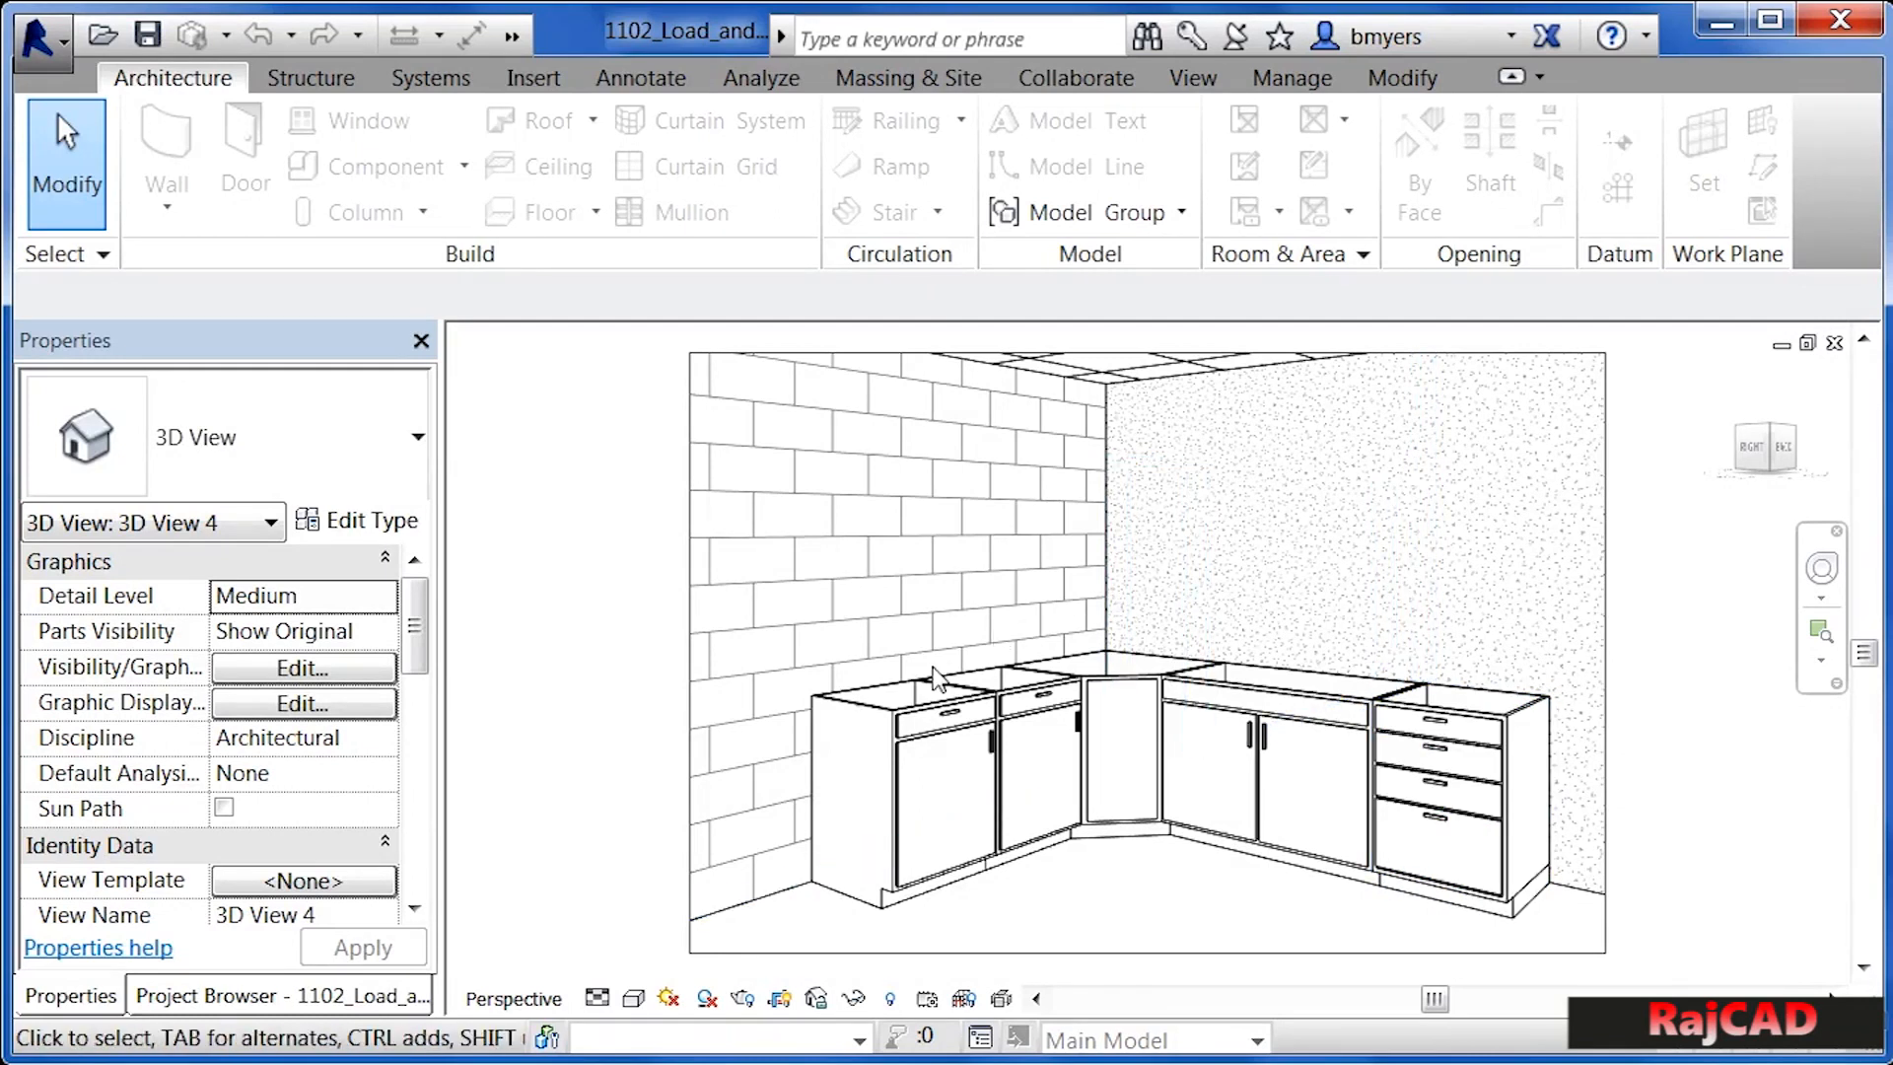
mouse_move(1045, 873)
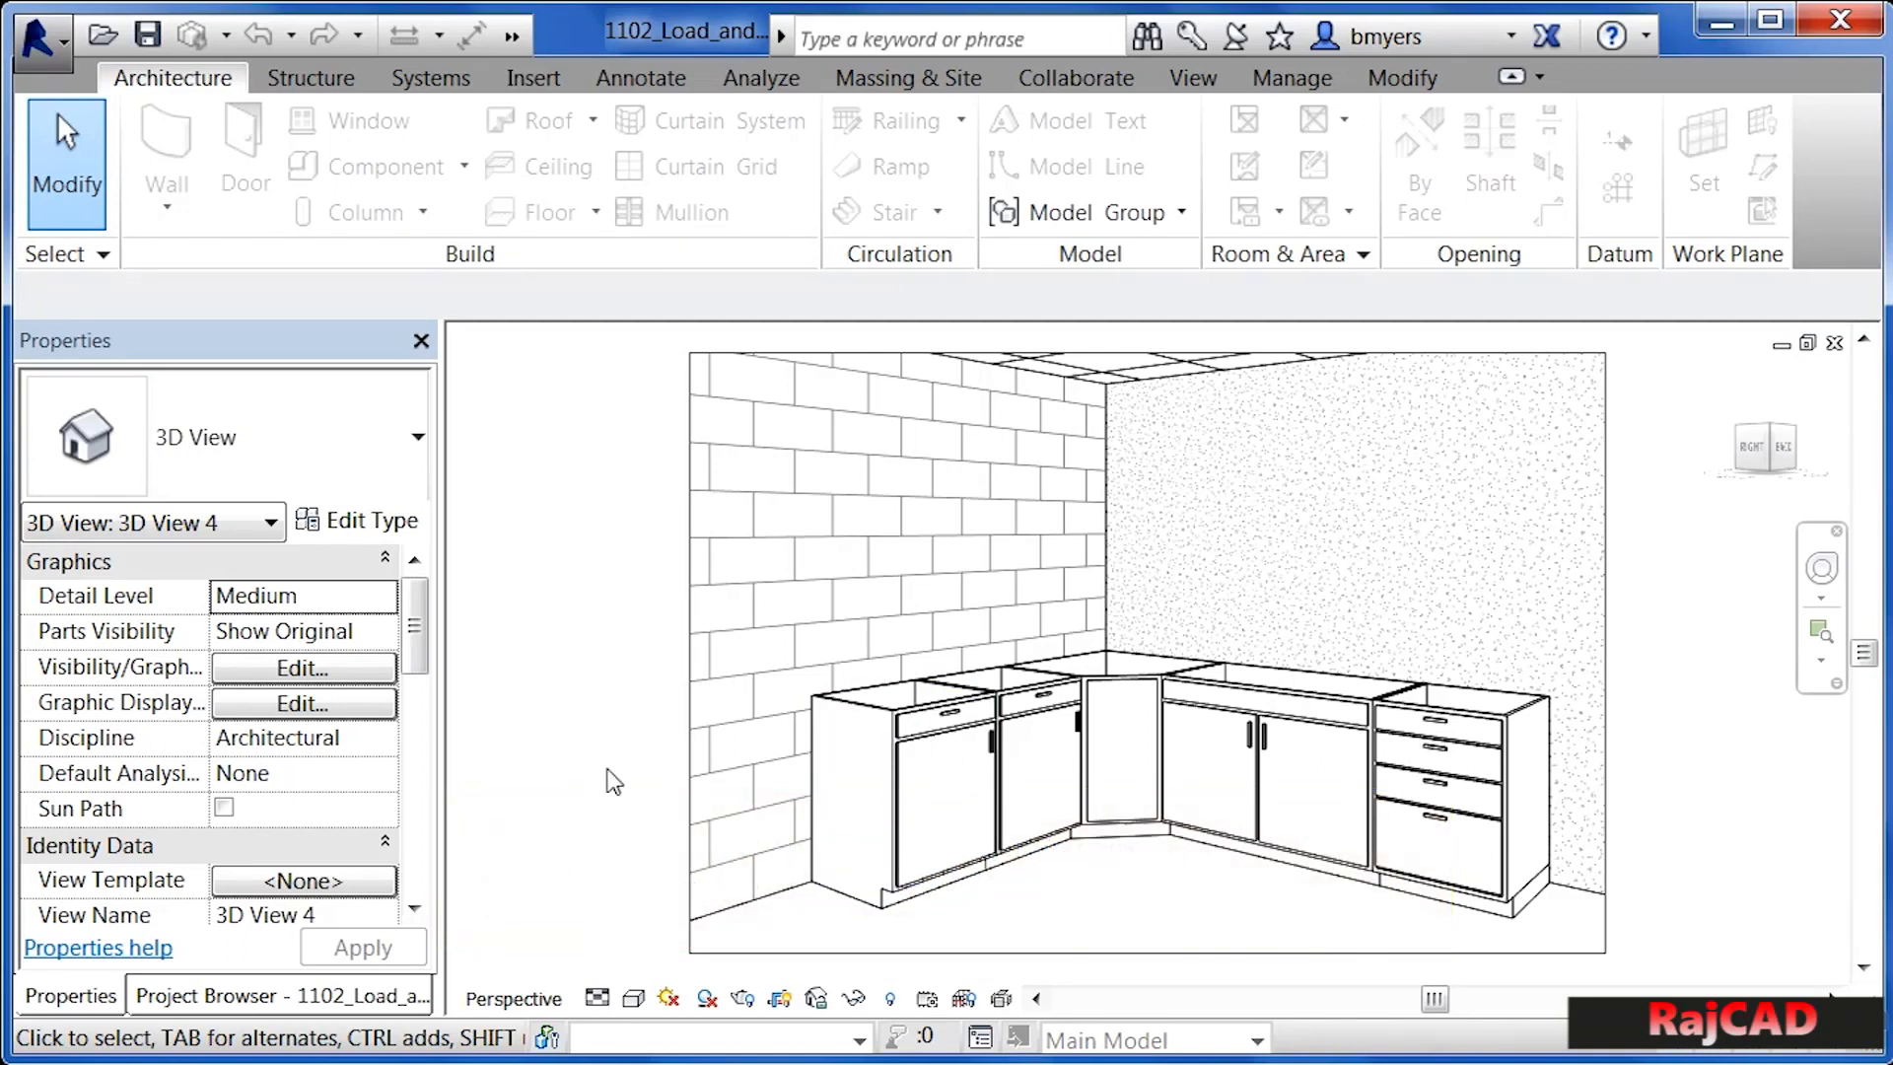
- Open the Level 1 floor plan from the Project Browser and start Place Component
click(281, 995)
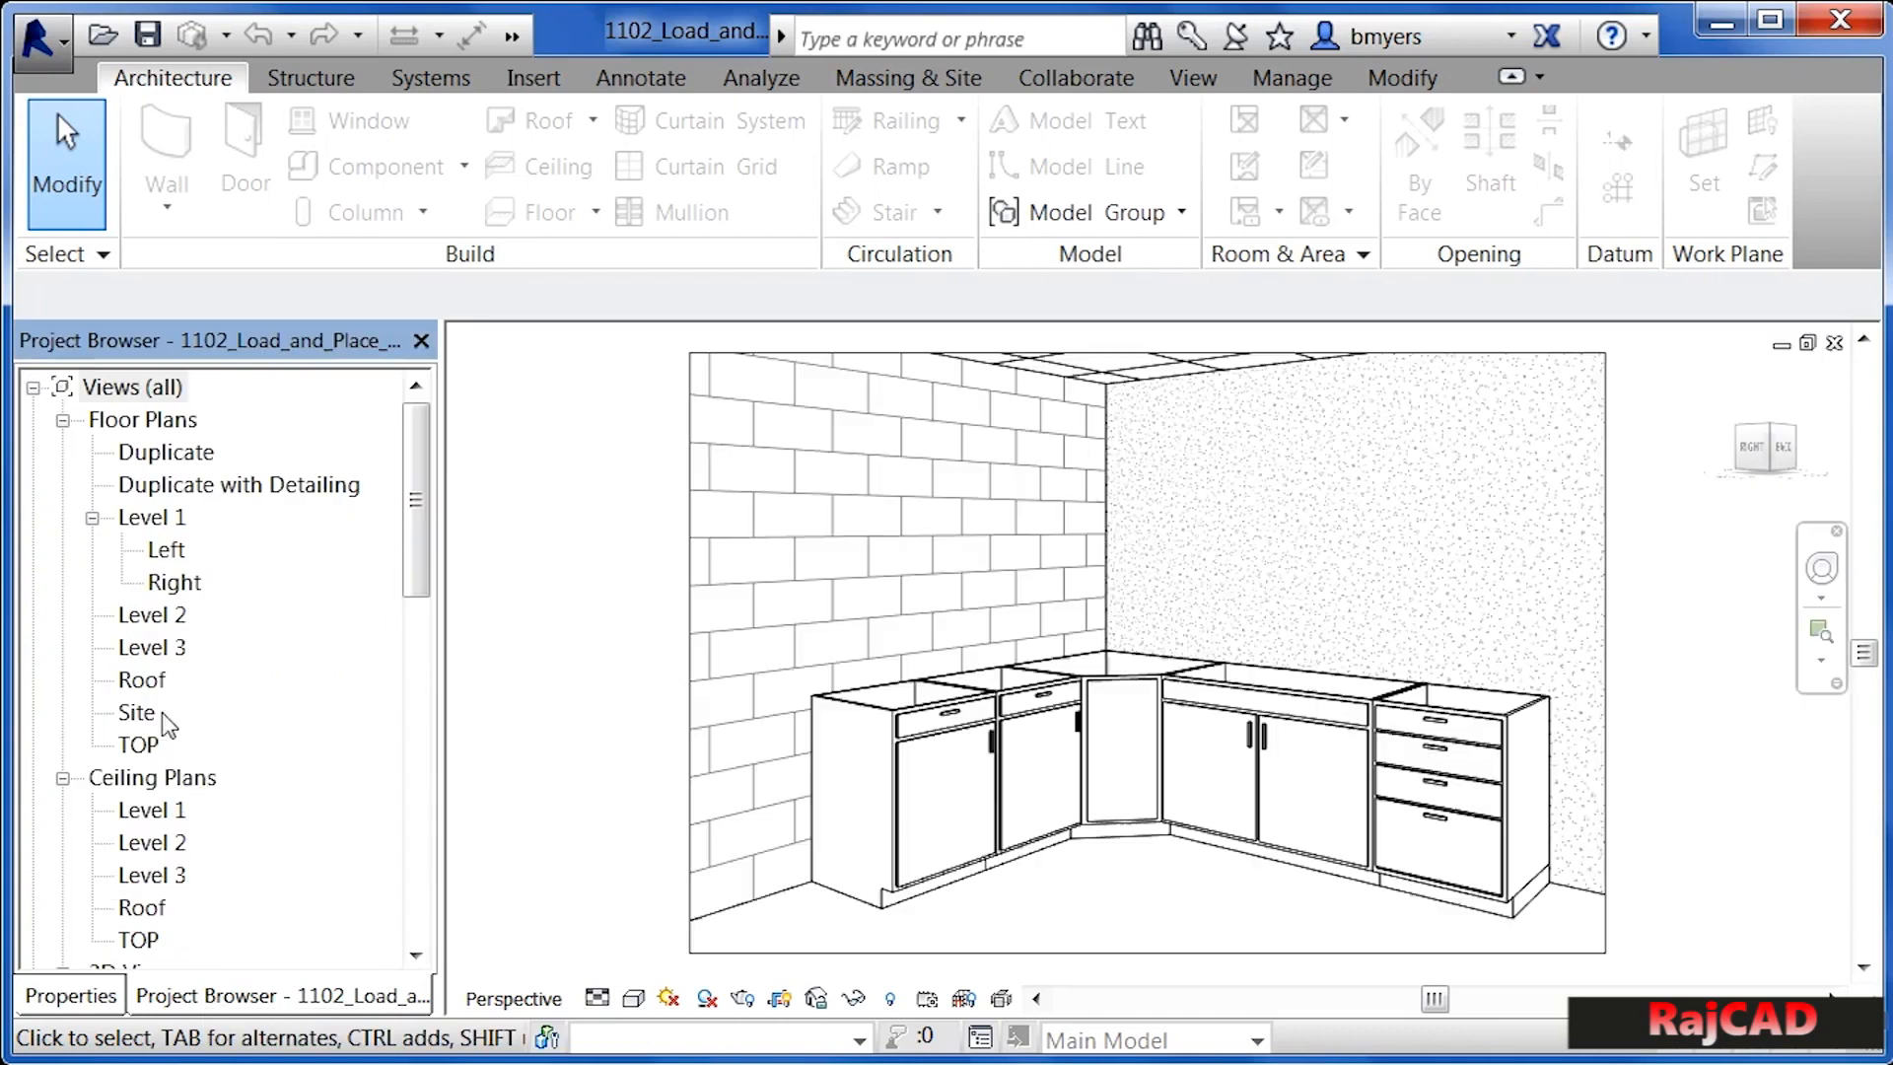
click(151, 516)
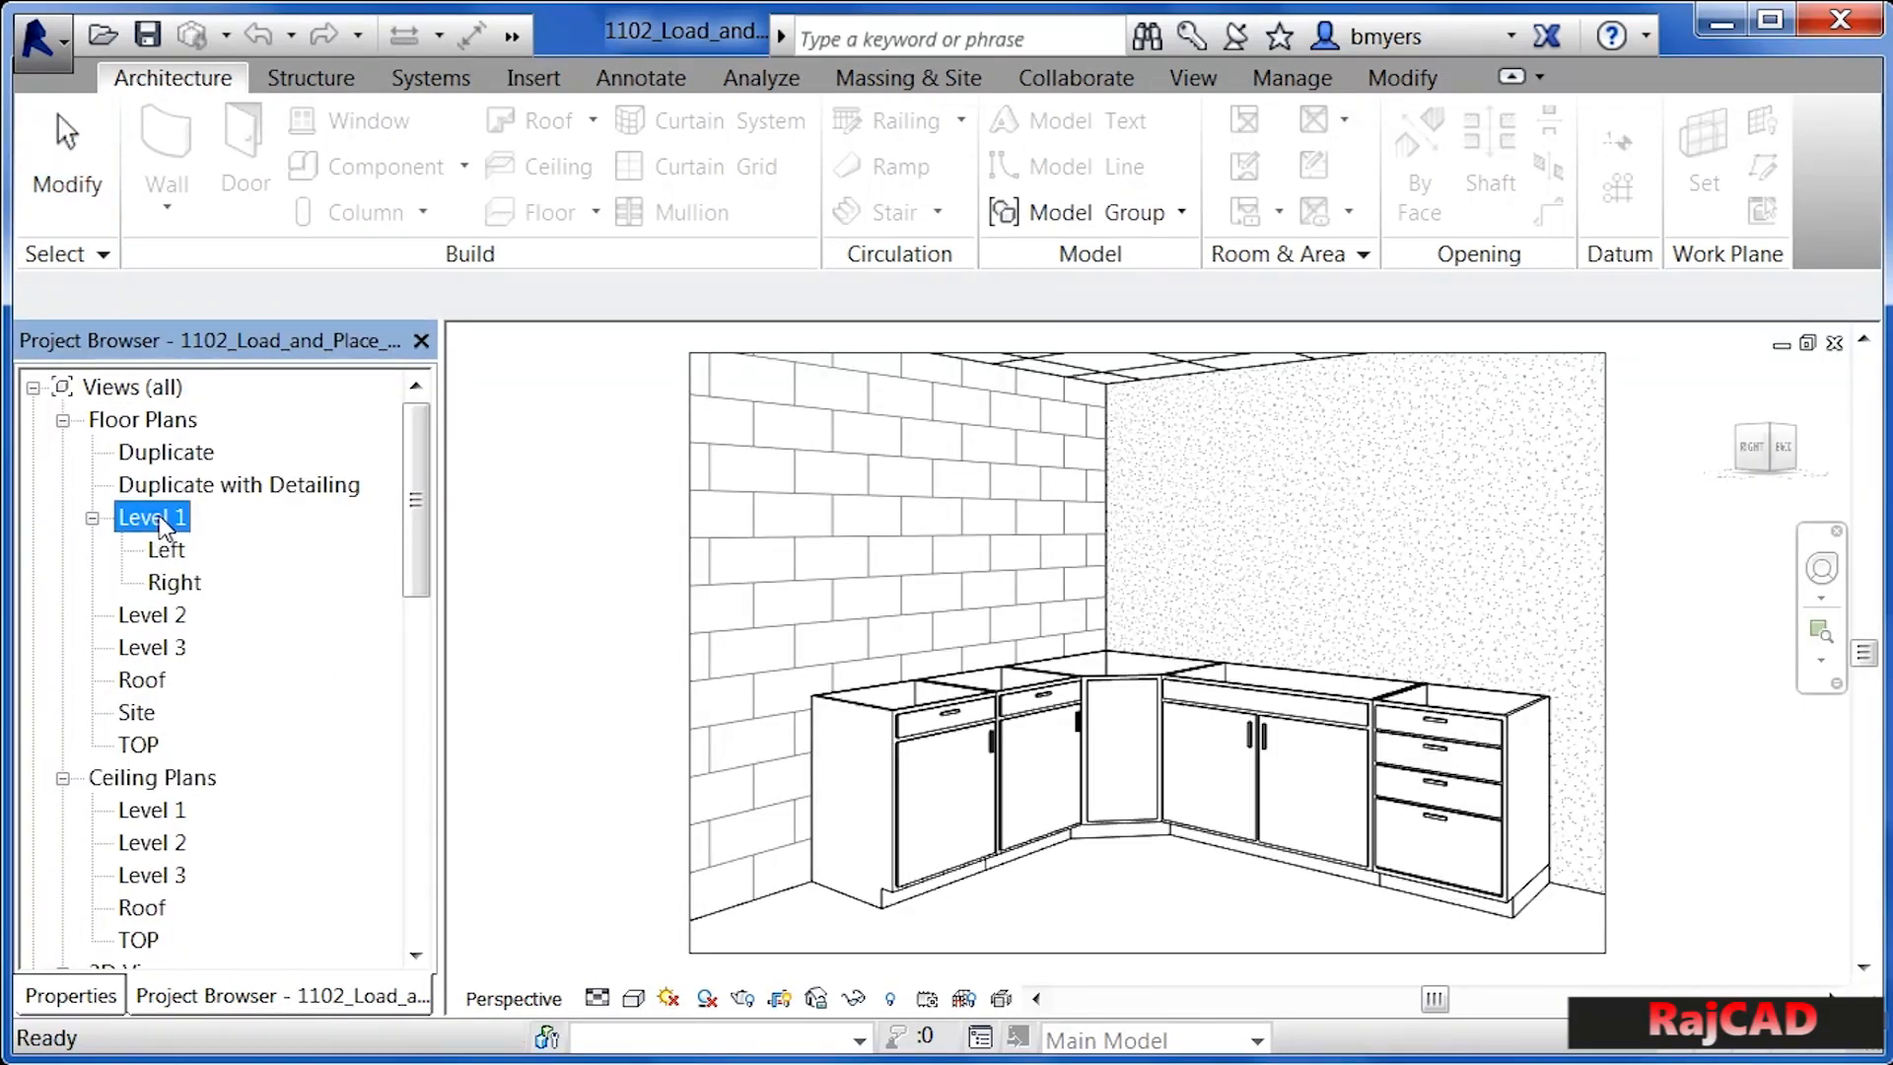
double_click(151, 517)
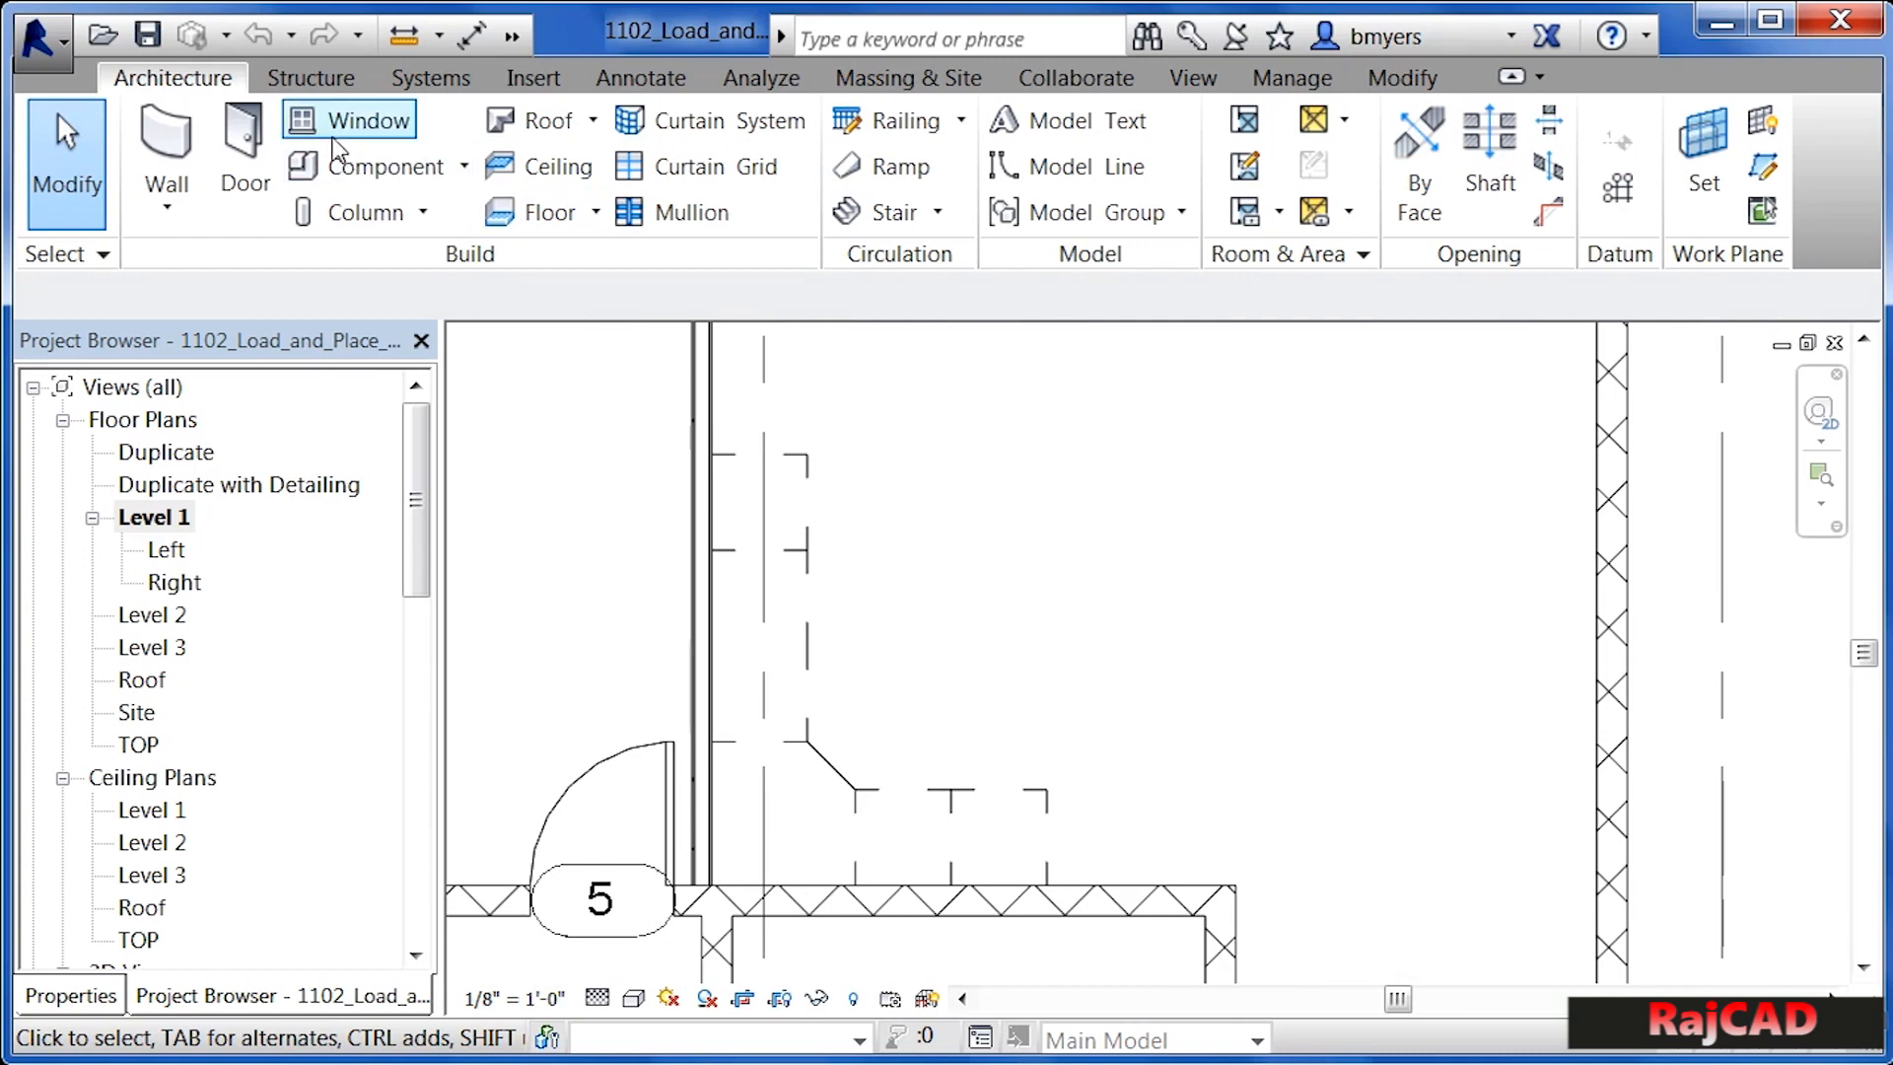
mouse_move(368, 166)
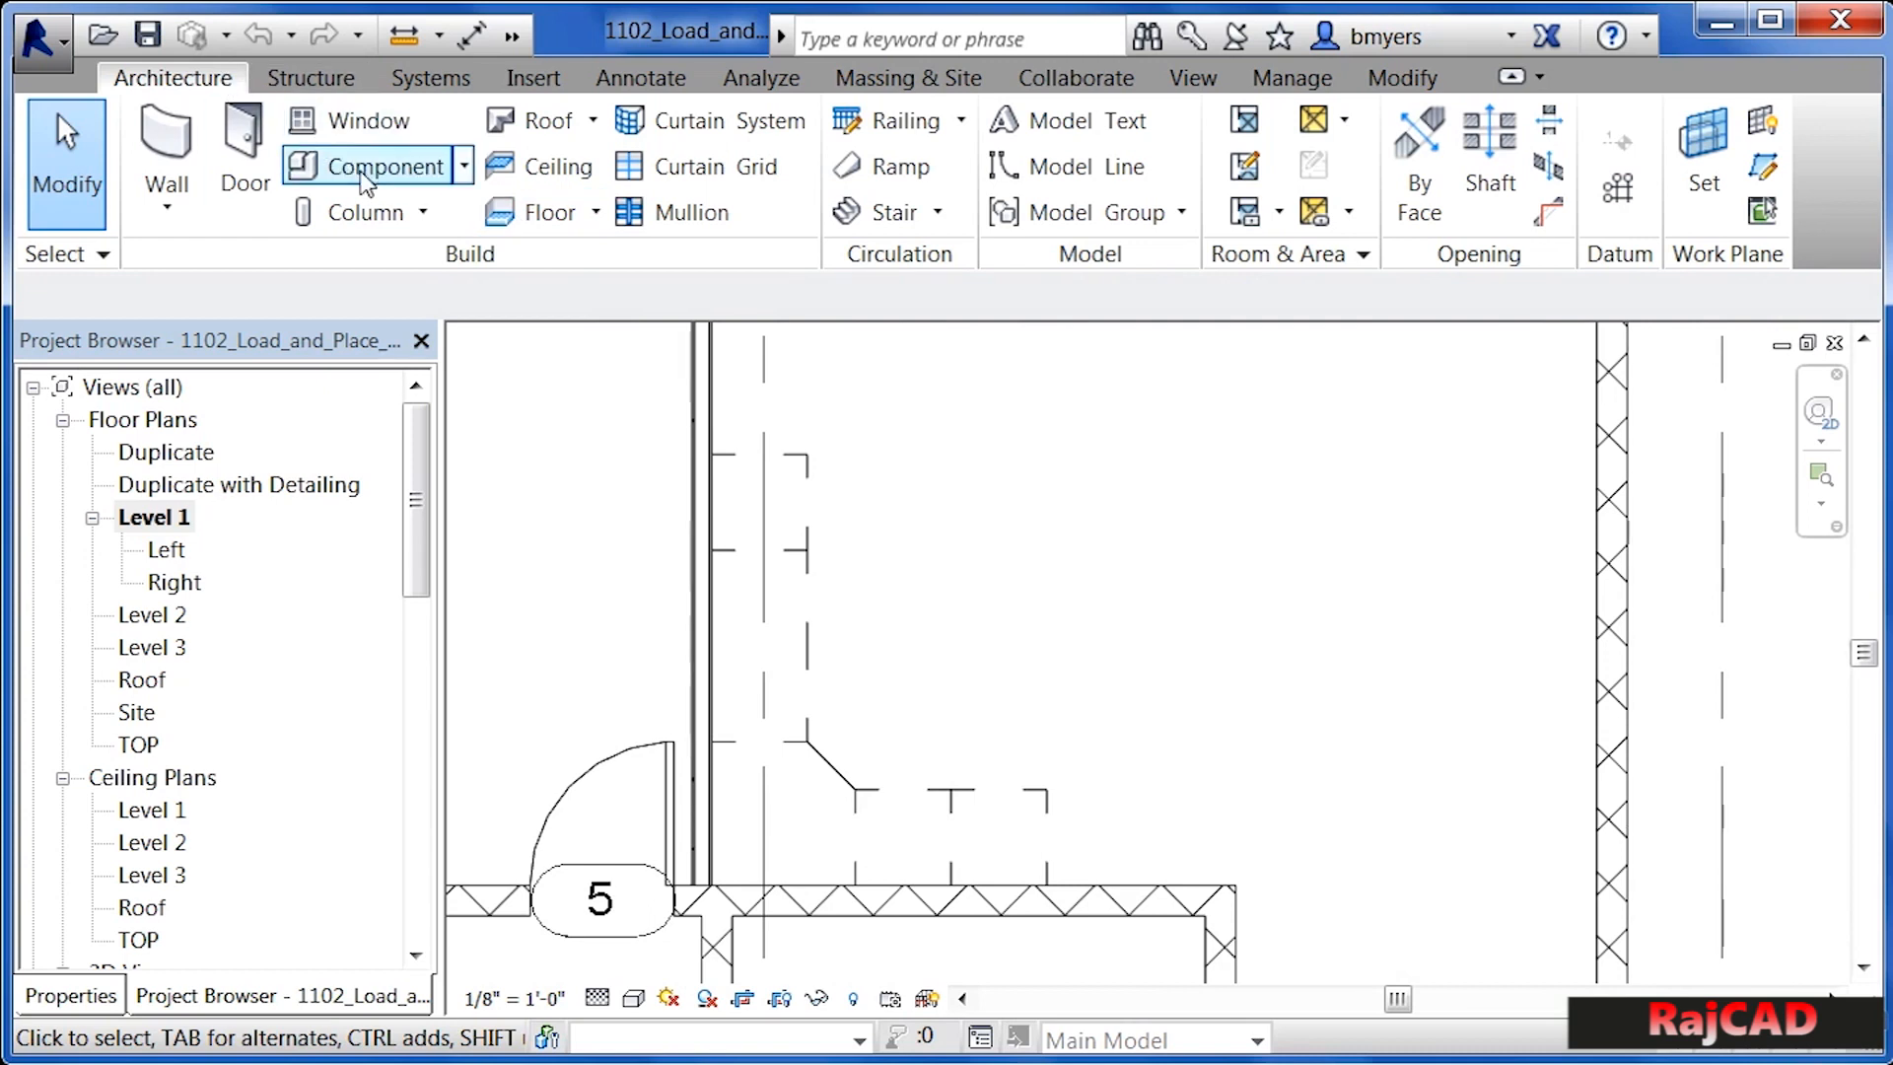
click(388, 165)
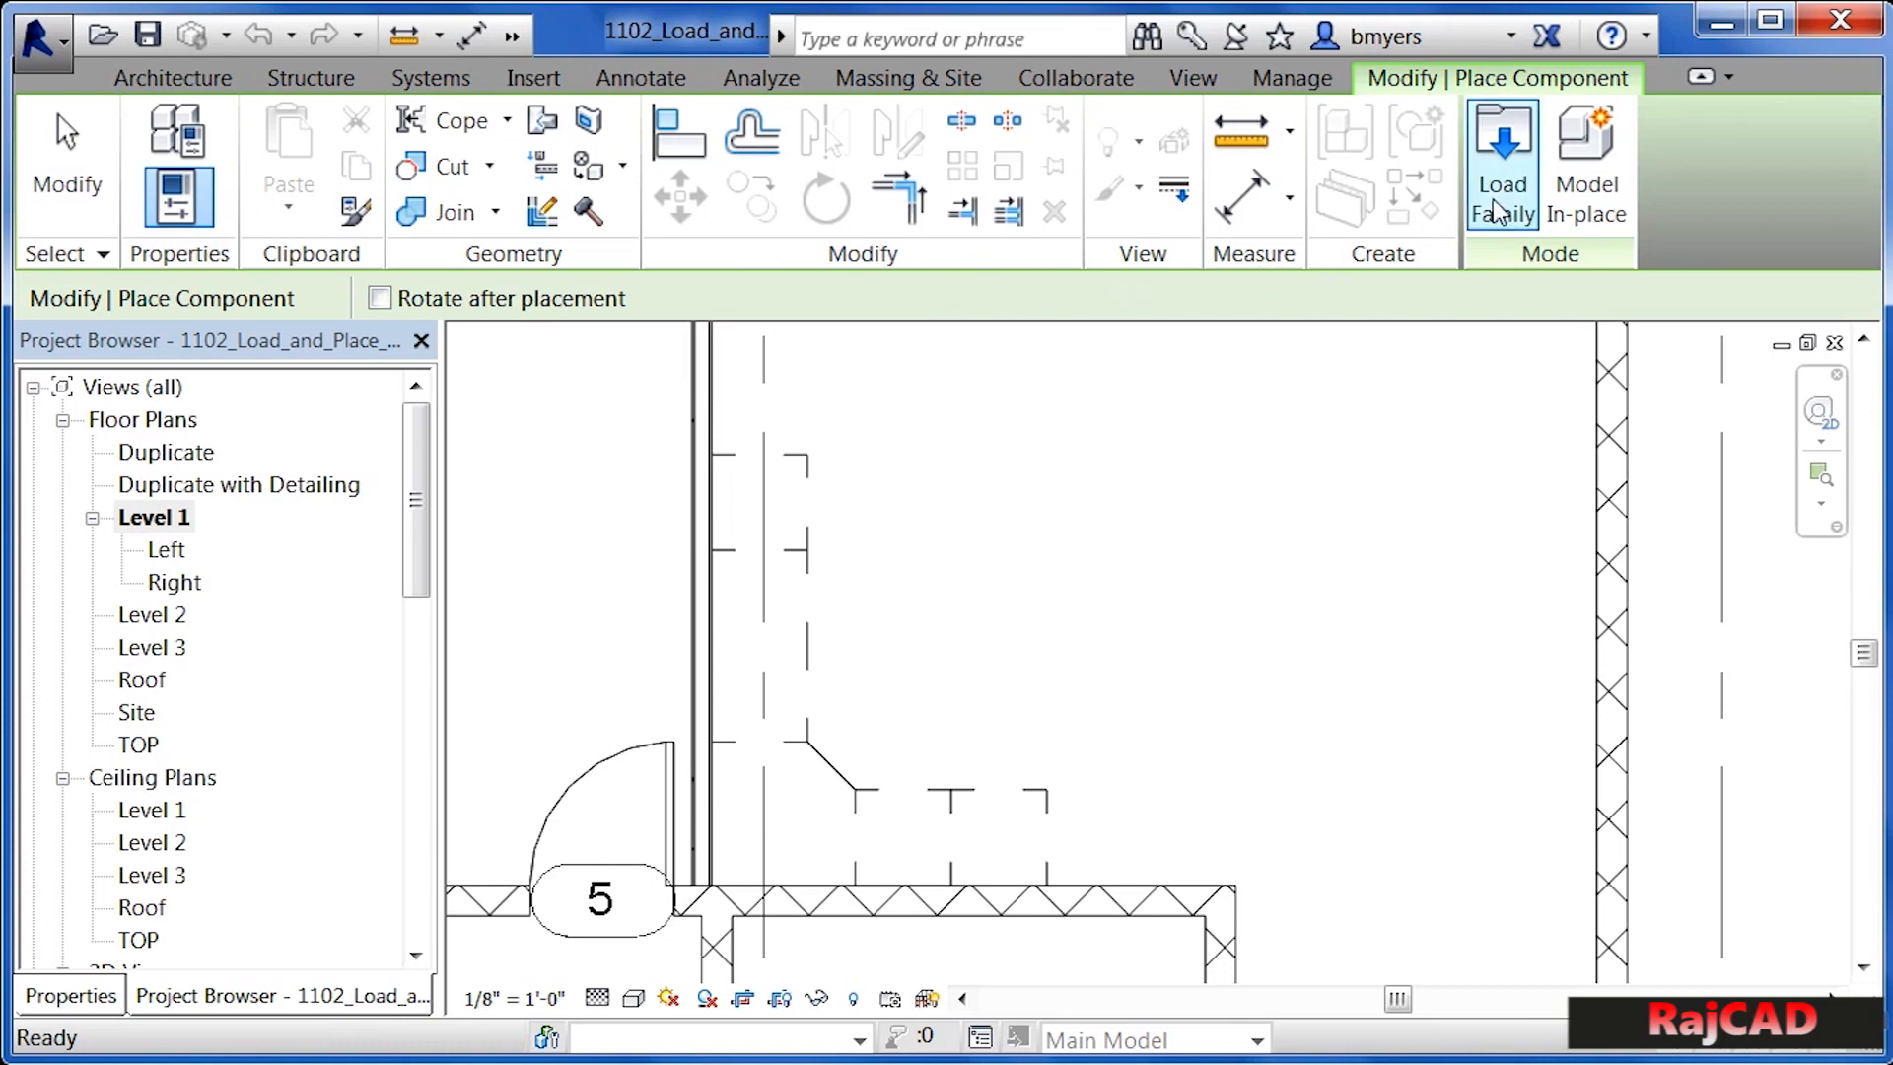
- Browse Load Family to Casework > Counter Tops and select Counter Top-L Shaped w Sink Hole 2
click(1501, 166)
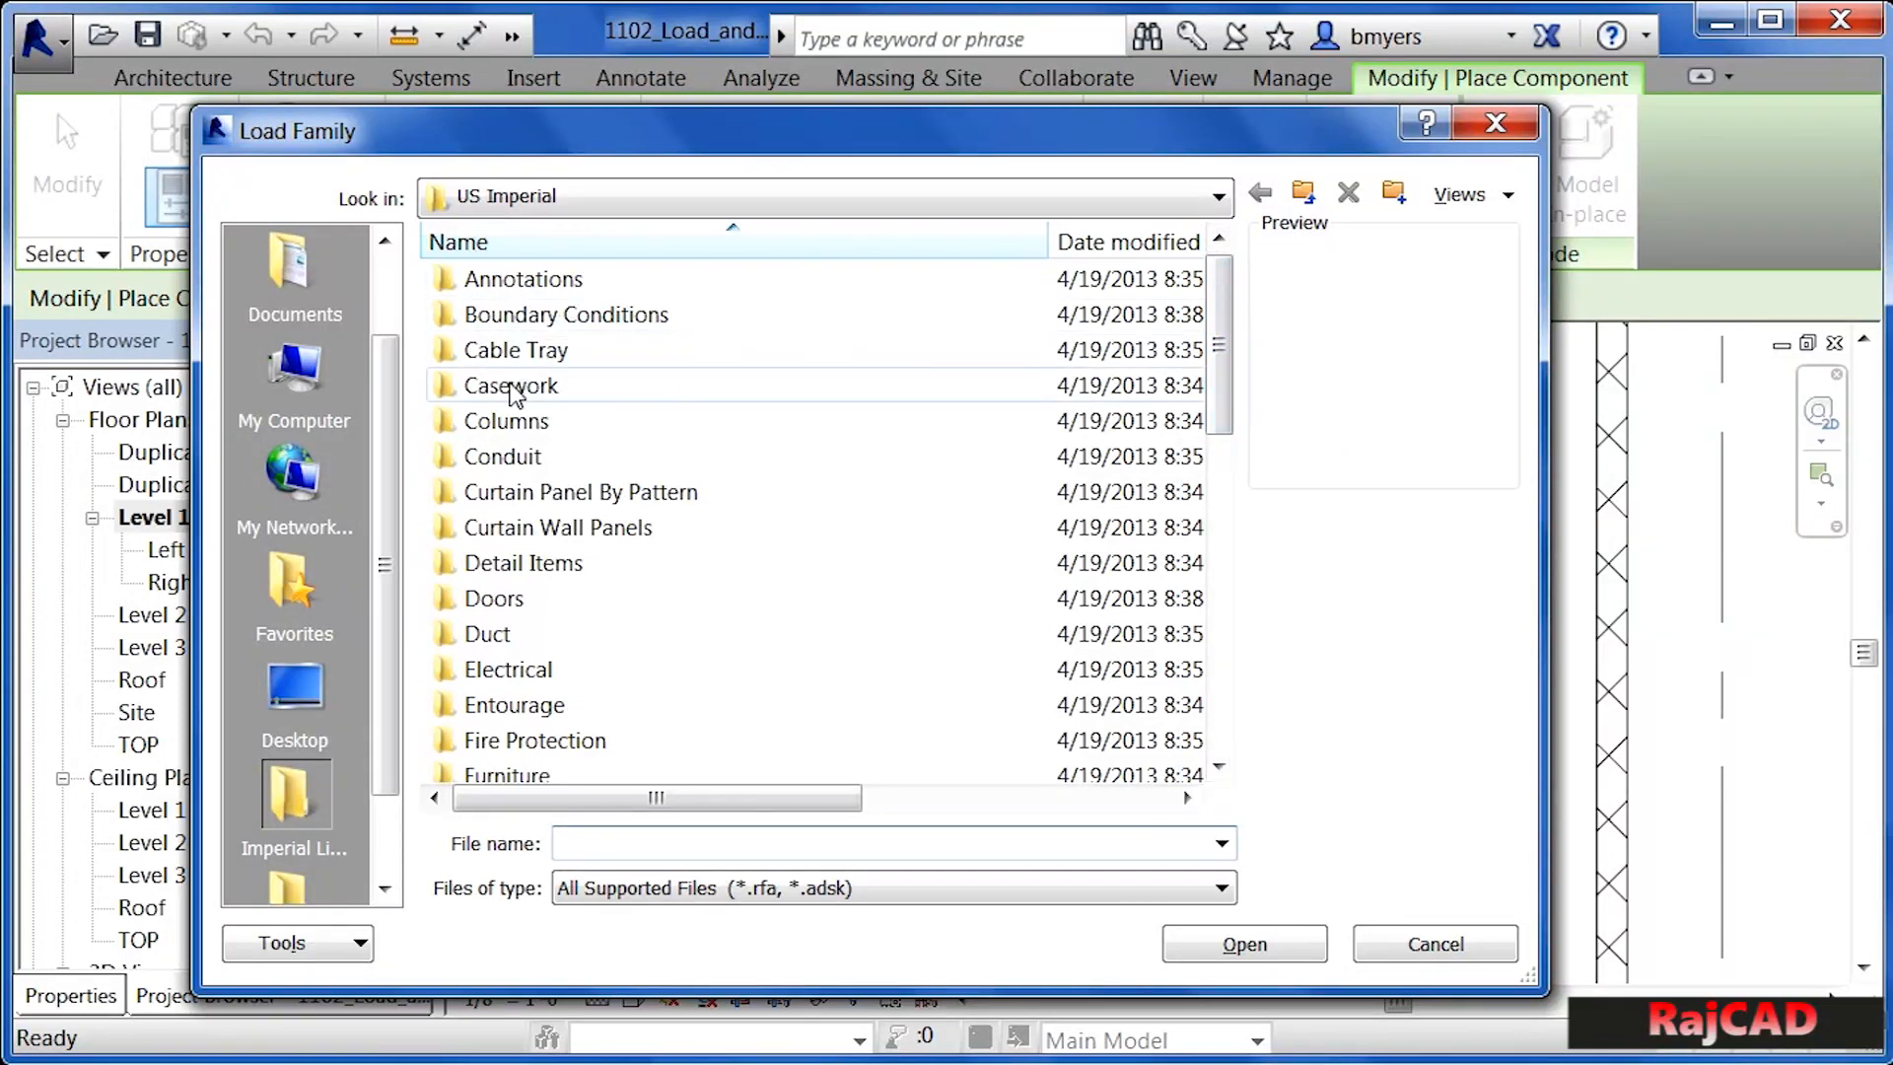
mouse_move(508, 386)
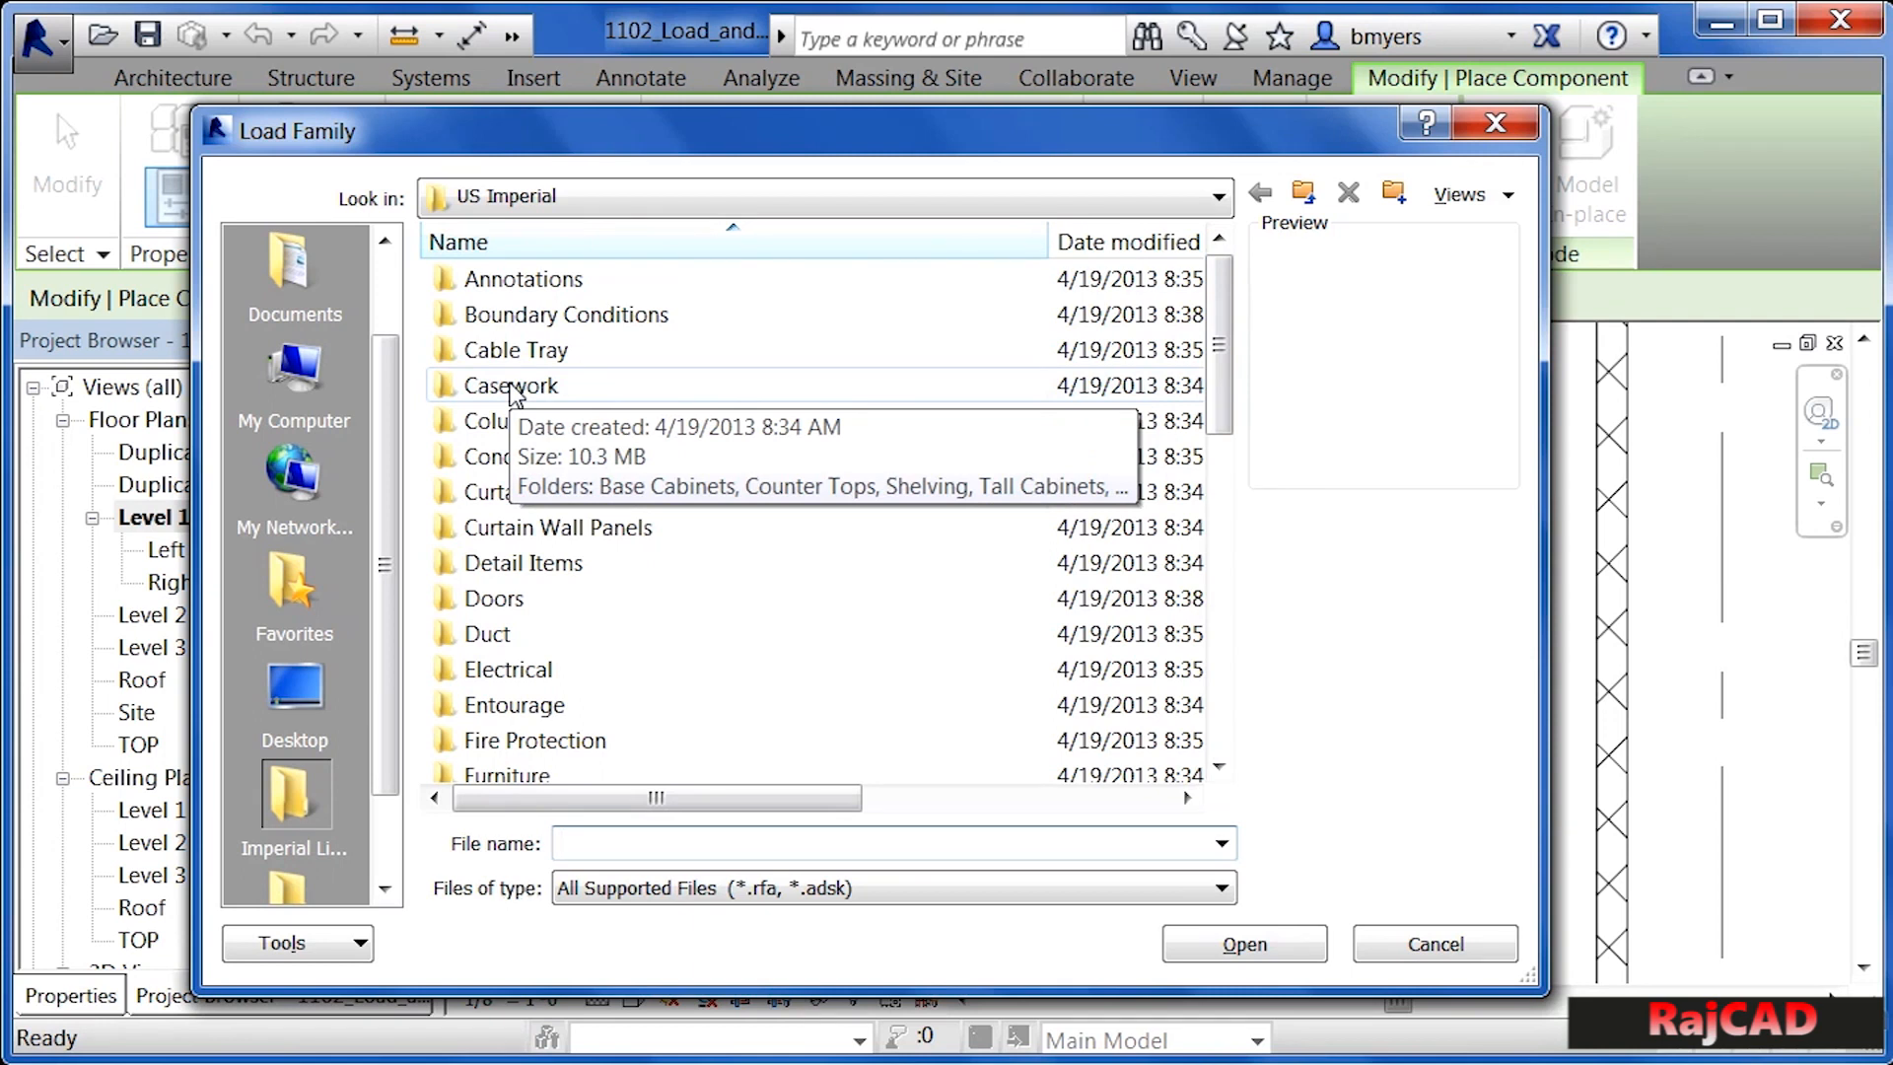
double_click(522, 386)
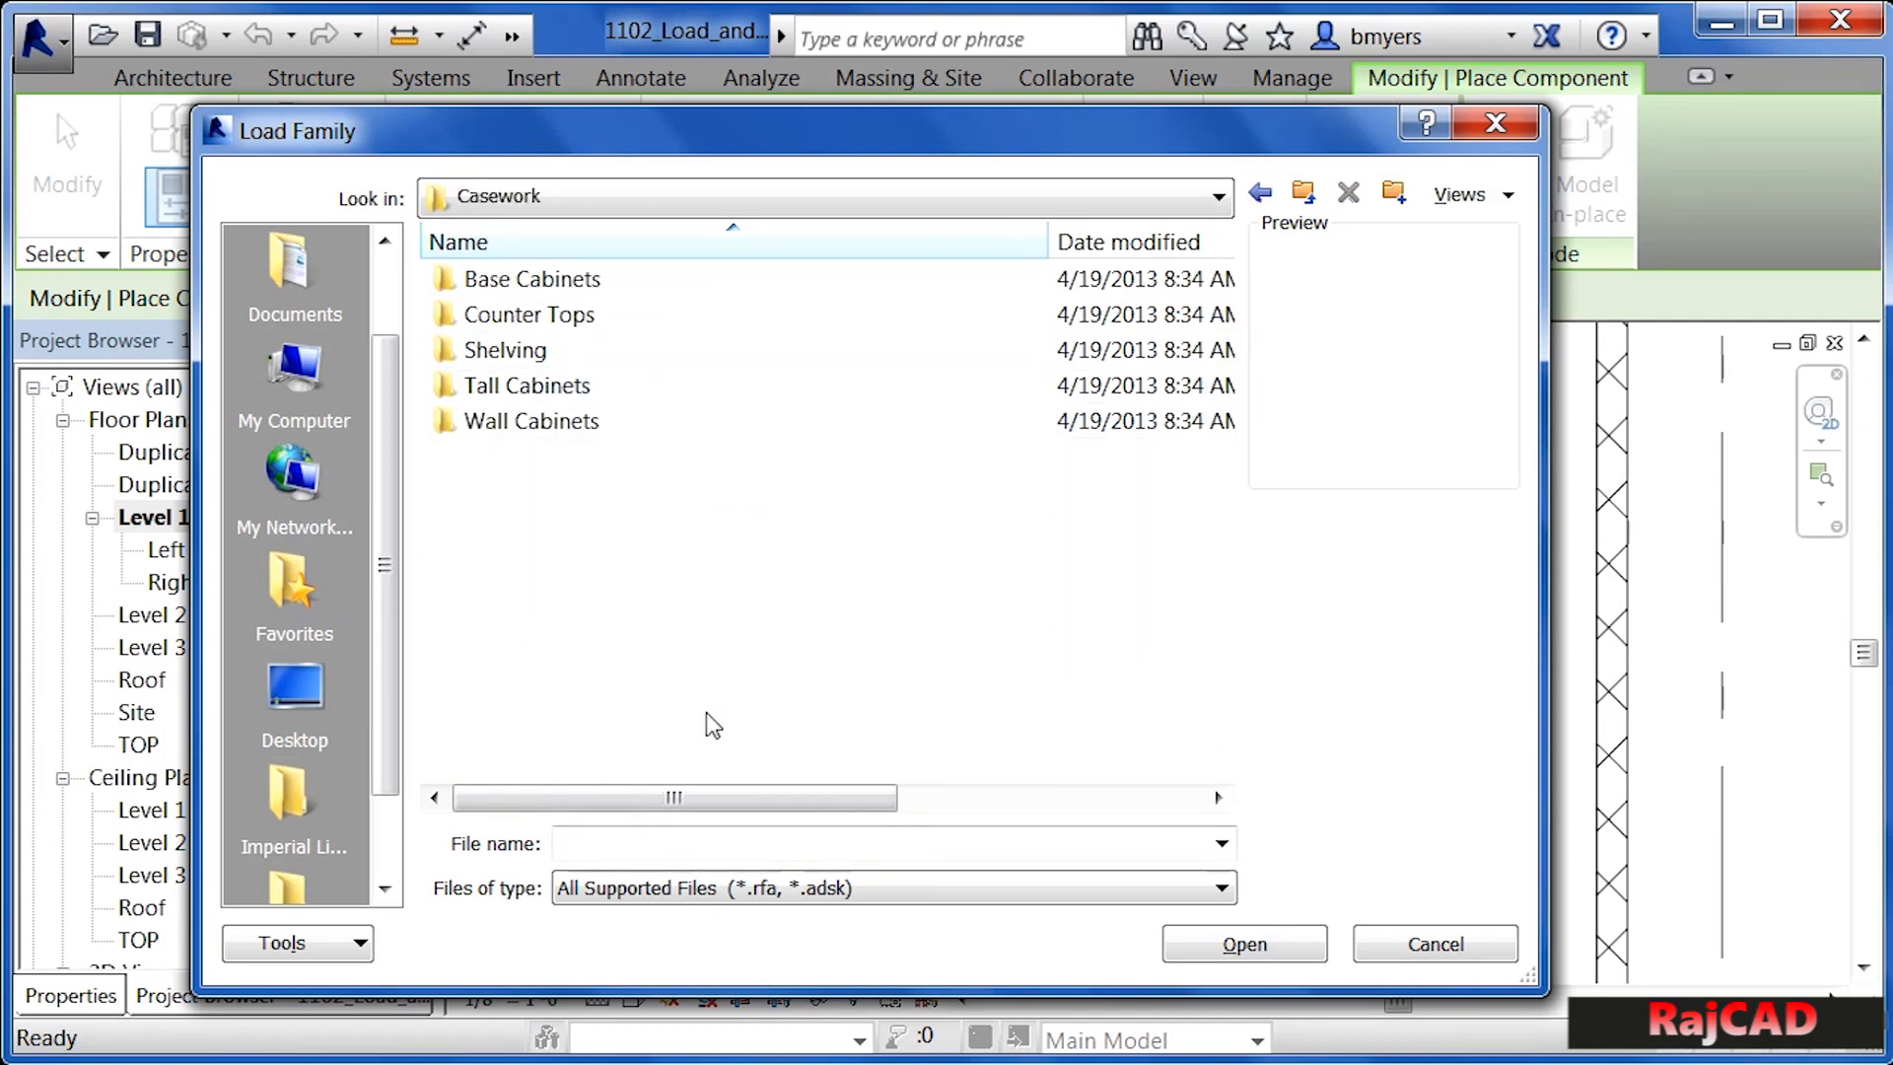
mouse_move(550, 319)
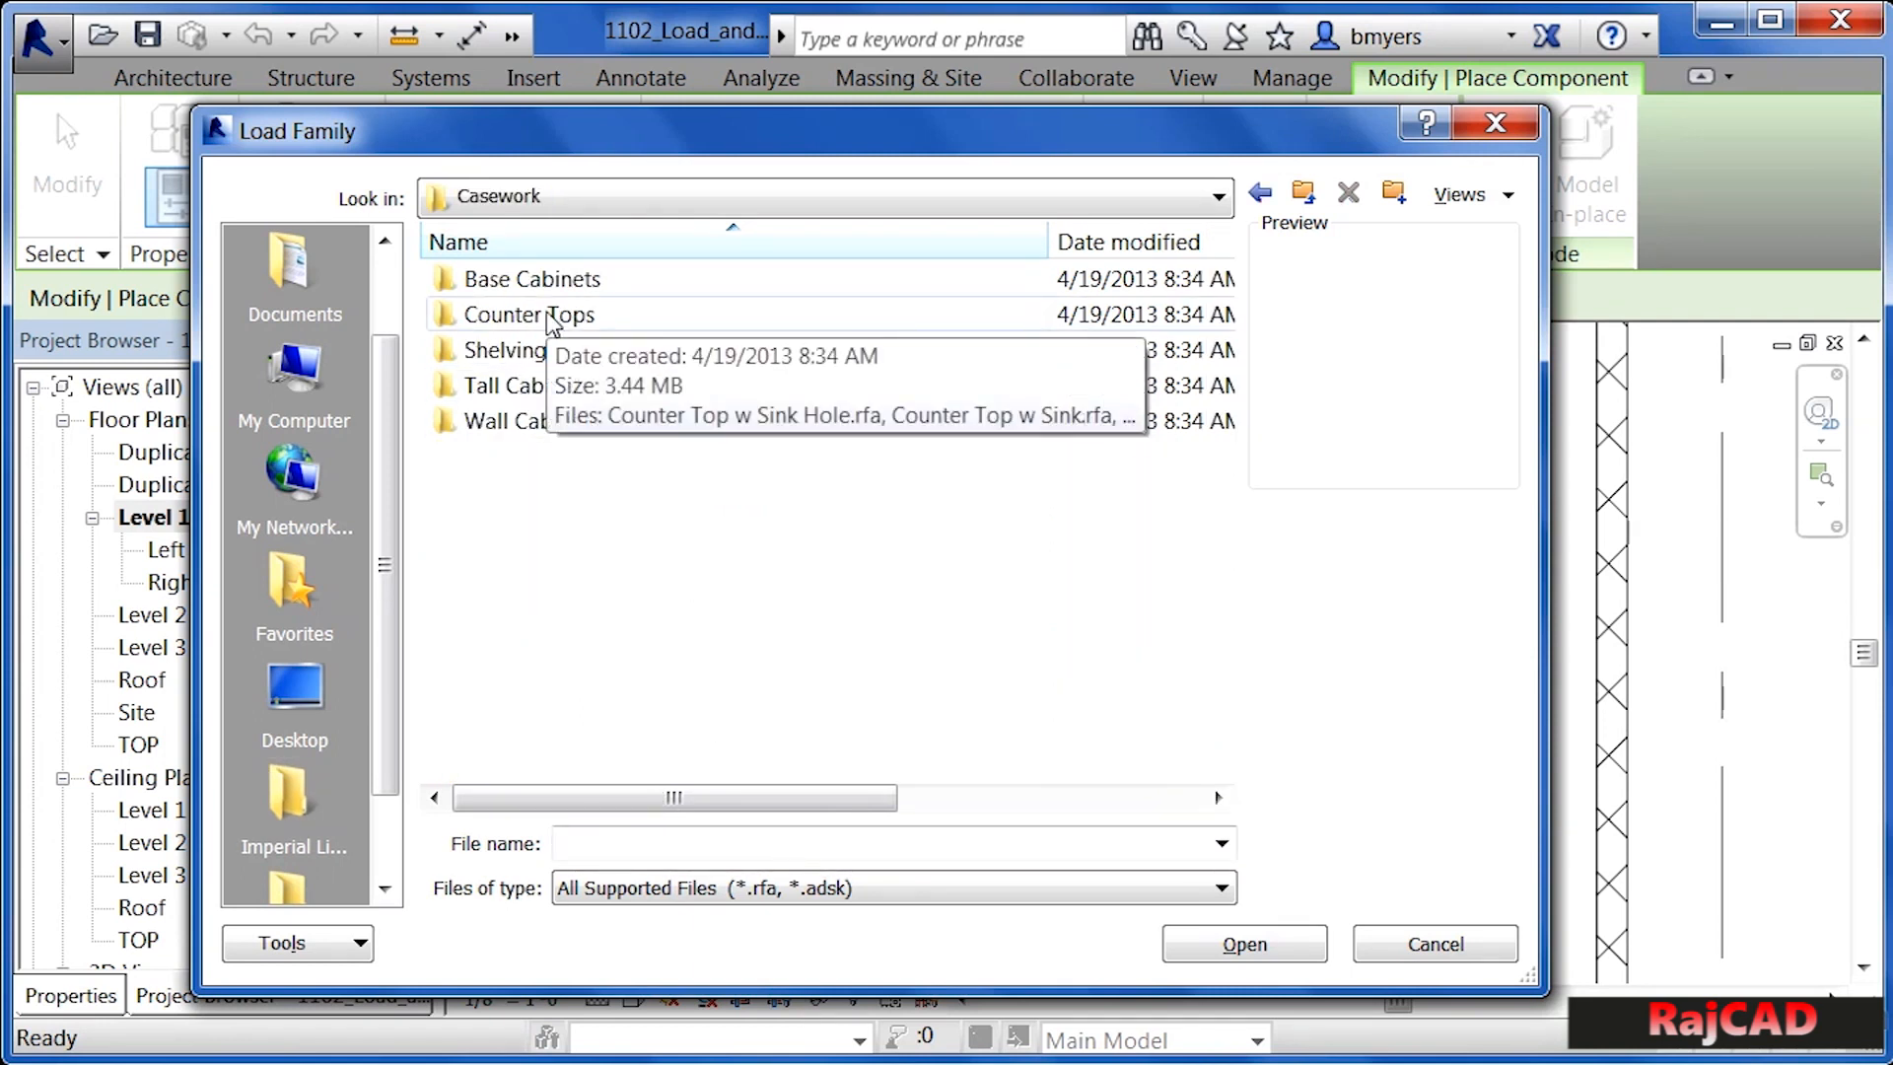
double_click(528, 314)
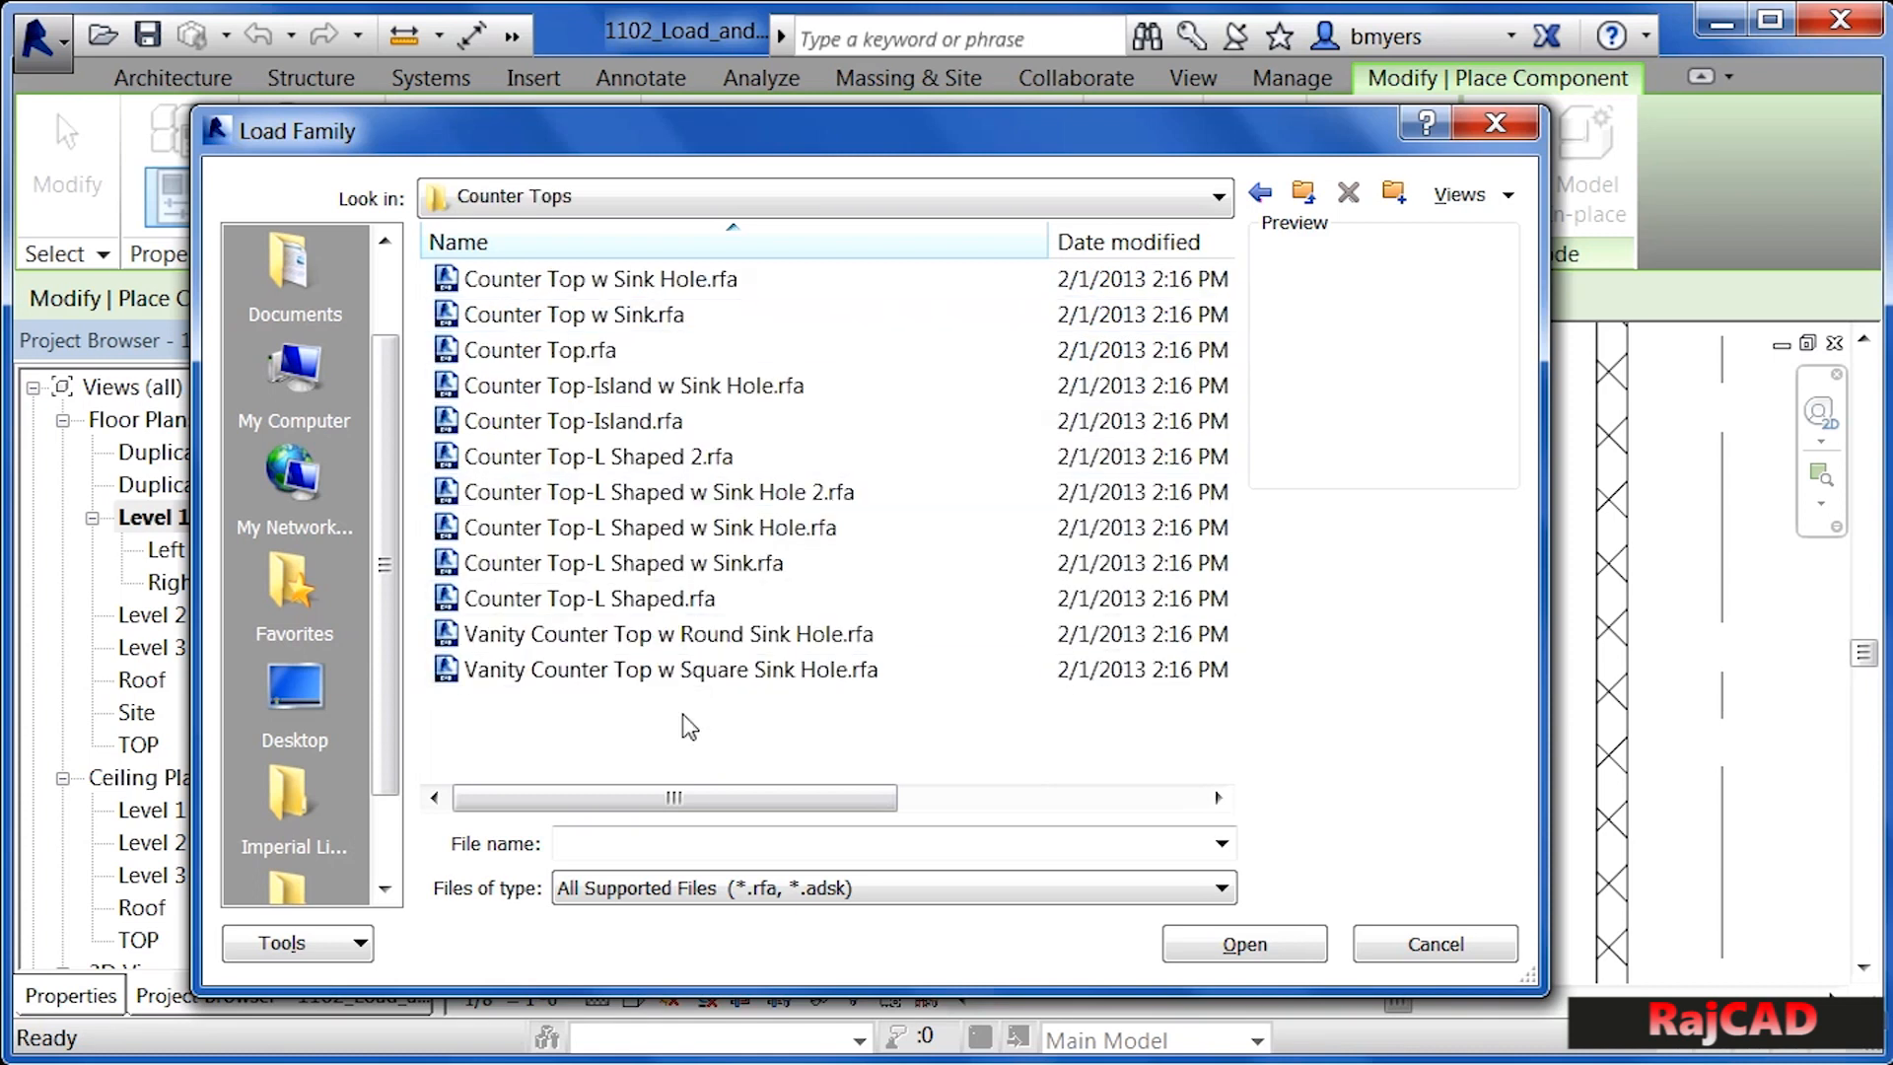
mouse_move(525, 507)
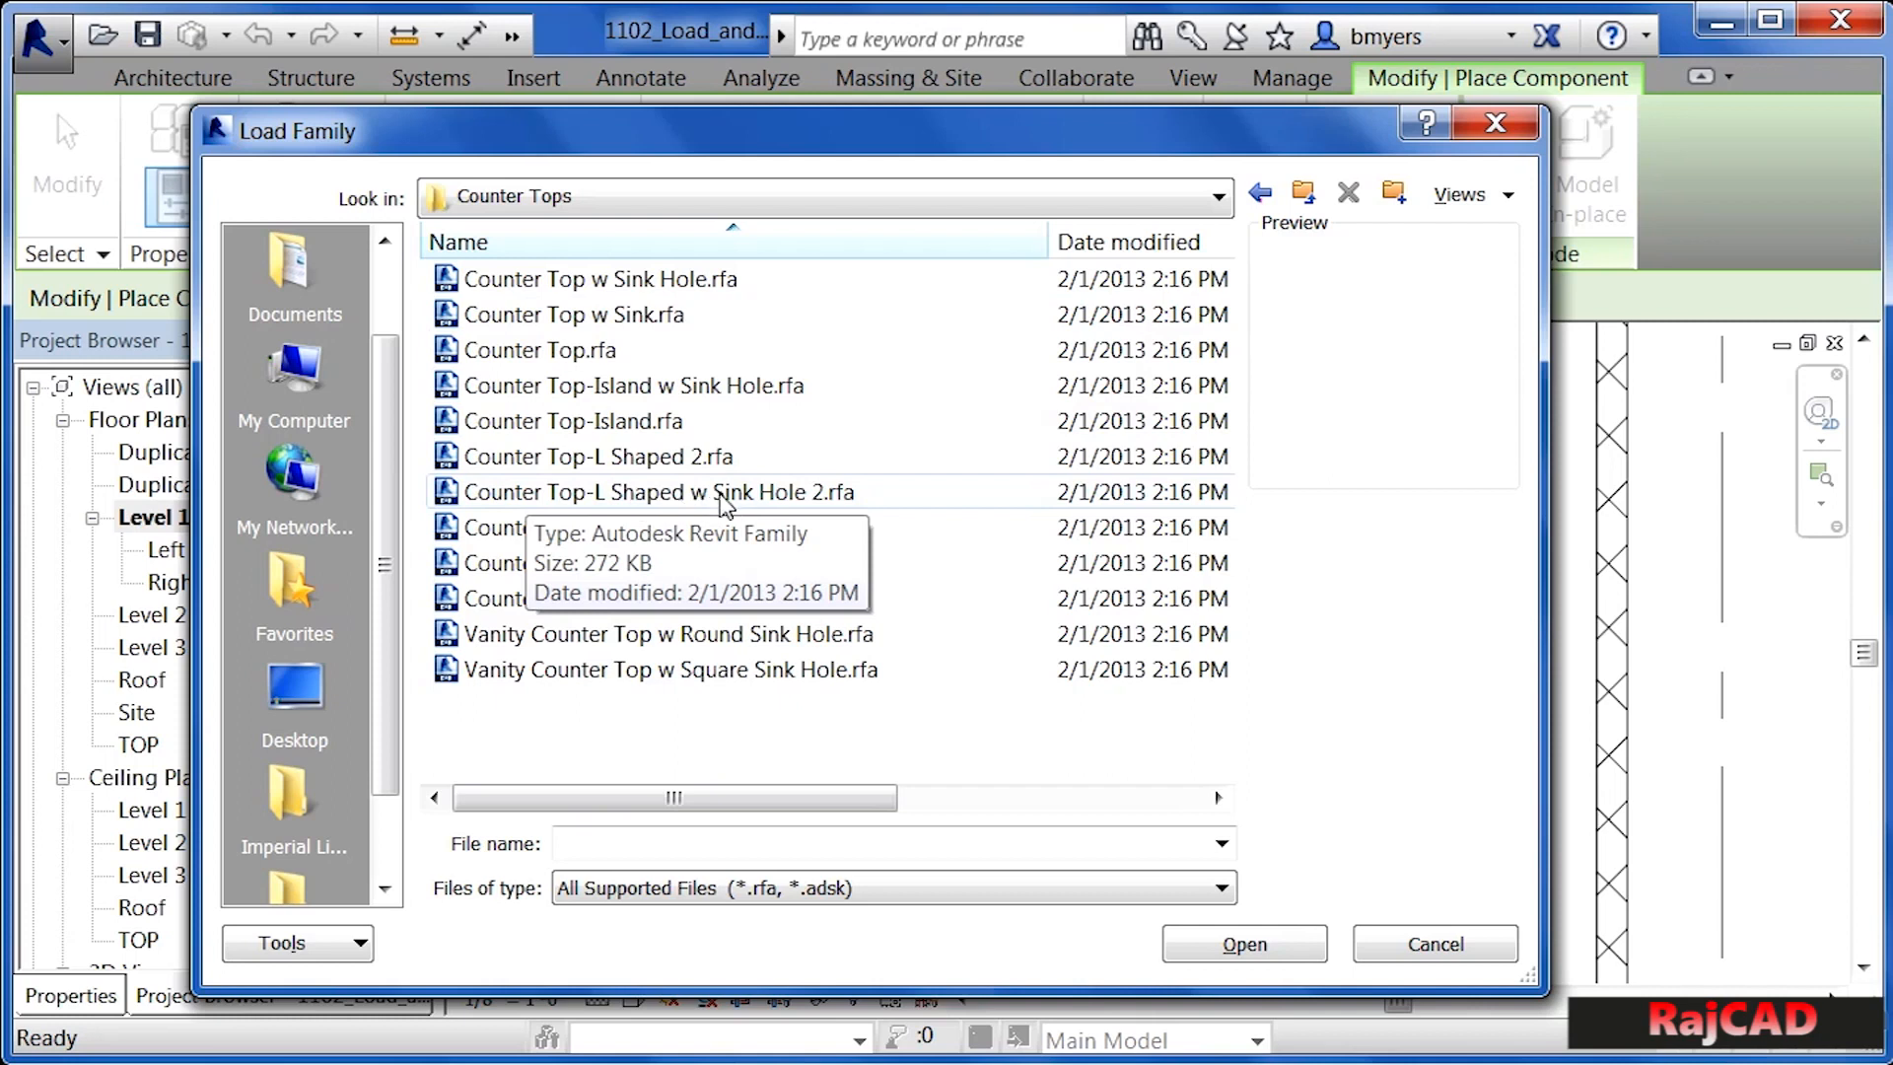
click(657, 491)
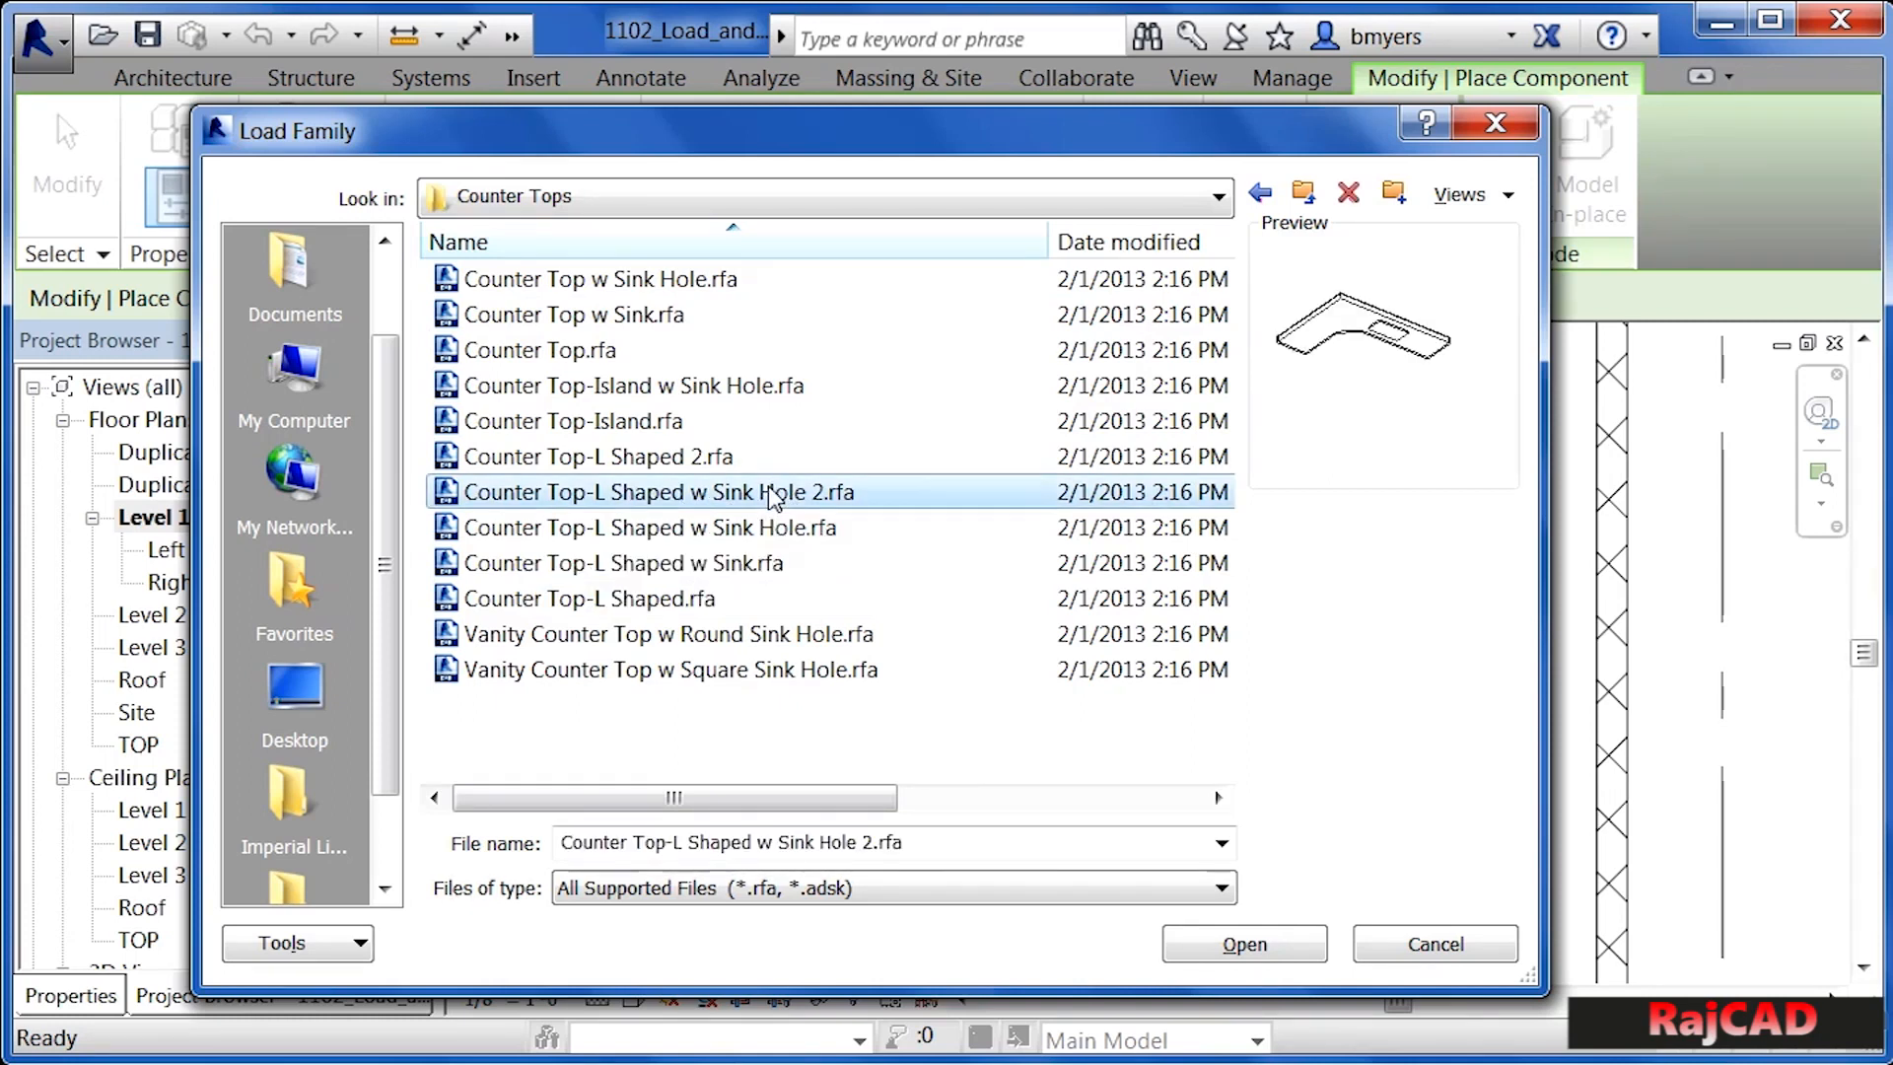
mouse_move(1302, 353)
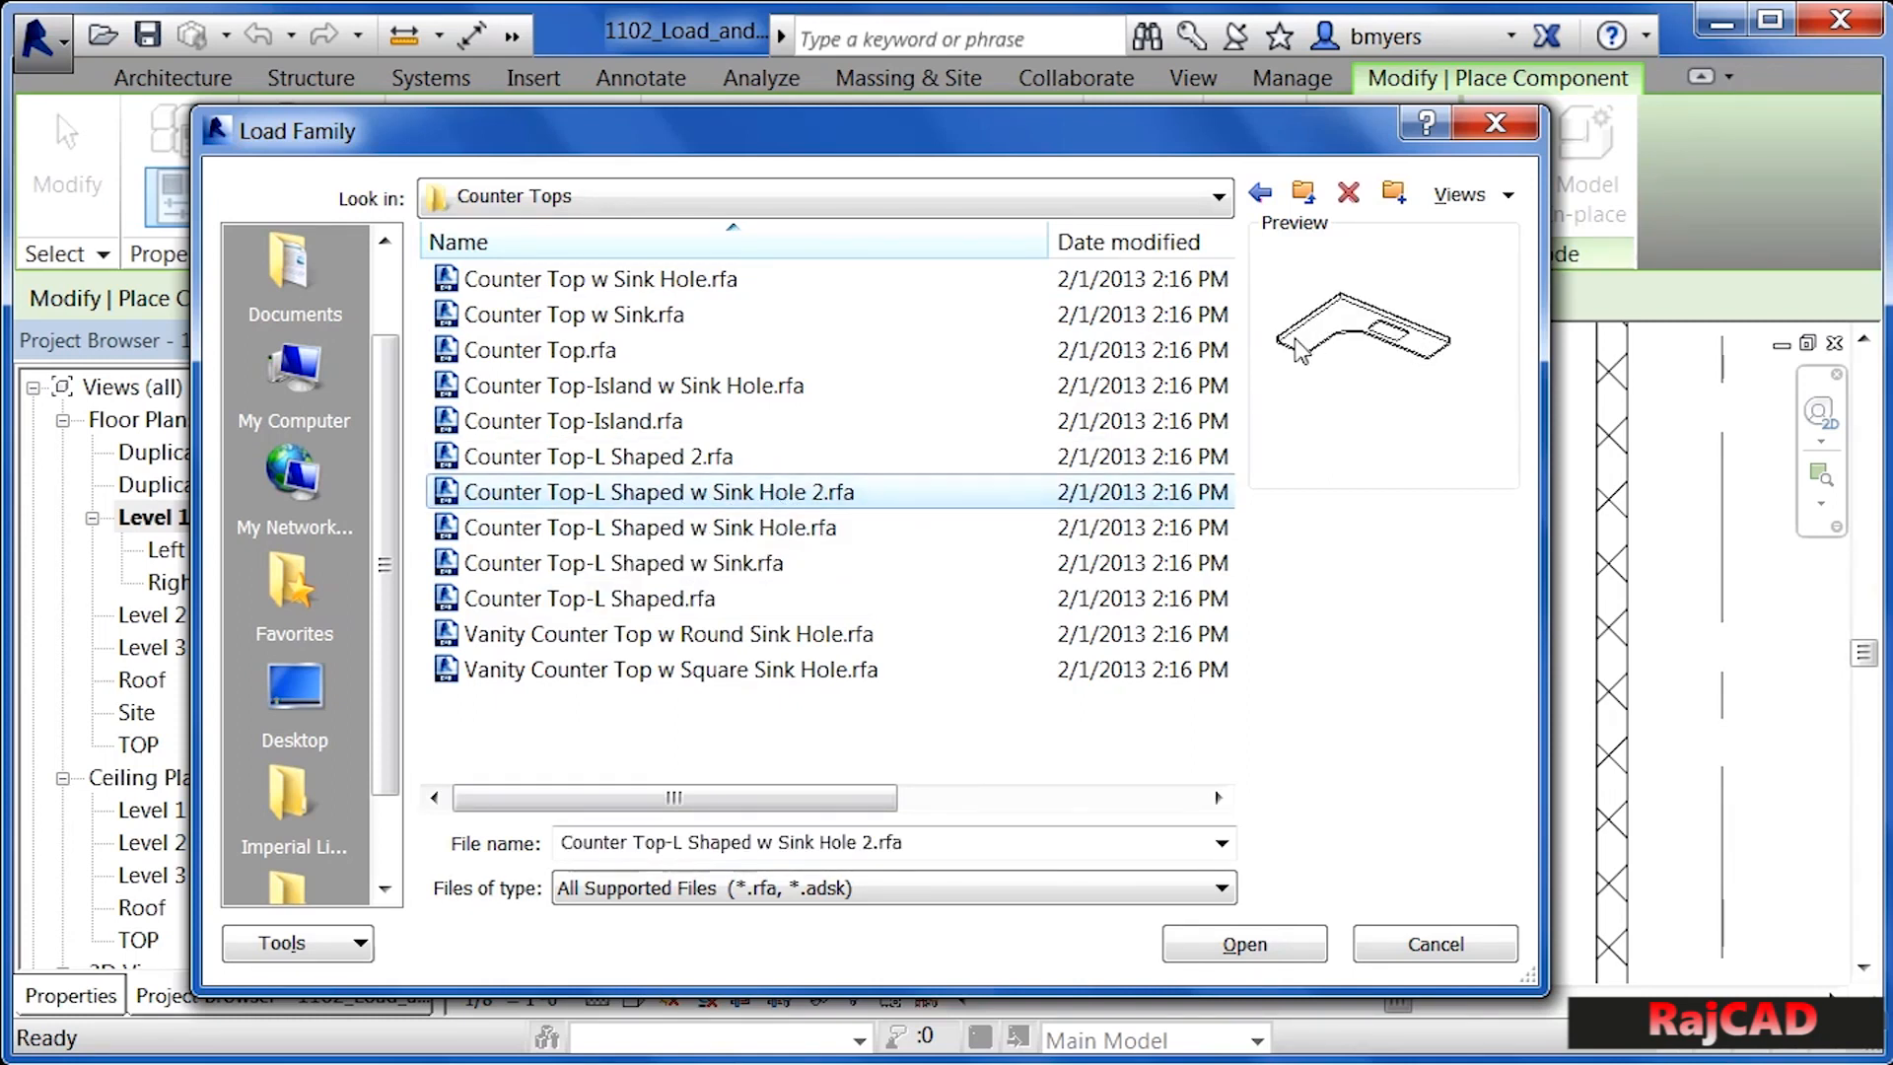
mouse_move(1387, 361)
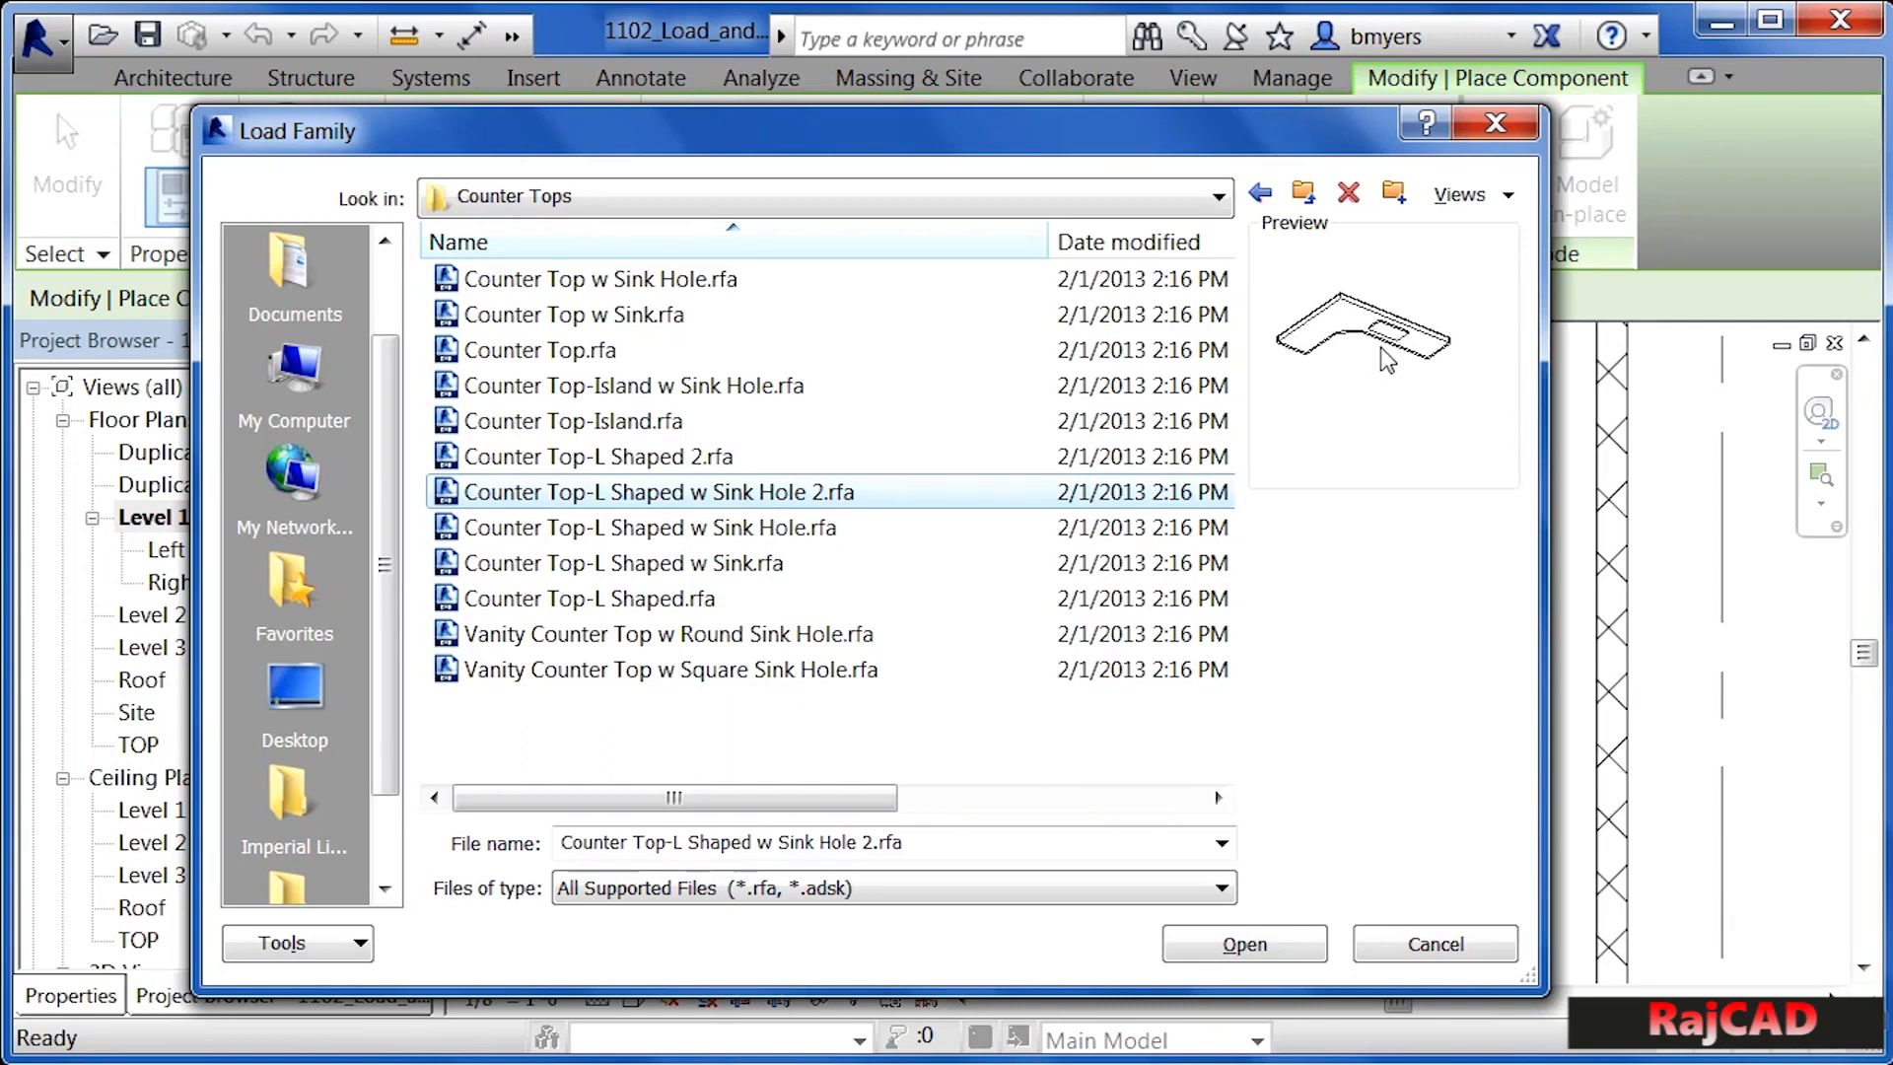
- Bring the L-shaped countertop preview into the plan beside the corner base cabinets
click(1242, 943)
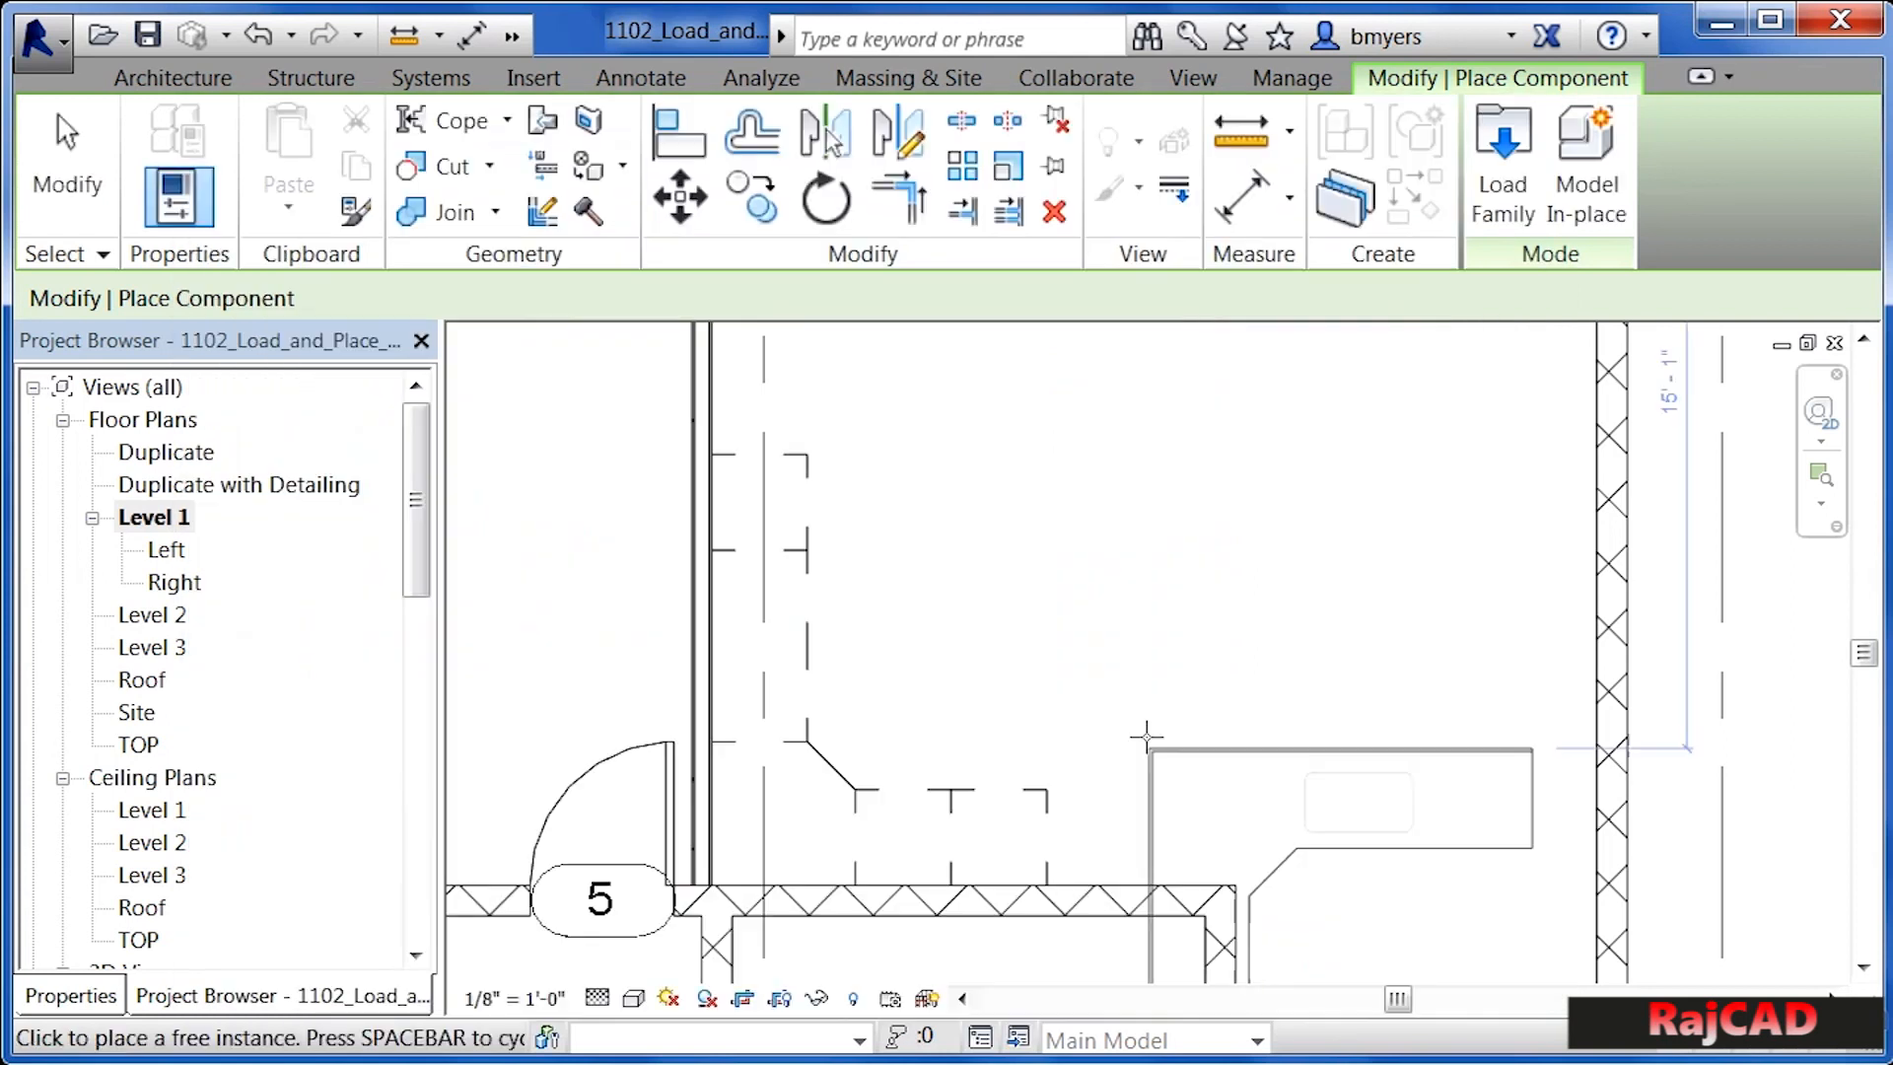
mouse_move(1139, 495)
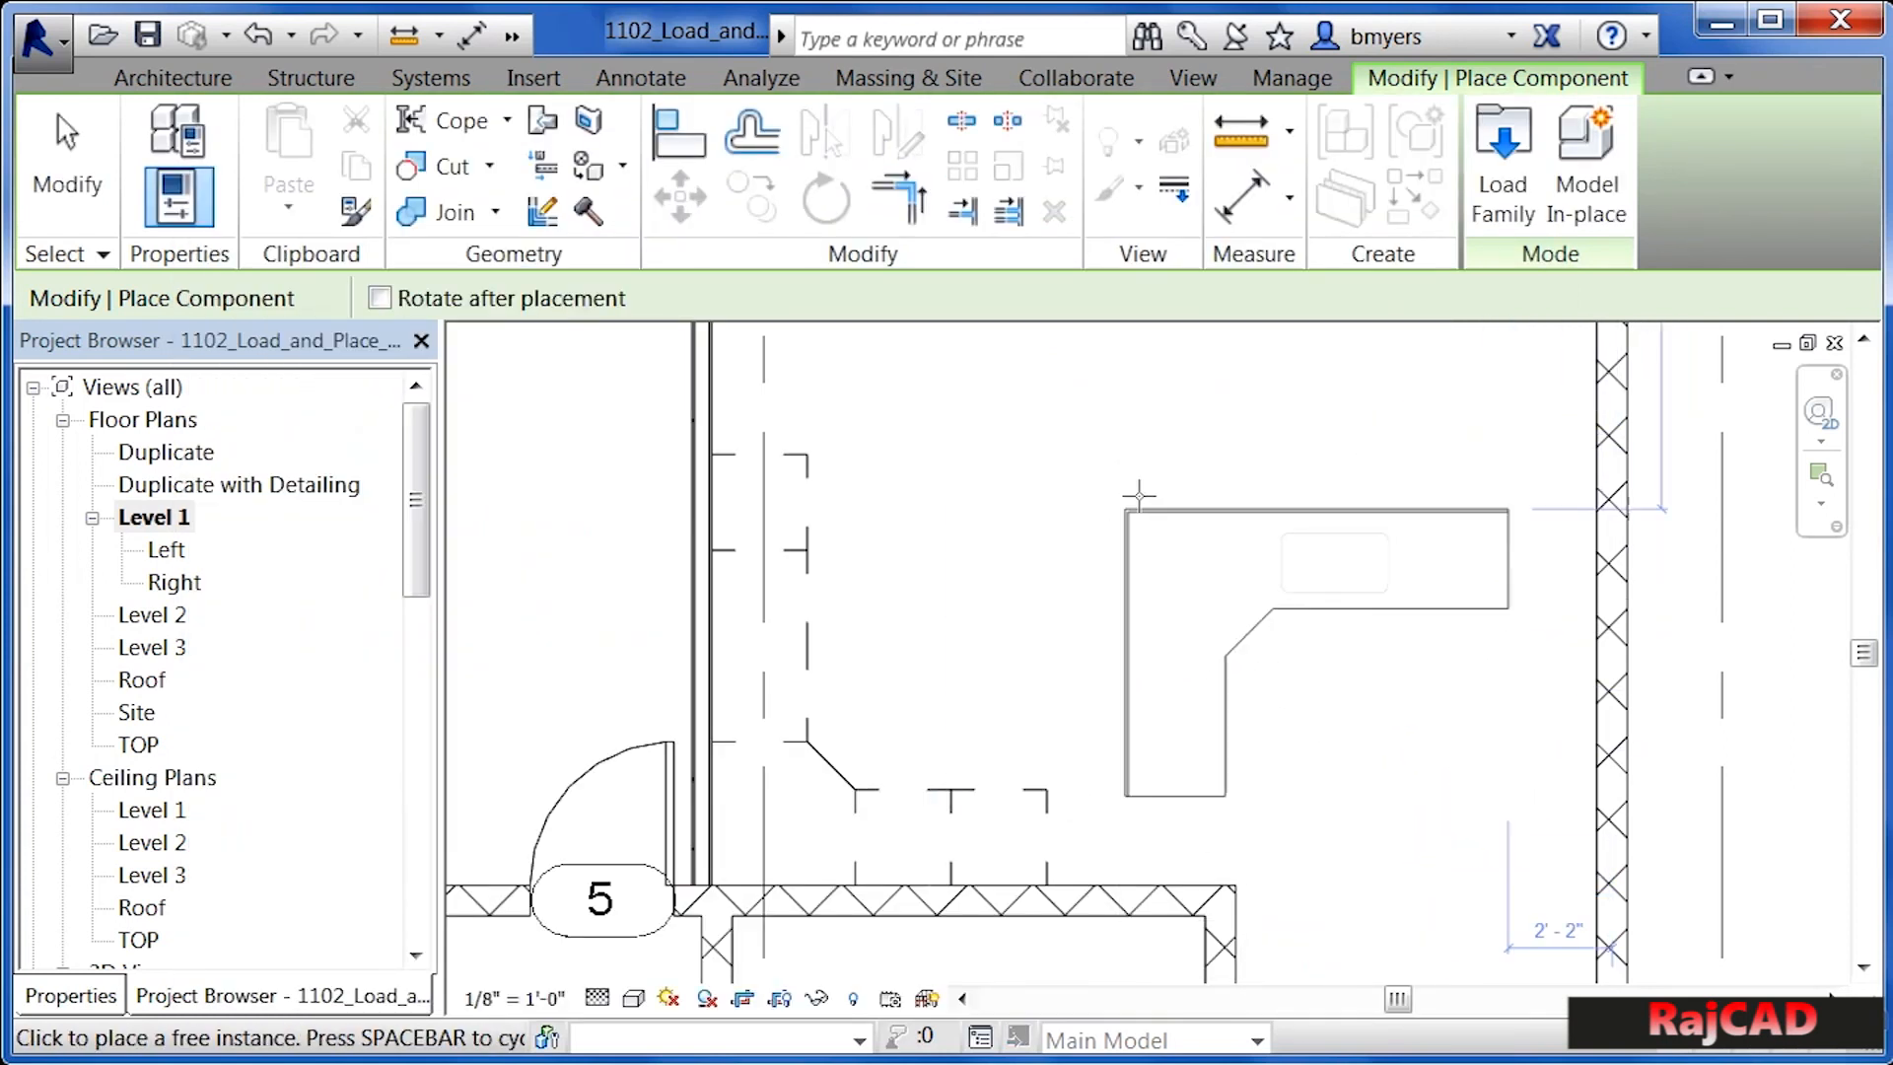
mouse_move(1135, 437)
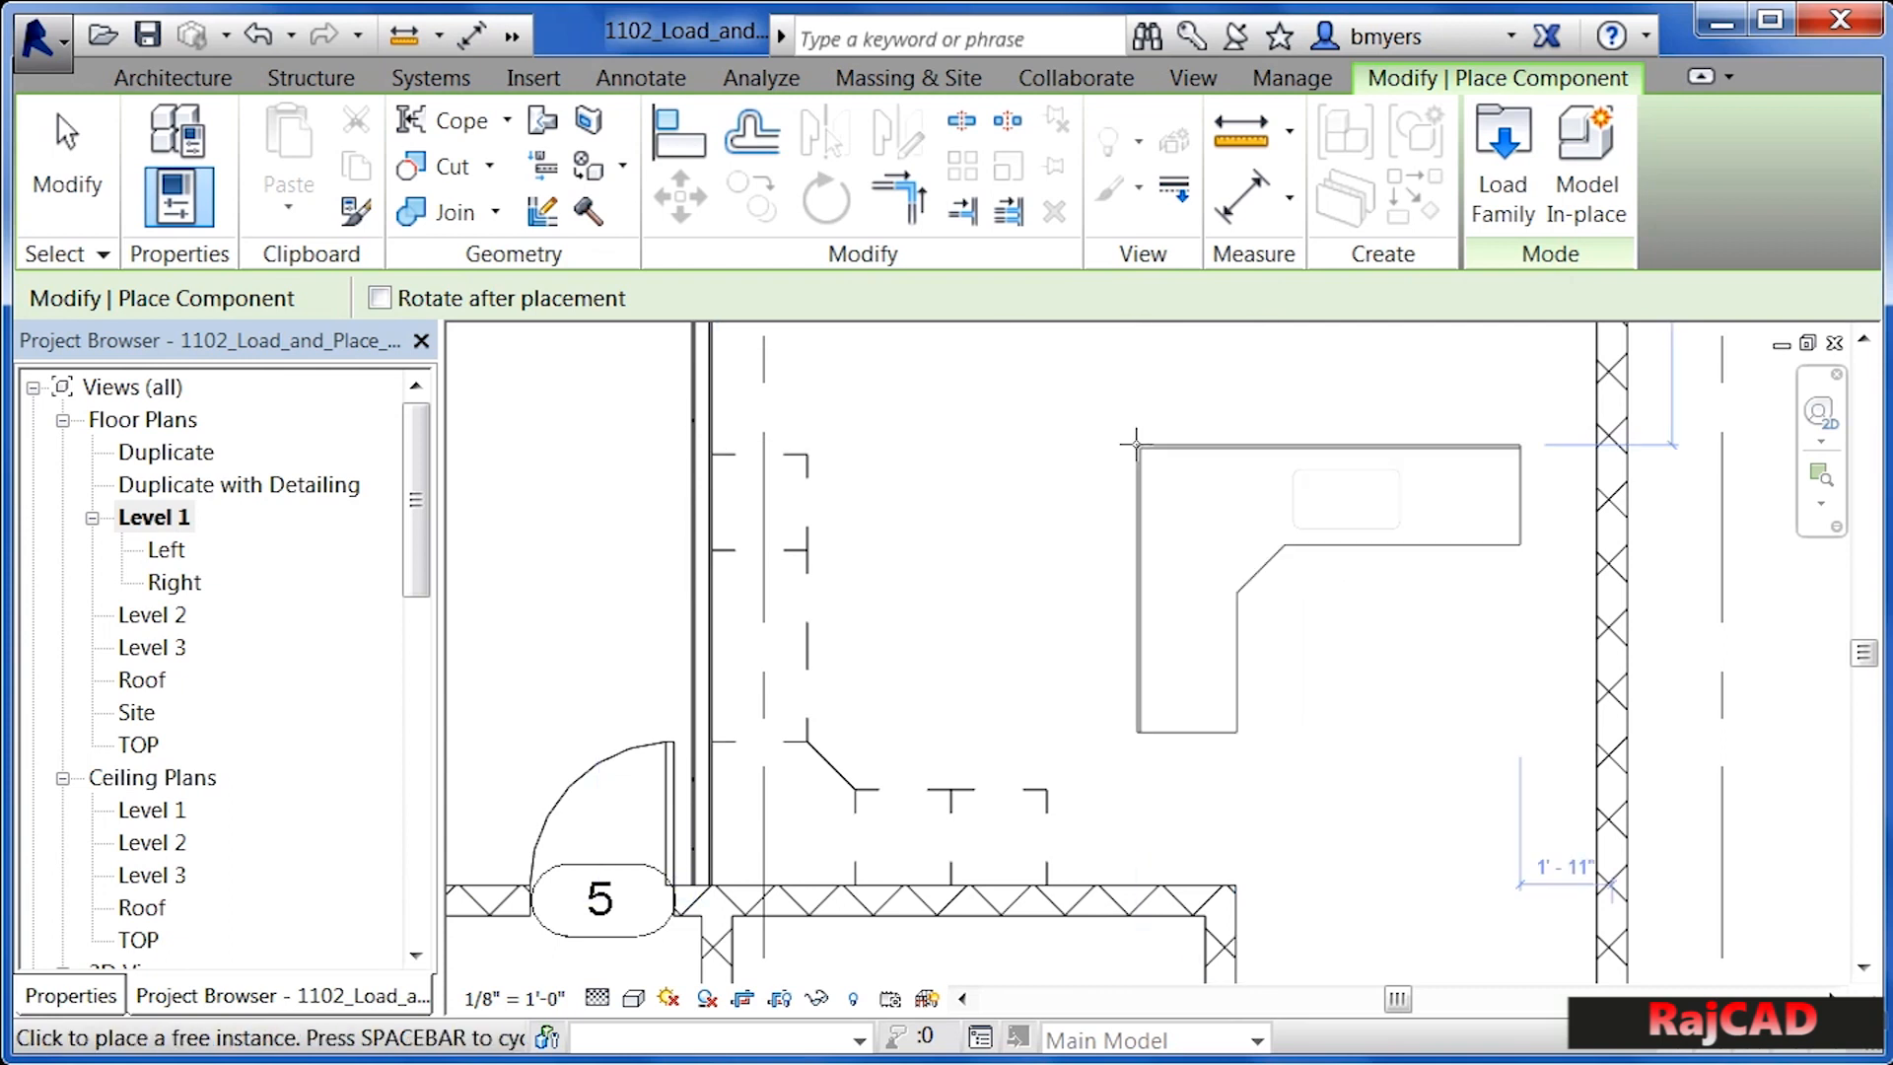
mouse_move(942, 624)
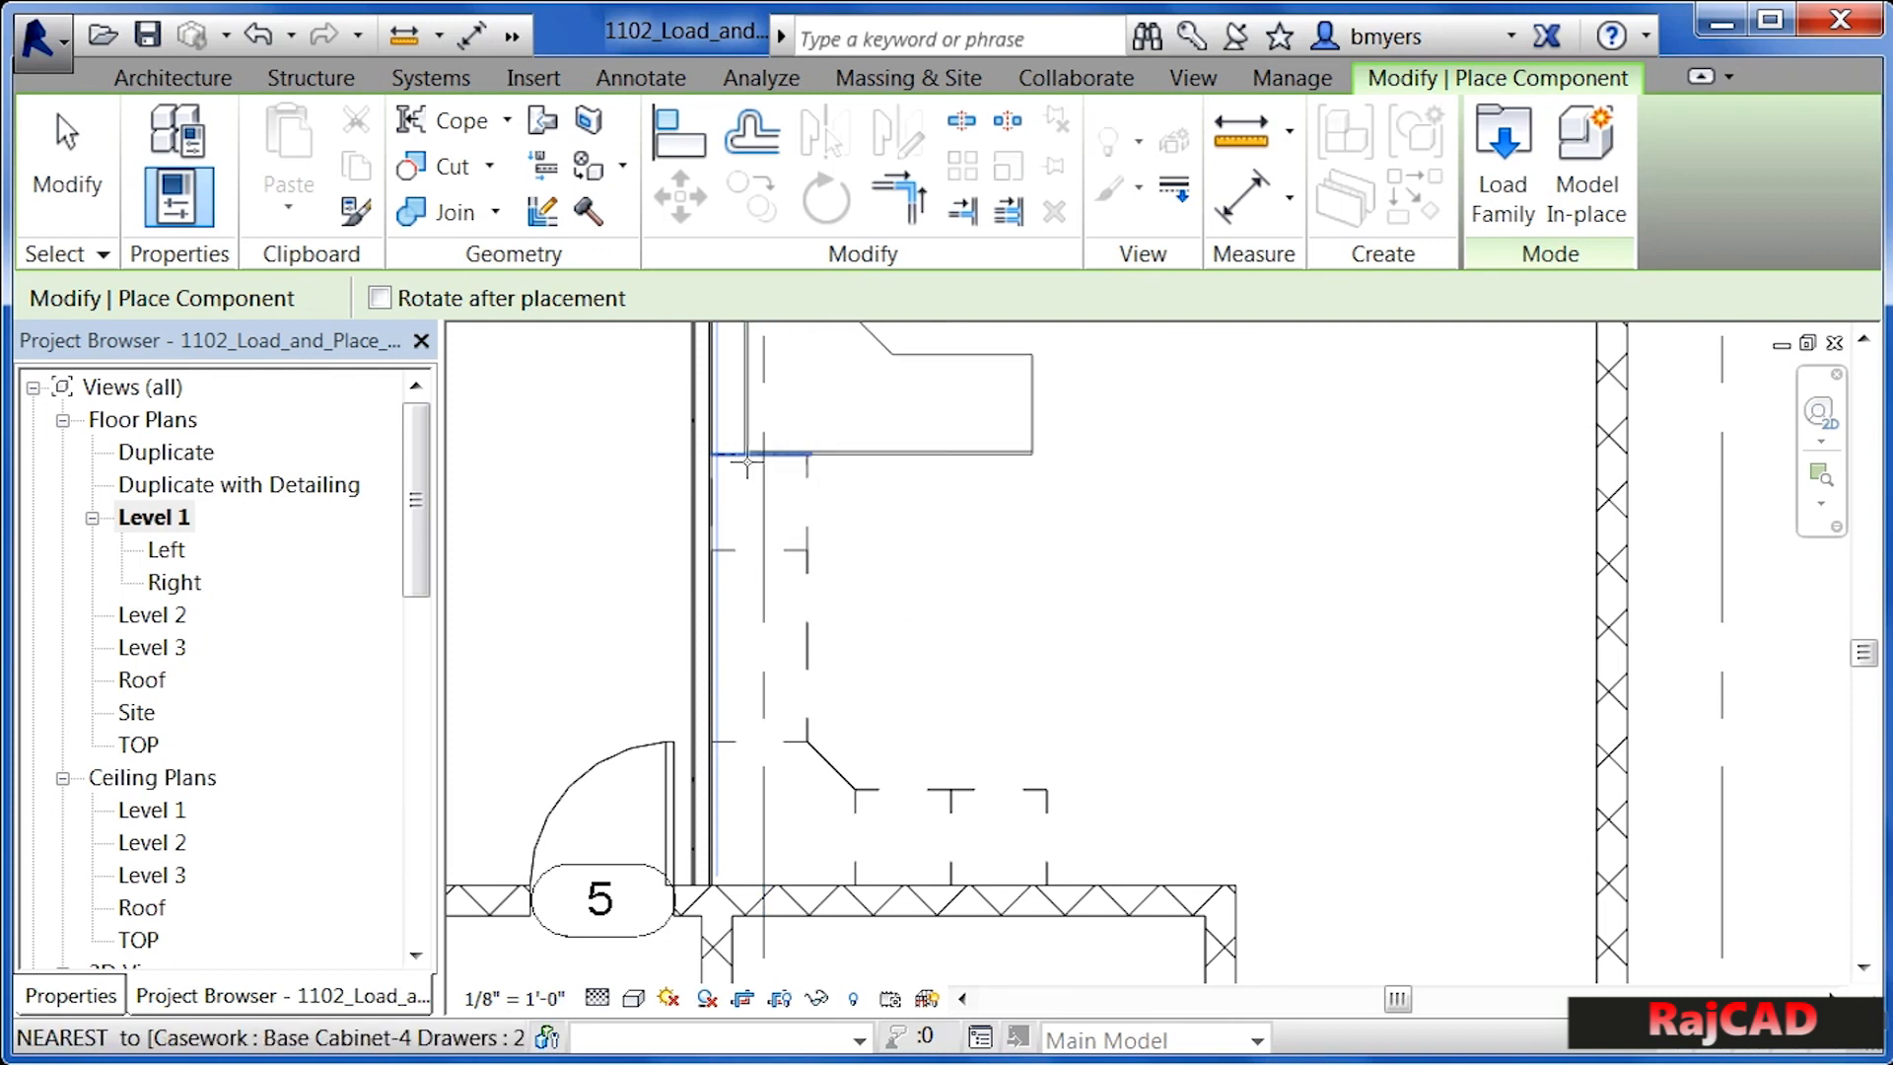
mouse_move(1000, 830)
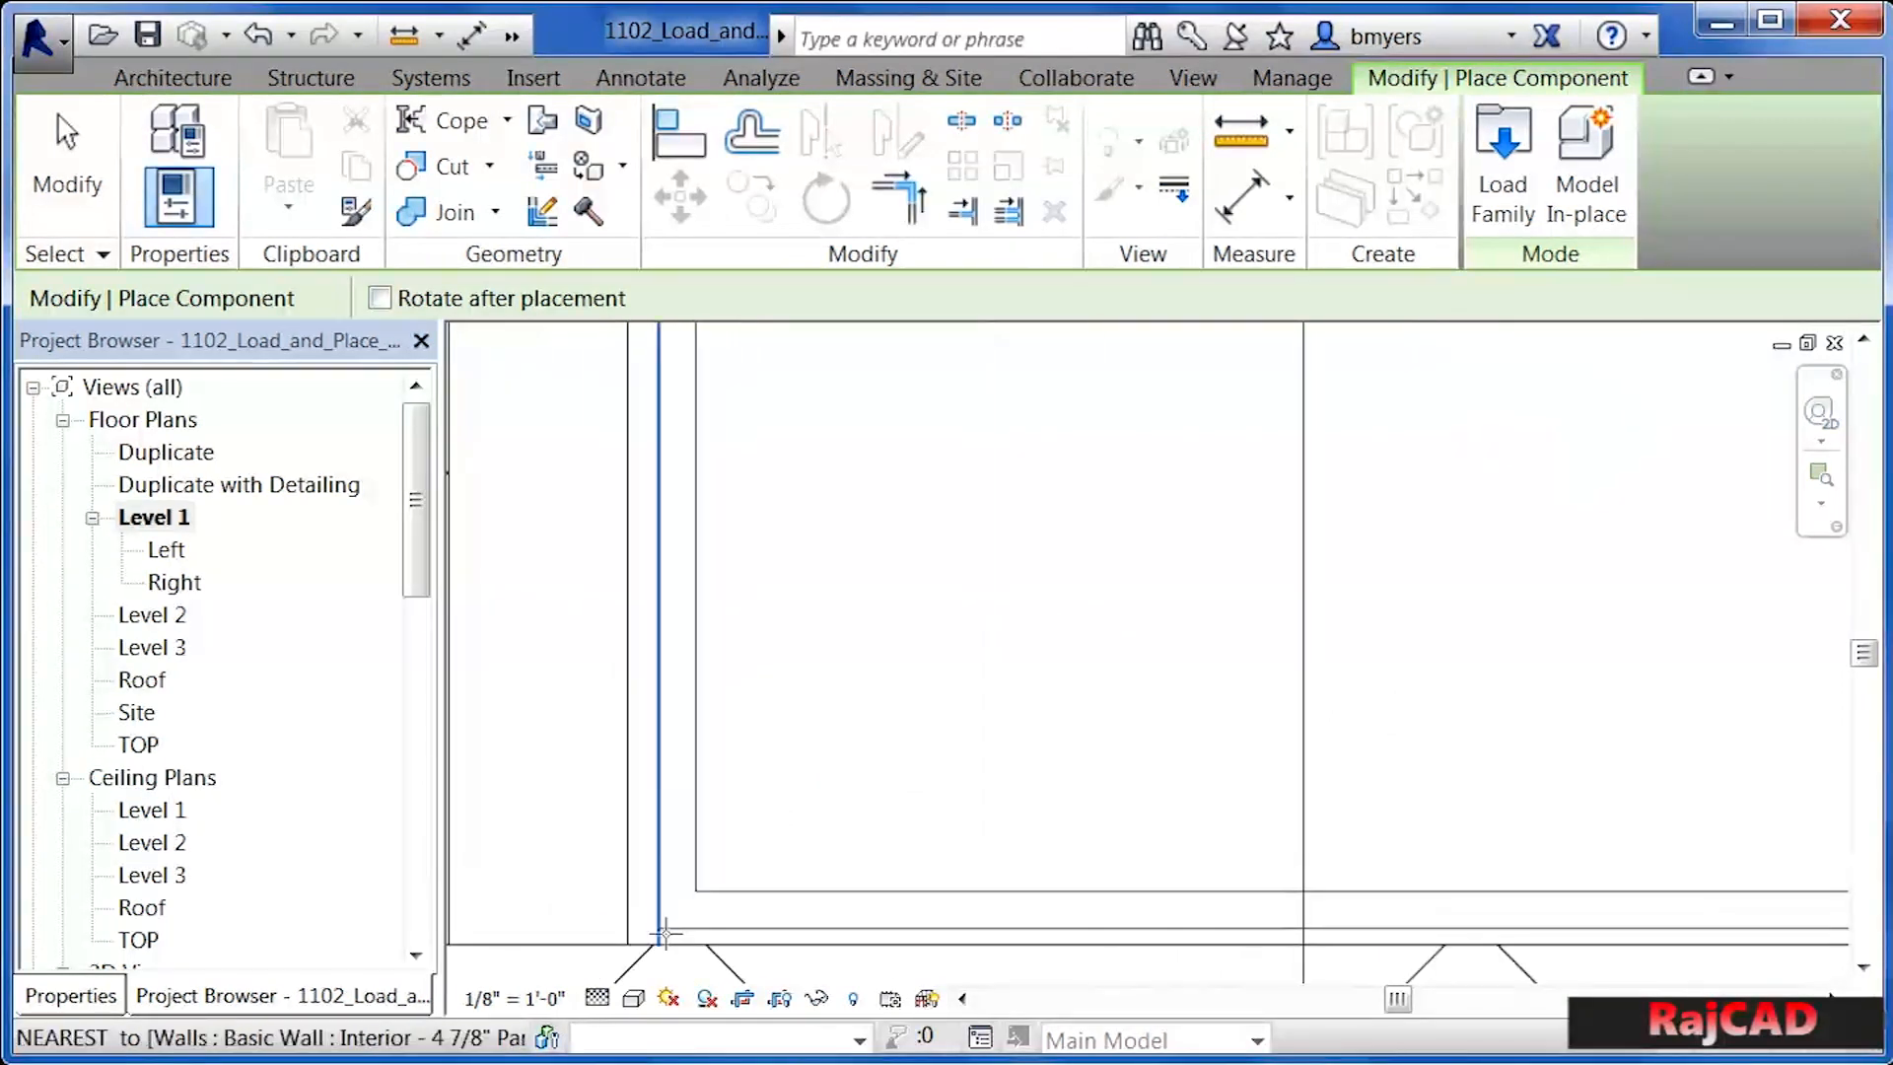
mouse_move(661, 940)
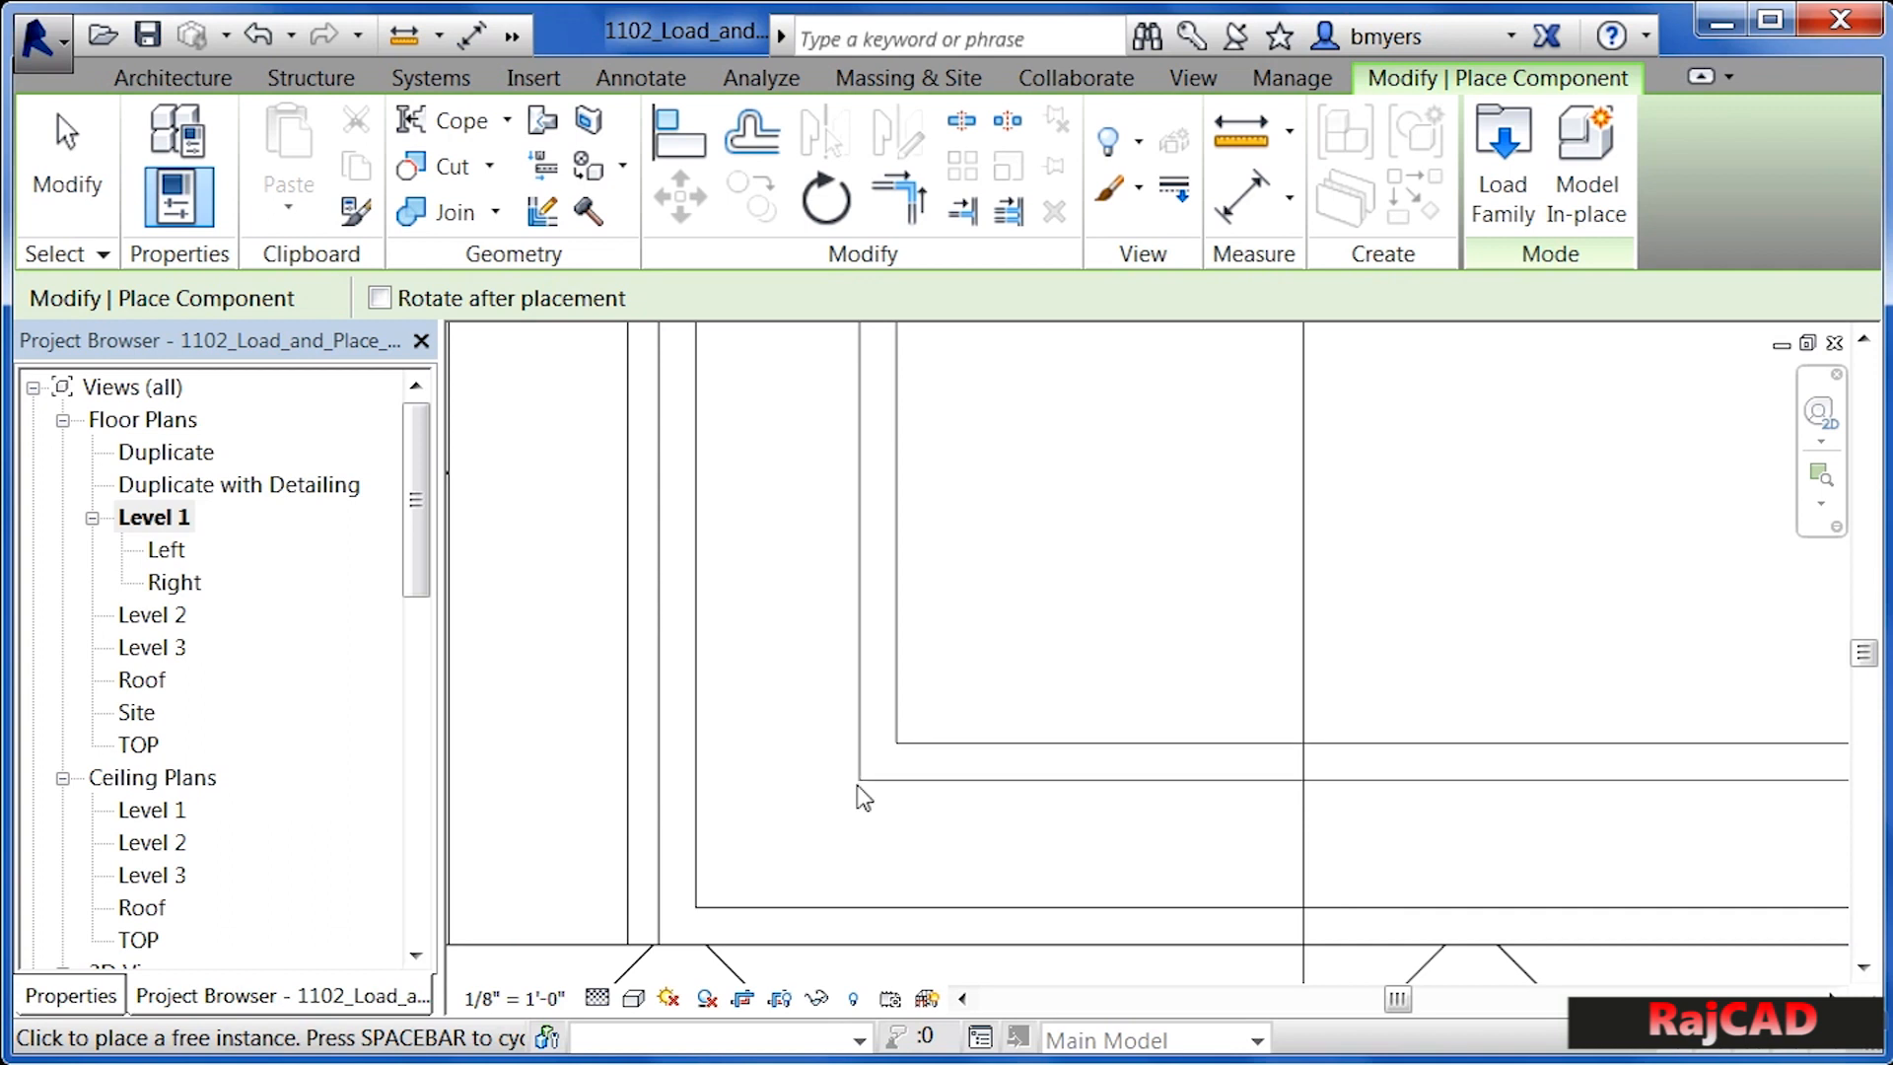
- Drop the countertop at the wall corner and turn off Thin Lines to show true weights
click(171, 77)
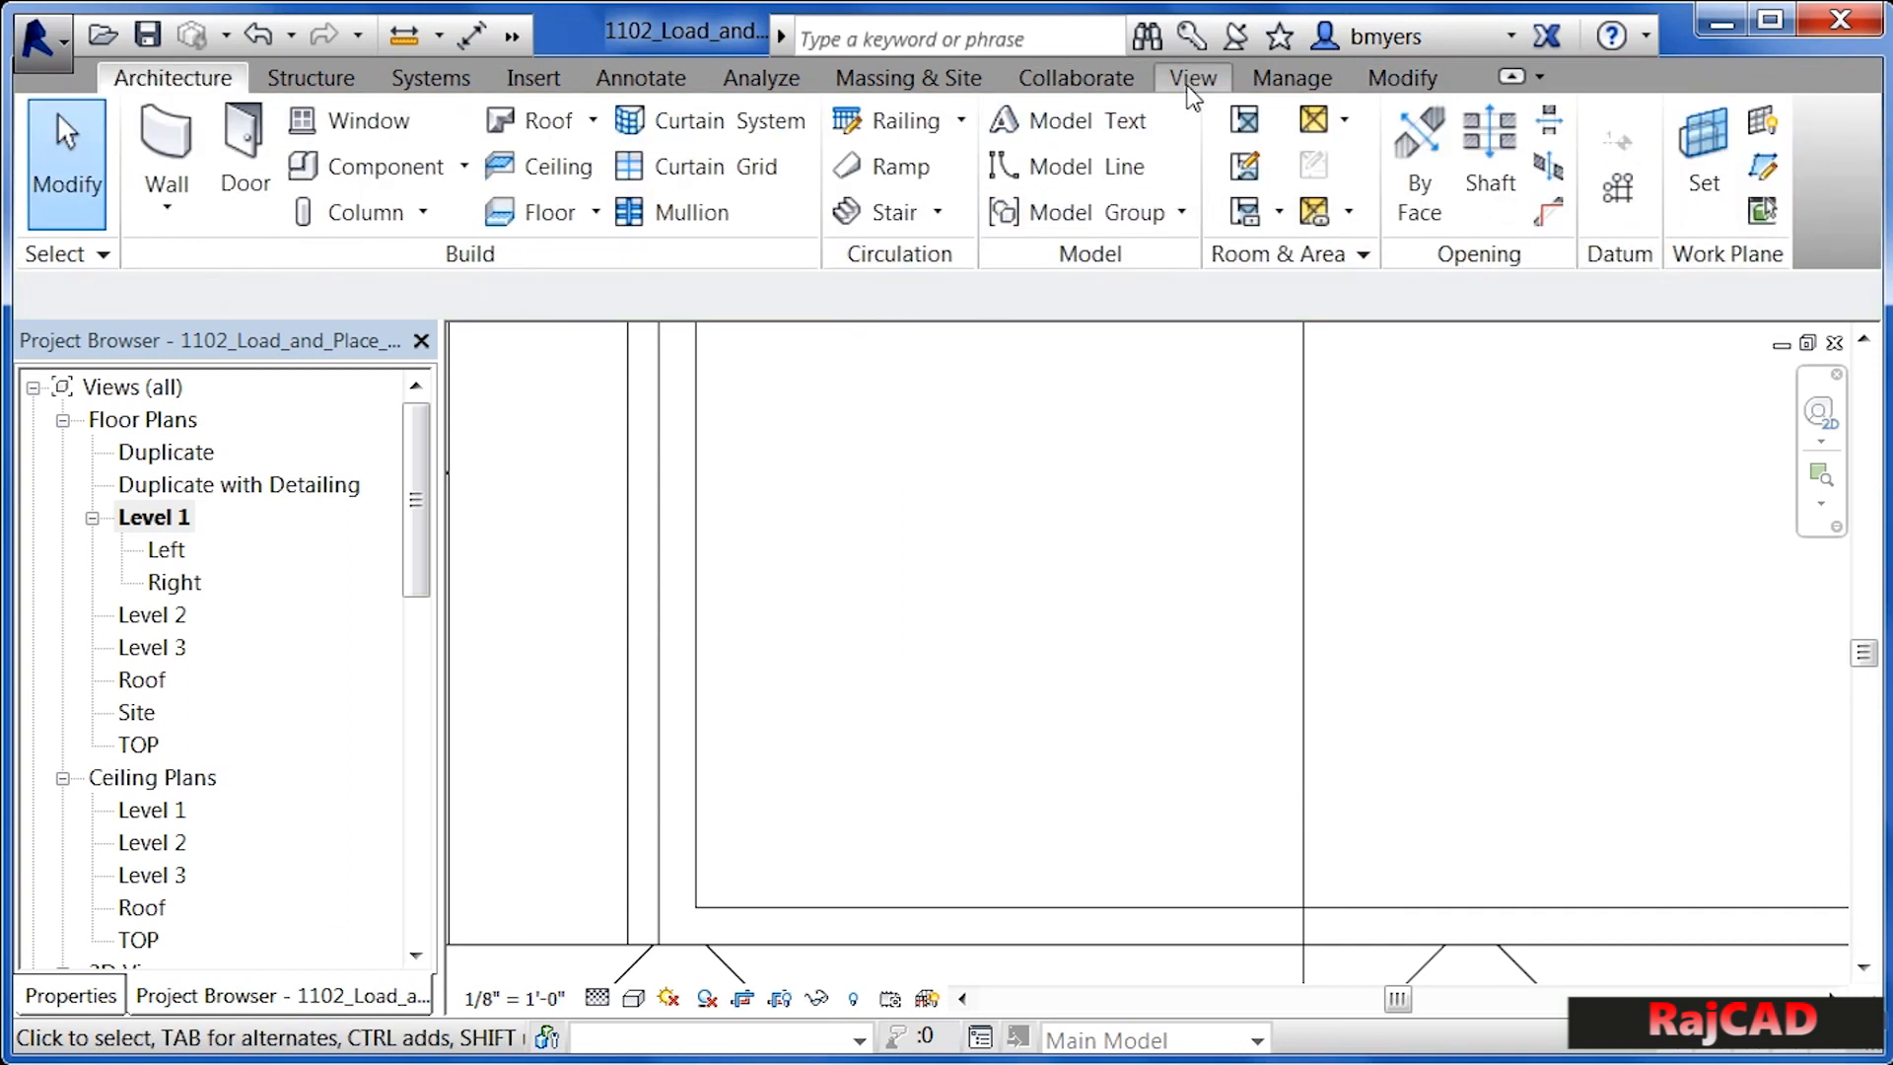
click(1192, 76)
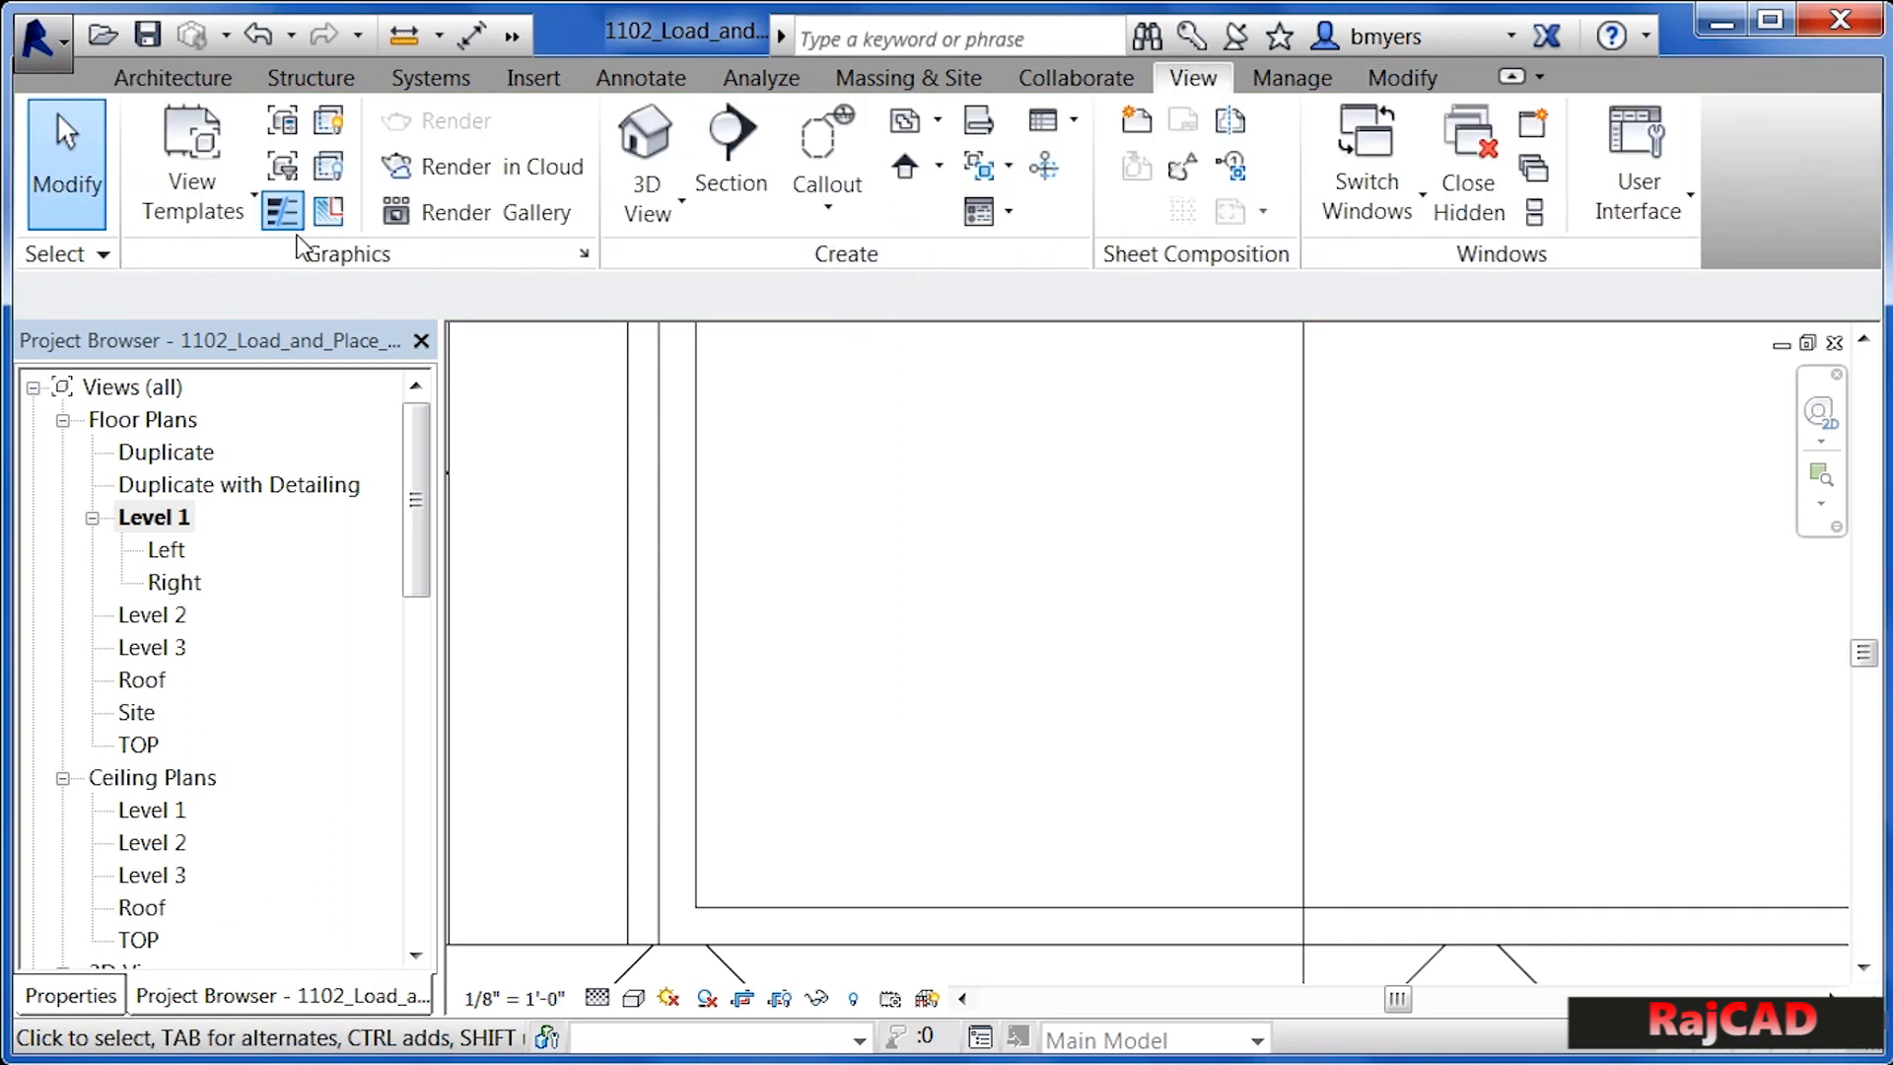
mouse_move(281, 214)
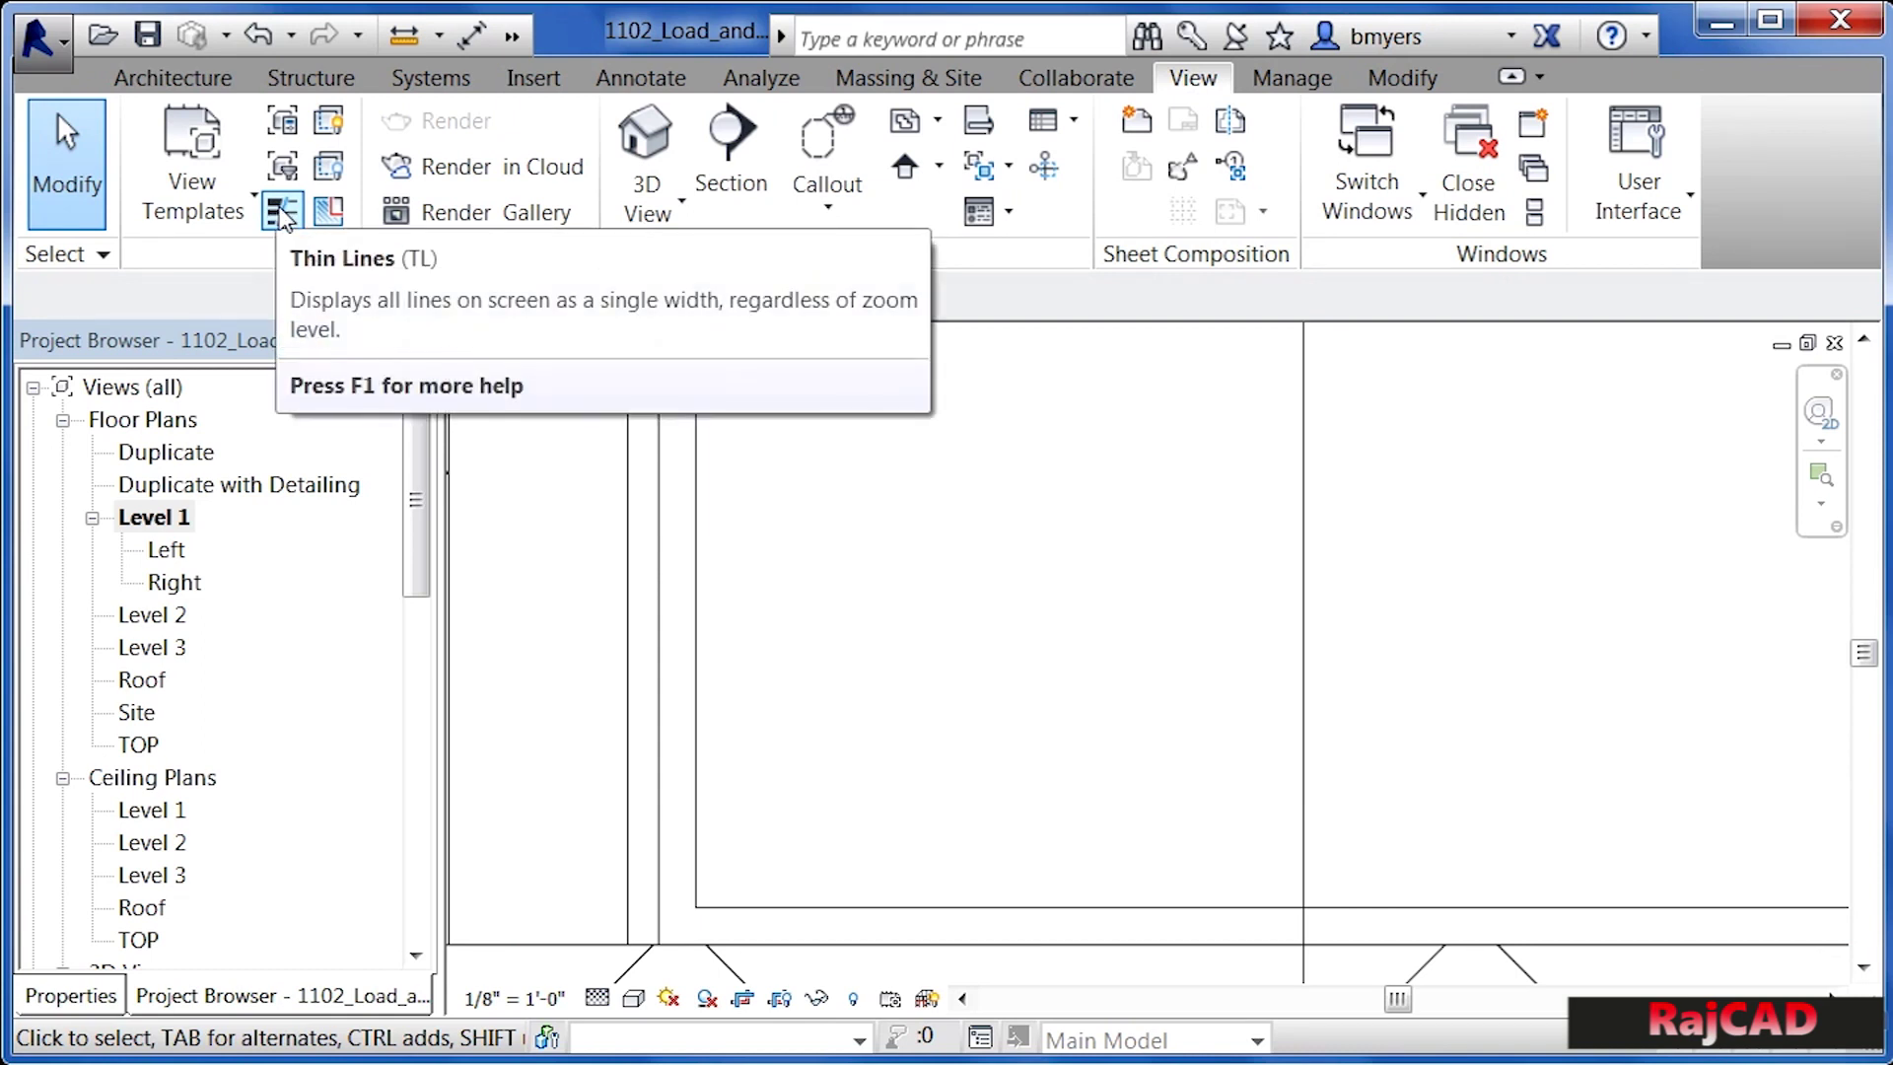
click(281, 211)
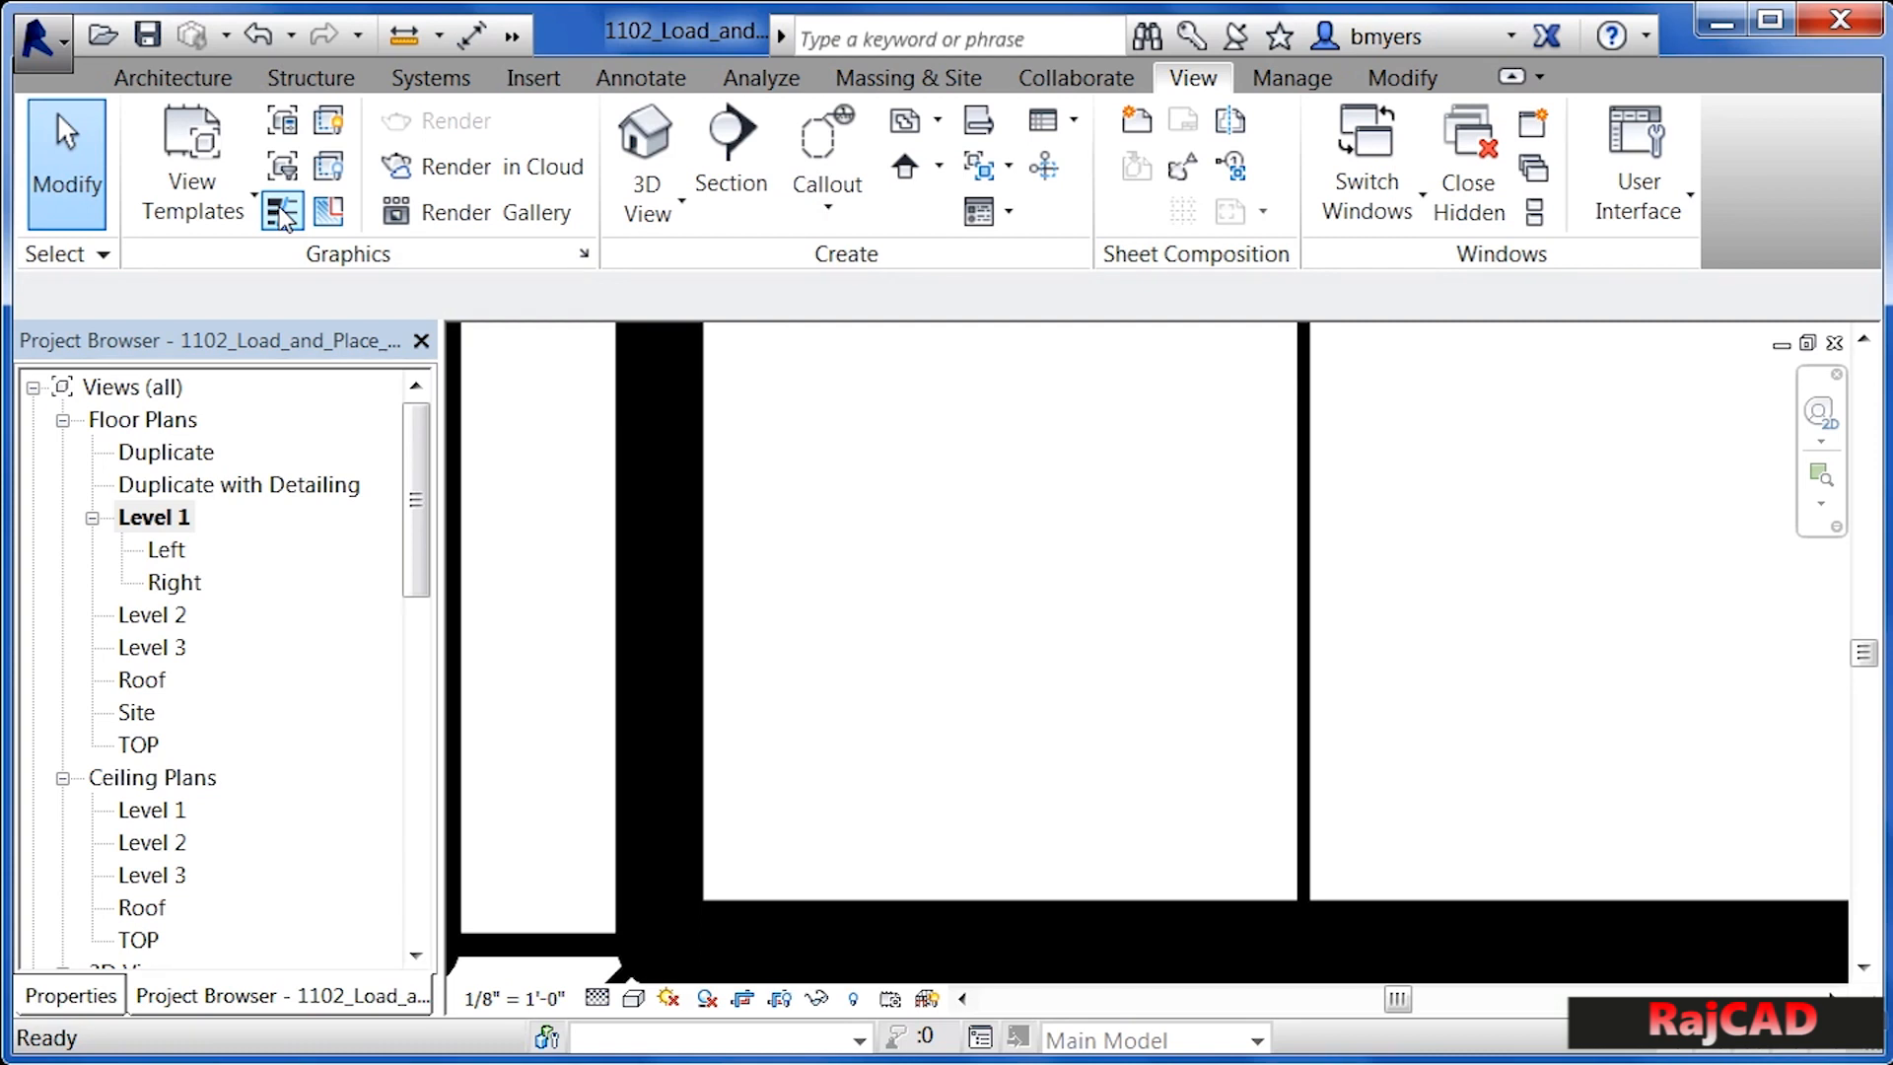
mouse_move(282, 232)
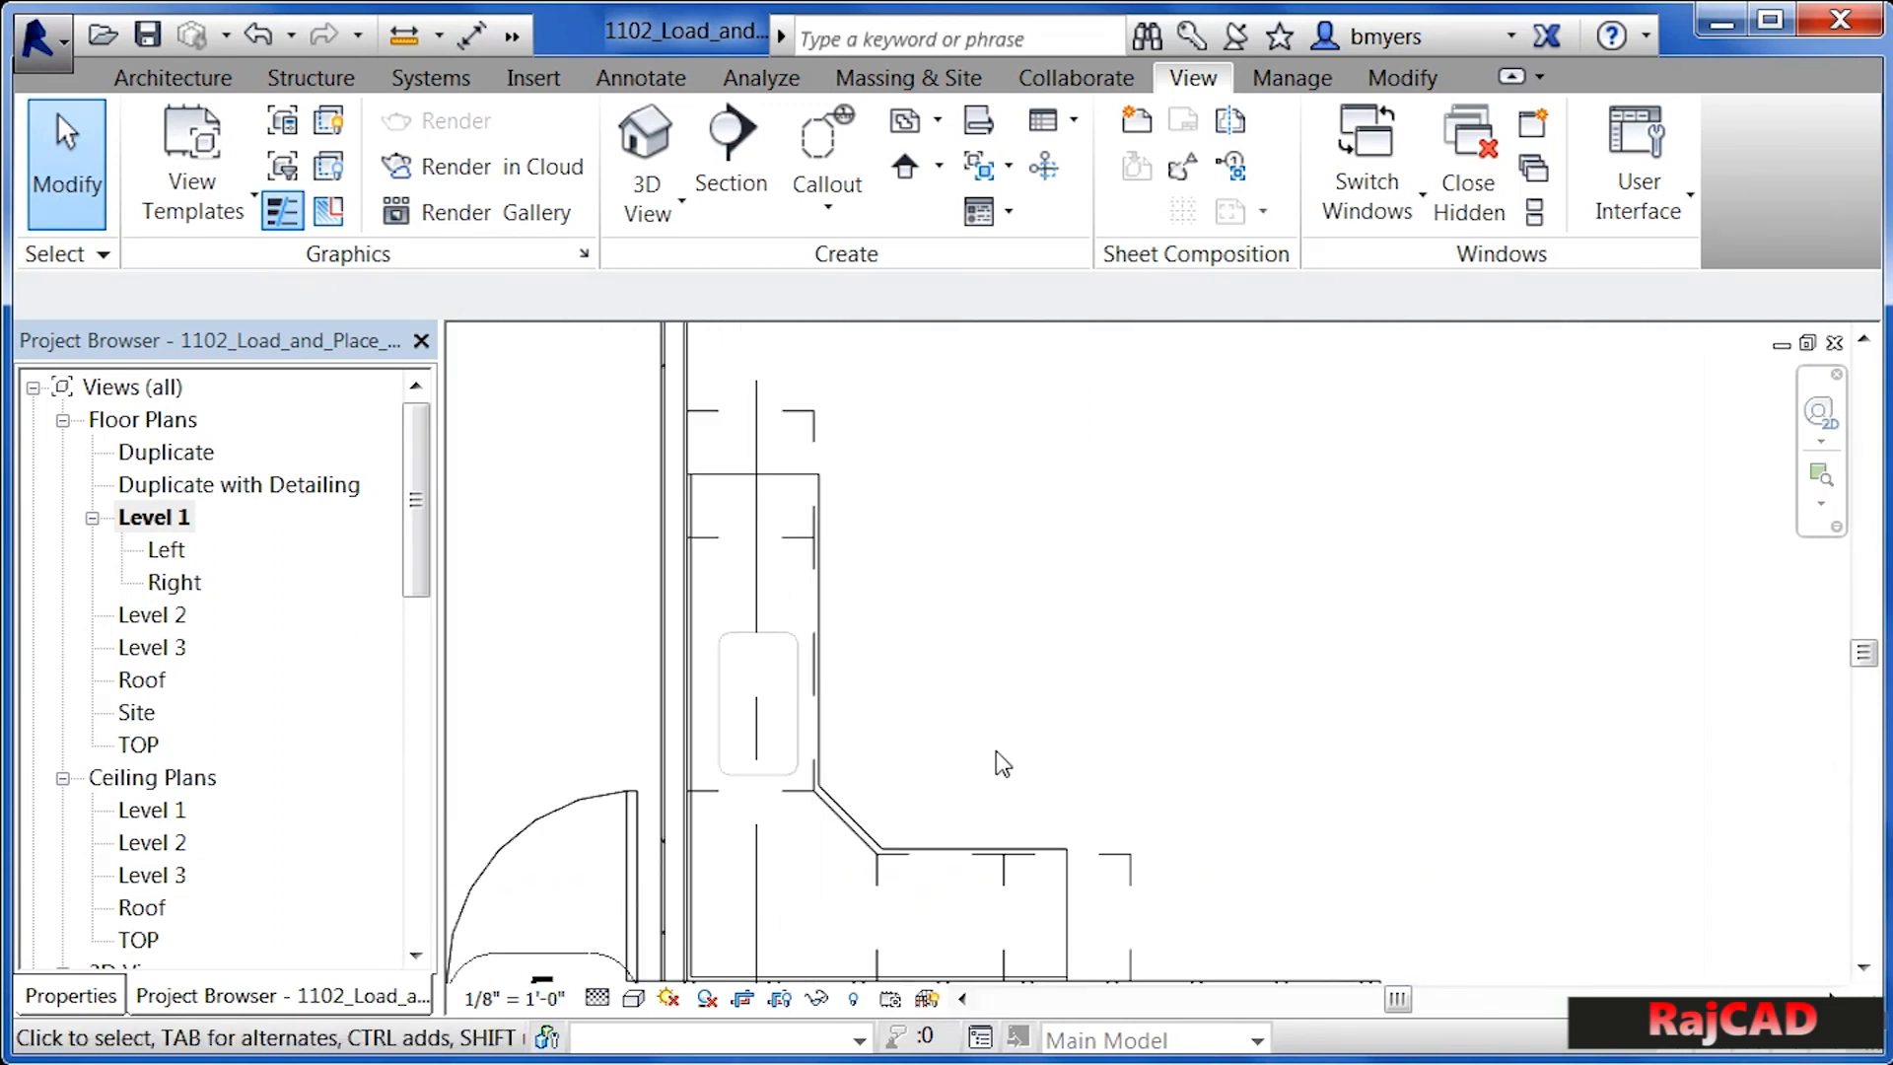
mouse_move(1039, 960)
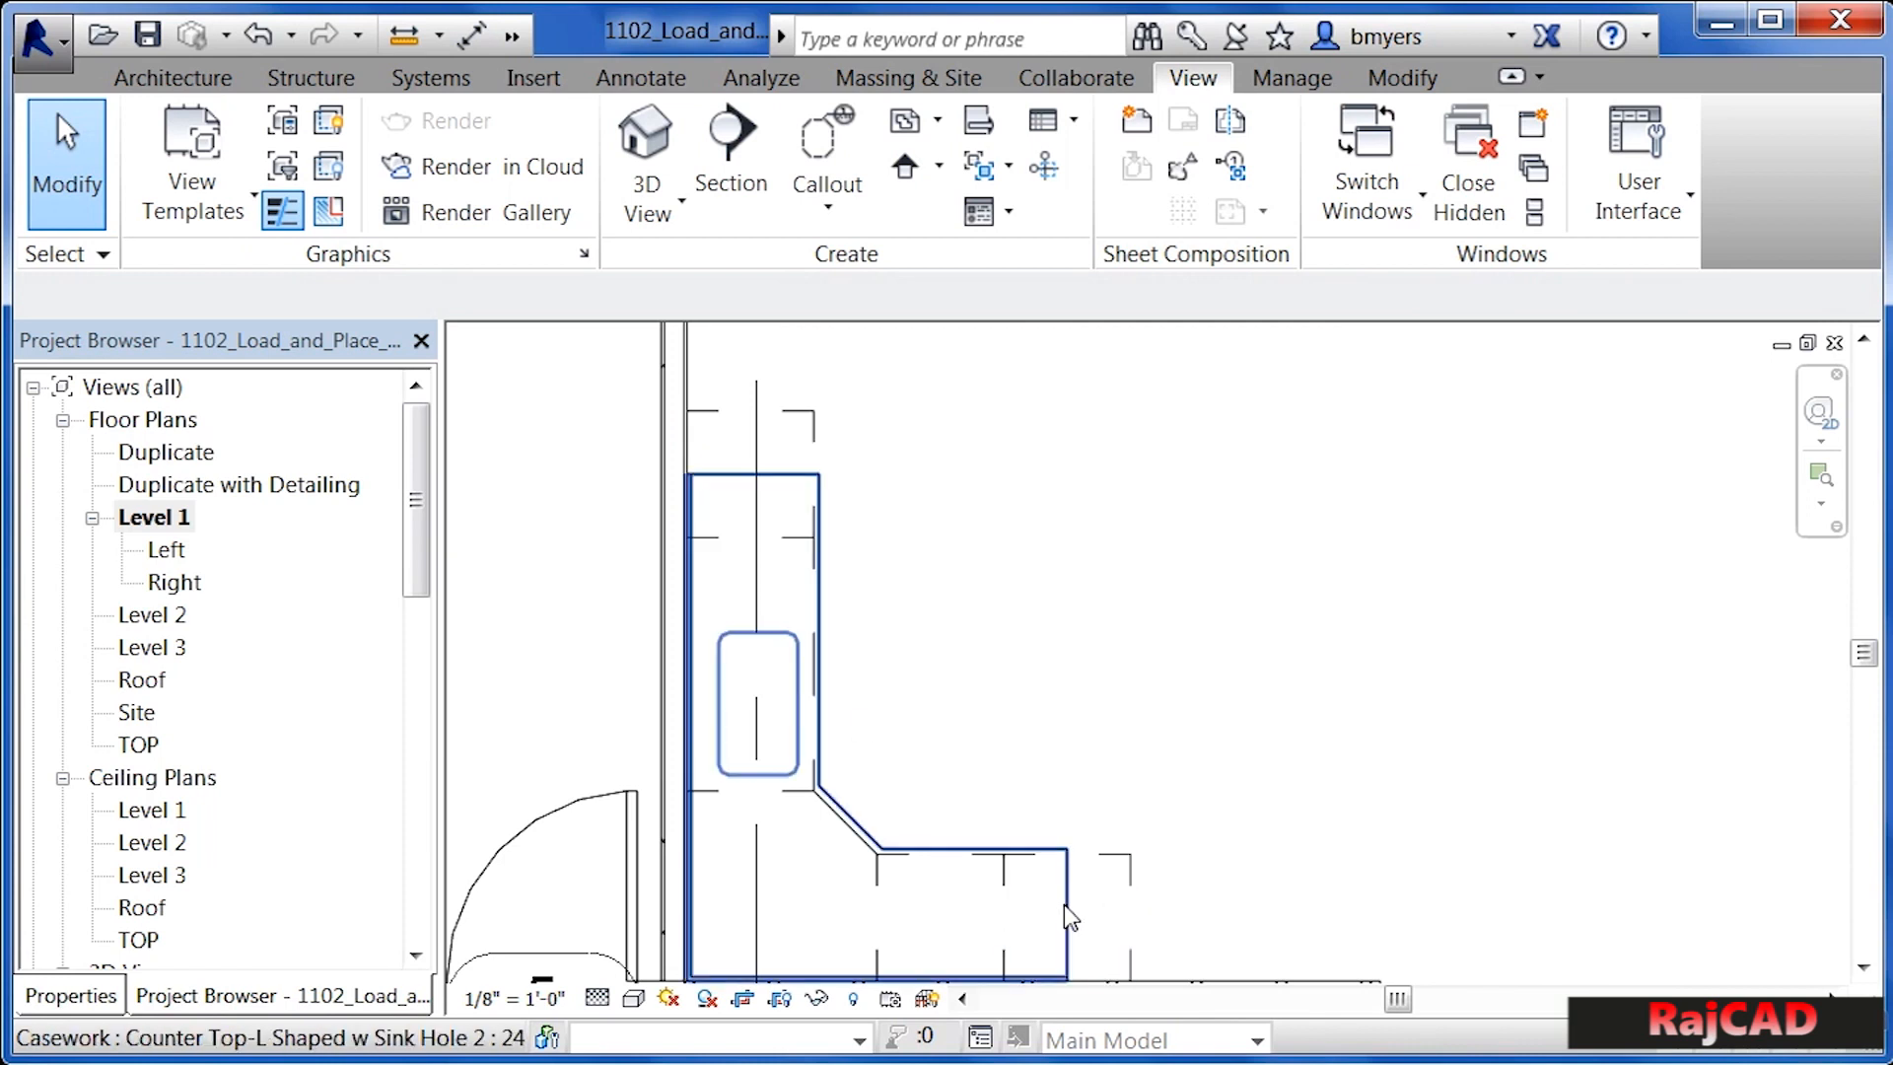
mouse_move(1067, 915)
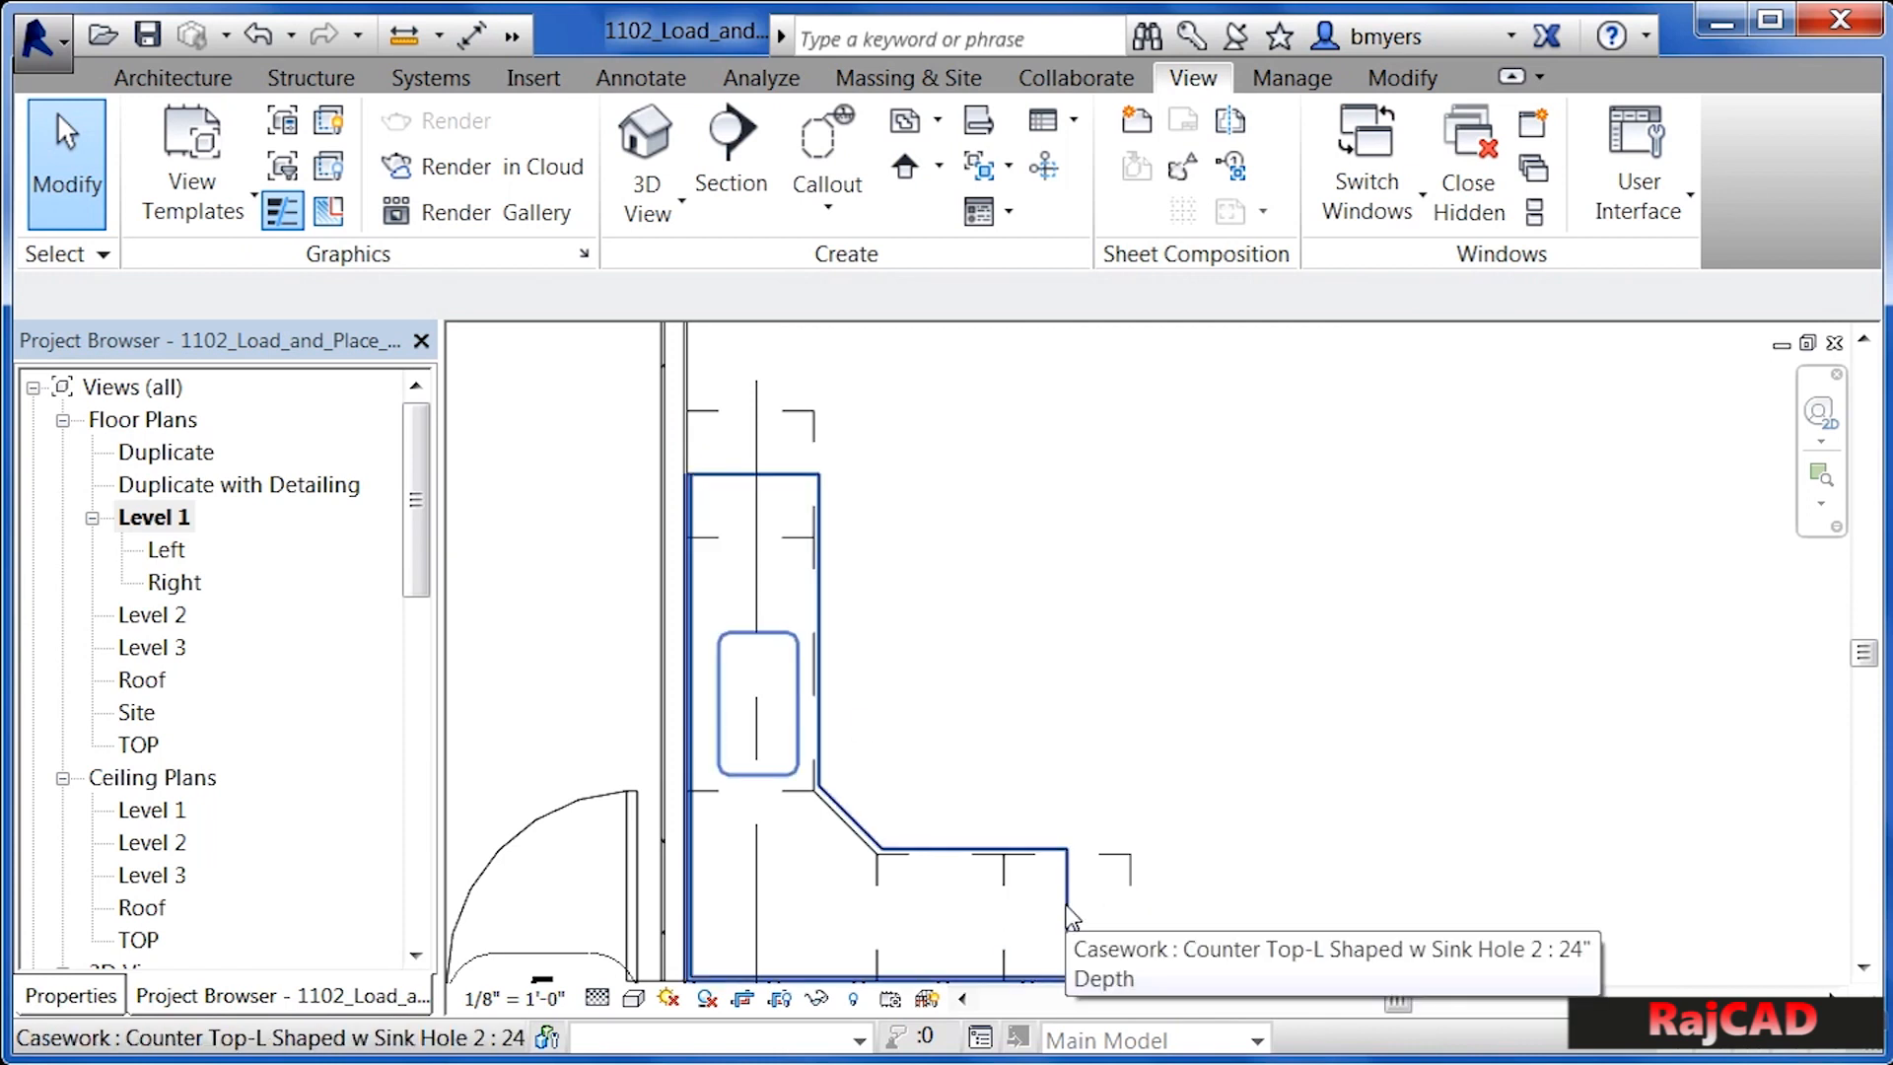
- Shift the selected countertop so its edges cover the corner base cabinets
click(1067, 905)
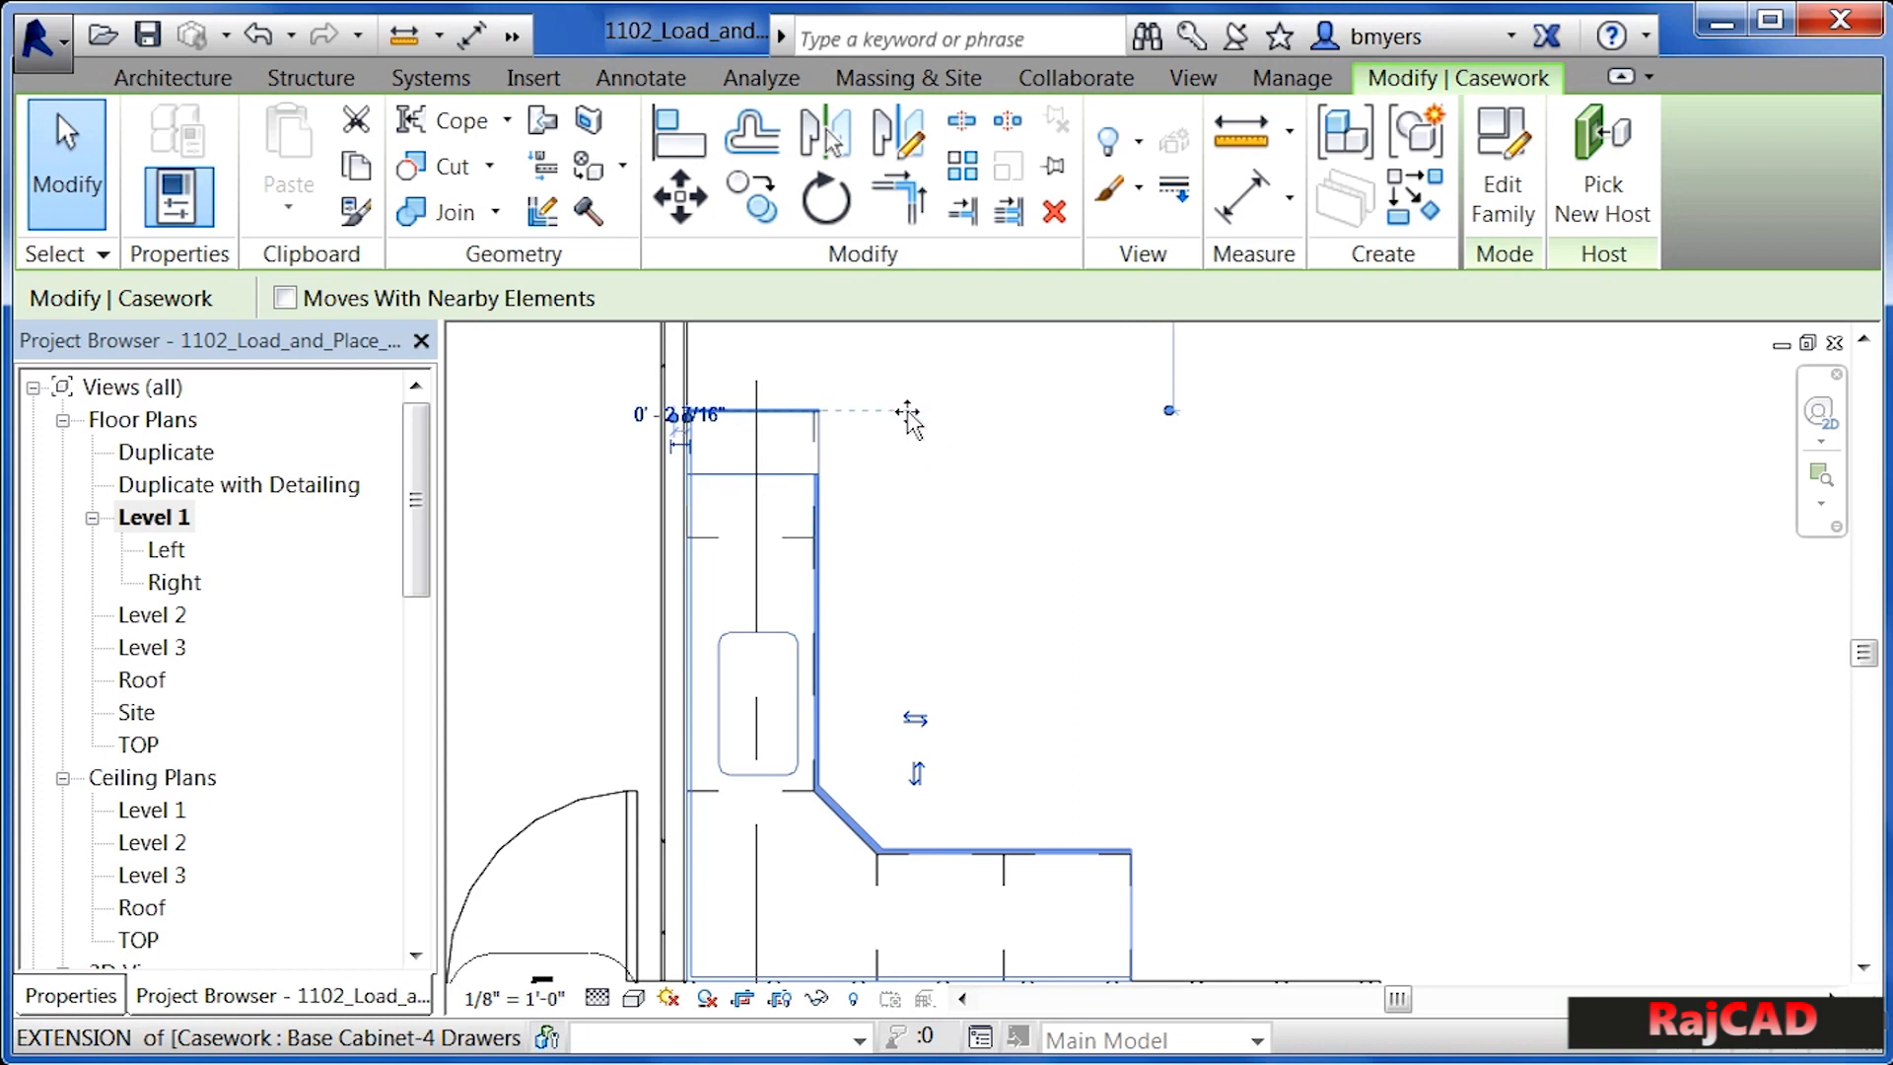
click(1194, 77)
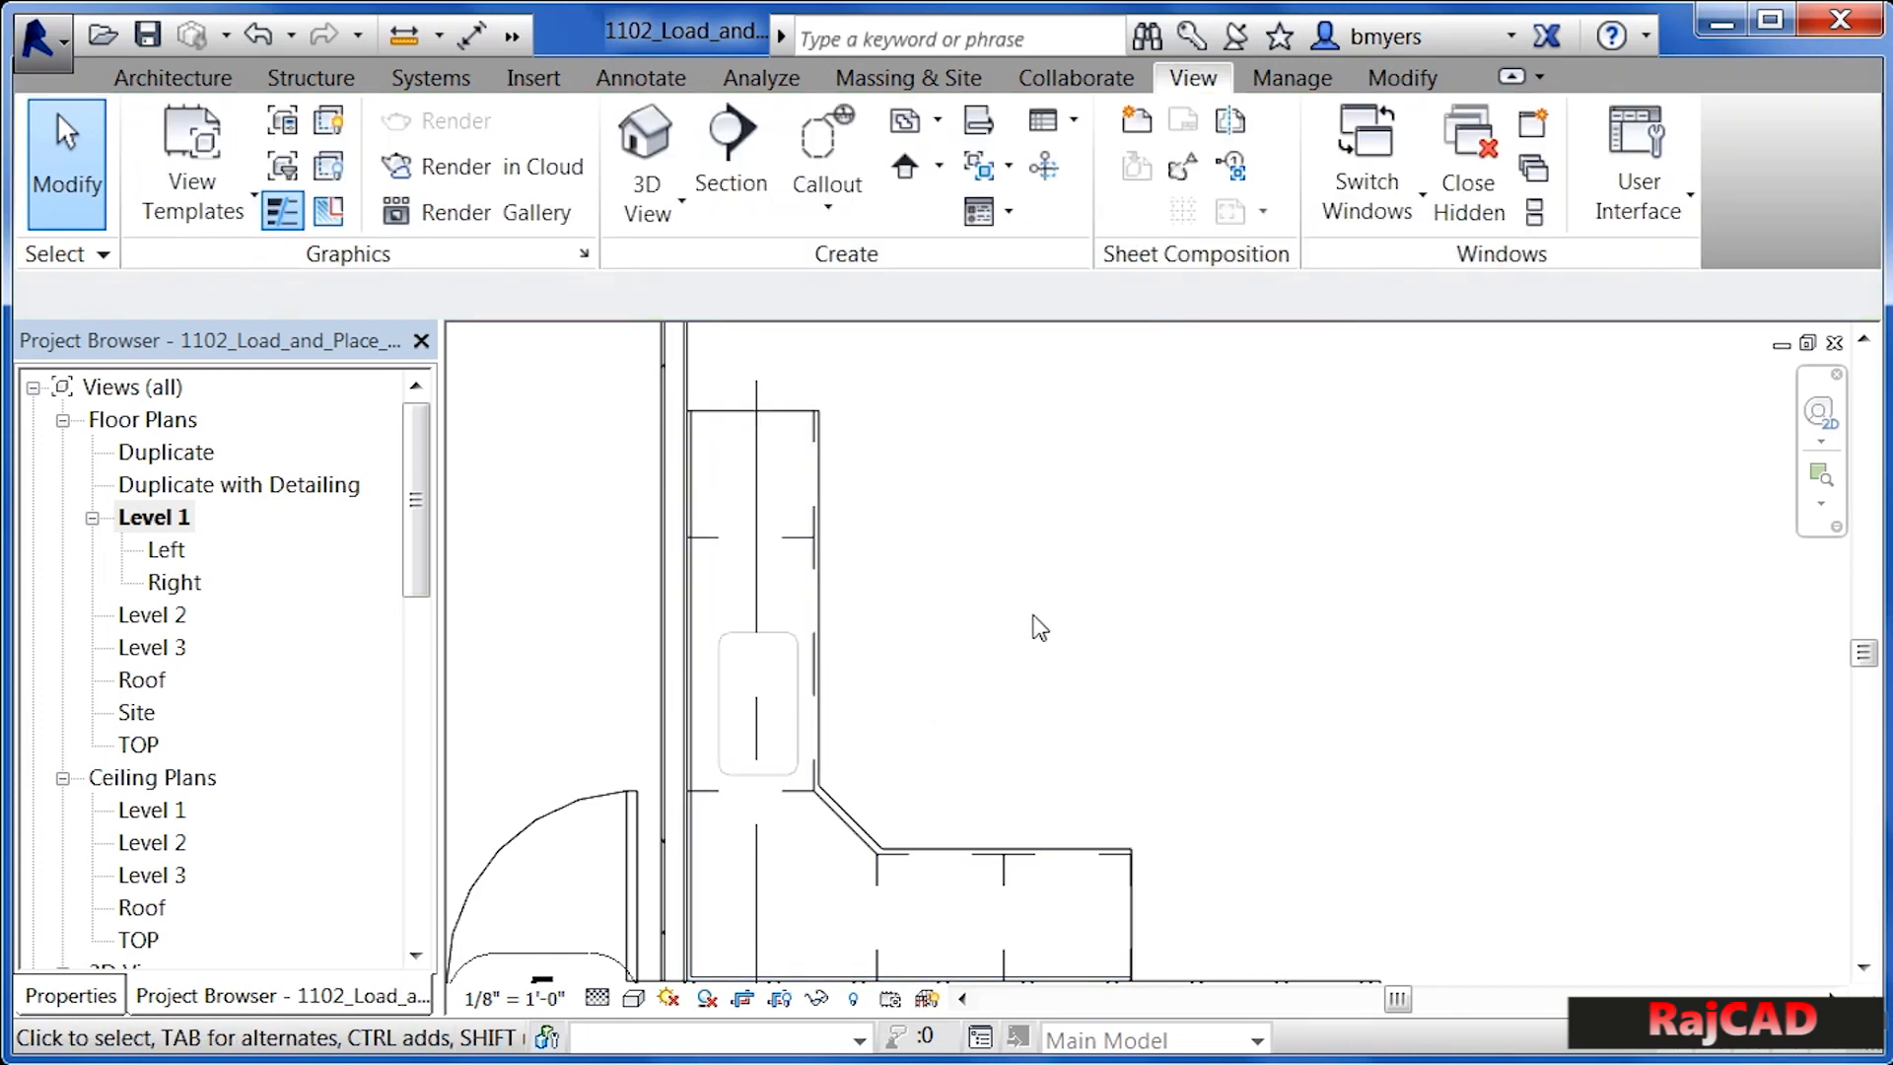
mouse_move(867, 488)
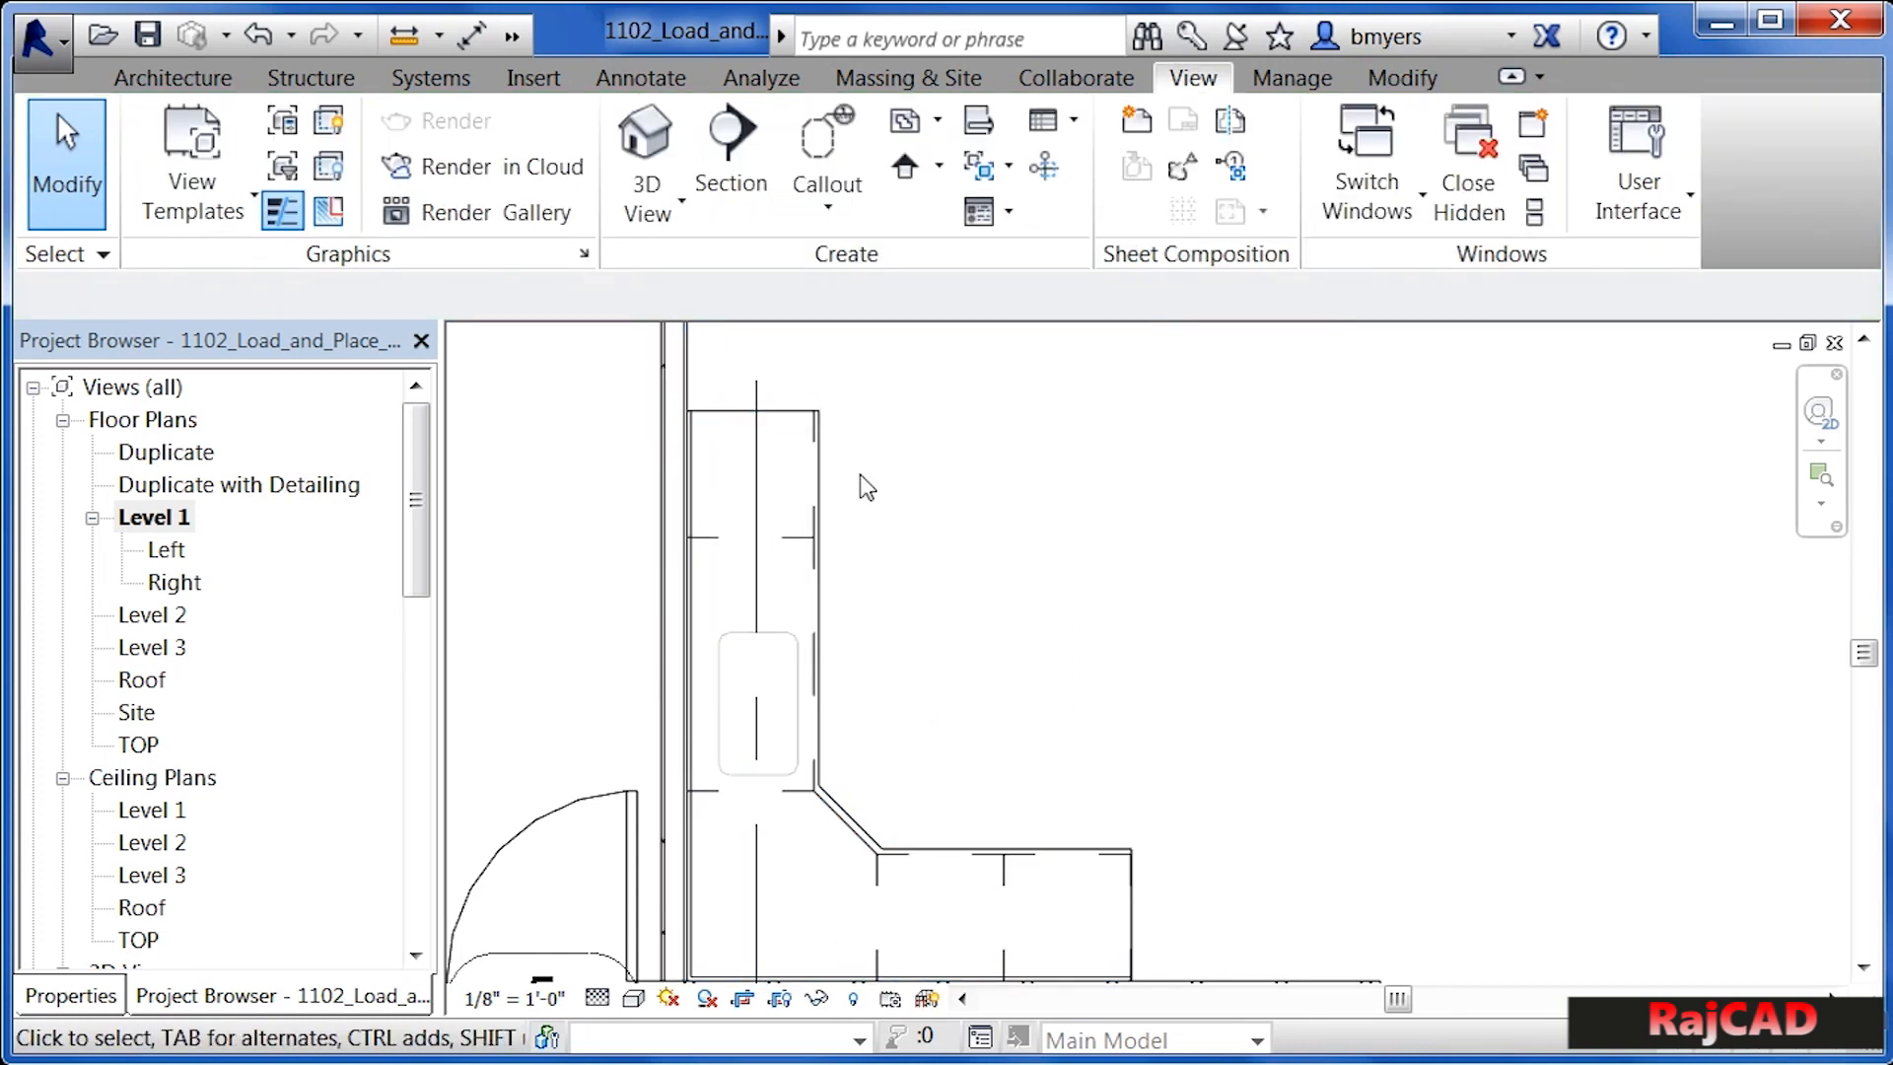
mouse_move(1077, 725)
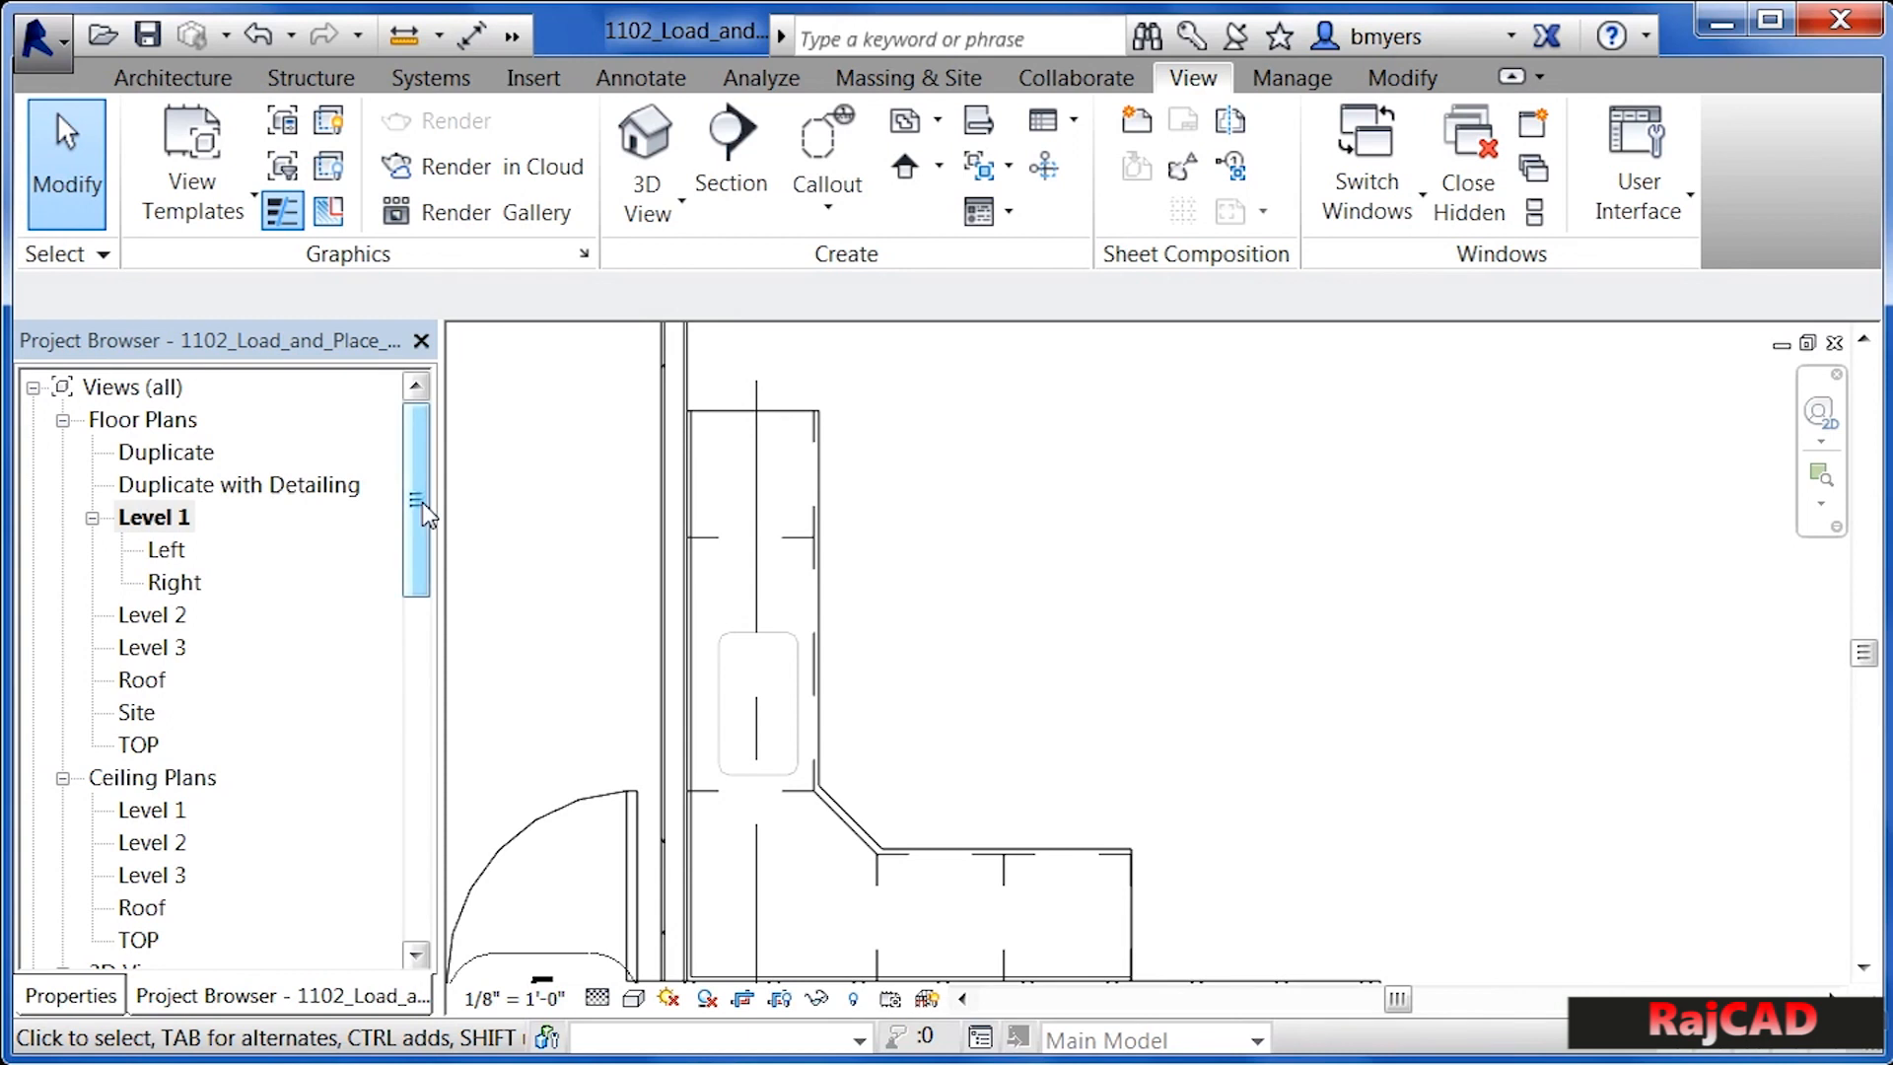
- Open perspective 3D View 4 and inspect the countertop's sink opening on the cabinets
scroll(down, 3)
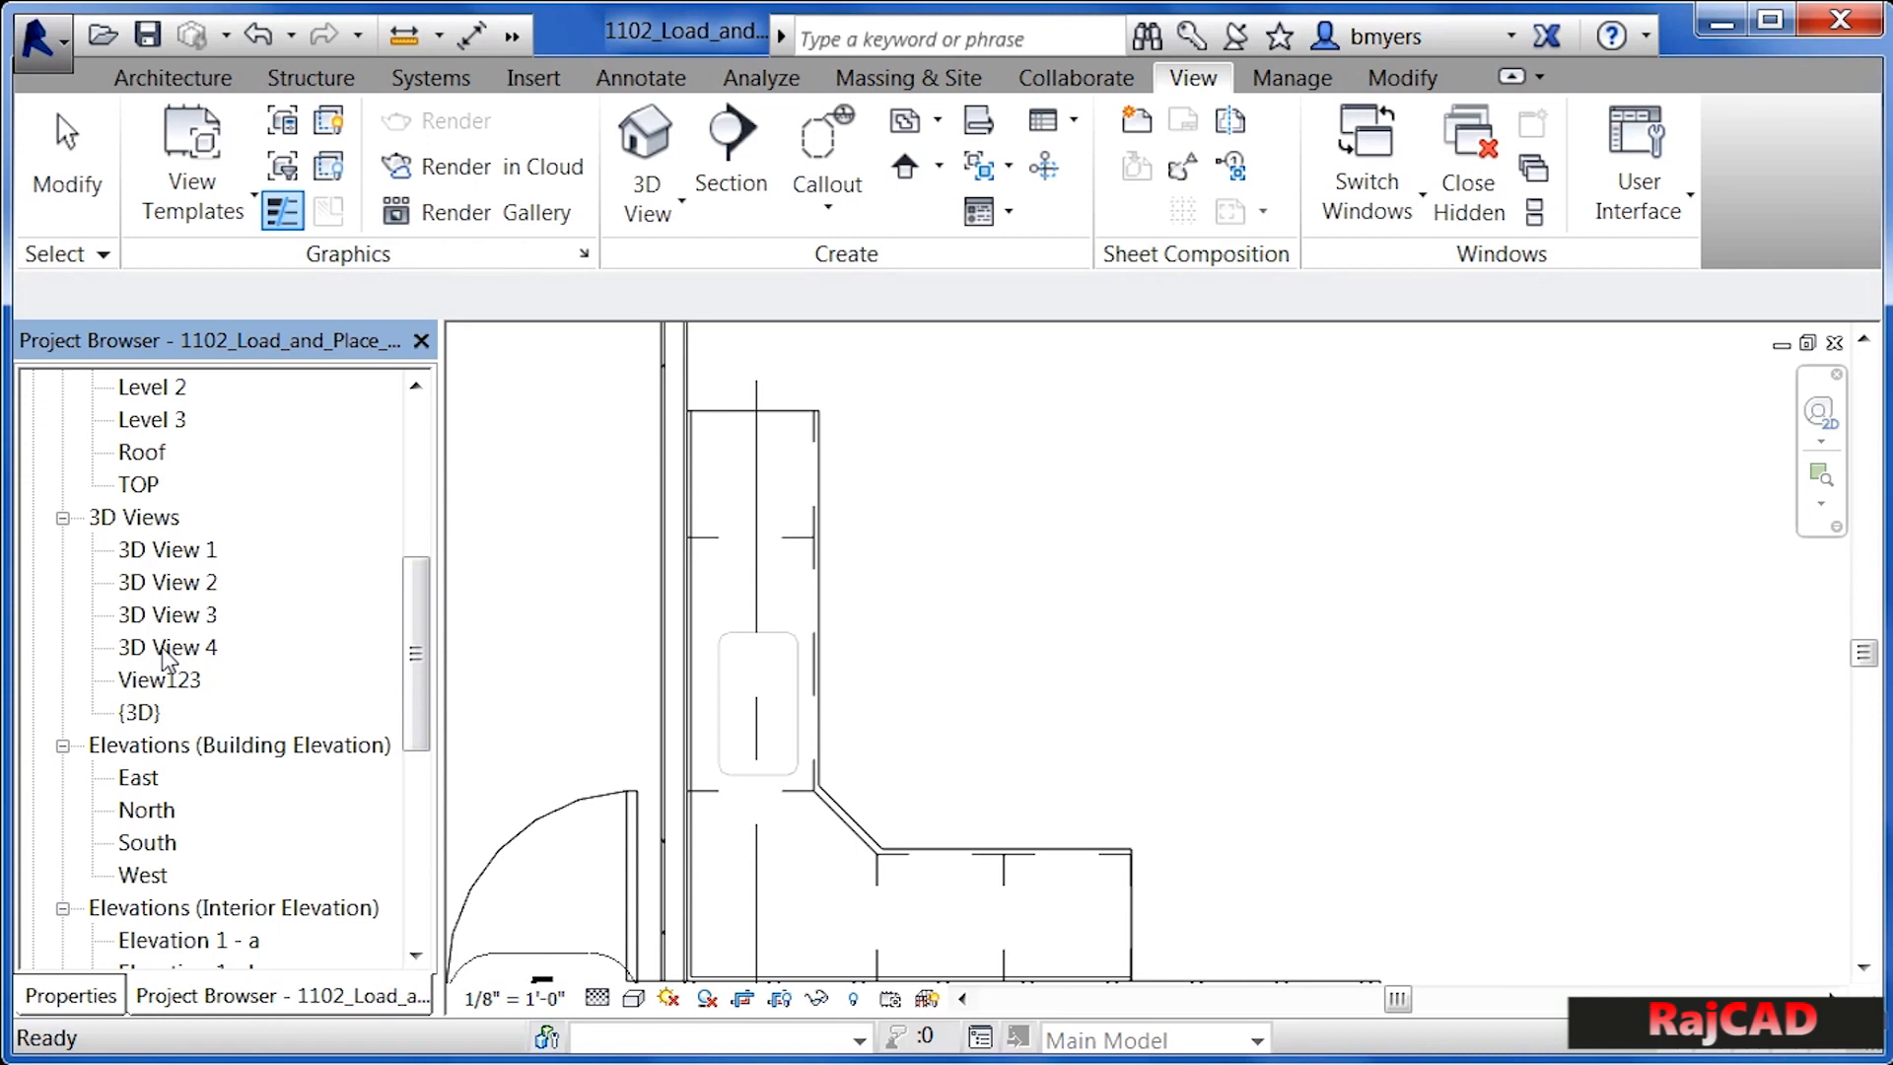
double_click(167, 647)
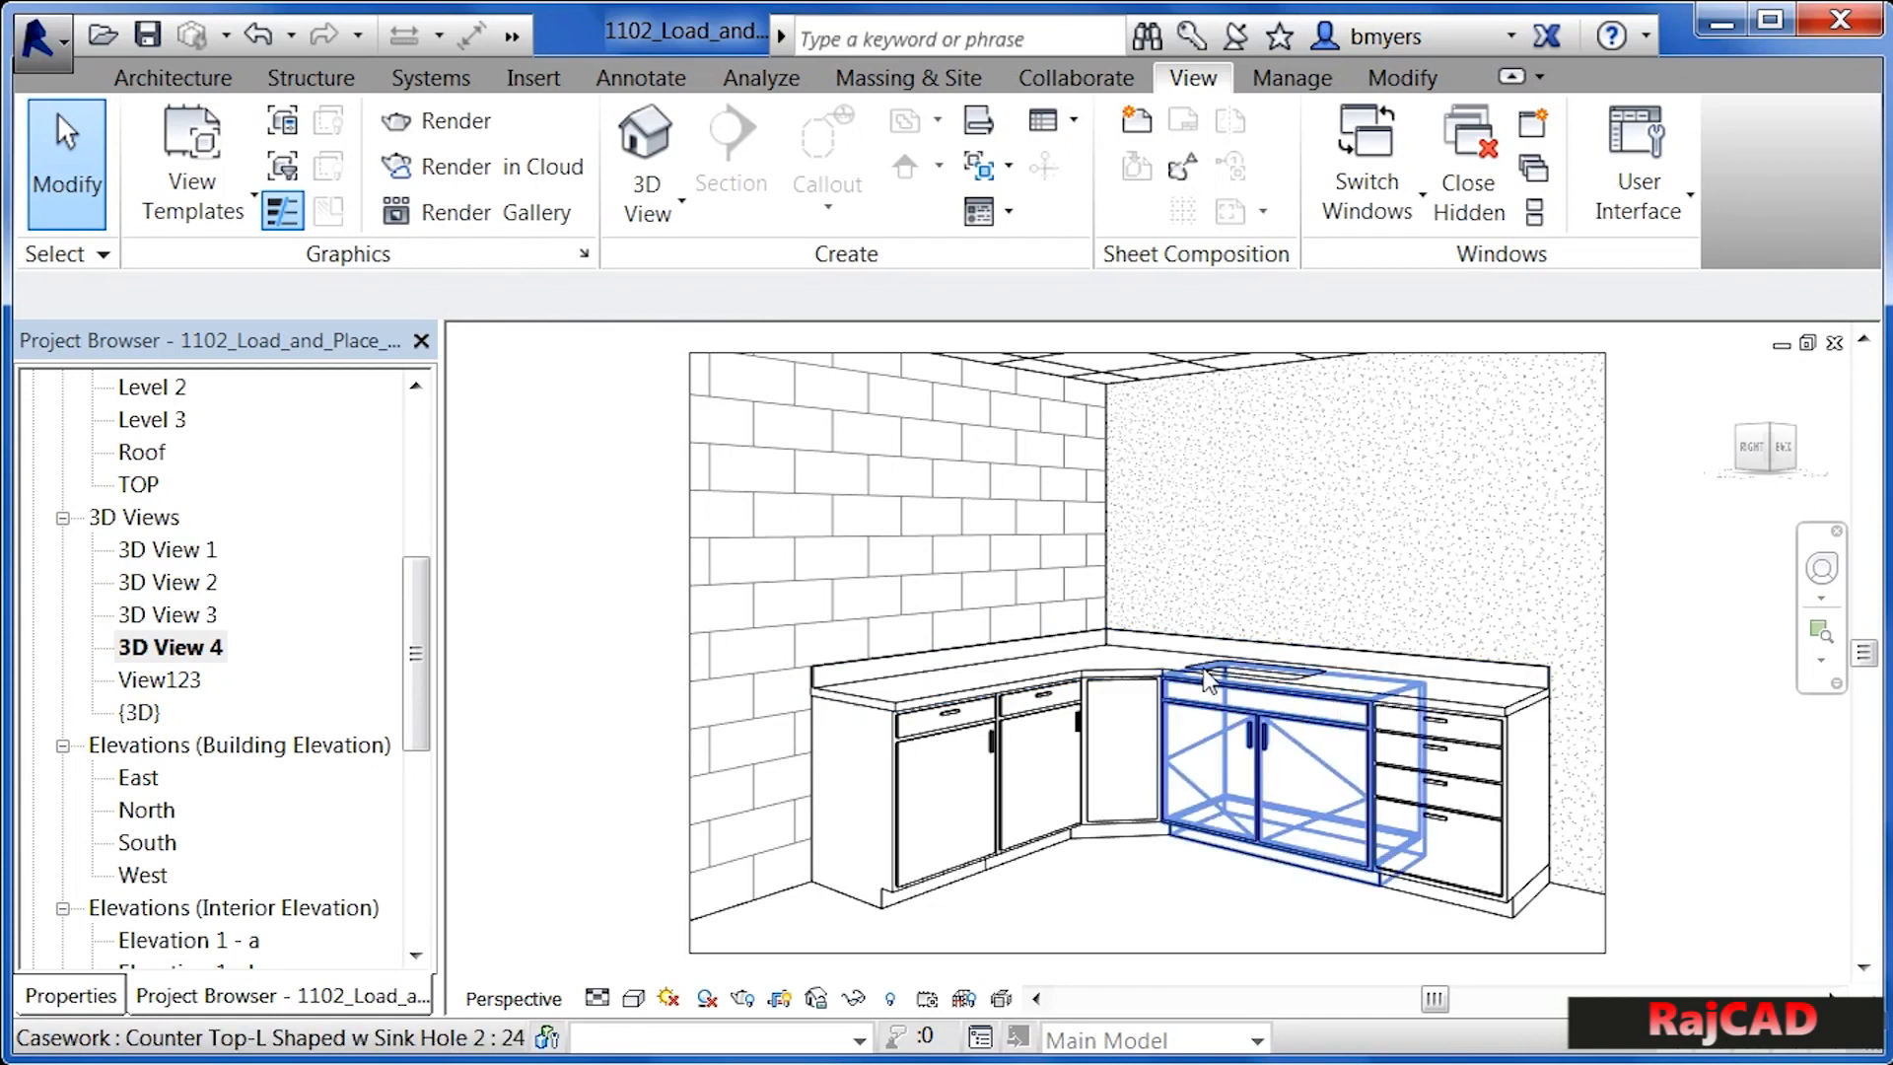
click(954, 797)
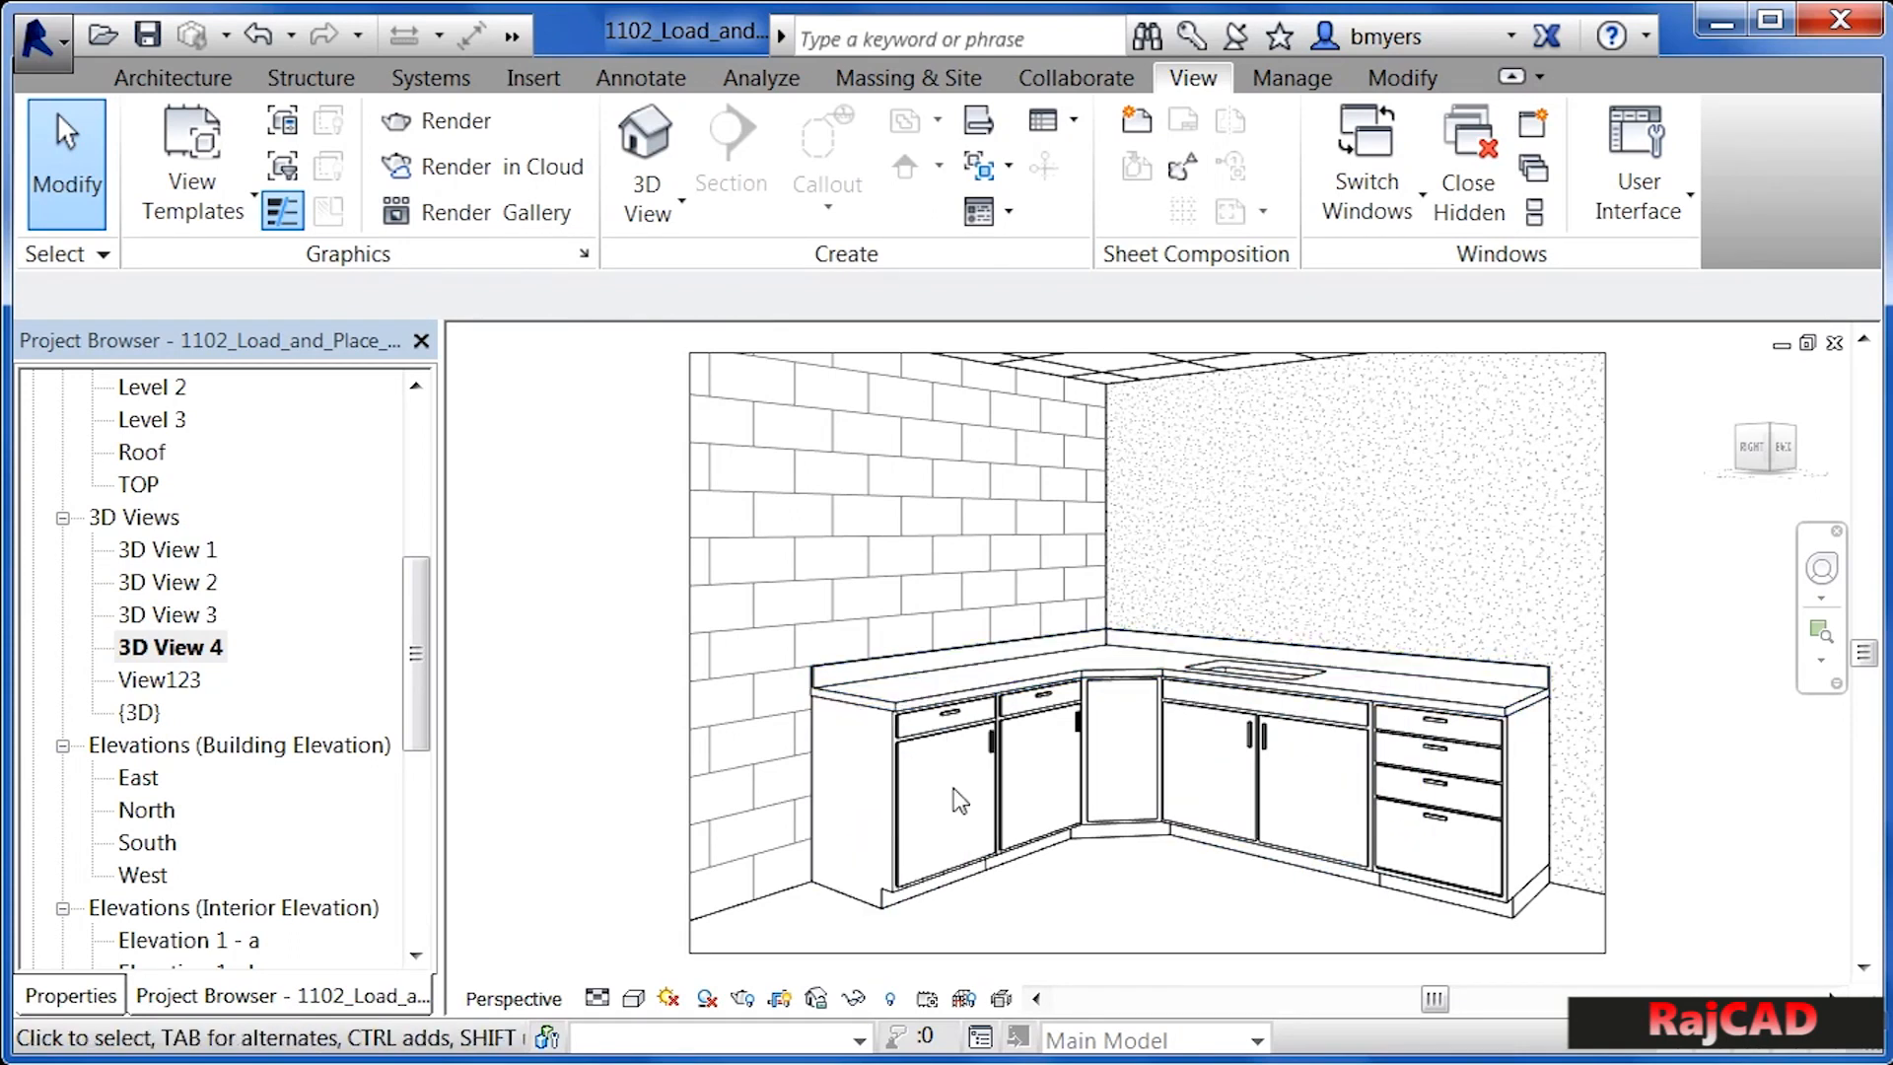
mouse_move(1108, 936)
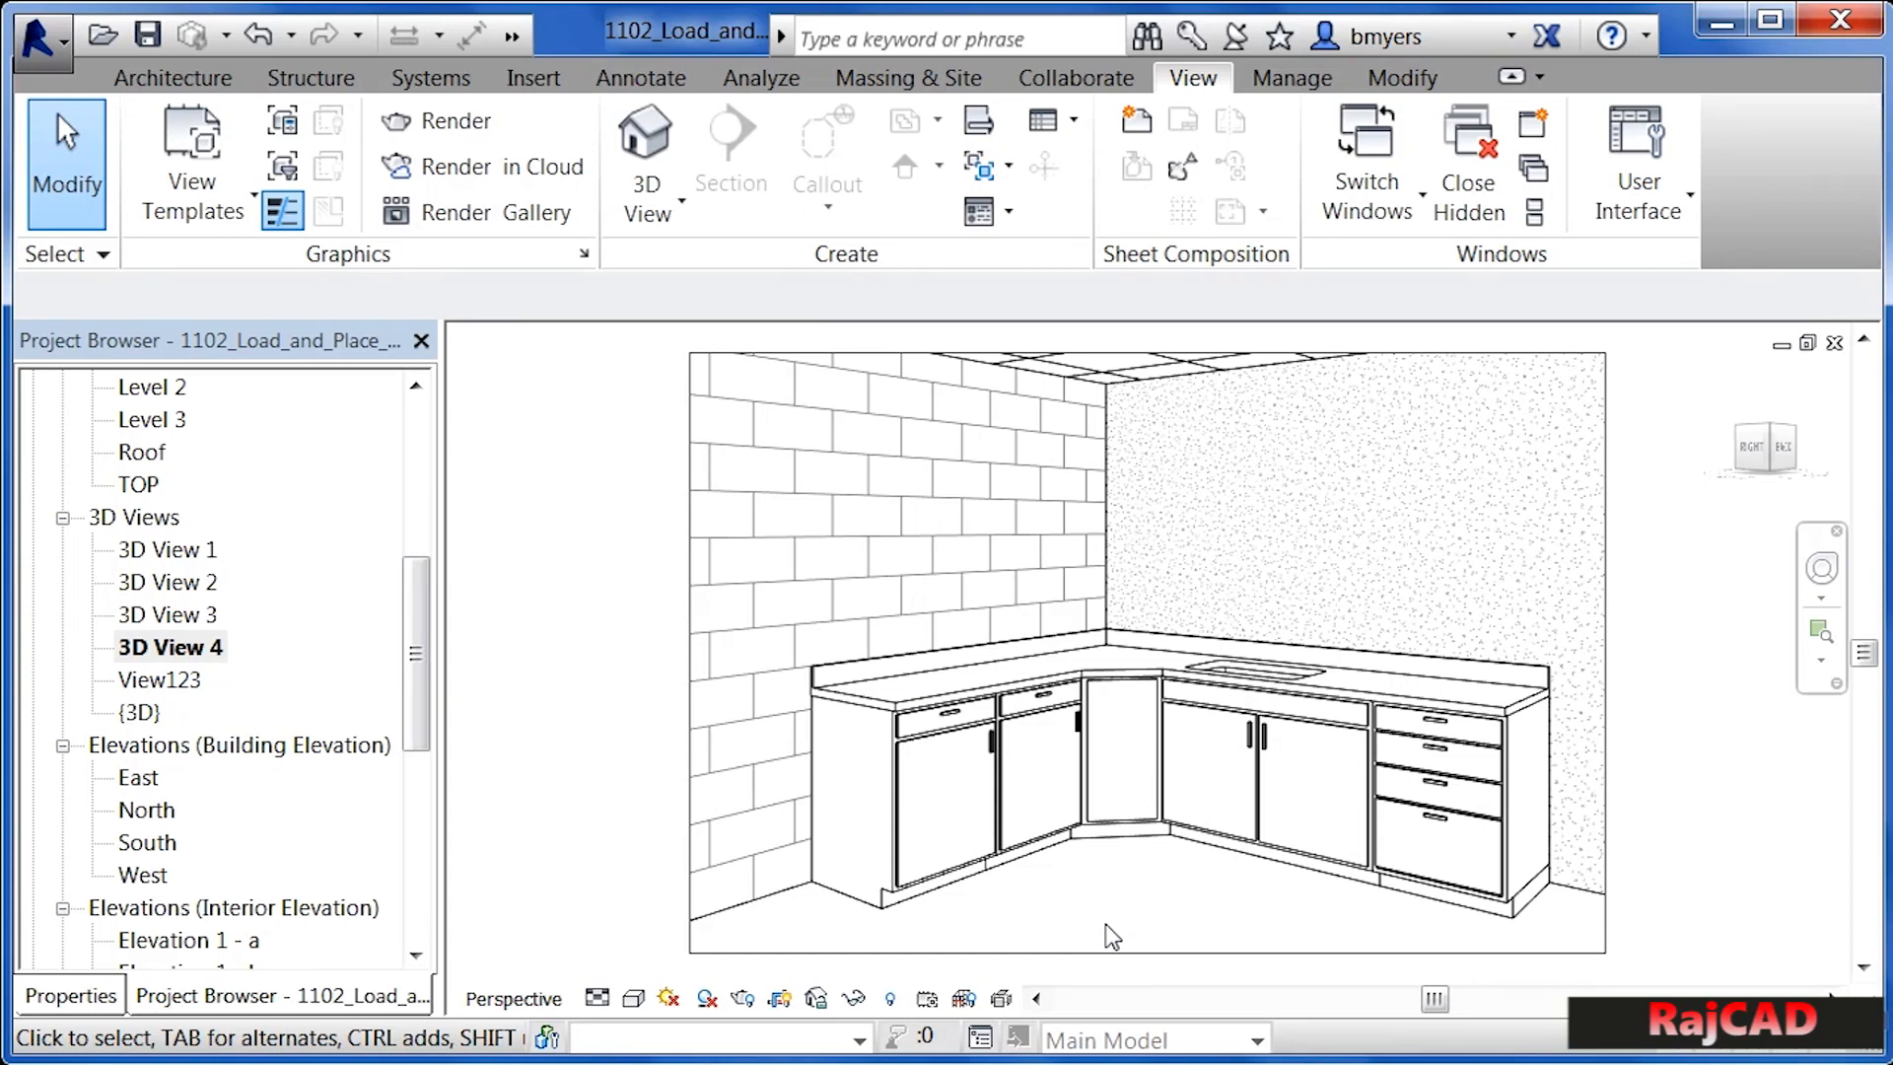
click(1112, 661)
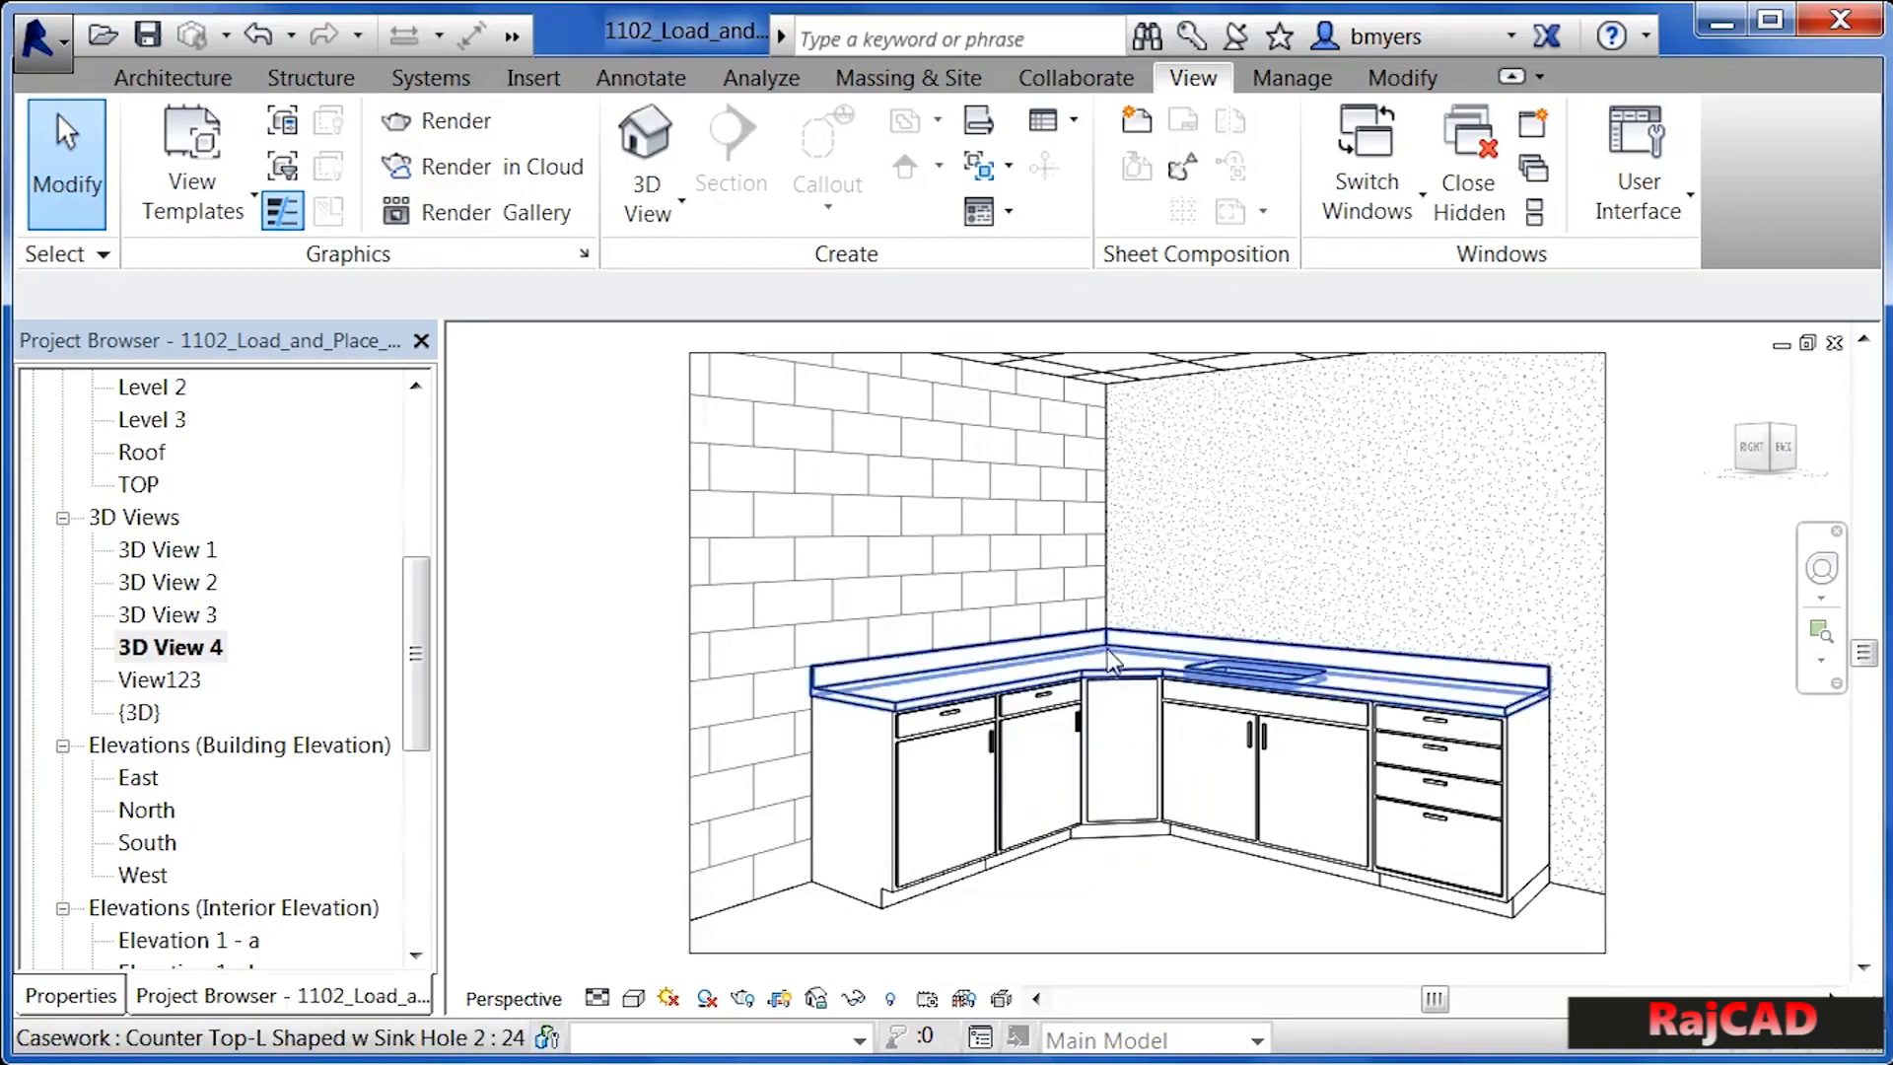
mouse_move(1108, 650)
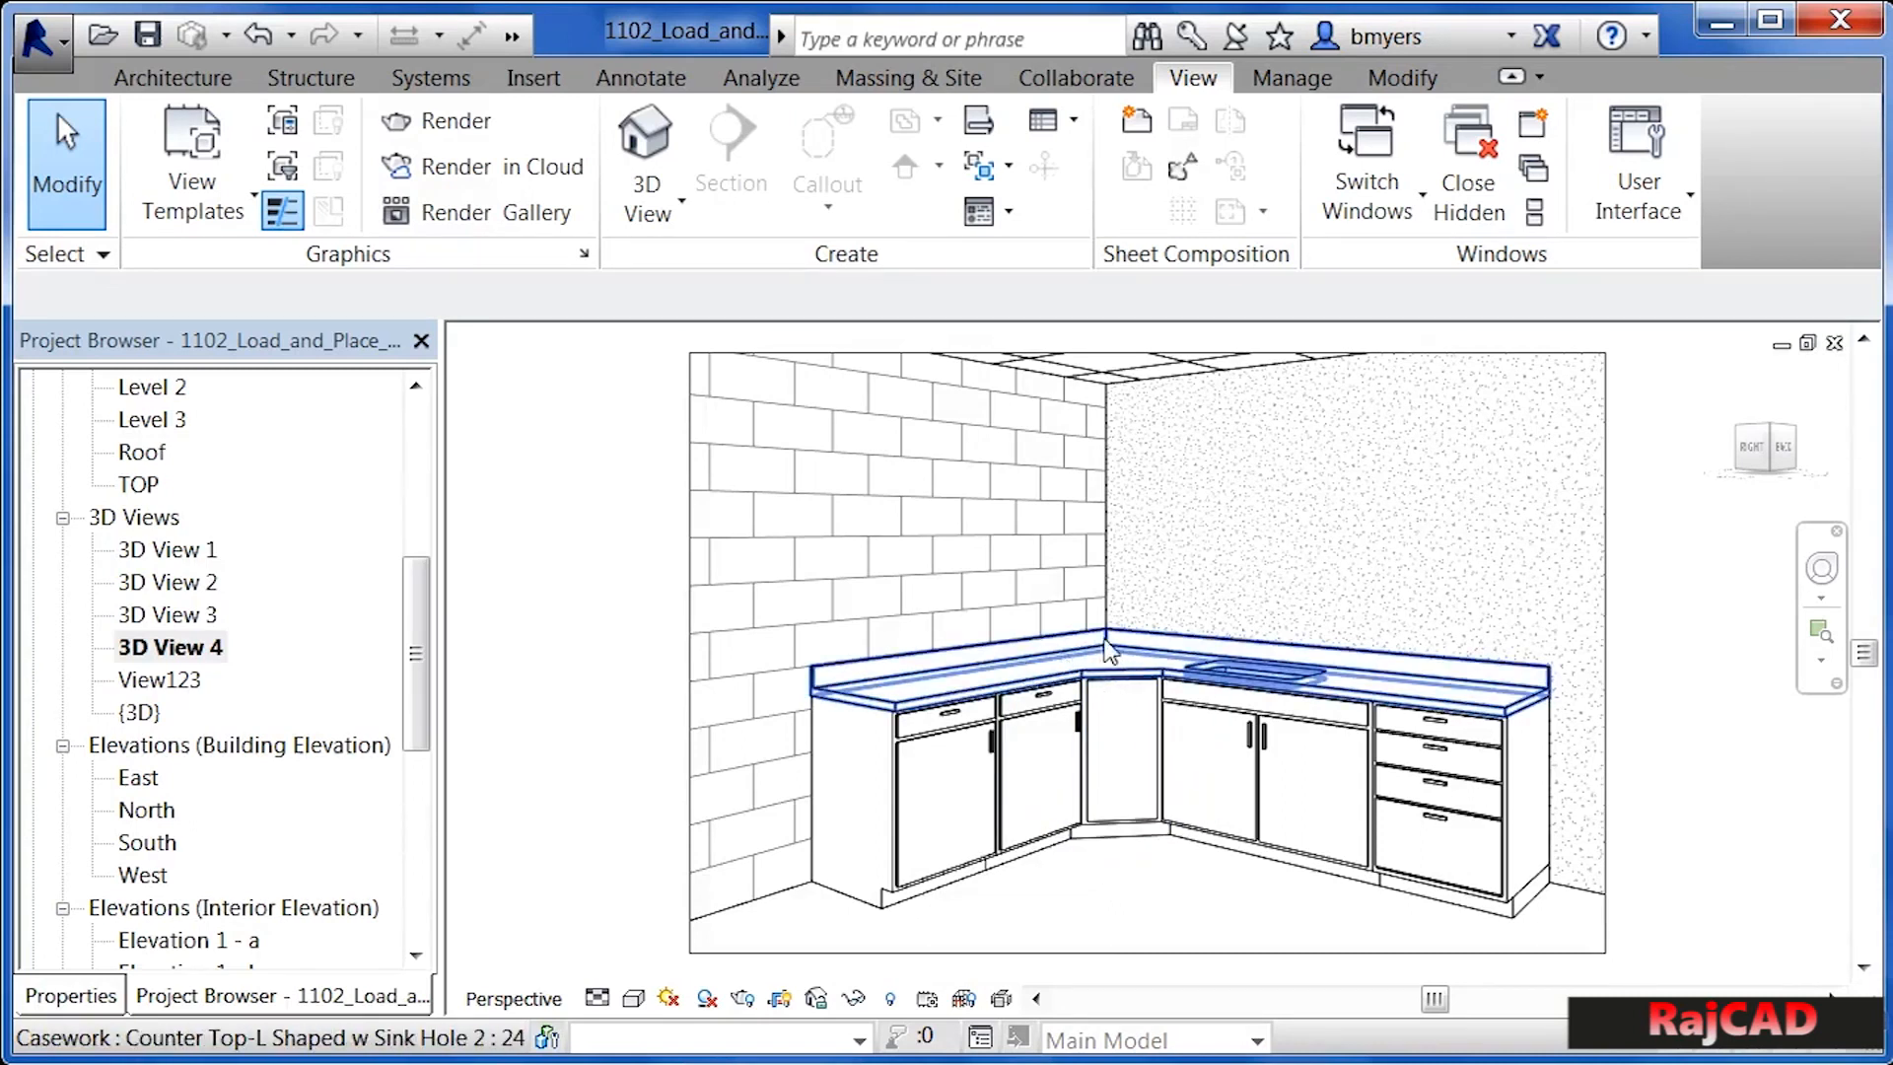
mouse_move(1033, 698)
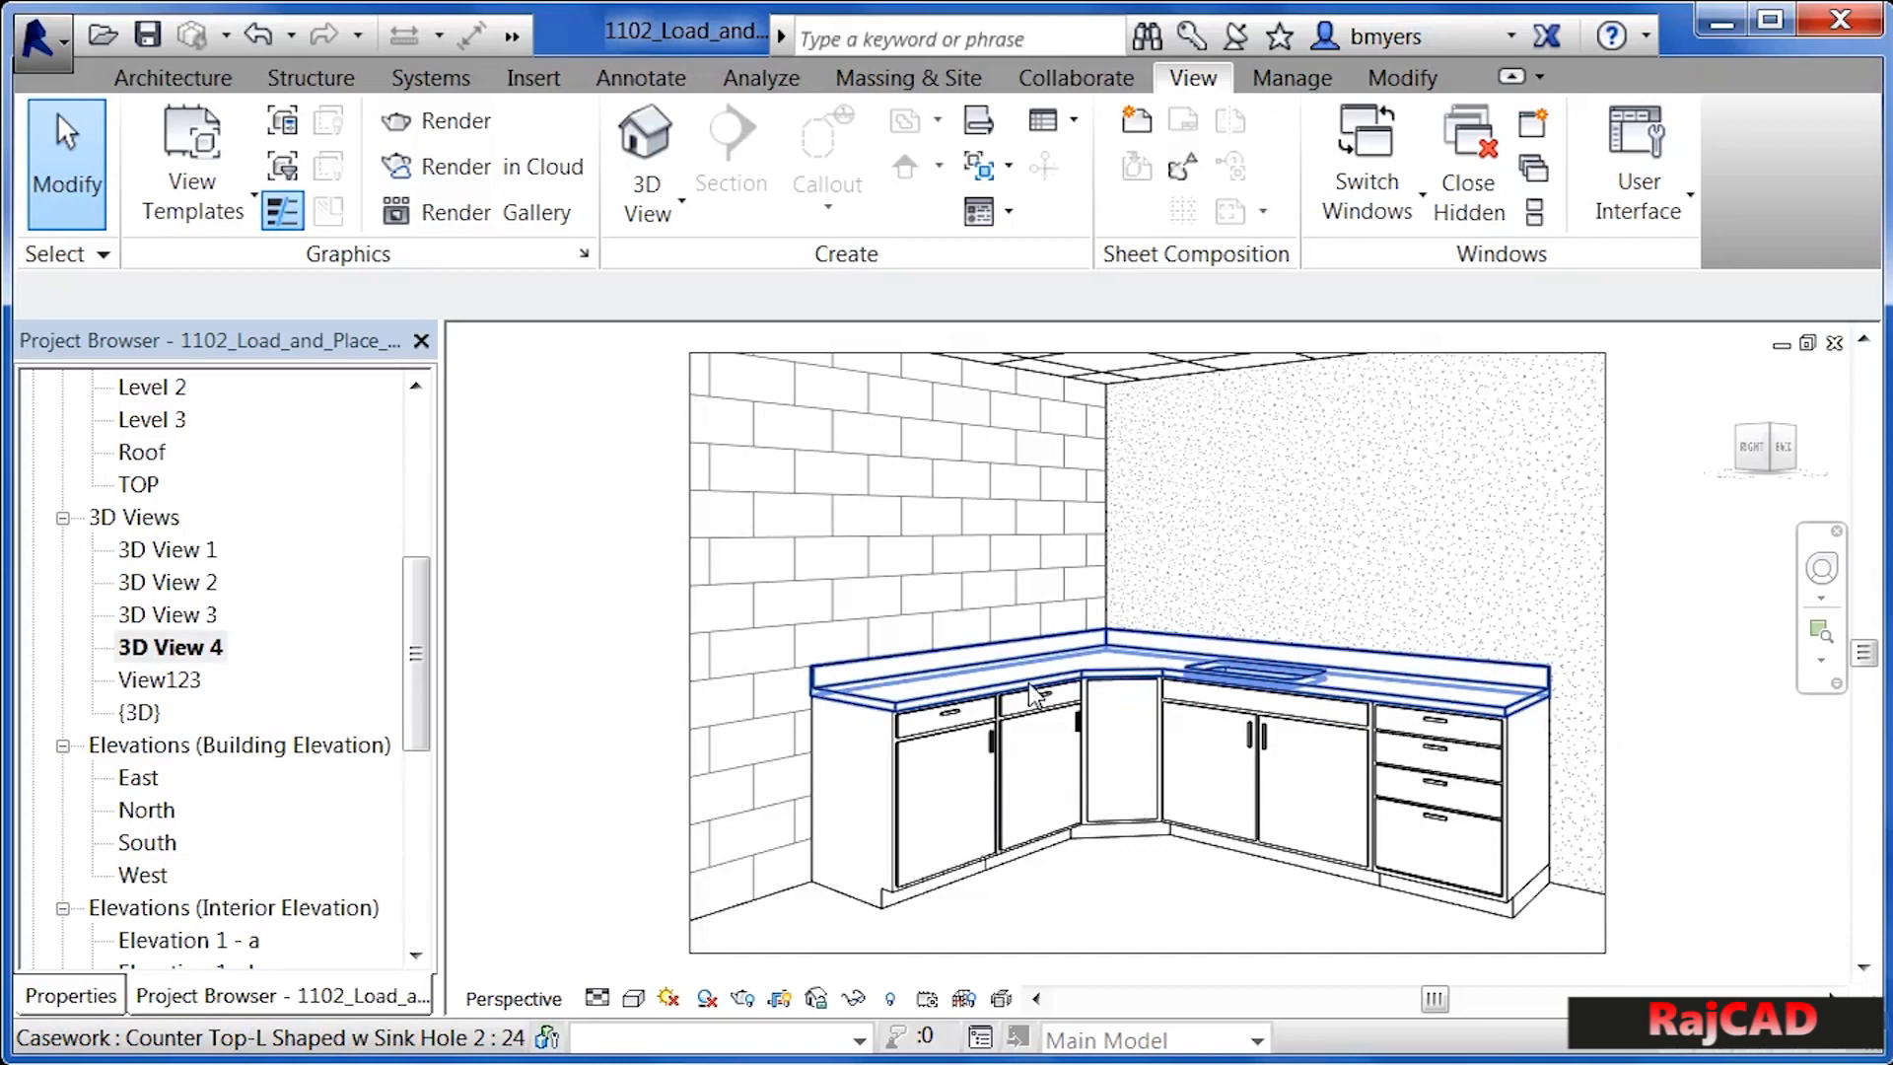
mouse_move(882, 706)
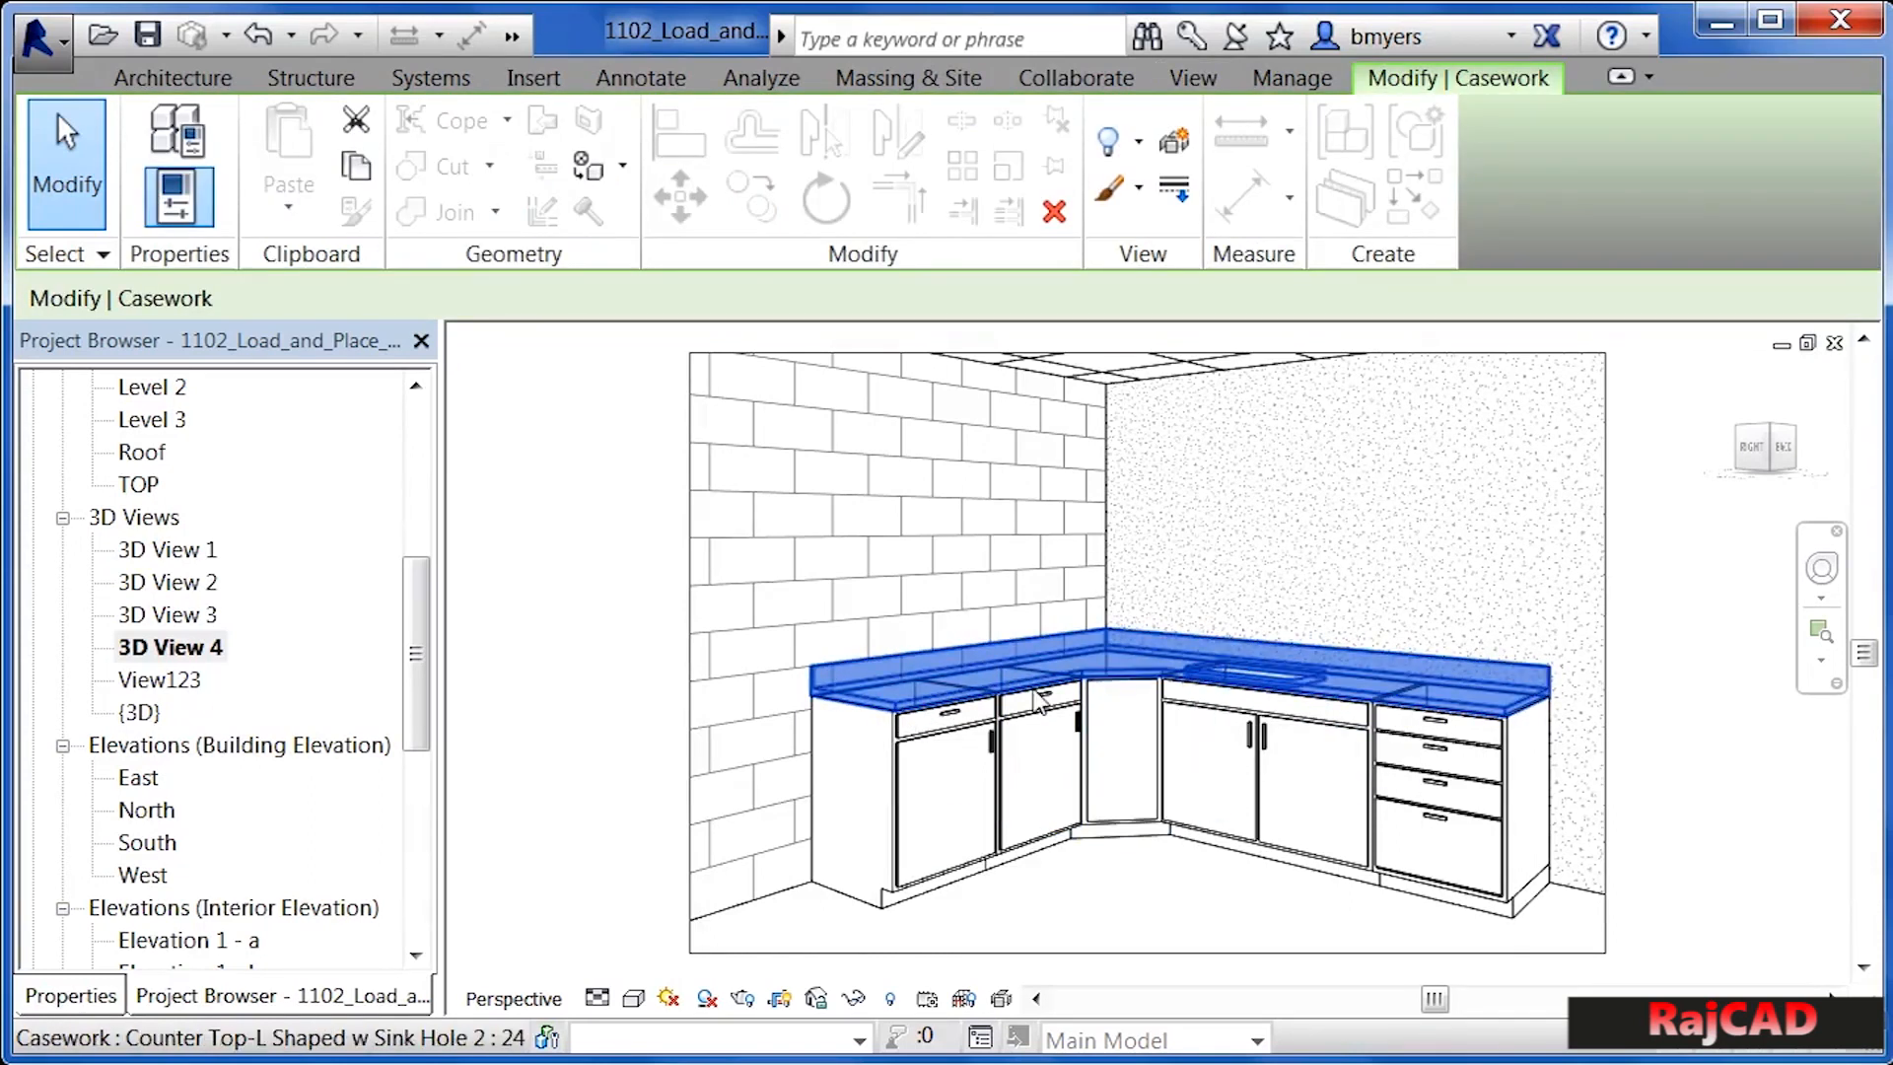
mouse_move(807, 712)
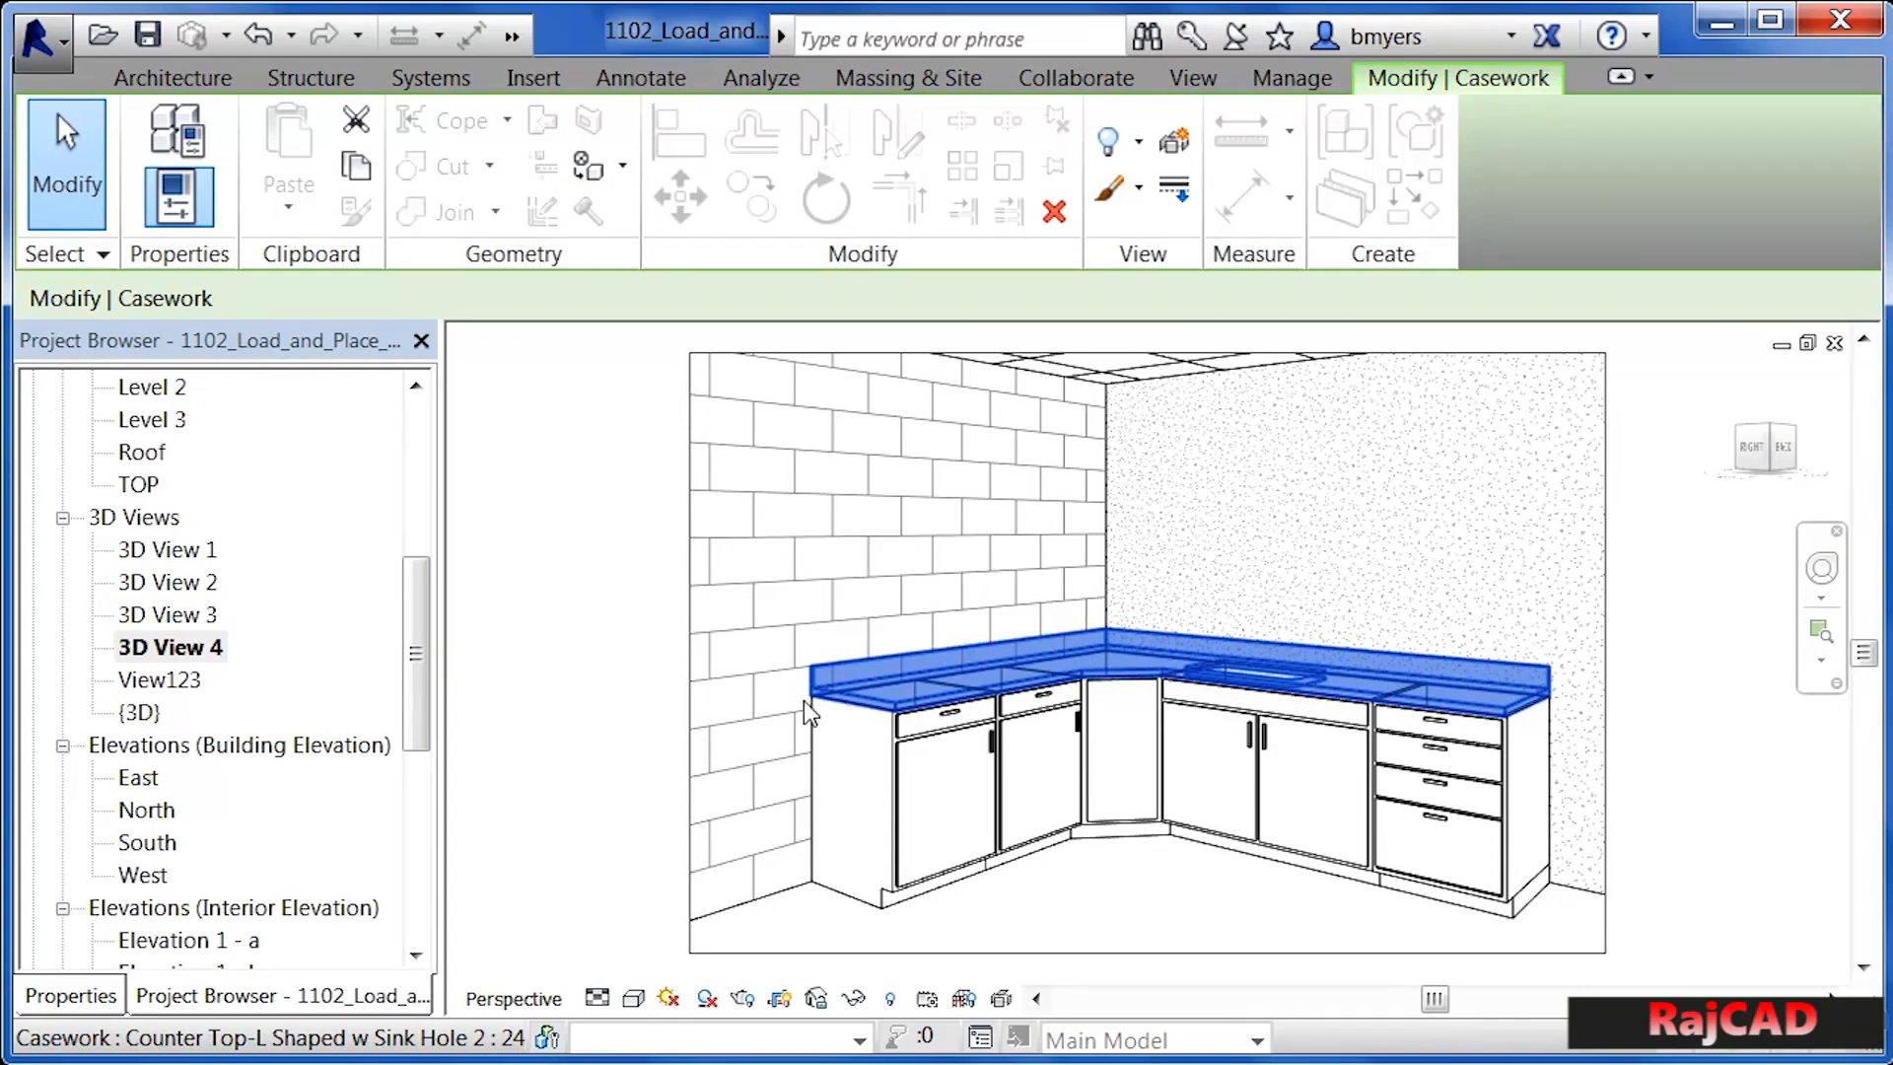
click(1129, 934)
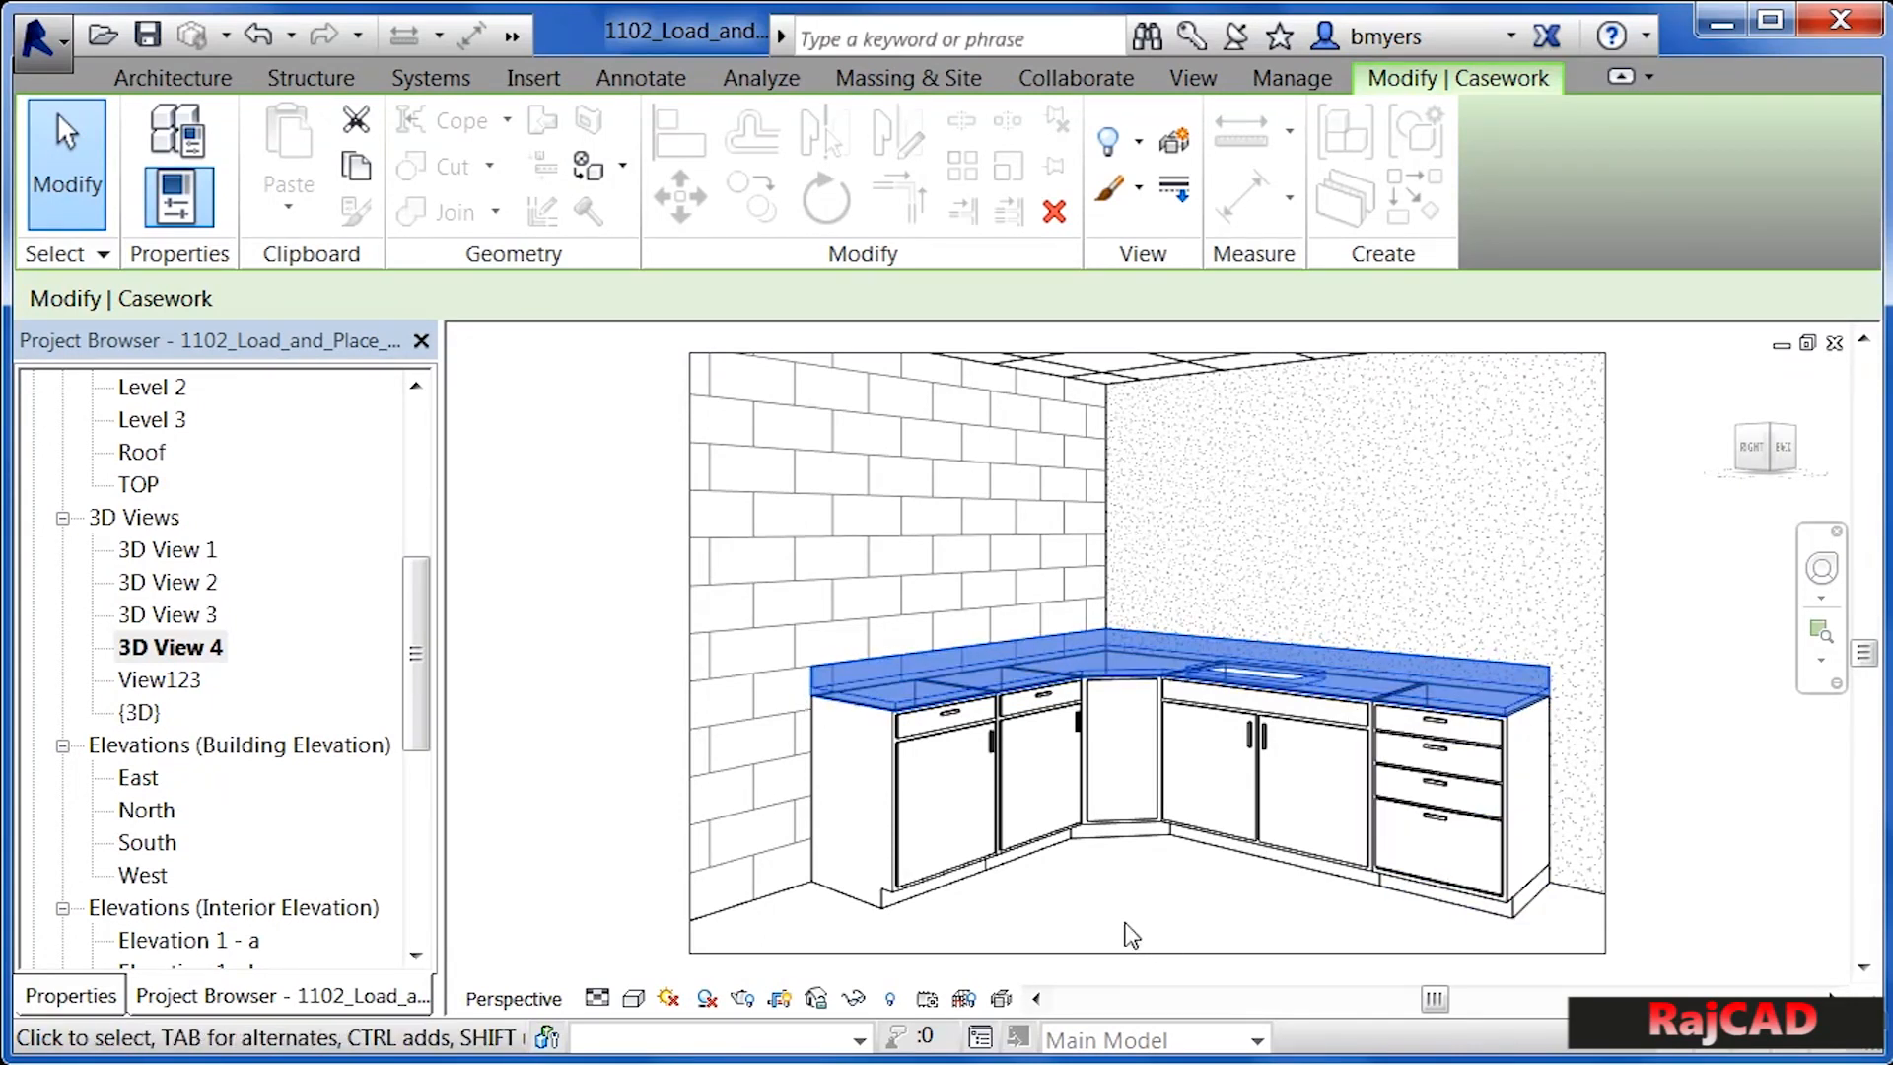